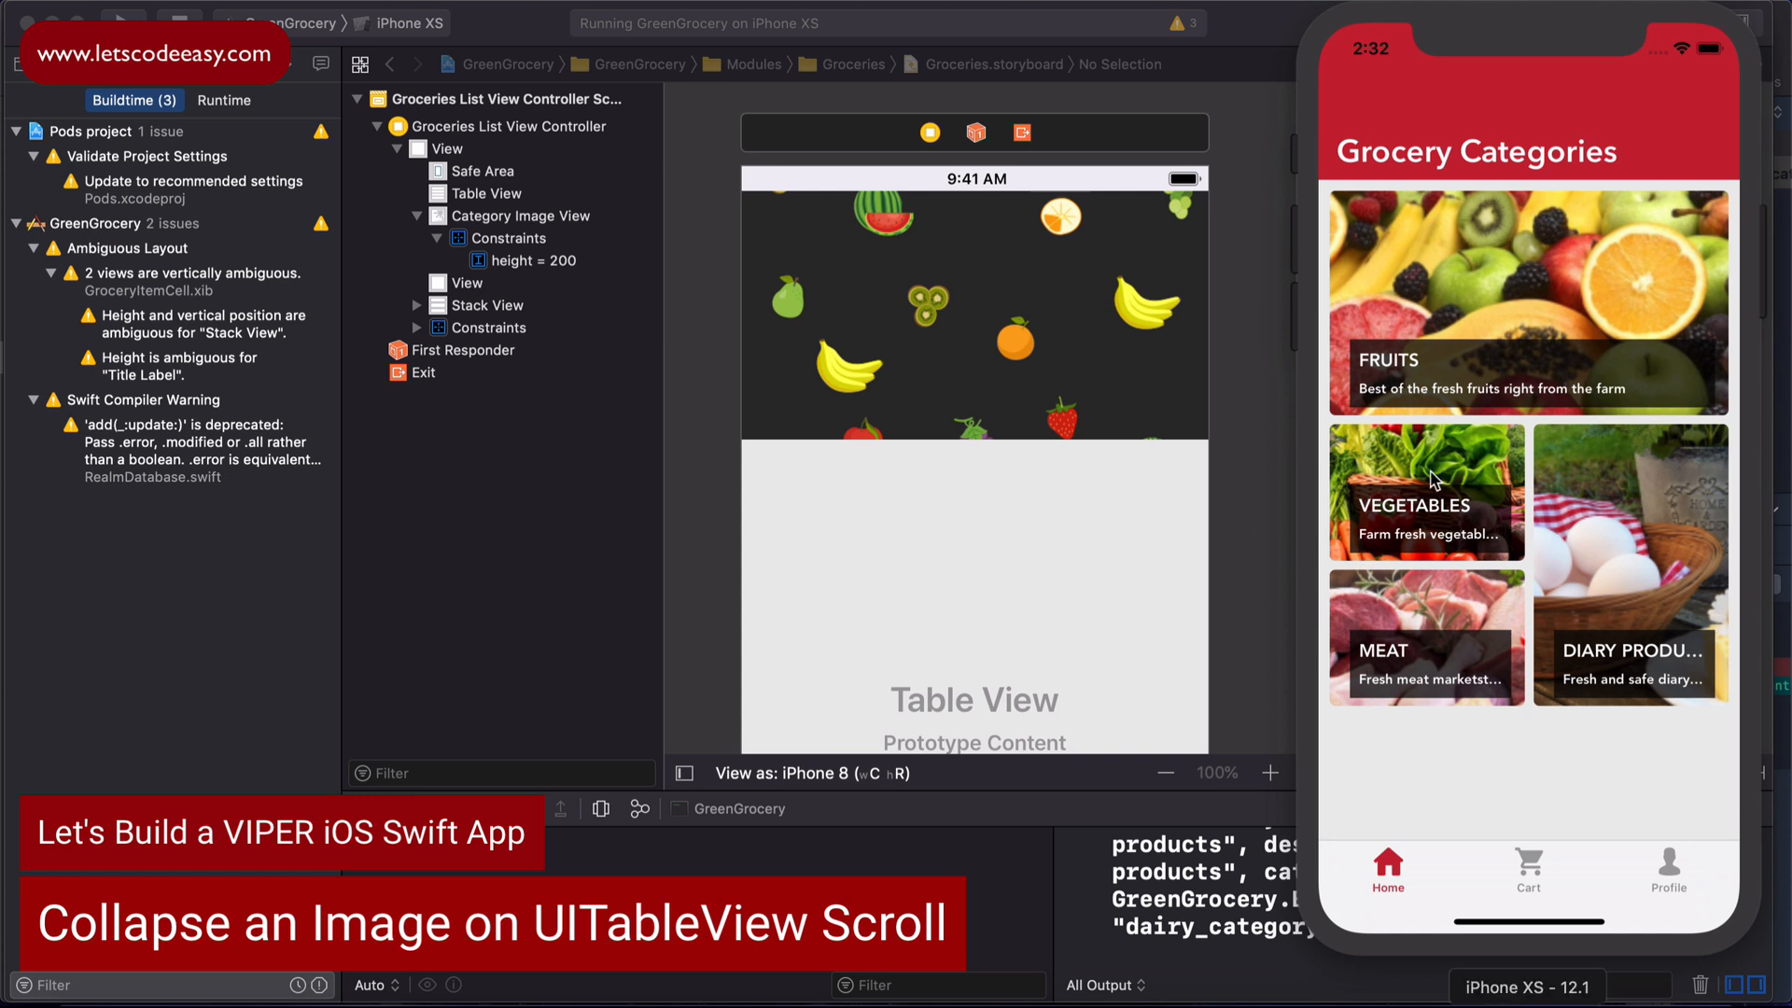
mouse_move(1460, 463)
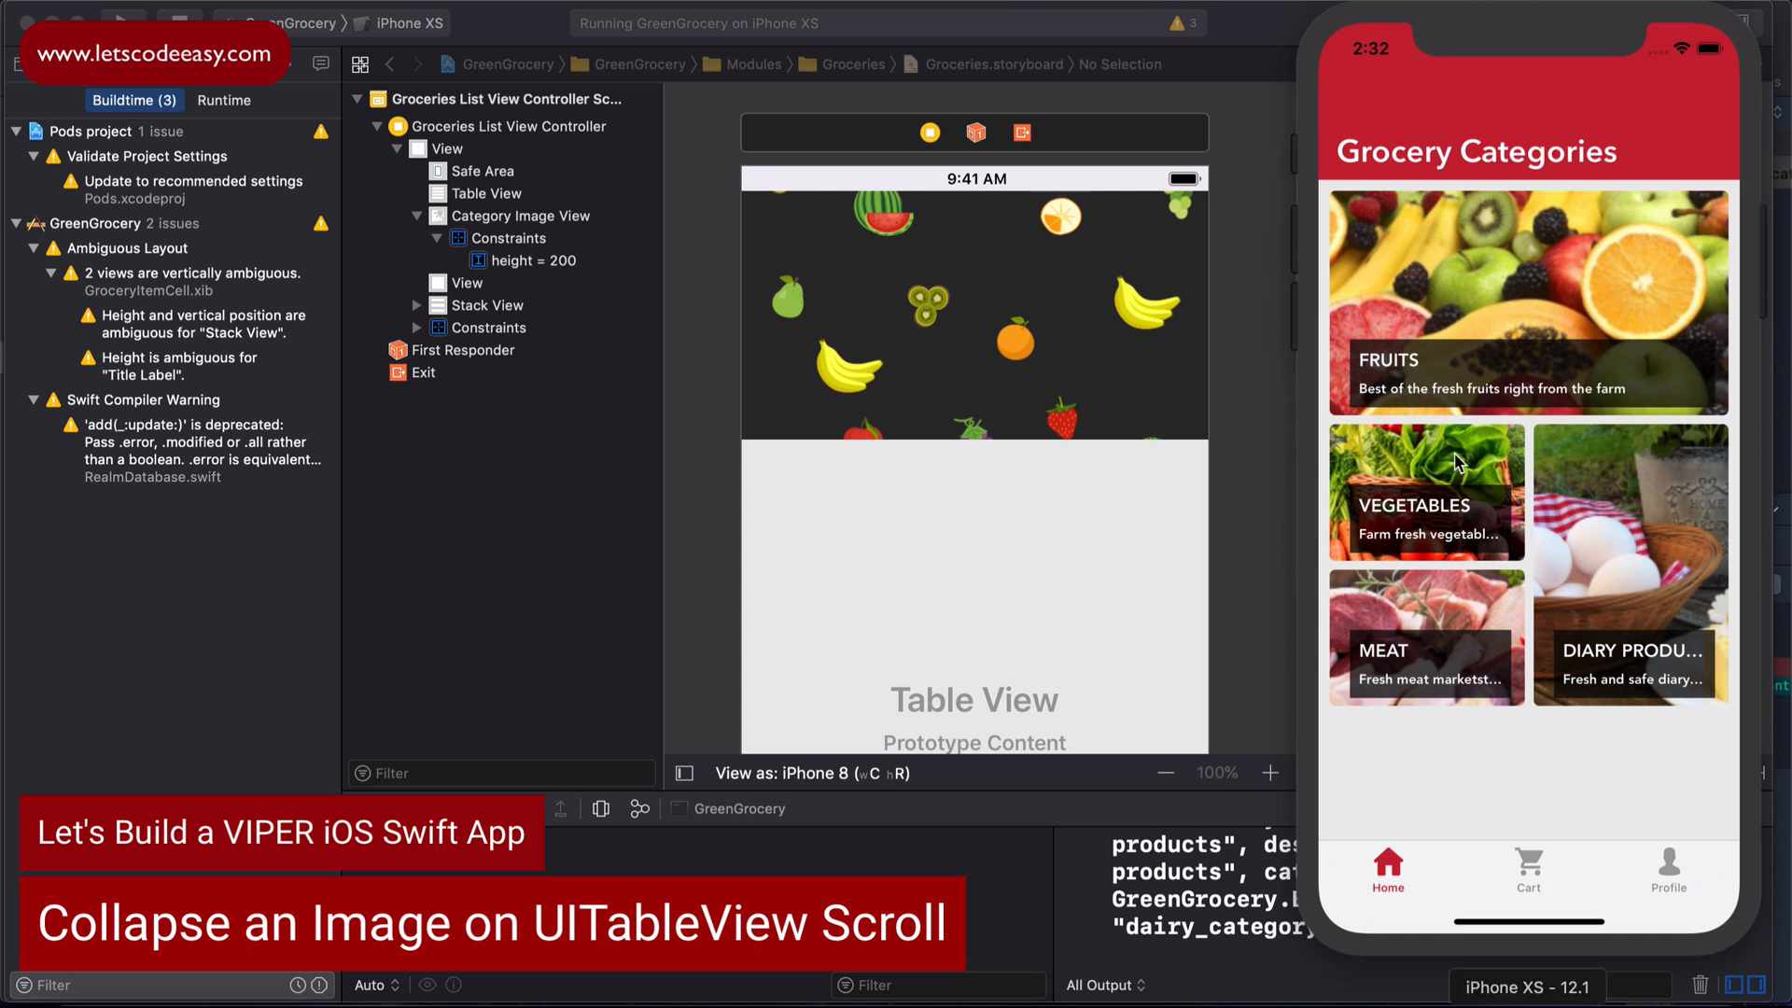
mouse_move(1551, 287)
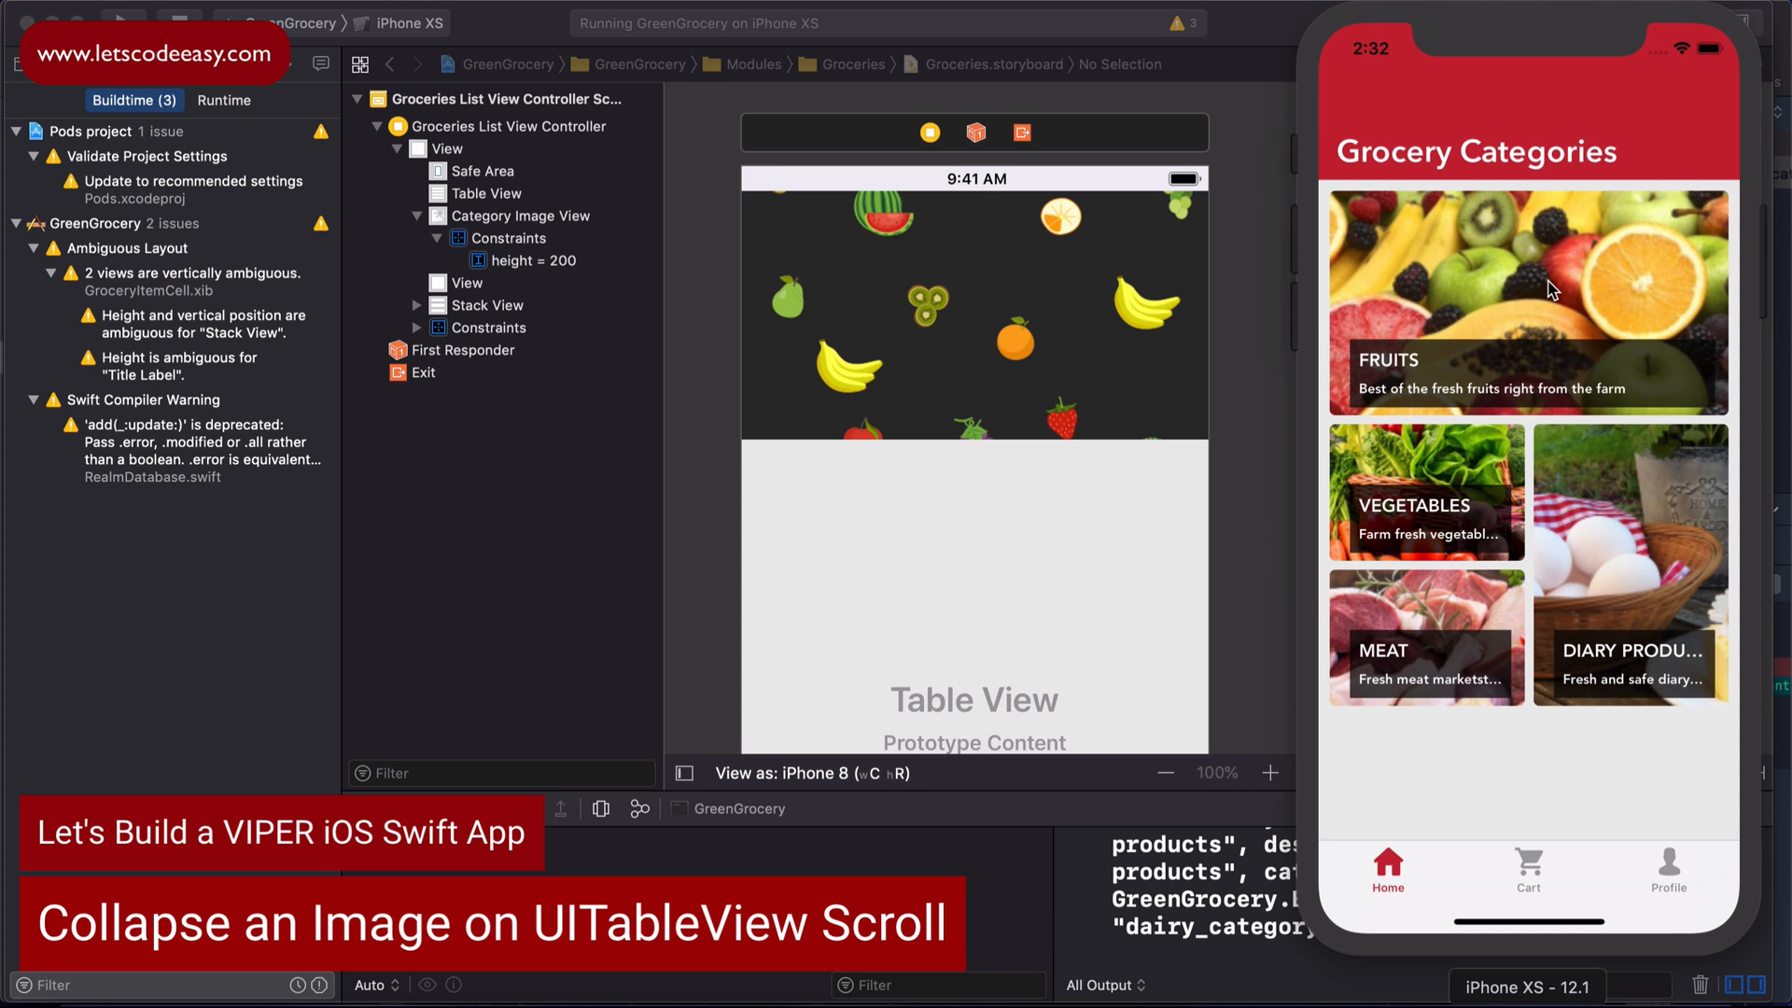
Step: Open the Fruits category in the simulator and scroll its grocery list up and down below the cover image
left_click(1526, 301)
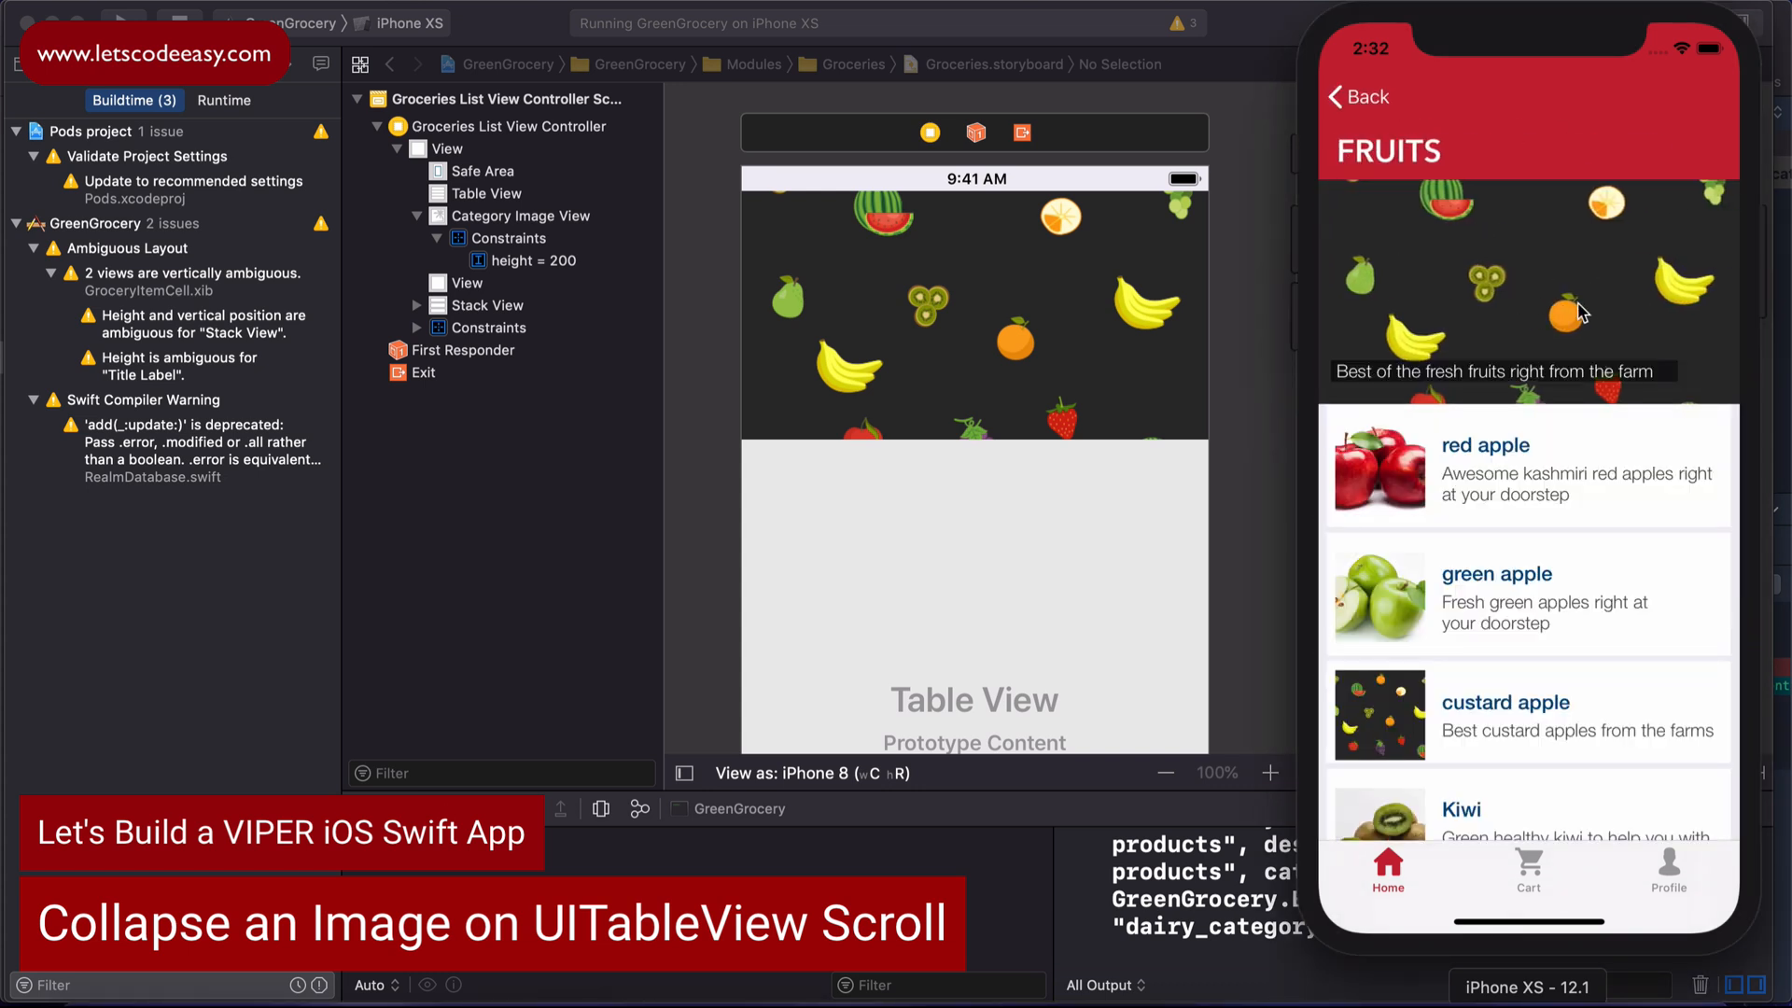
scroll("down", 3)
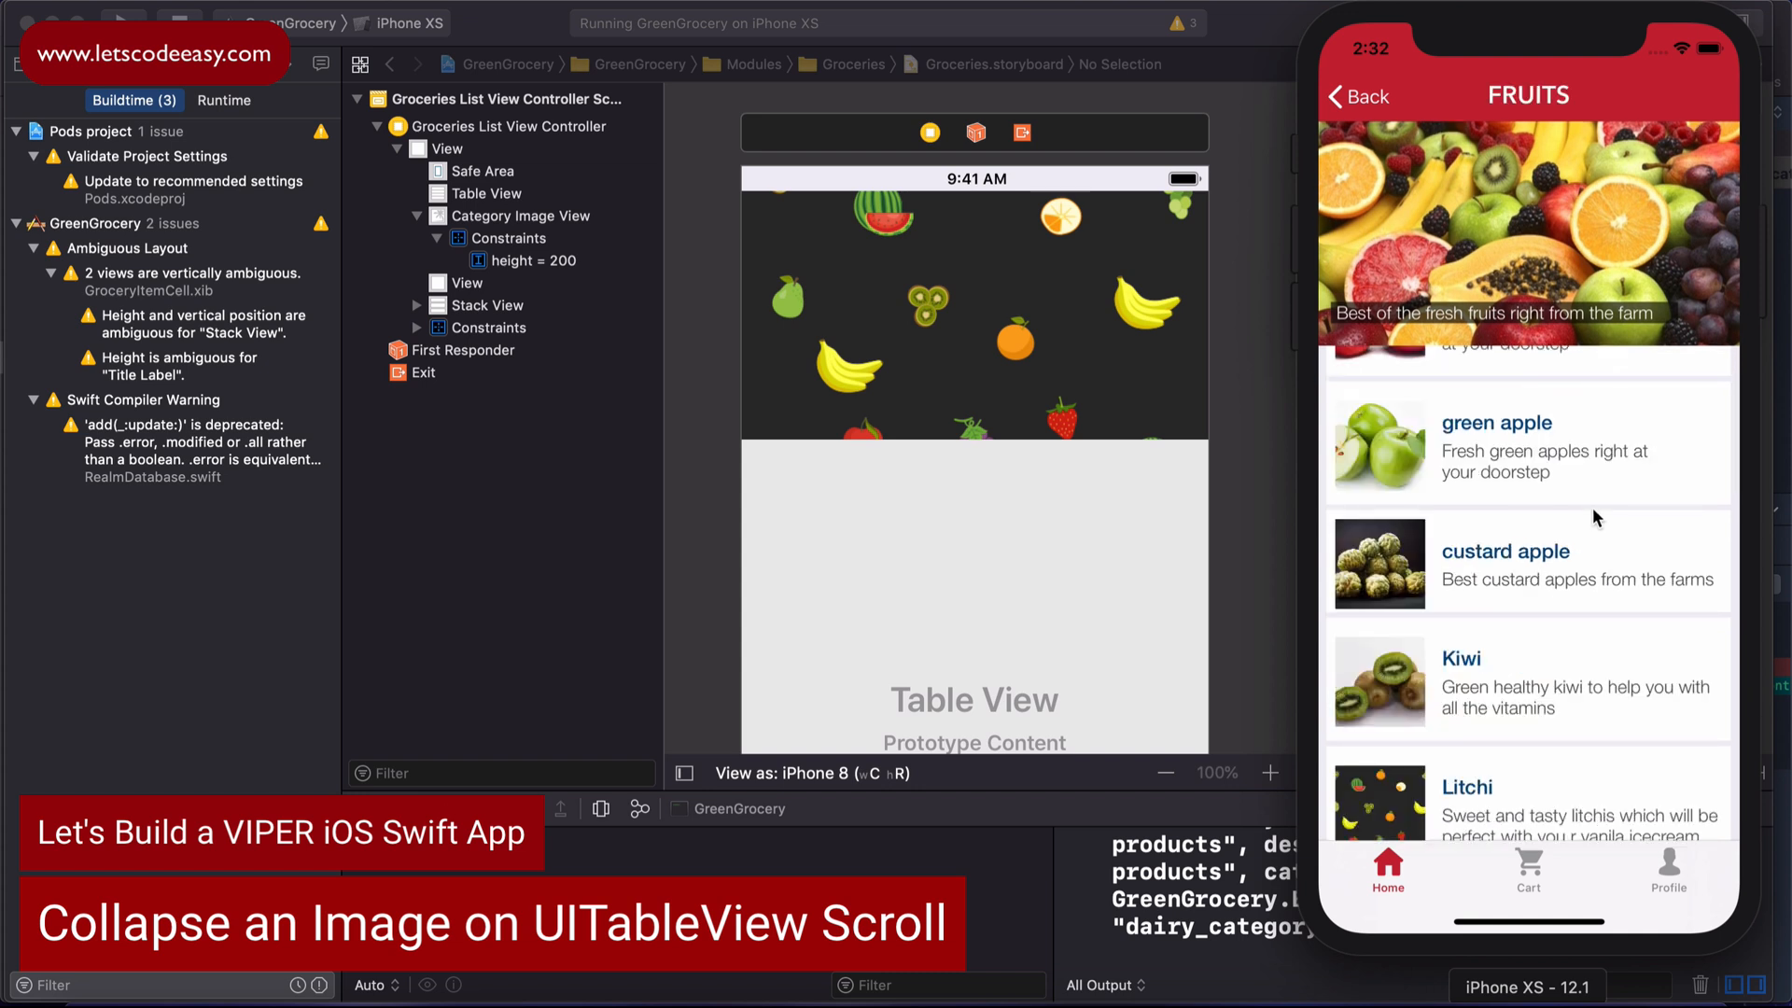
scroll("down", 3)
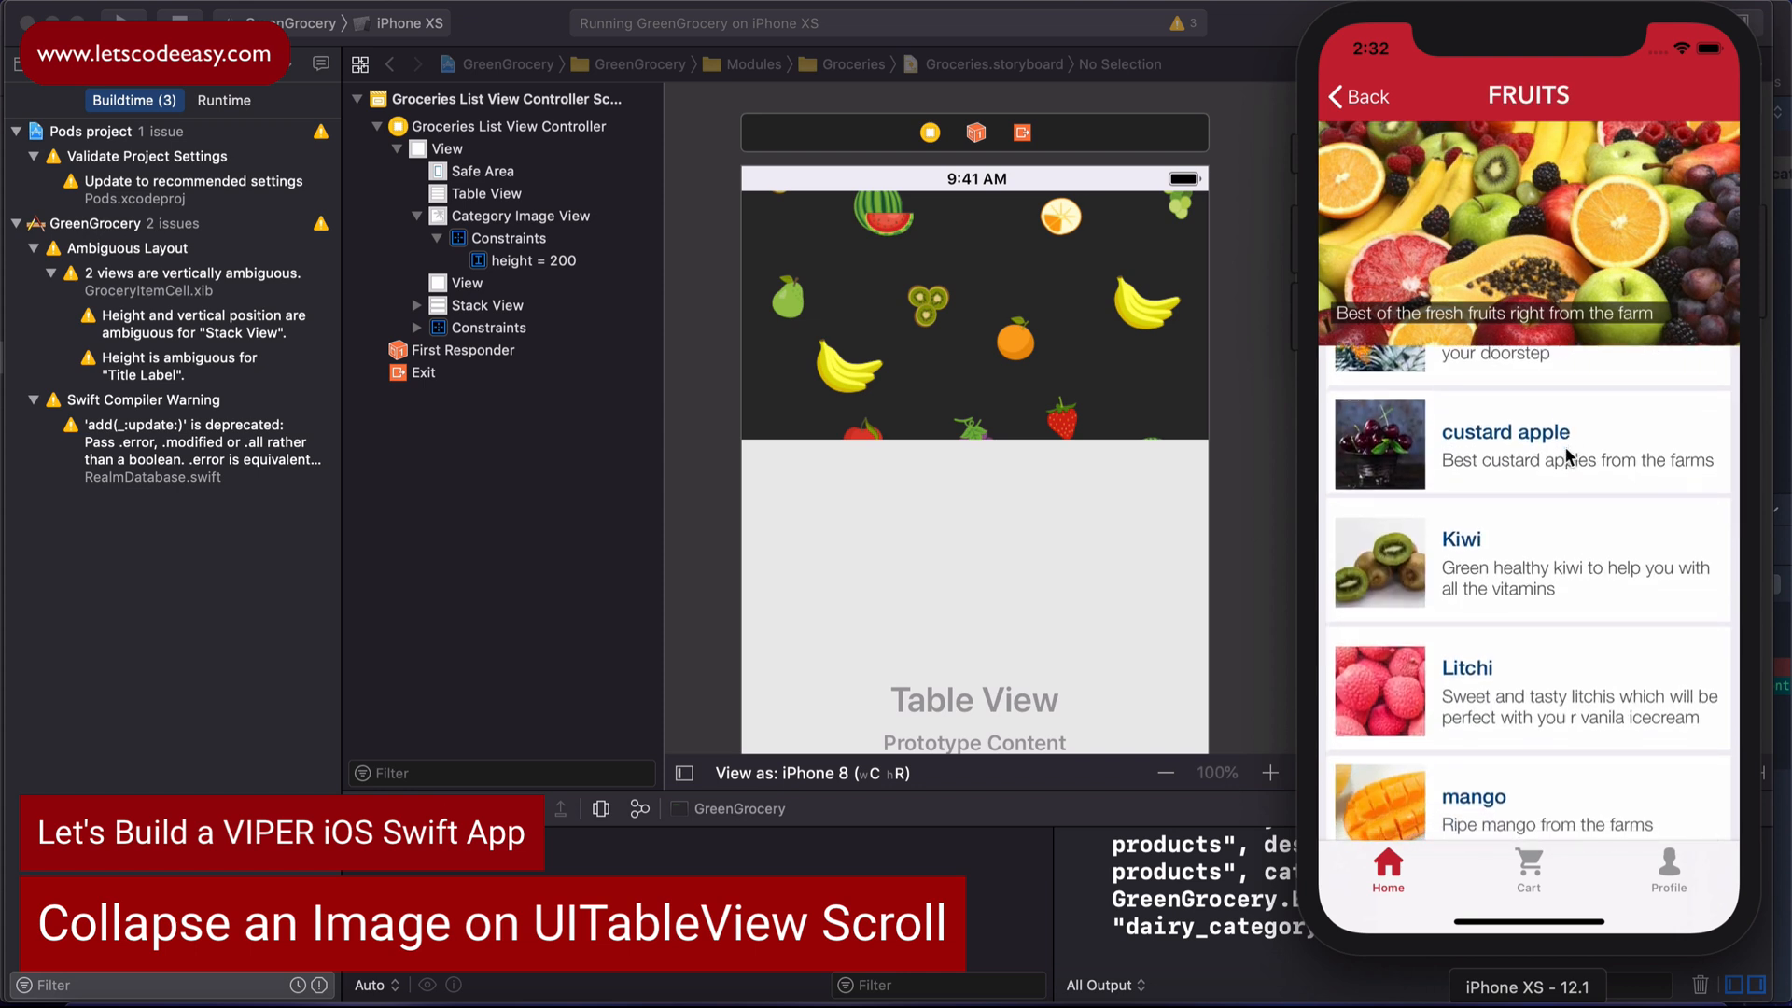
scroll("up", 3)
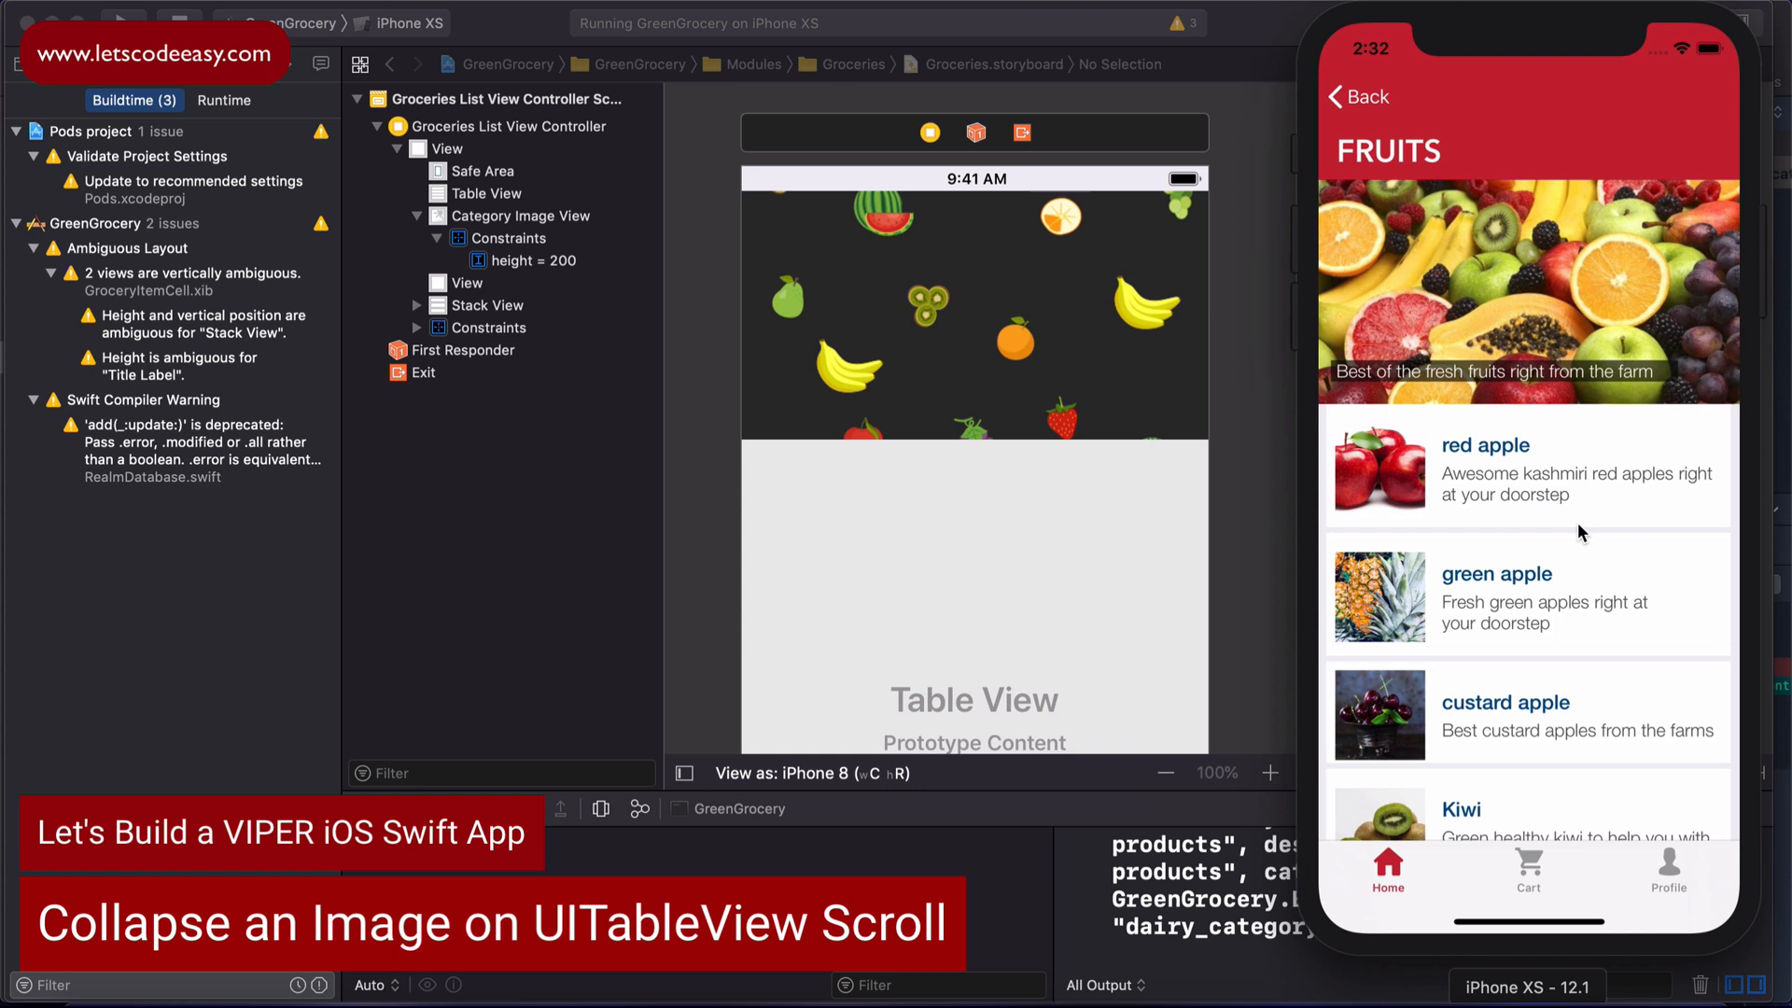
mouse_move(1596, 603)
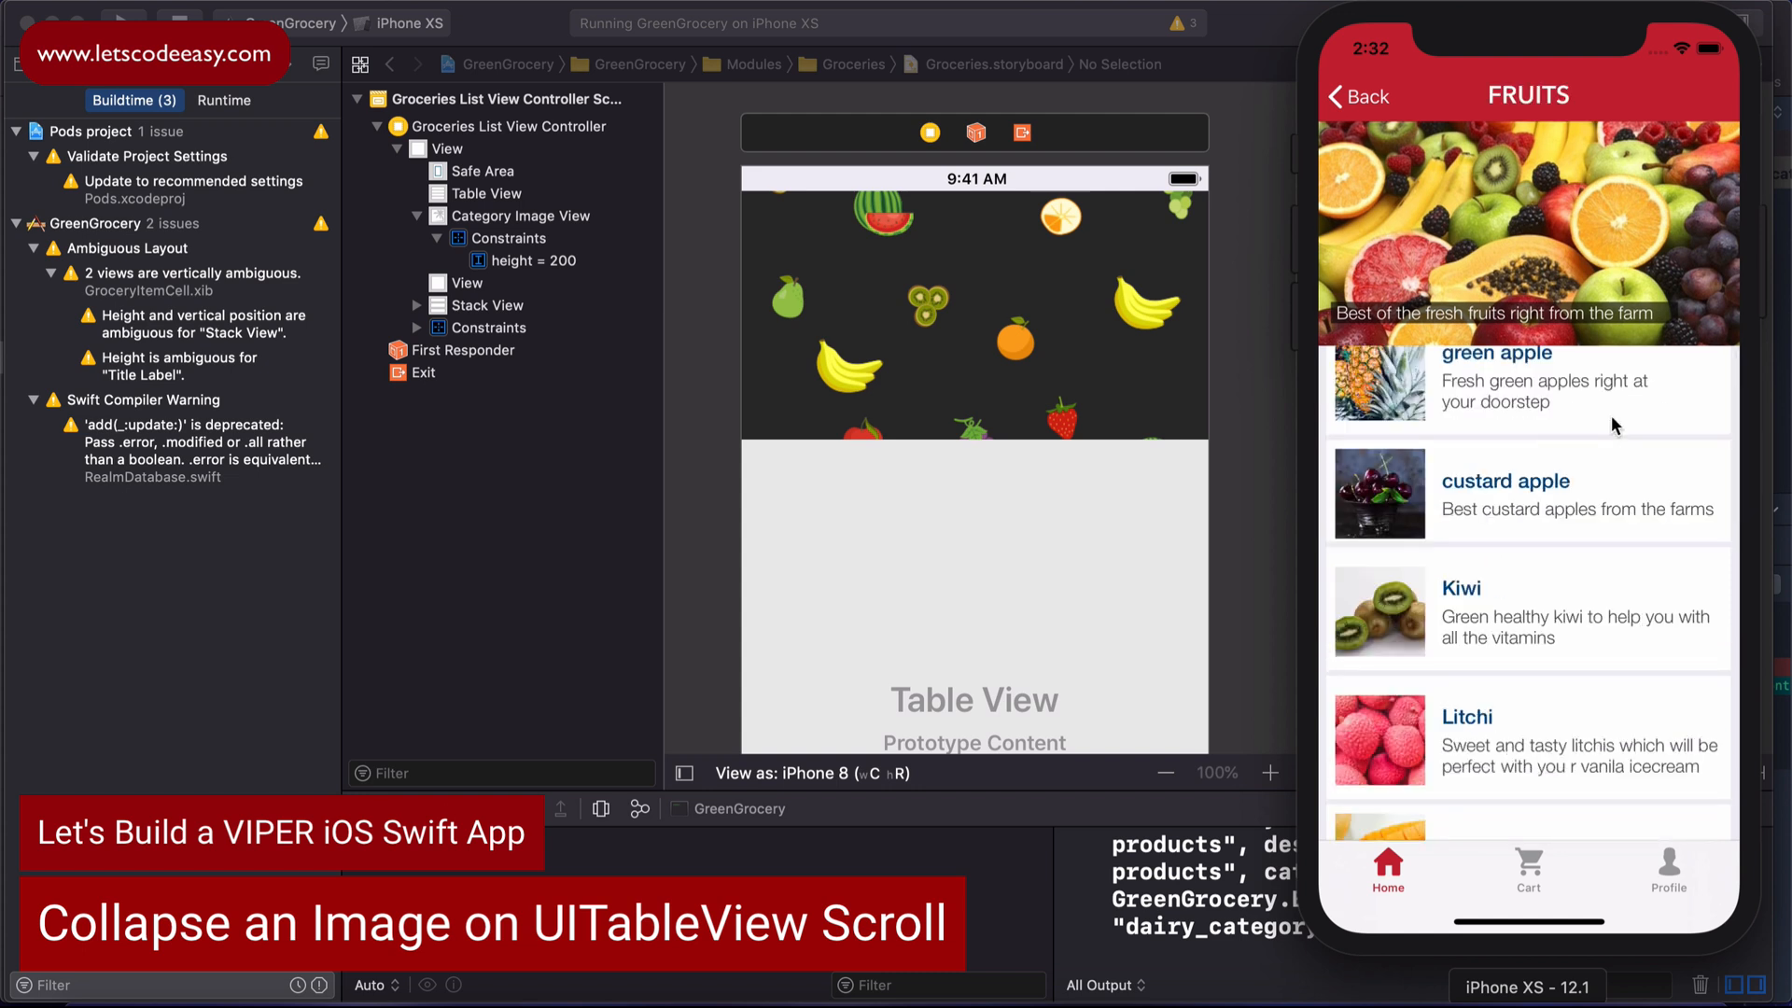
scroll("down", 3)
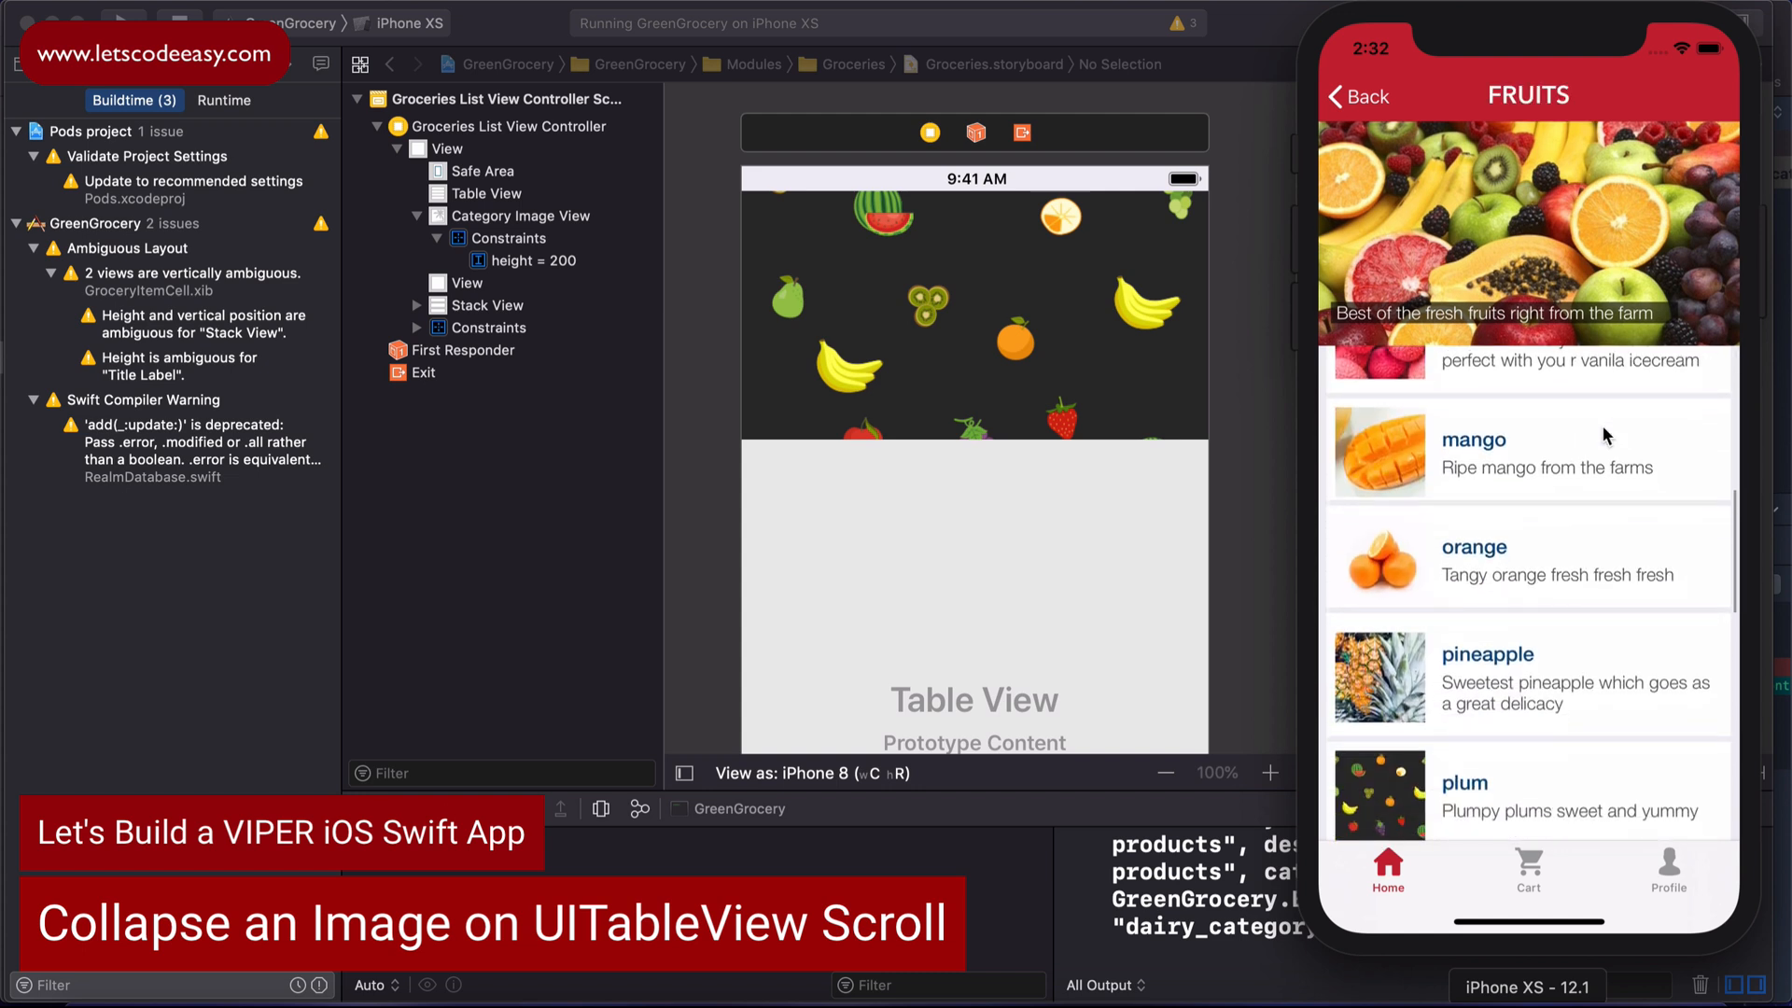
scroll("up", 3)
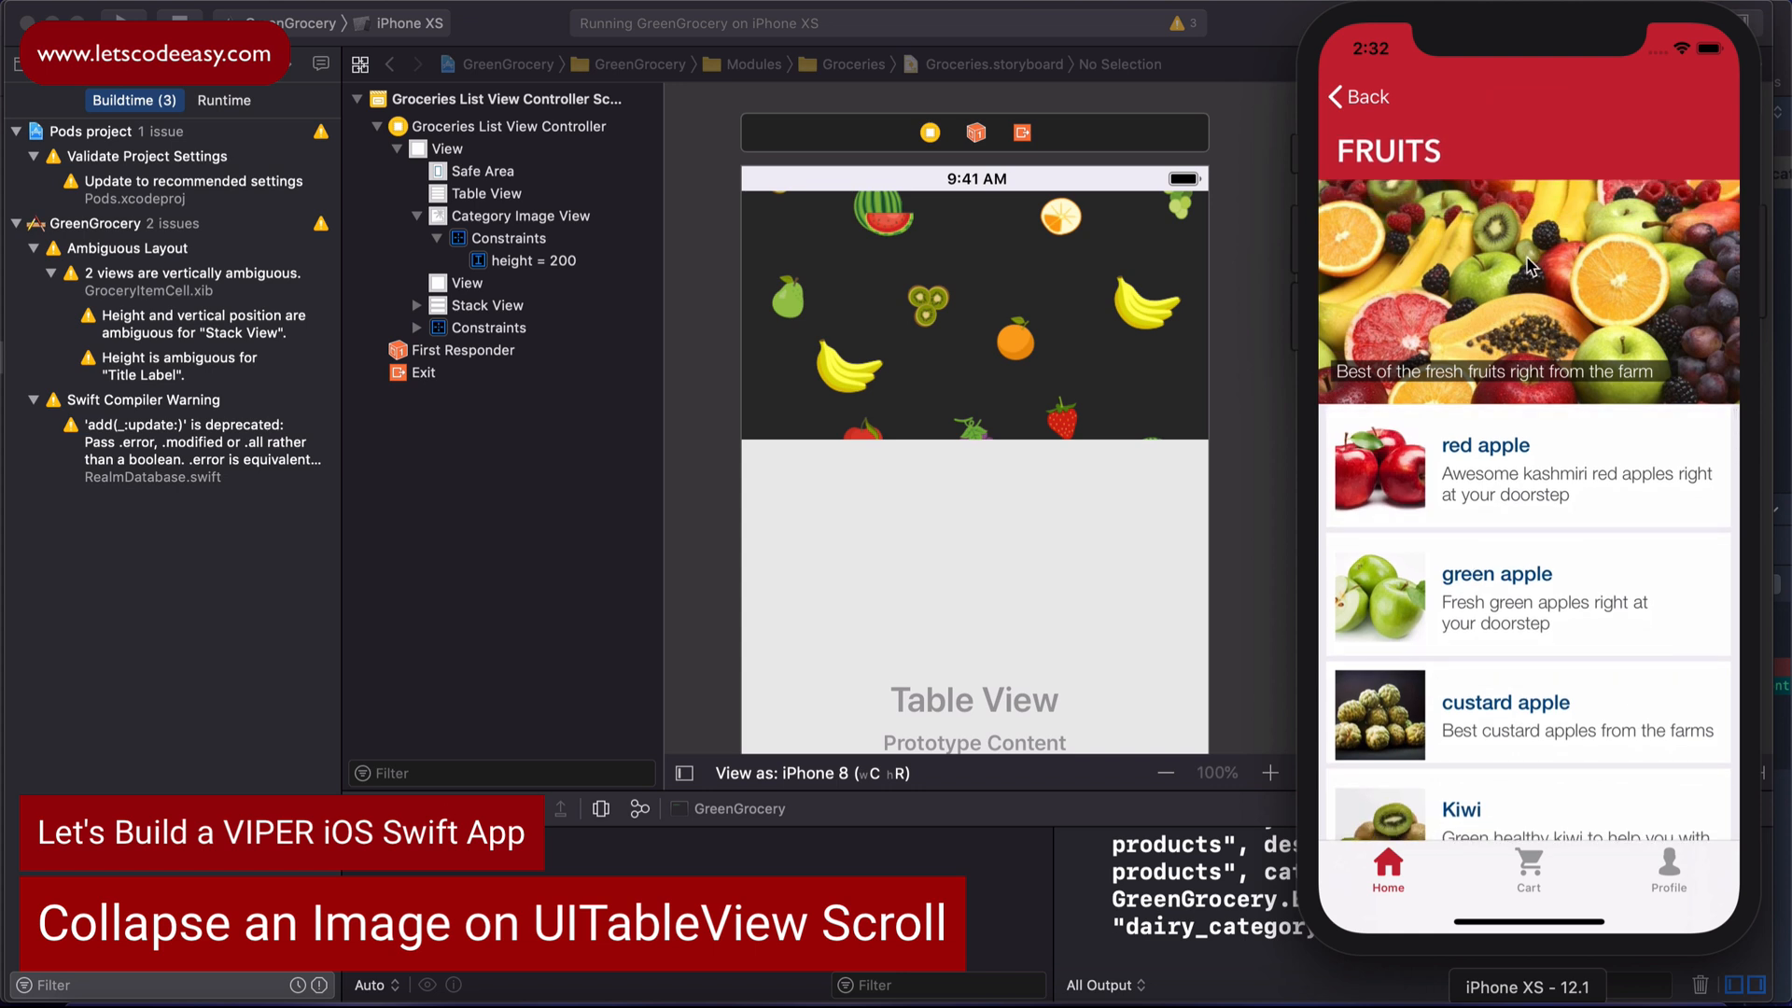
mouse_move(1610, 479)
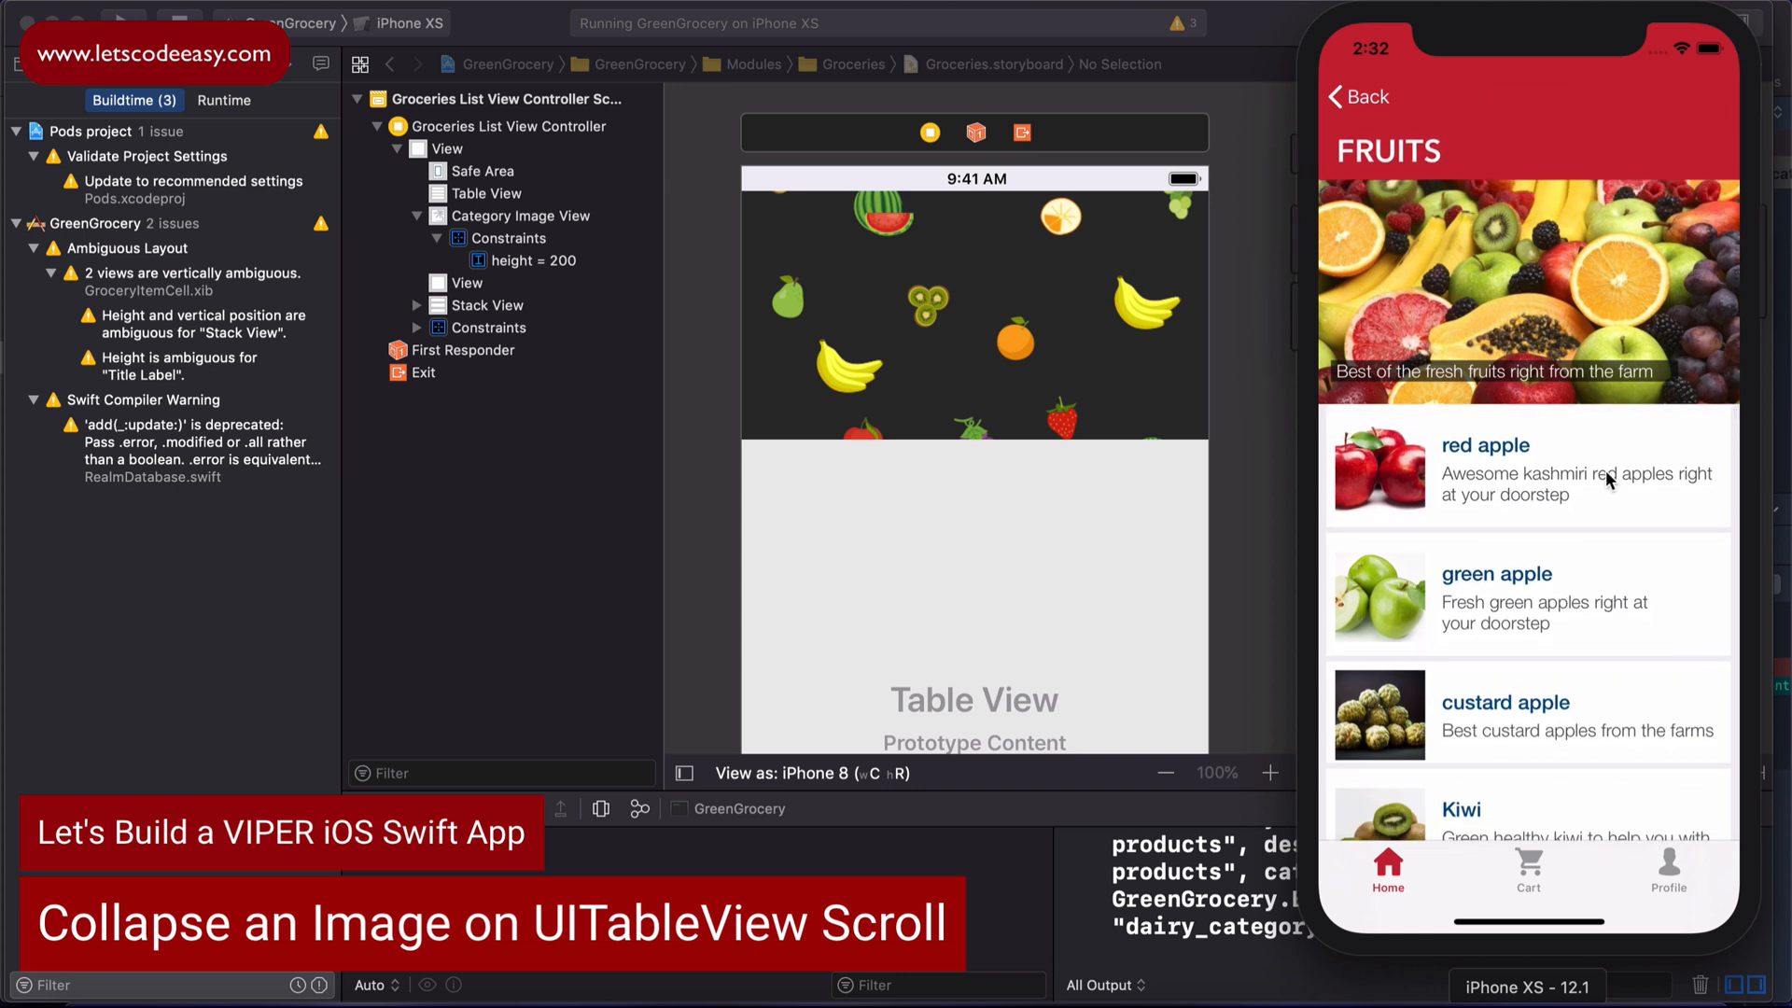
mouse_move(1618, 458)
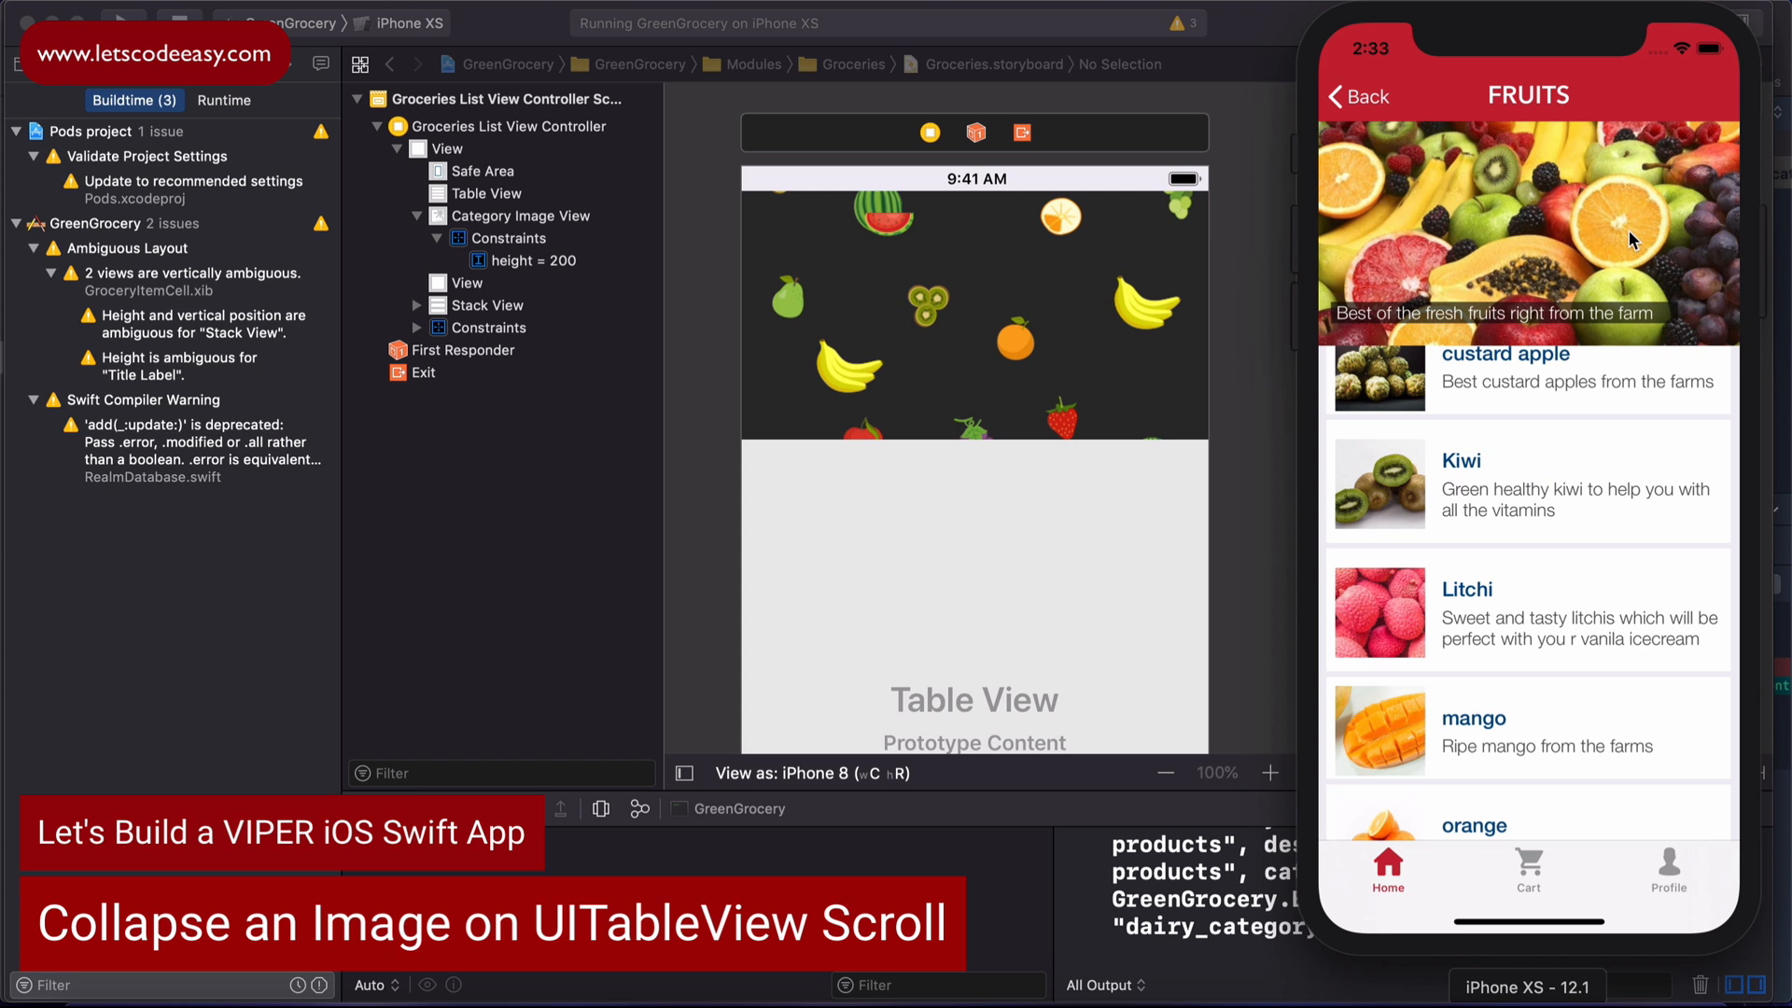
mouse_move(1620, 237)
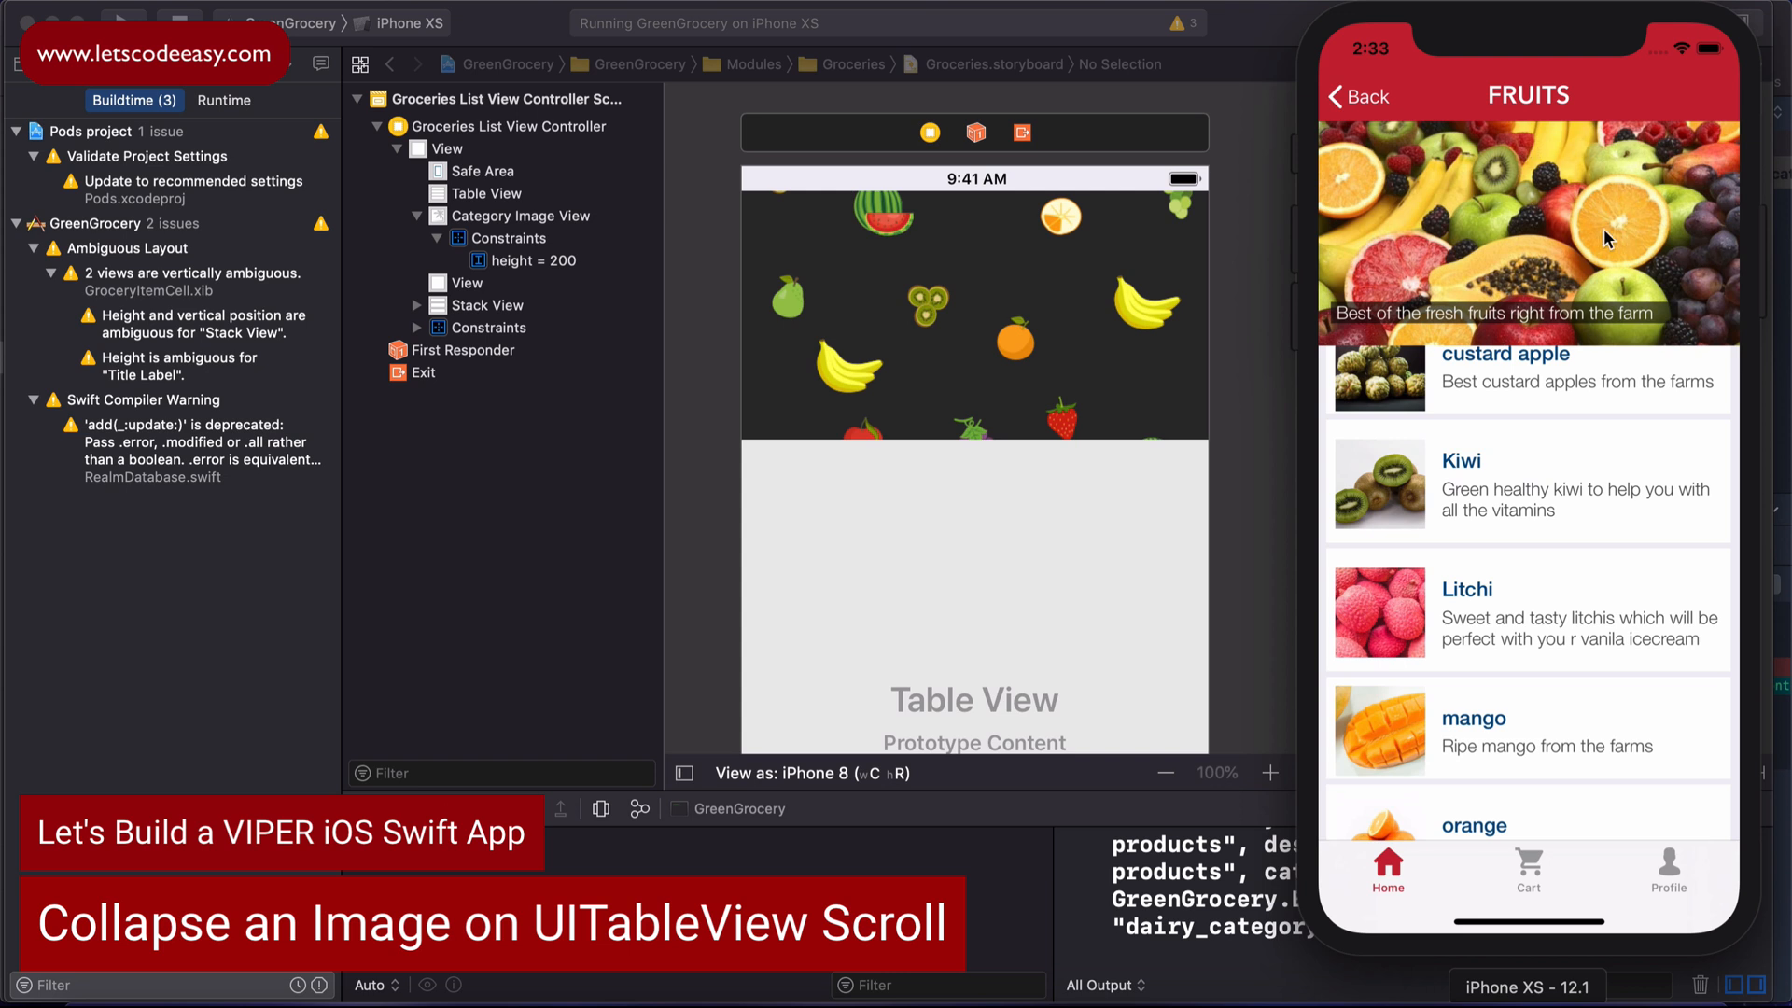
mouse_move(1497, 204)
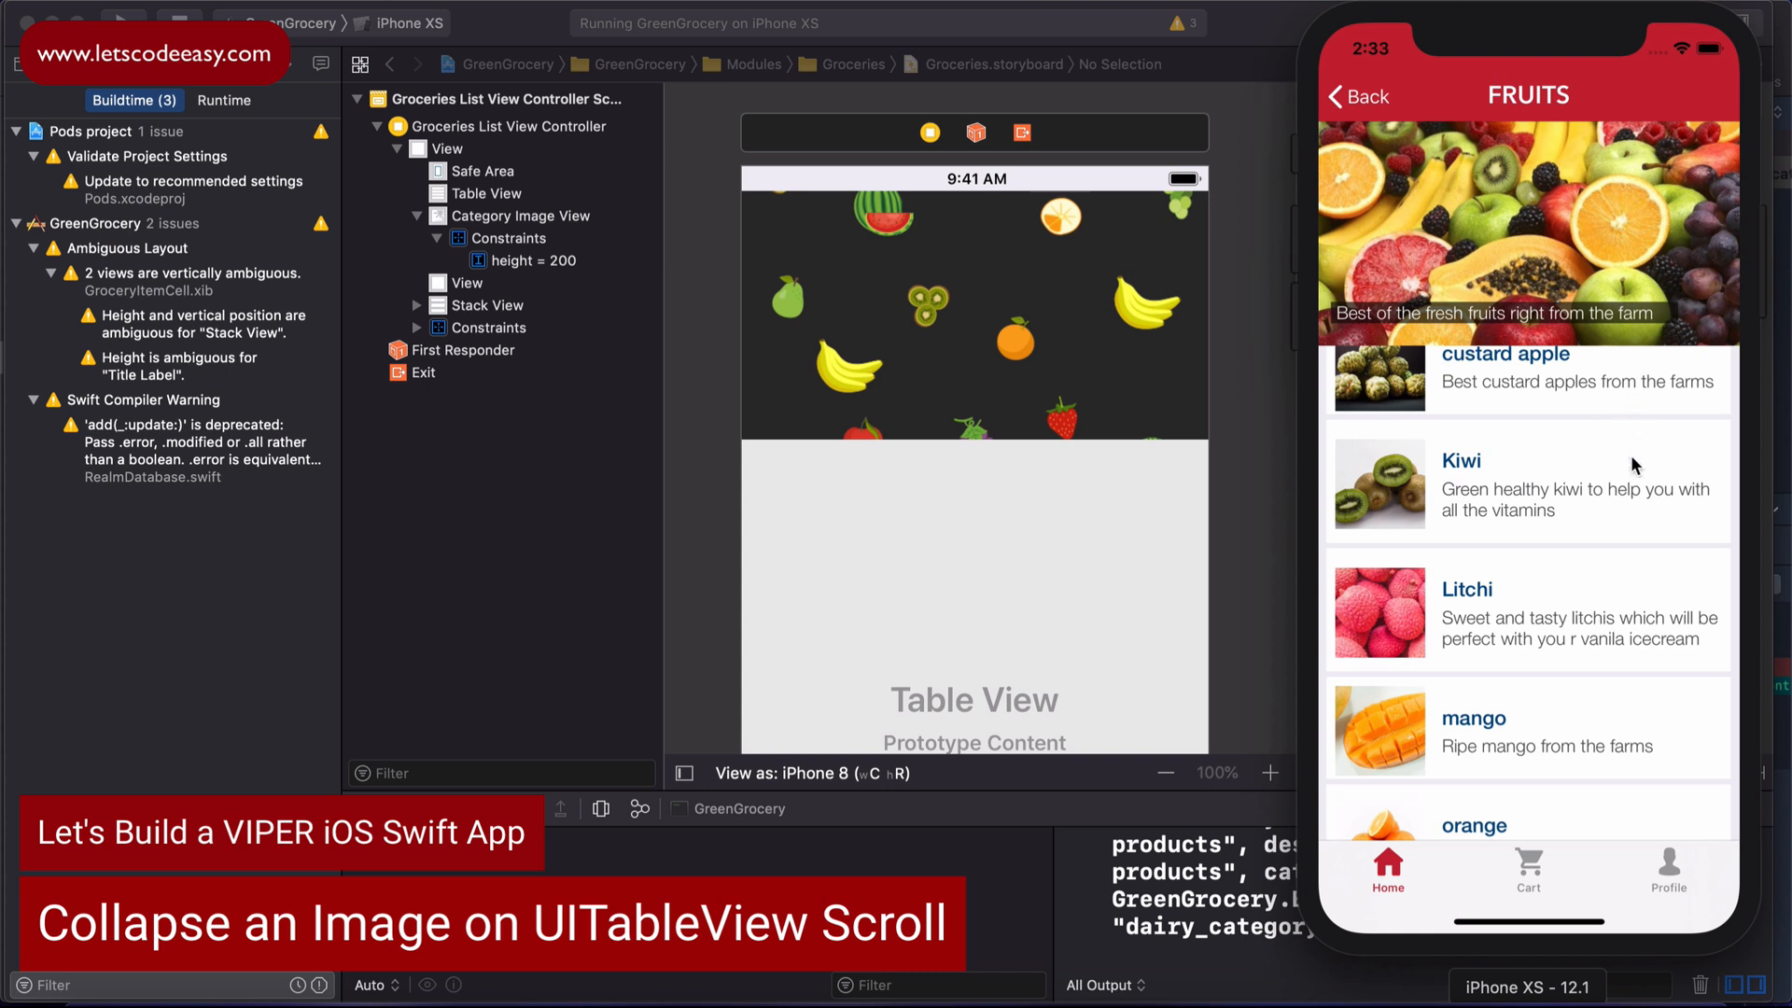
scroll("up", 3)
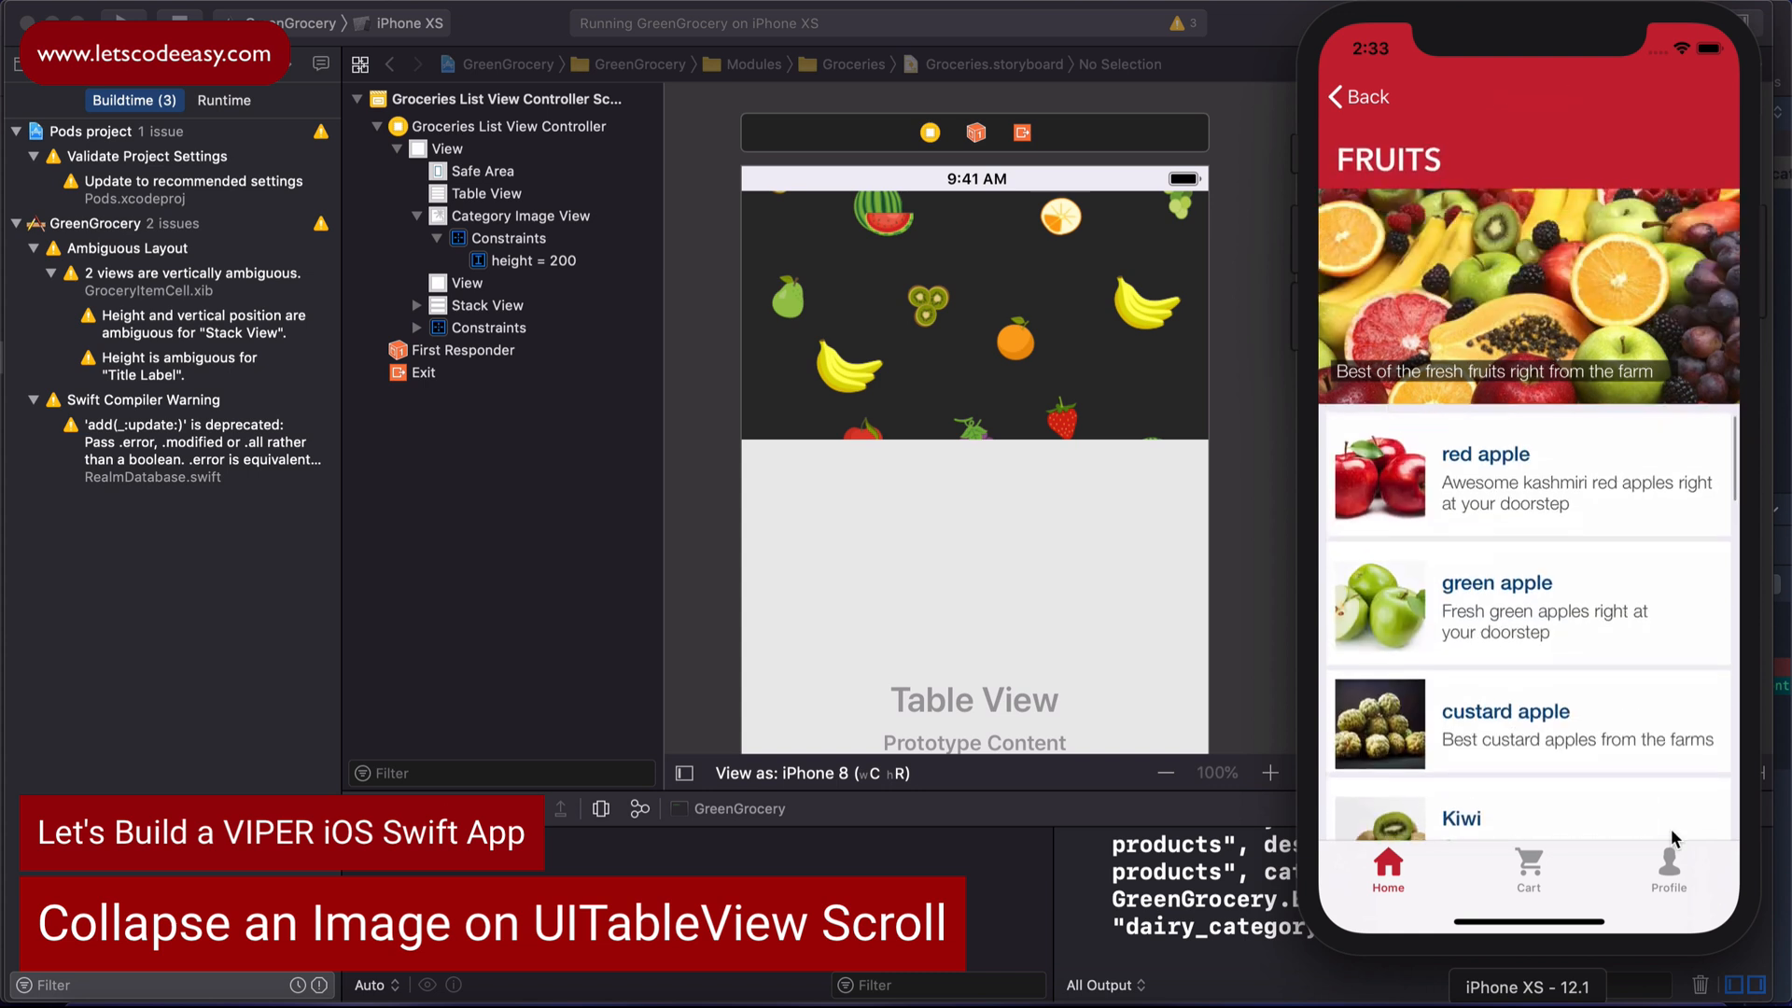
scroll("up", 3)
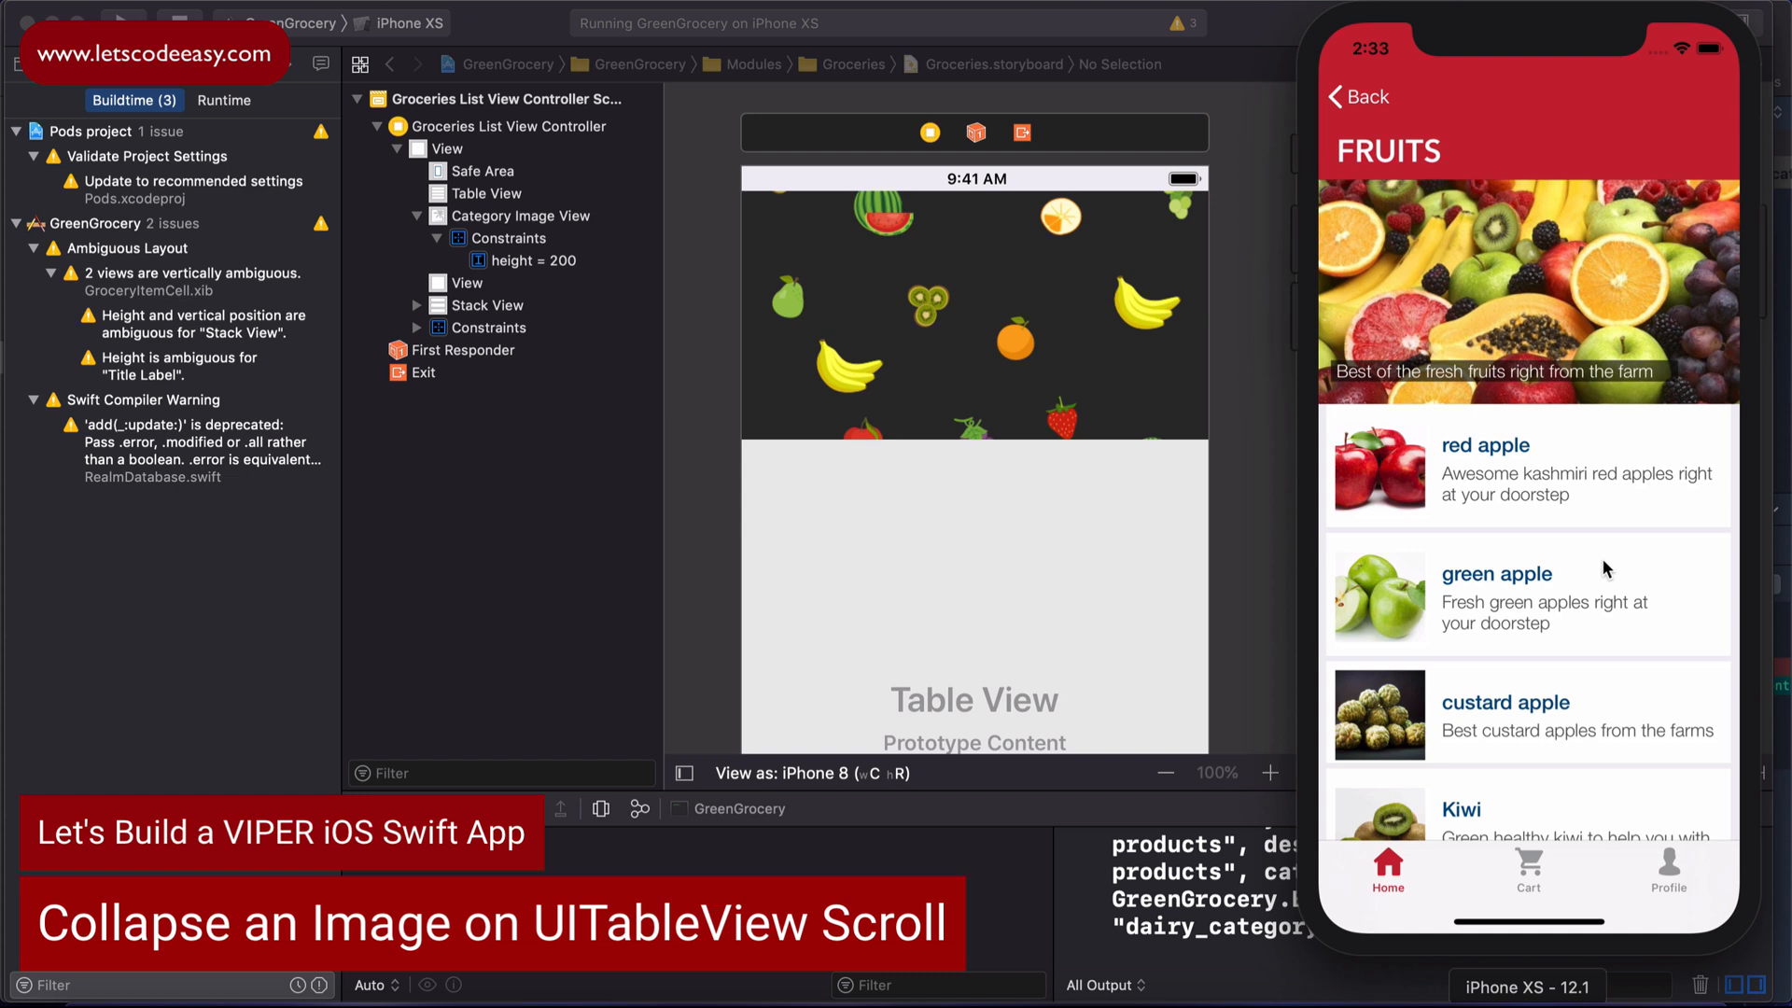
mouse_move(1288, 370)
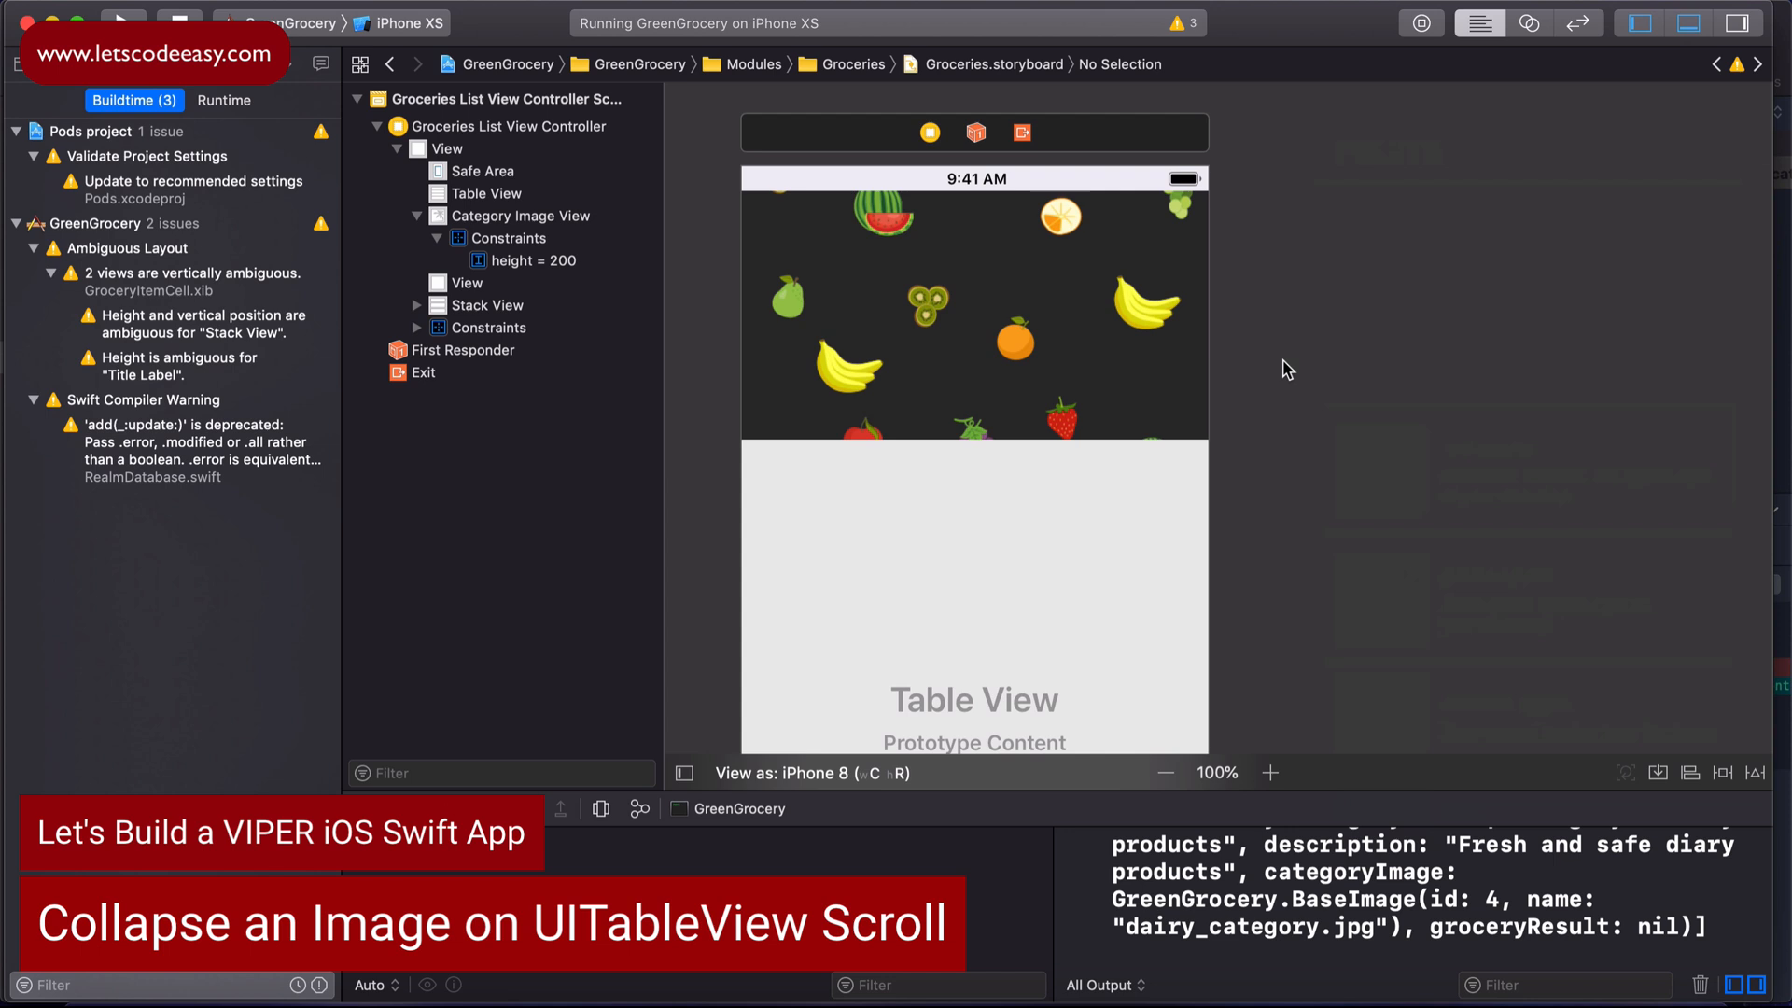
mouse_move(1452, 189)
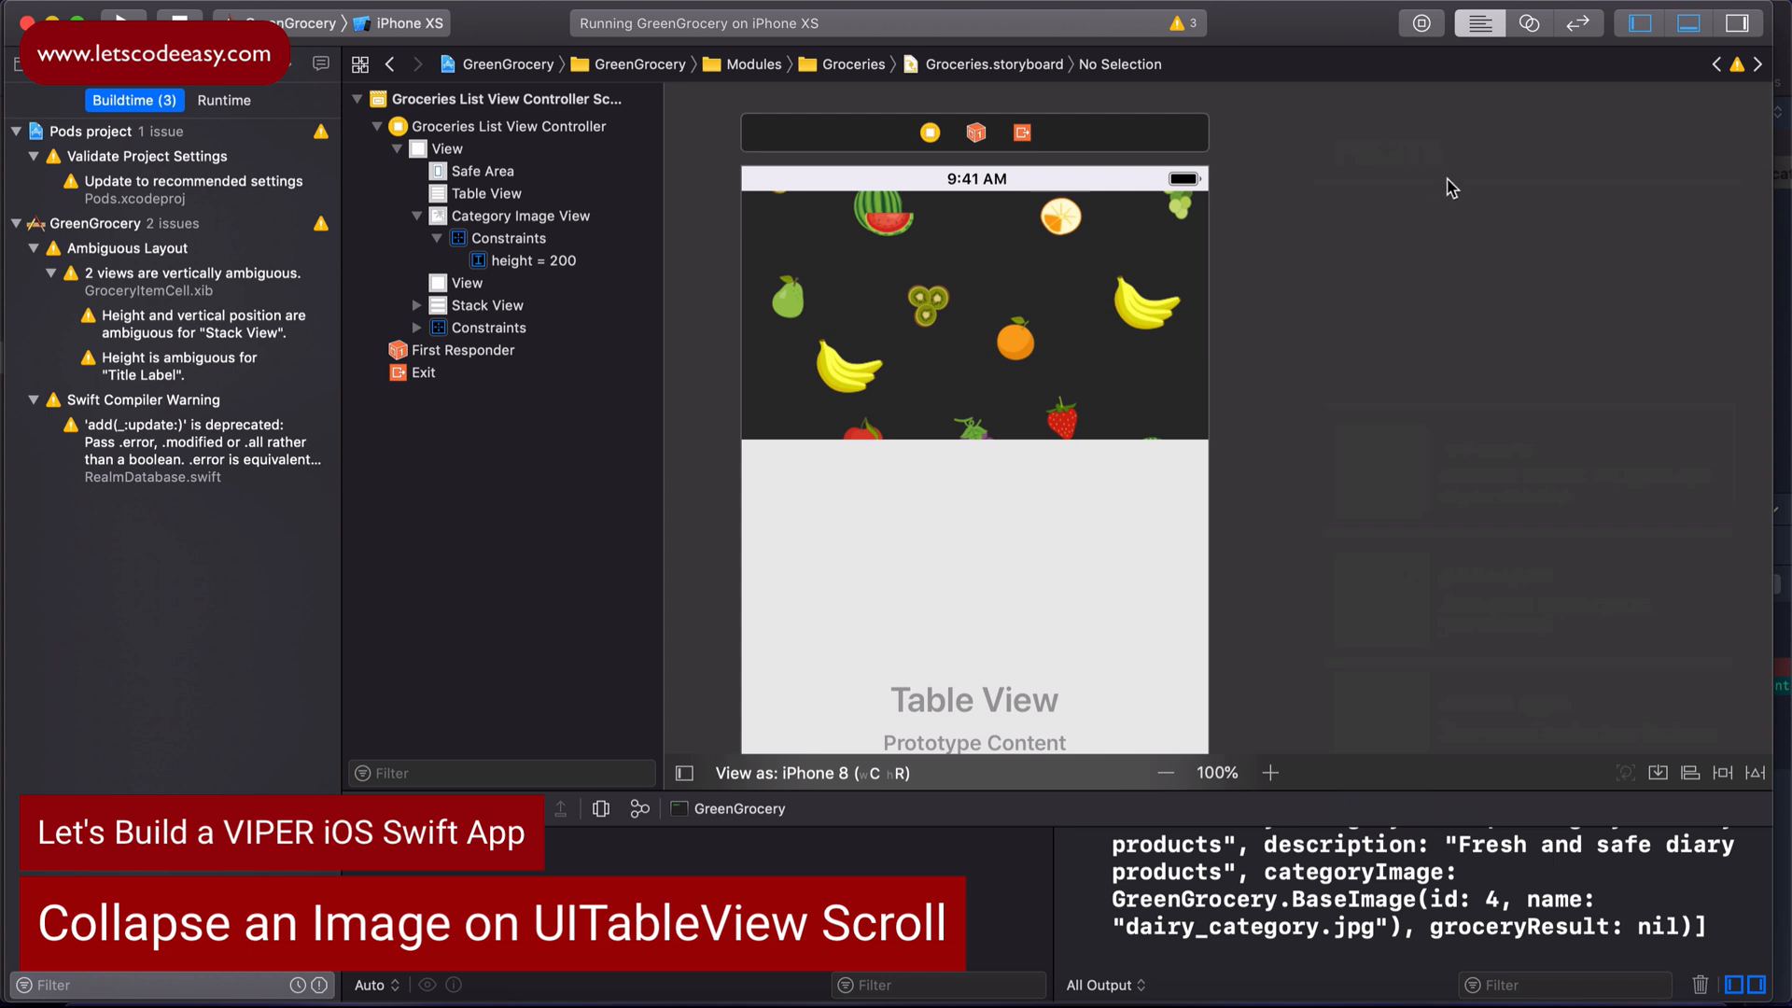
mouse_move(1525, 95)
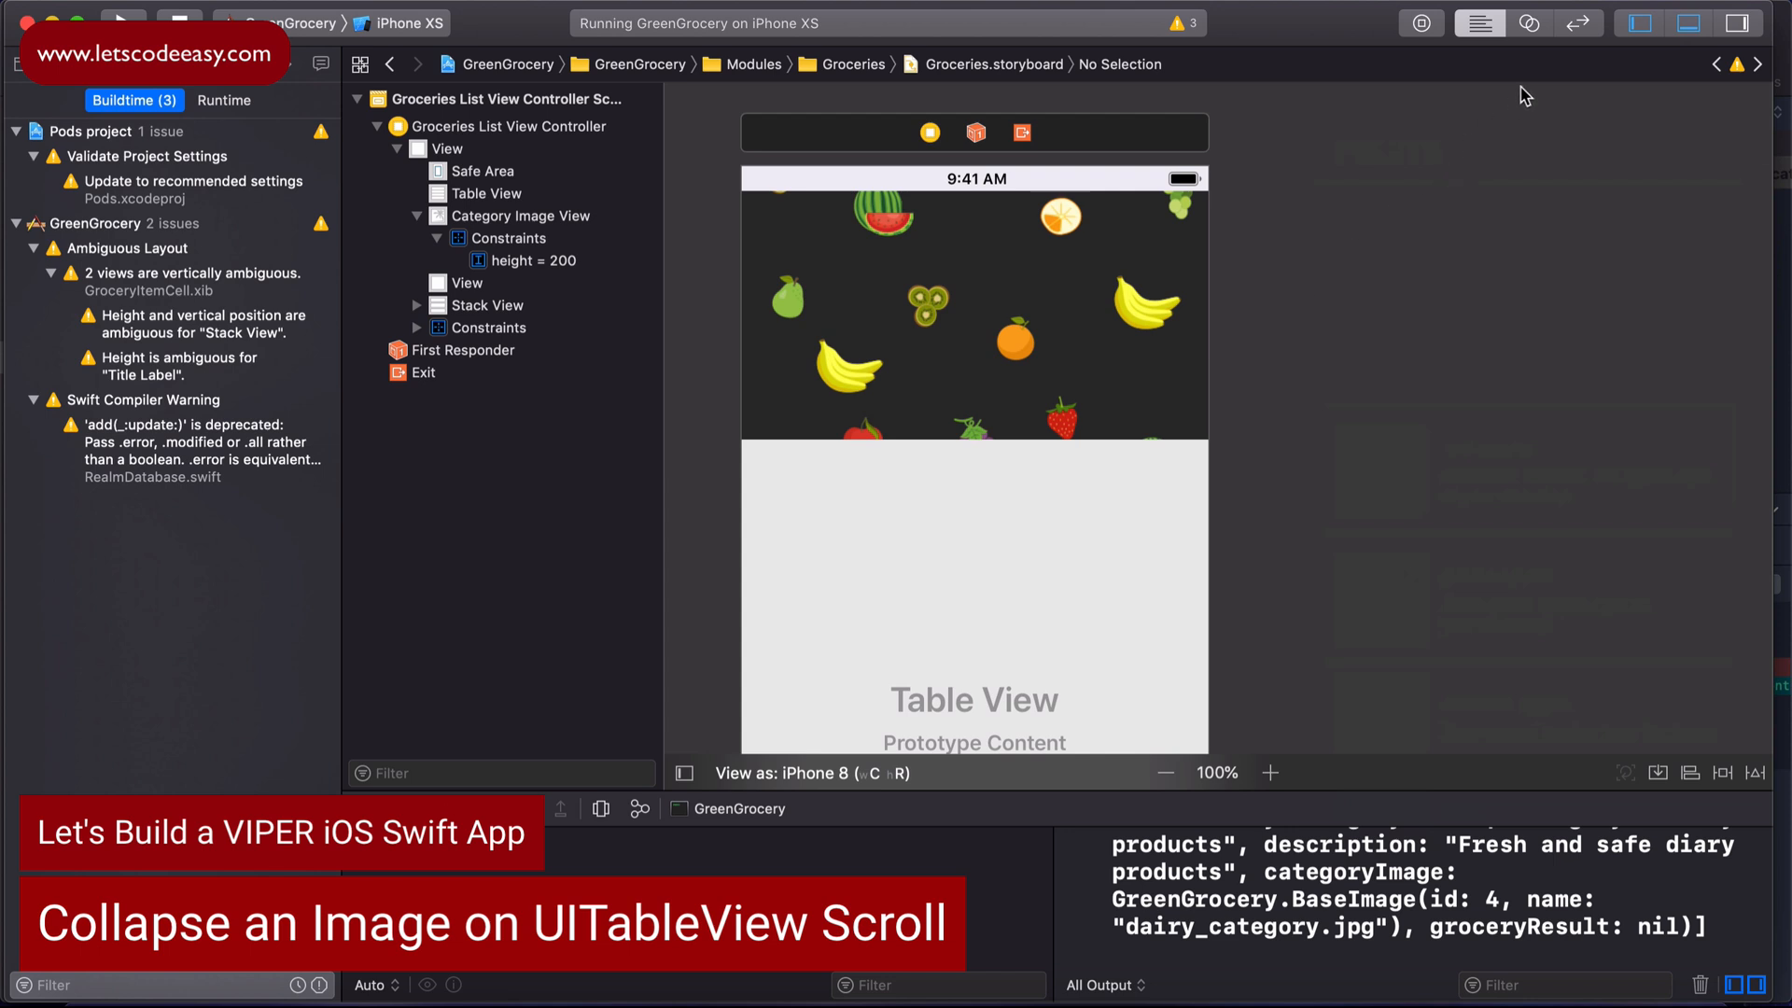
mouse_move(1534, 92)
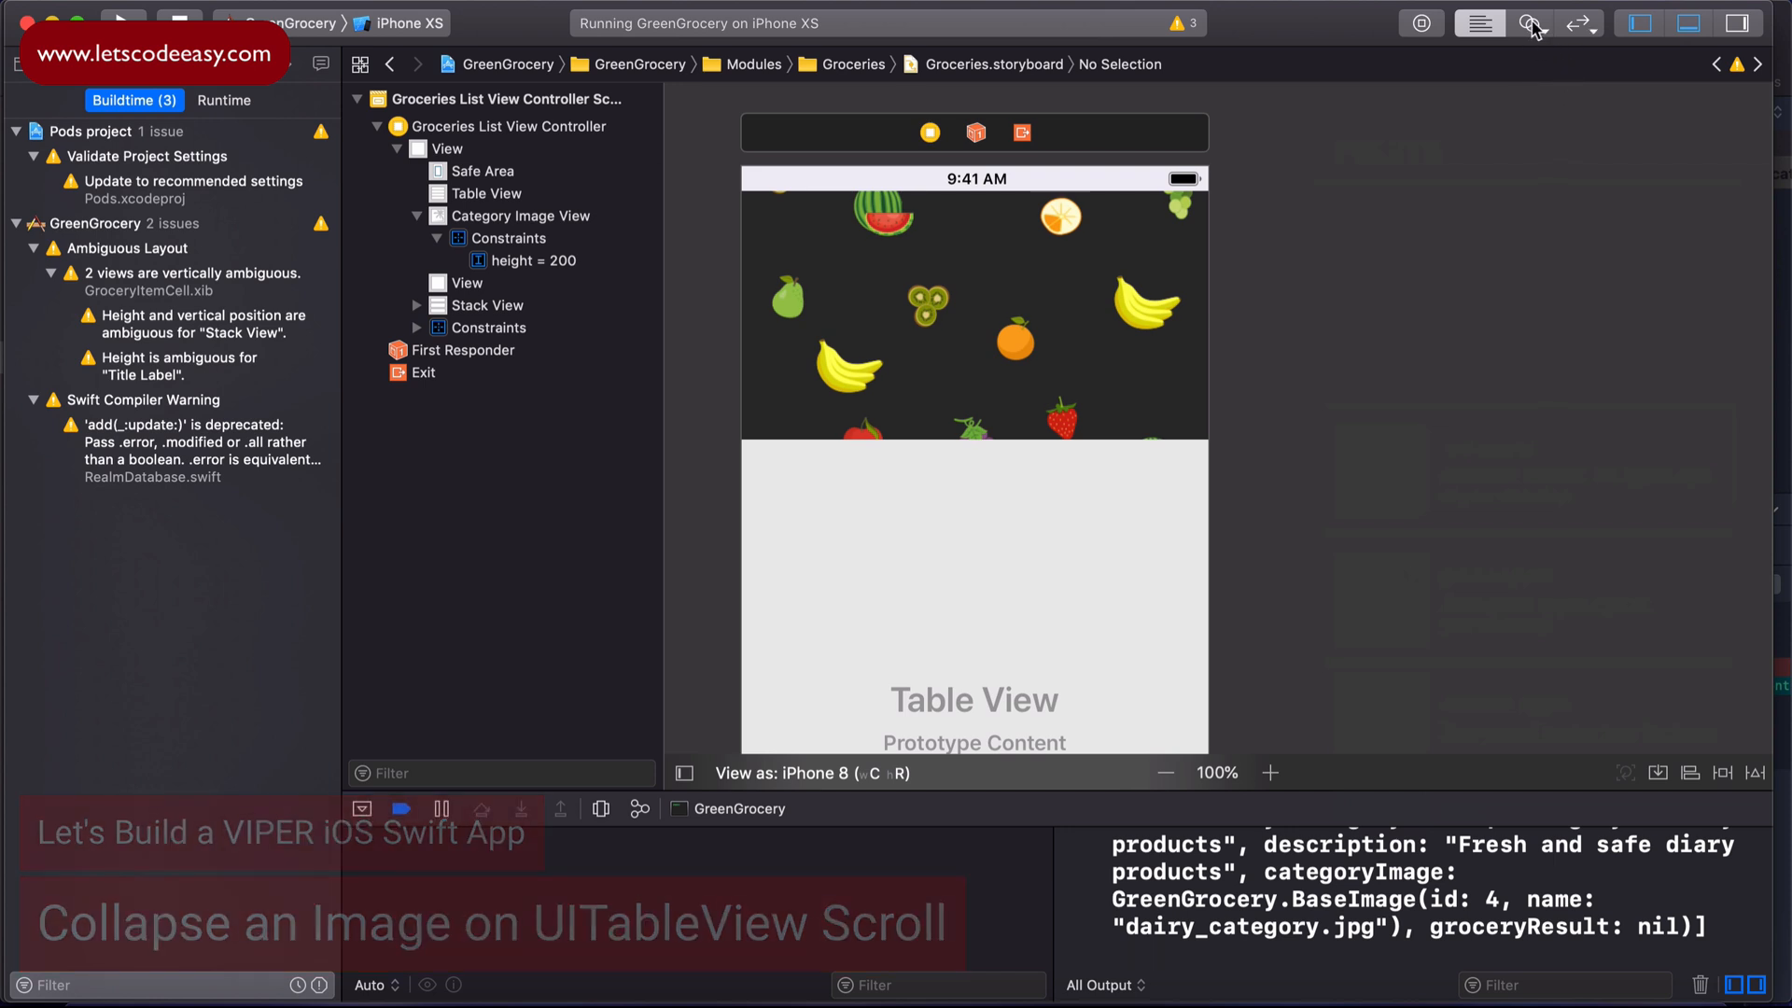
mouse_move(1531, 23)
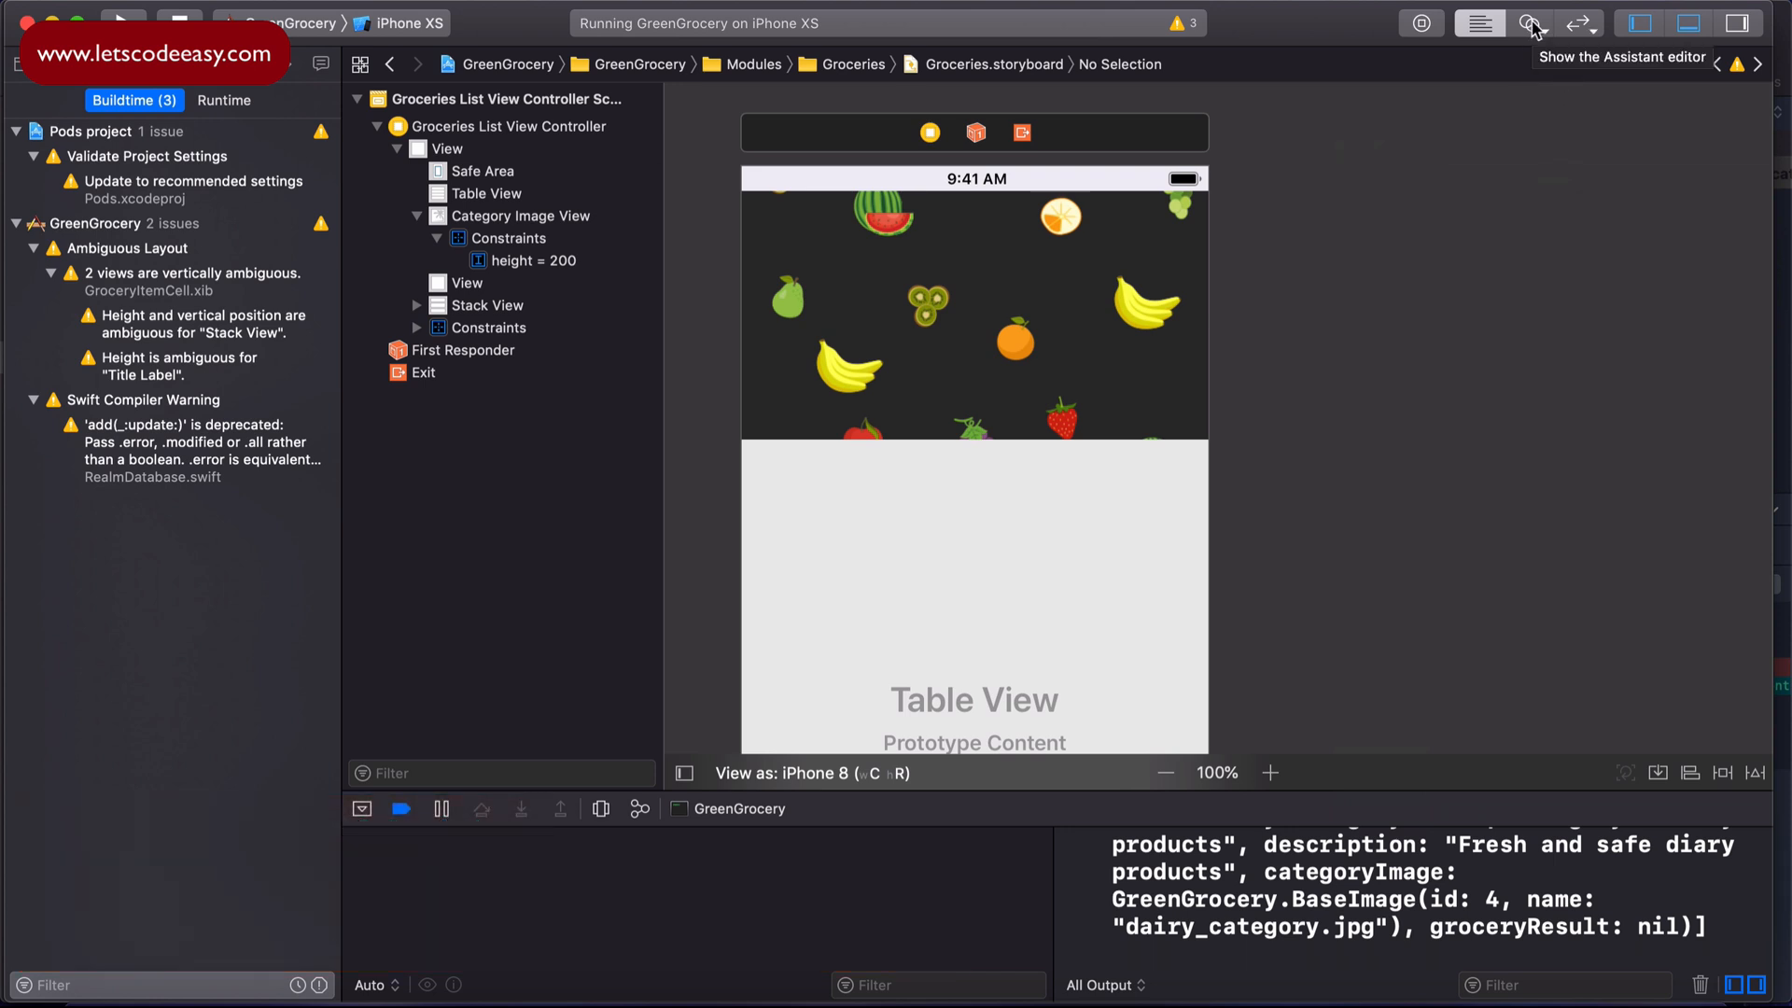
Step: Show GroceriesListViewController.swift in the Assistant editor beside the storyboard
left_click(1529, 23)
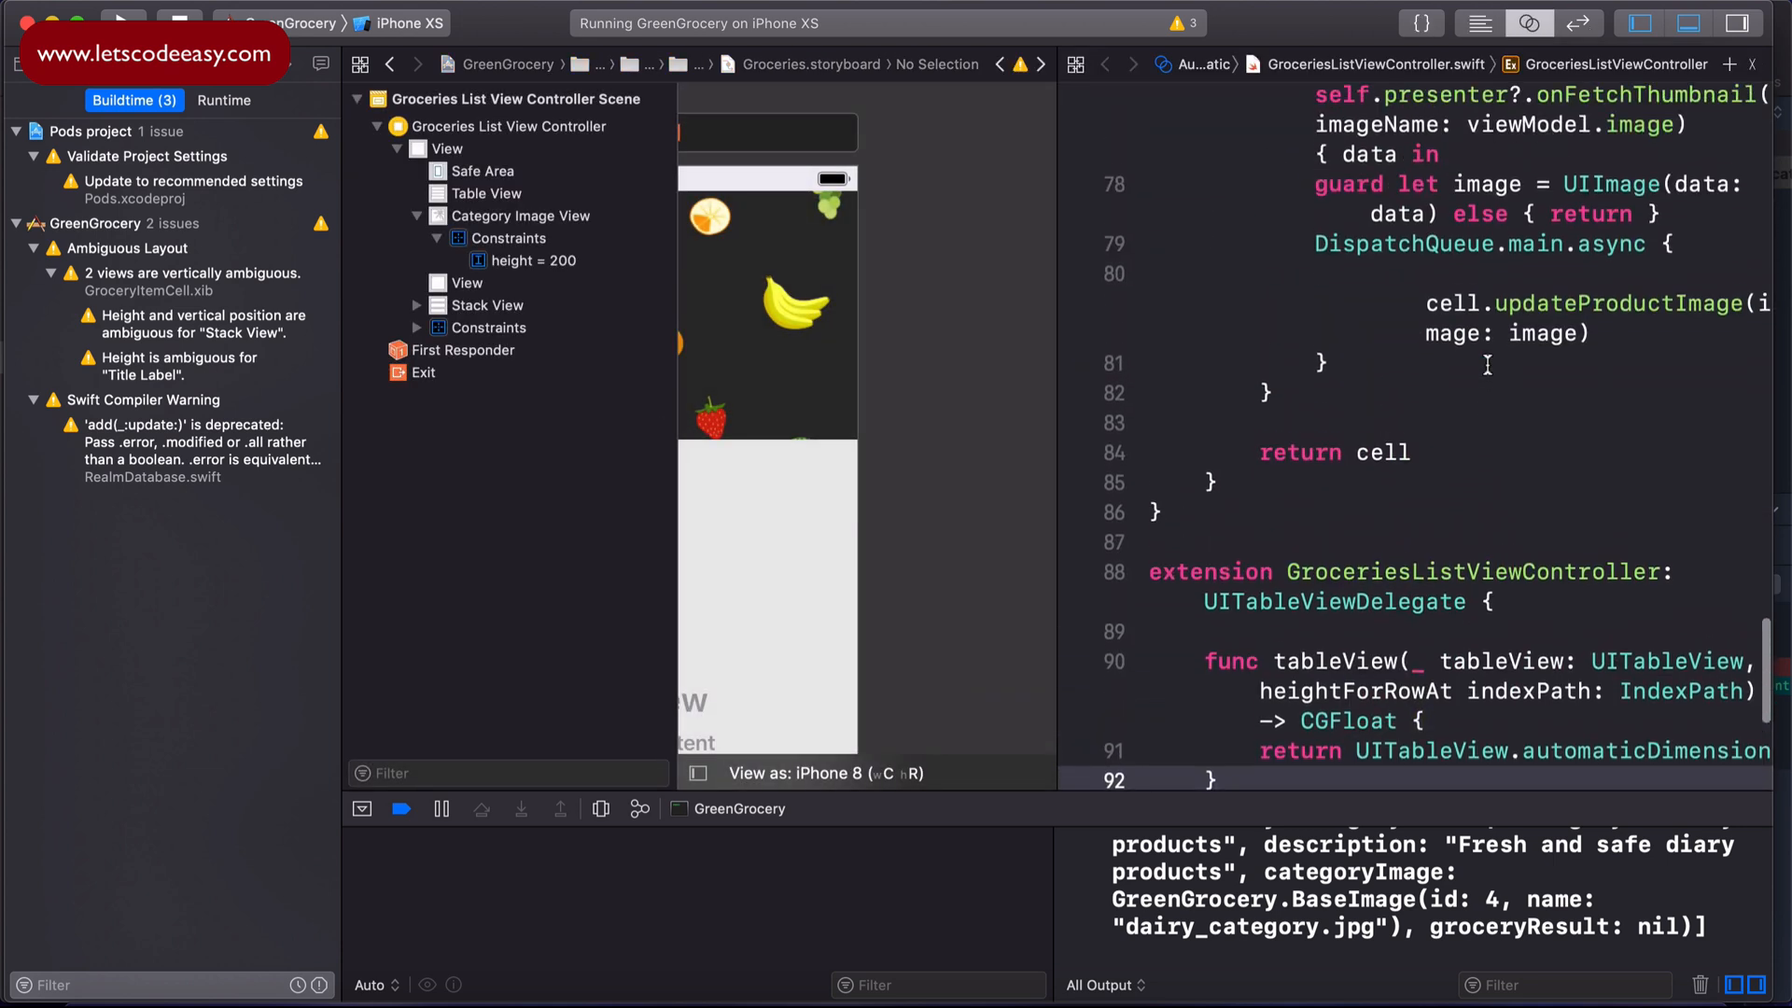
scroll("up", 3)
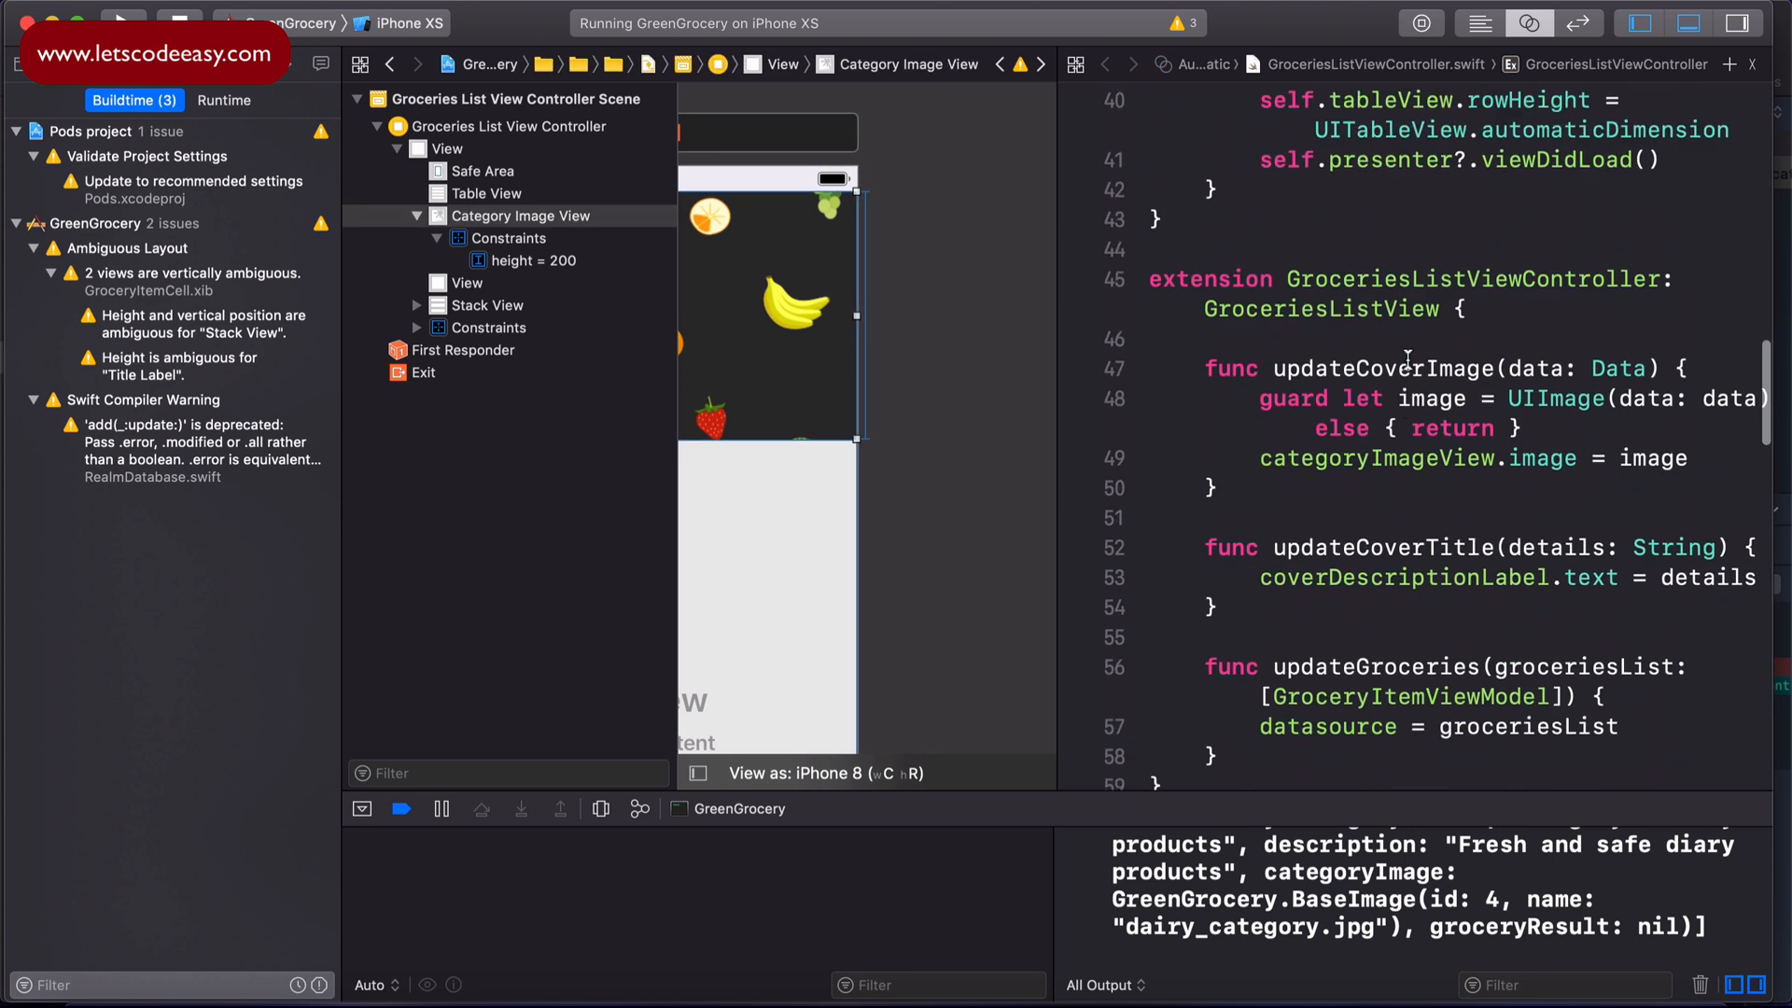
scroll("up", 3)
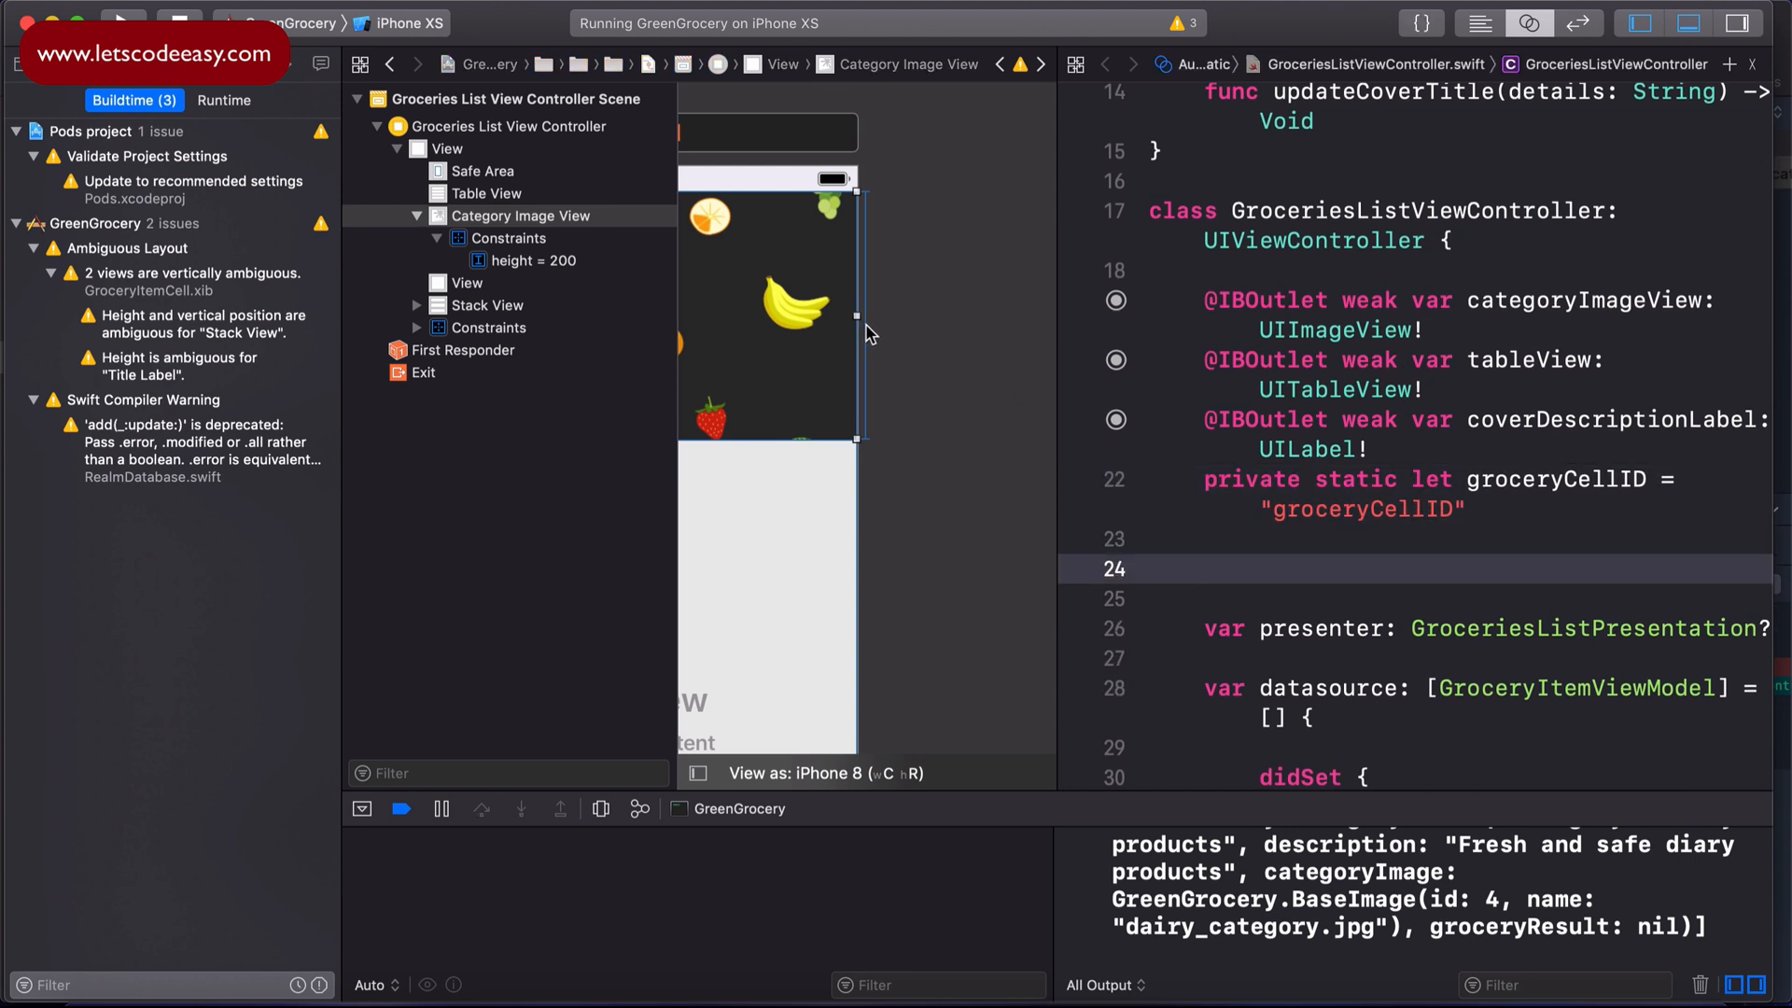
Step: Connect the cover image's height = 200 constraint as an outlet named coverHeightConstraint
left_click(536, 259)
type("co")
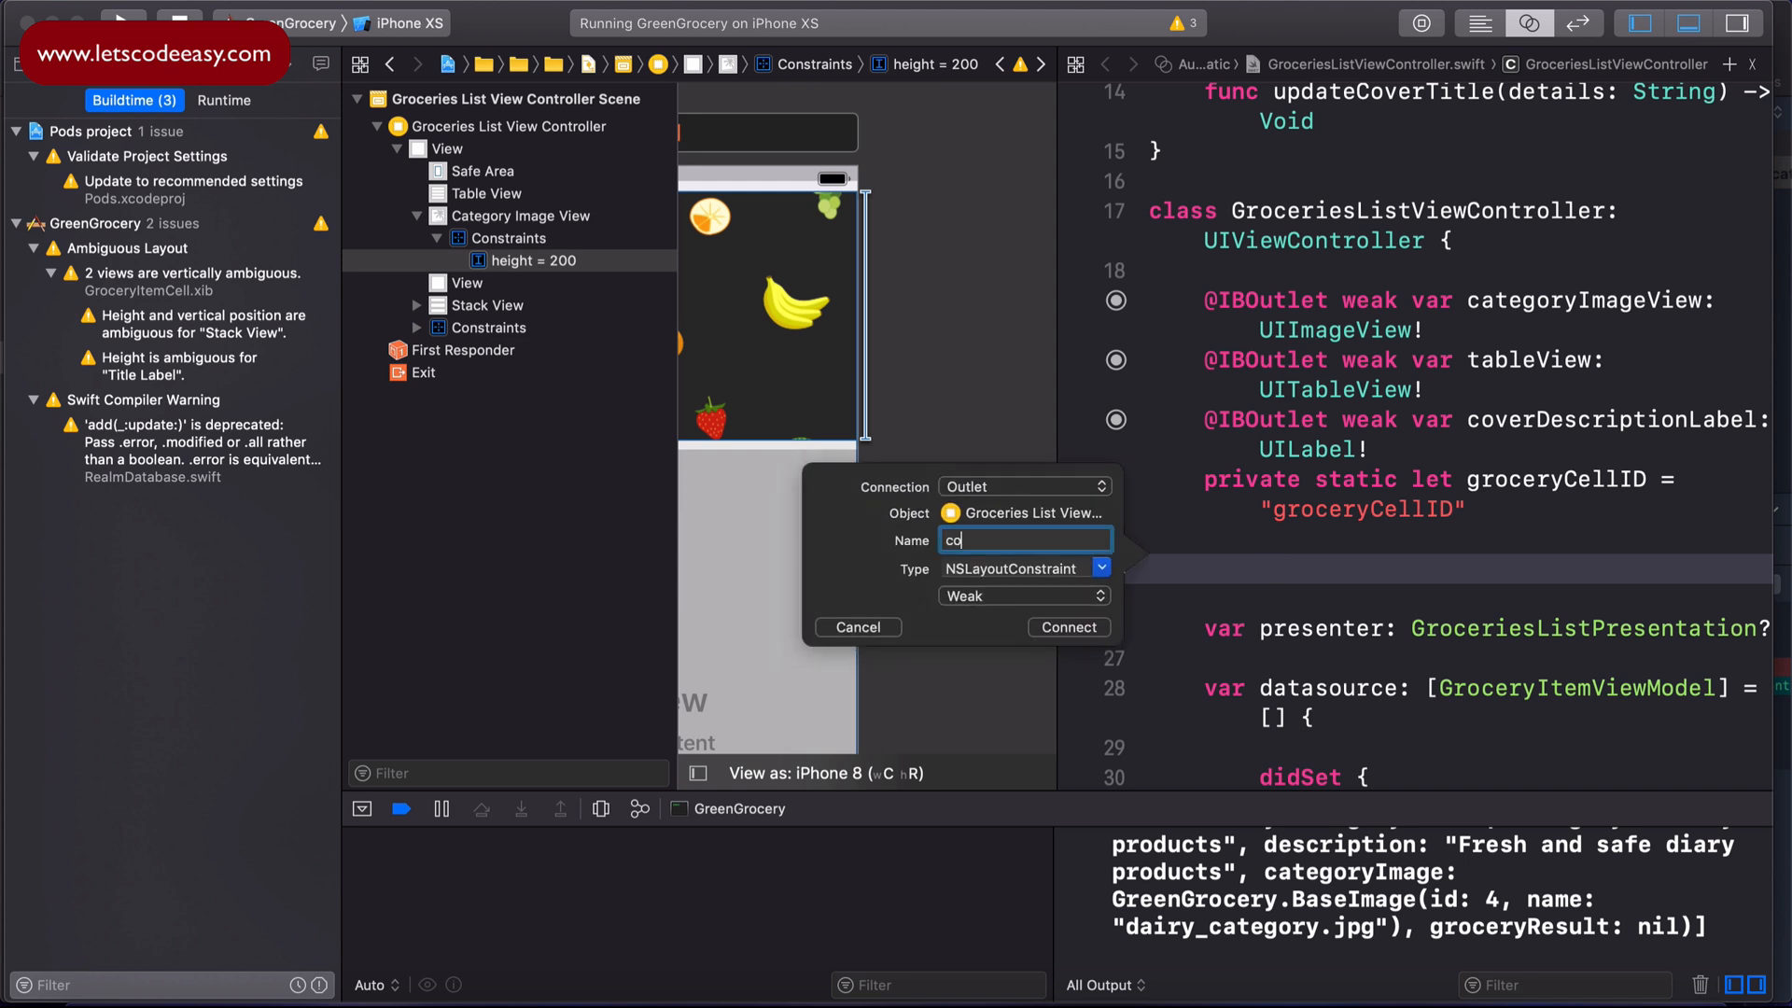
type("verHeightC")
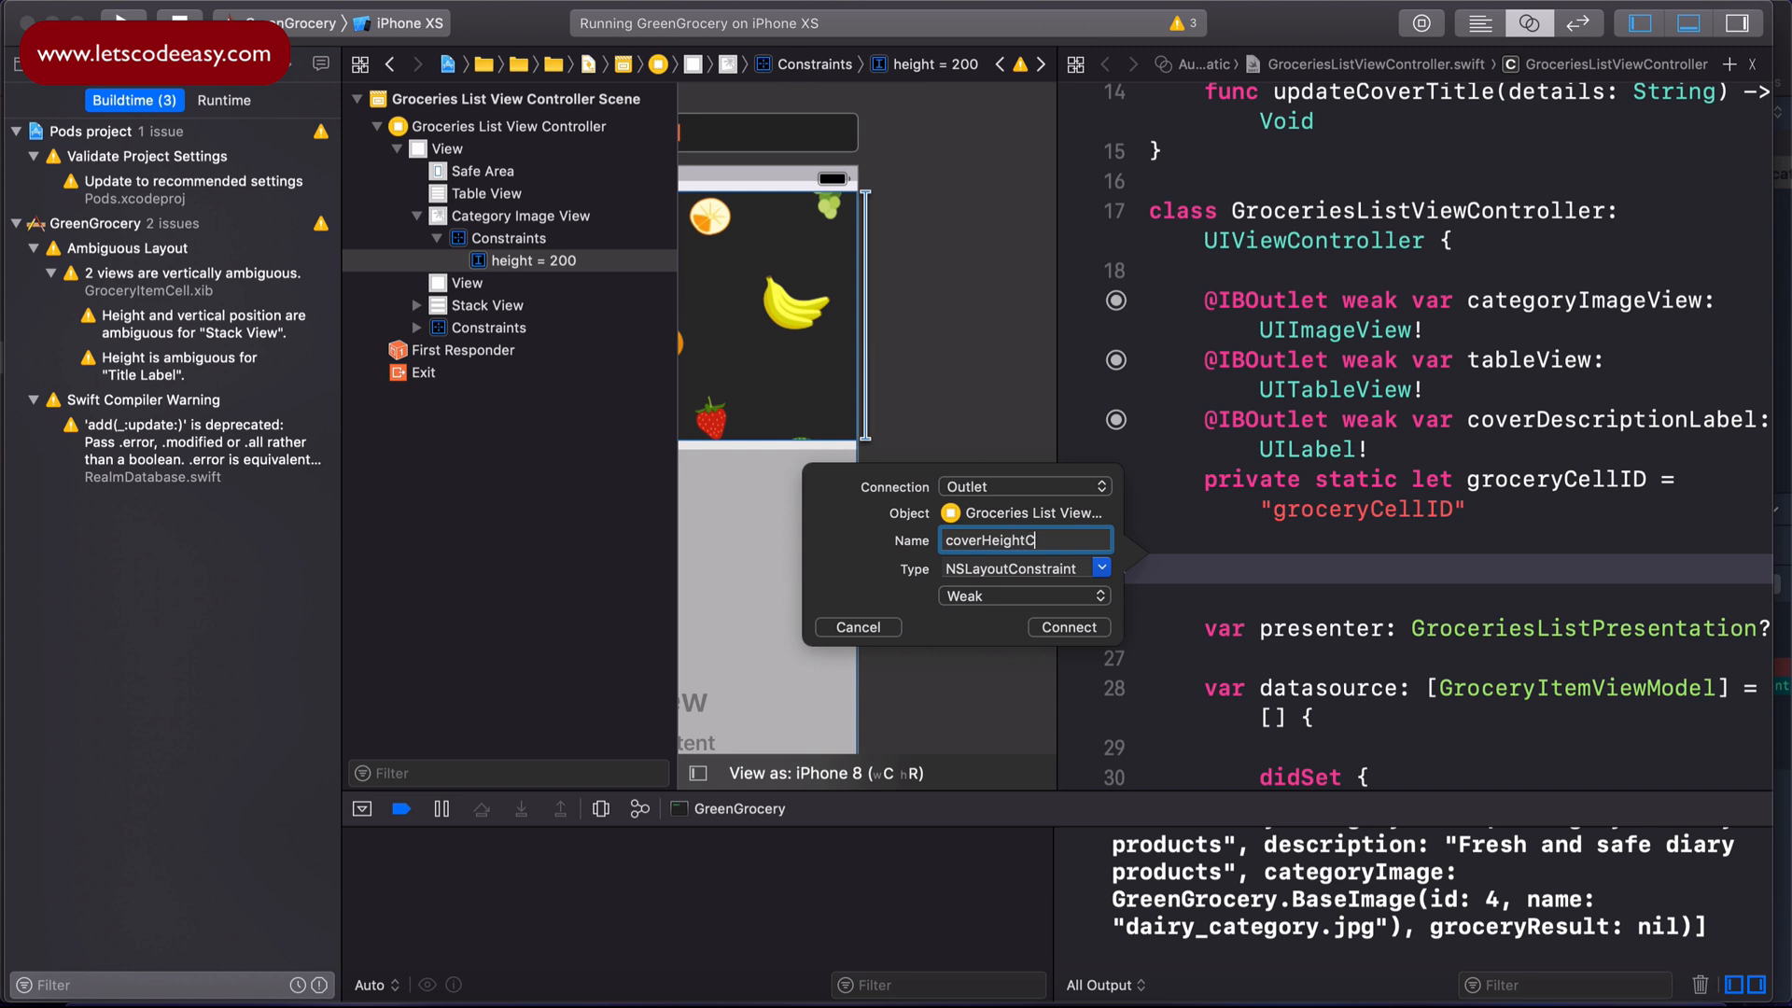
type("onstraint")
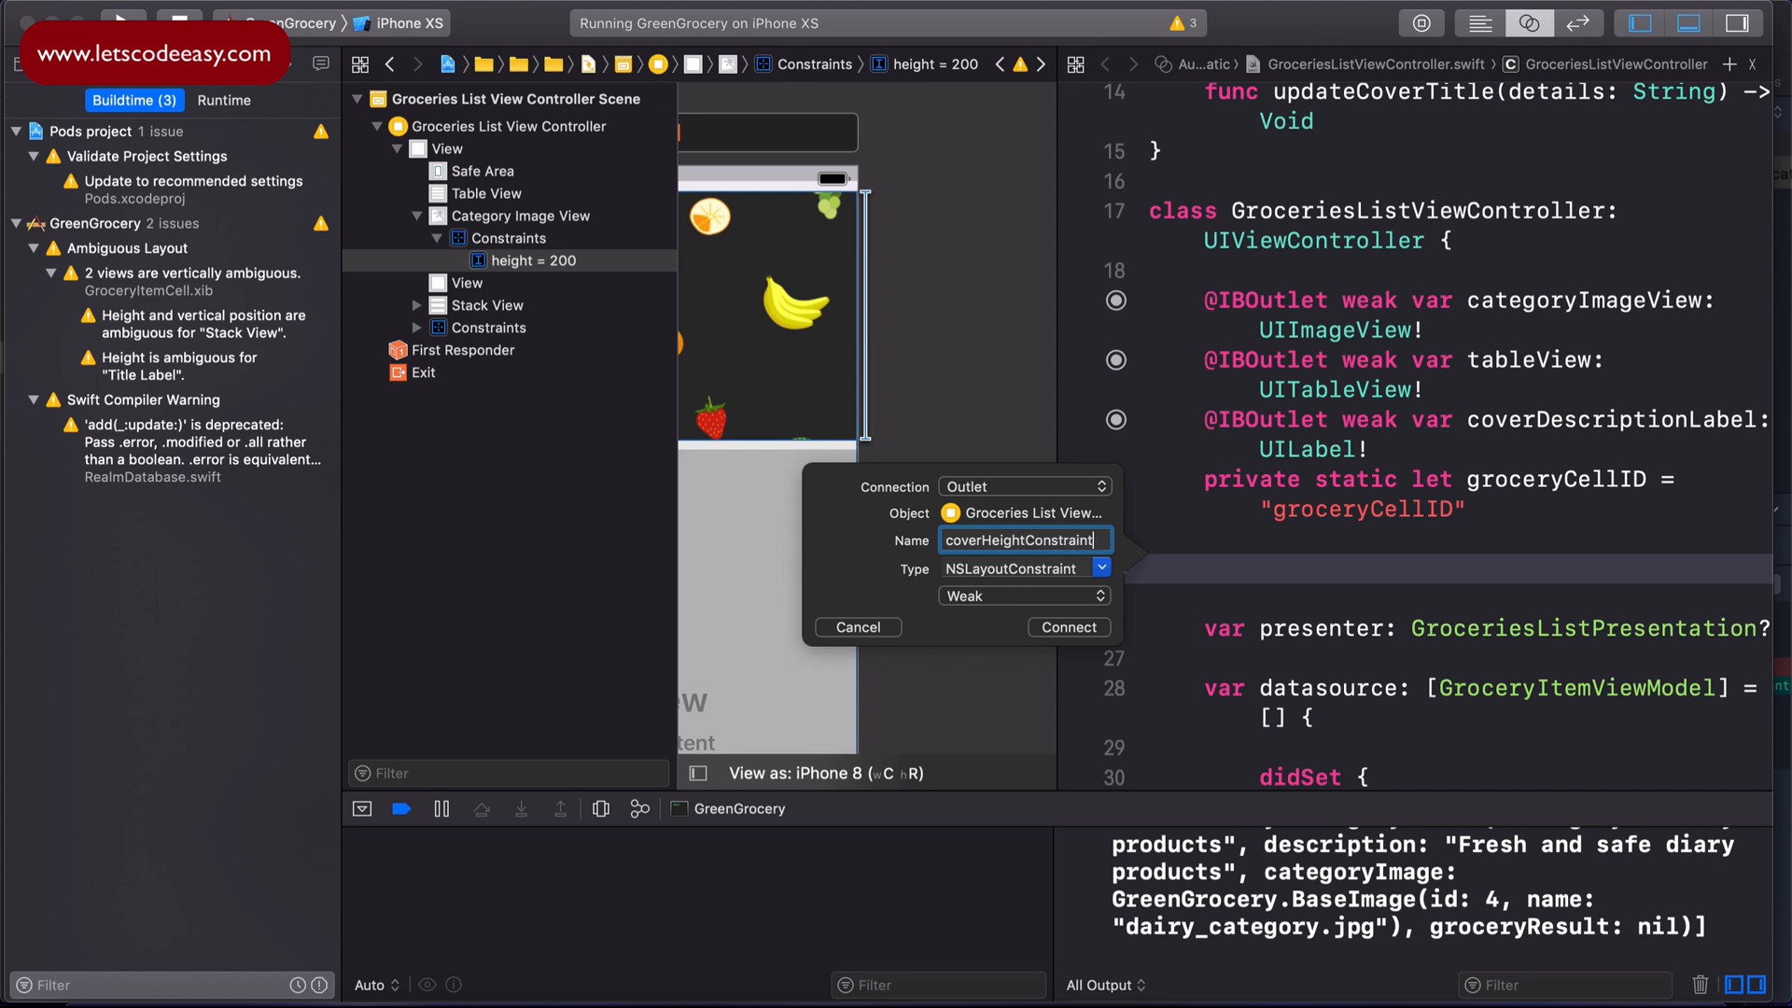
left_click(1068, 627)
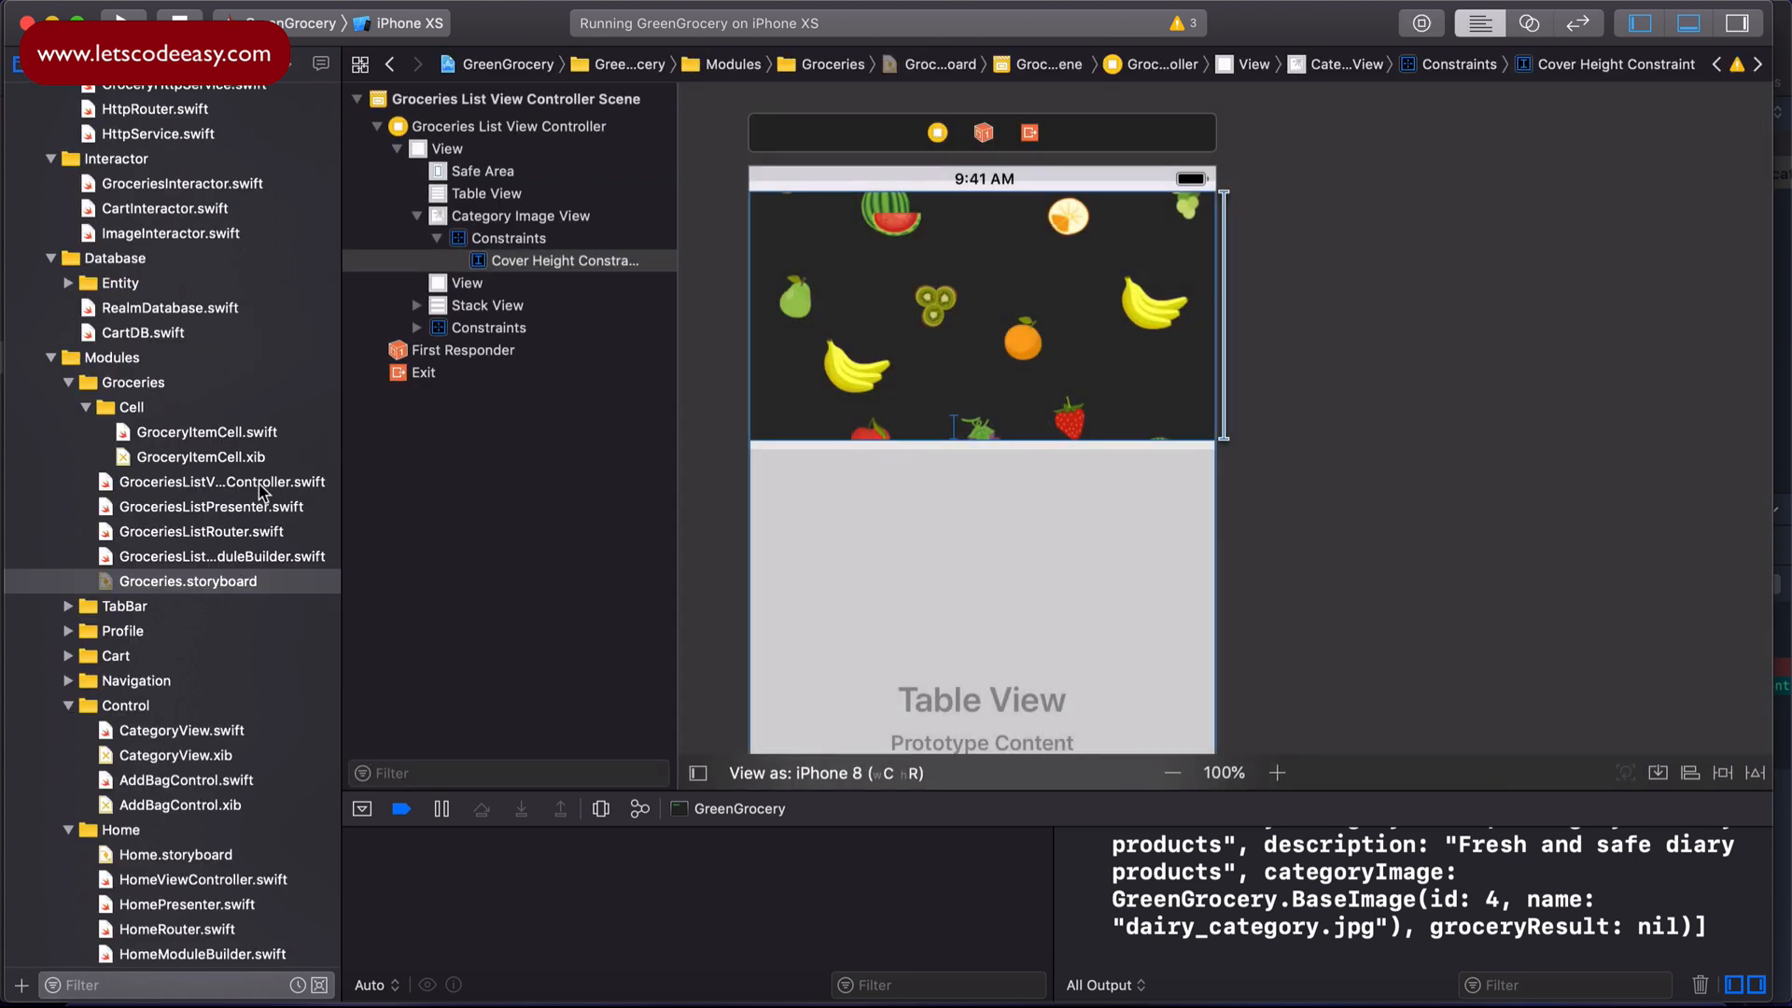
left_click(211, 481)
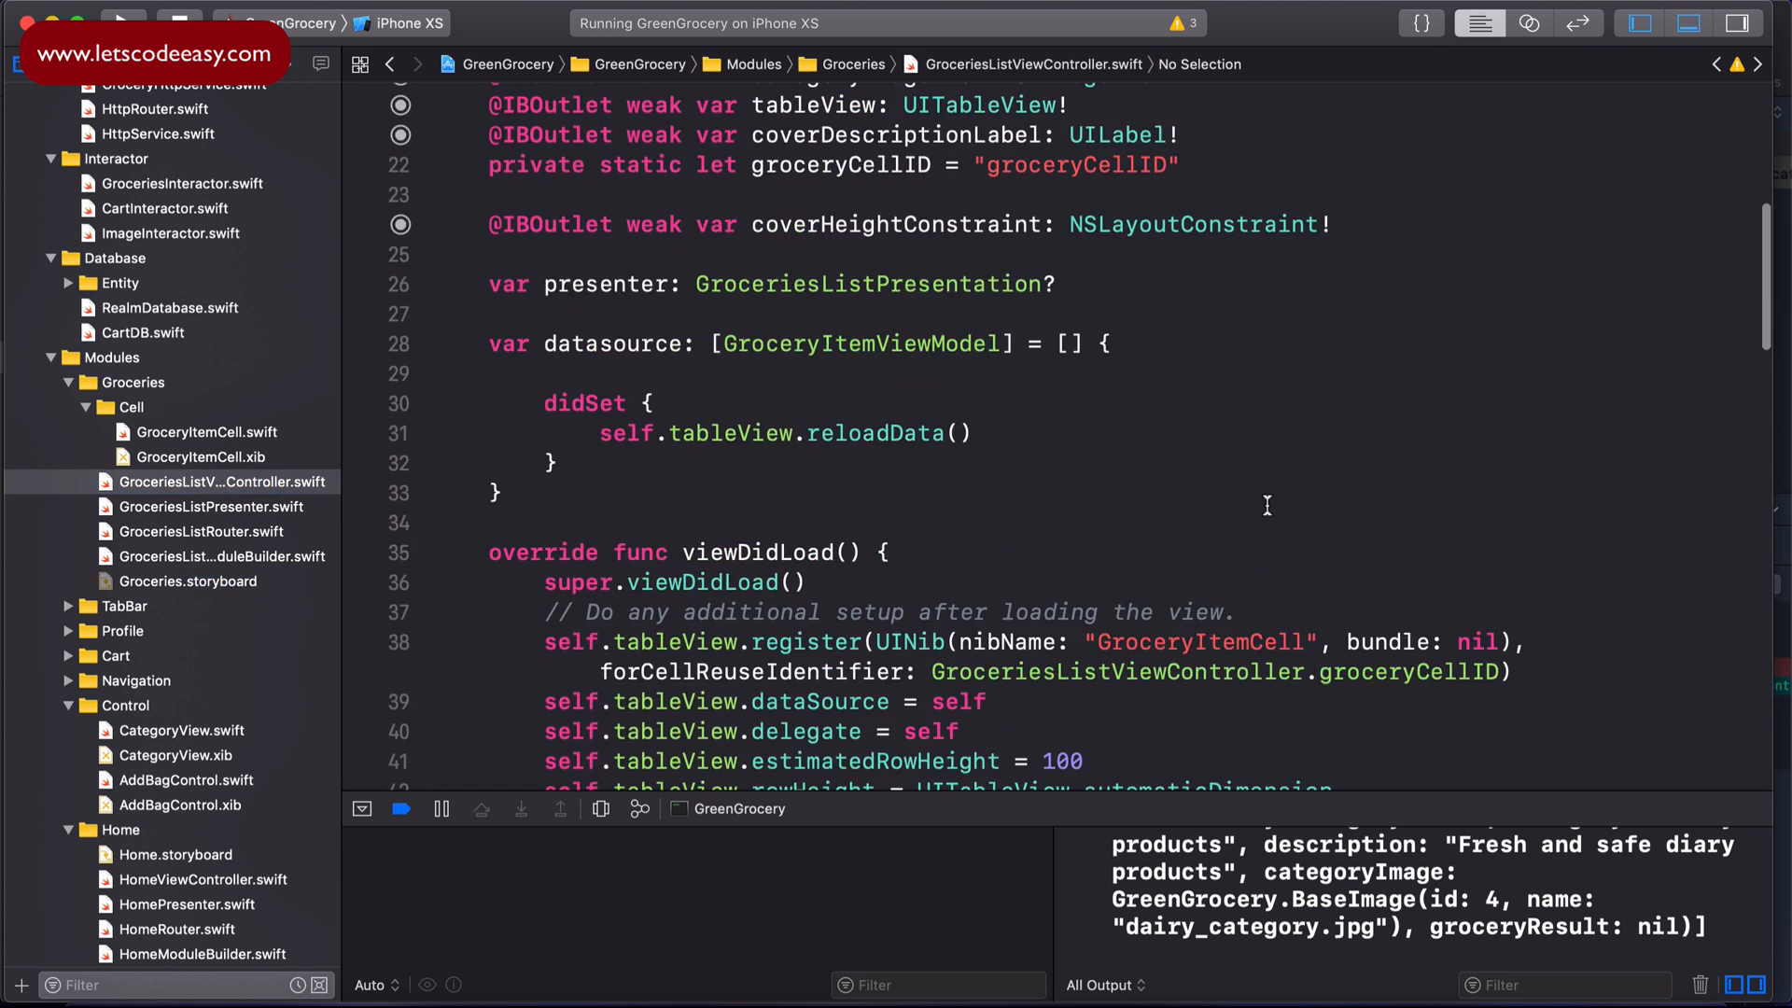
scroll("up", 3)
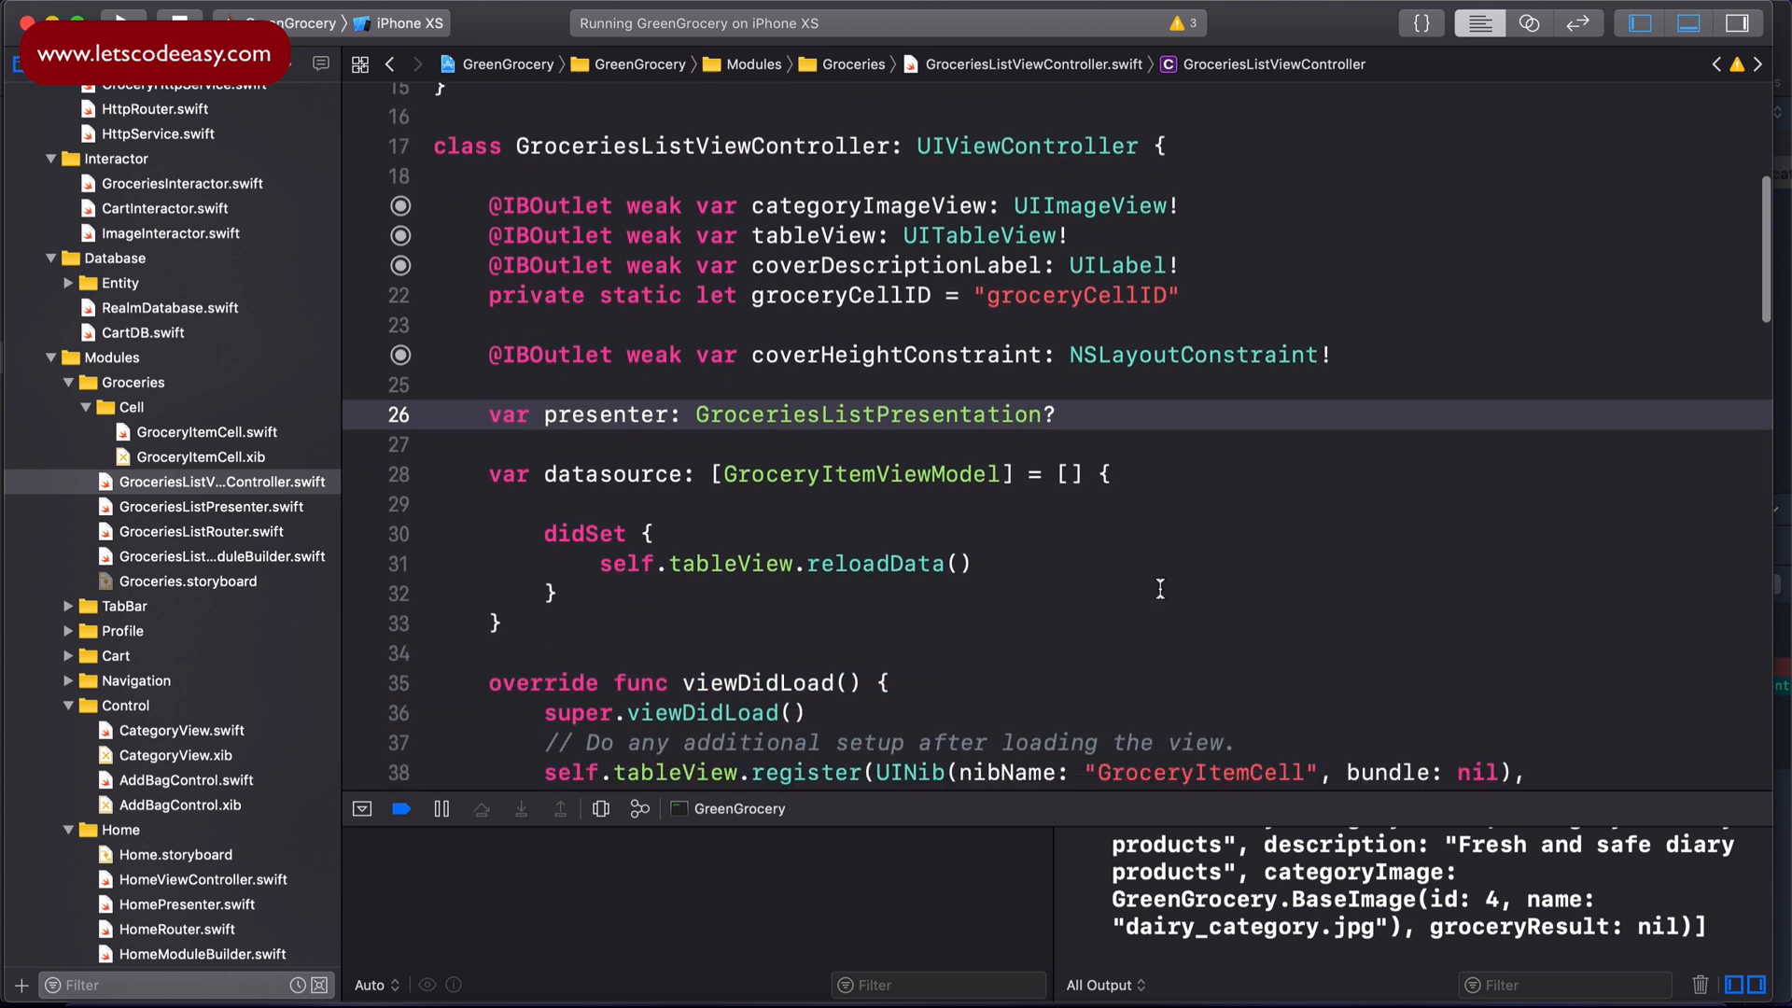
scroll("down", 3)
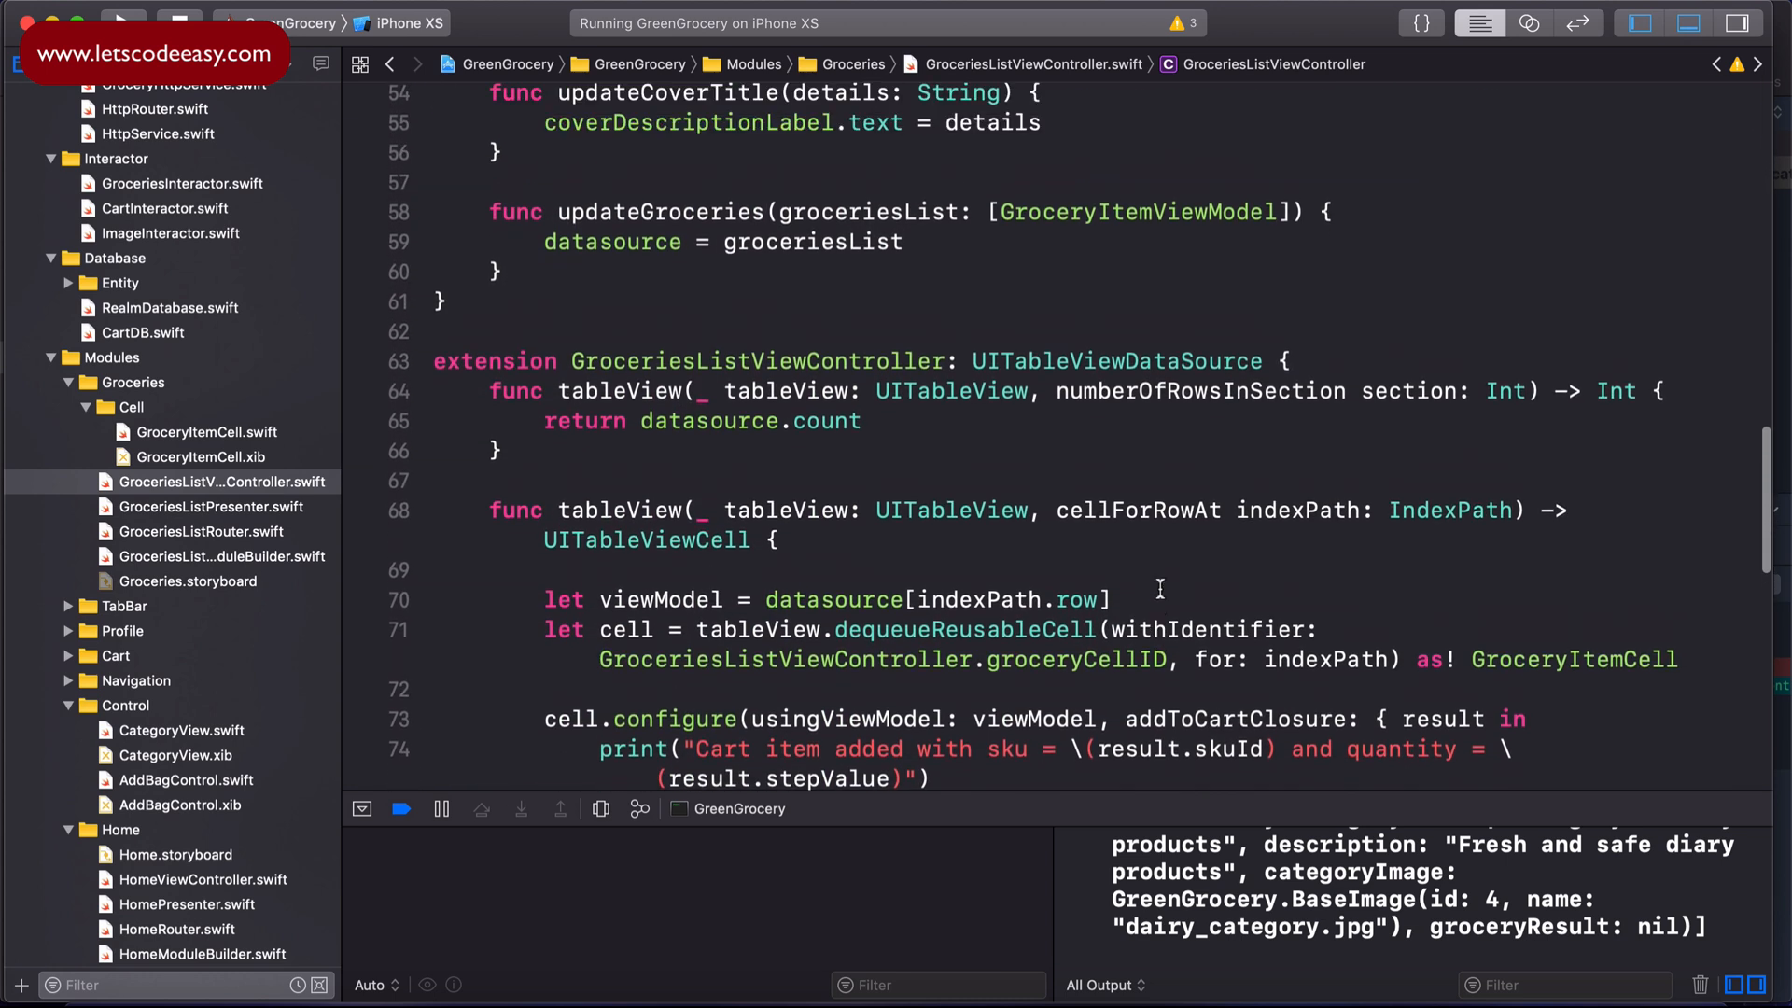
scroll("down", 3)
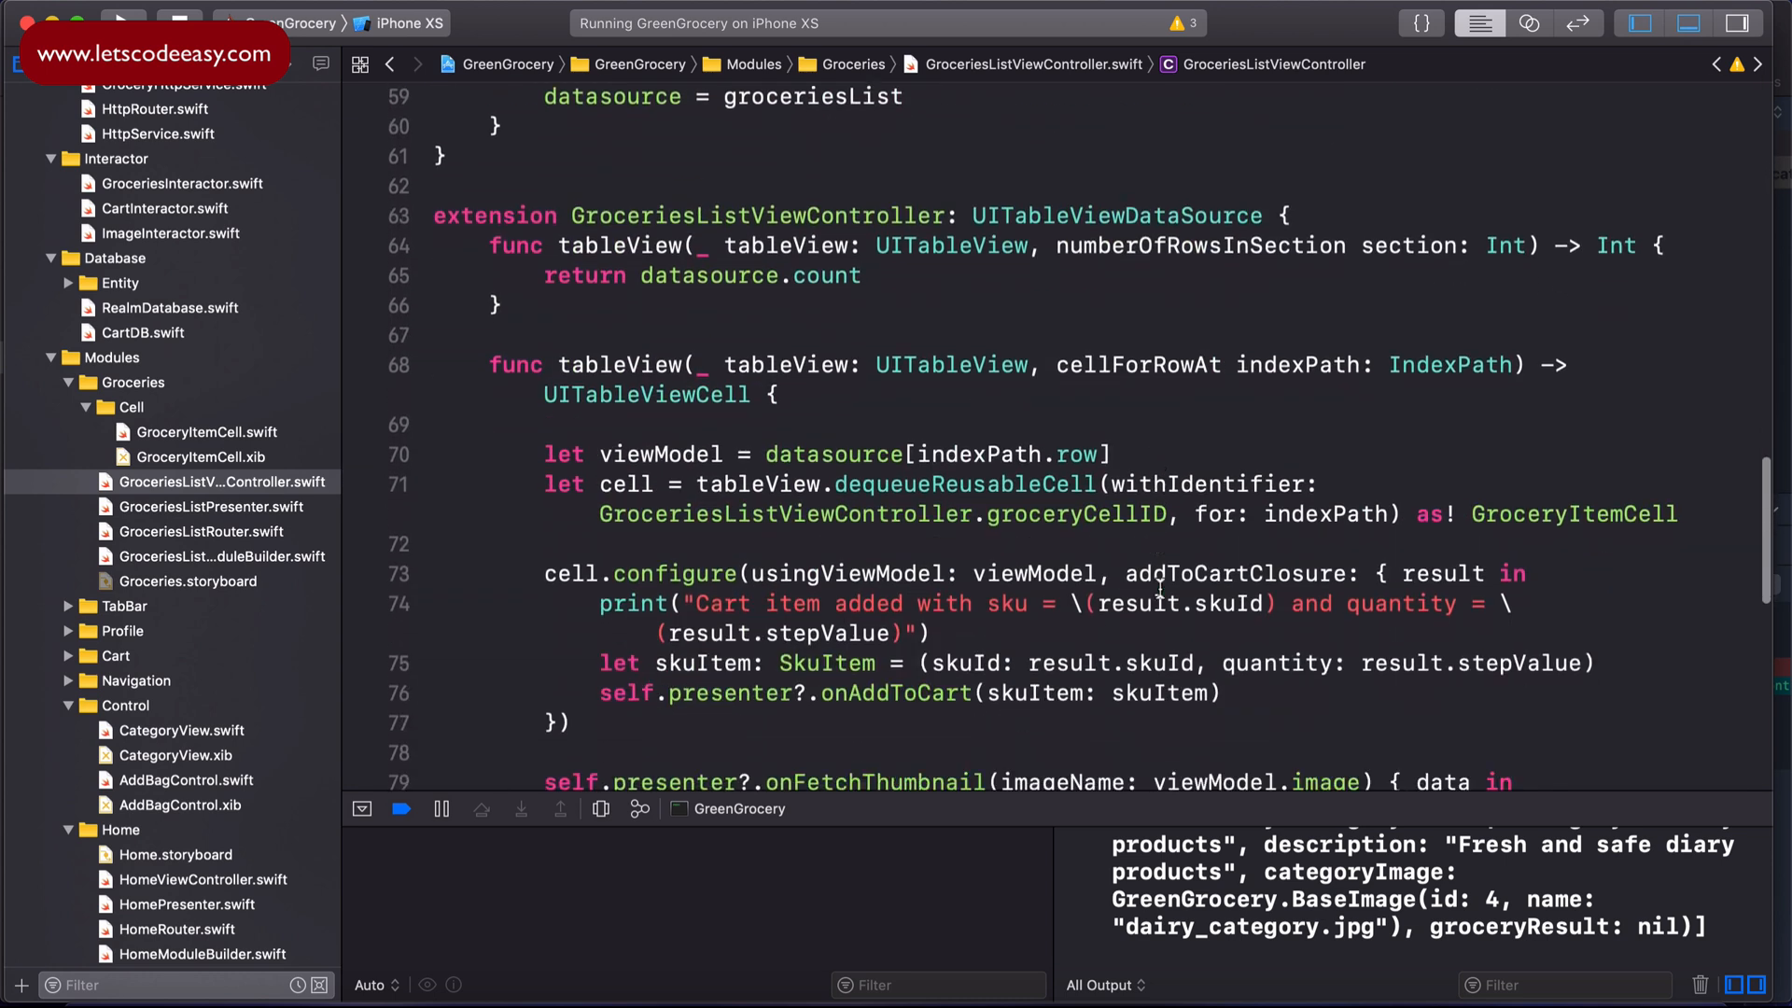
scroll("down", 3)
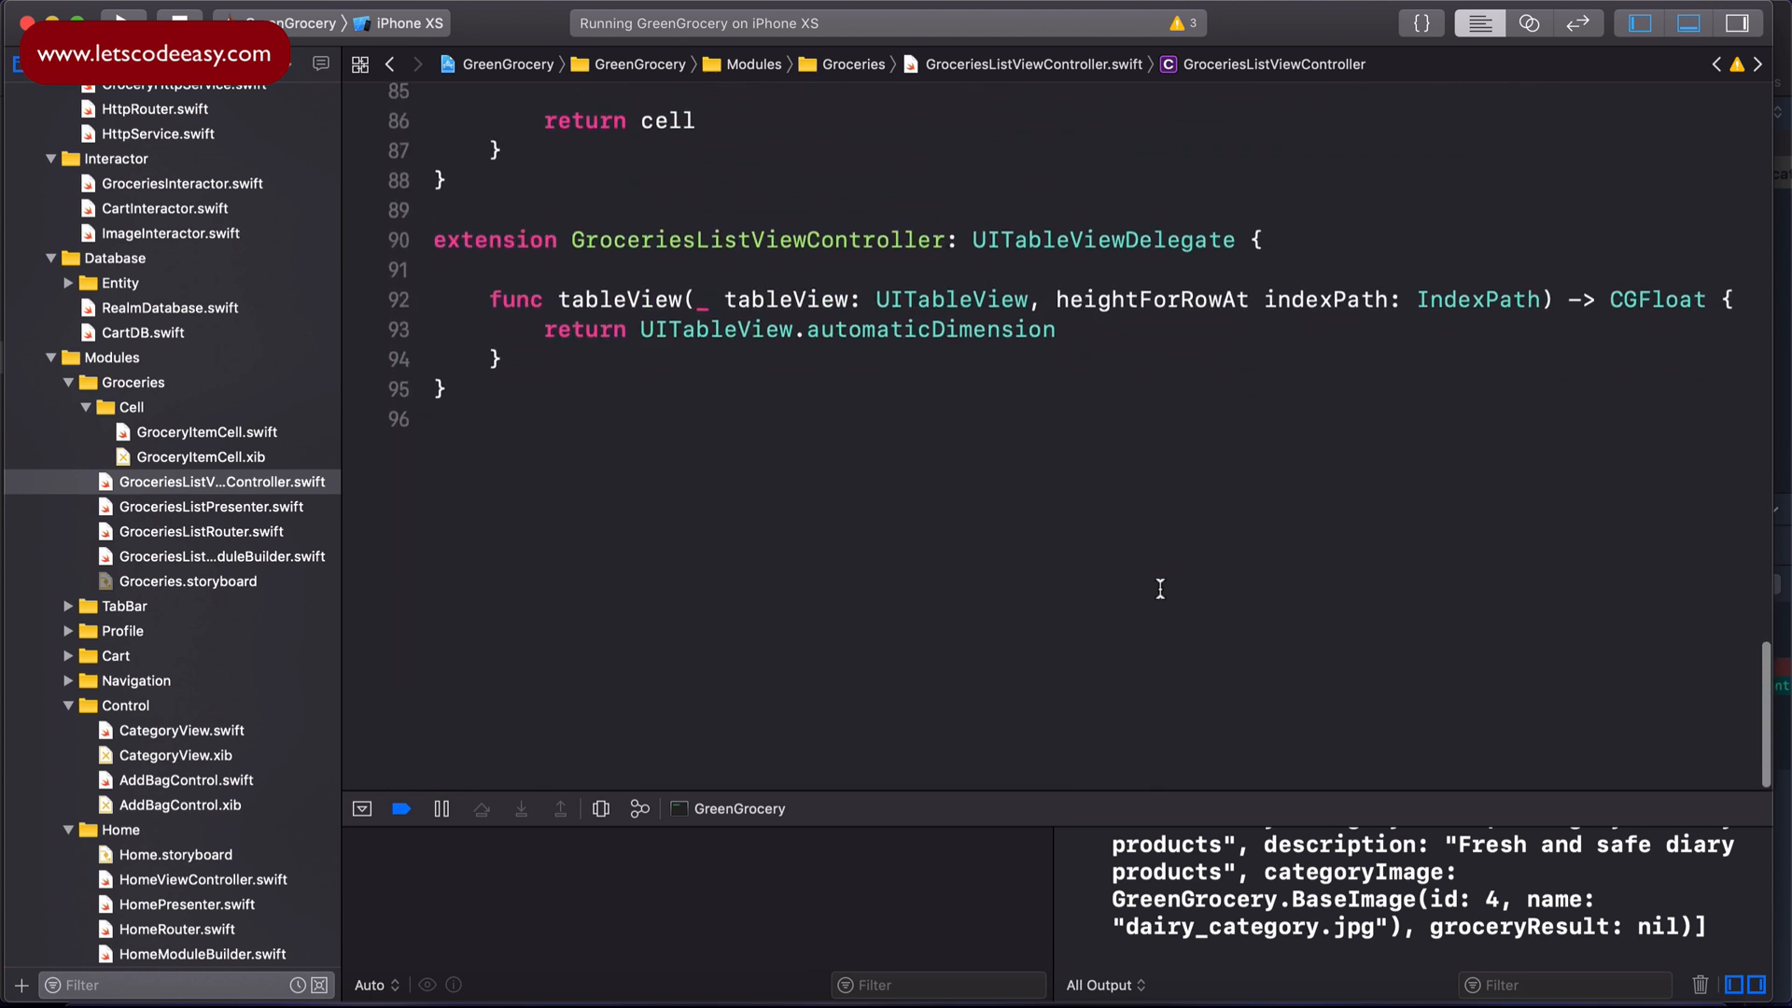
scroll("up", 3)
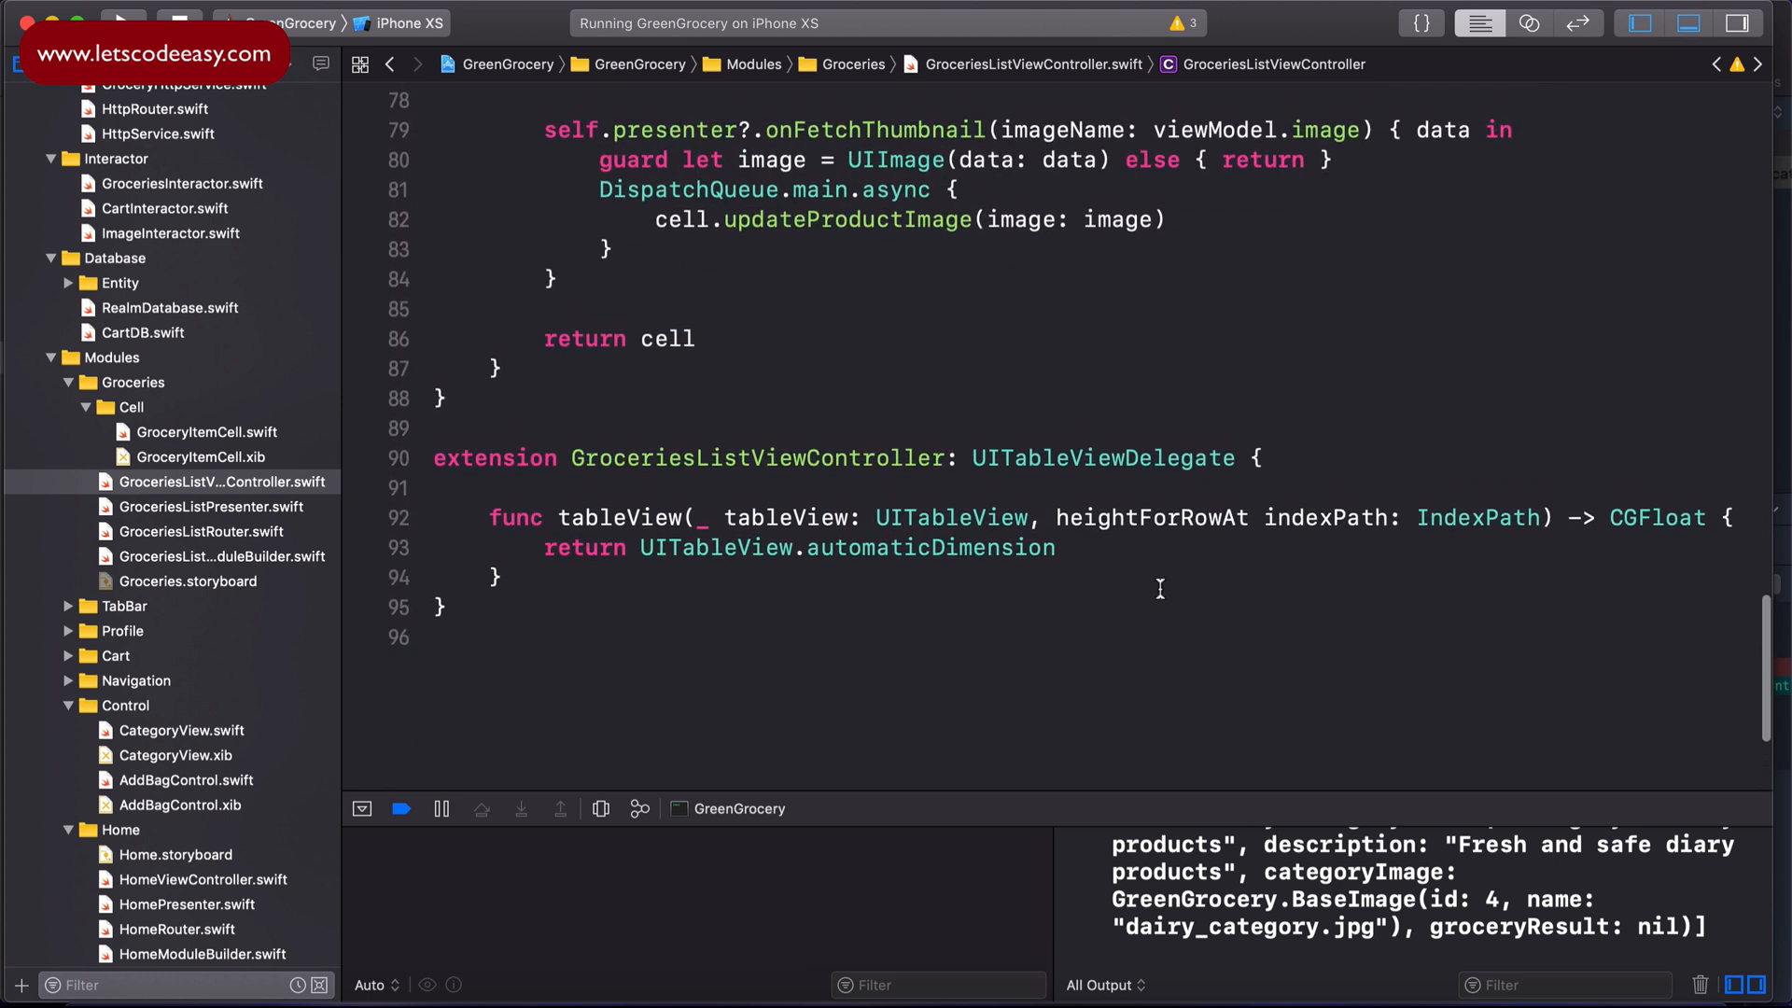
scroll("up", 3)
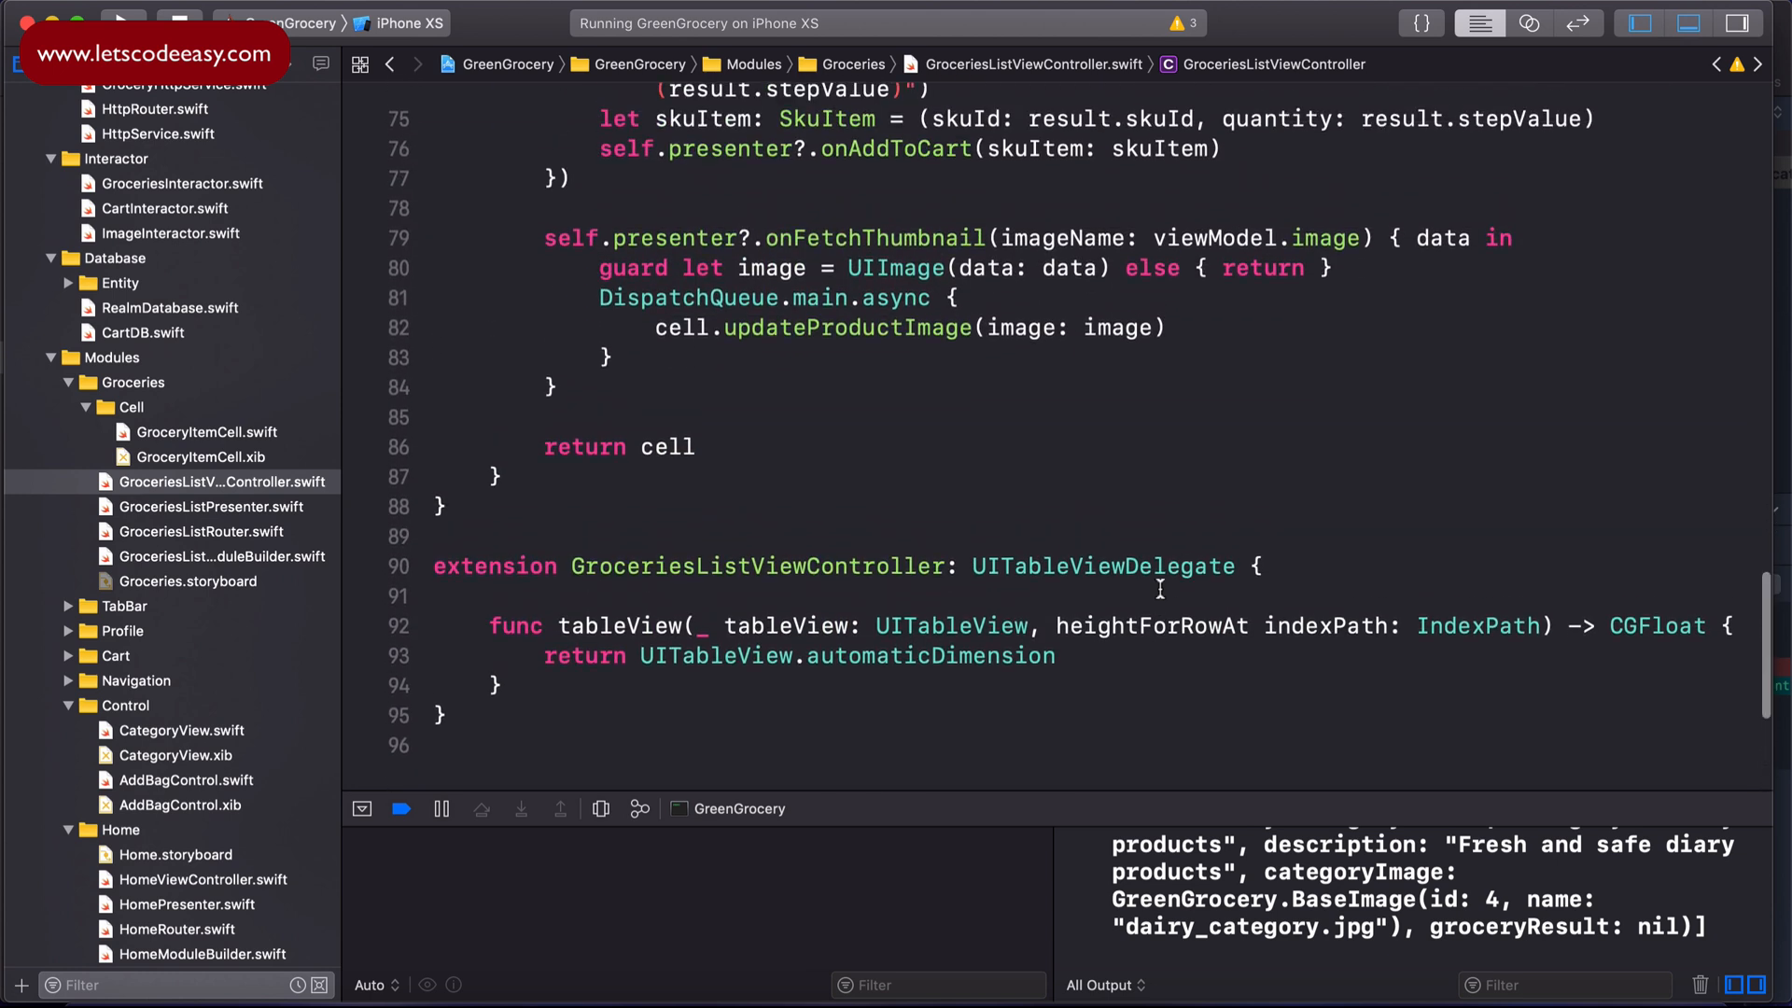
scroll("up", 3)
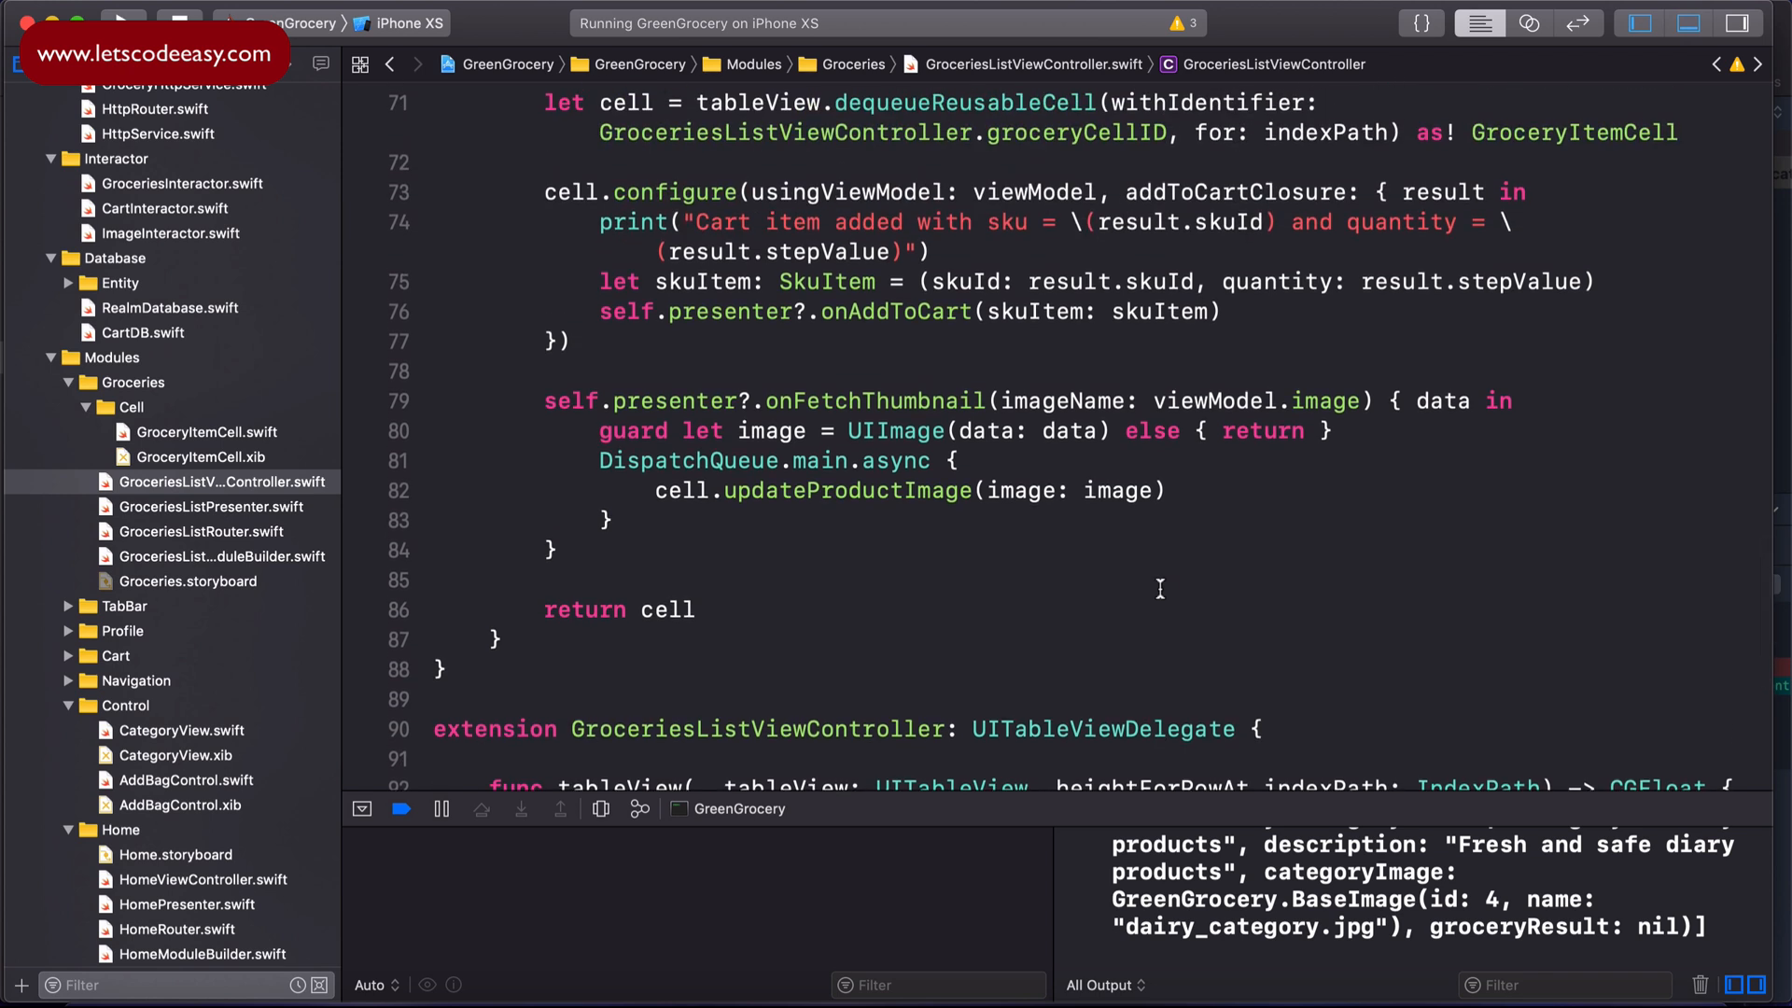
scroll("up", 3)
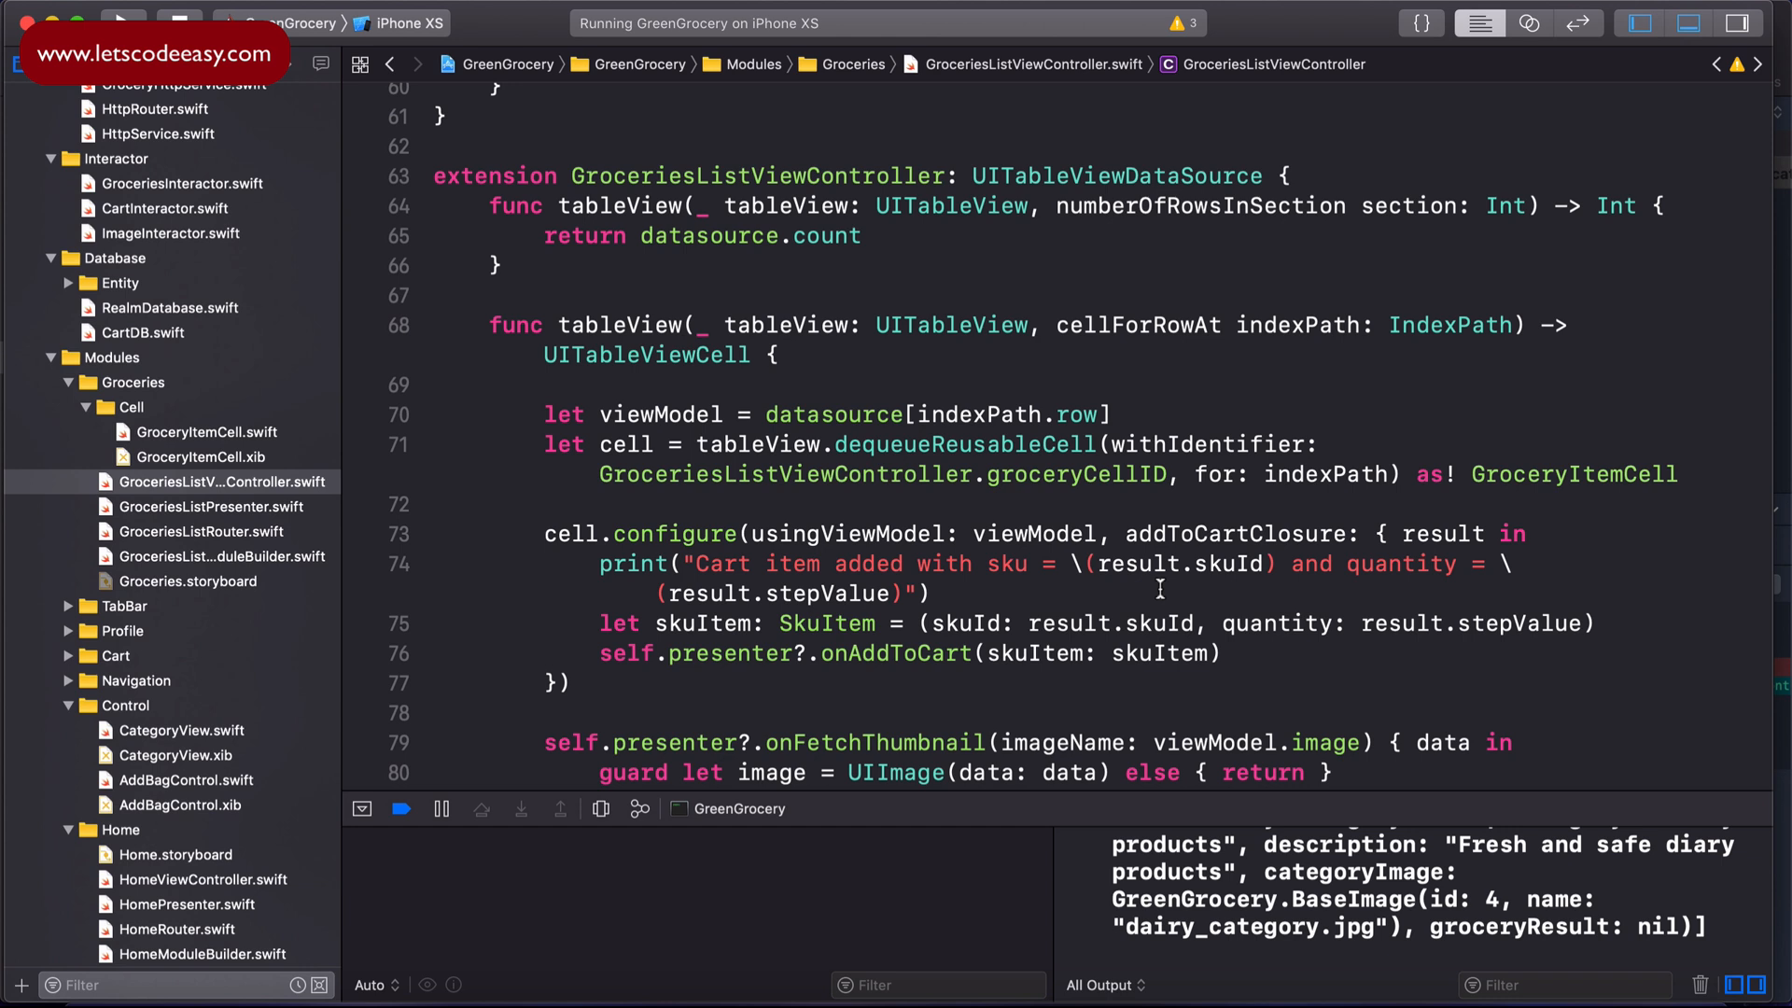
mouse_move(1372, 414)
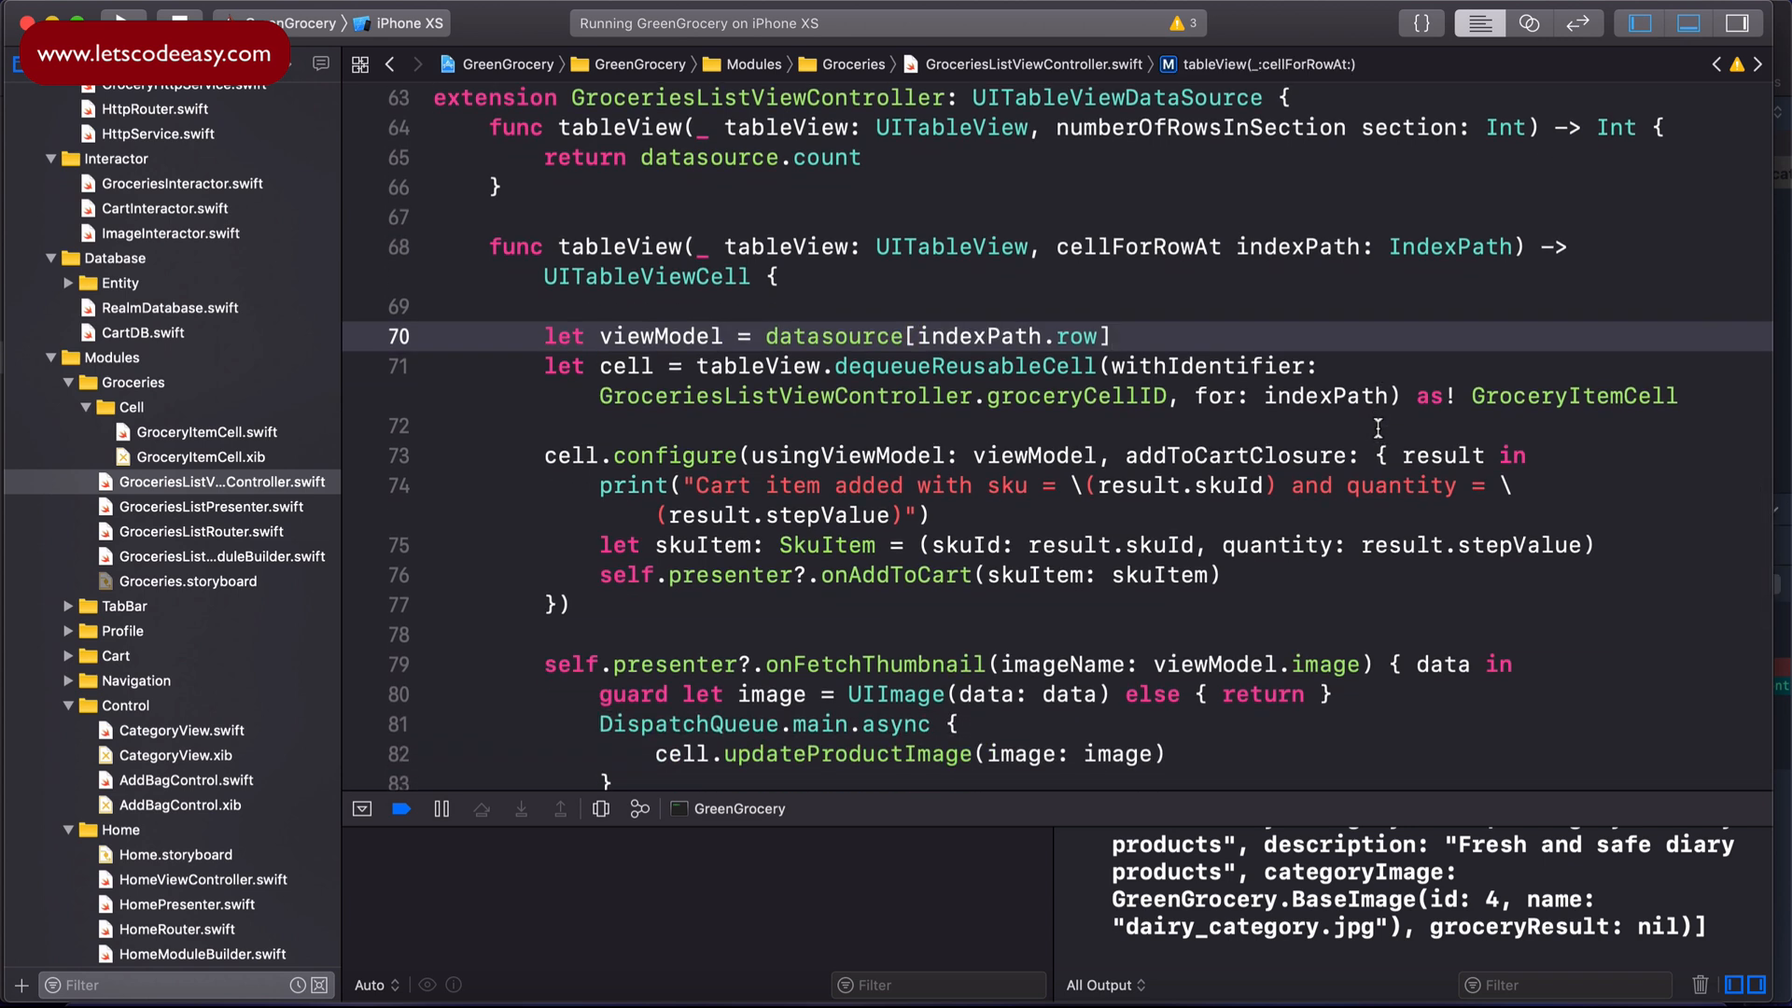
scroll("up", 3)
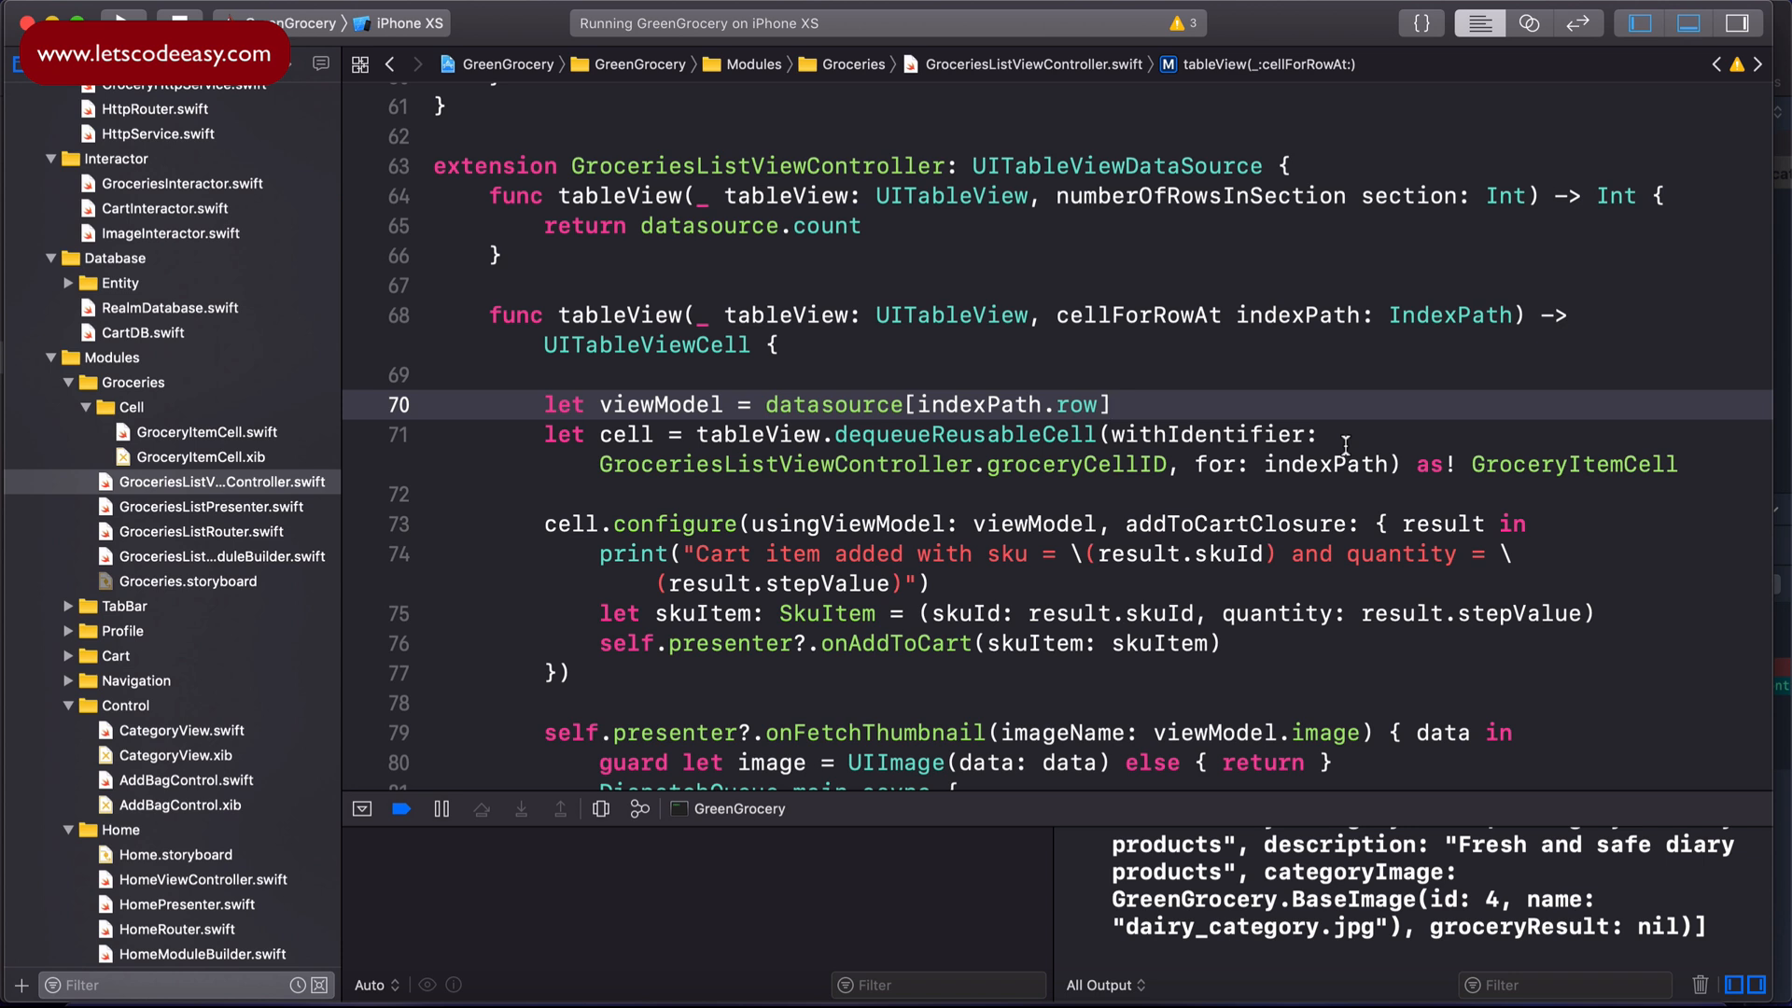
scroll("up", 3)
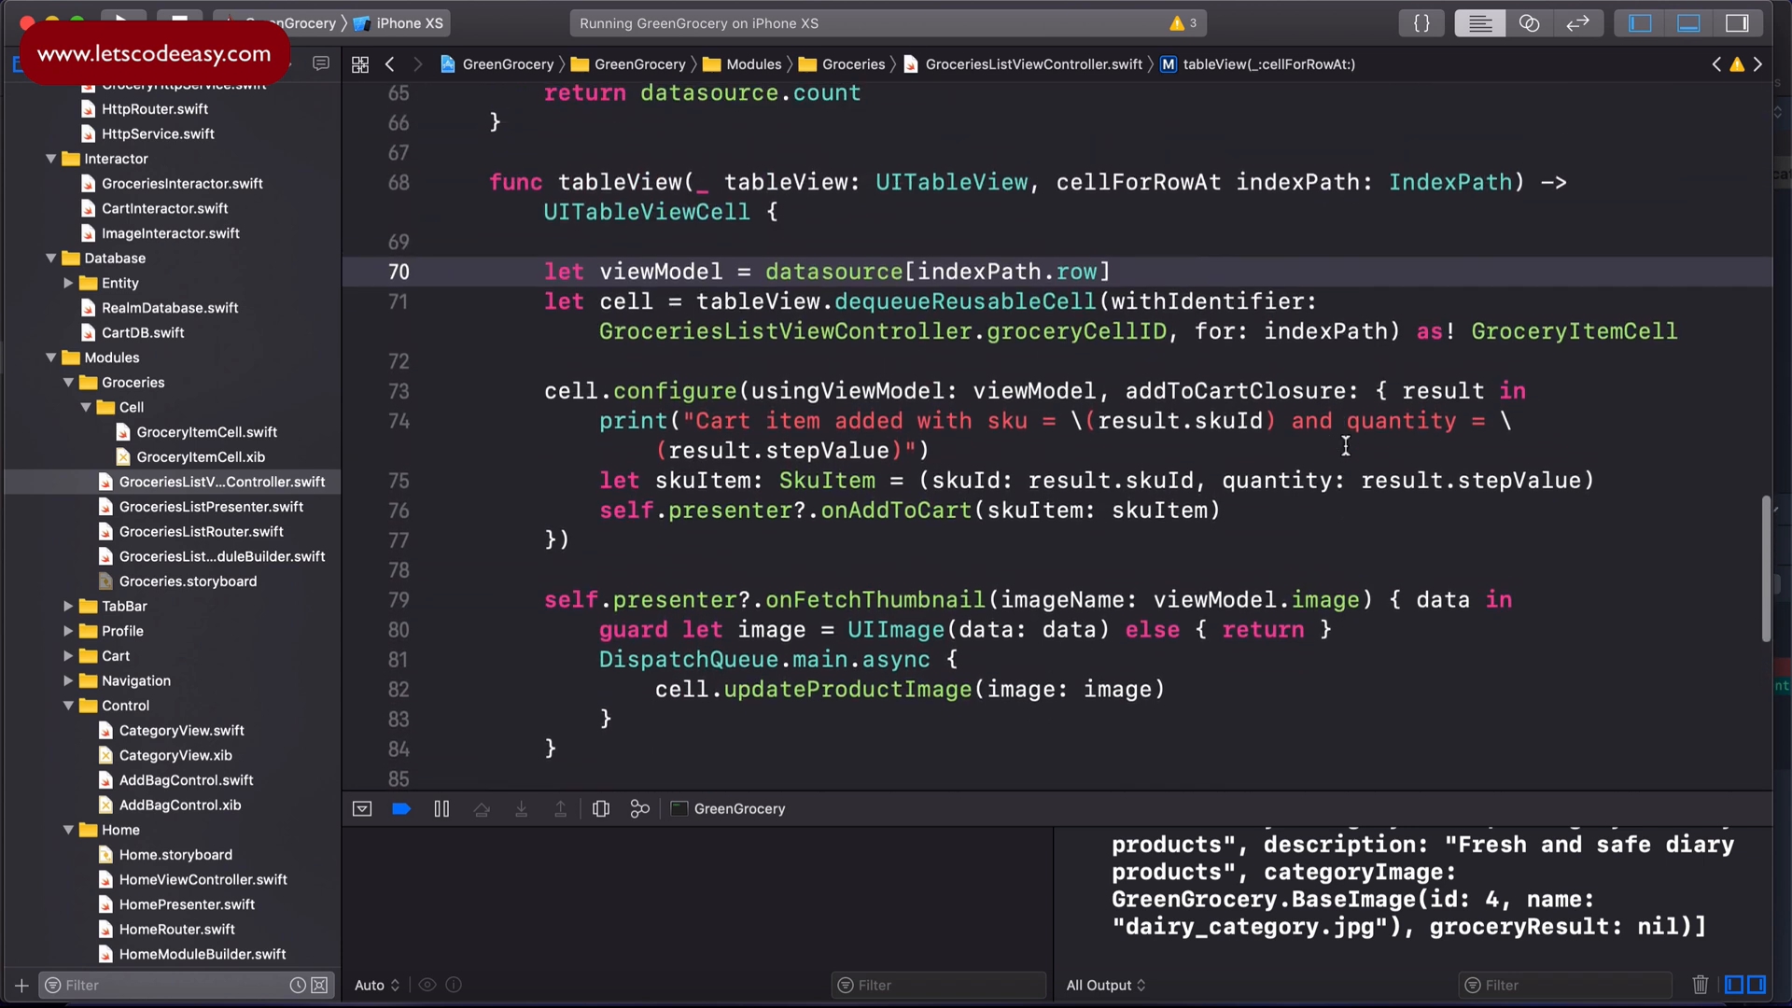
scroll("up", 3)
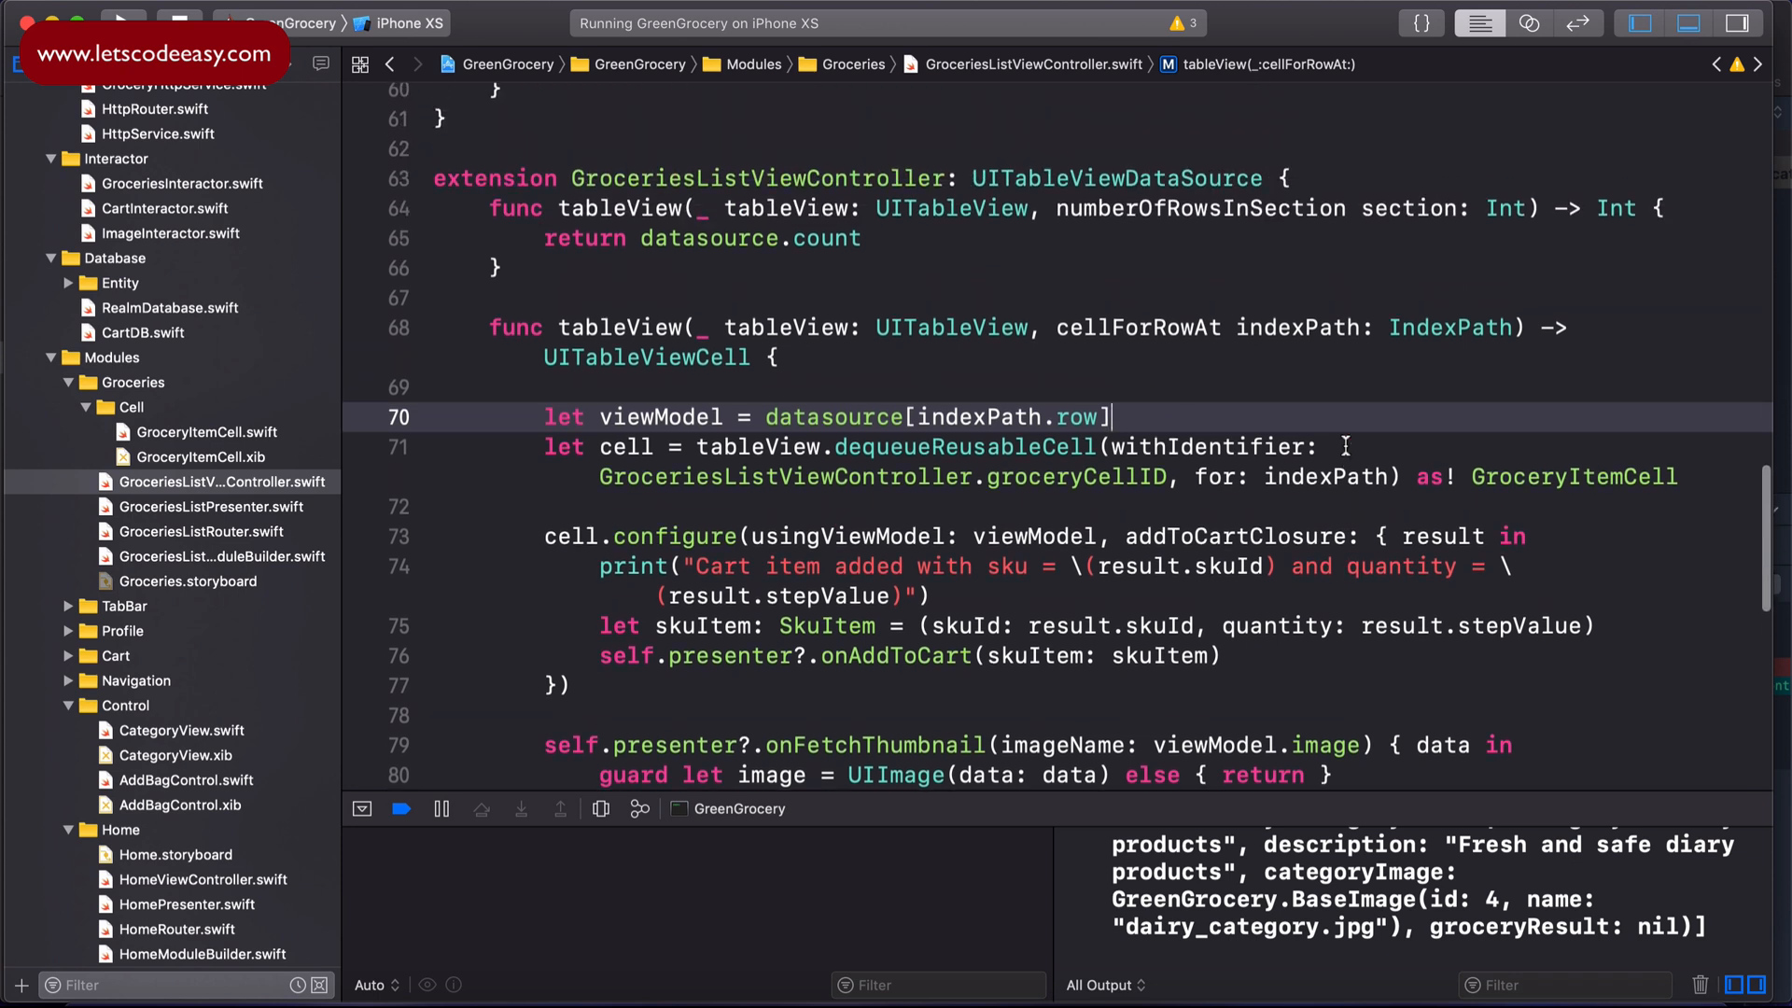
scroll("up", 3)
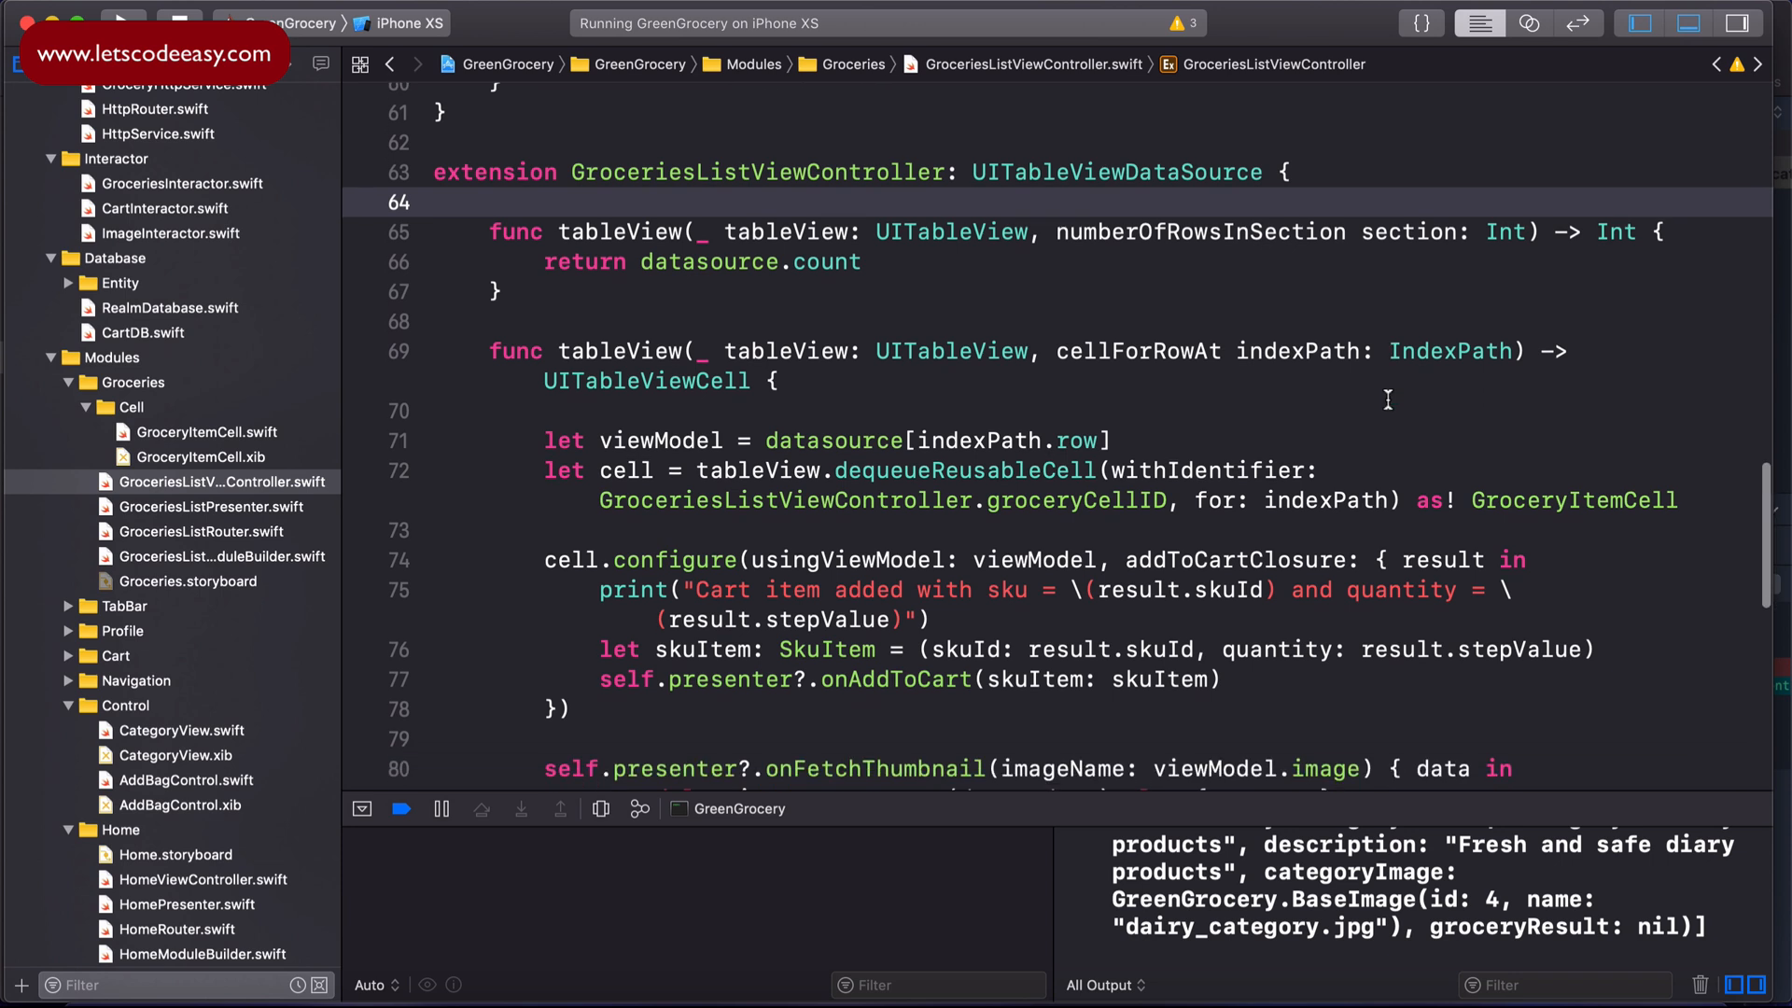
scroll("down", 3)
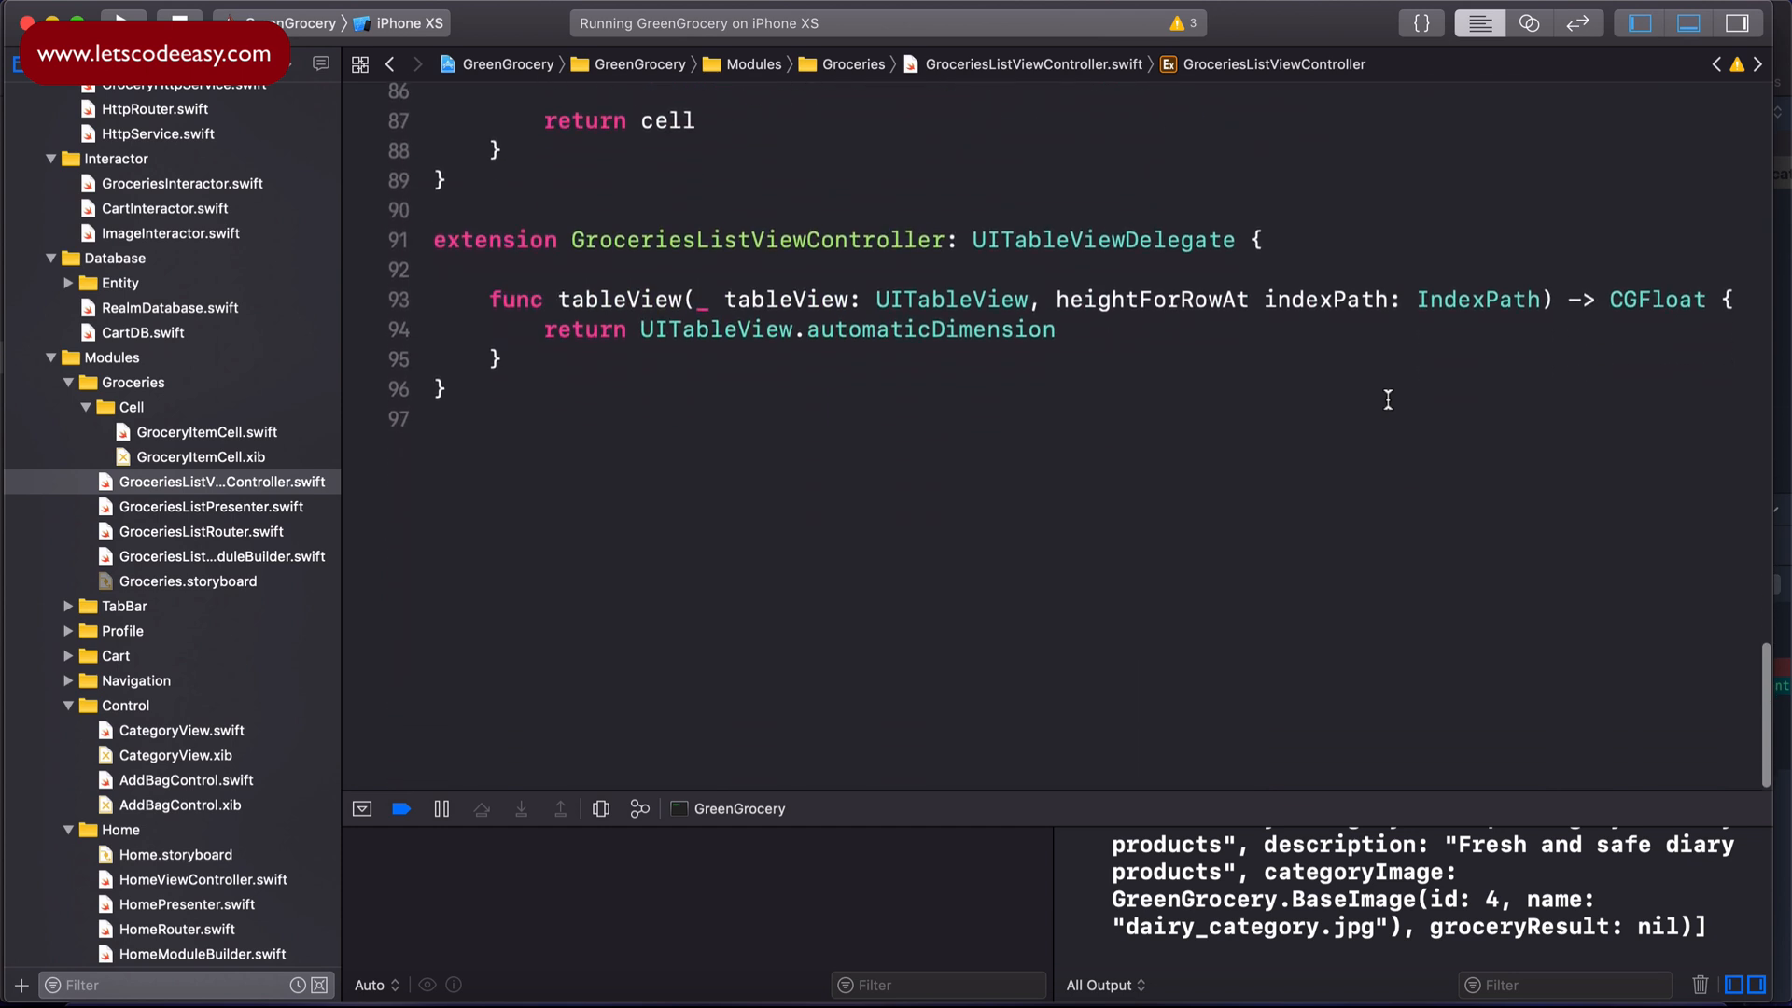
double_click(1103, 241)
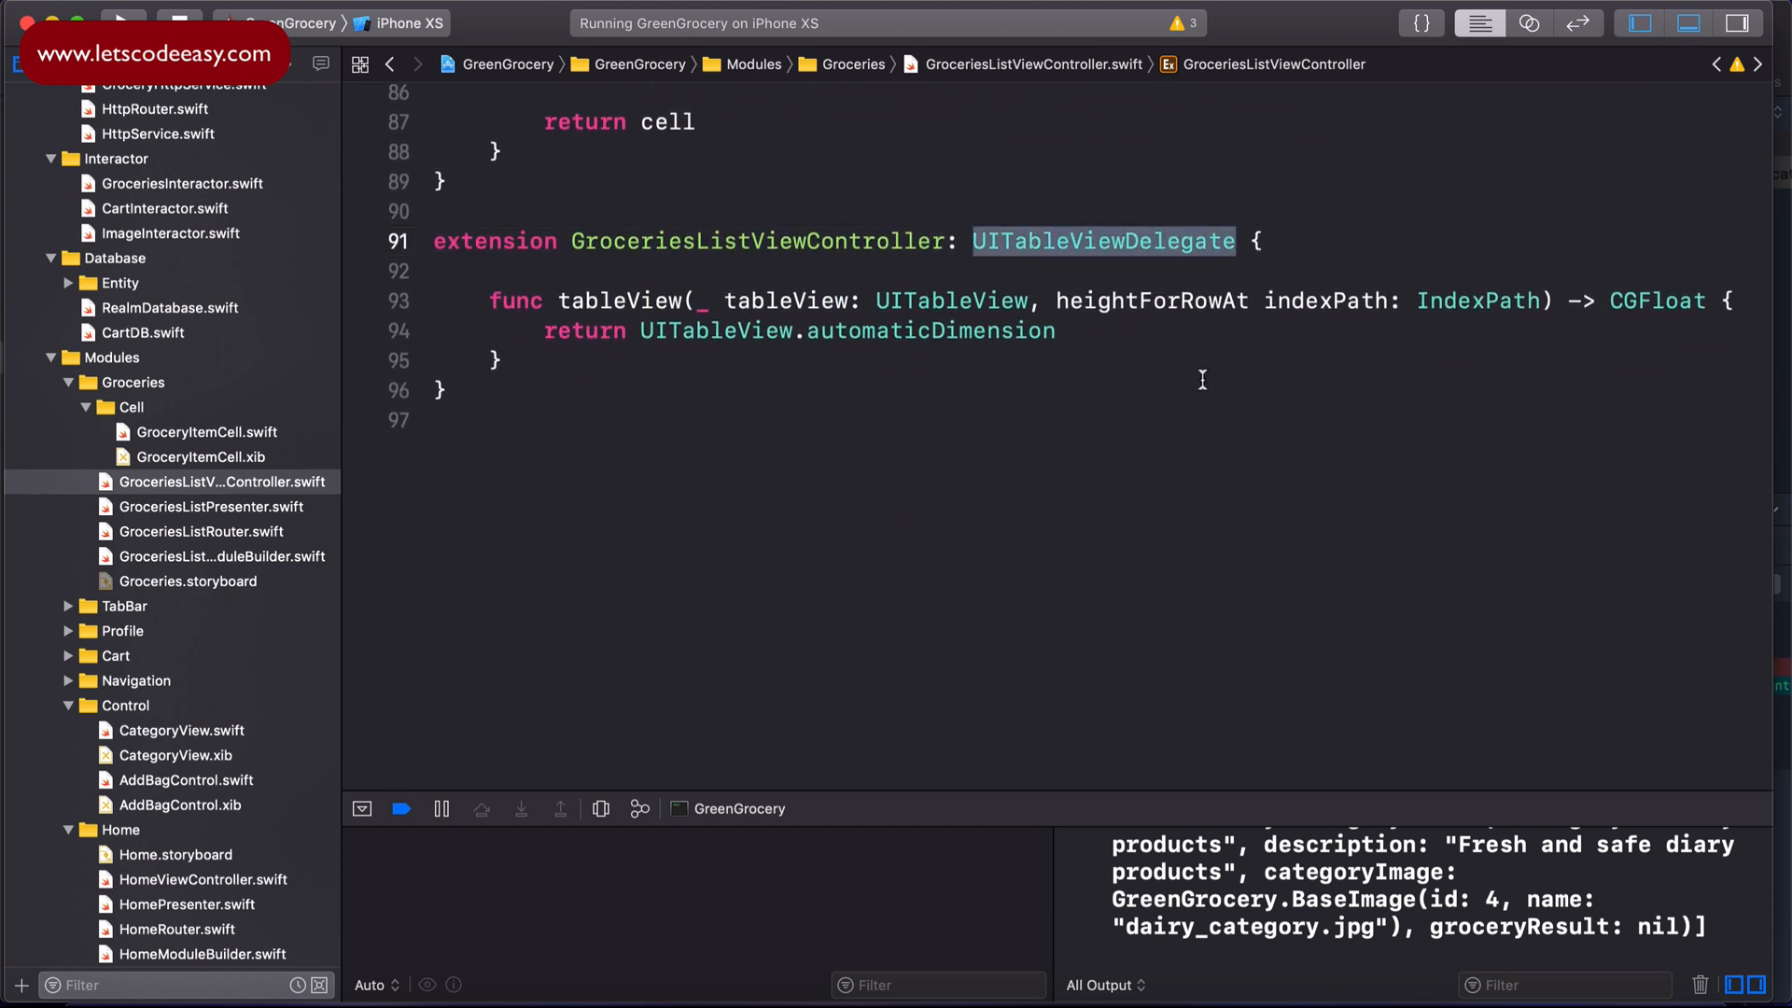
mouse_move(1081, 354)
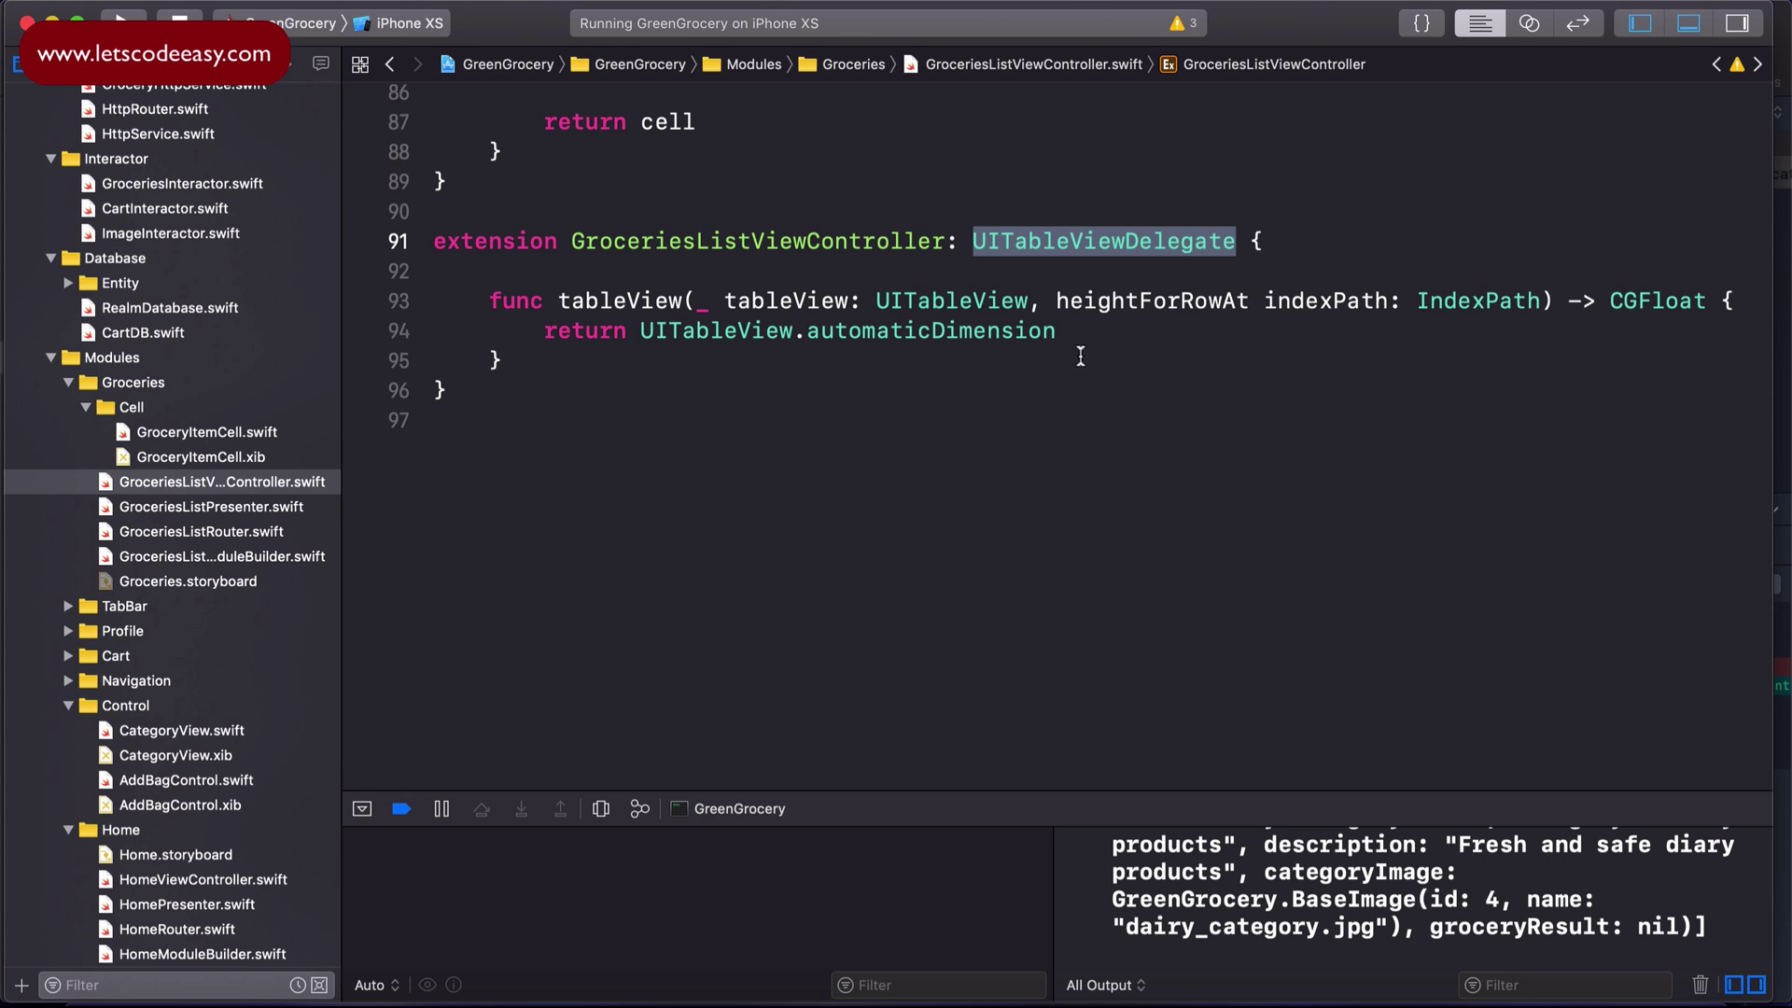
Step: Add a scrollViewDidScroll(_:) method below heightForRowAt via autocomplete
left_click(1080, 360)
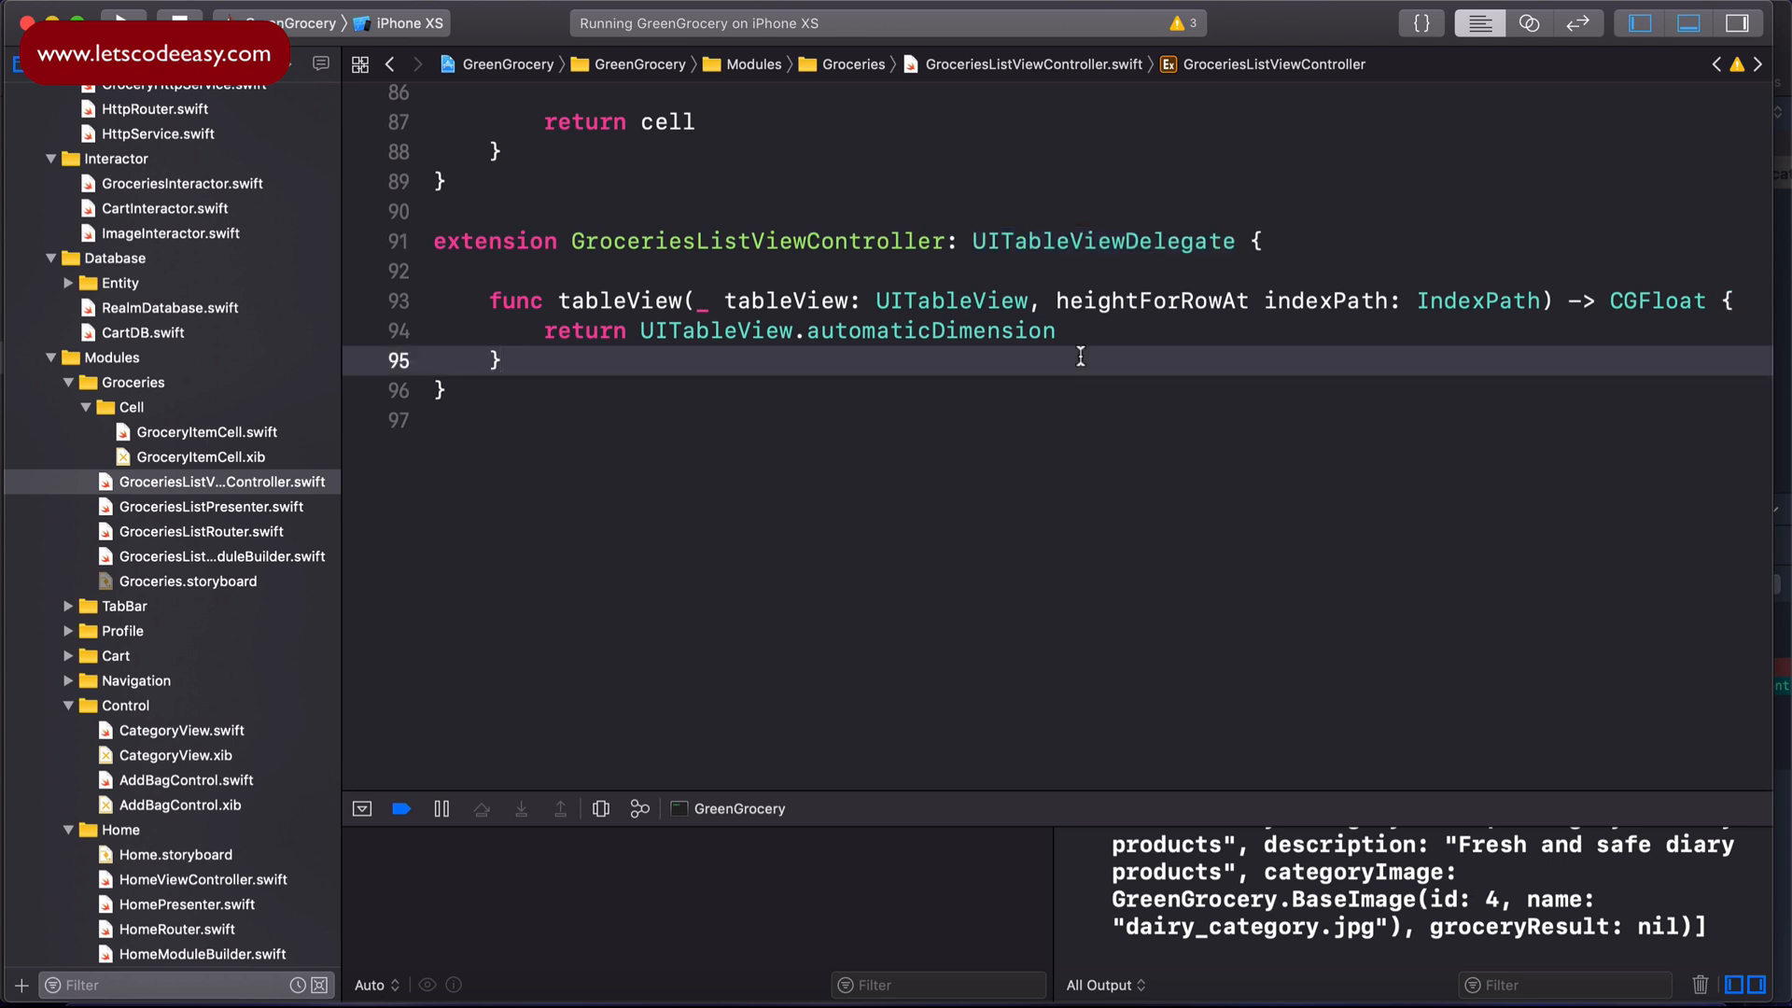
type("scr")
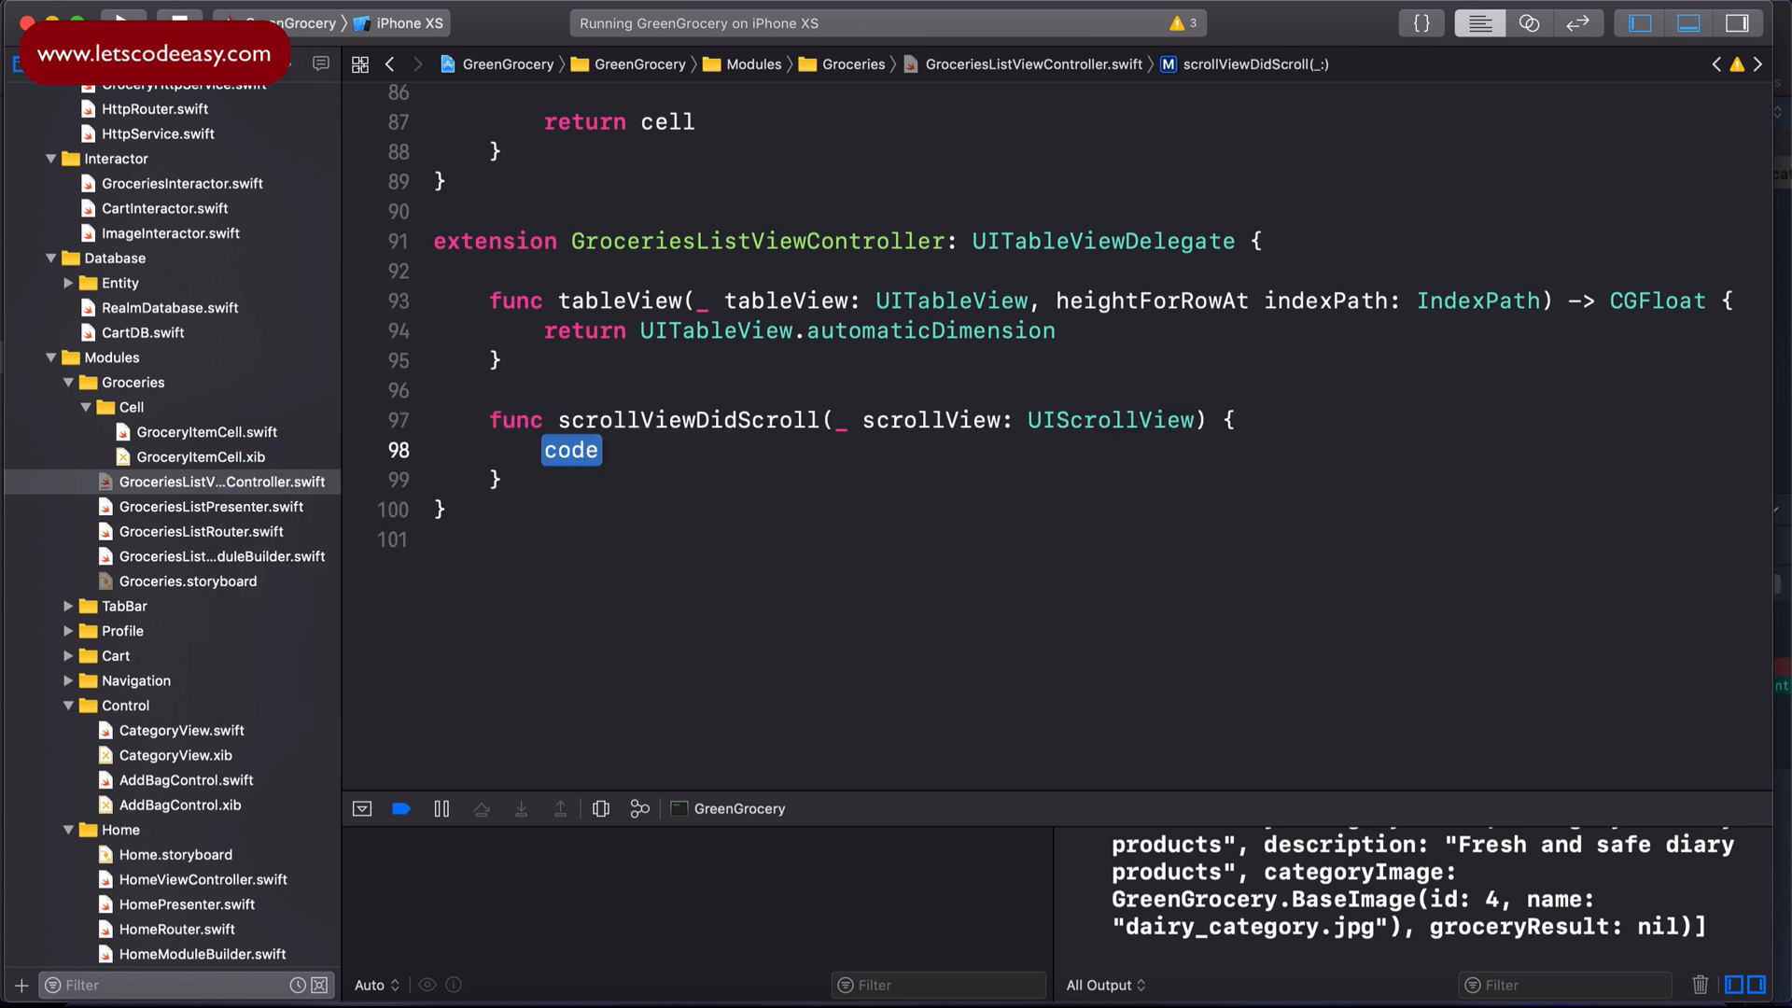
type("tab")
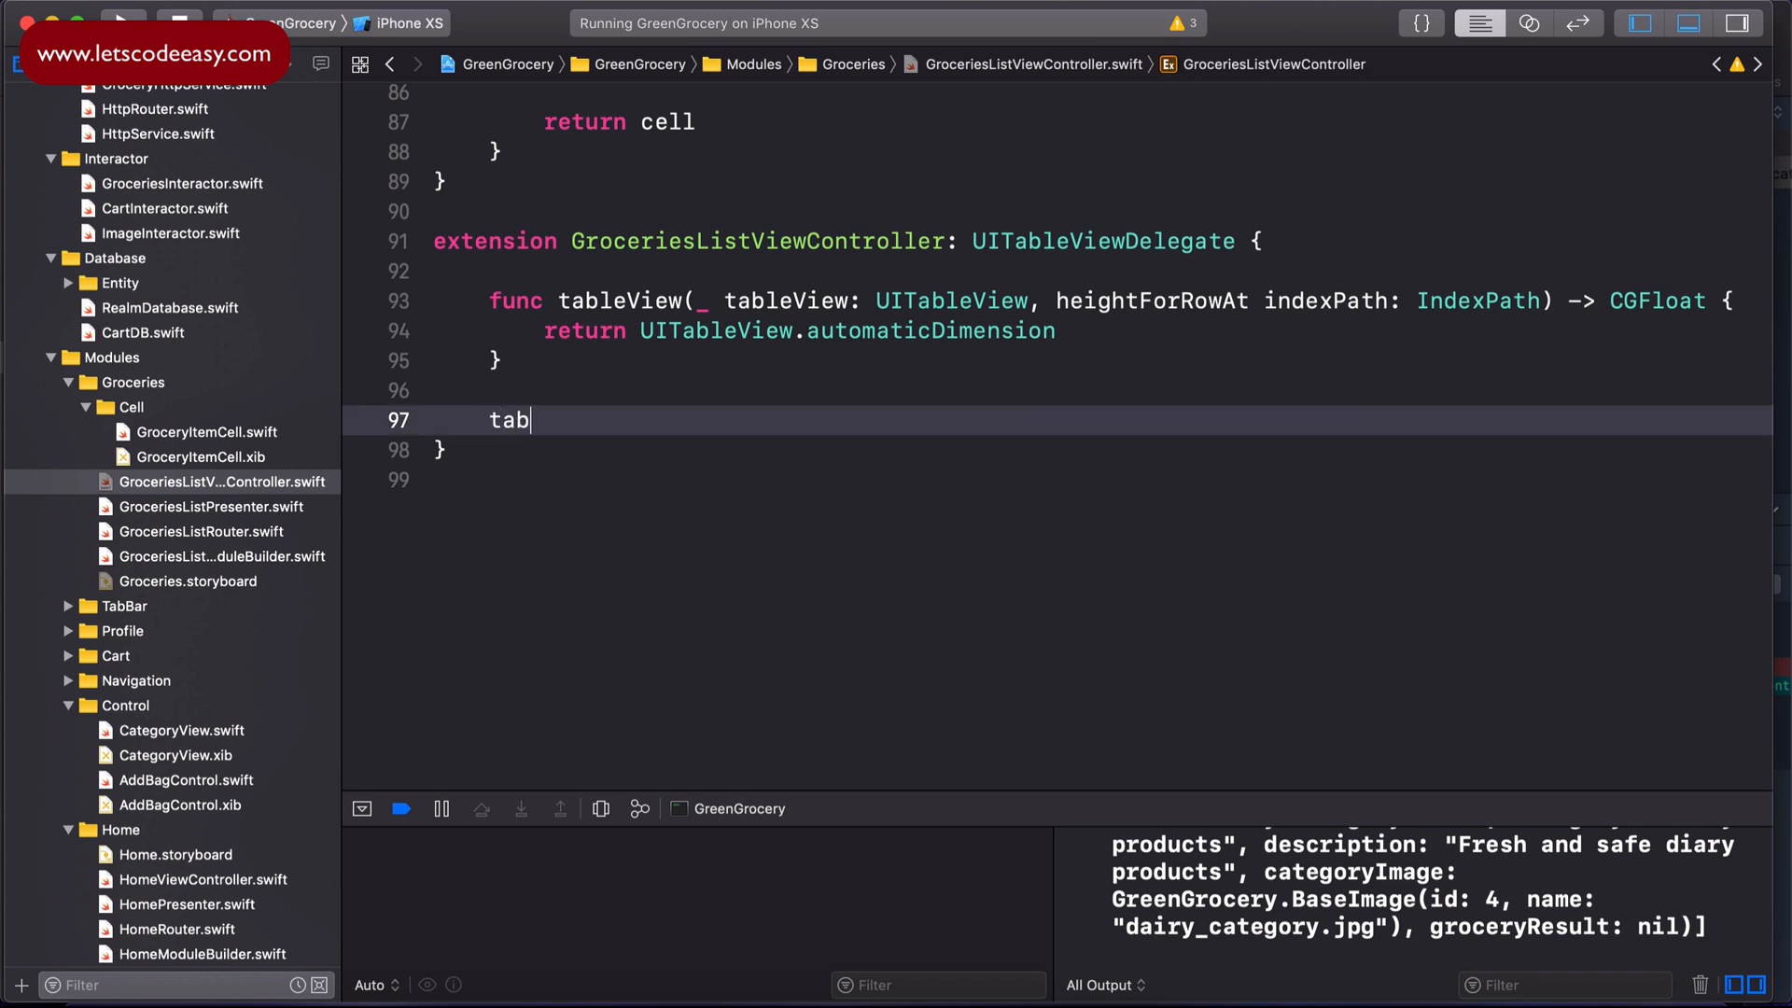
type("leview")
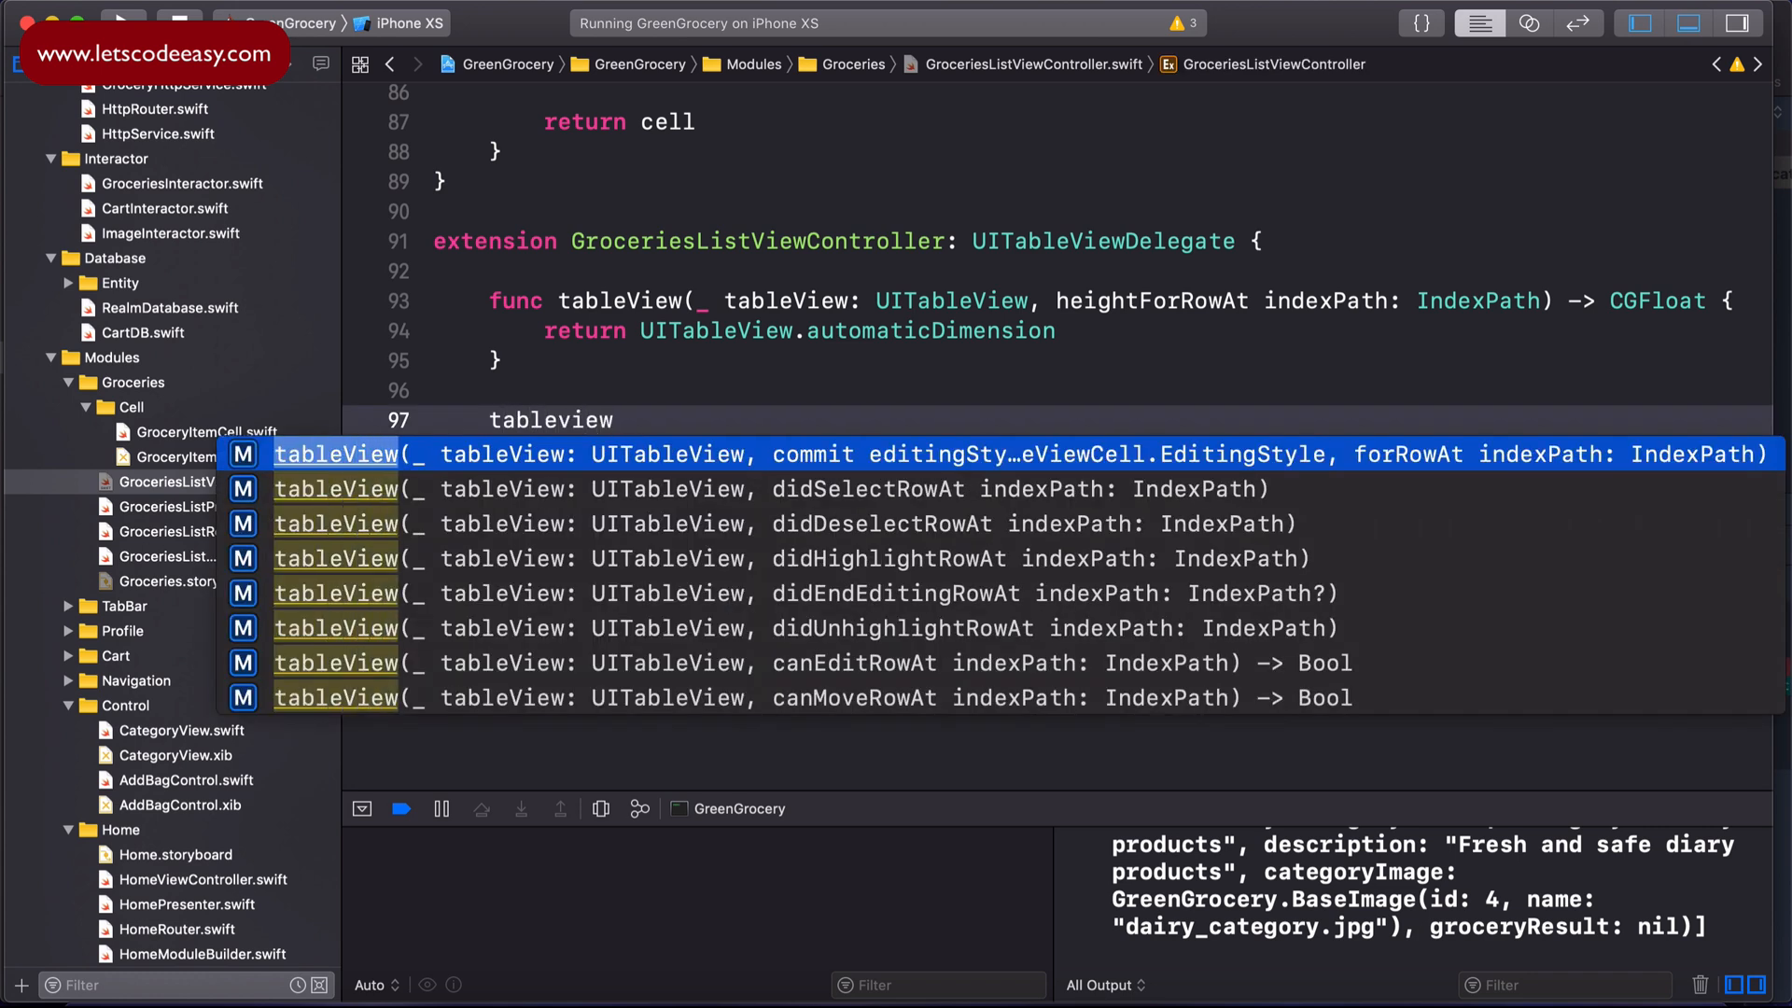
type("sco")
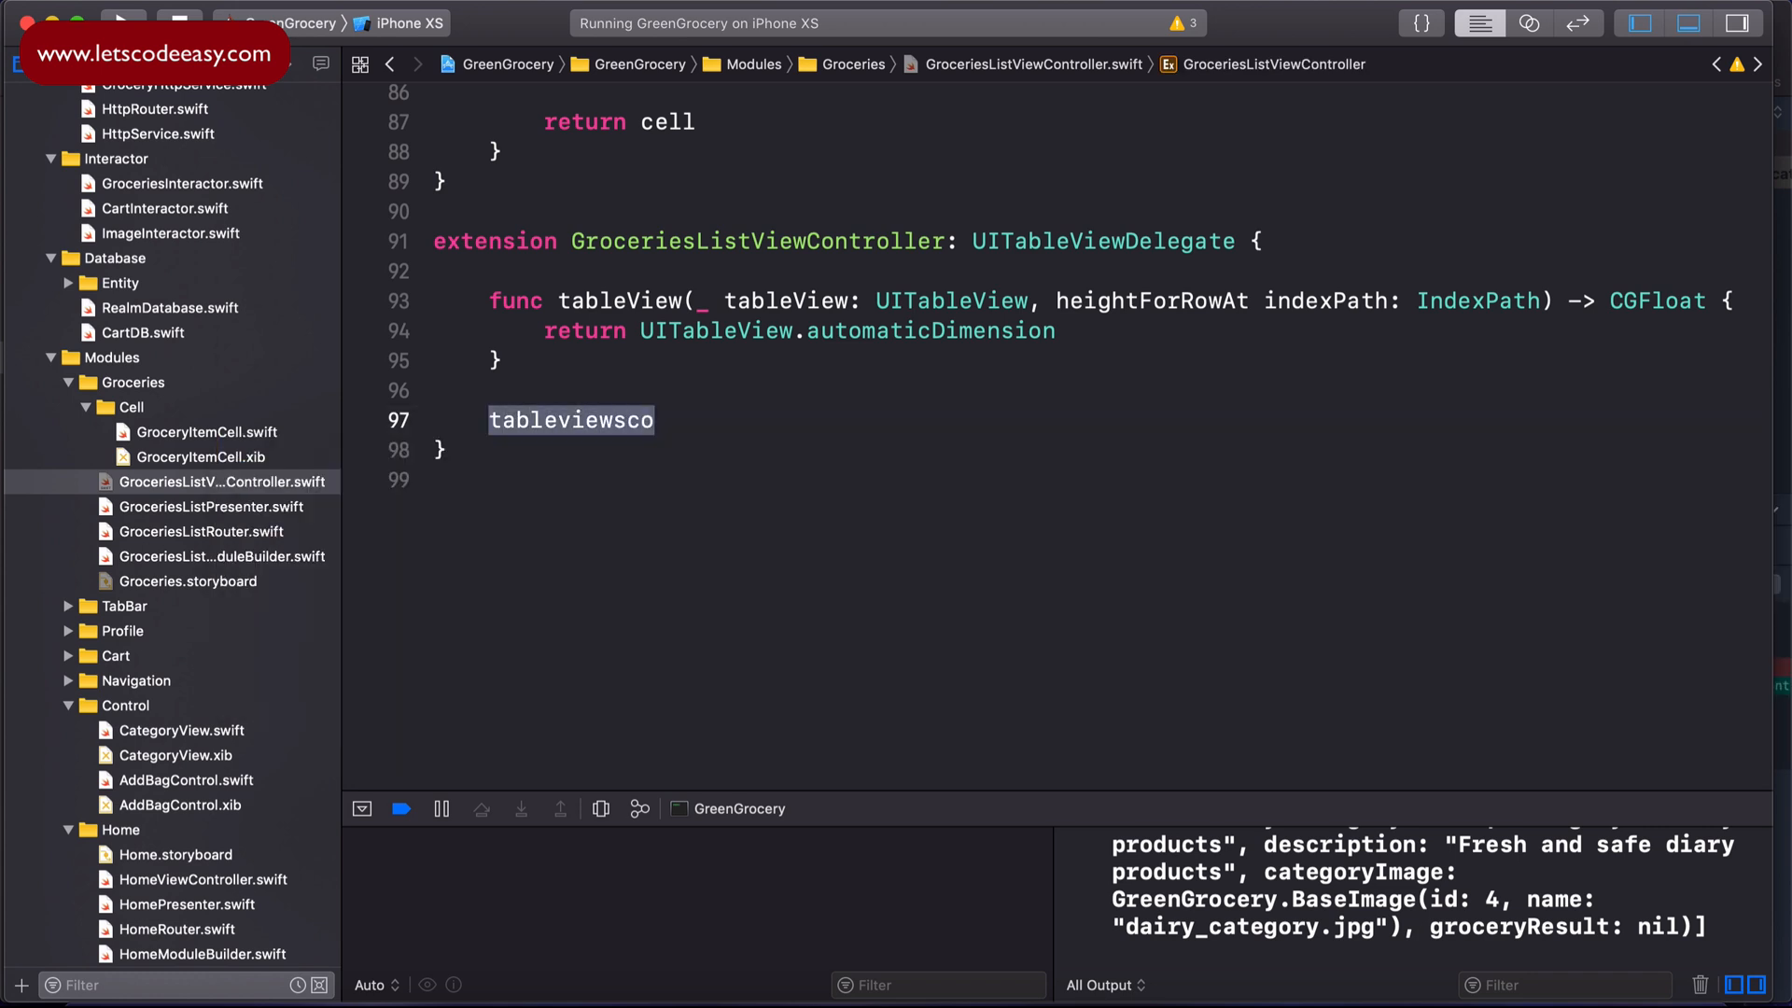
type("scrollV")
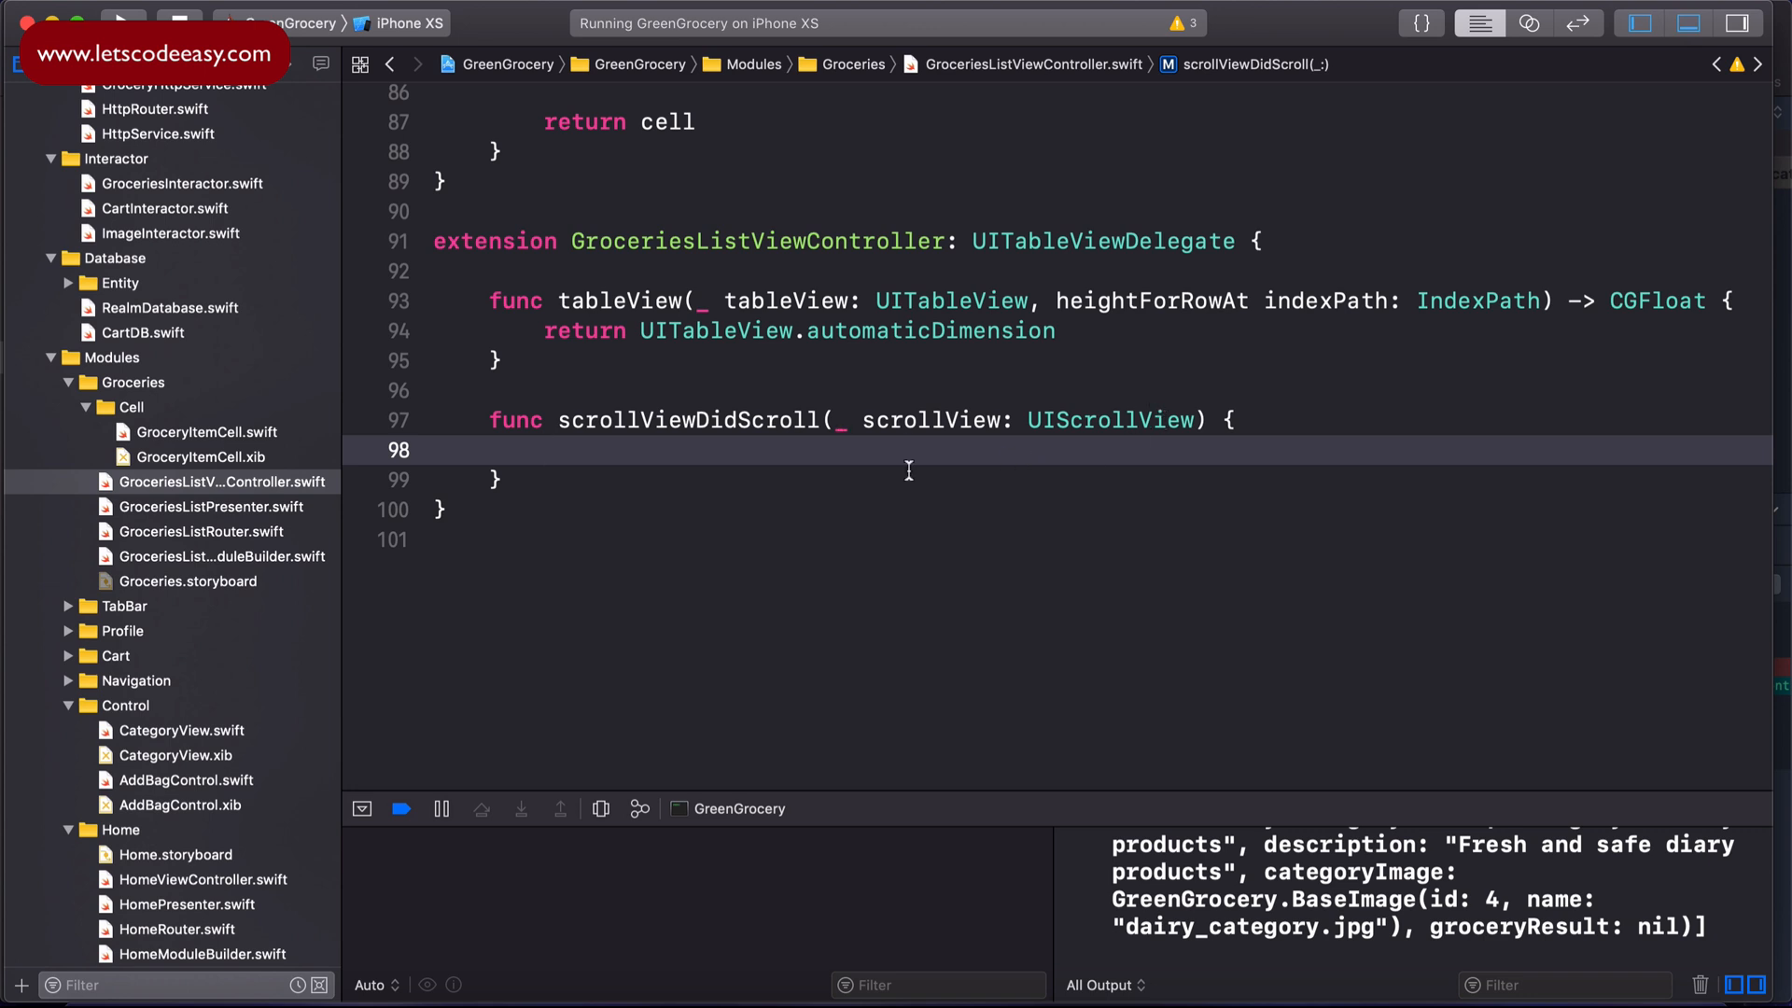
Step: Inside it, print "scrollview offset = \(scrollView.contentOffset.y)"
type("print(\"s")
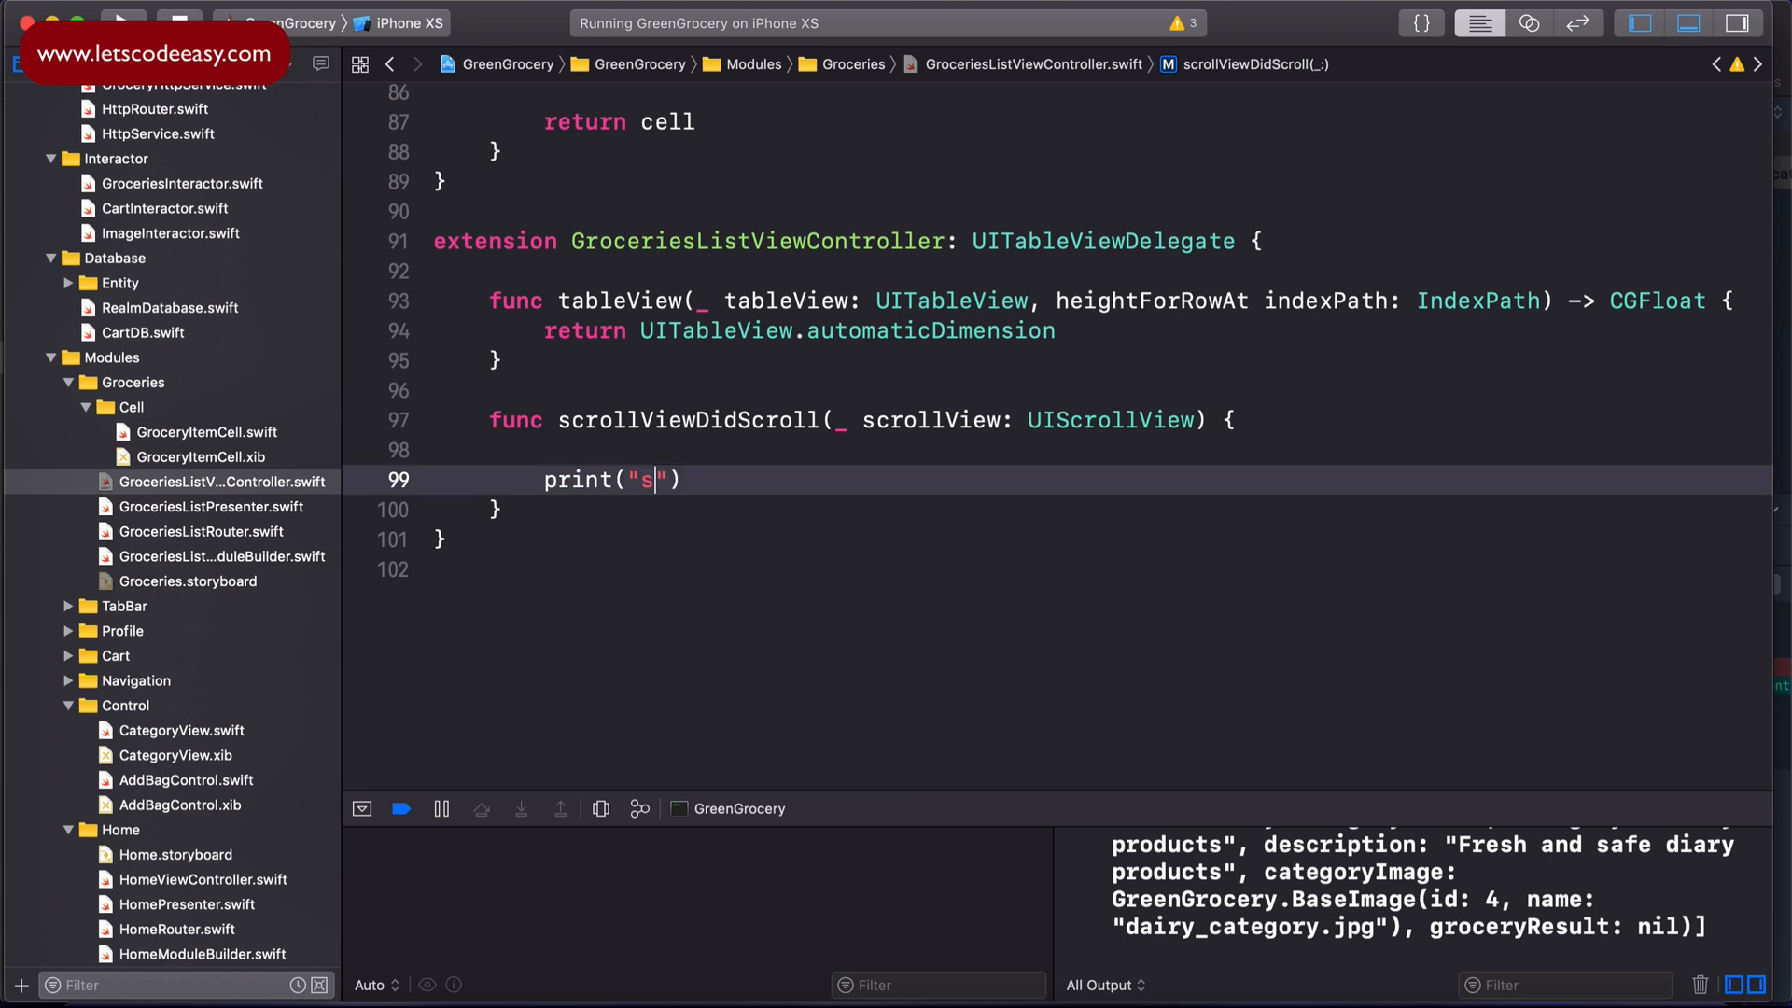
type("croll")
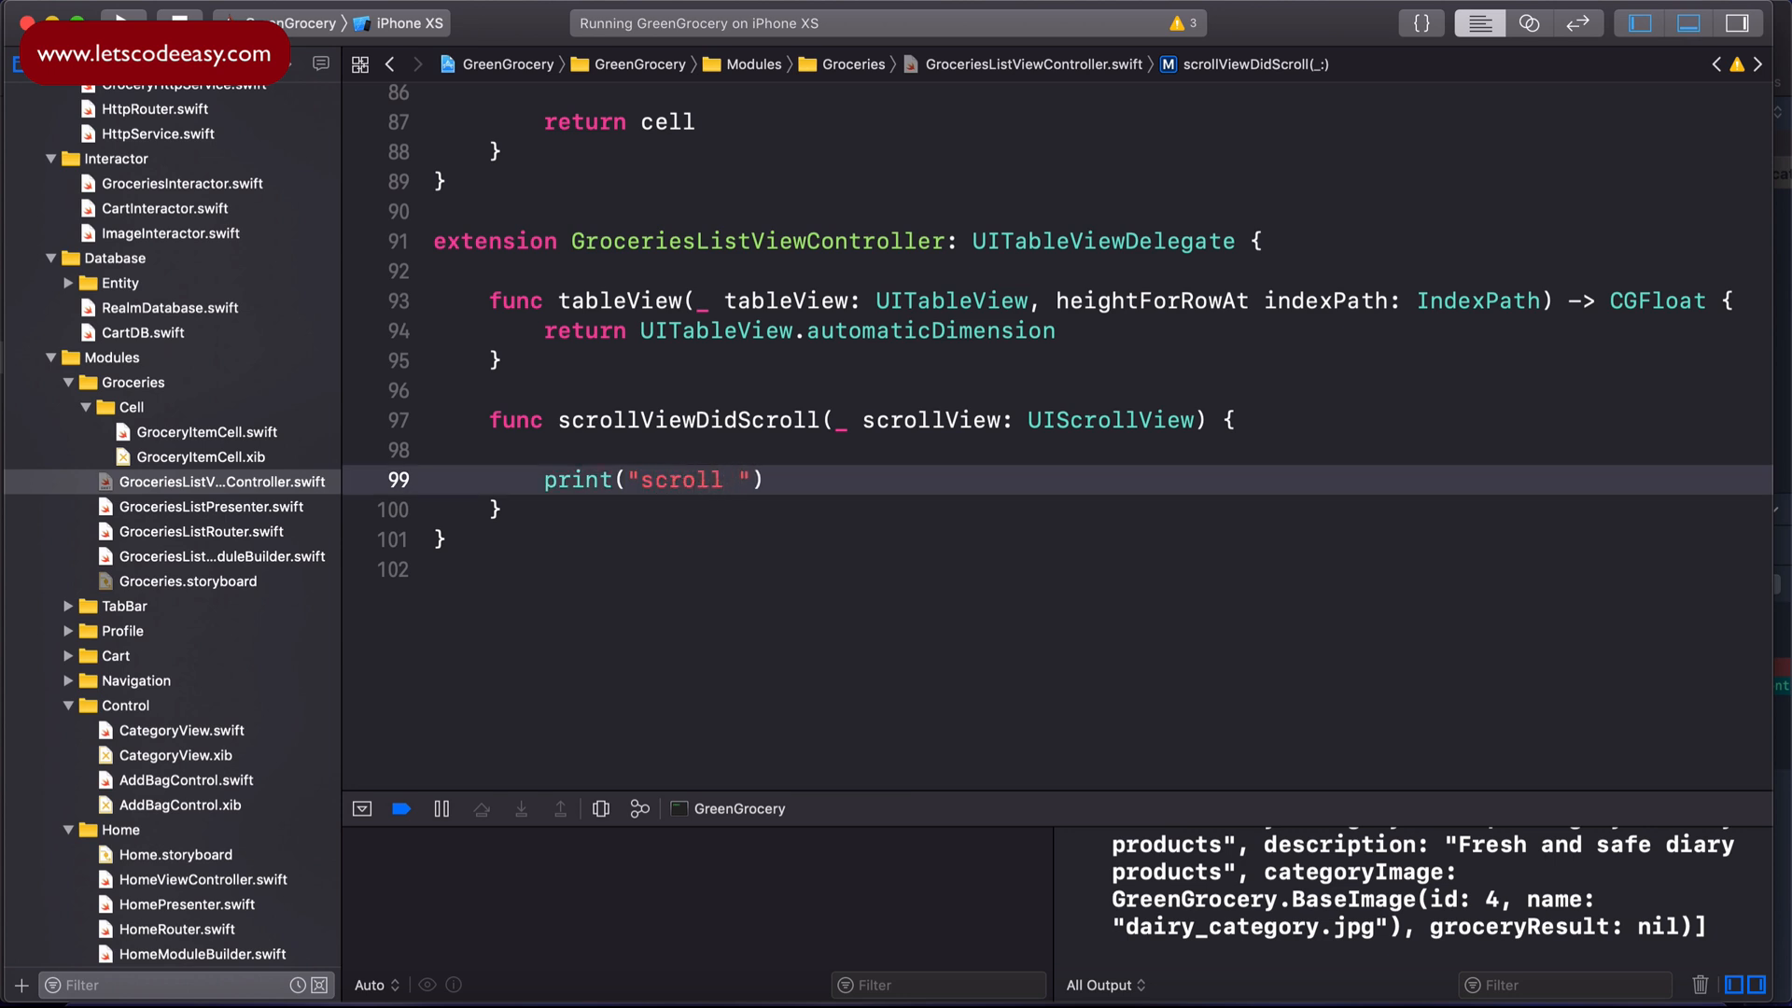
type("view")
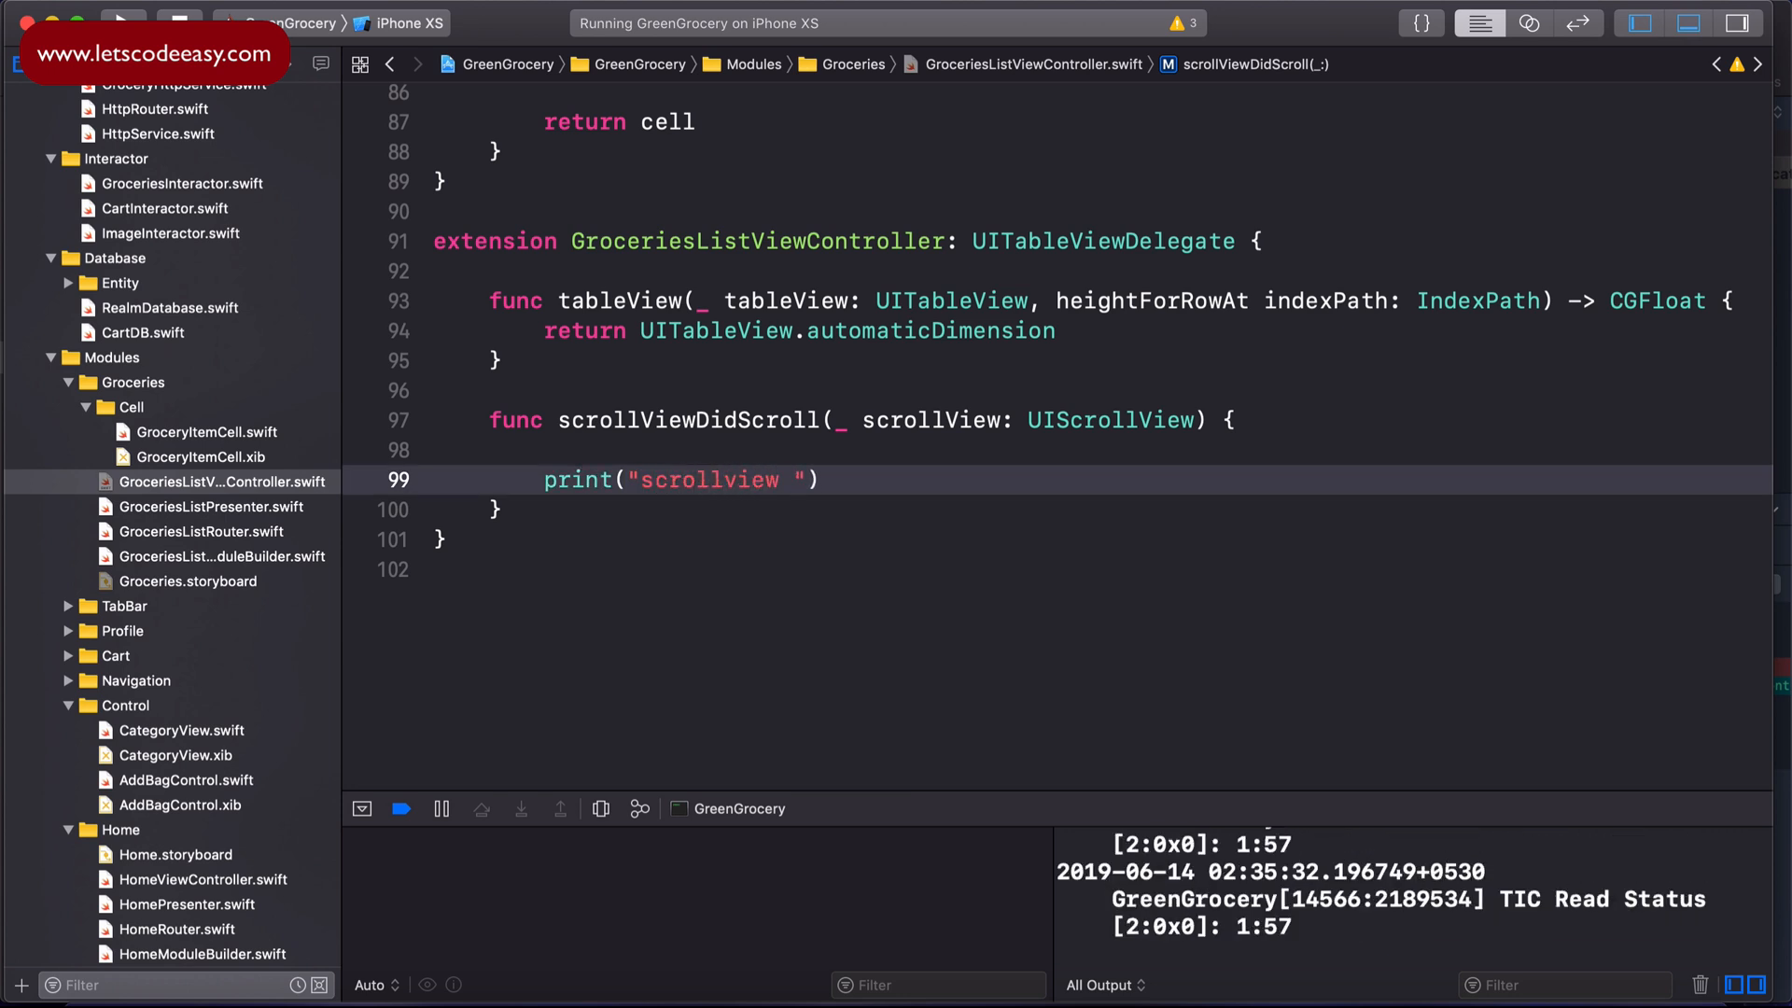
type("offset")
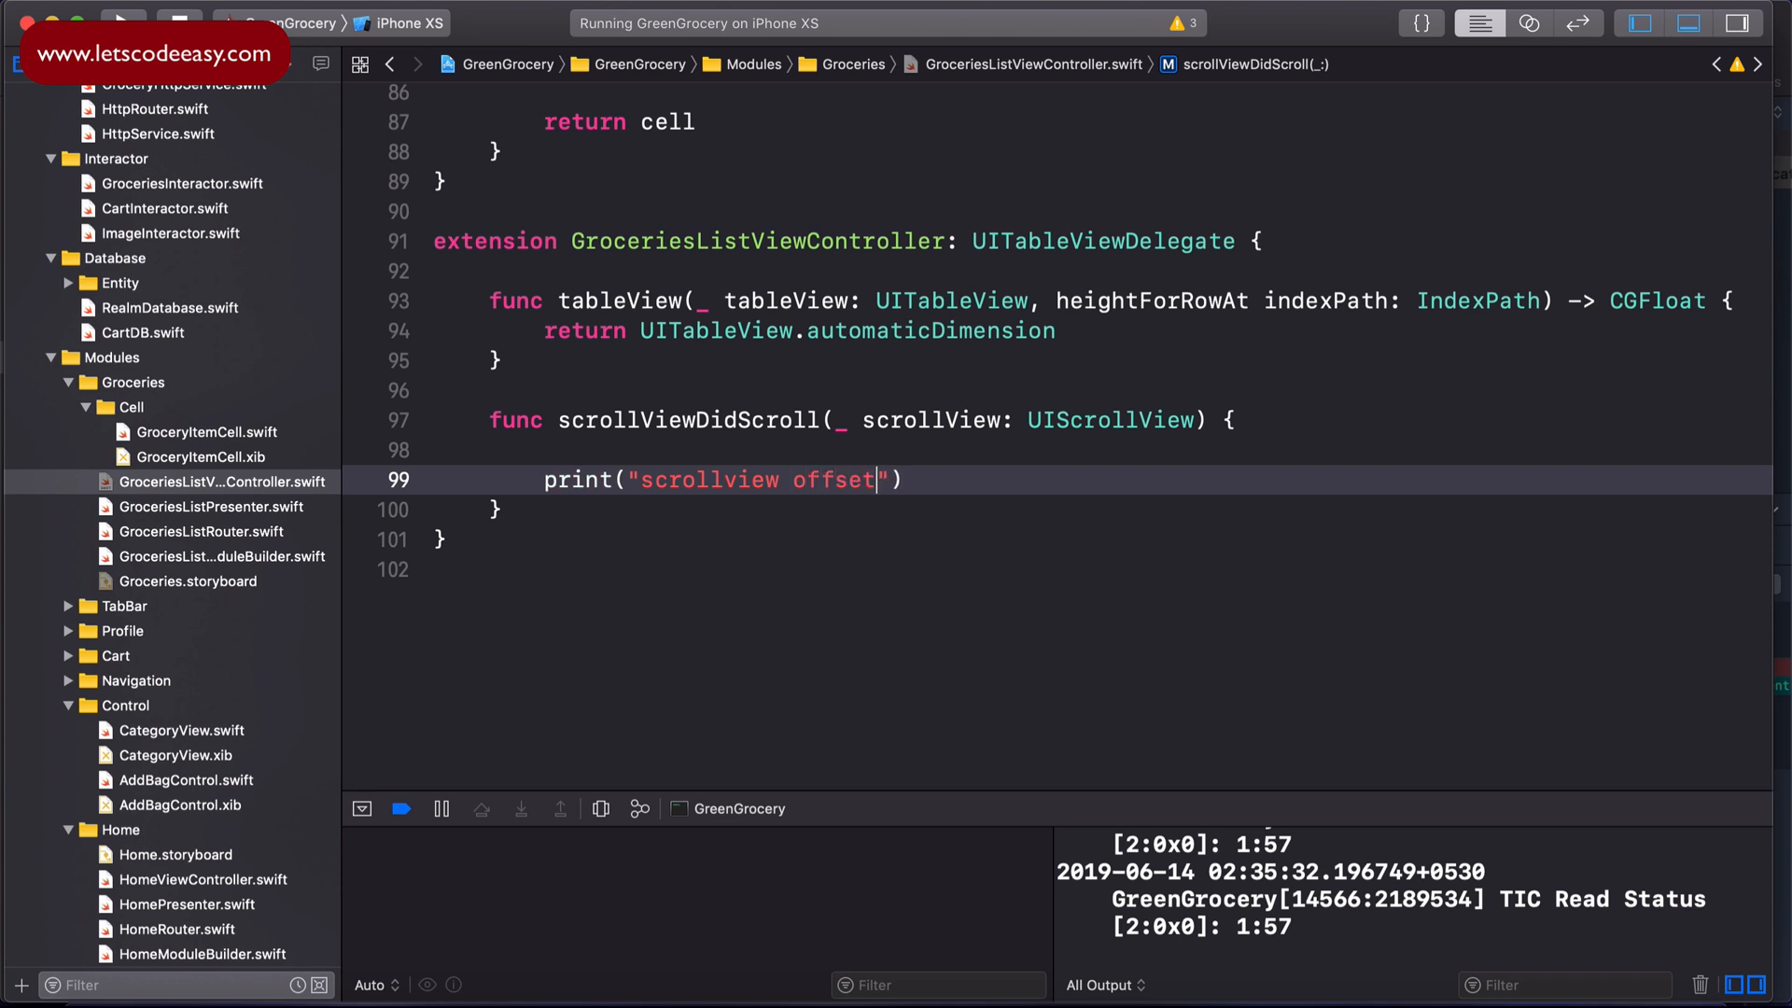
type("= \\")
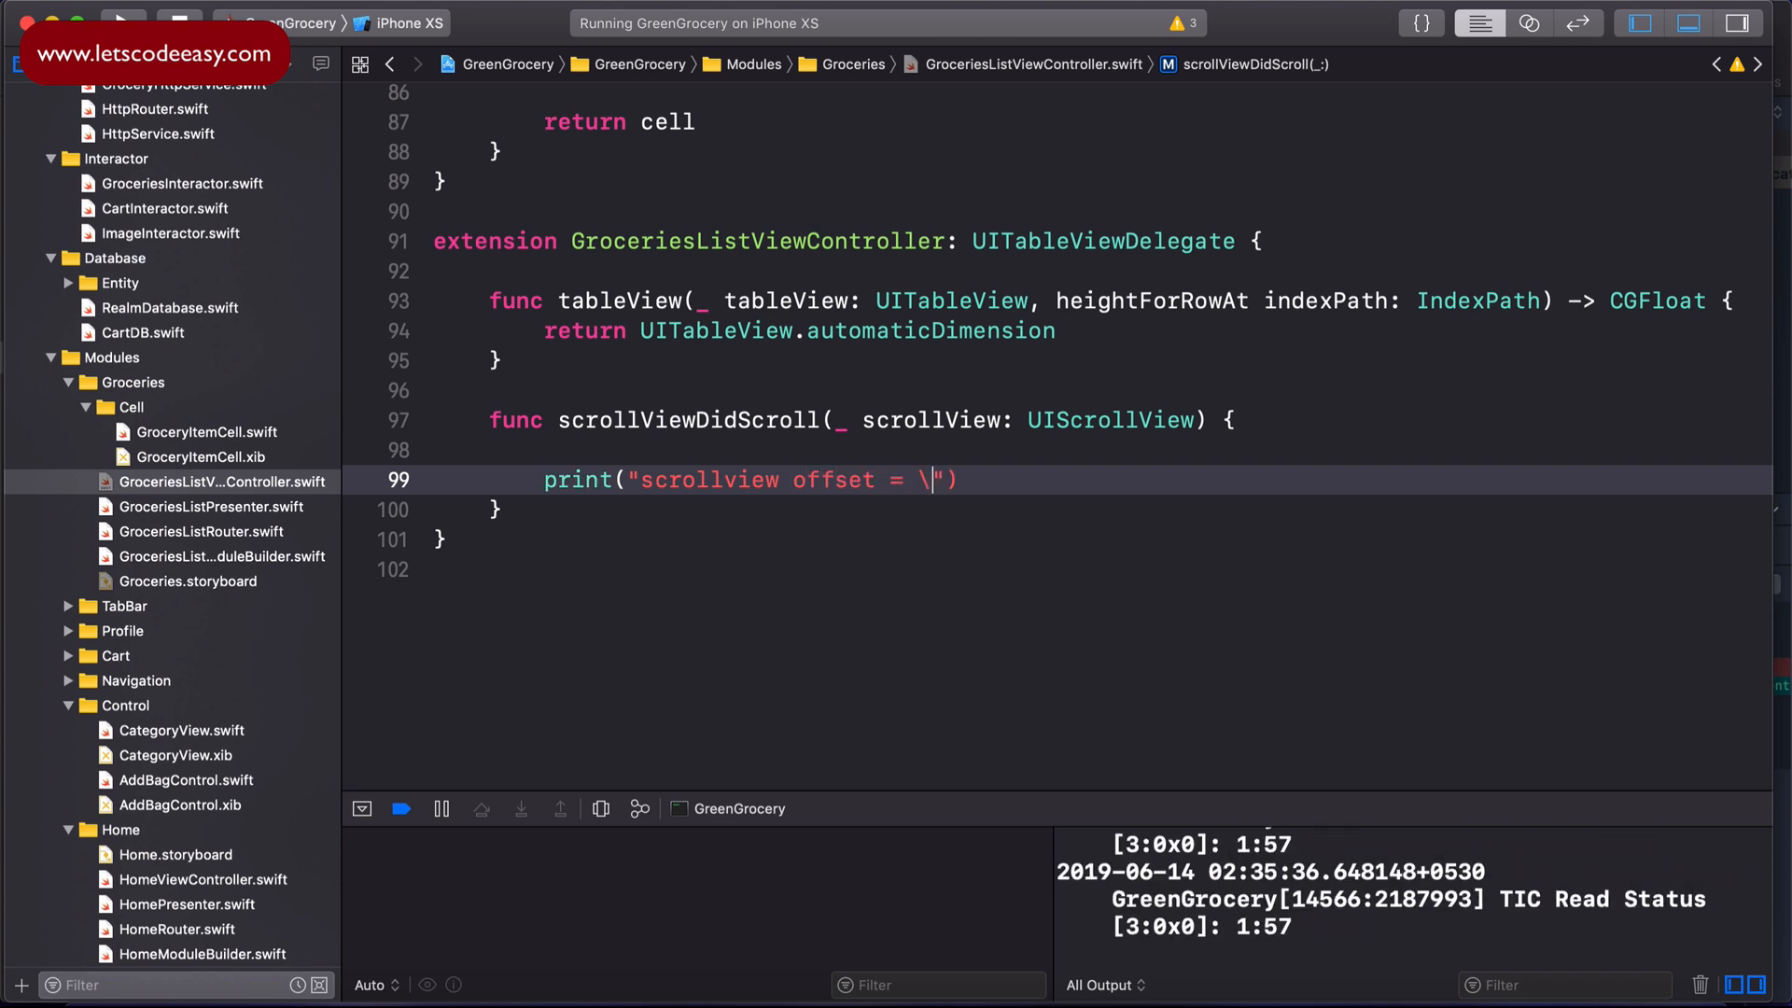
type("scrollView.)")
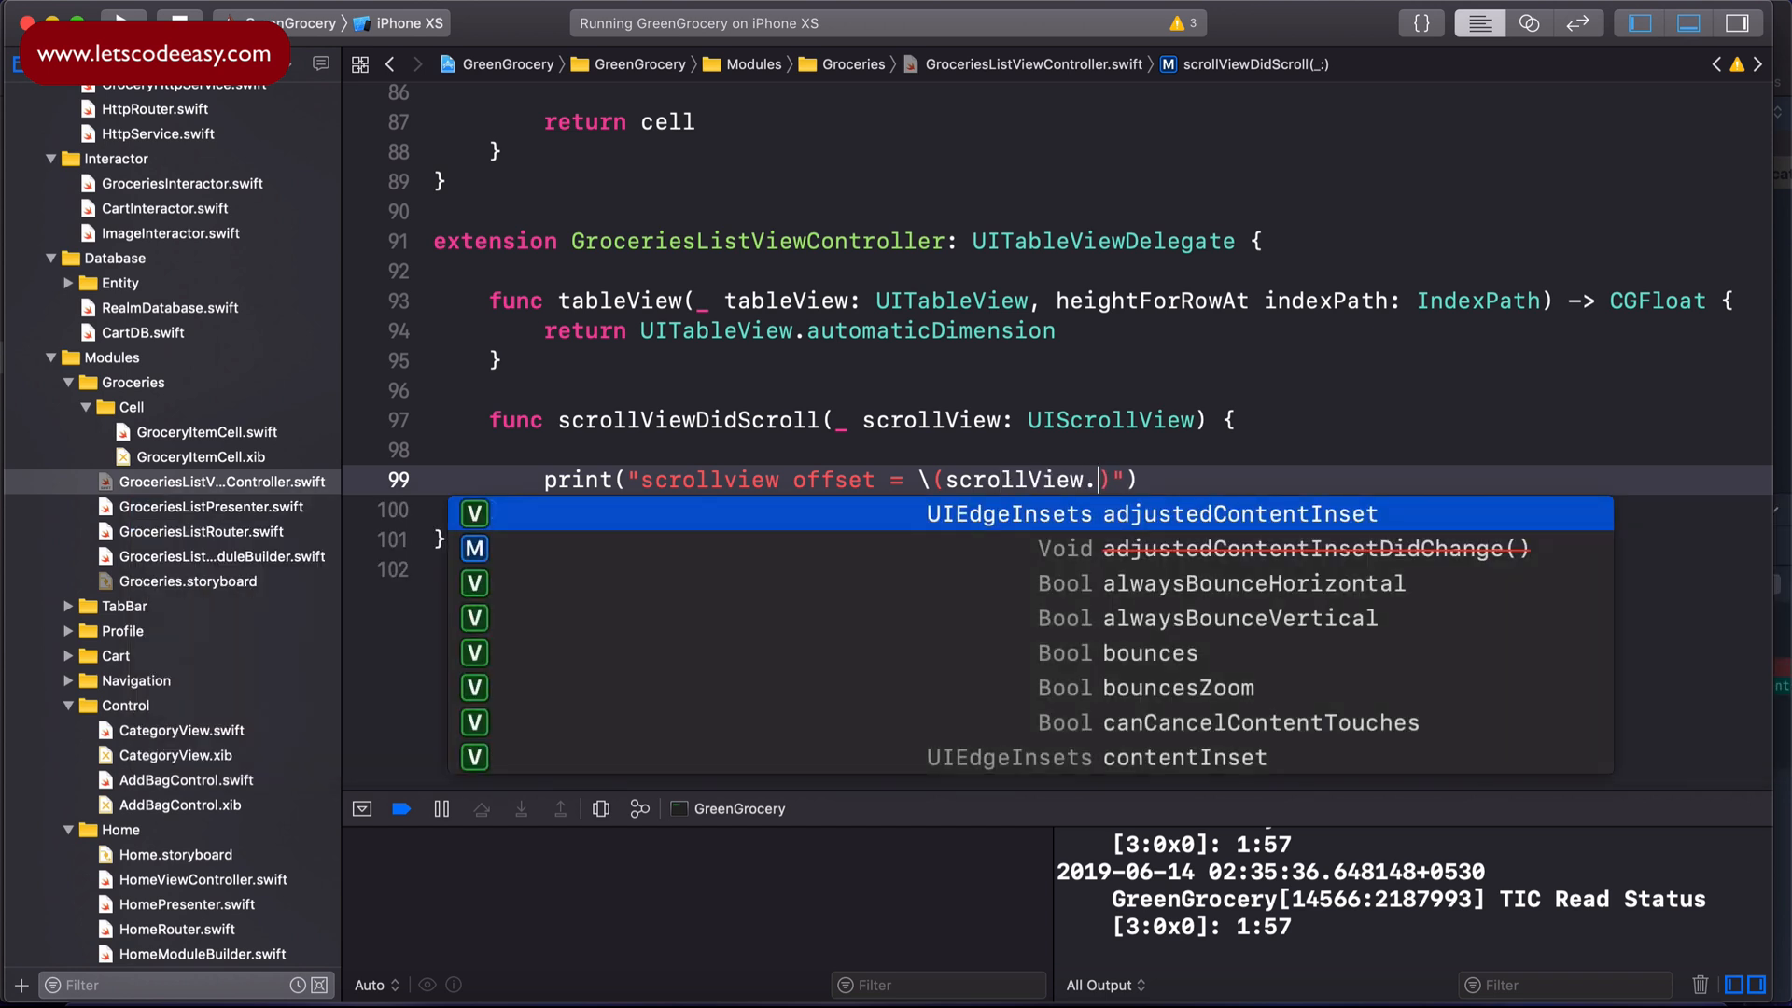
type("contentOffset.y")
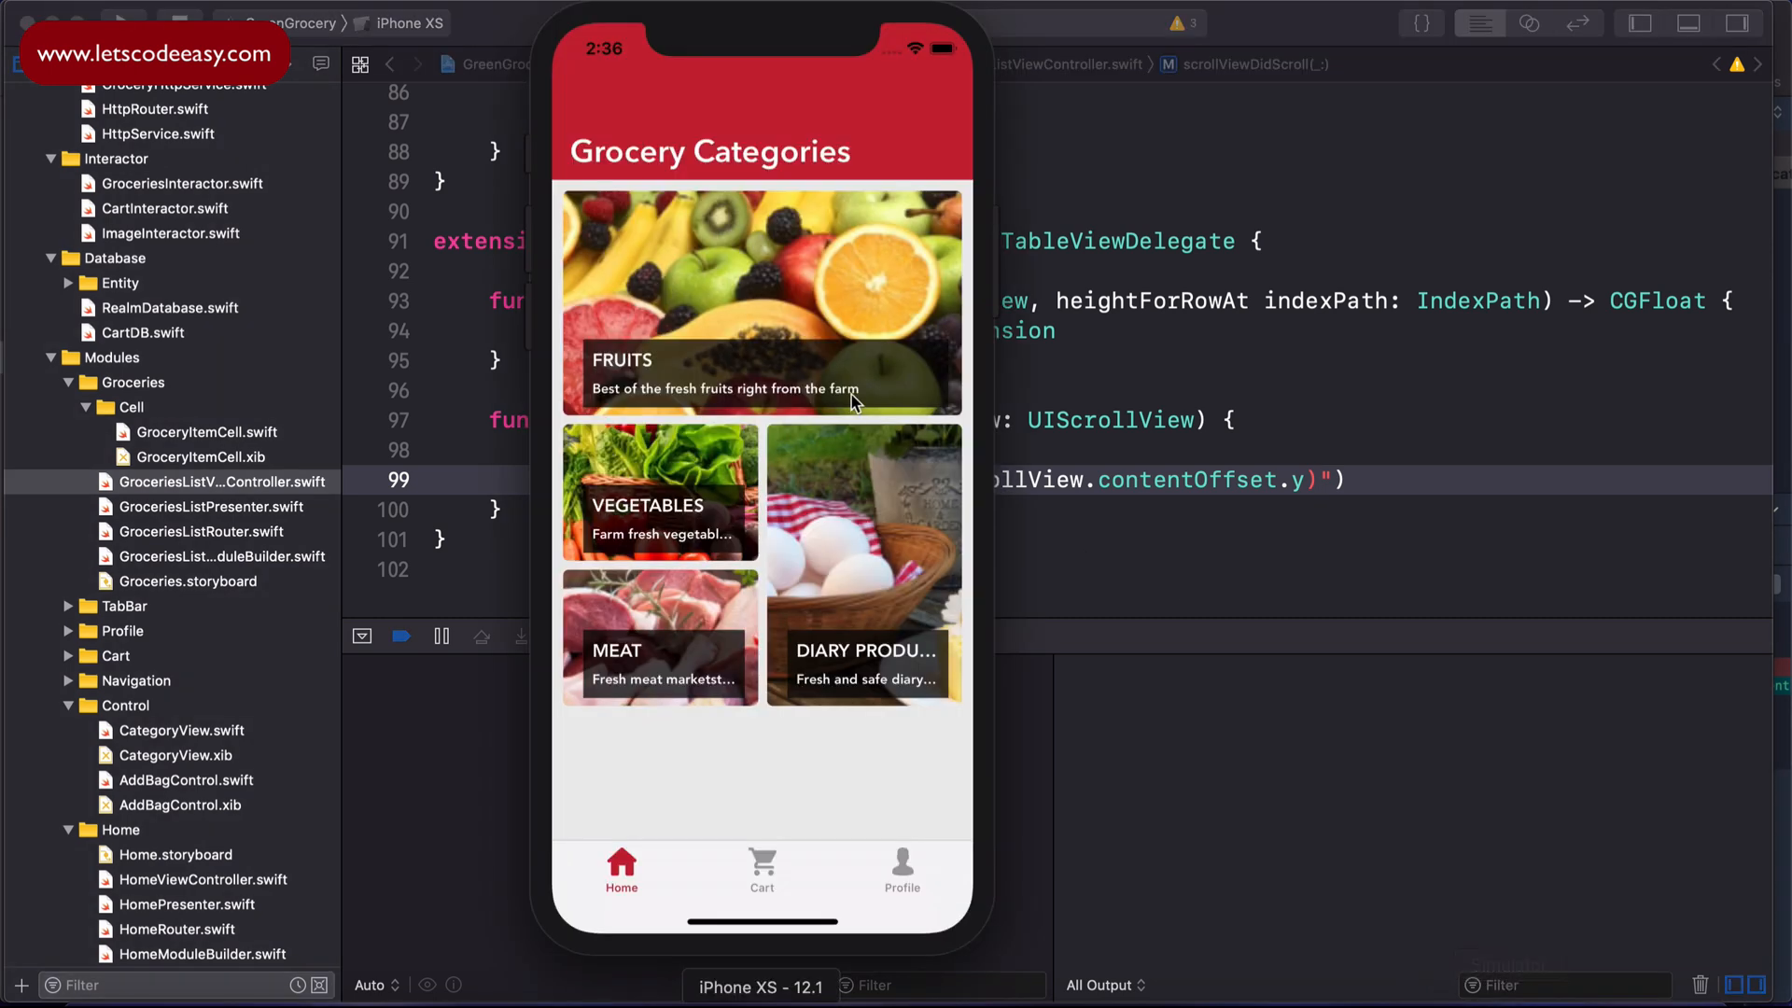
Step: Open Fruits in the simulator and scroll down to Kiwi while offsets print to the console
left_click(761, 303)
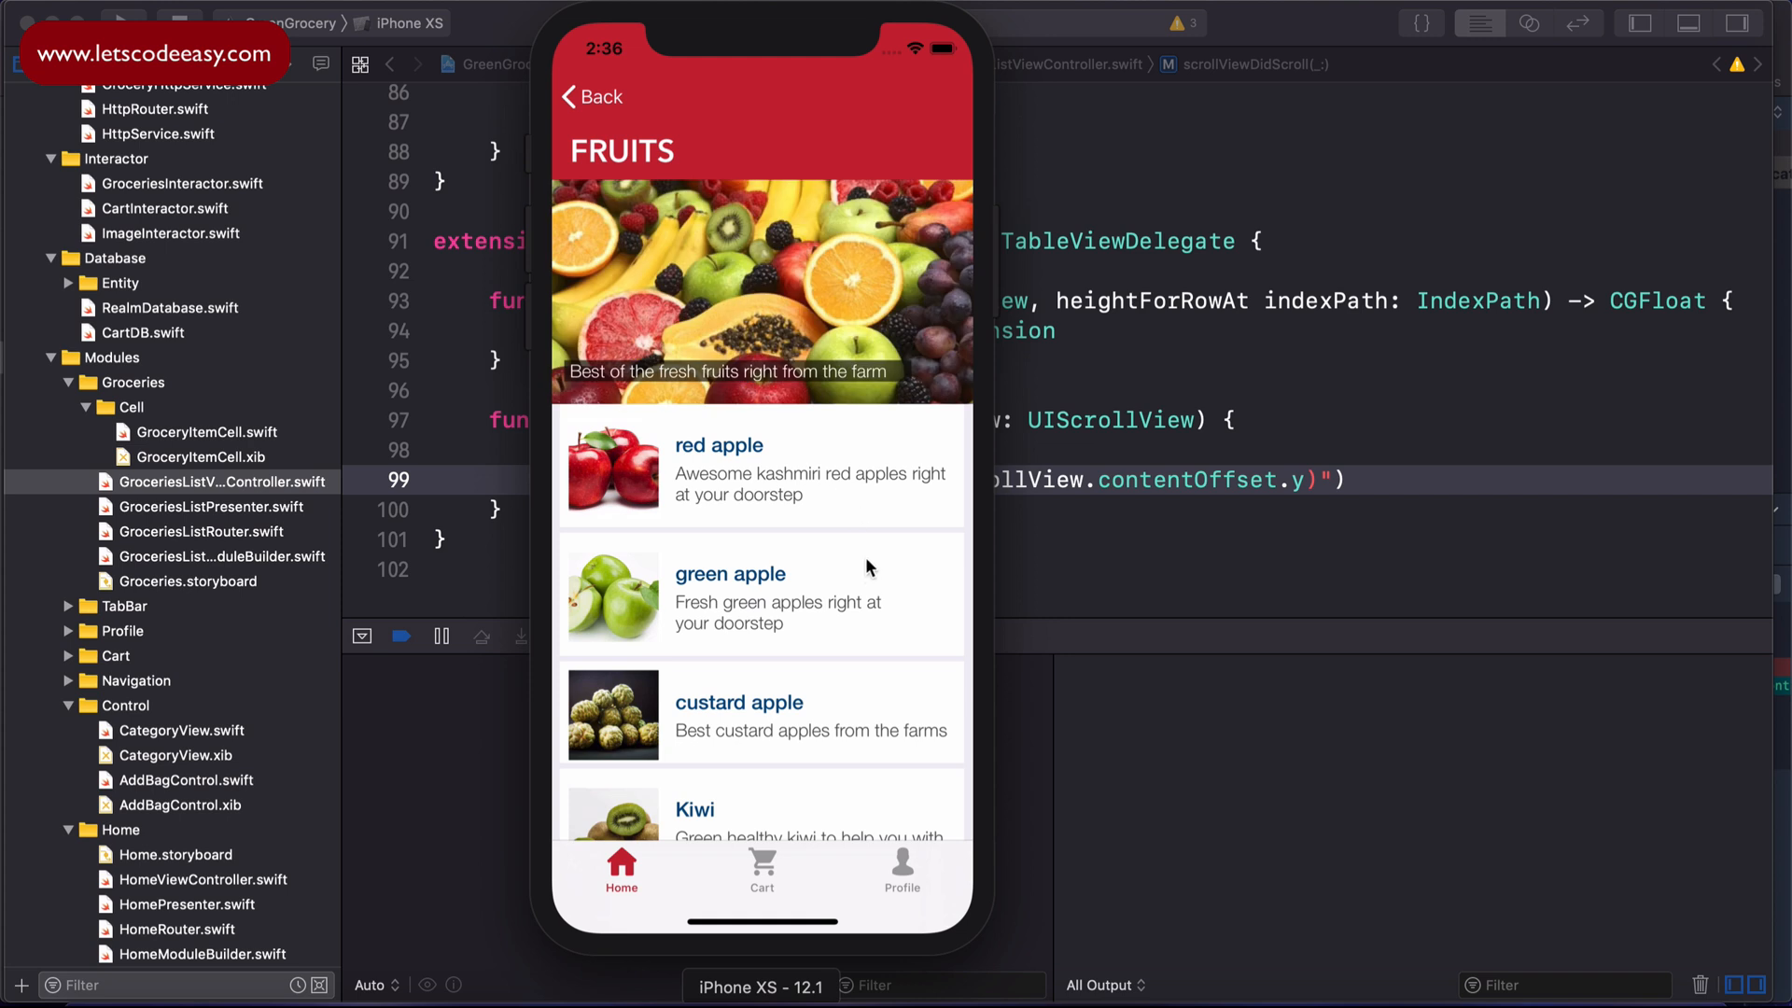
scroll("down", 3)
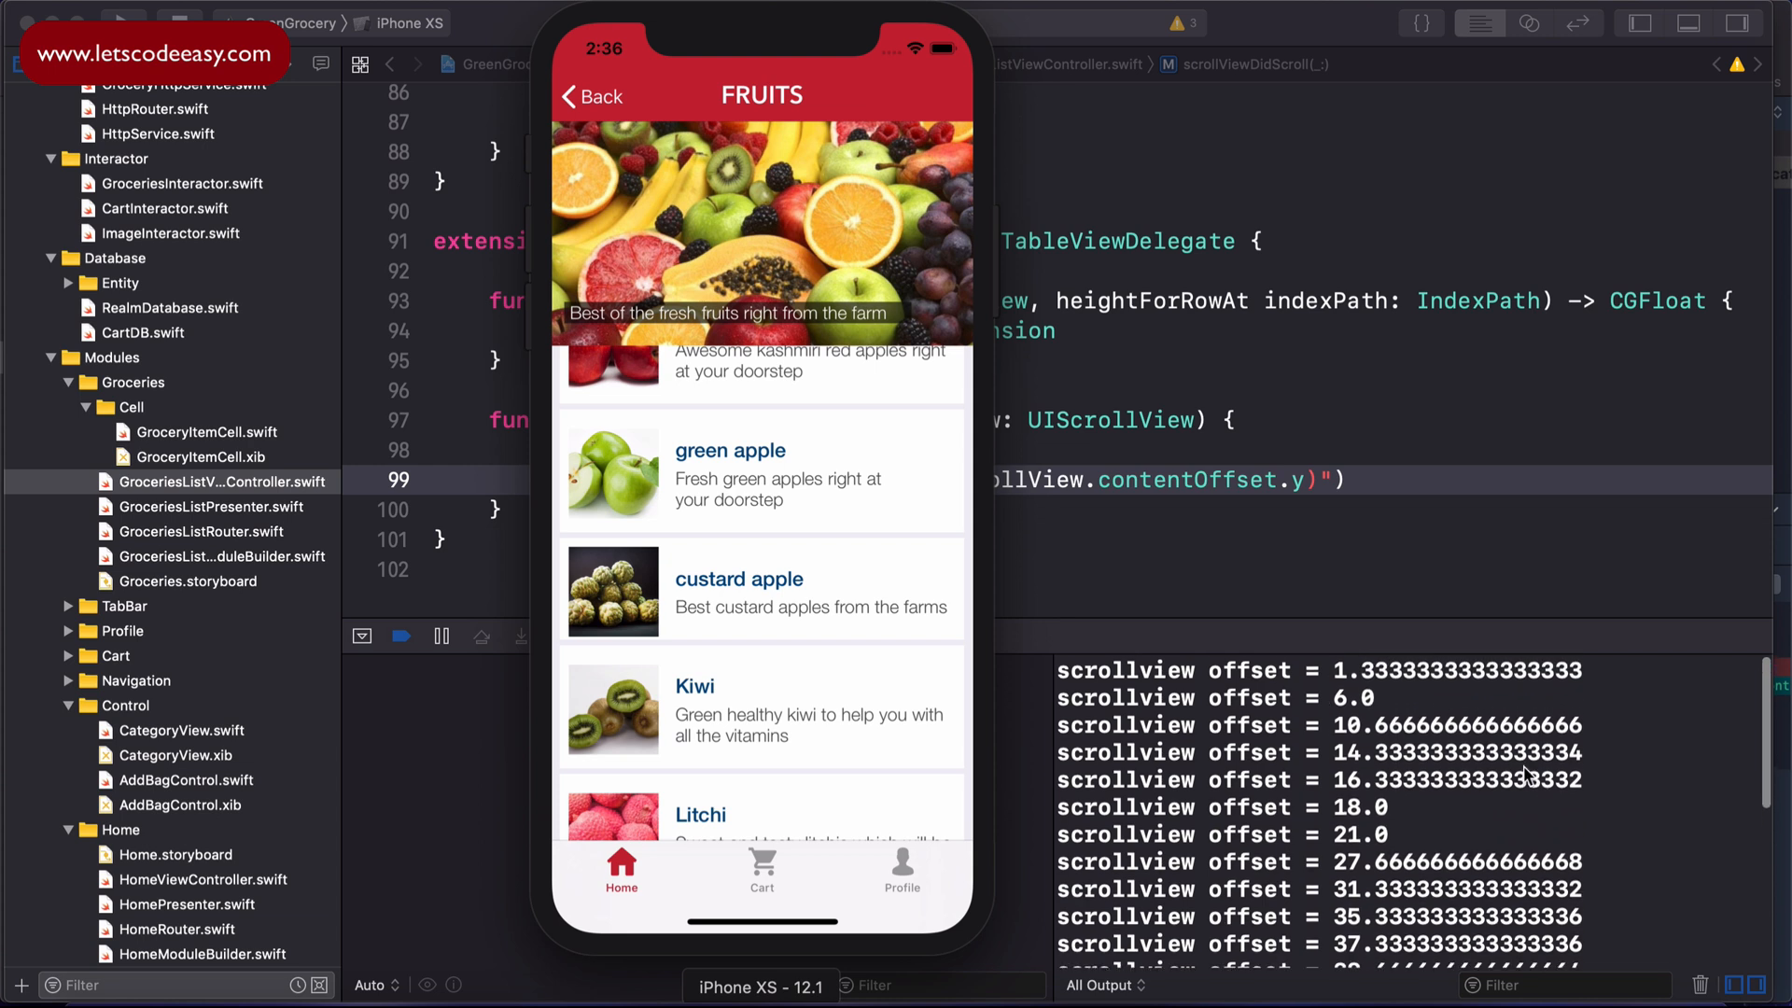
scroll("down", 3)
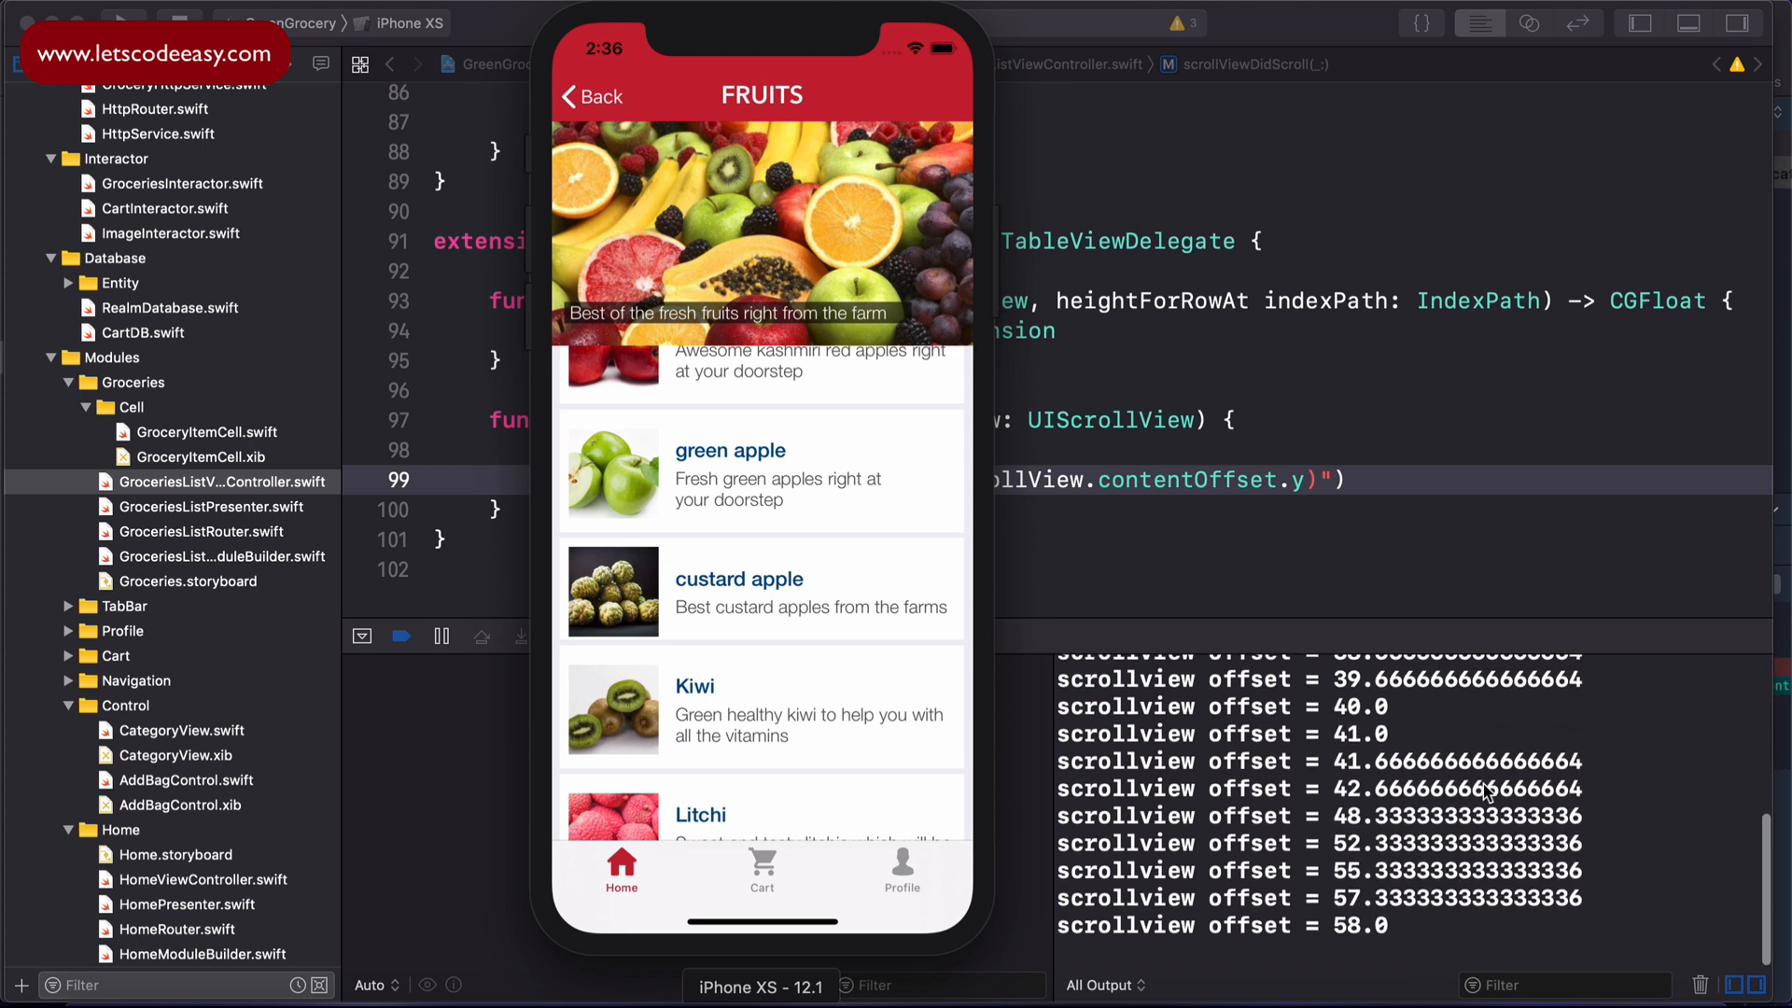
mouse_move(863, 562)
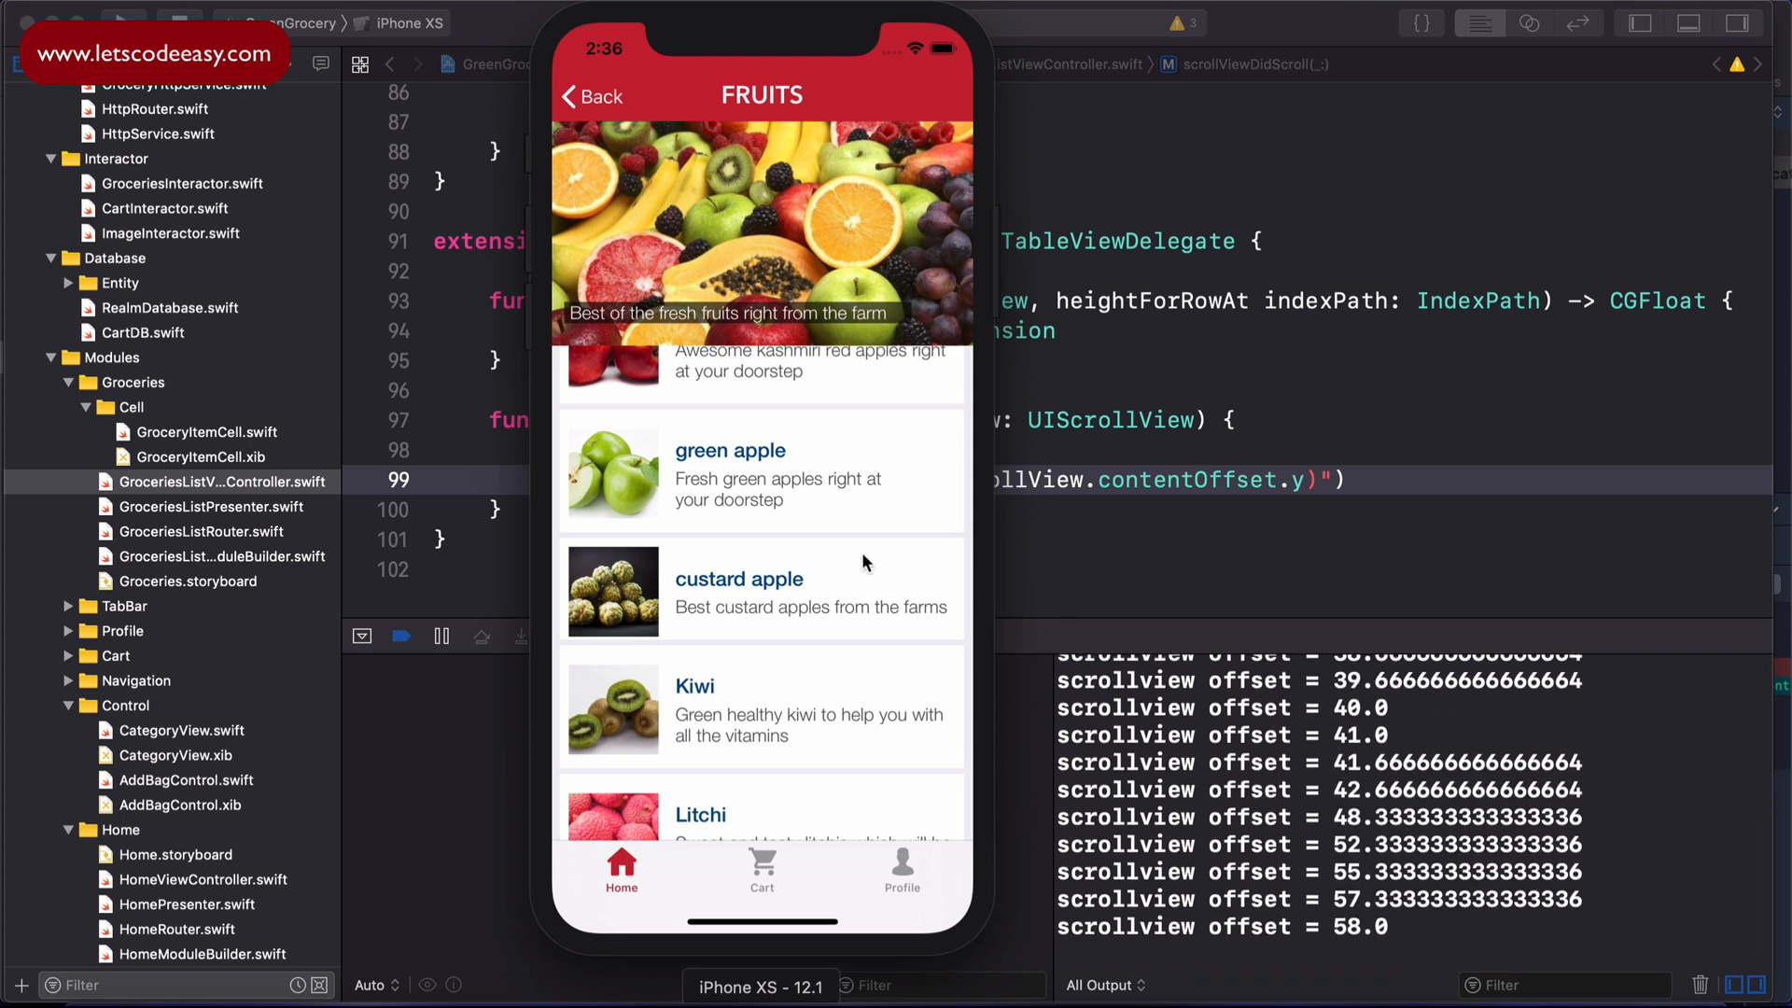
scroll("down", 3)
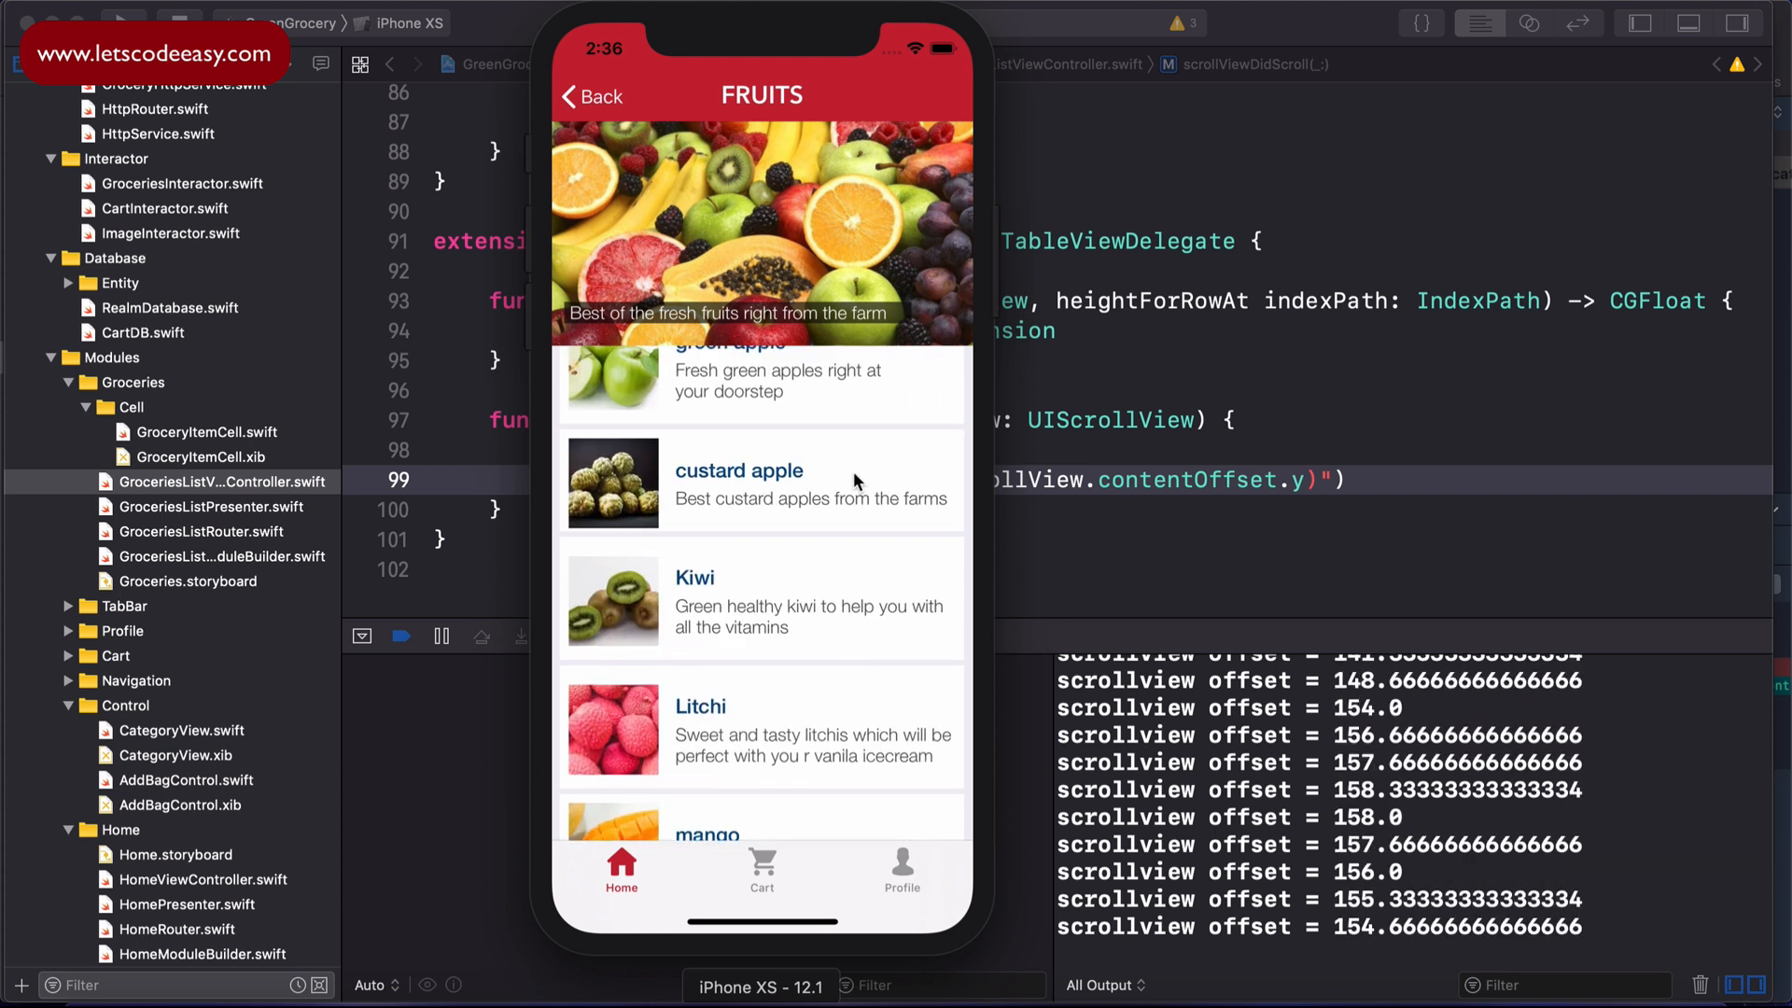
scroll("down", 3)
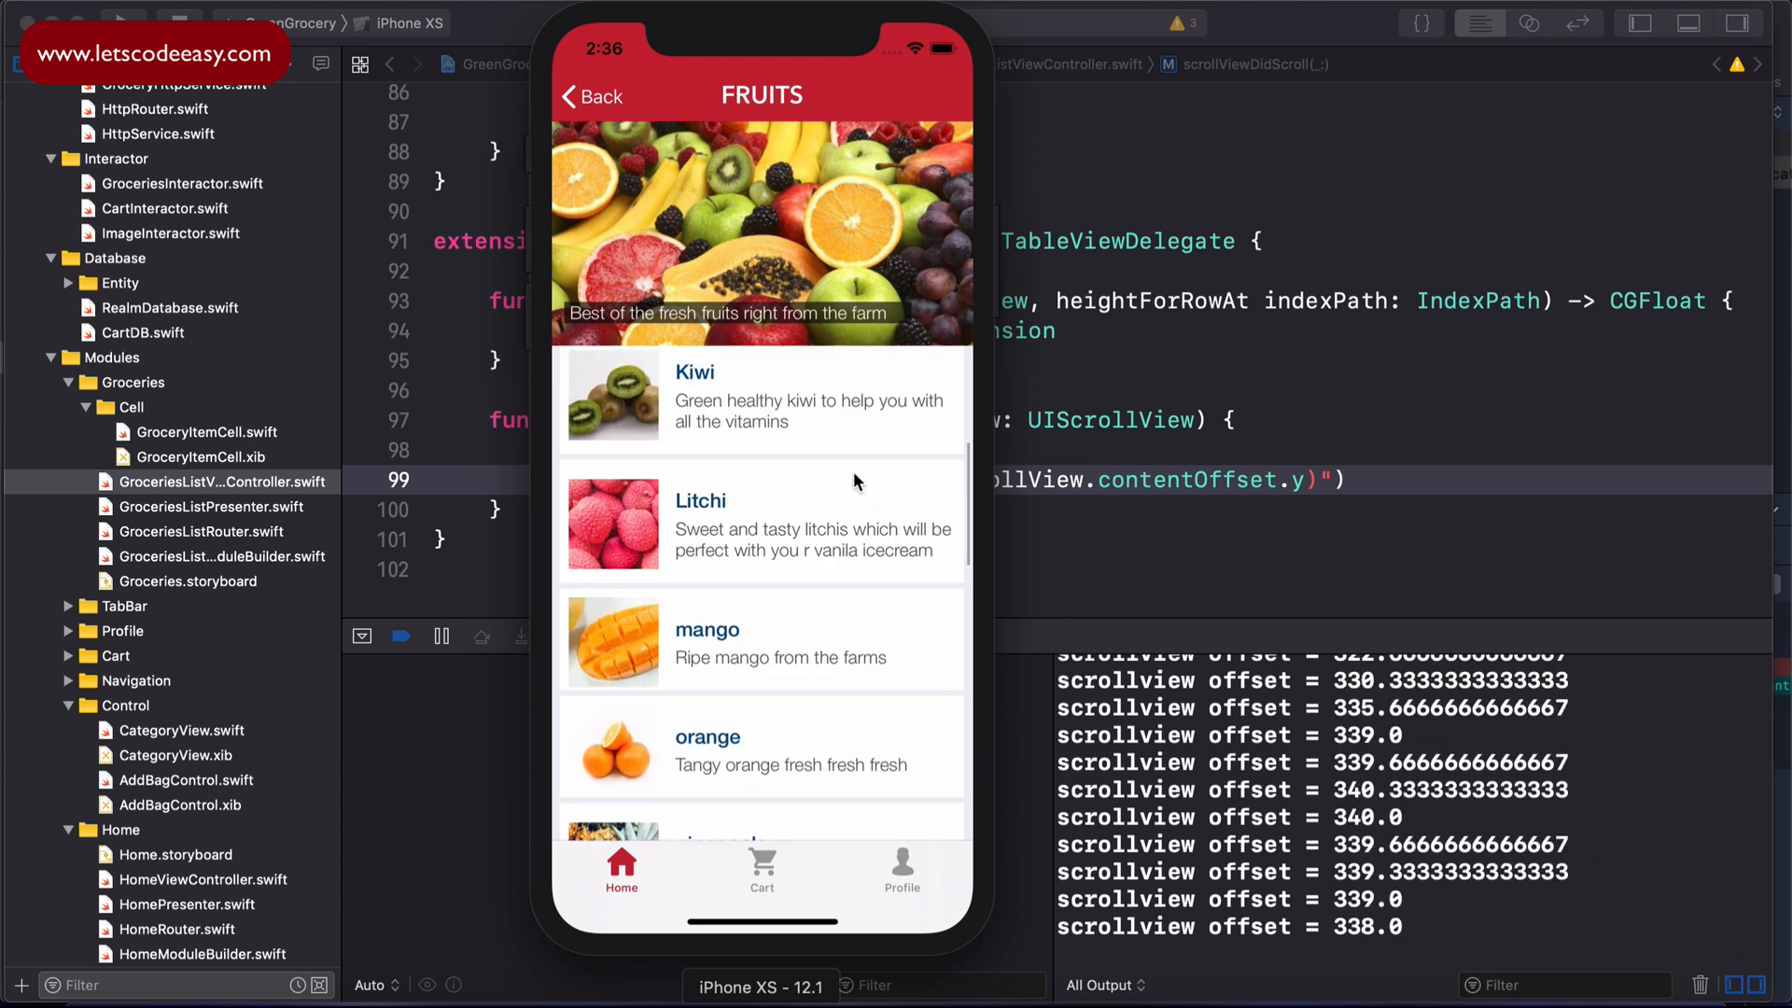
mouse_move(1475, 775)
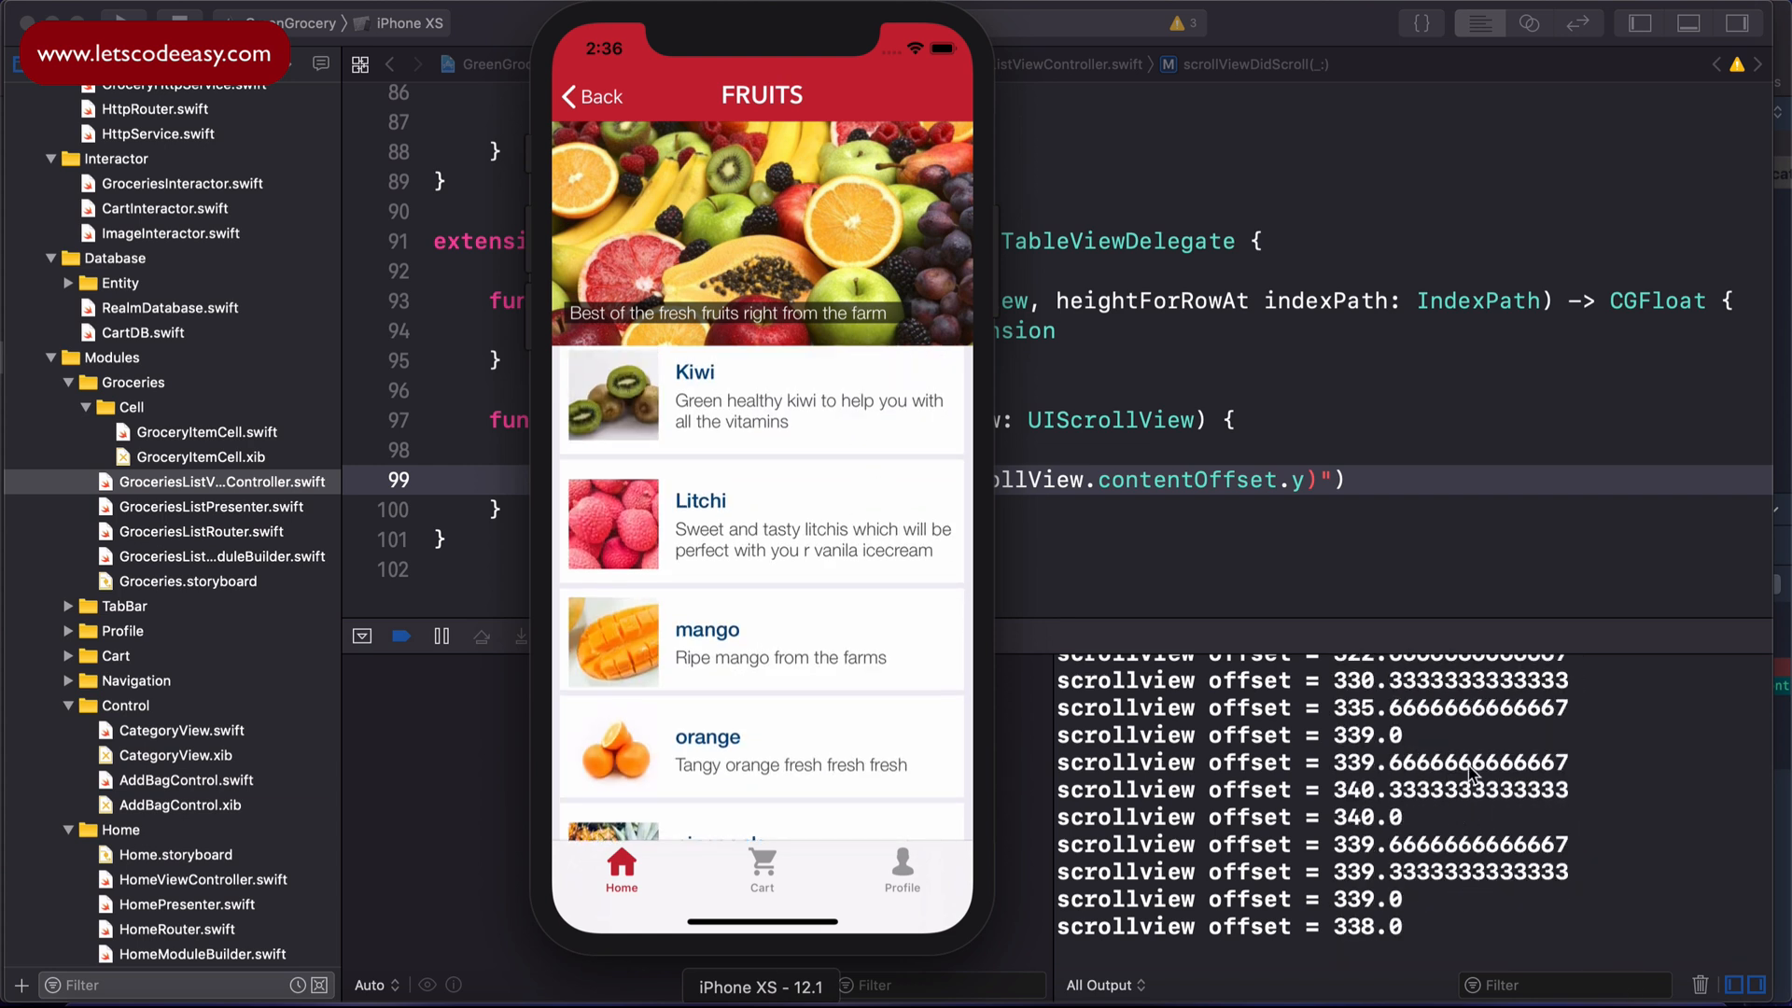
mouse_move(871, 411)
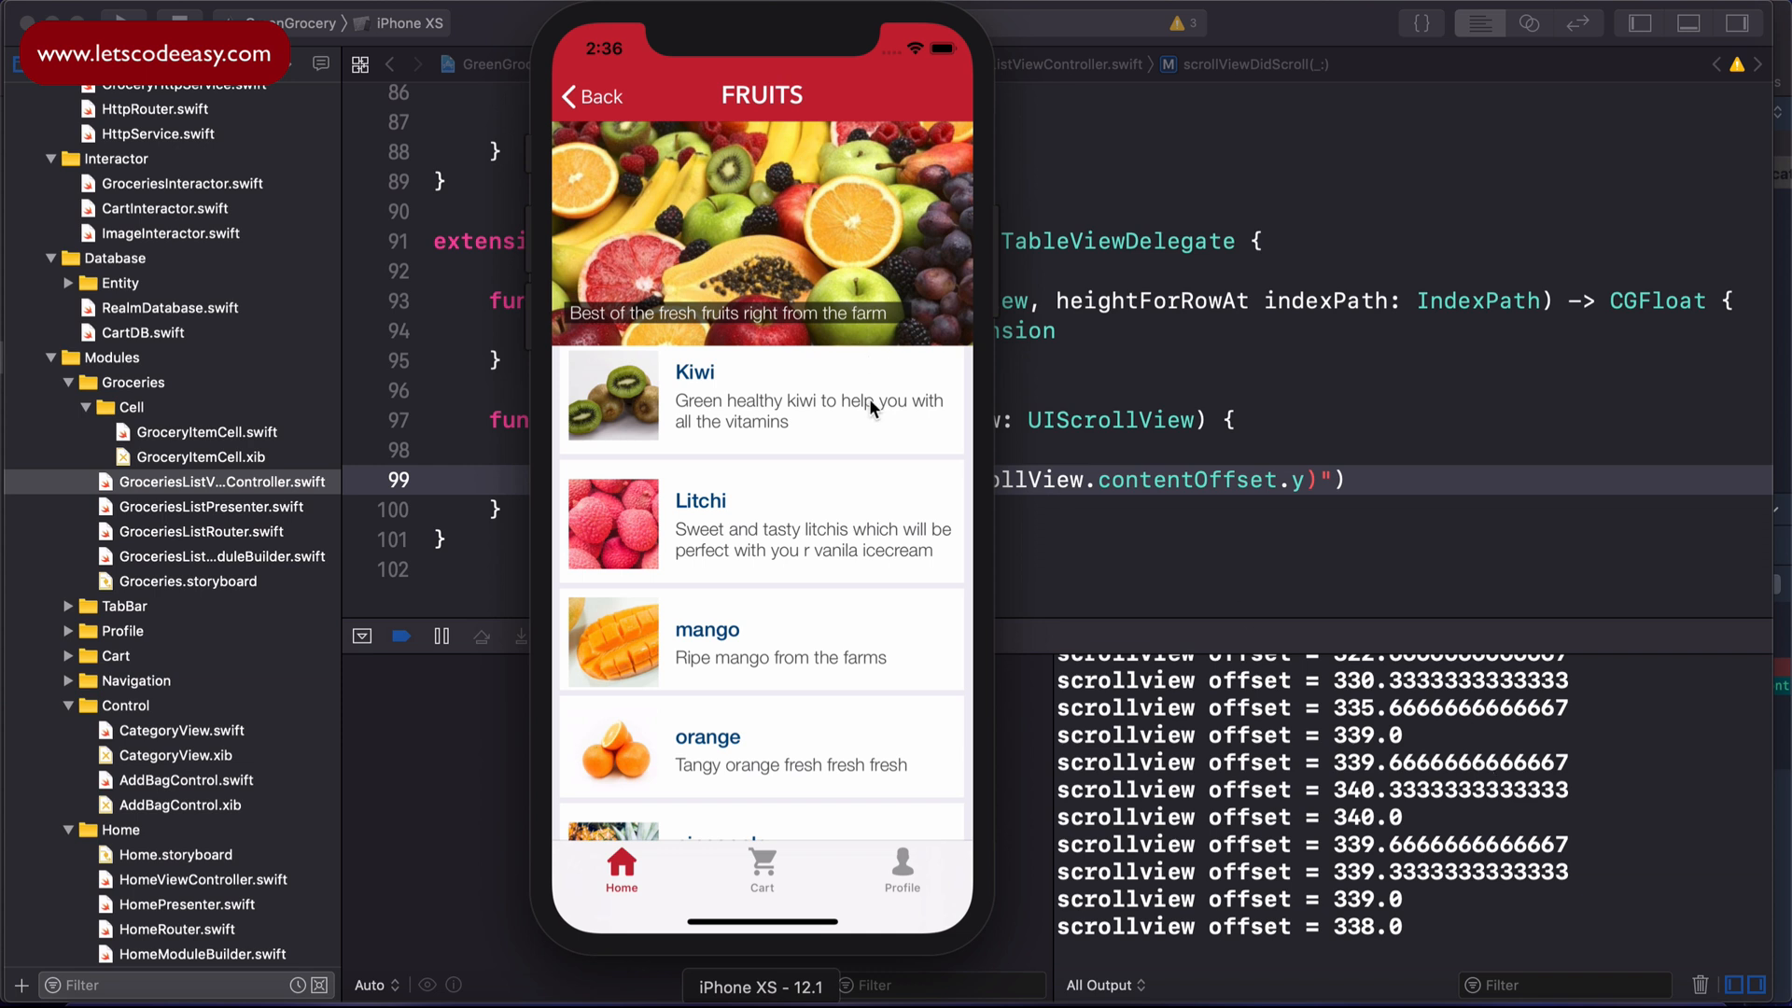
mouse_move(930, 360)
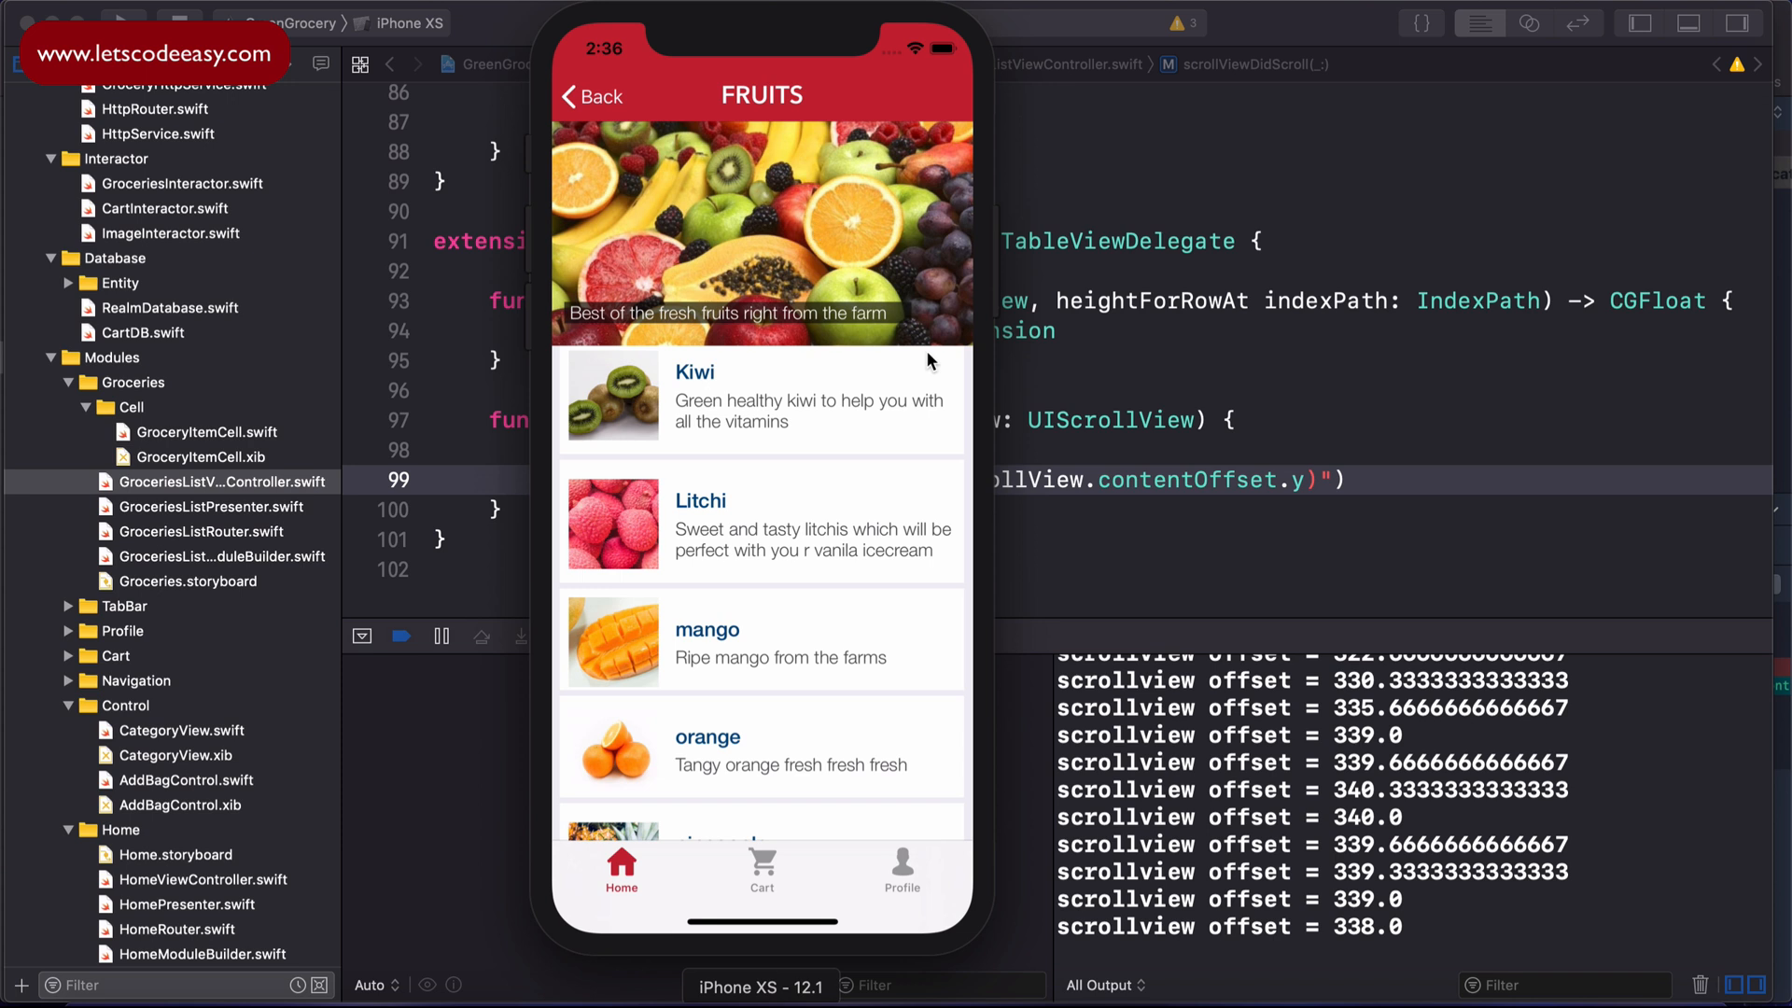
mouse_move(892, 416)
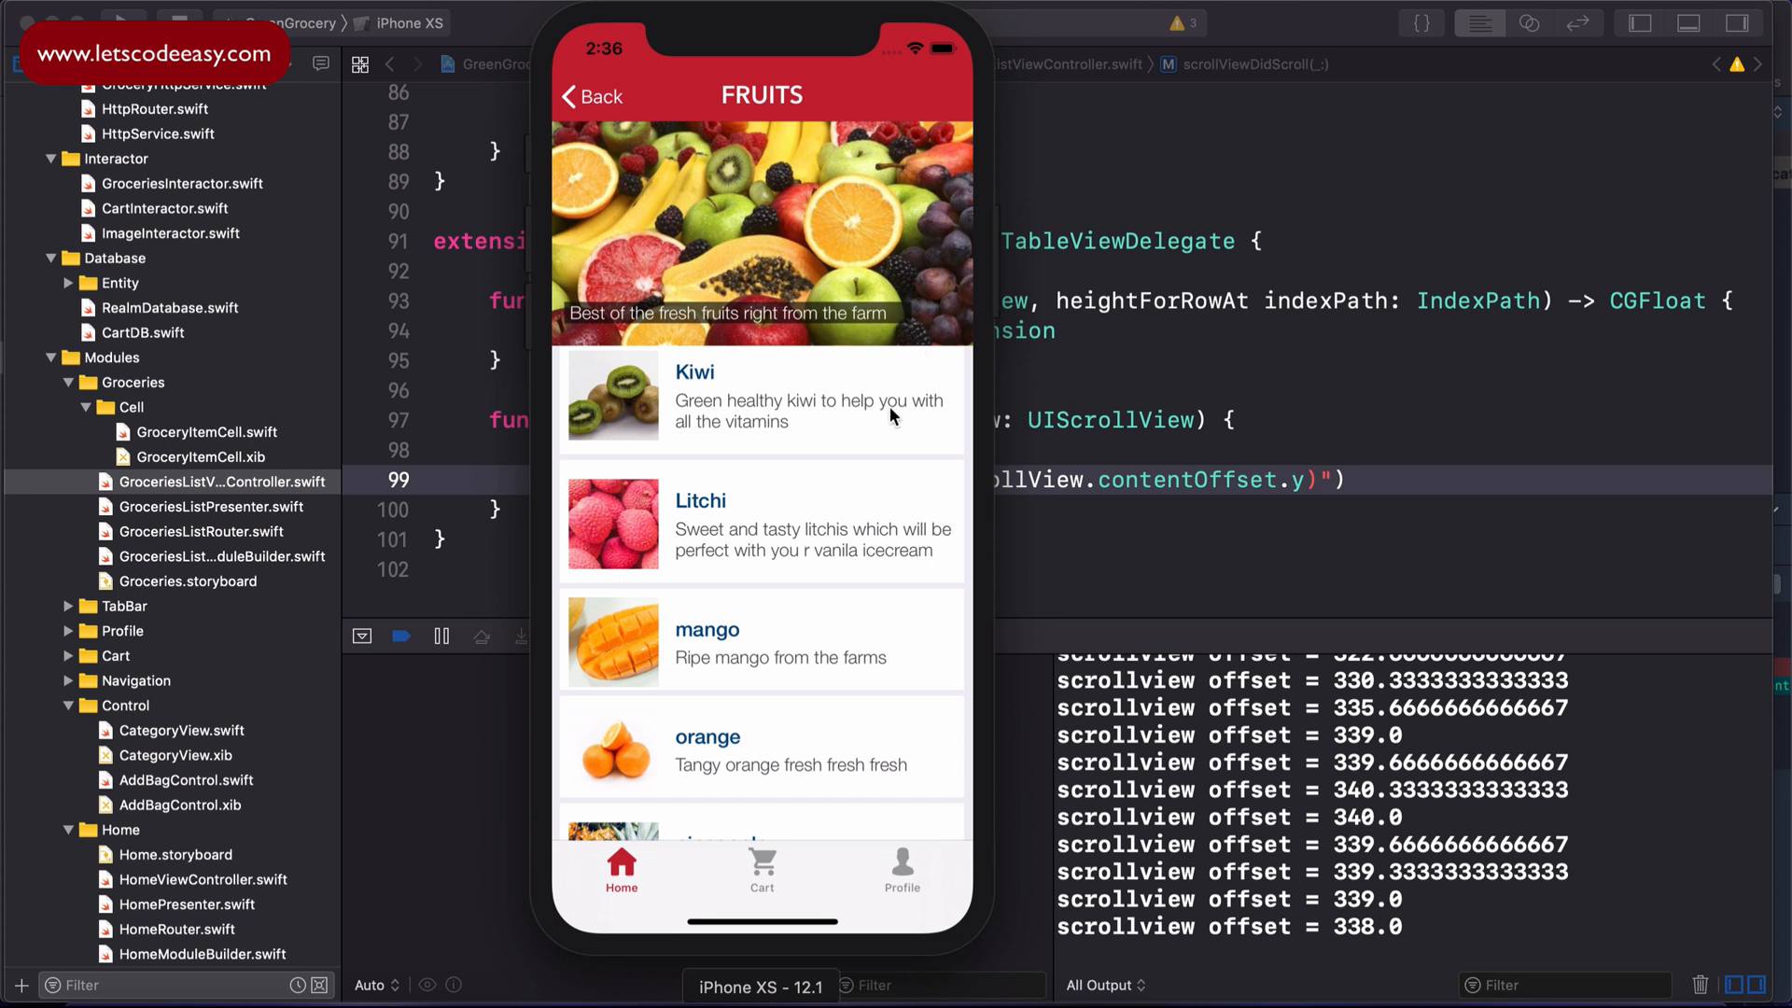
mouse_move(810, 93)
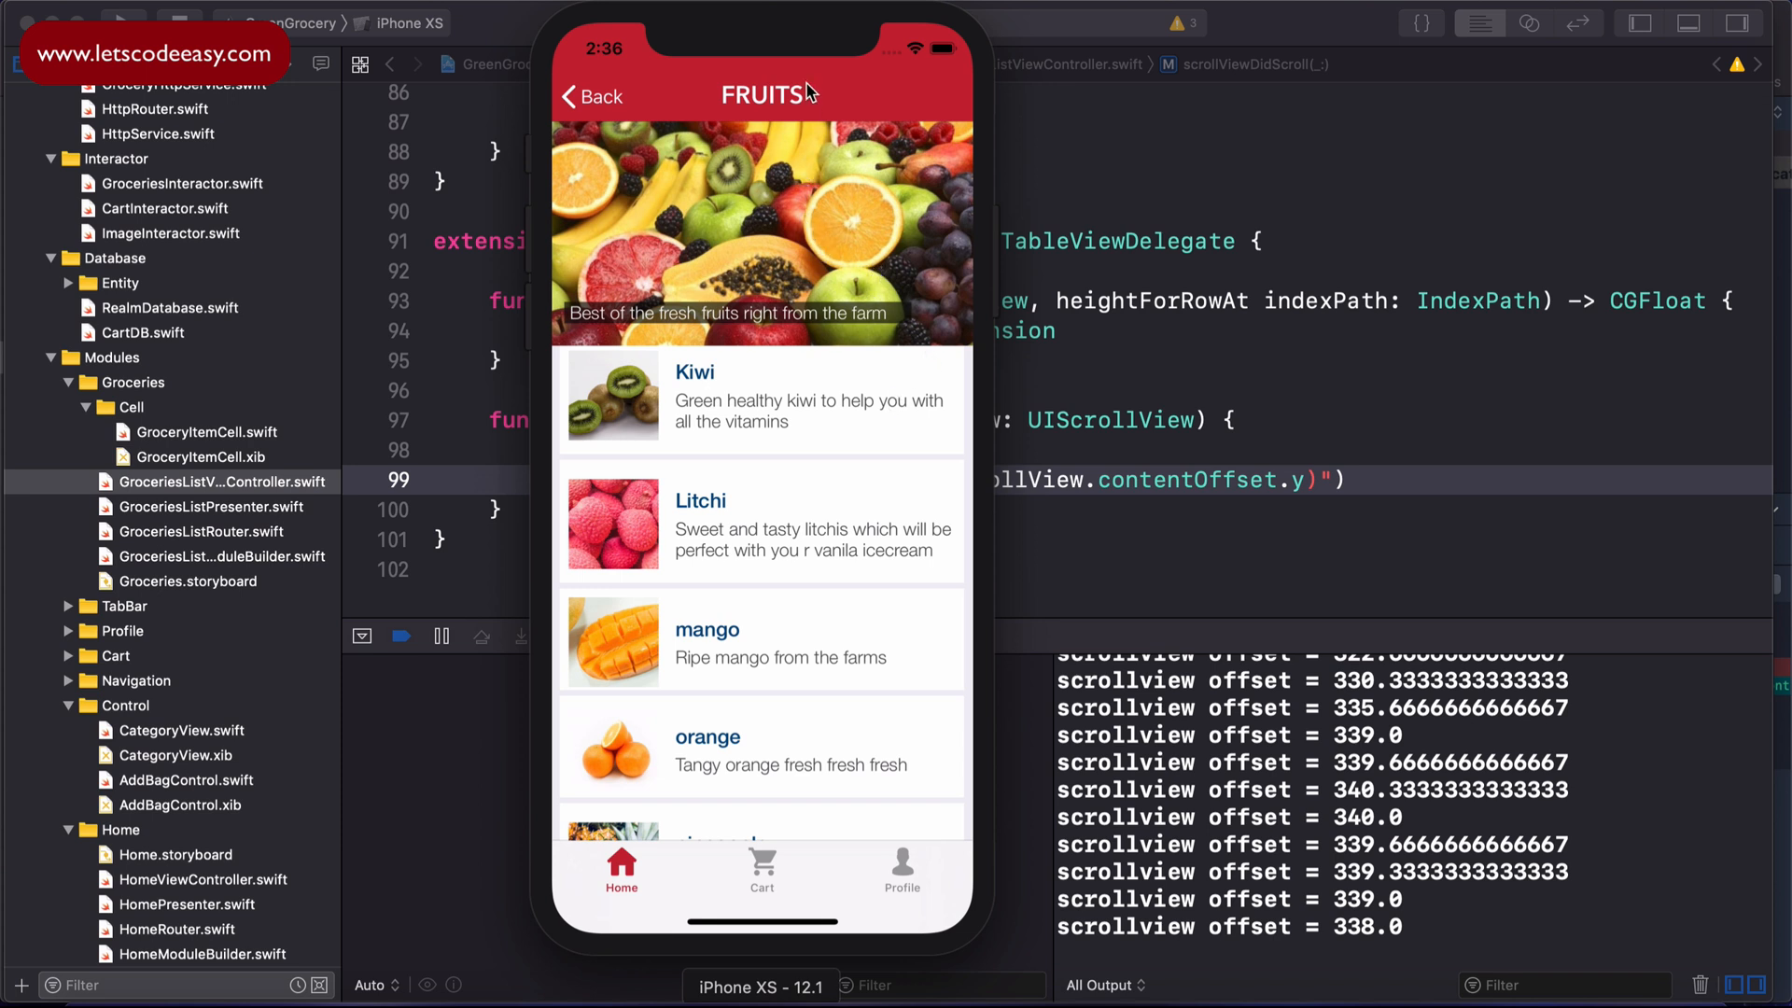
mouse_move(868, 362)
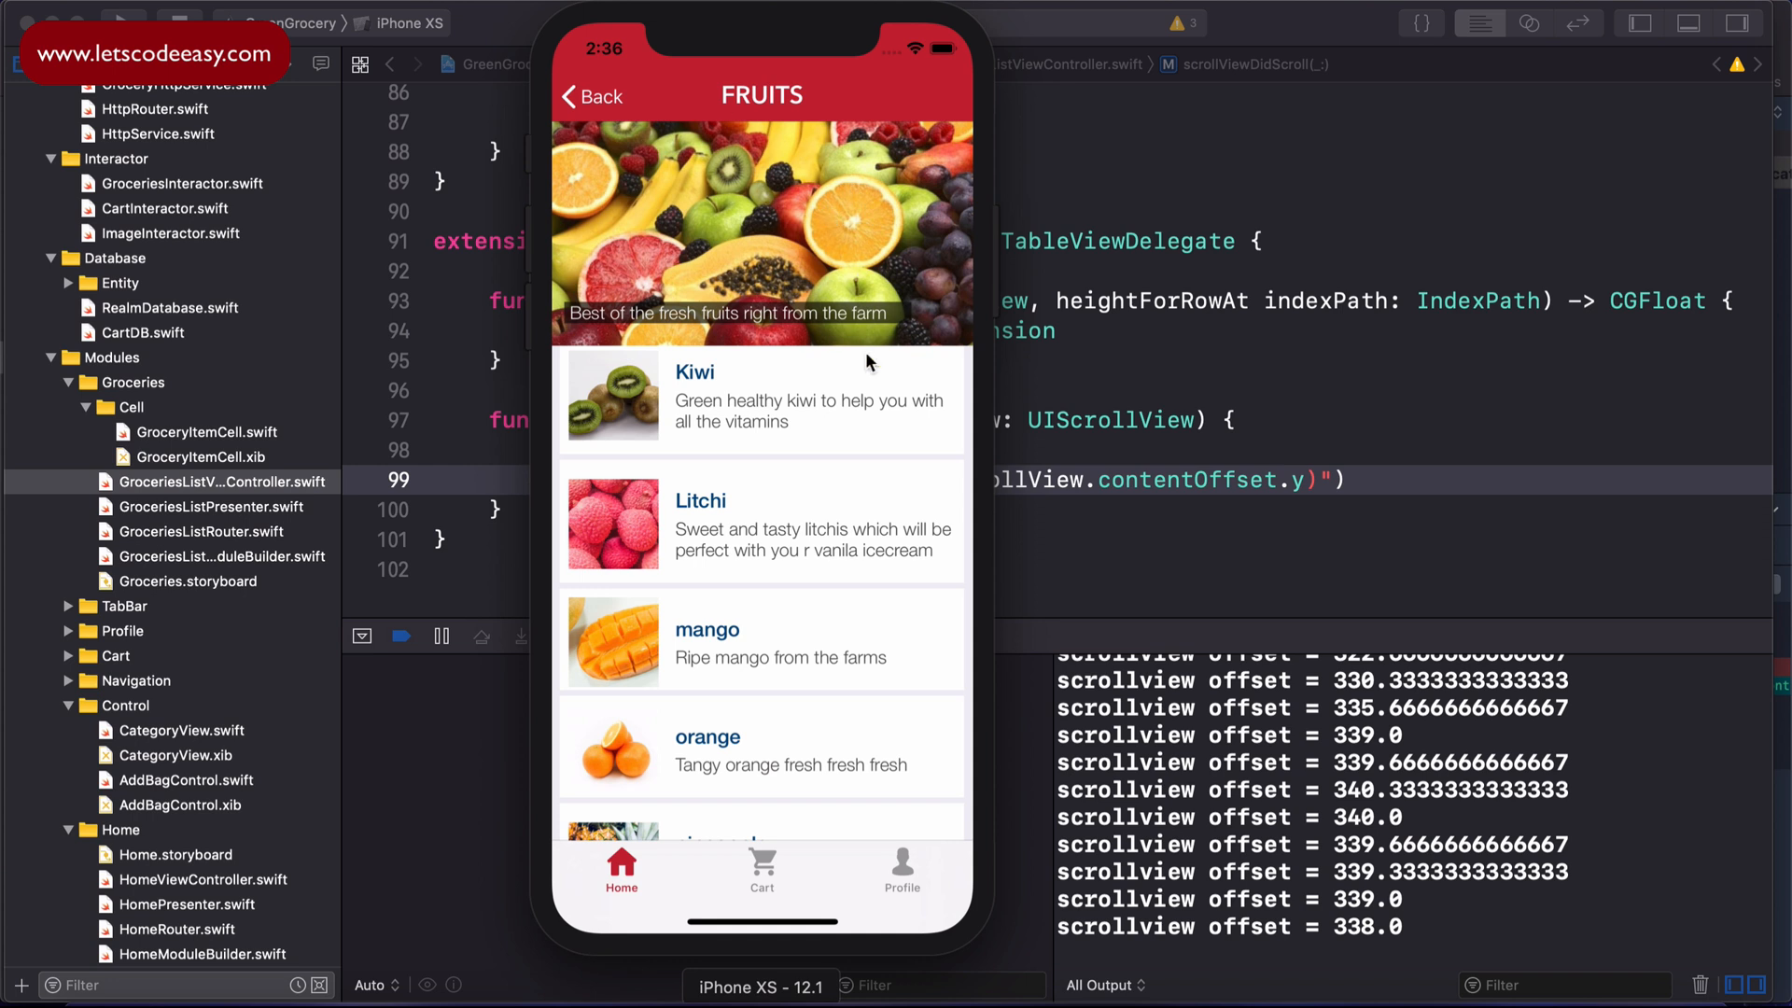
mouse_move(915, 124)
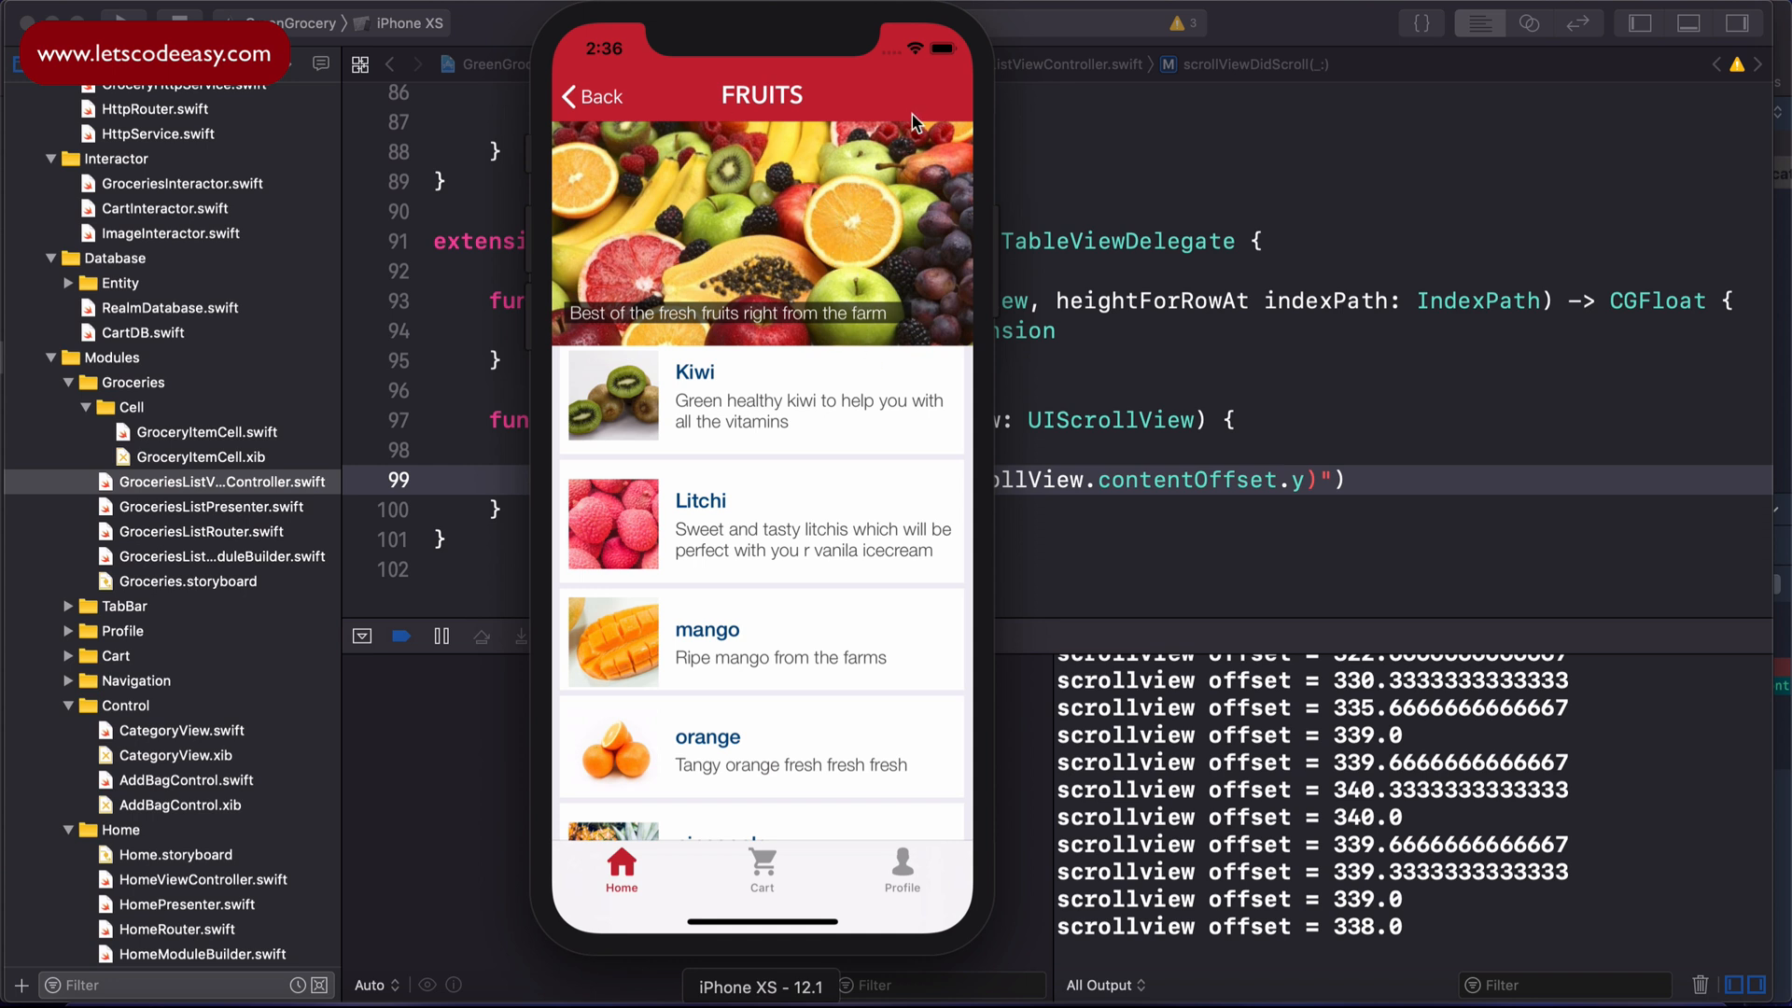
mouse_move(937, 256)
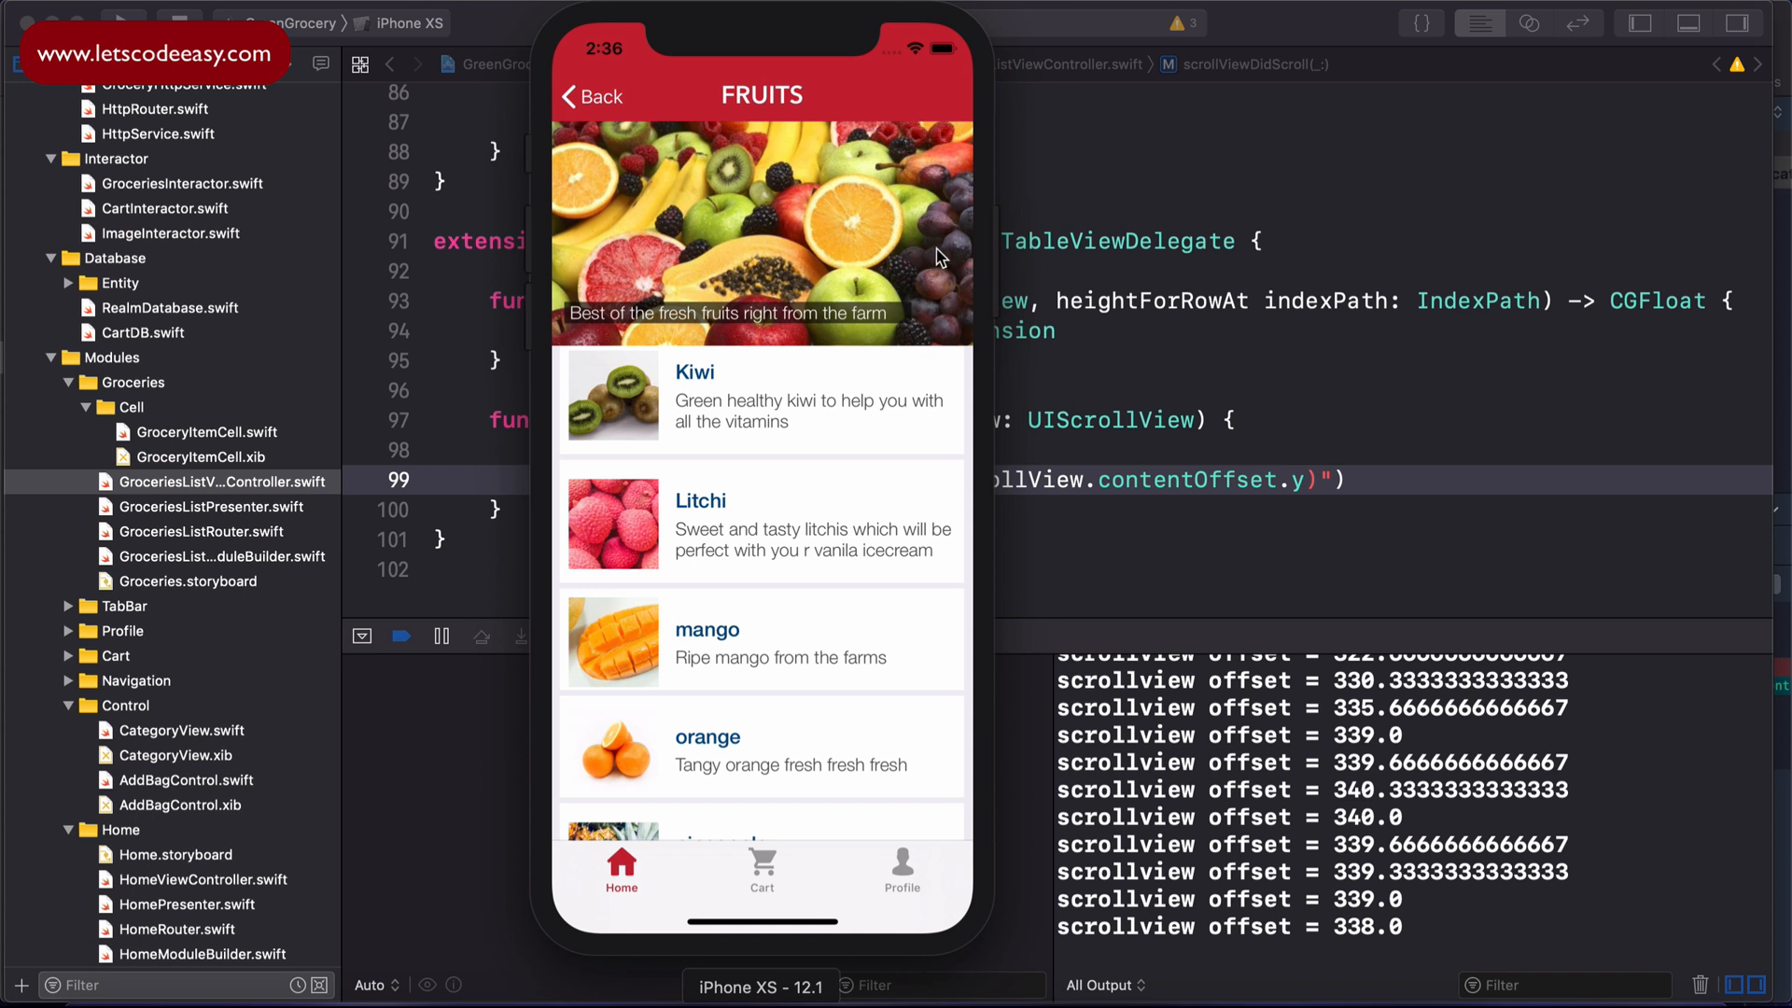
mouse_move(936, 323)
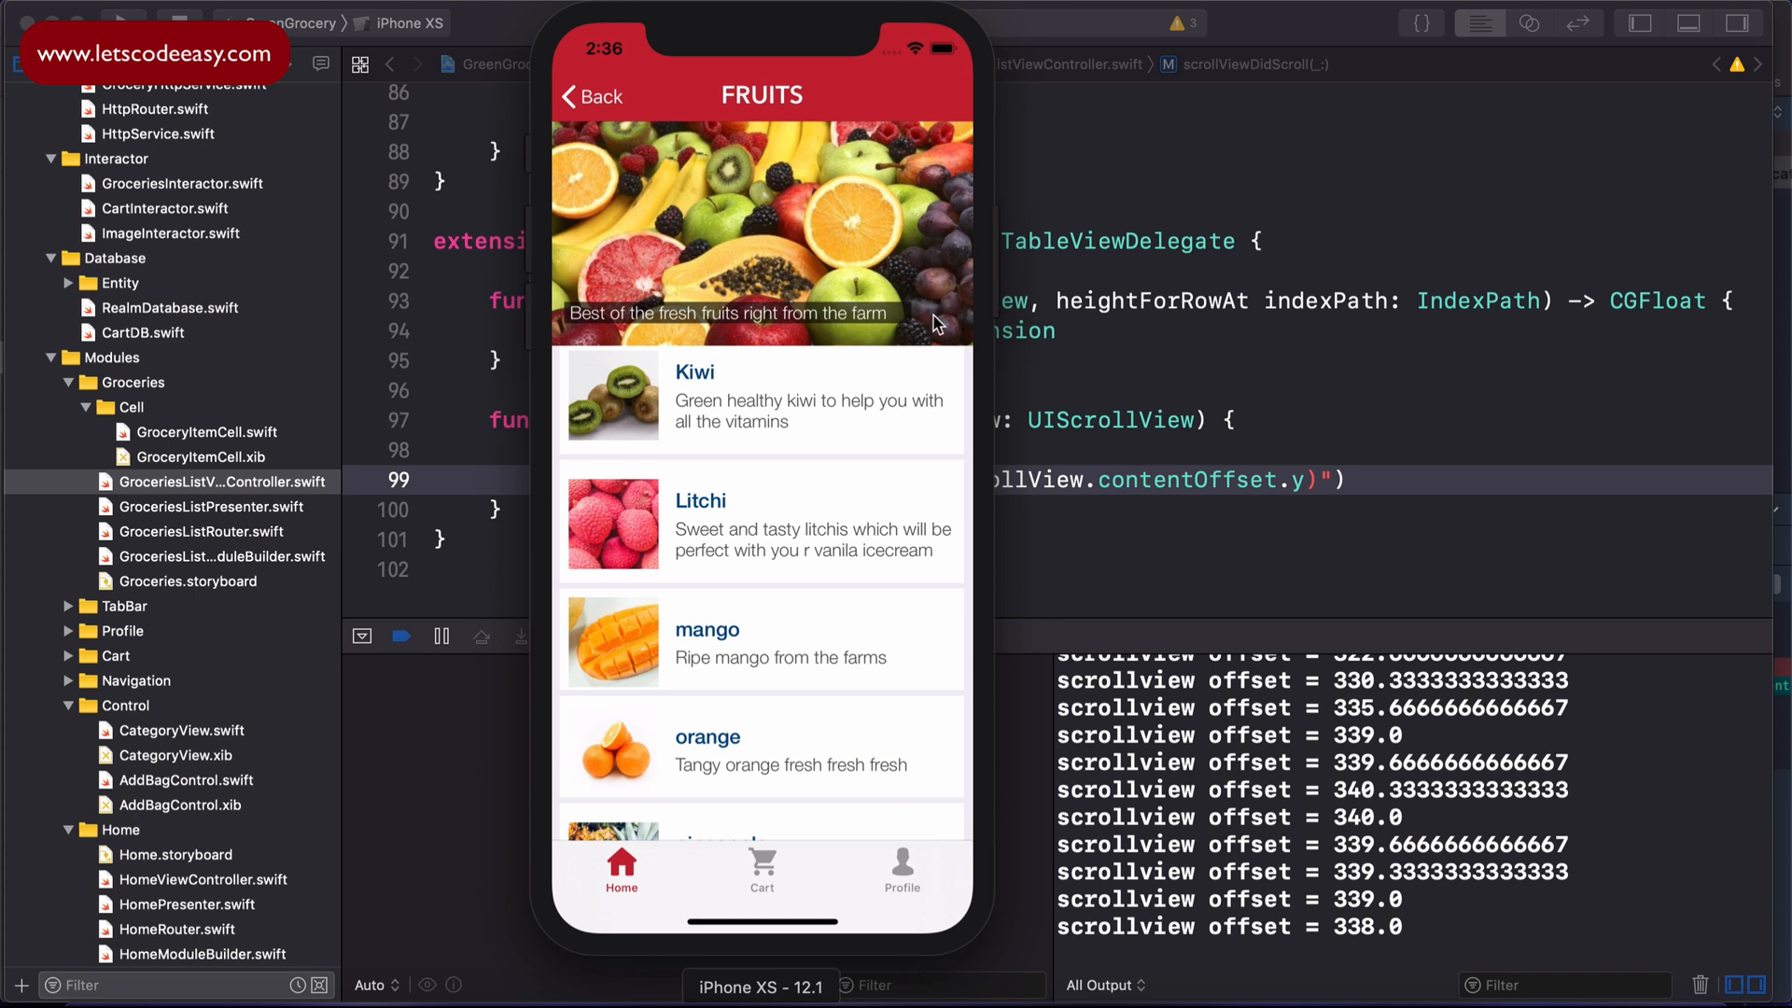
mouse_move(928, 237)
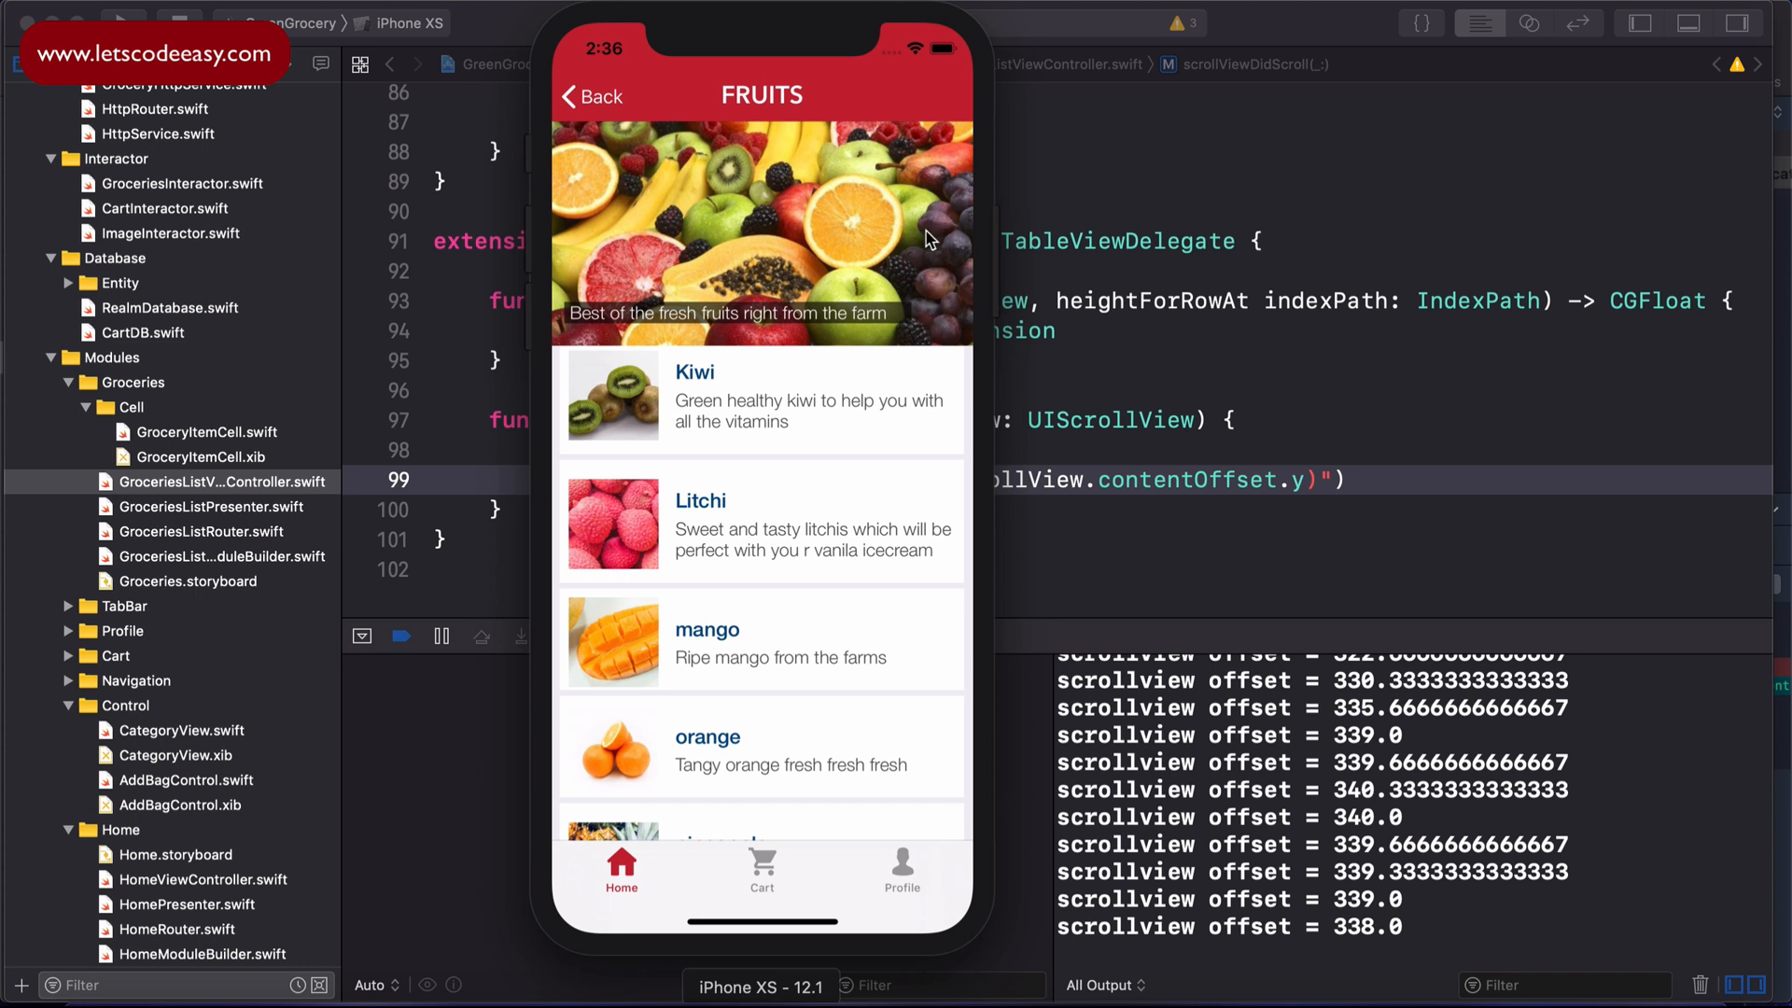
mouse_move(894, 117)
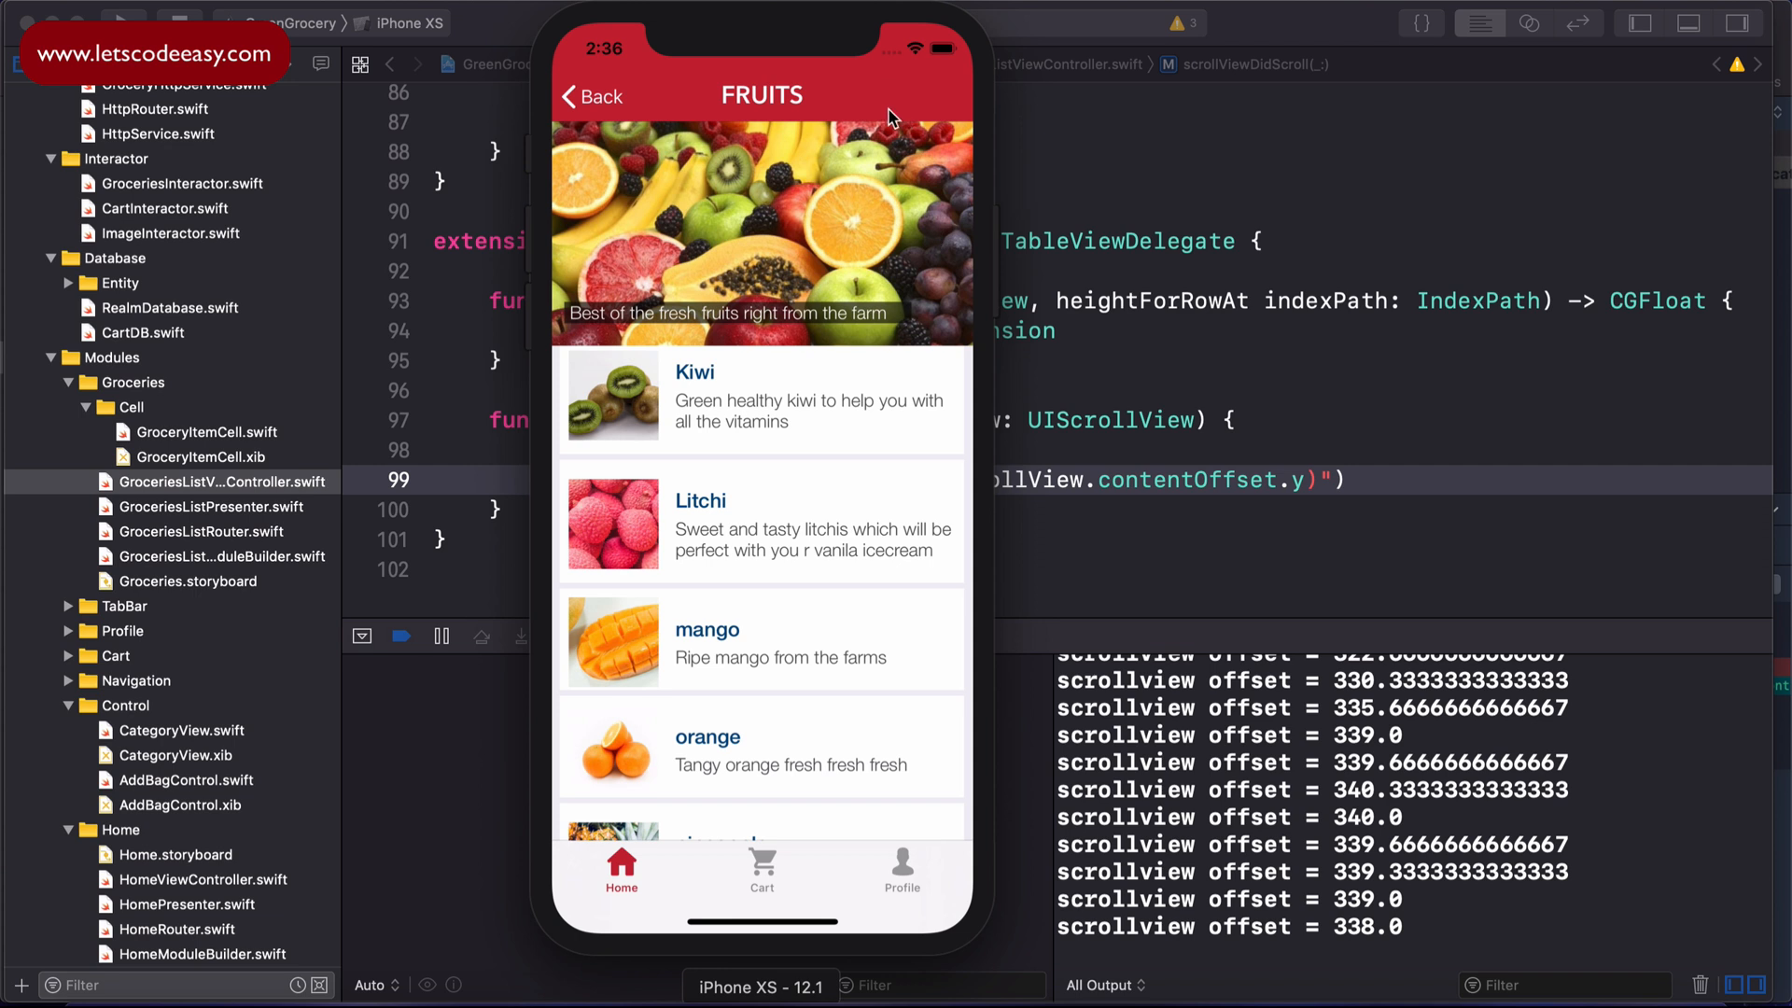
mouse_move(786, 37)
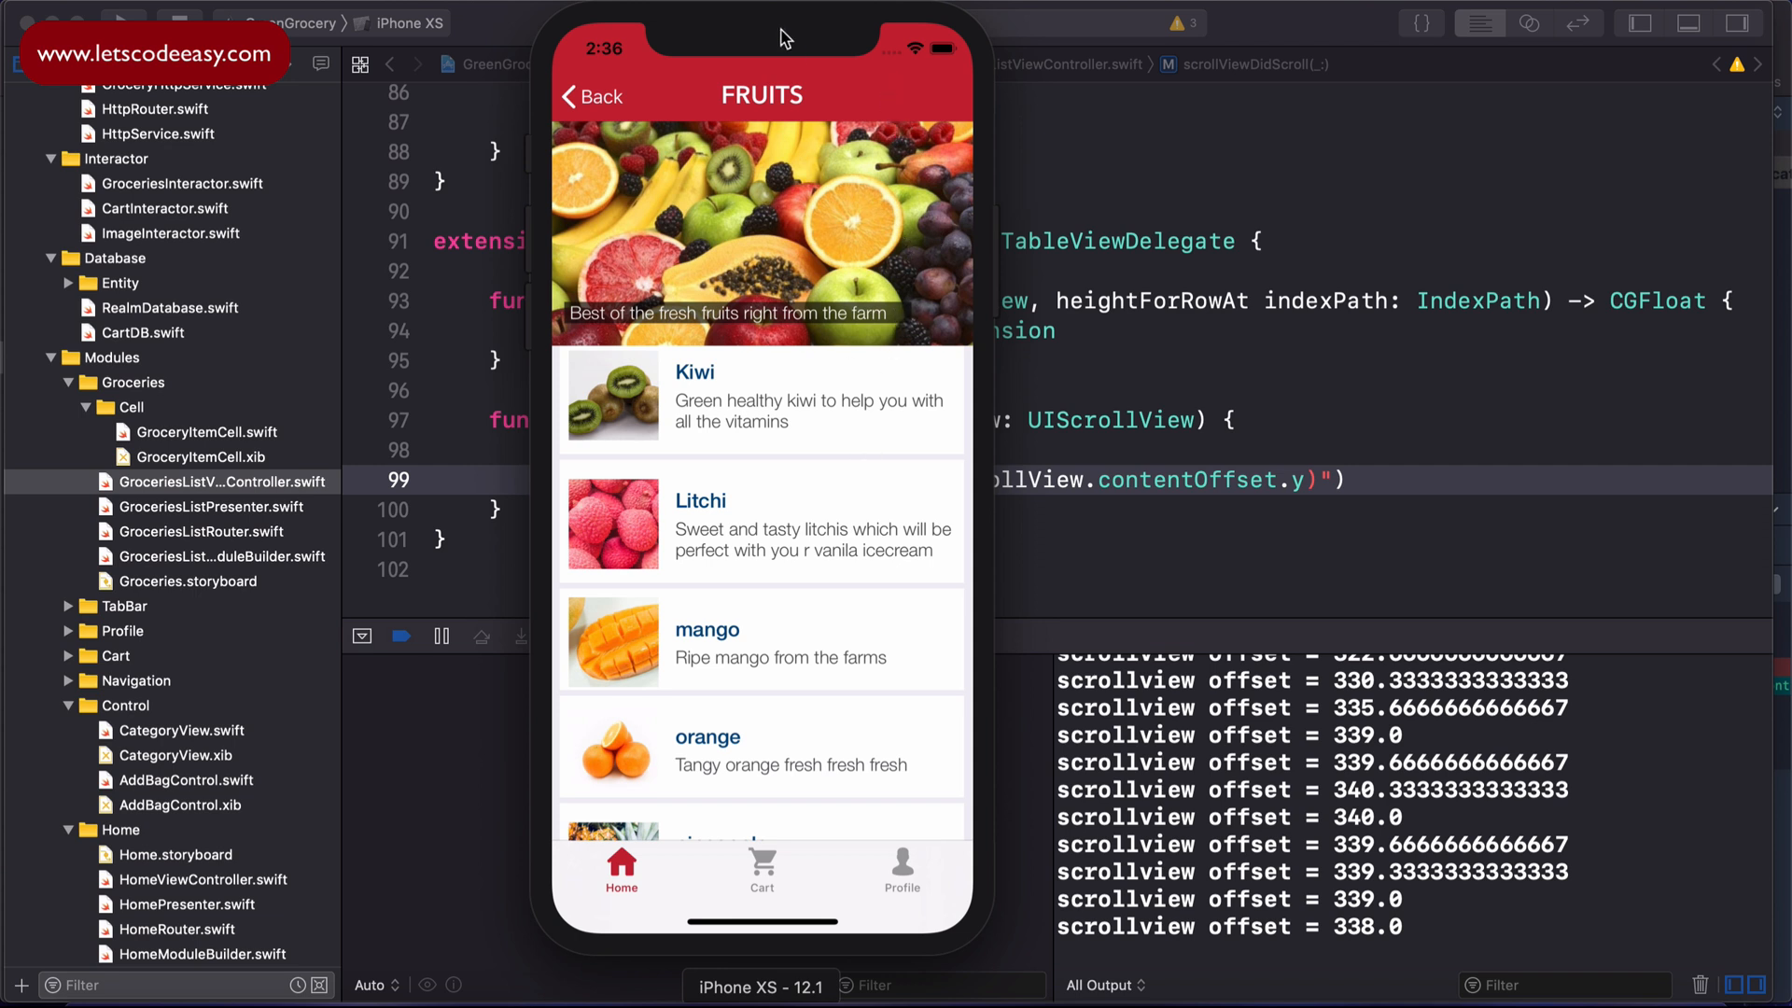
mouse_move(808, 123)
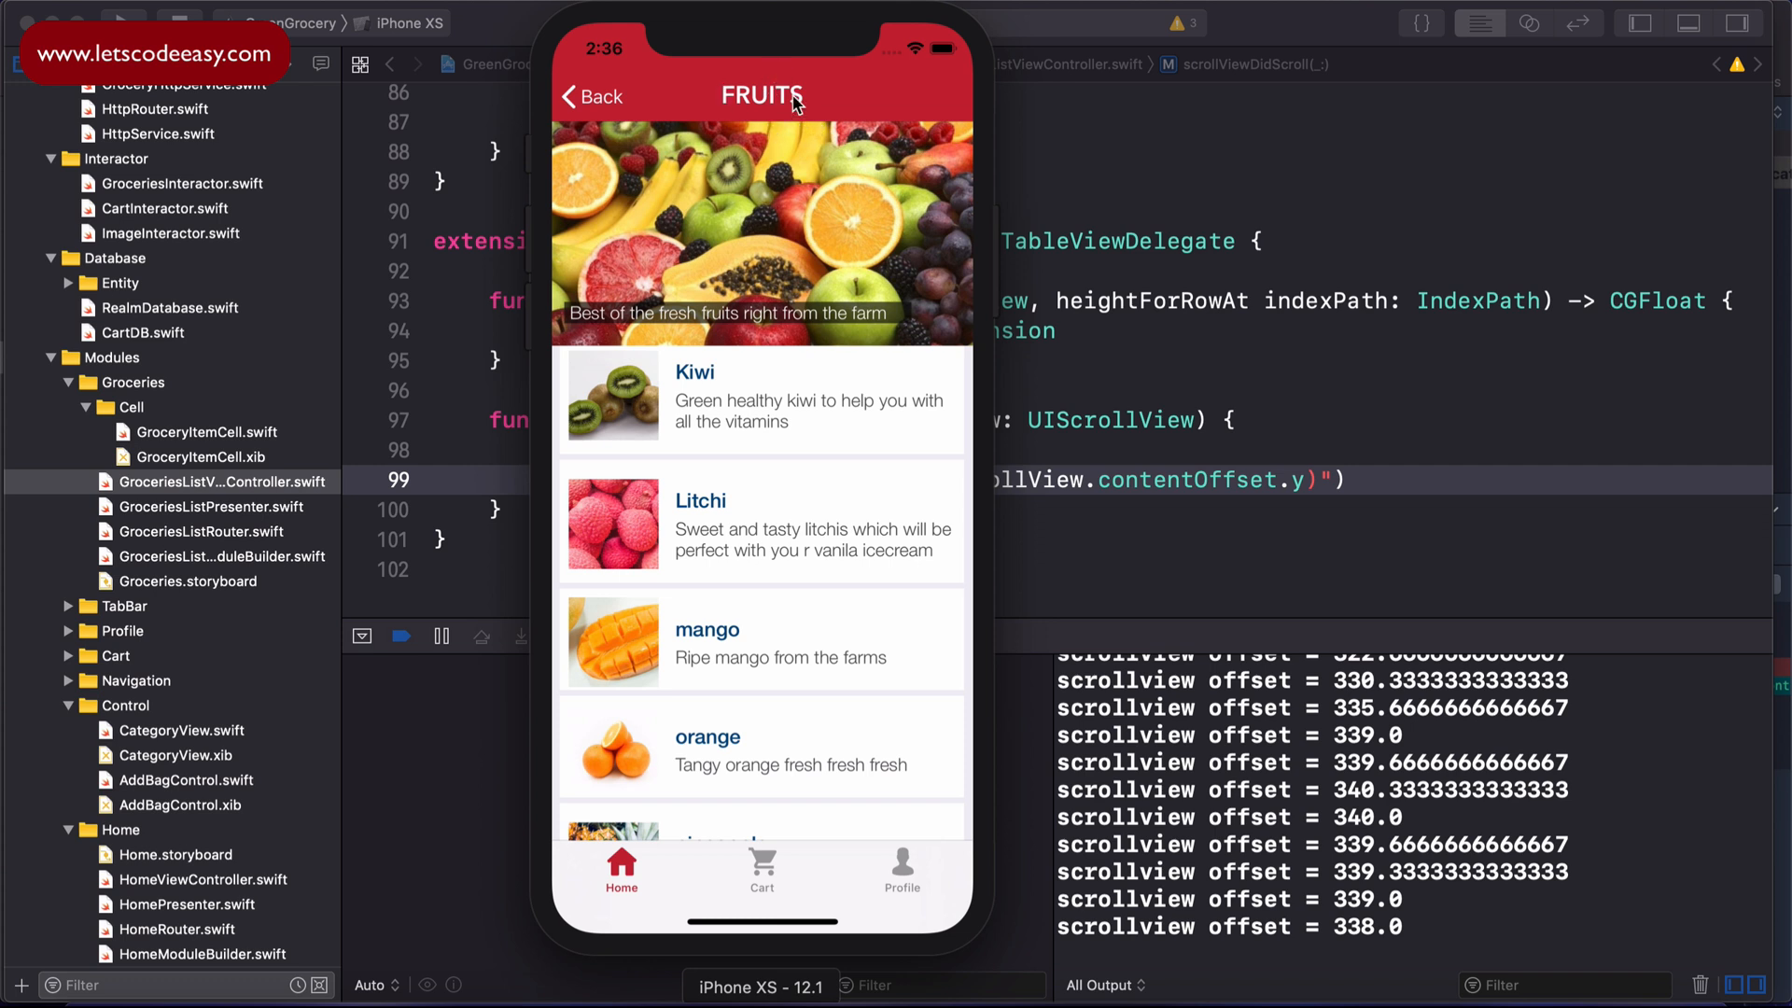
mouse_move(862, 150)
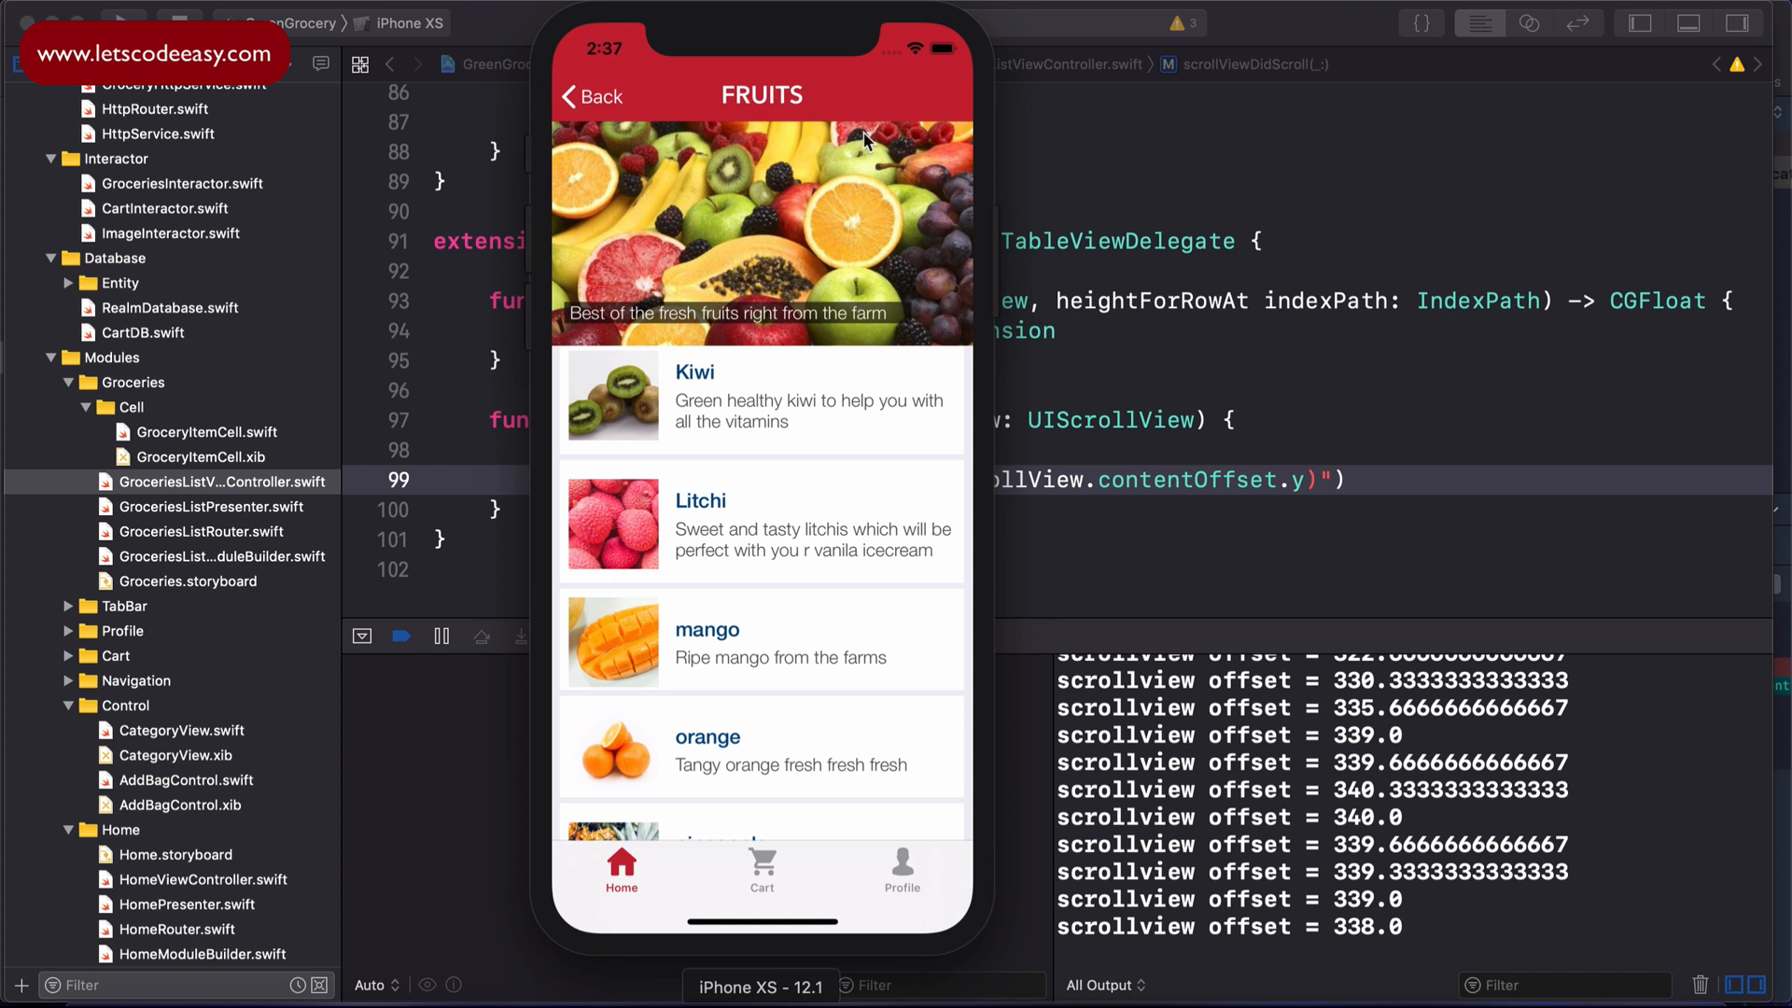
mouse_move(912, 150)
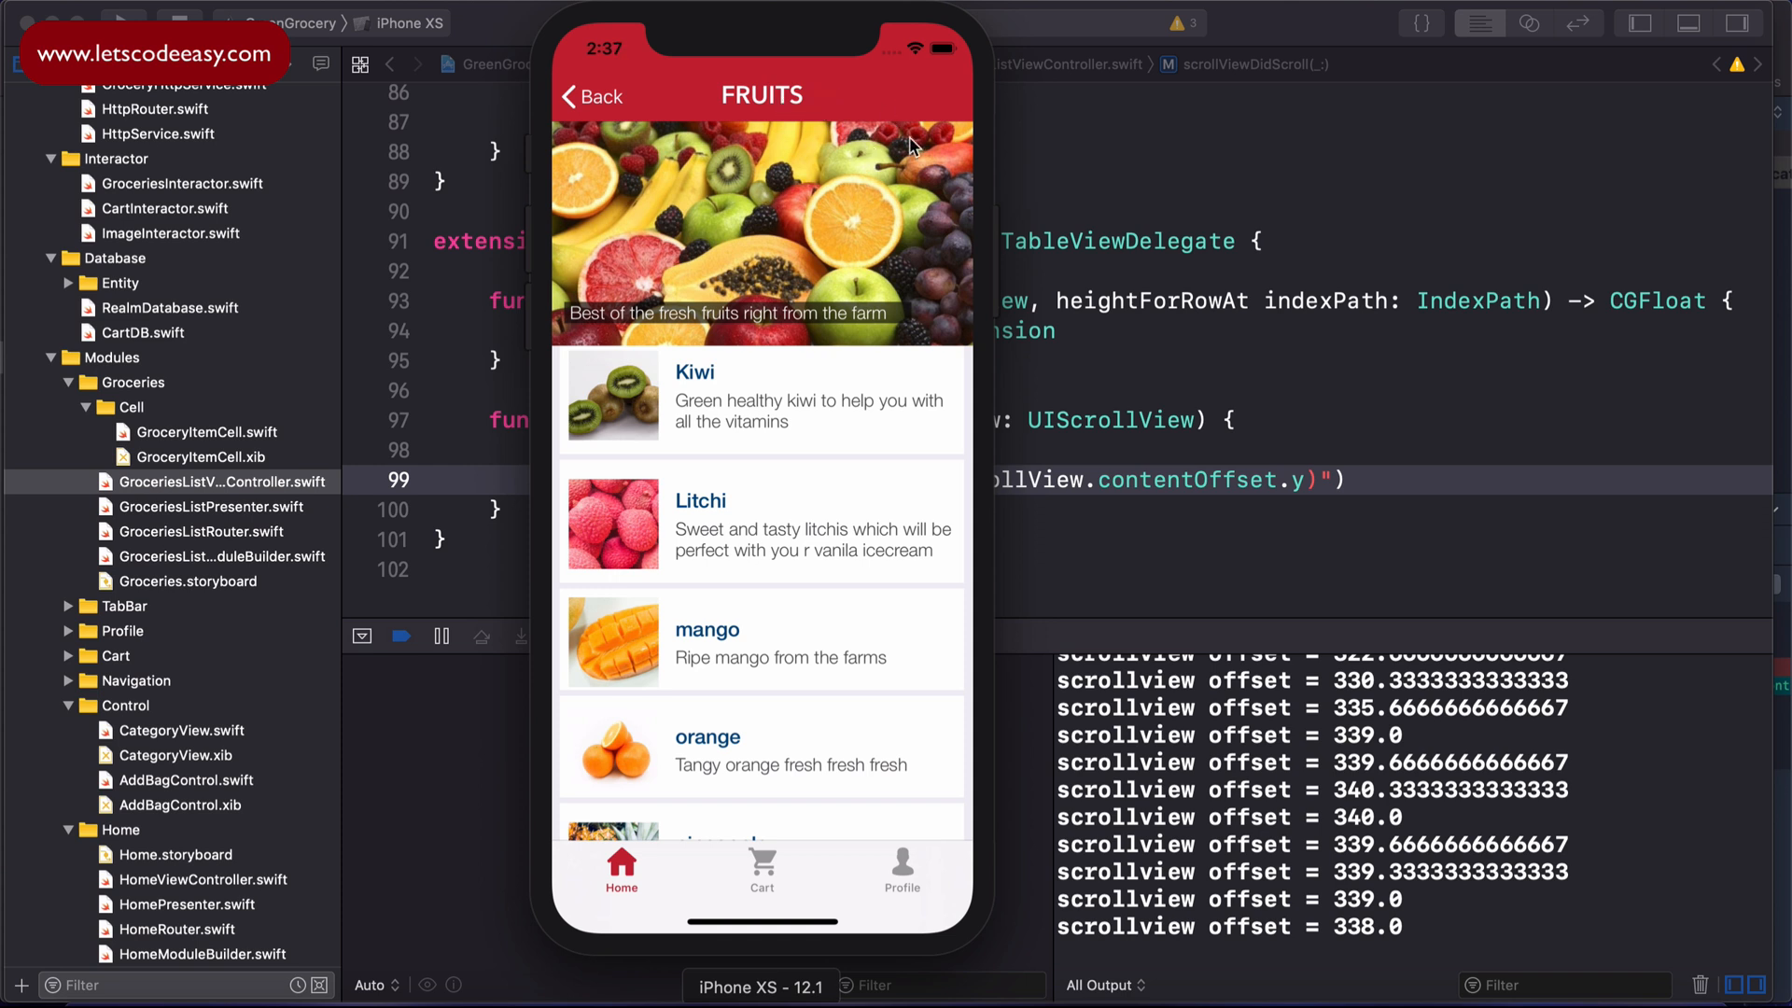
mouse_move(929, 327)
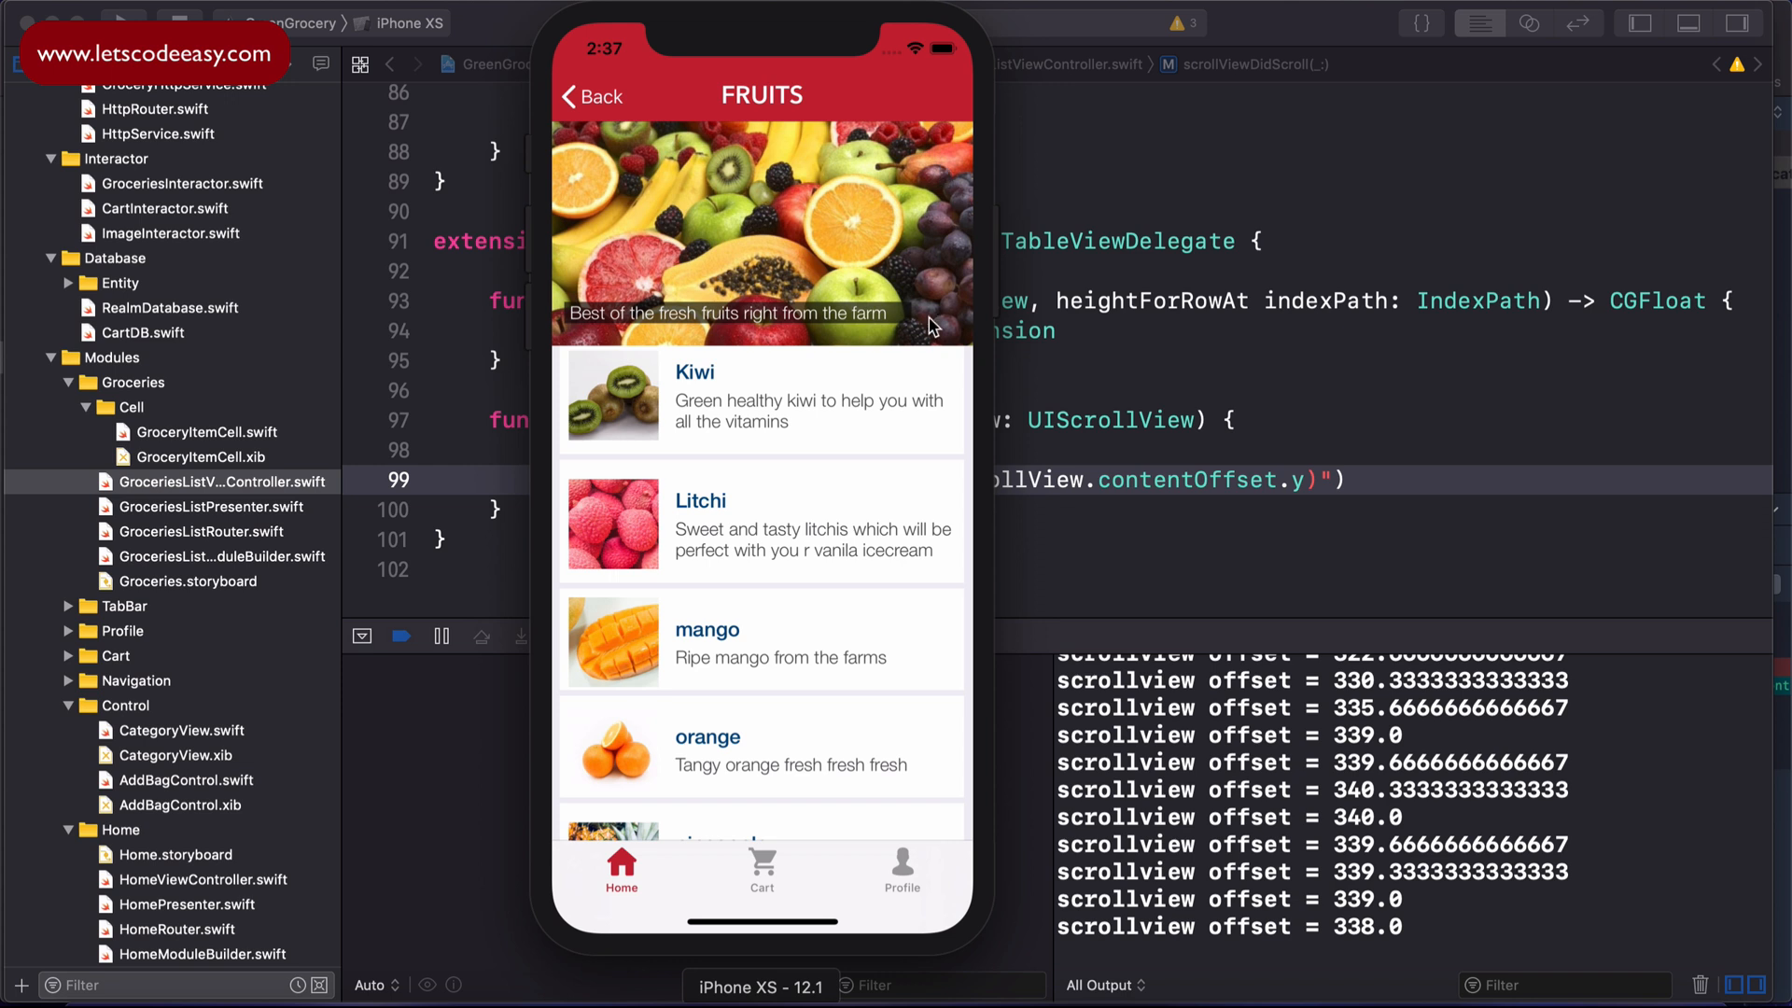
mouse_move(918, 360)
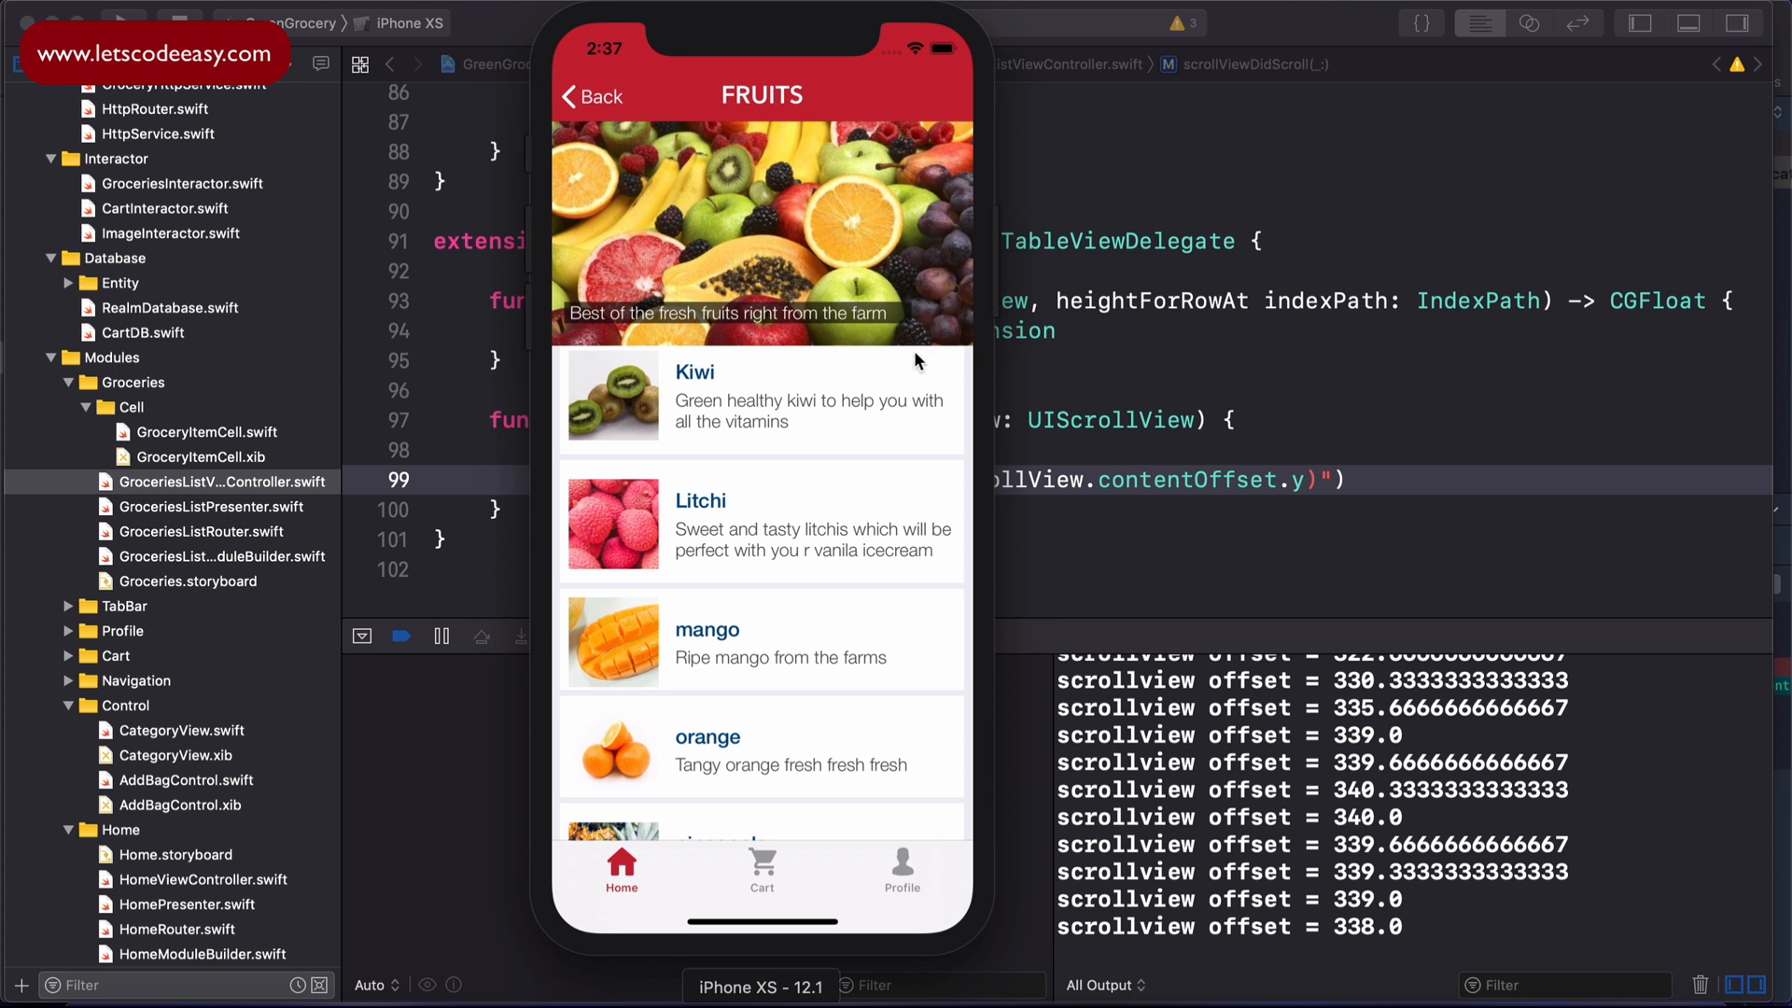
mouse_move(926, 333)
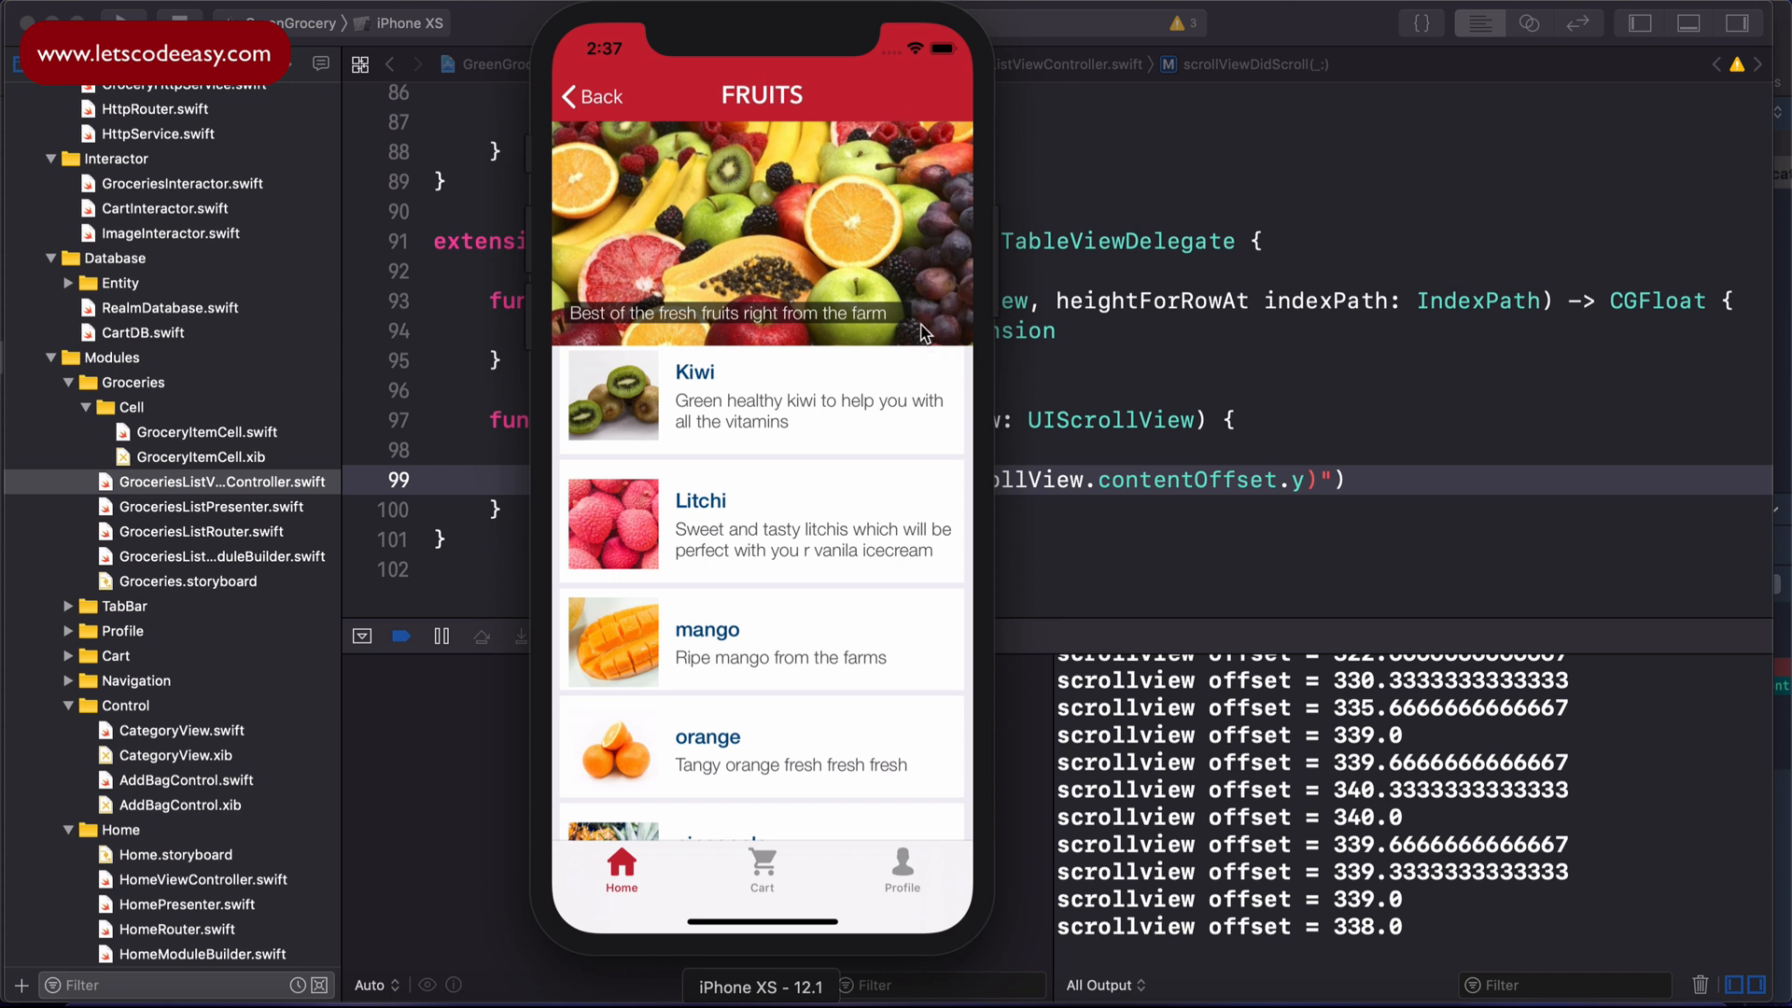
mouse_move(943, 233)
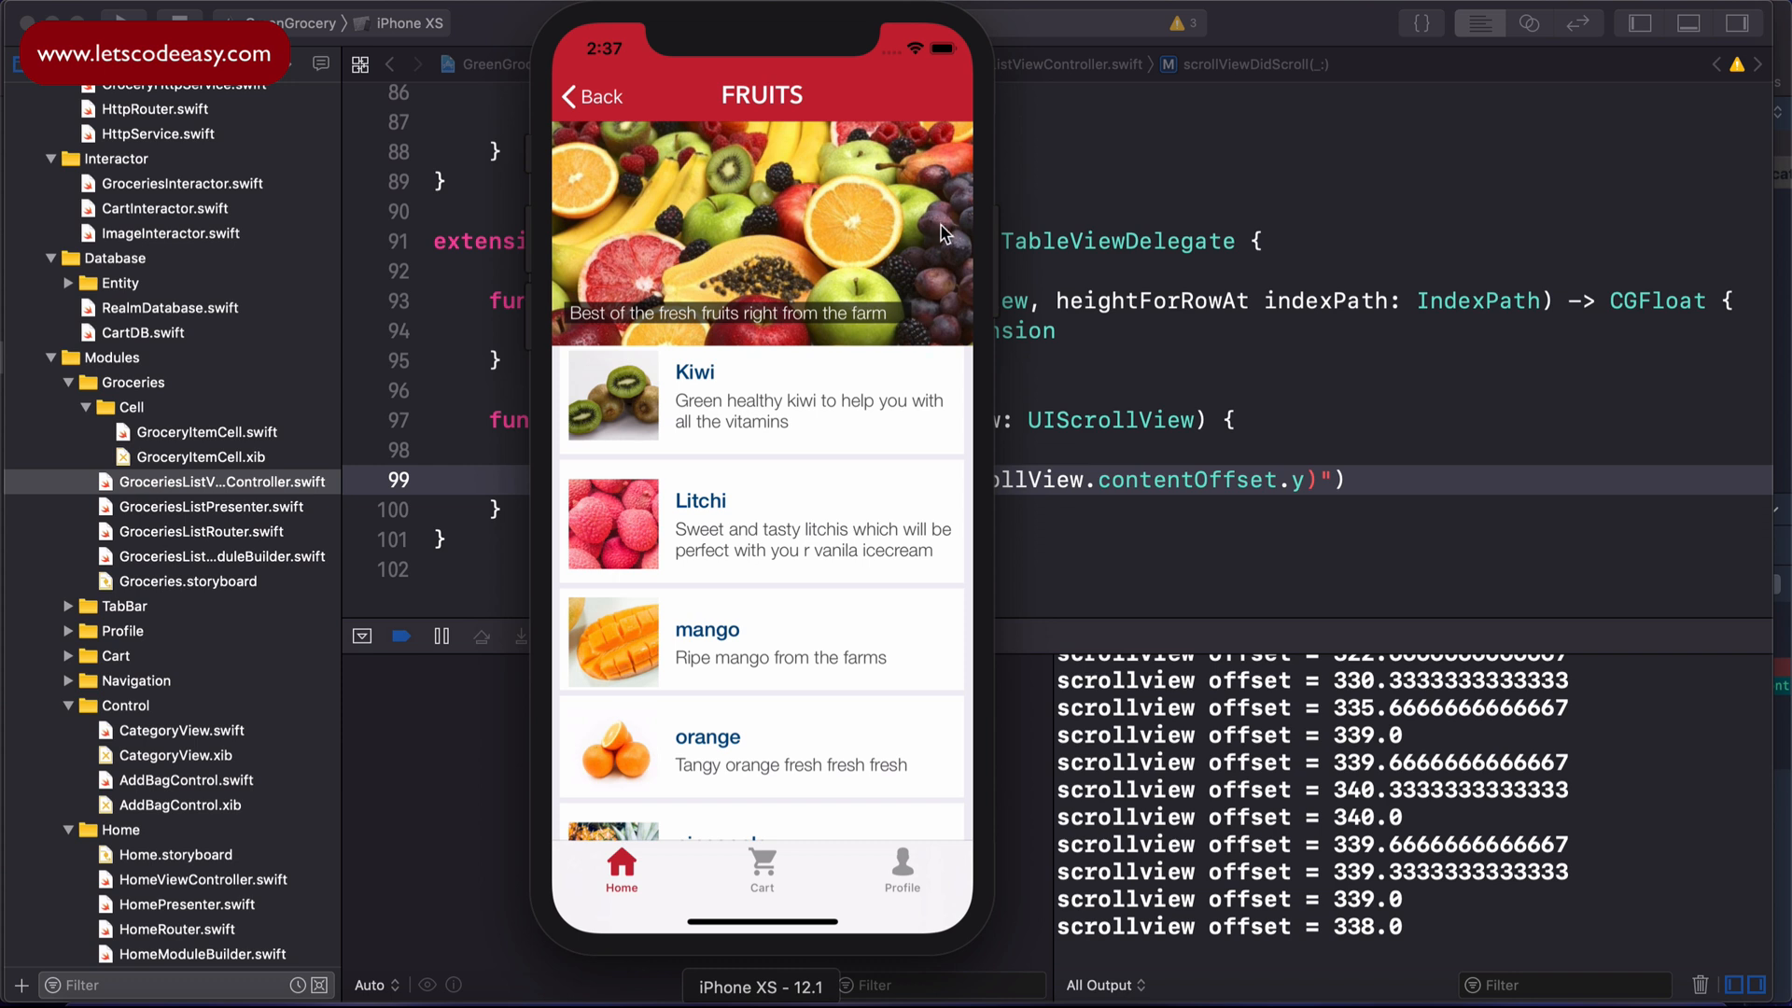
mouse_move(944, 237)
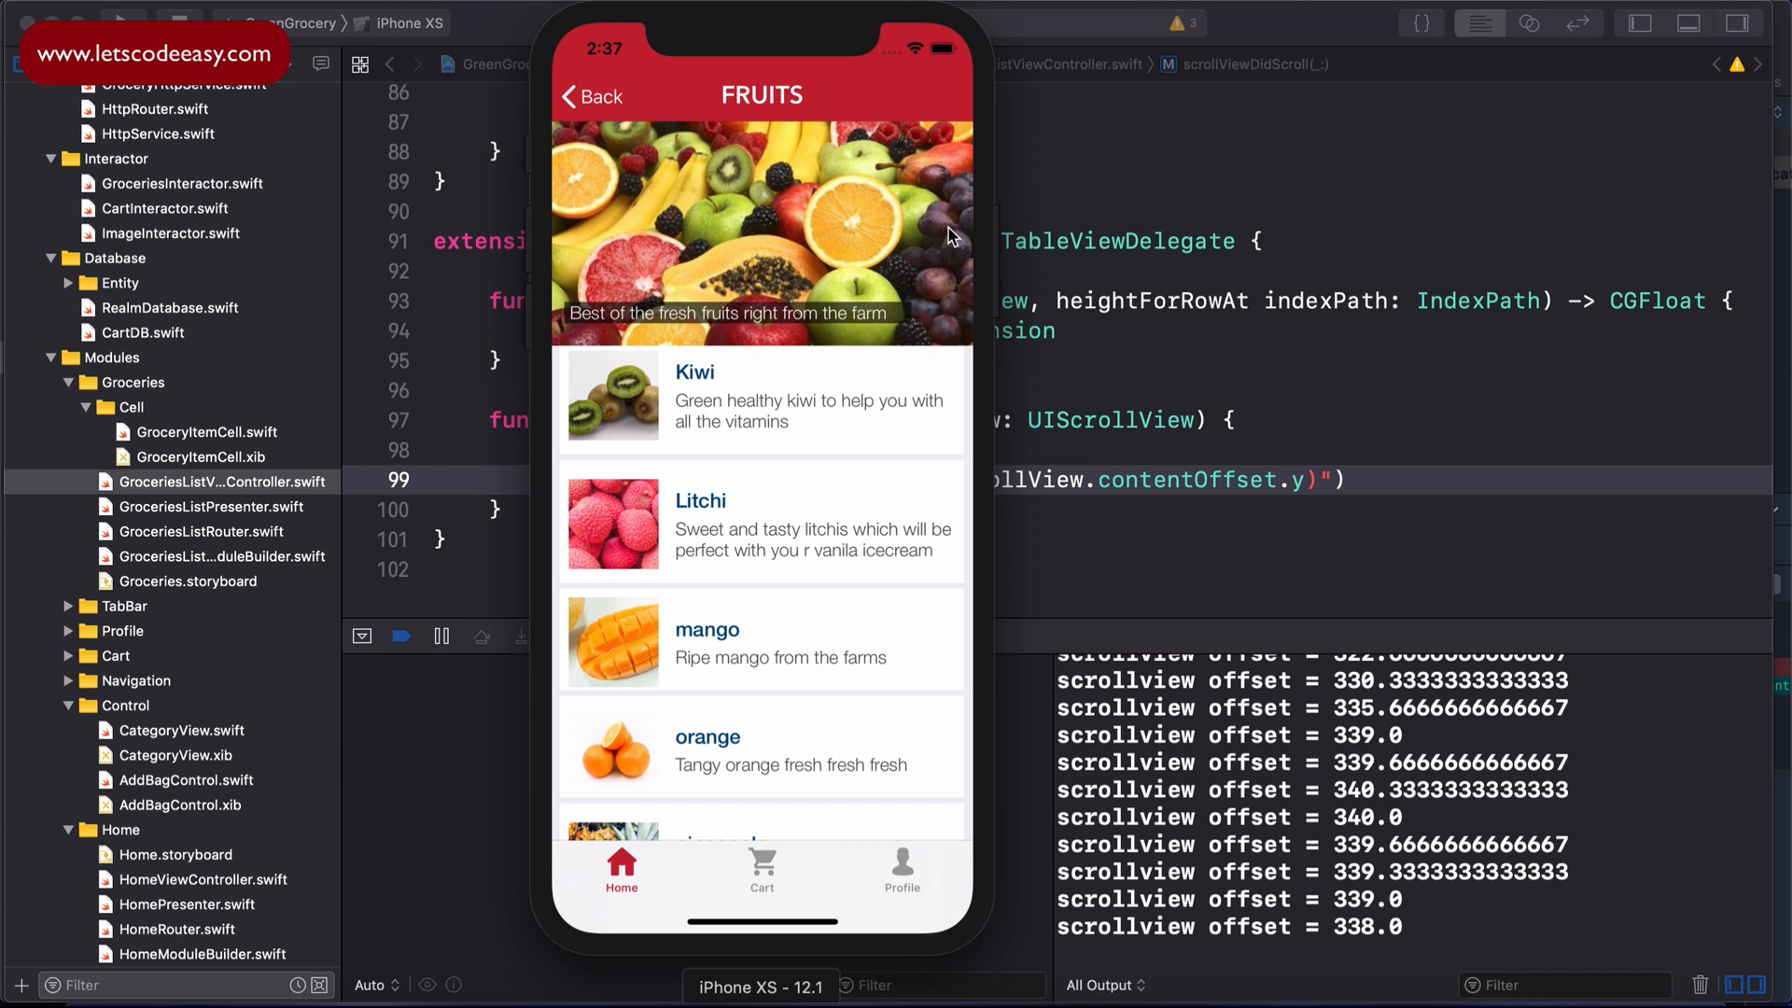
mouse_move(931, 344)
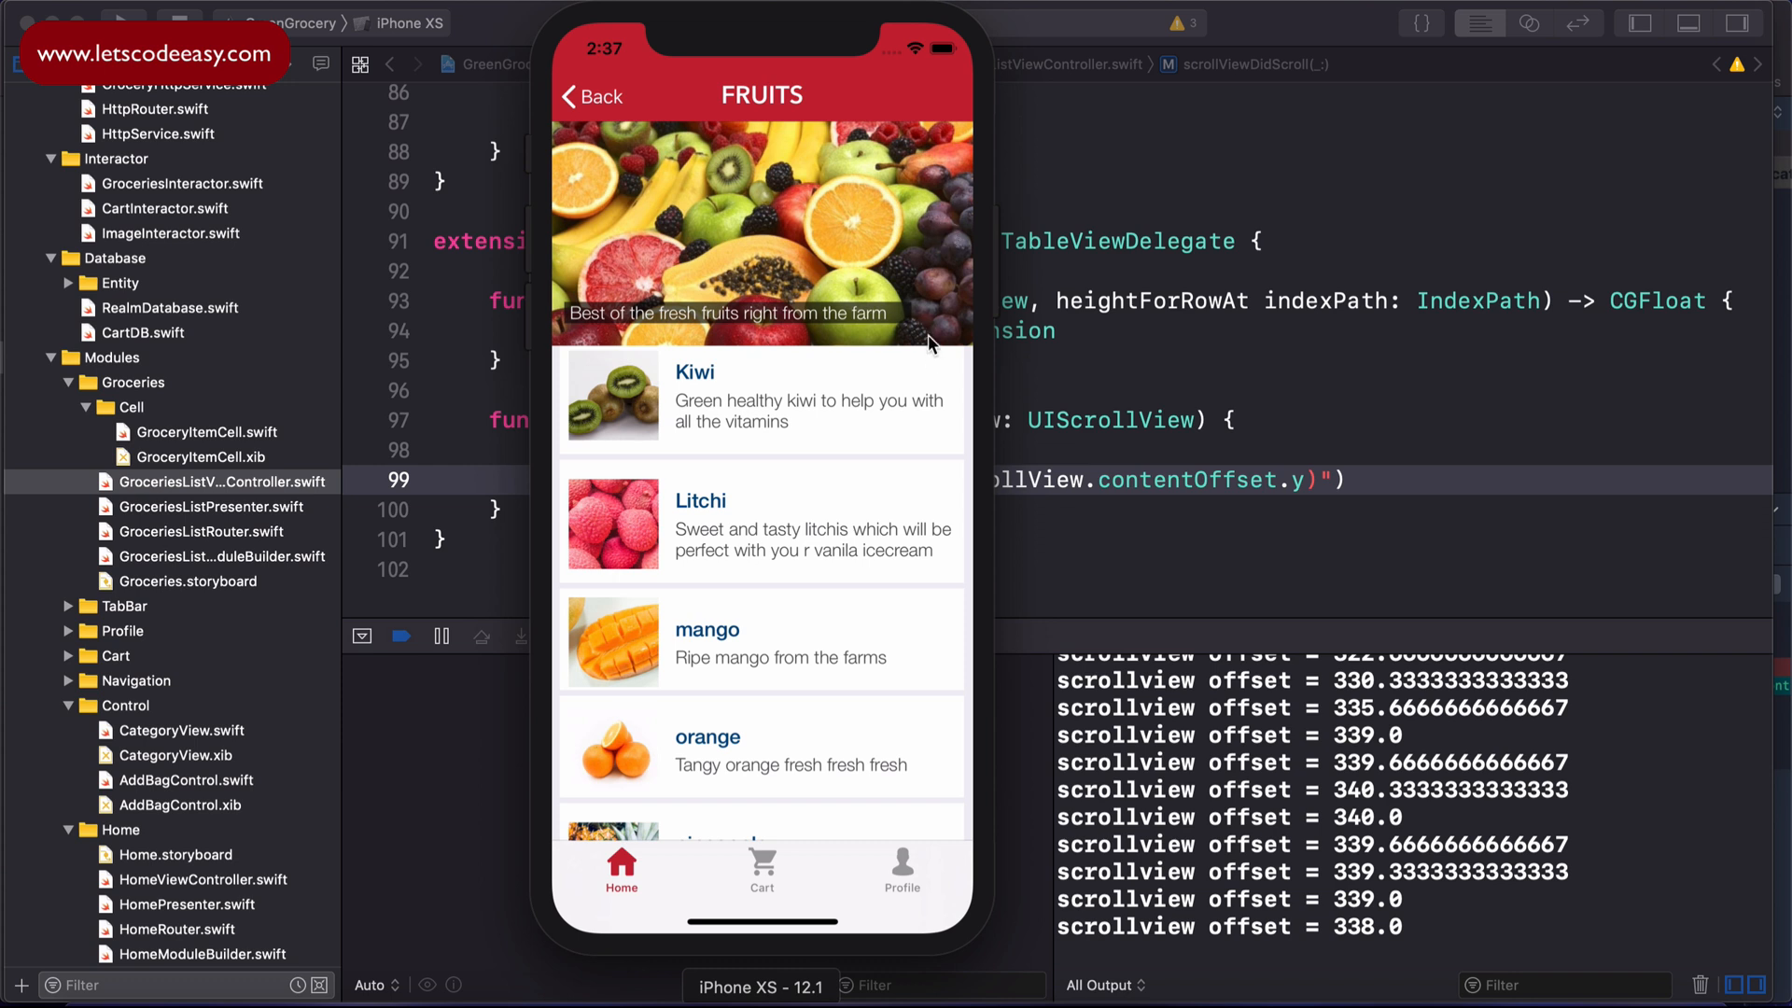
mouse_move(914, 394)
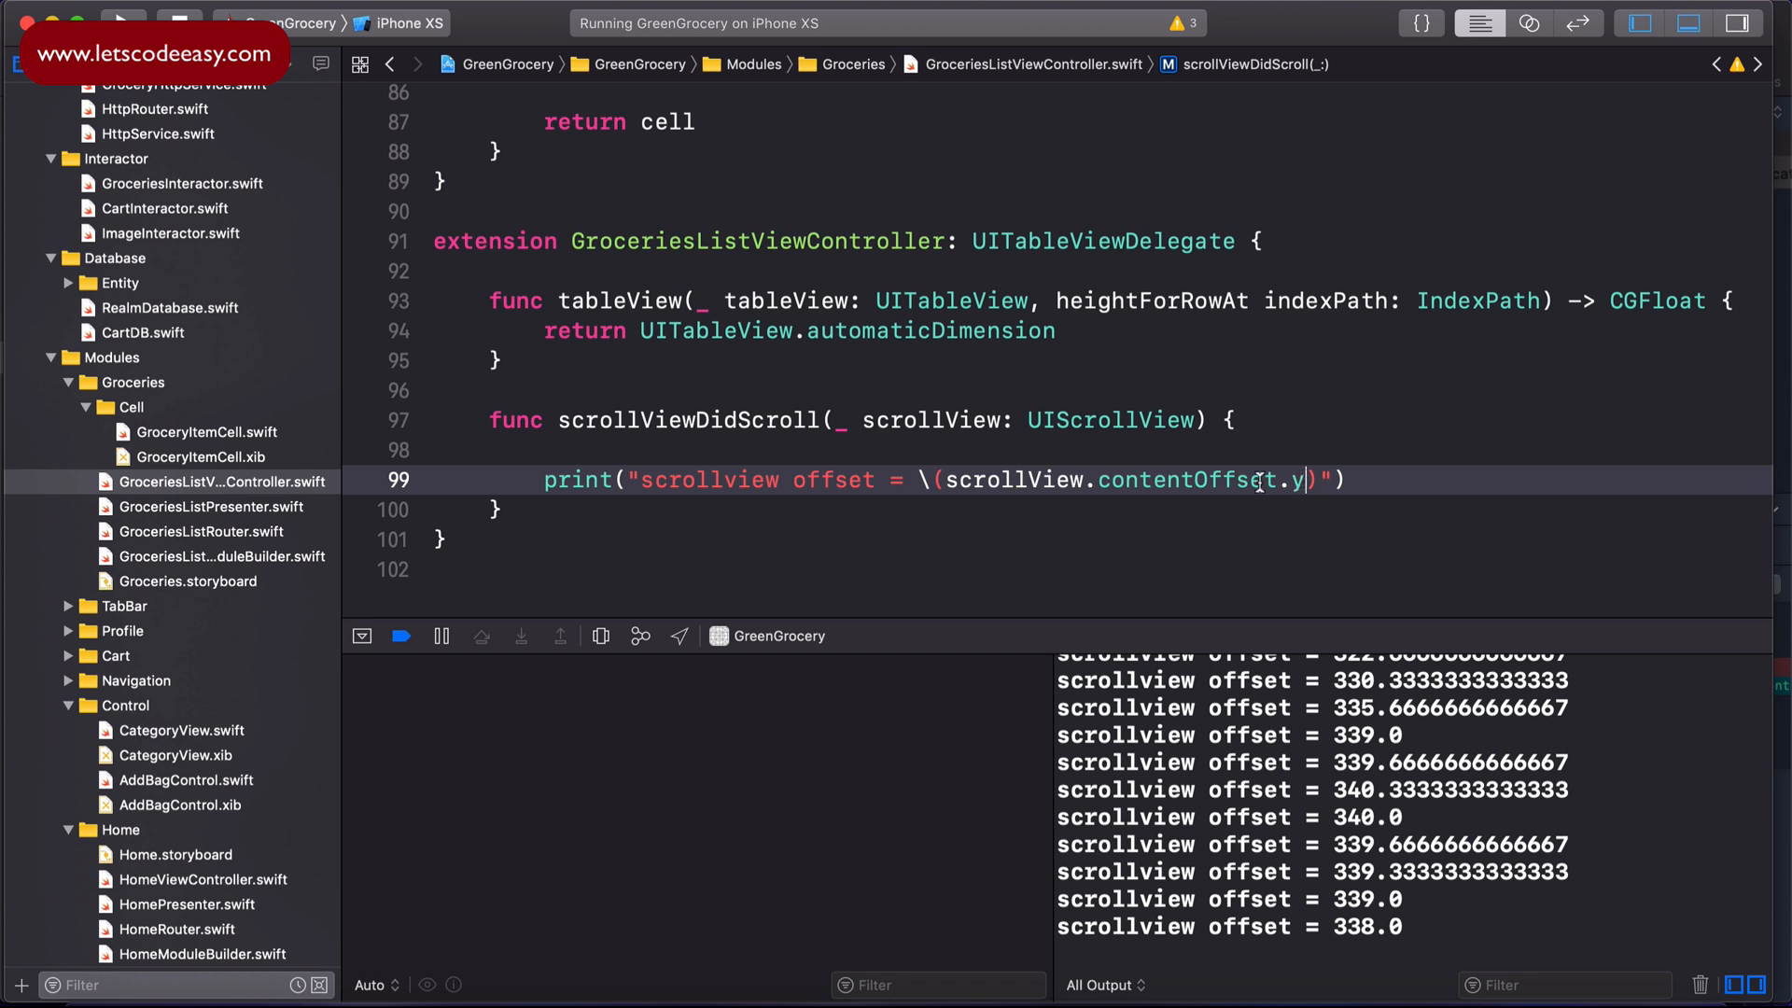
Step: Delete the blank line so the print call sits directly under the scrollViewDidScroll signature
double_click(1125, 479)
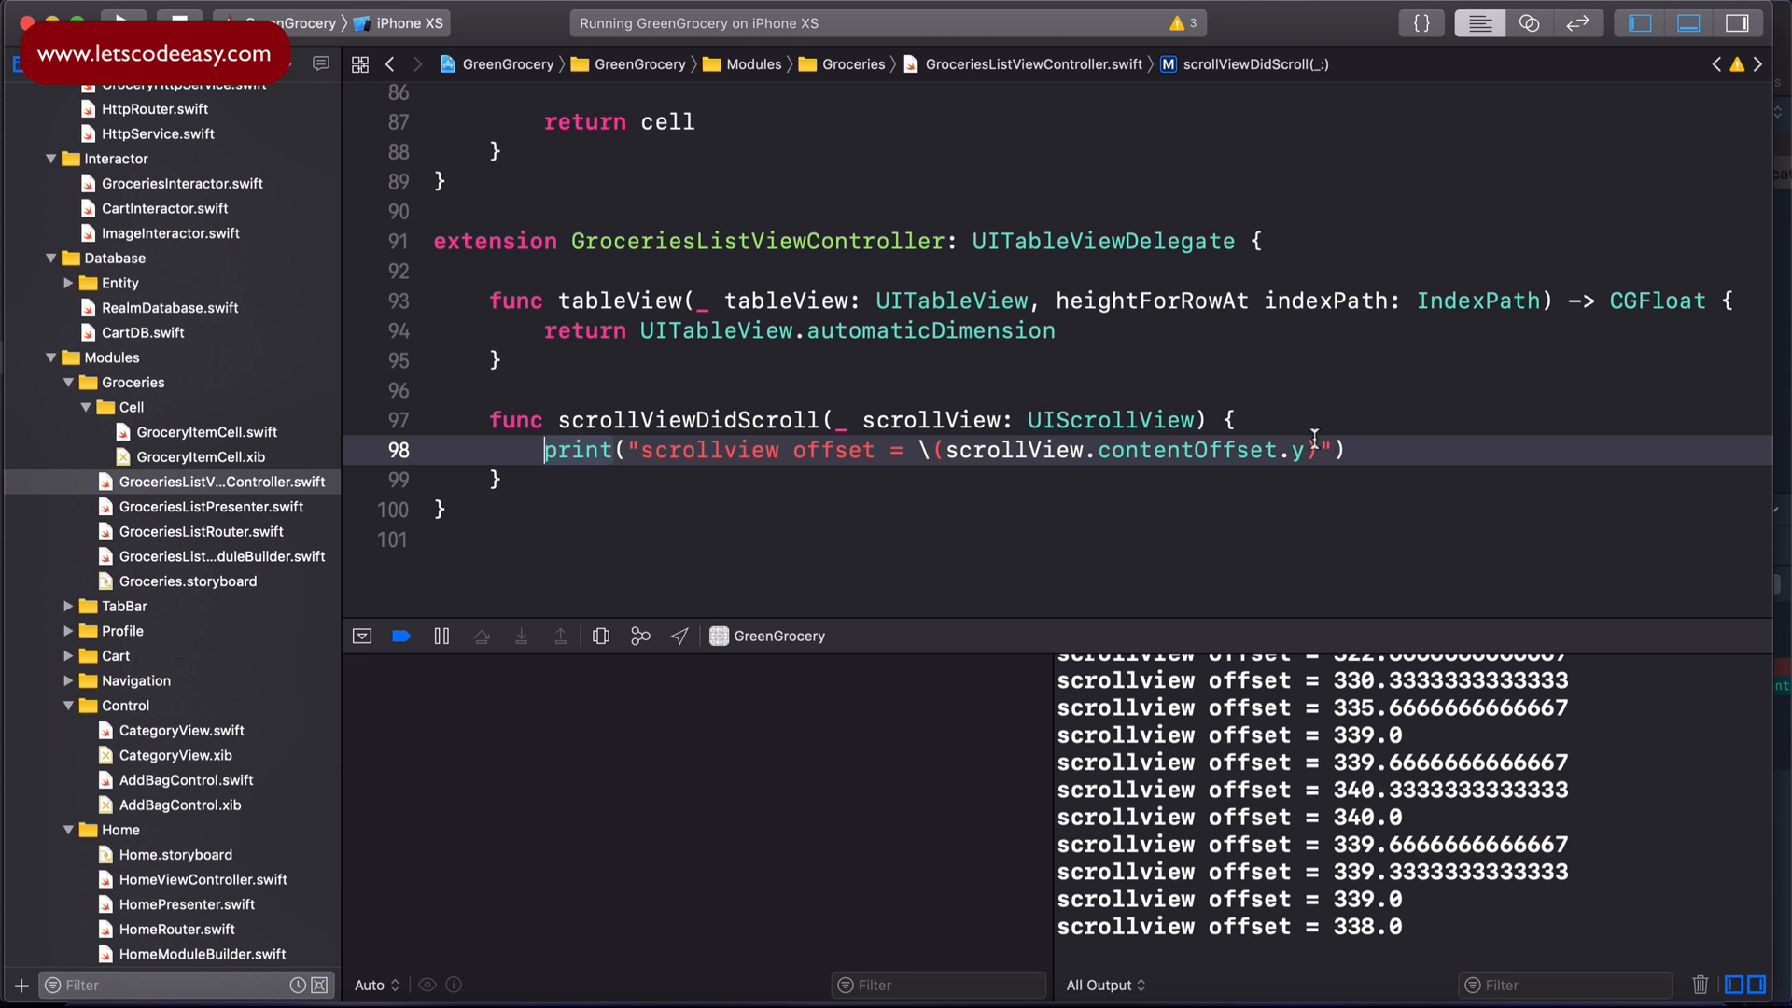
mouse_move(1445, 476)
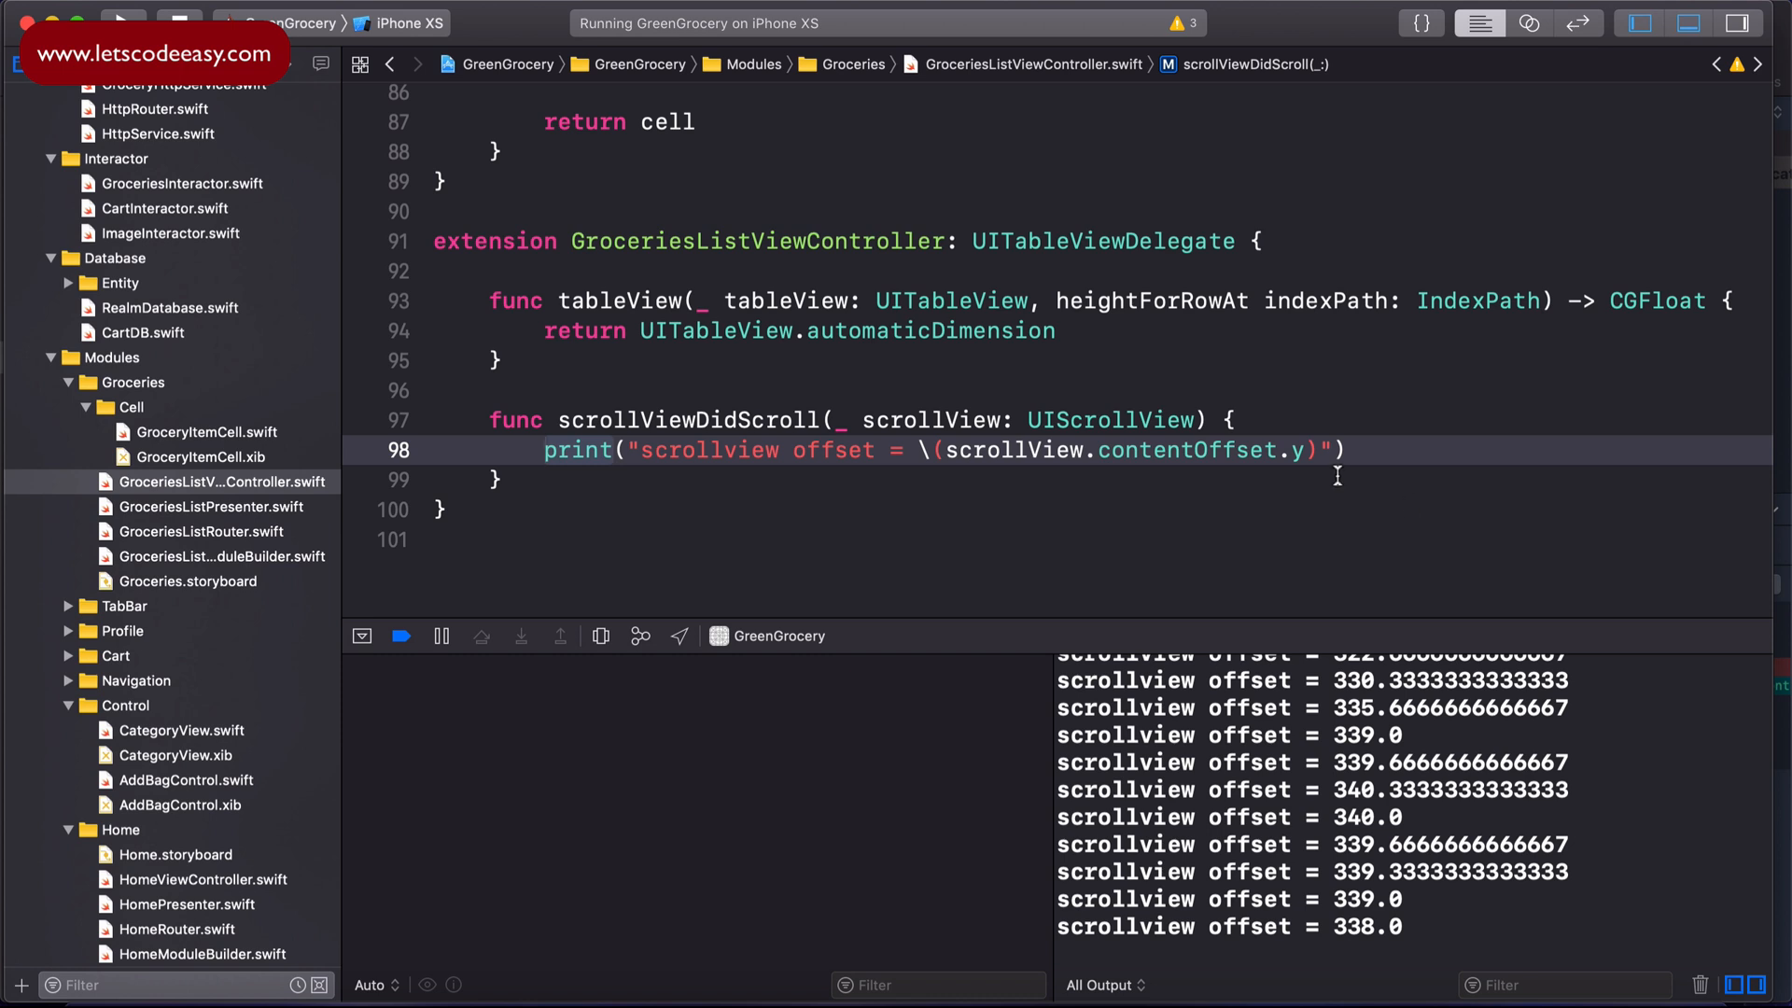
Step: Declare 'var previousOffsetState: CGFloat = 0' below the coverHeightConstraint outlet
scroll("up", 3)
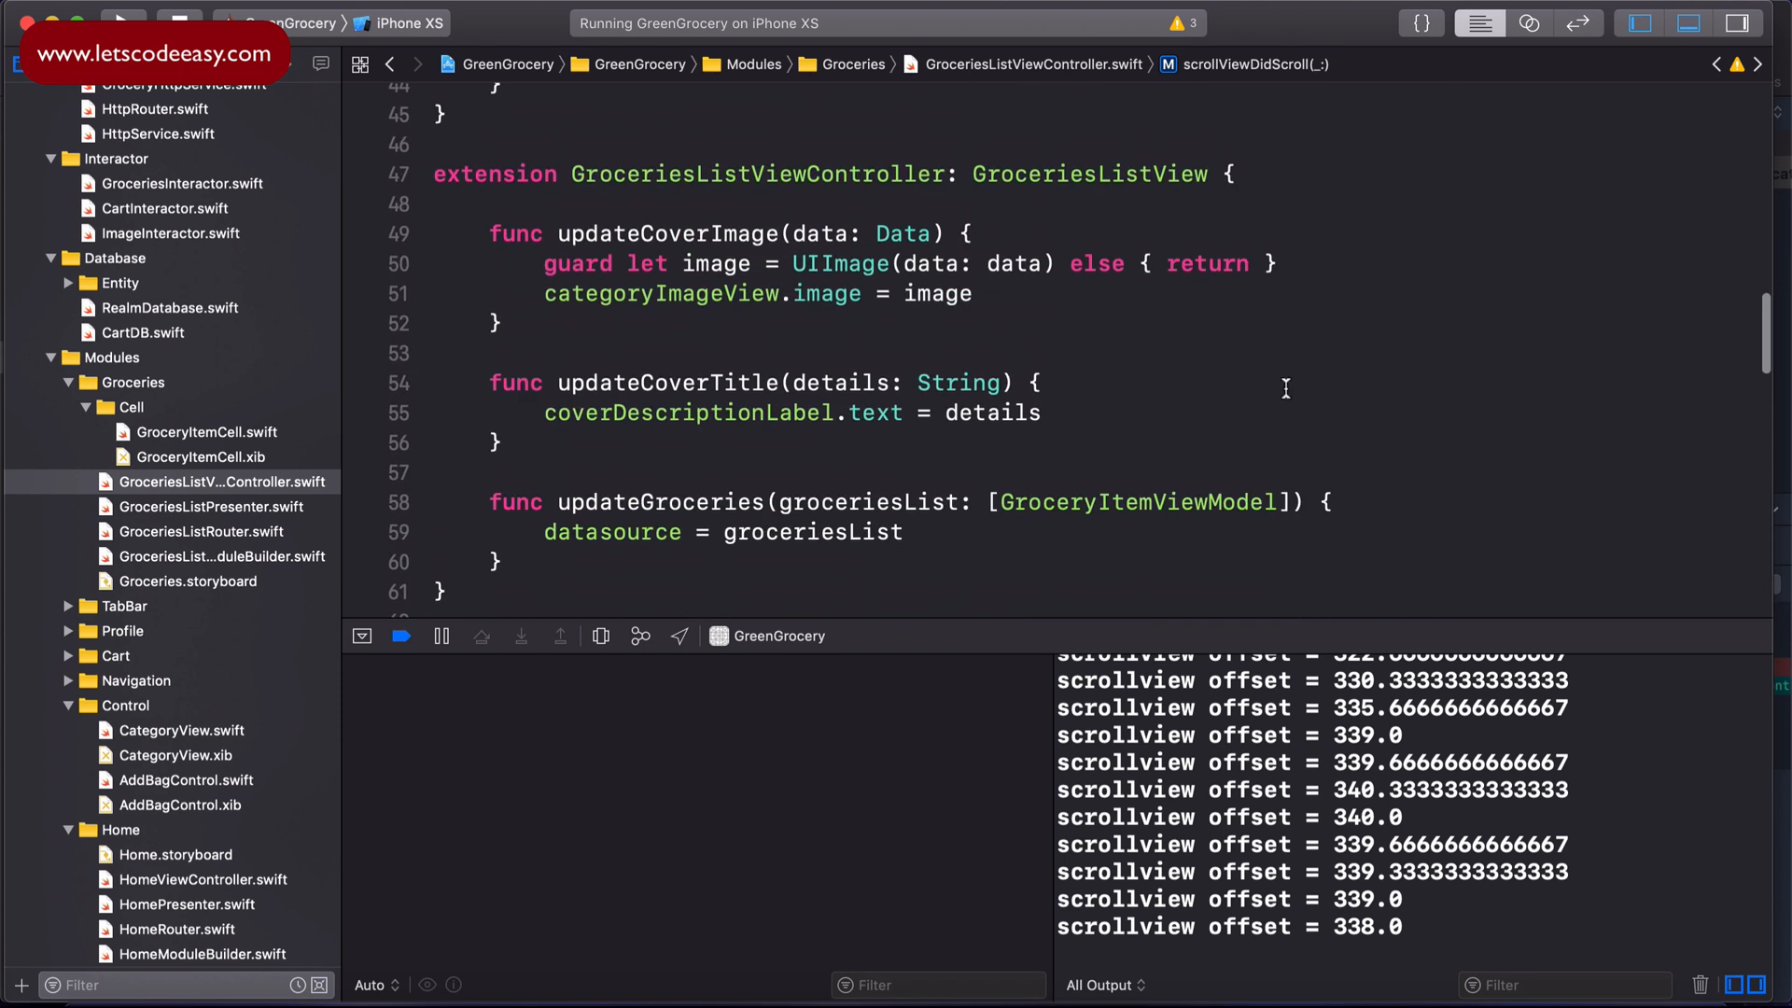
scroll("up", 3)
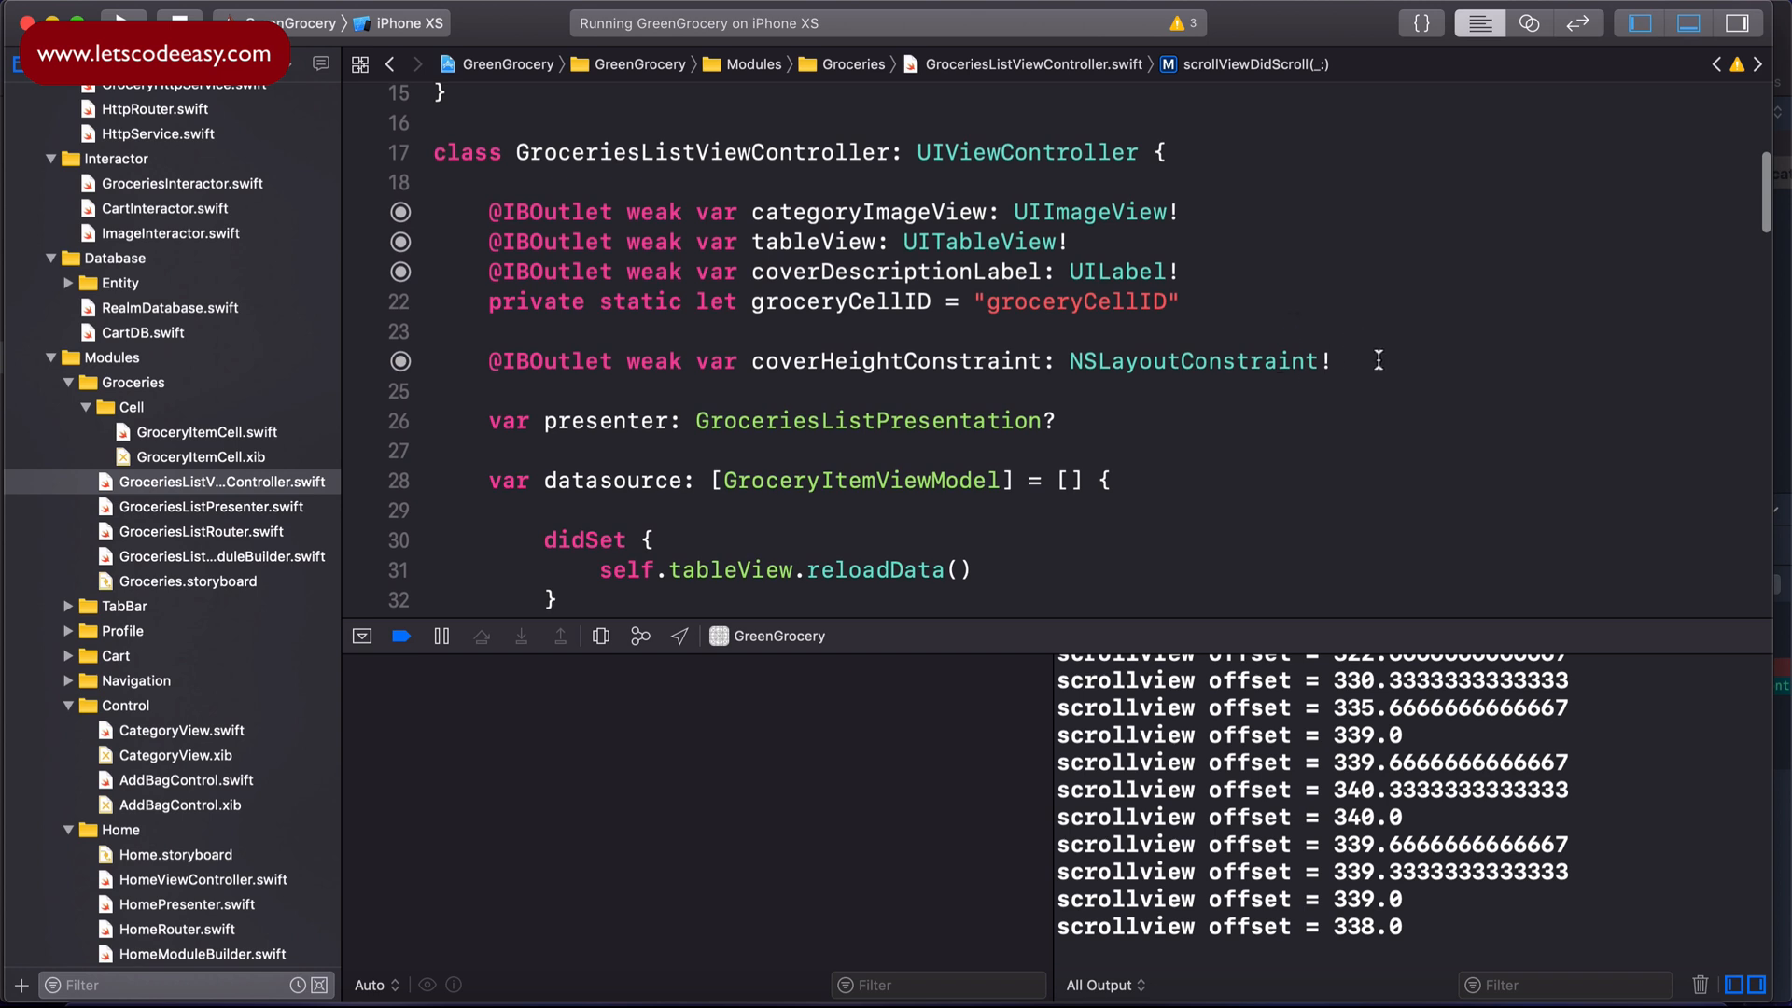
scroll("up", 3)
type("var")
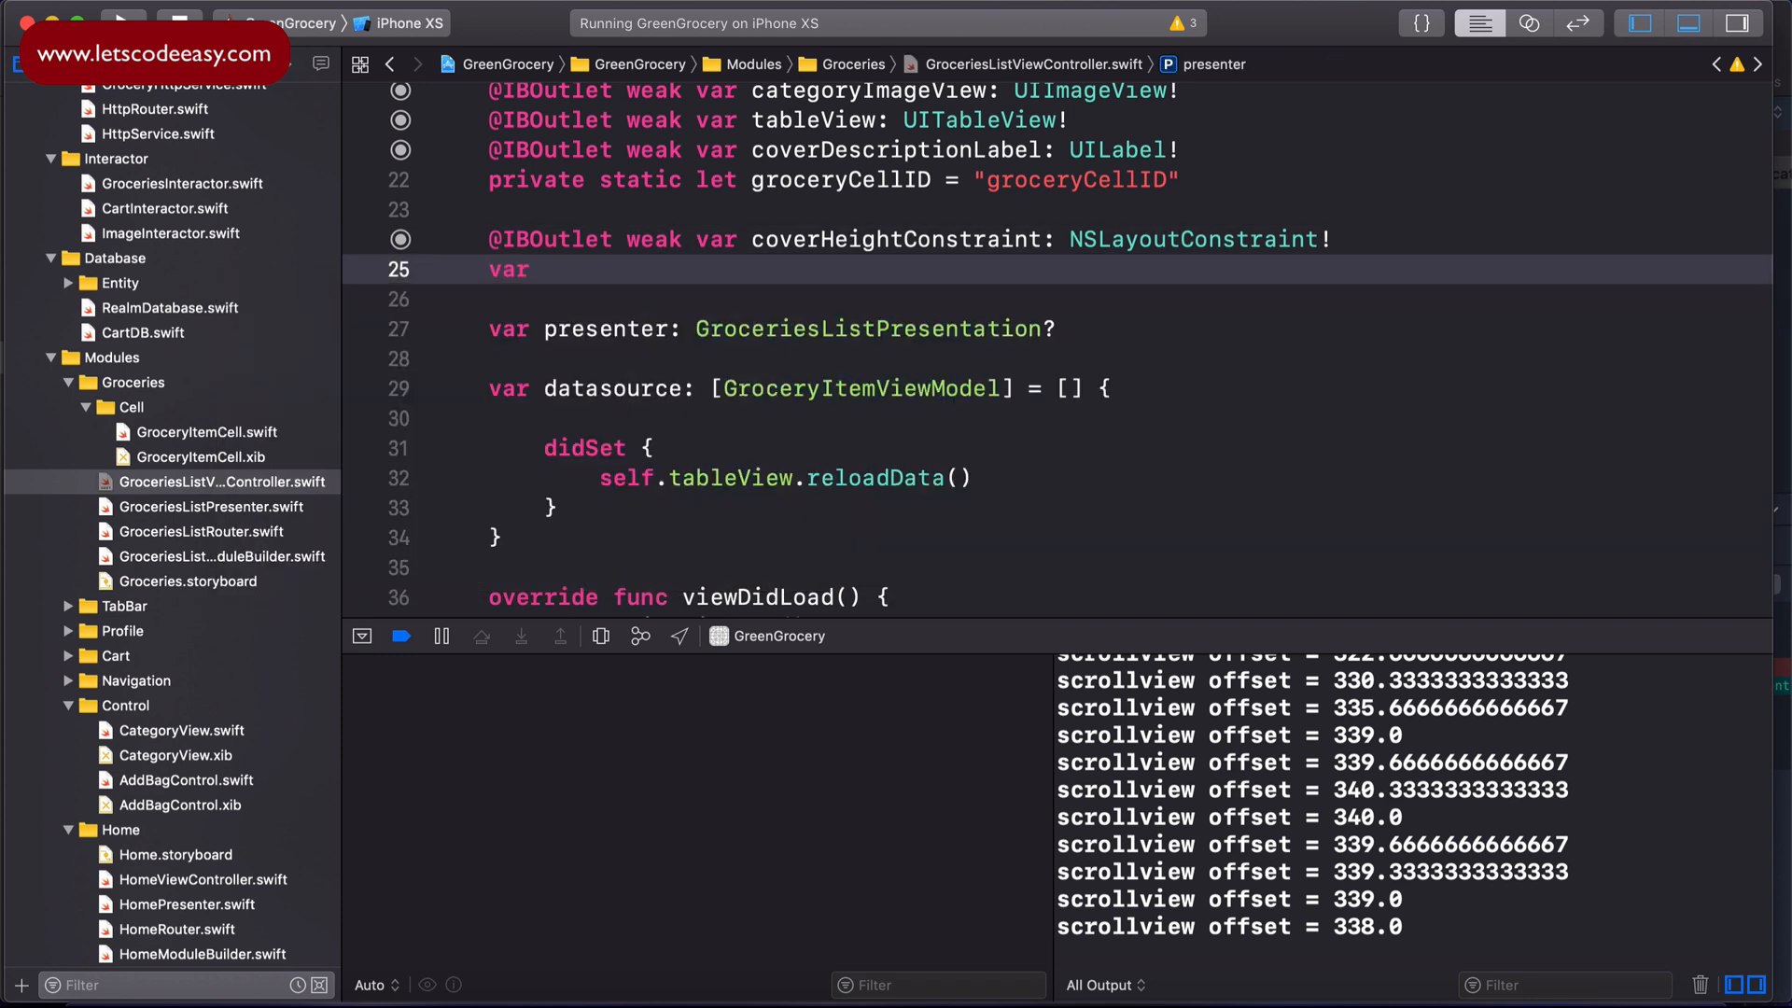
type("previous")
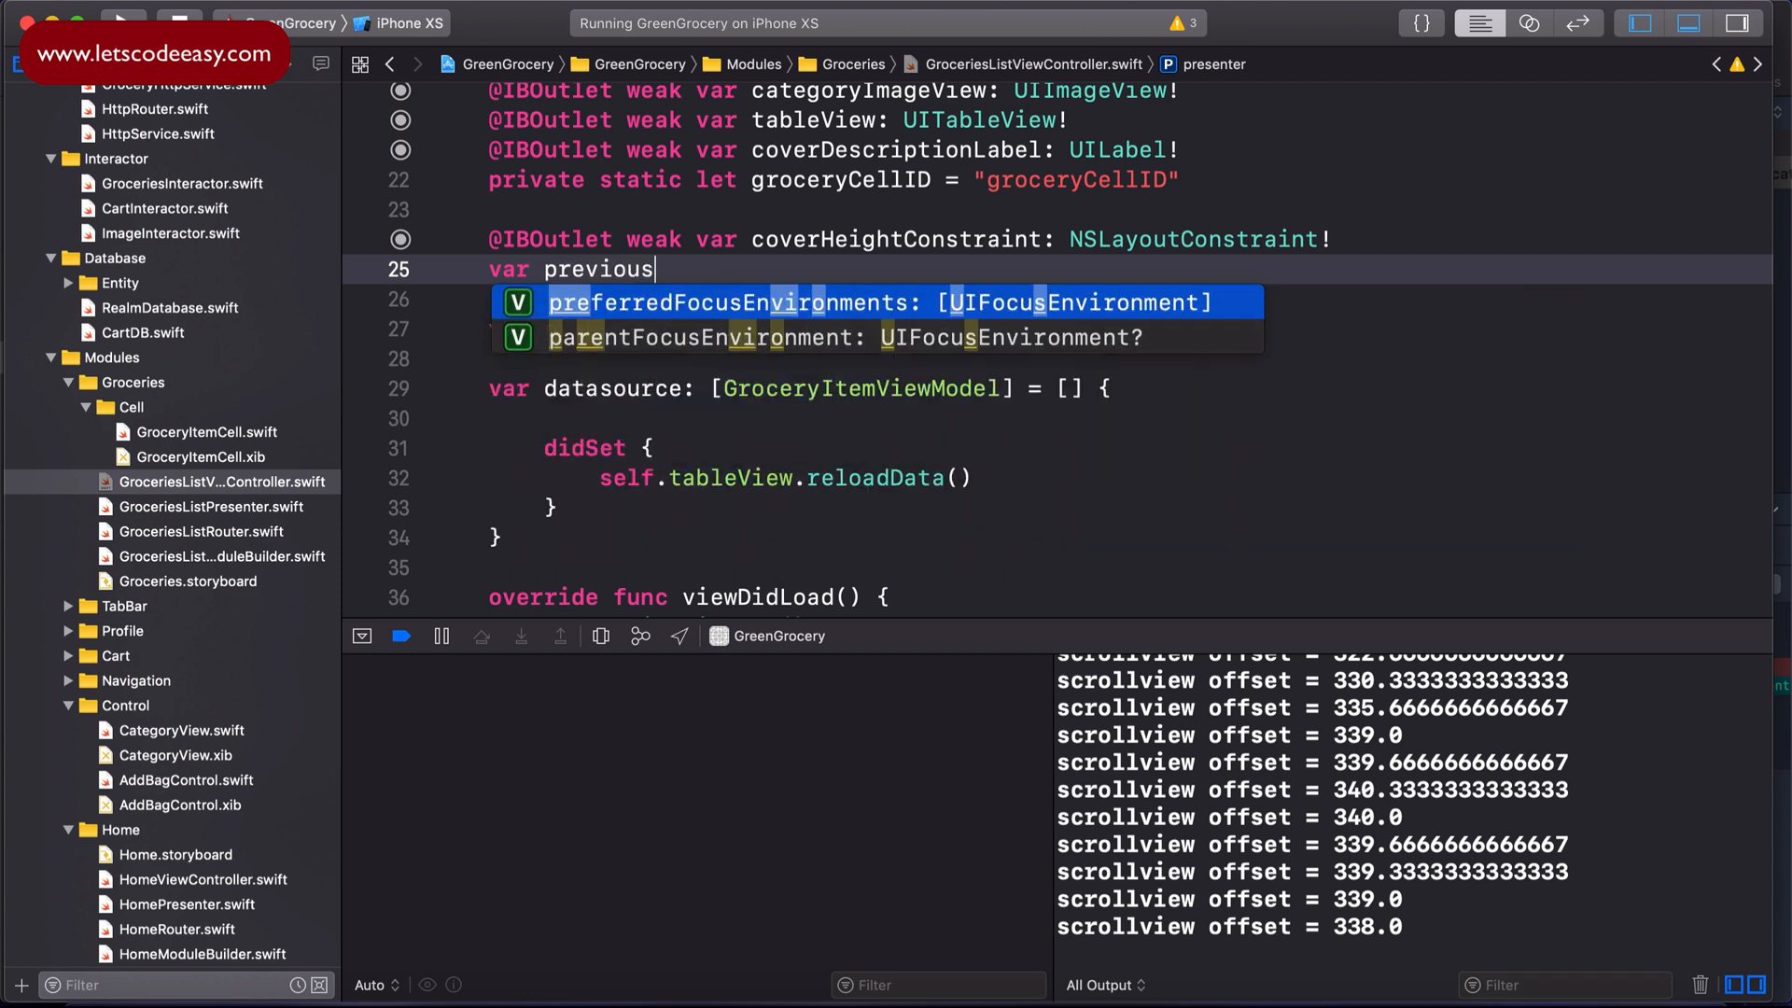
type("Offset")
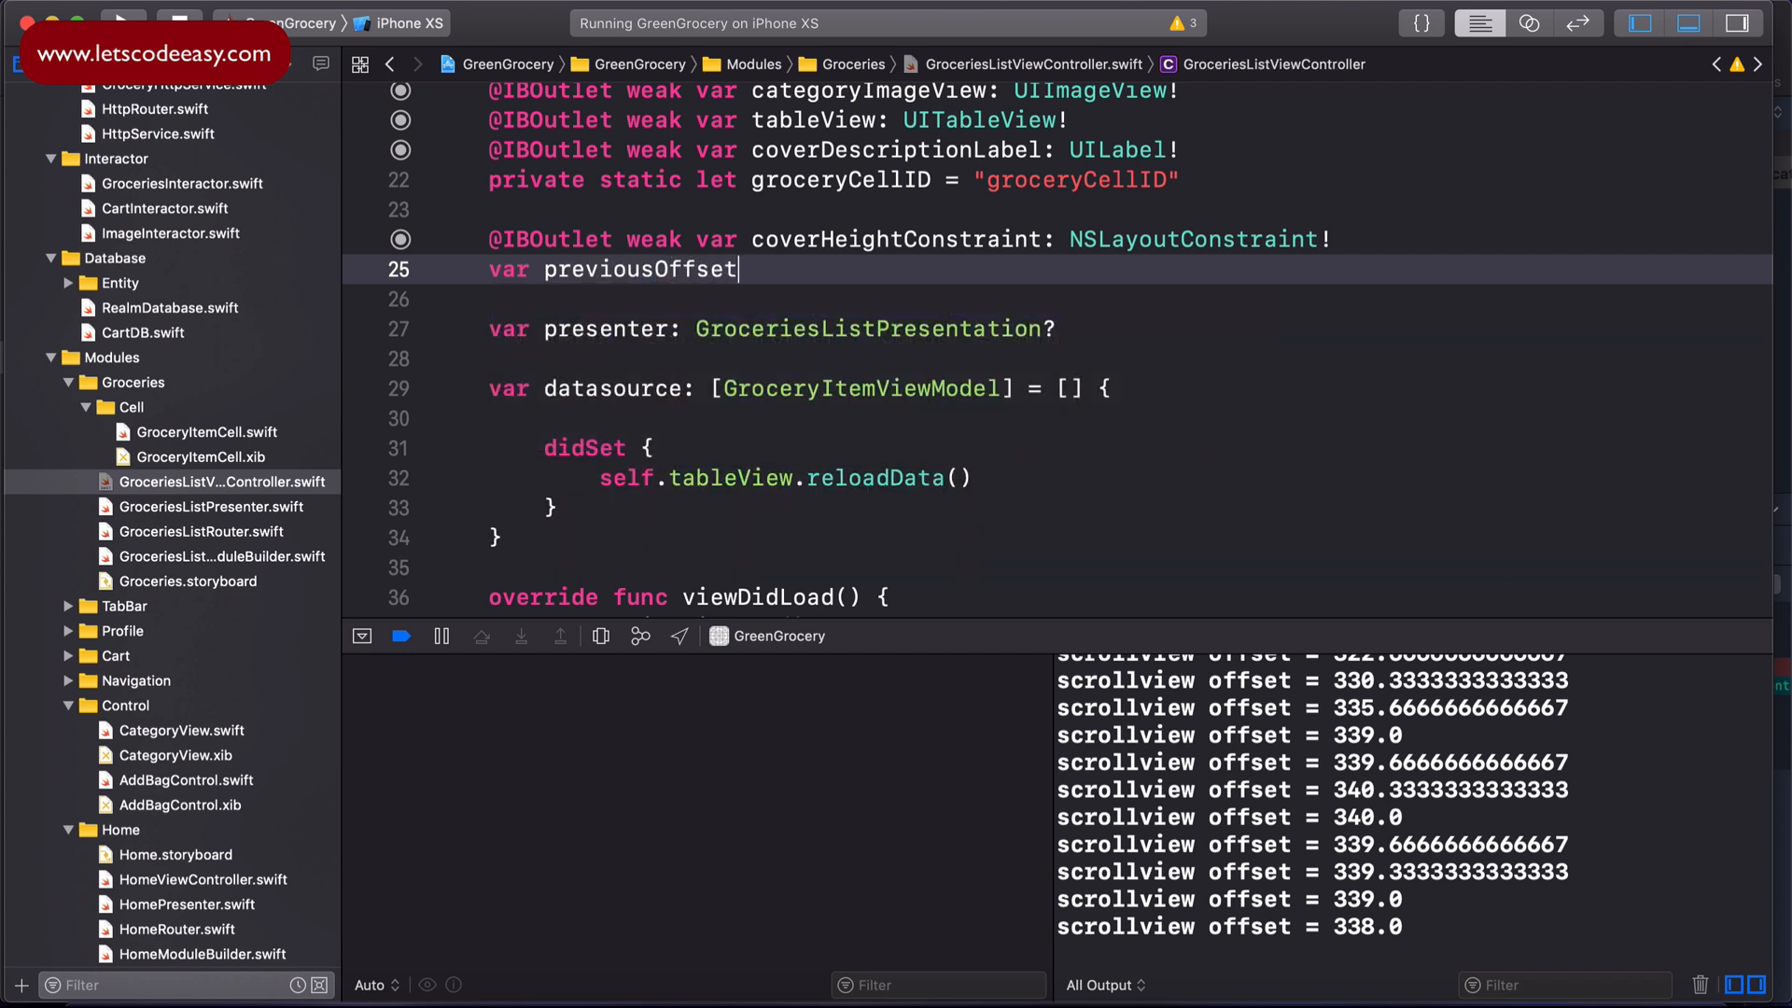
type("State:")
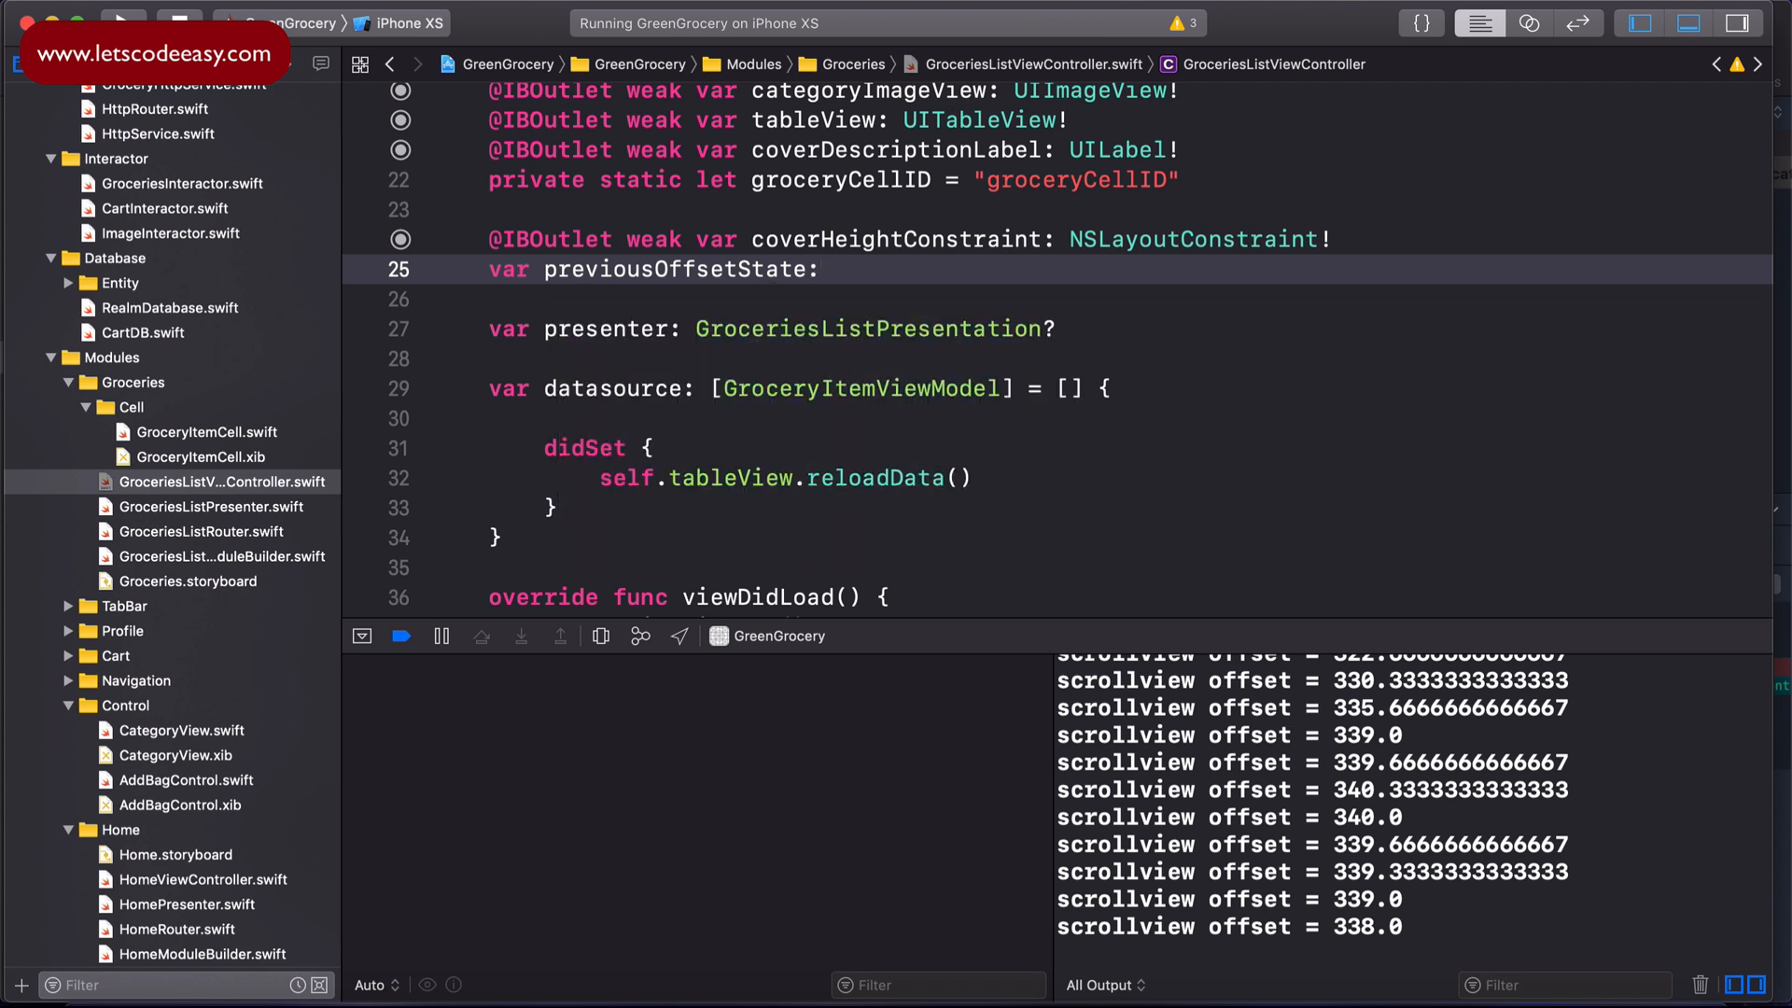
type("CGFloat =")
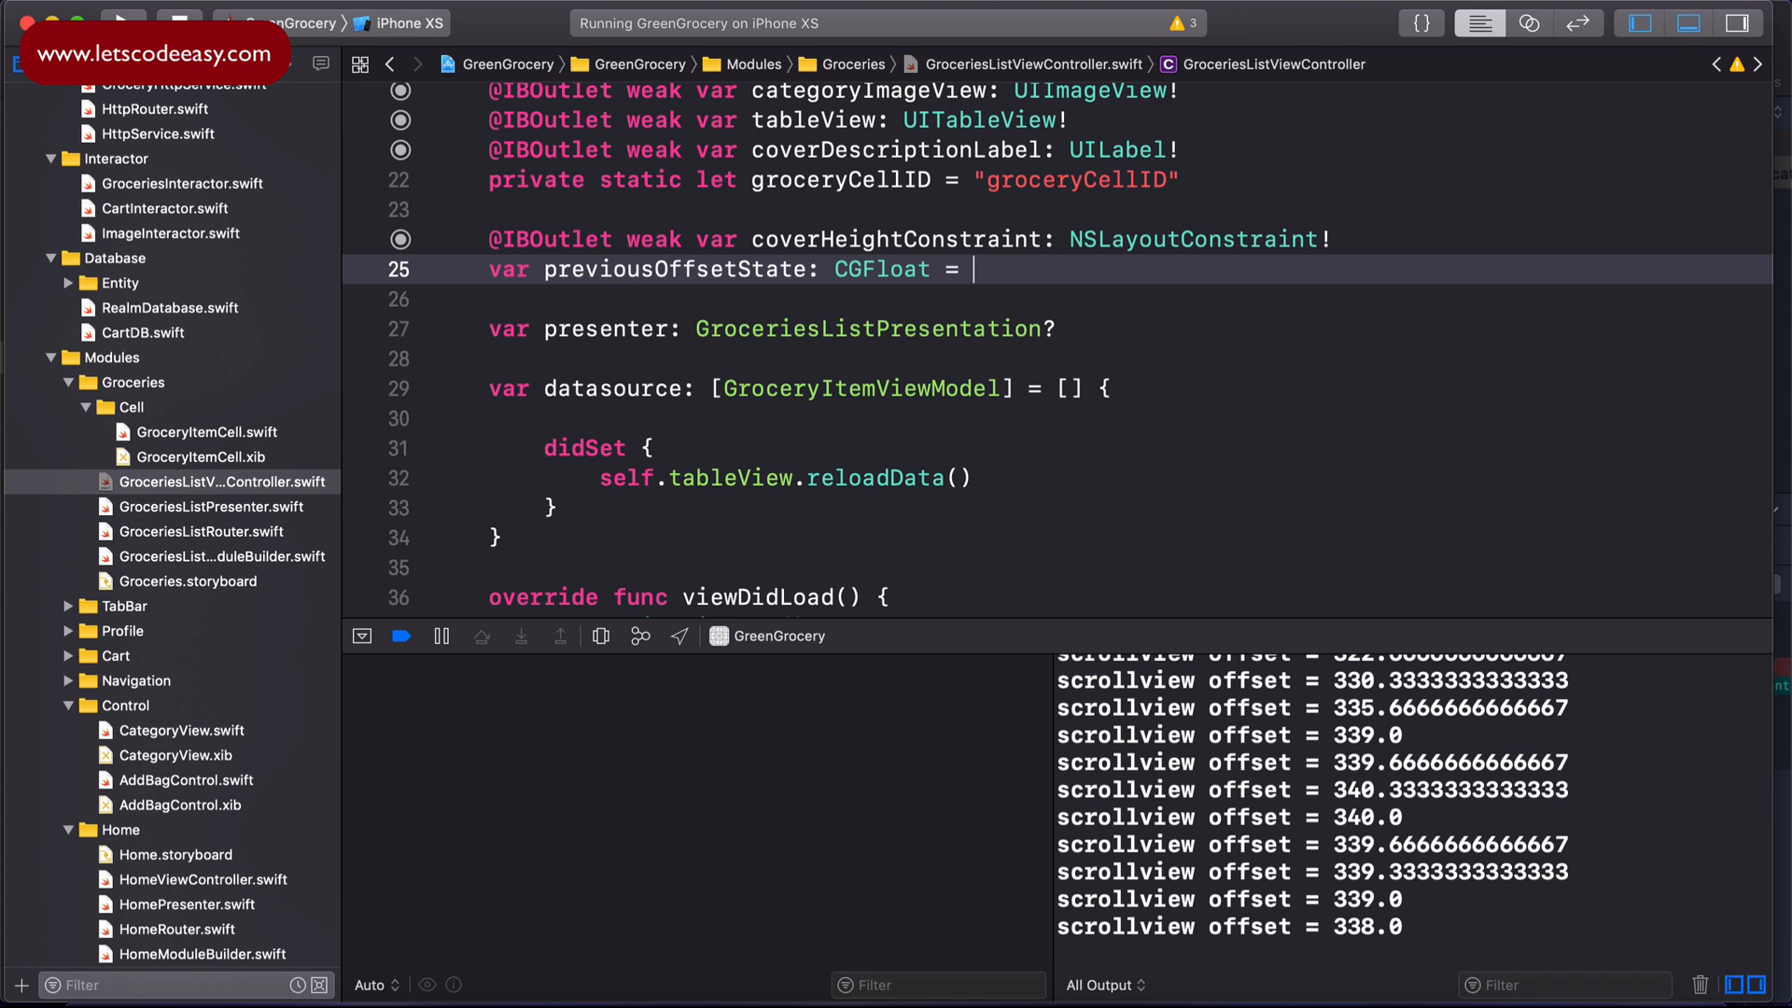
type("0")
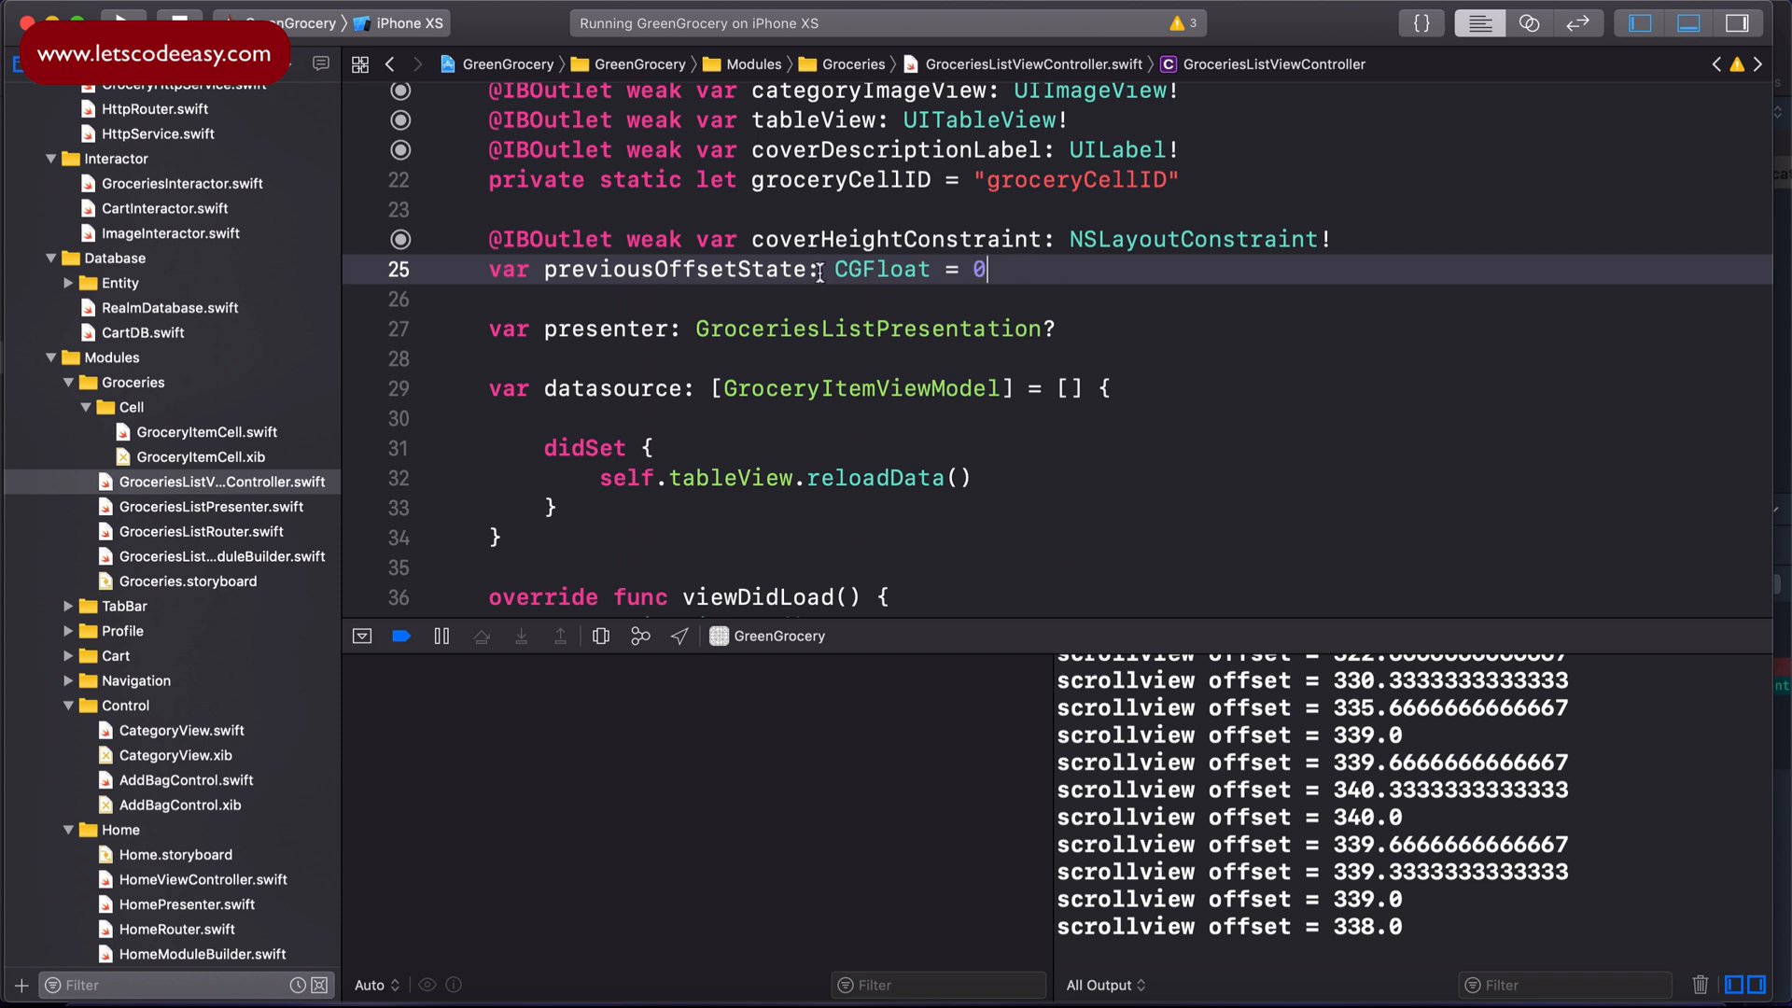
scroll("down", 3)
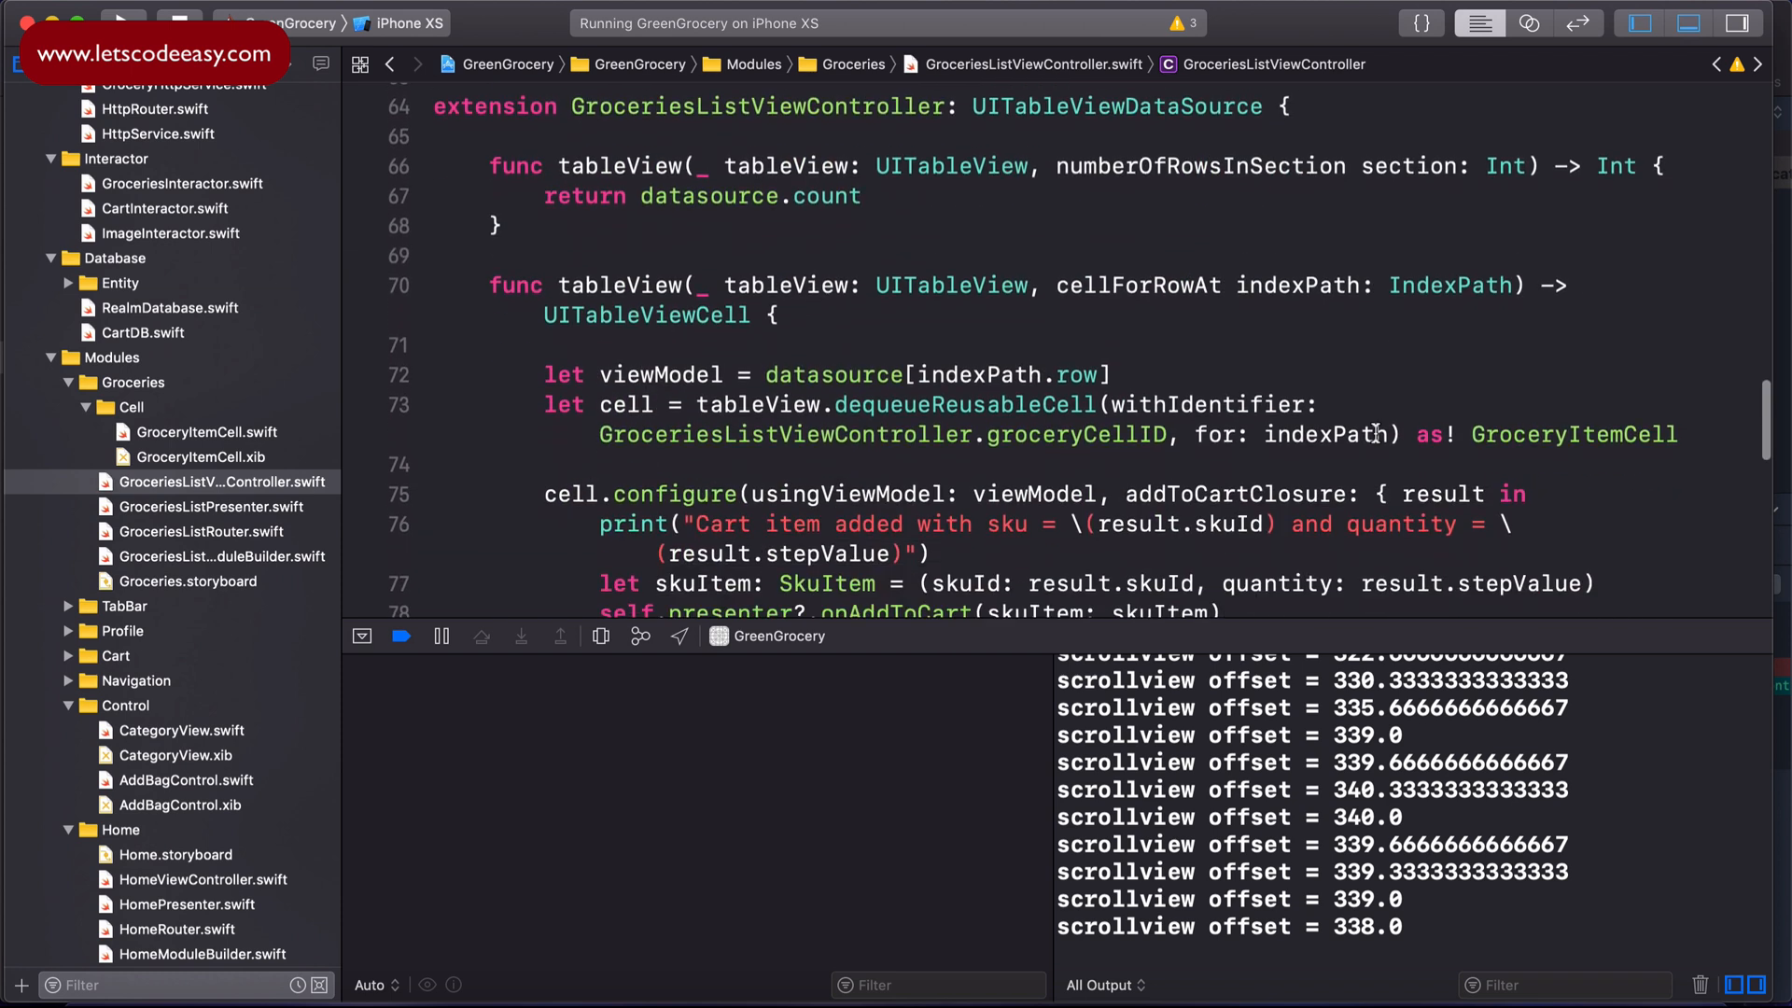
Step: Add 'let offsetDiff = previousOffsetState - scrollView.contentOffset.y' in scrollViewDidScroll
scroll("down", 3)
type("l")
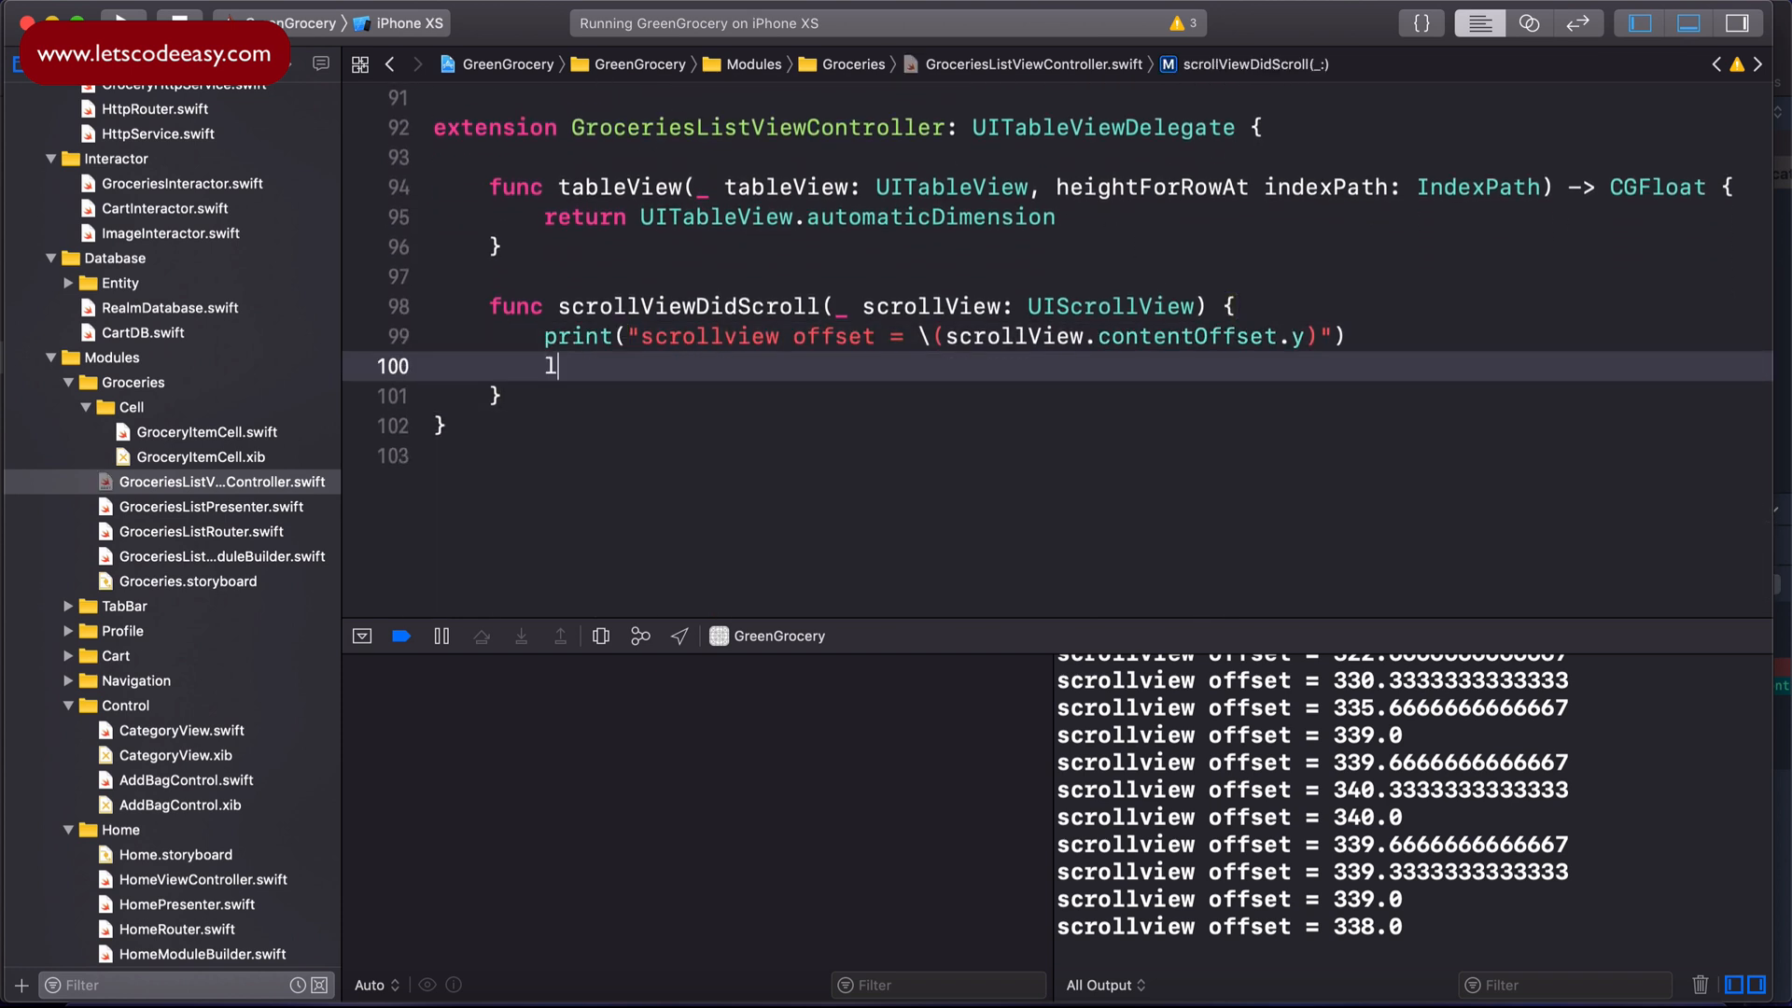
type("et offsetDi")
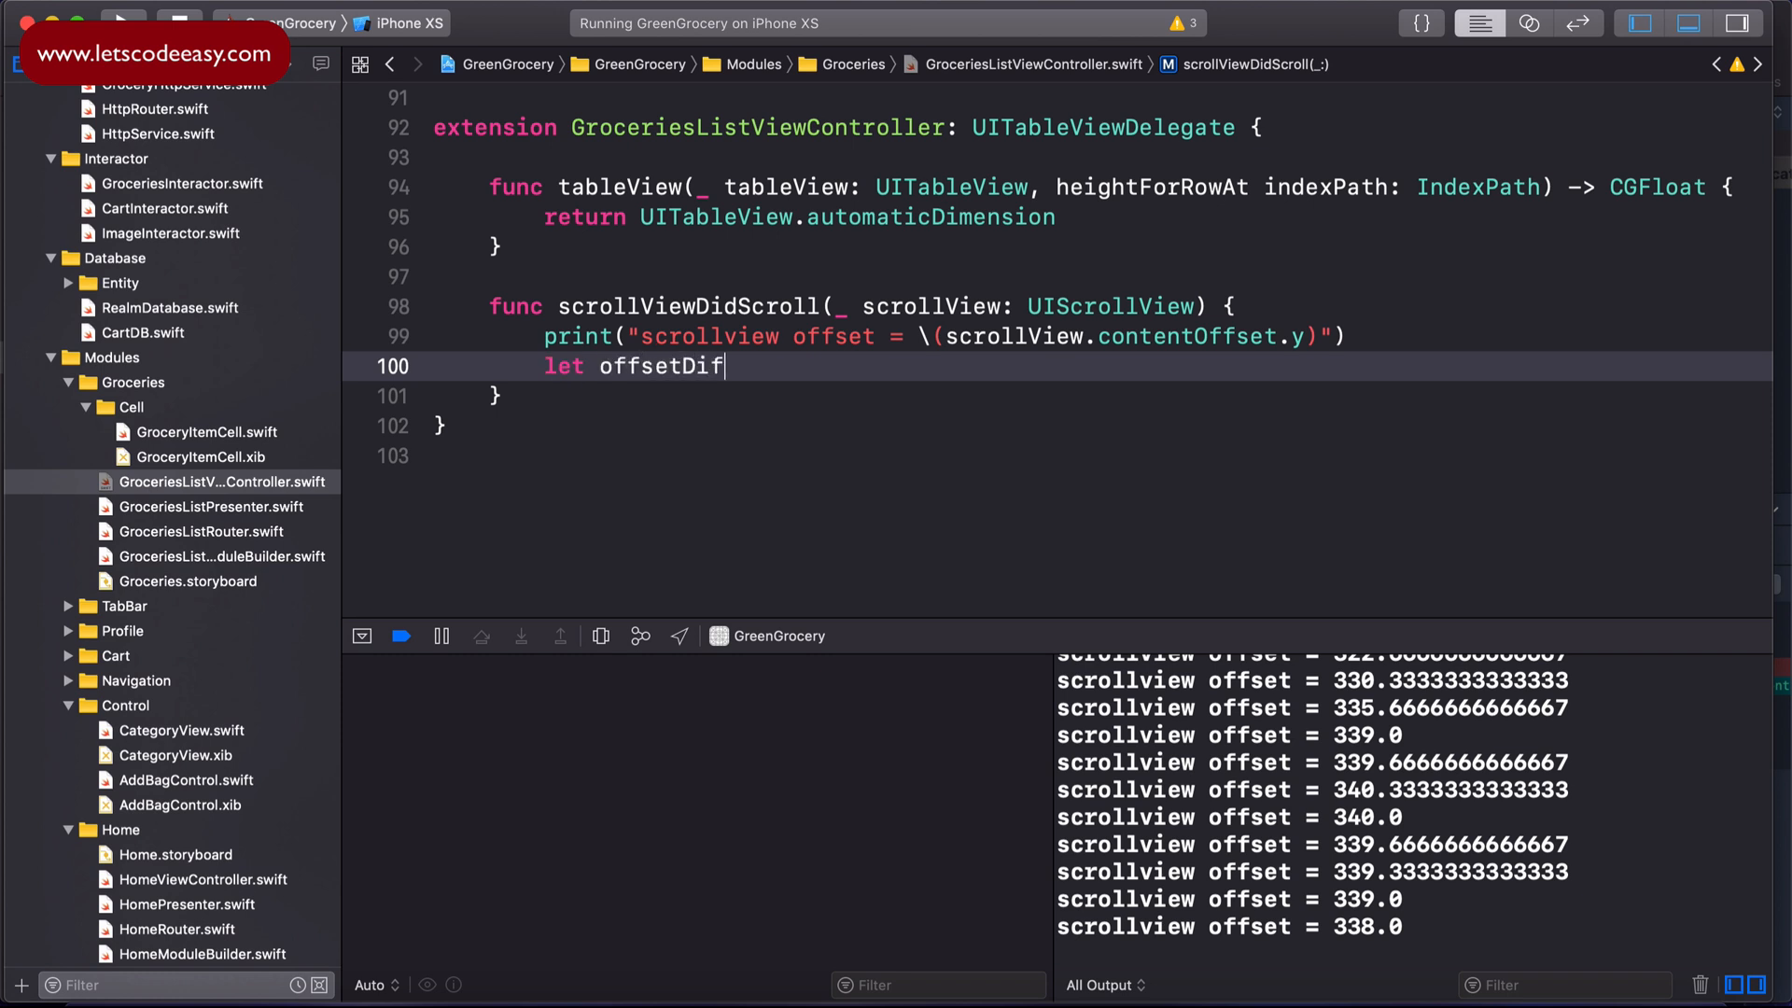
type("f =")
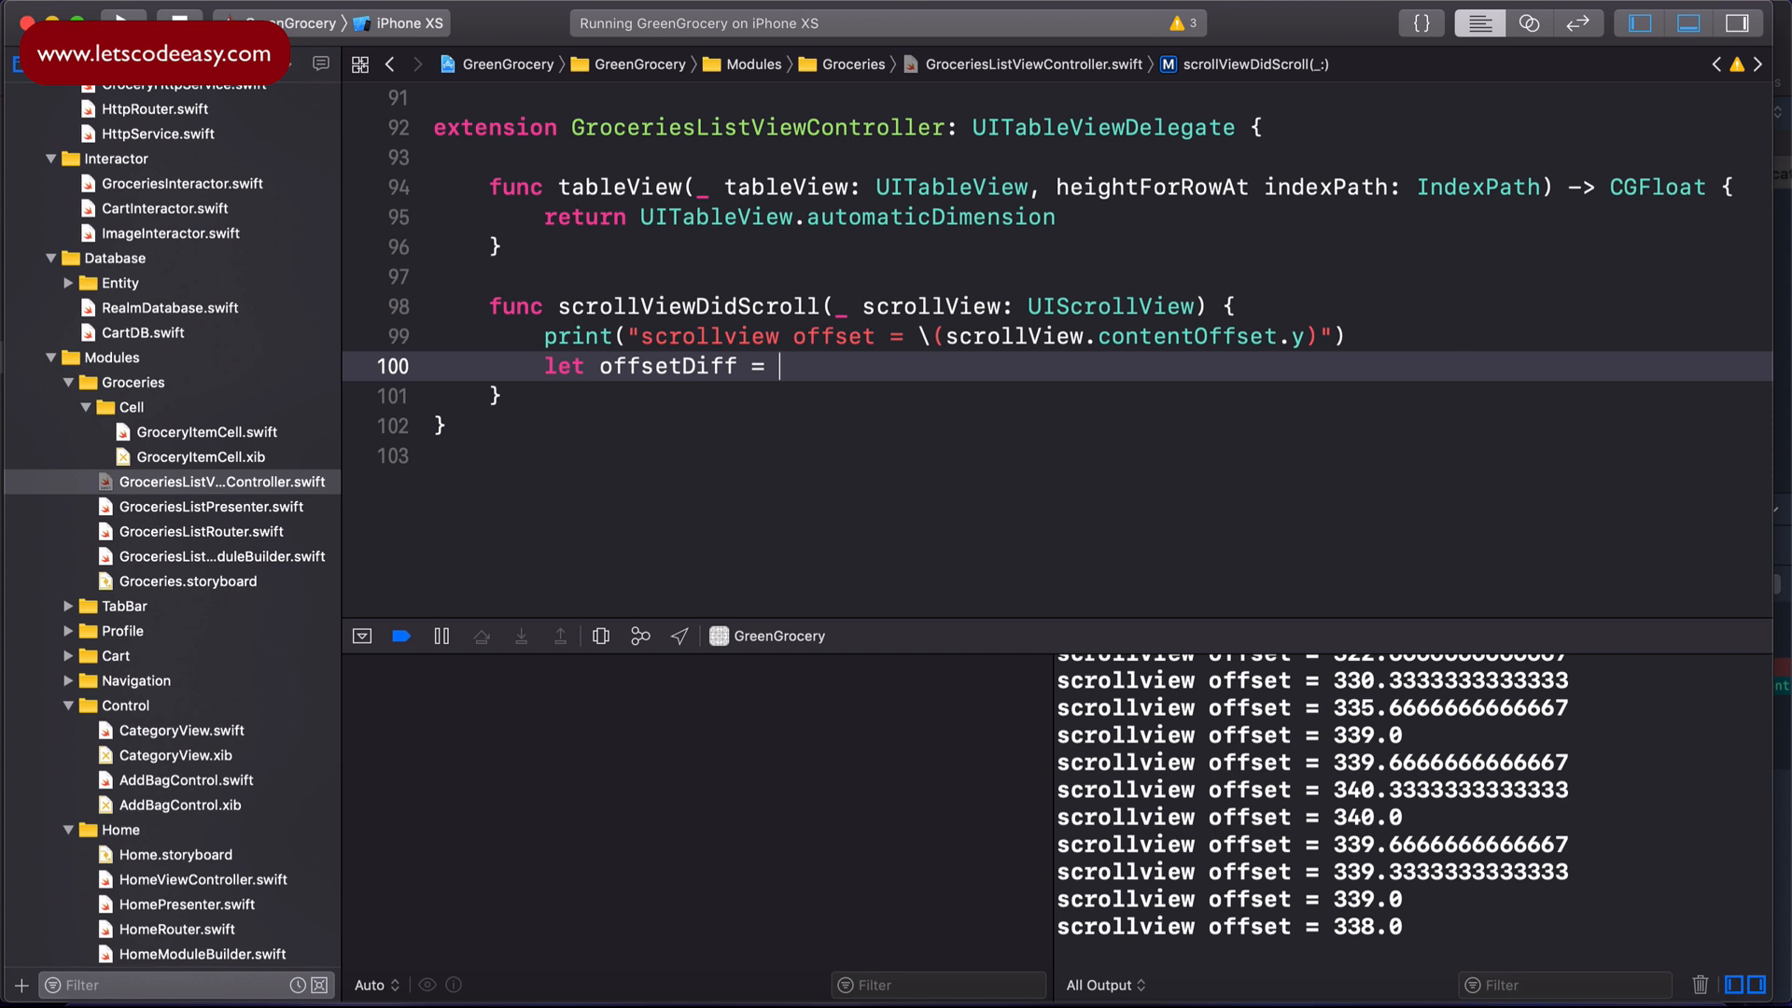
type("previousOffsetState")
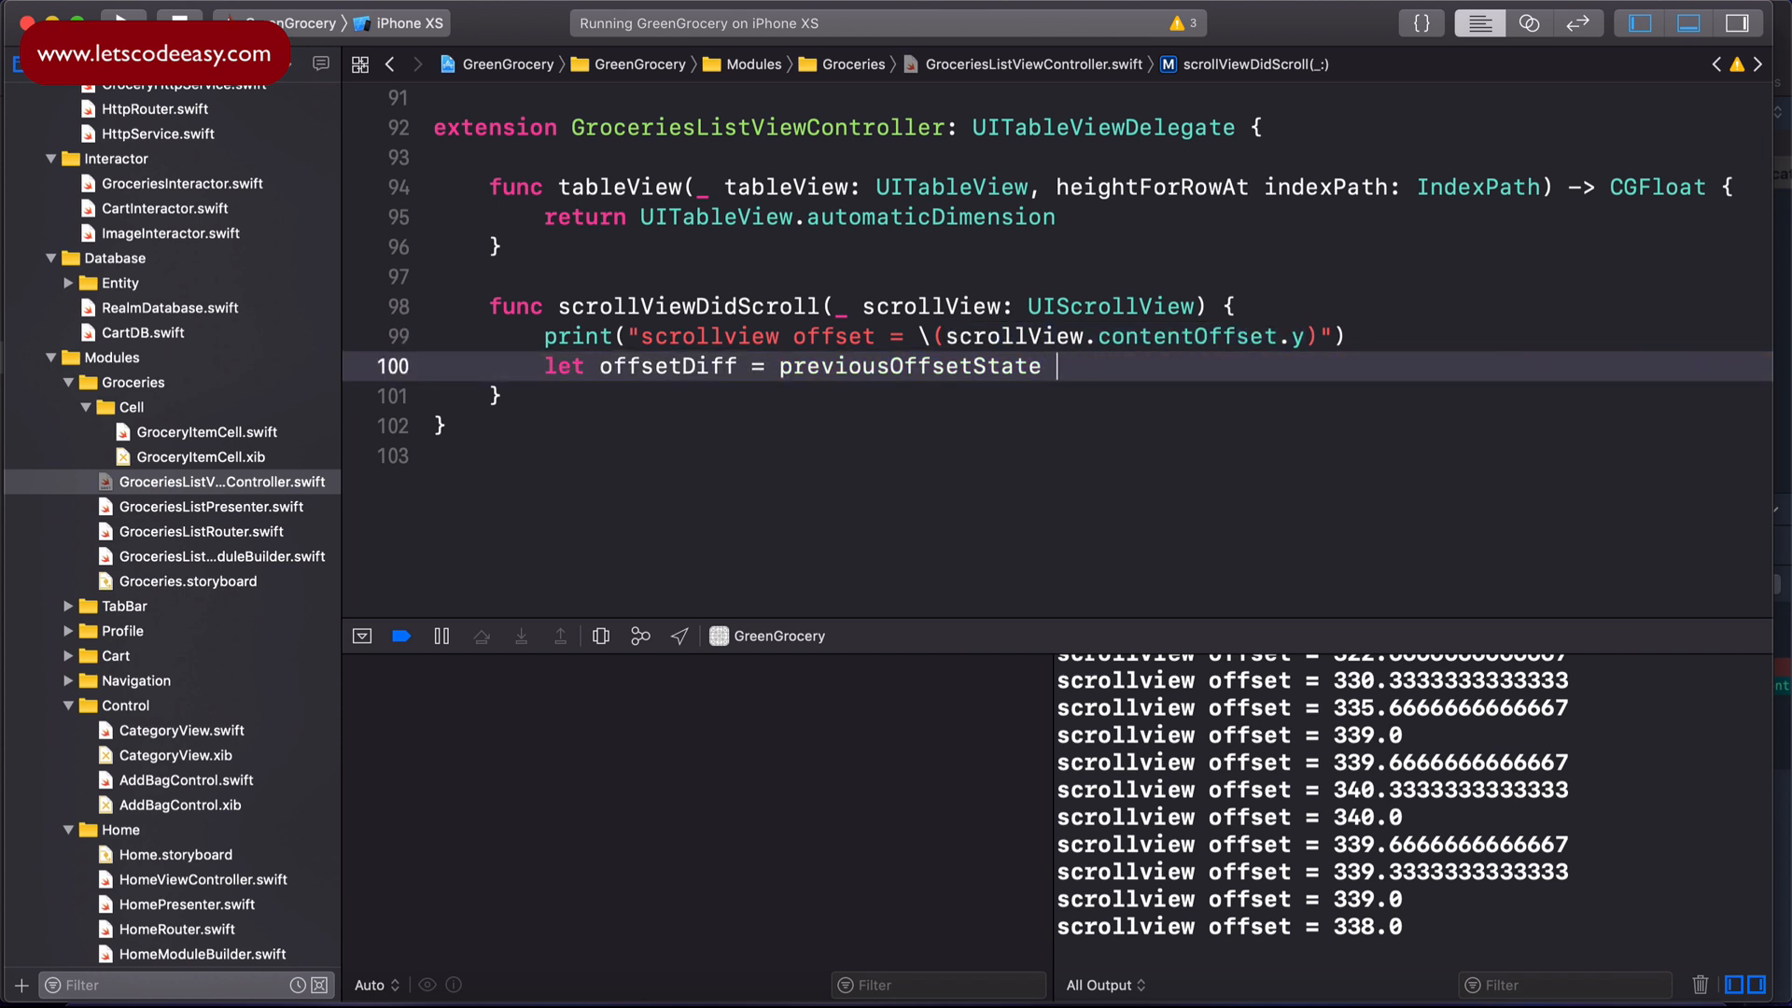
type("- scrollView.contentOffset.y")
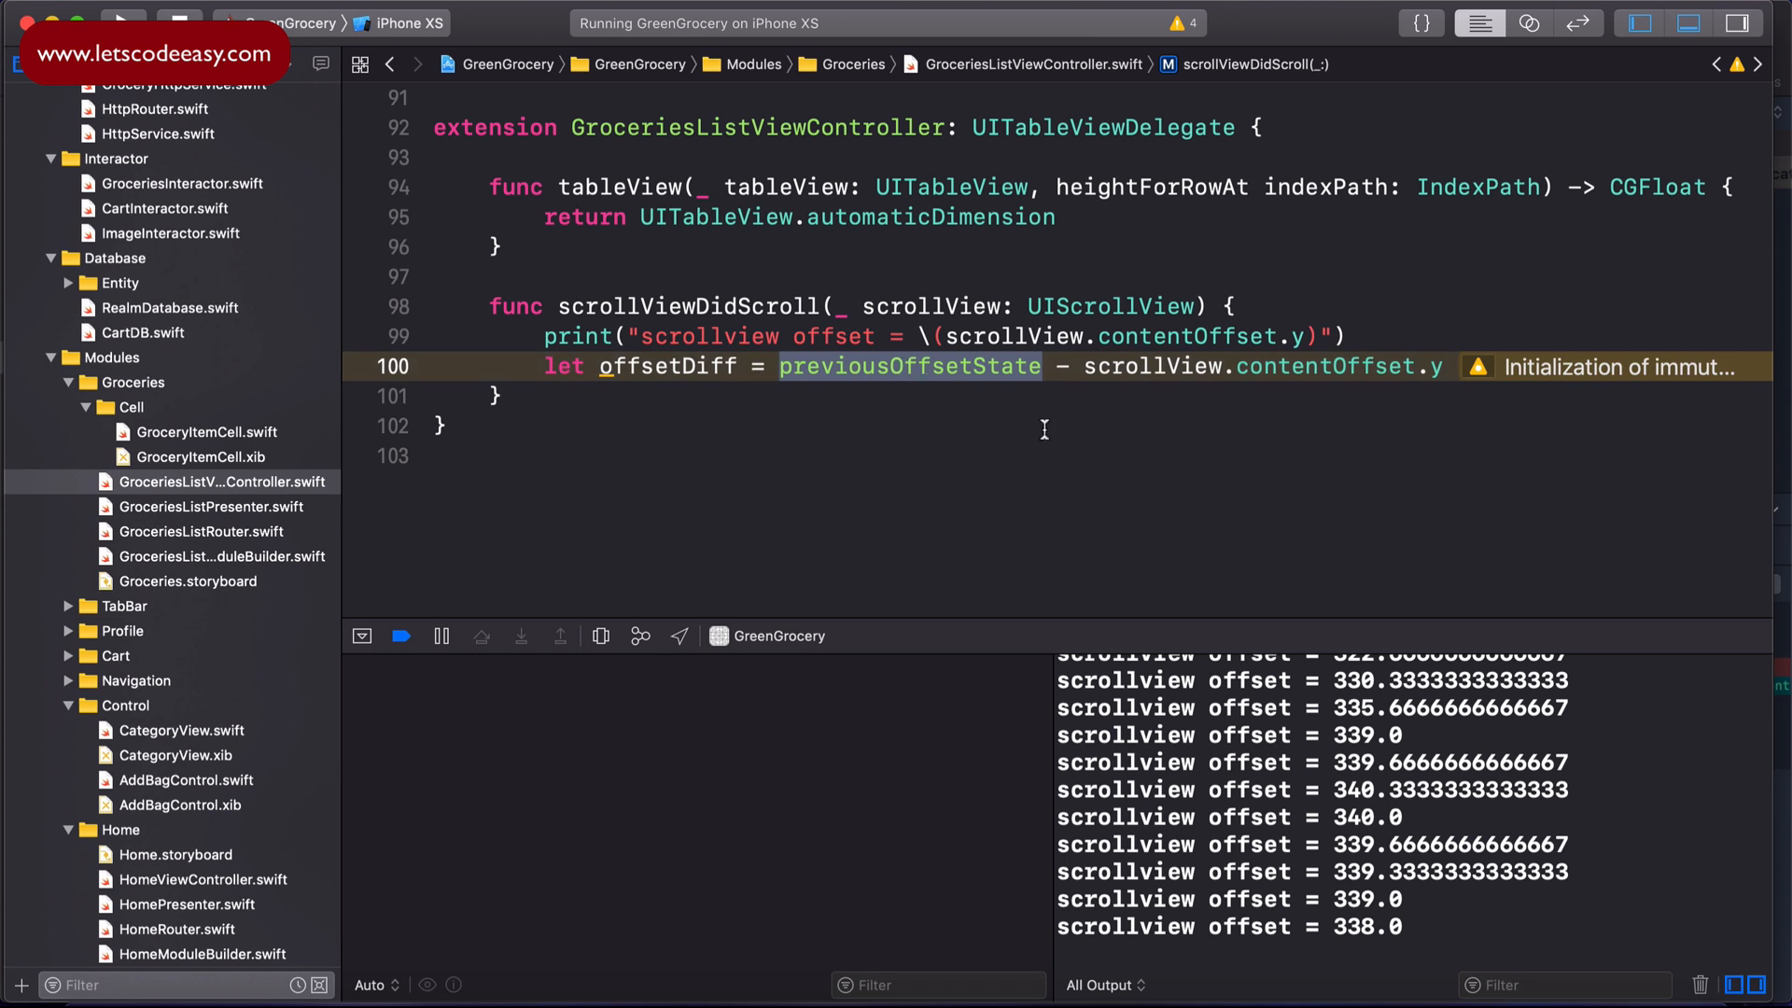
Step: Store the current offset with 'previousOffsetState = scrollView.contentOffset.y'
type("previousOffsetState =")
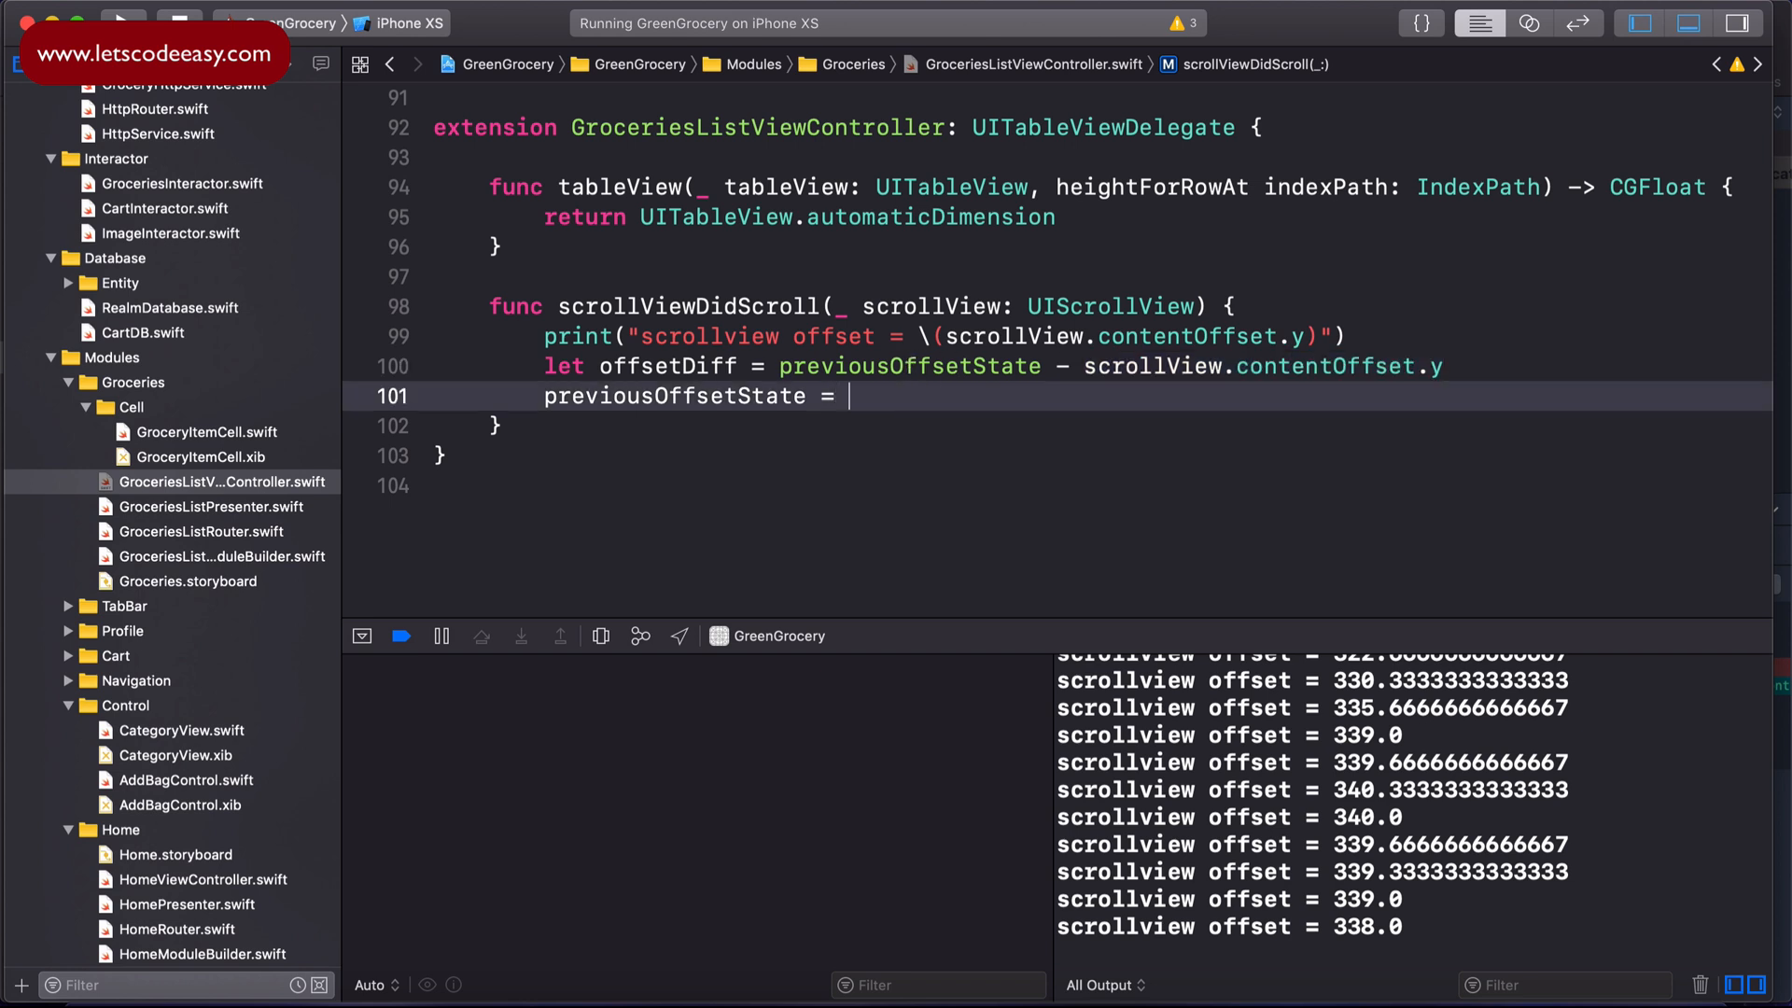
type("scrollView.contentOffset.y")
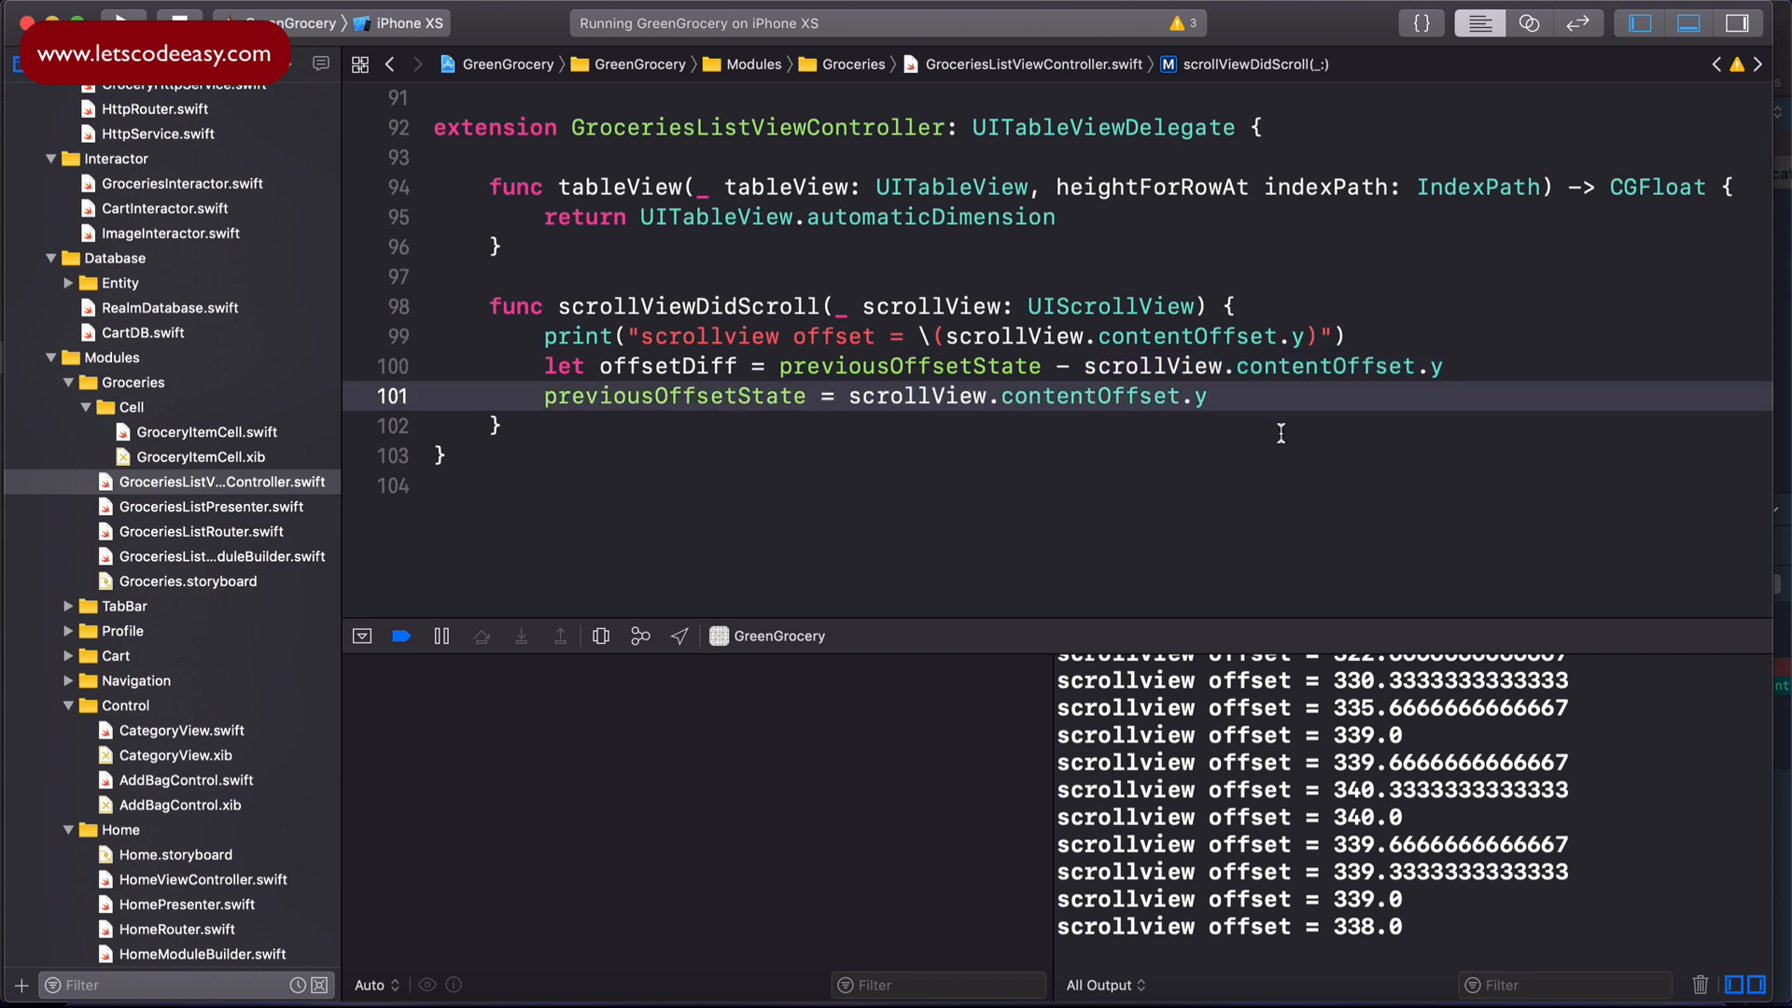
left_click(1208, 396)
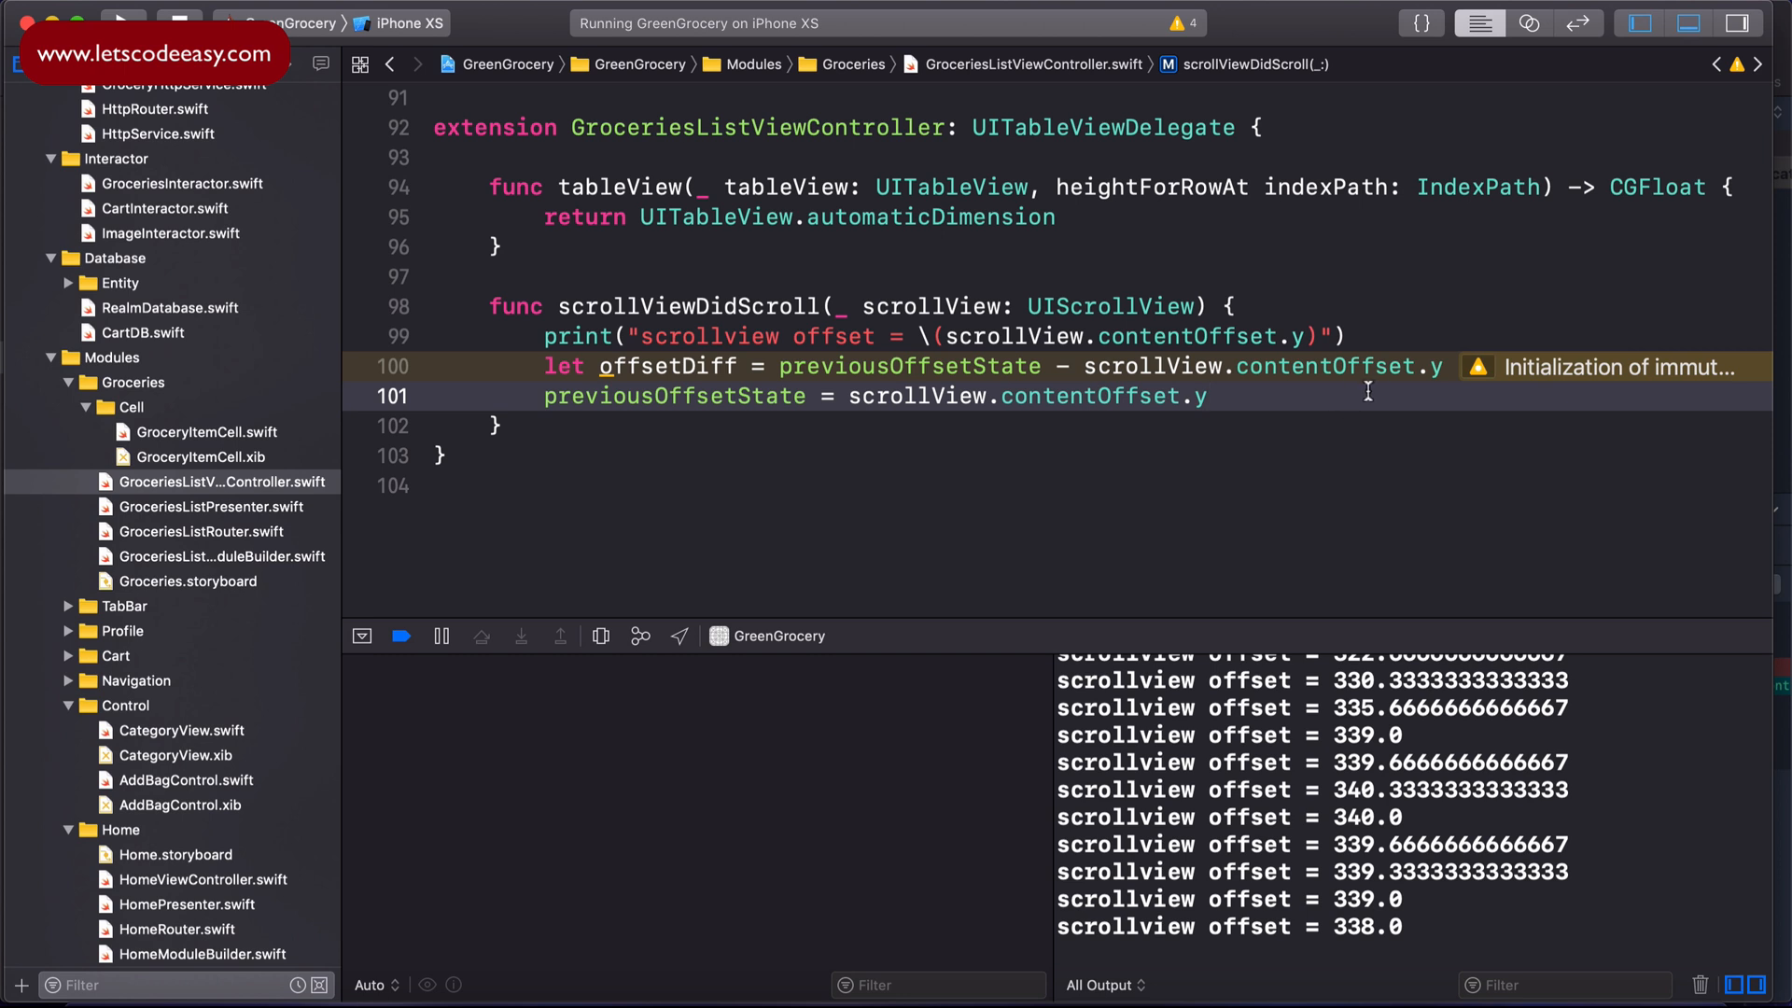
mouse_move(829, 409)
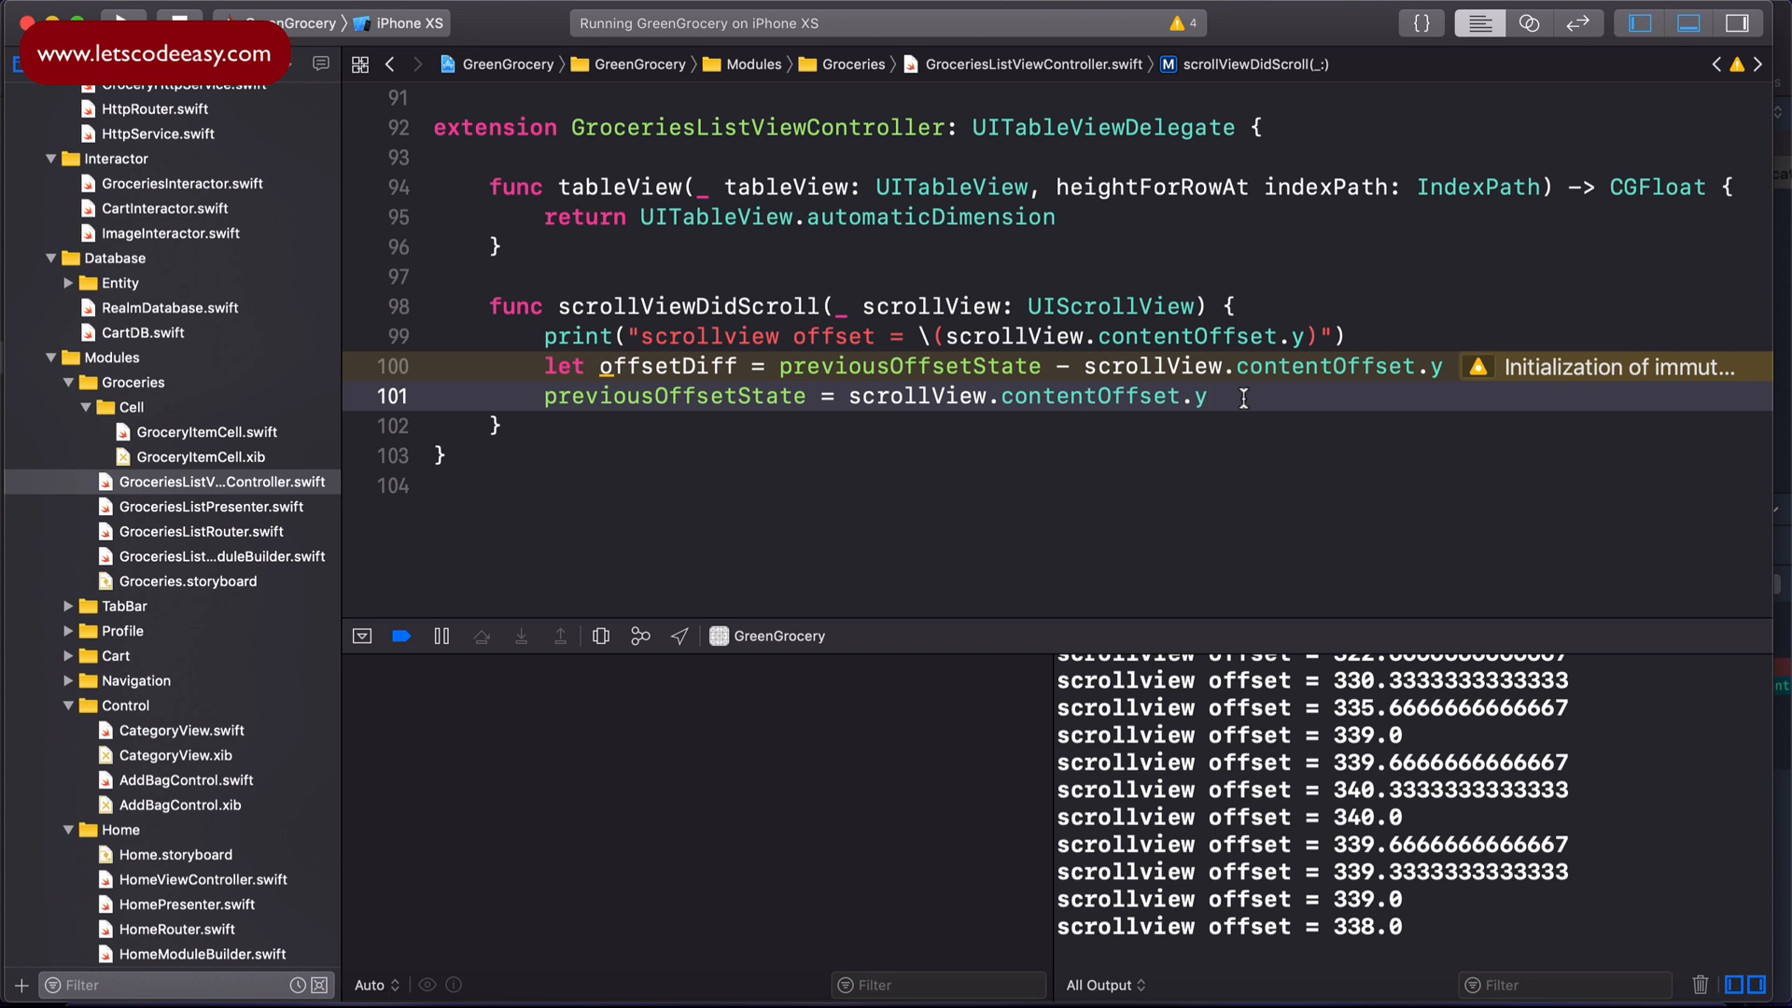
Step: Add 'var constraintHeight = coverHeightConstraint.constant + offsetDiff' on a new line
key("Return")
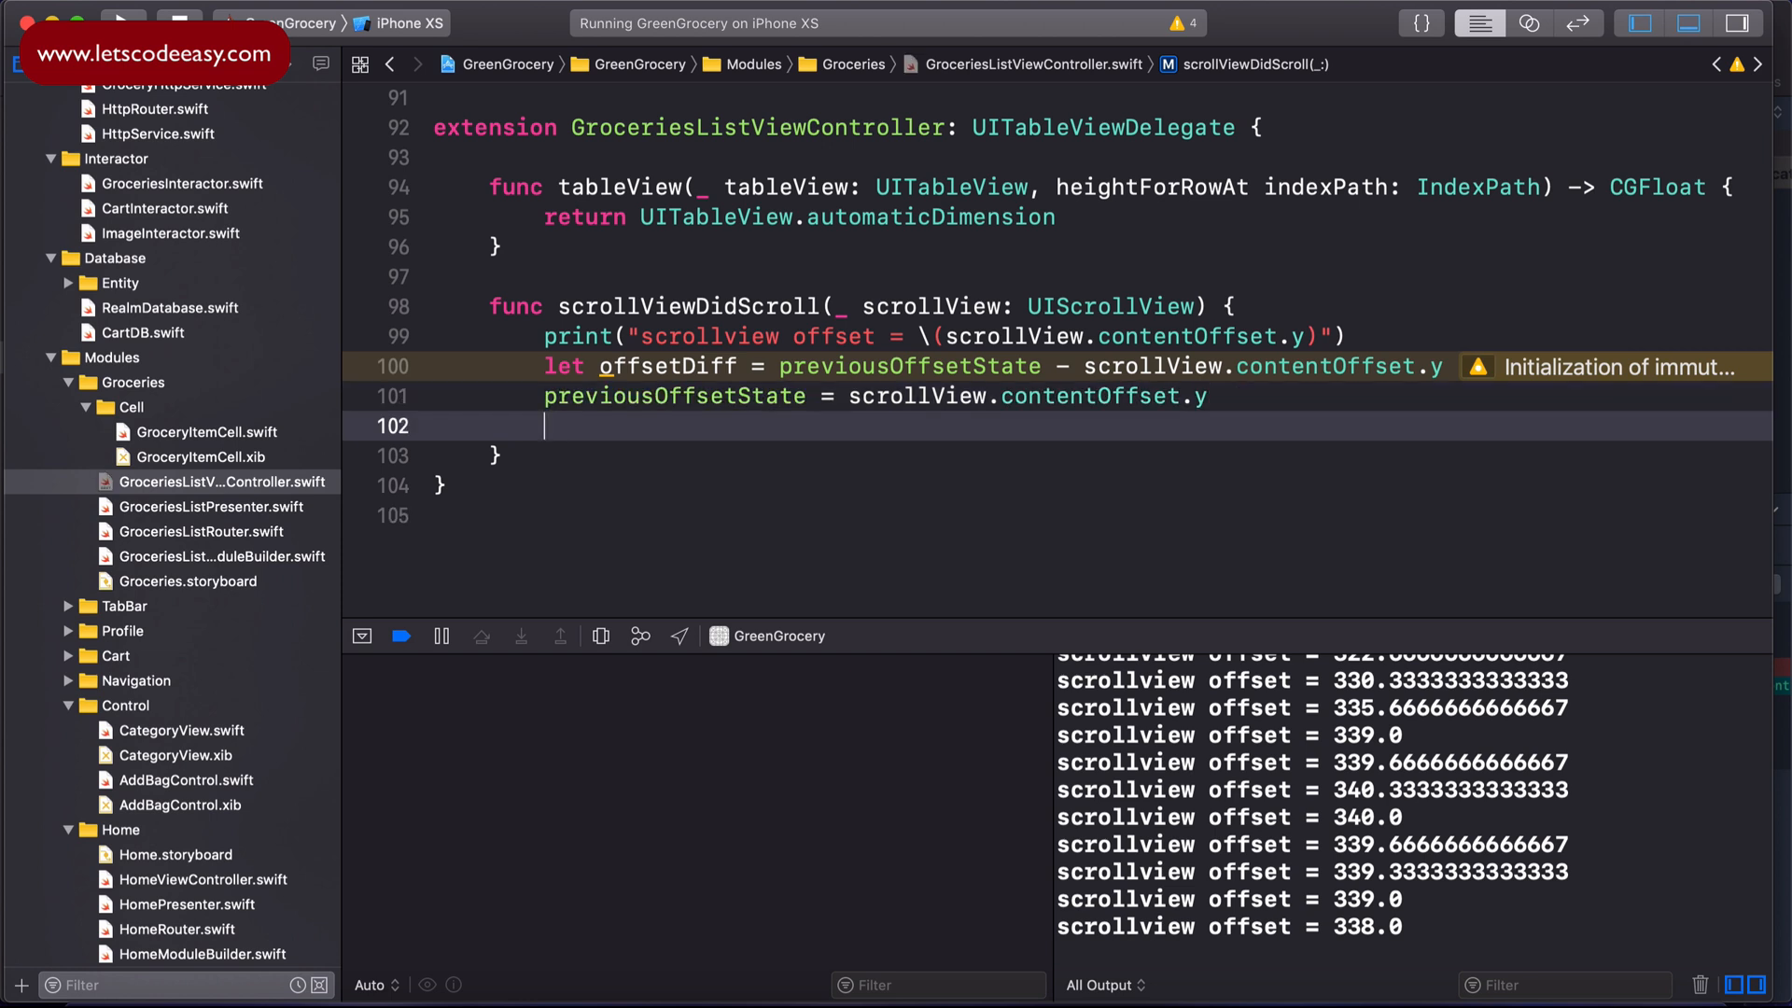
type("var")
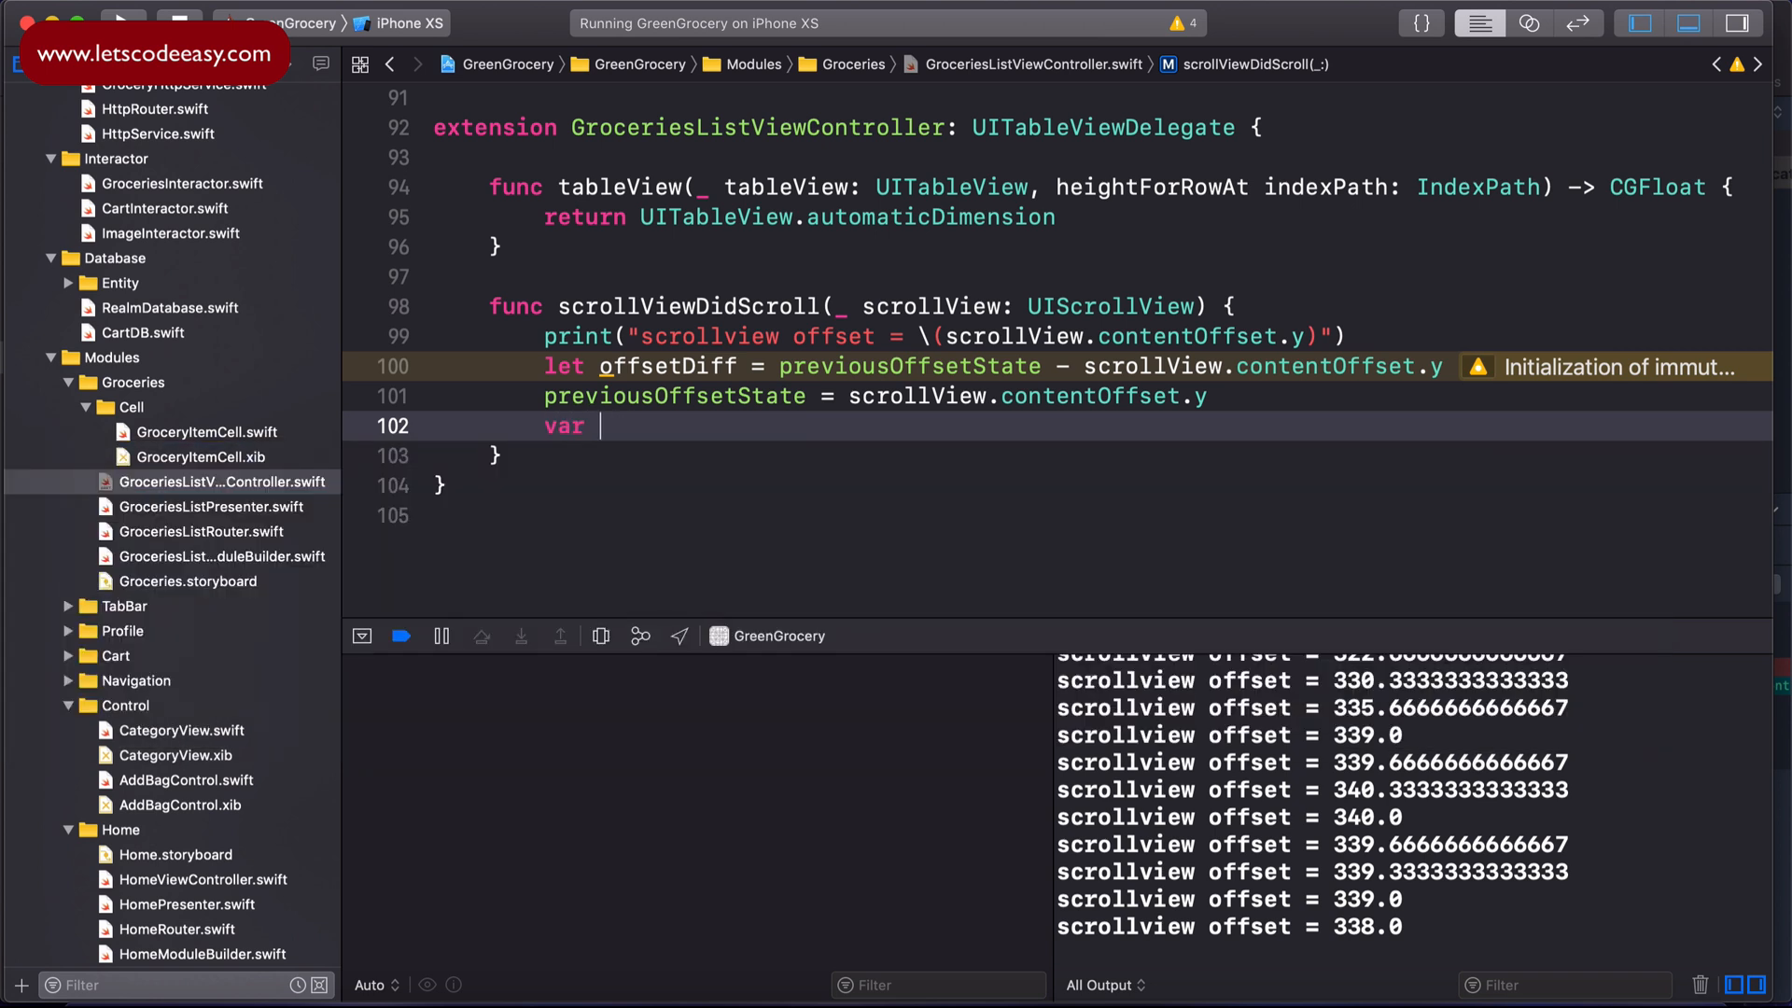
type("const")
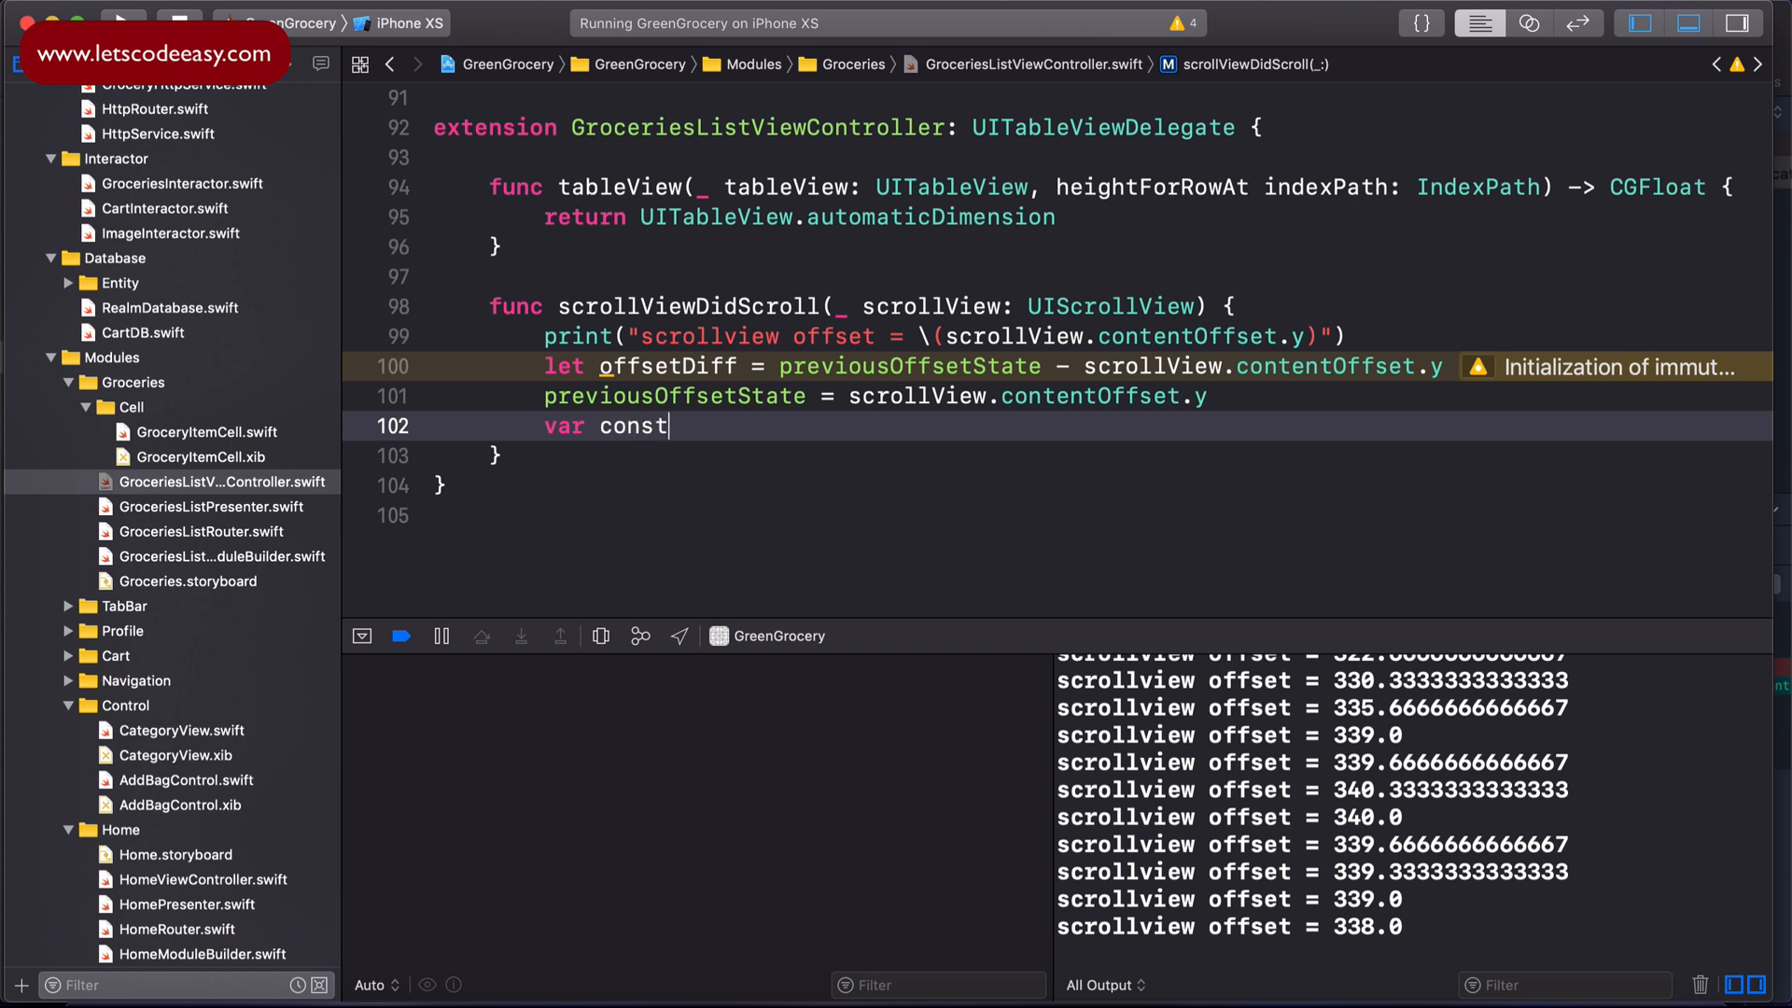
type("raintHeight =")
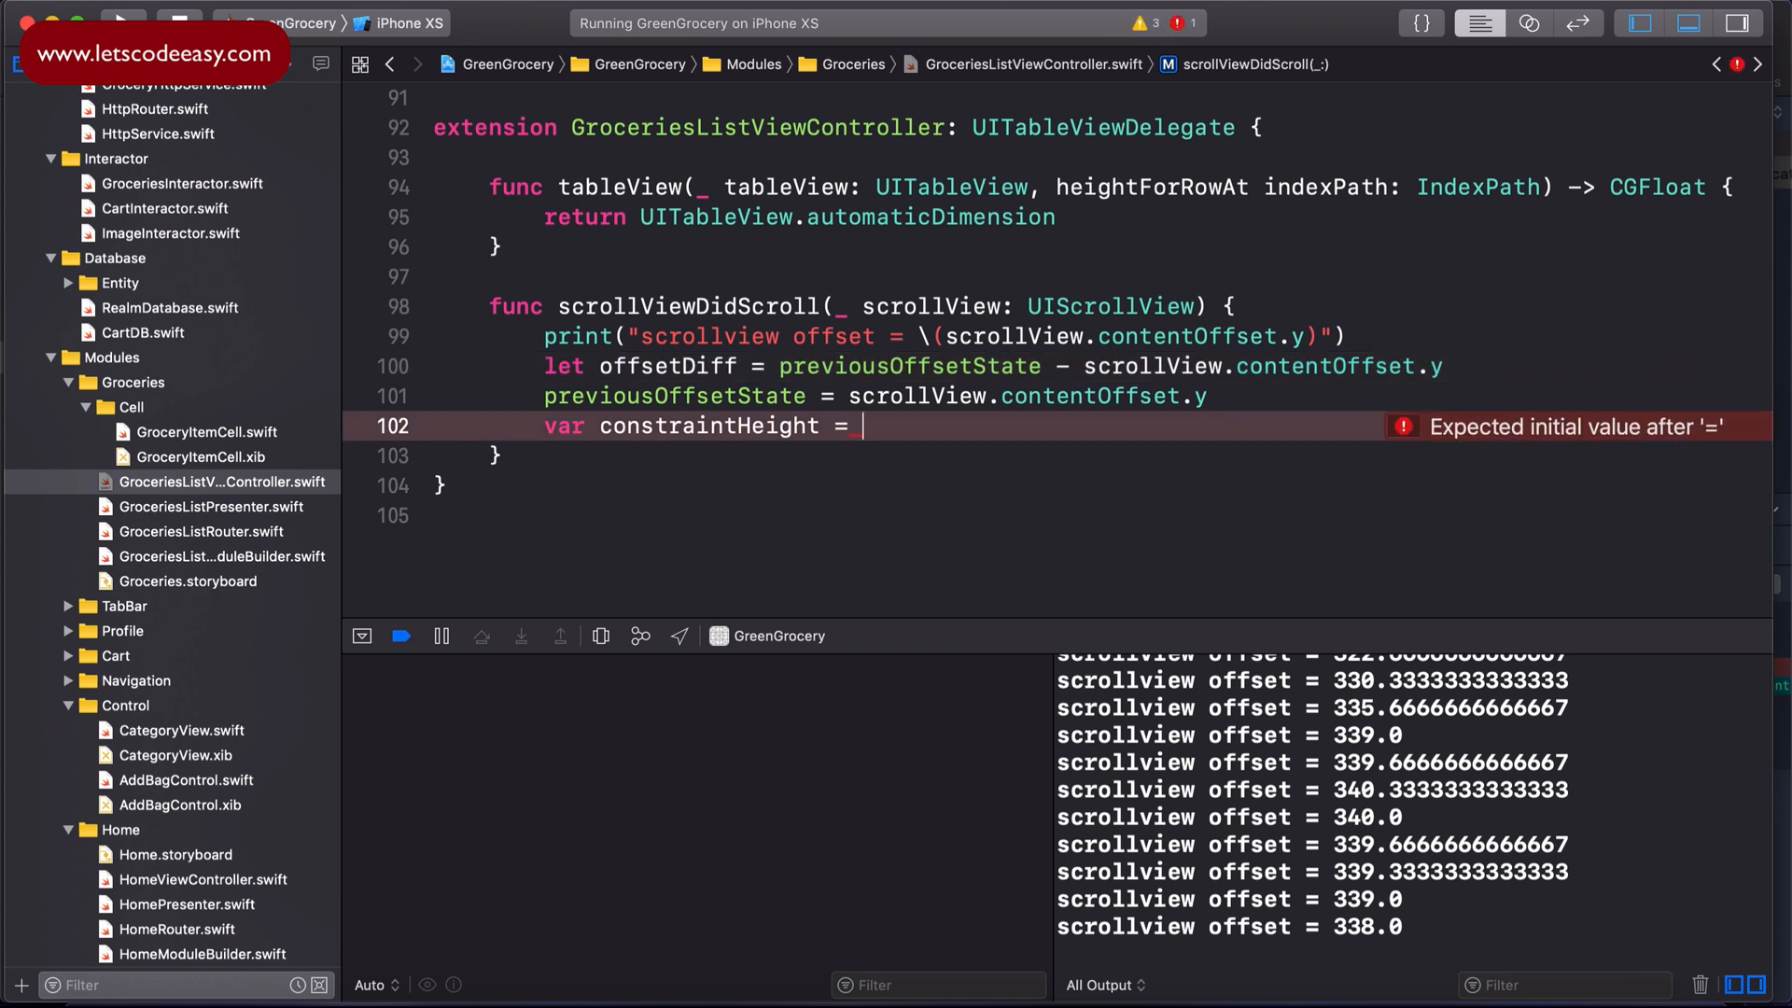
type("coverHeightConstraint.constant +")
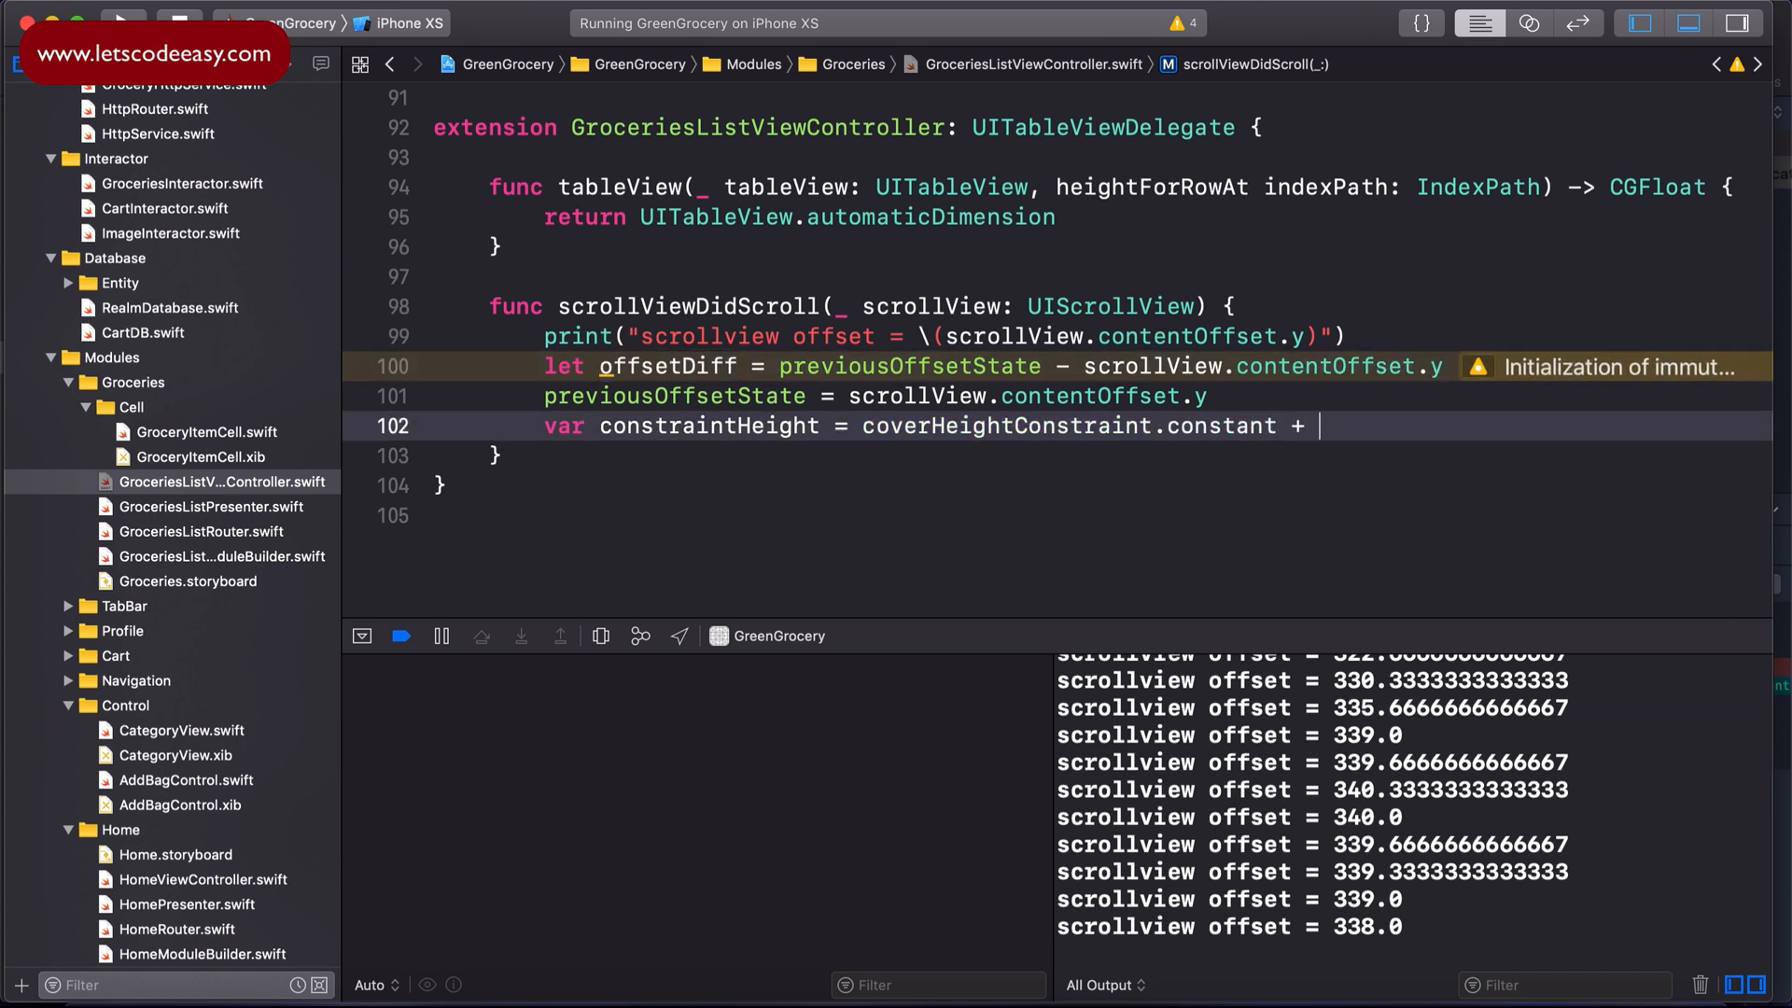
type("offsetDiff")
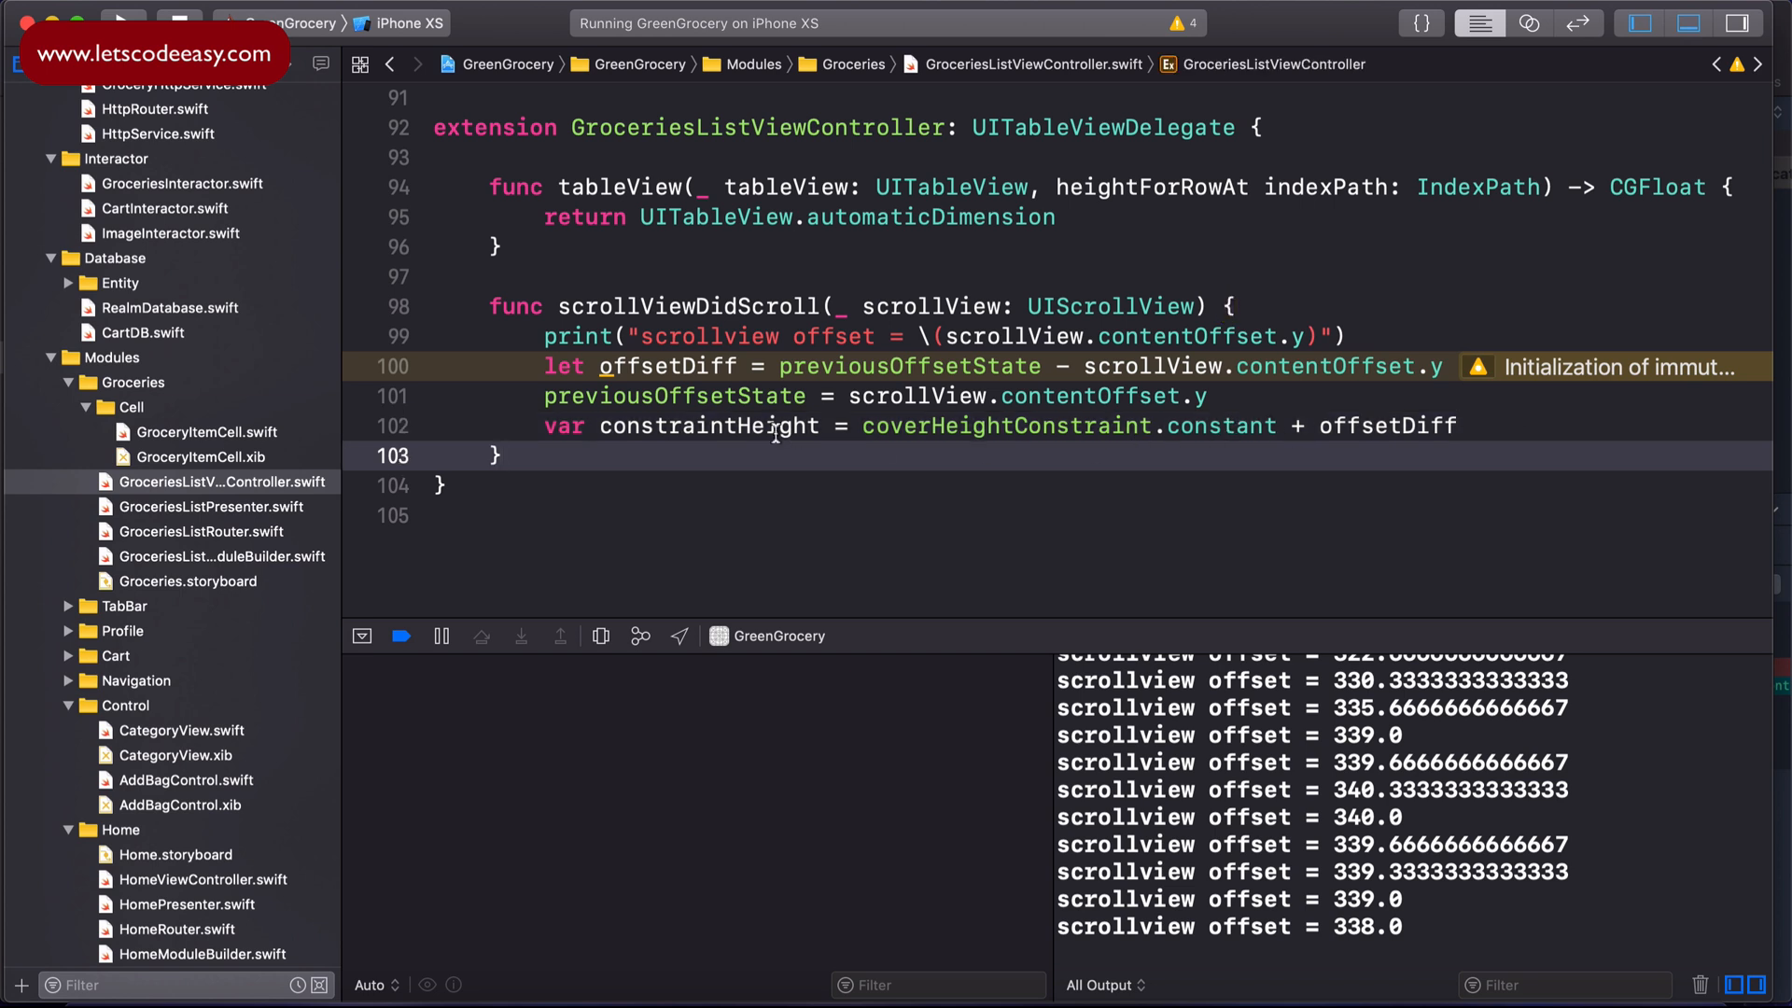
mouse_move(965, 468)
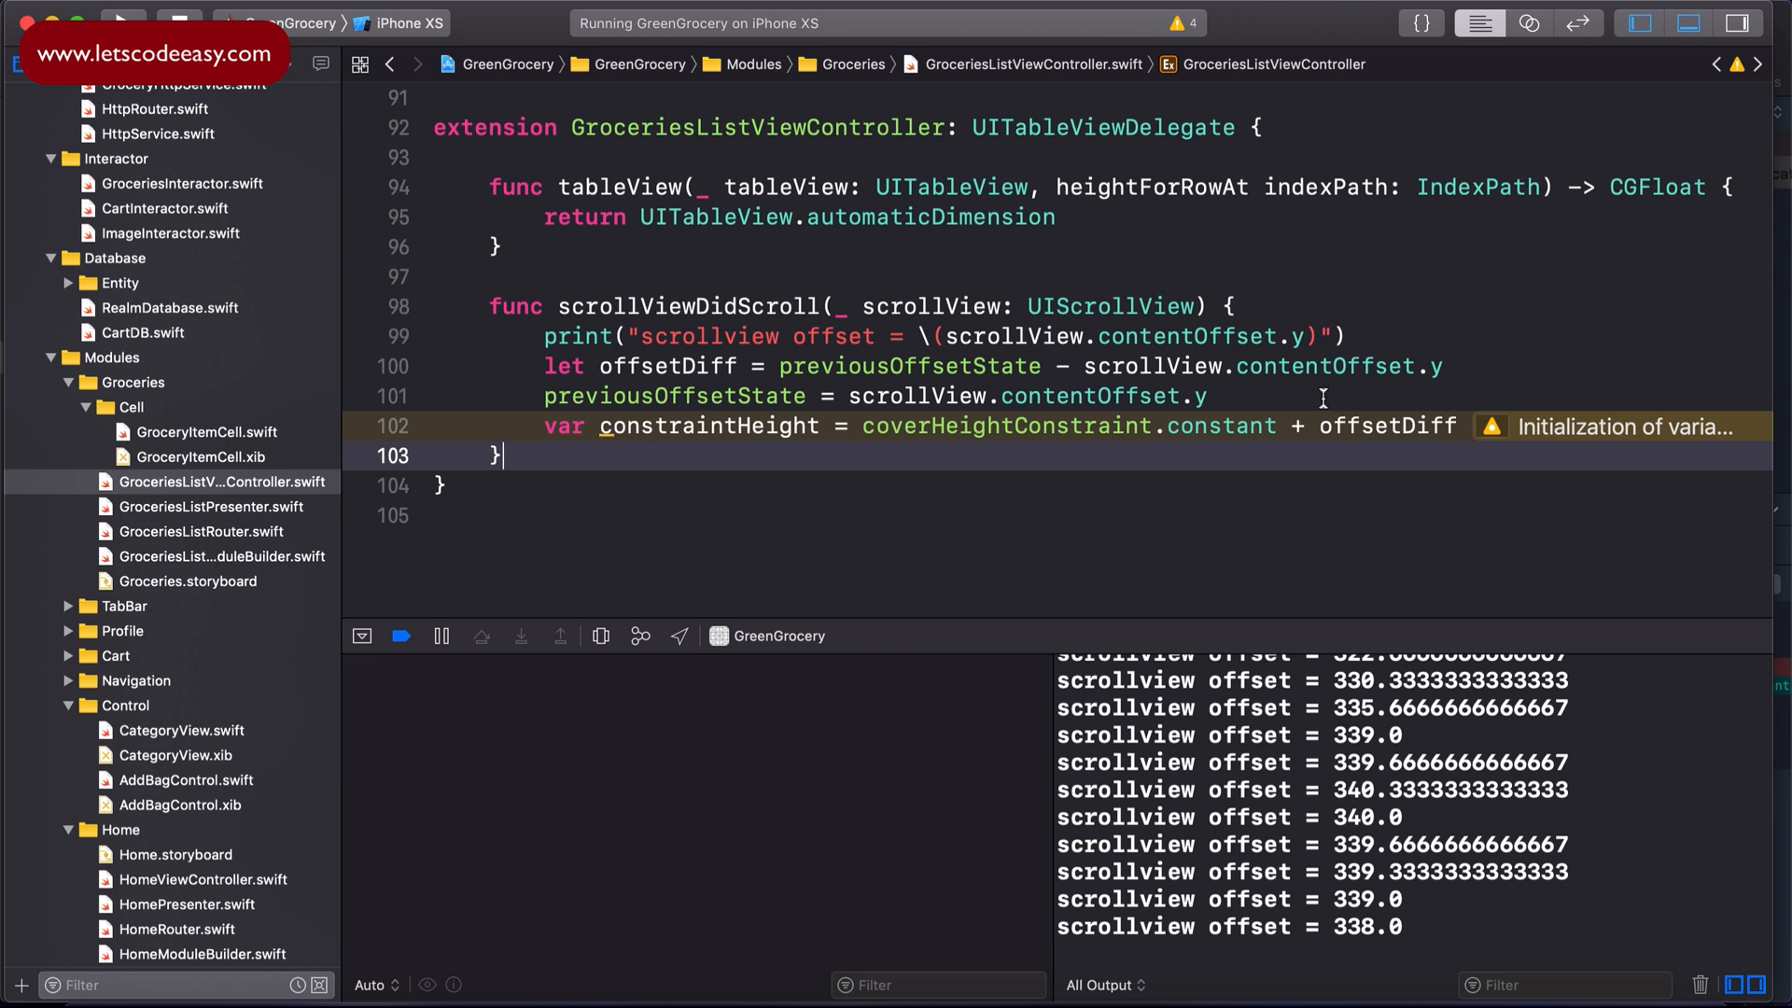
Step: Label the prints as current and previous offset, the second logging previousOffsetState
left_click(1443, 365)
type("Cu")
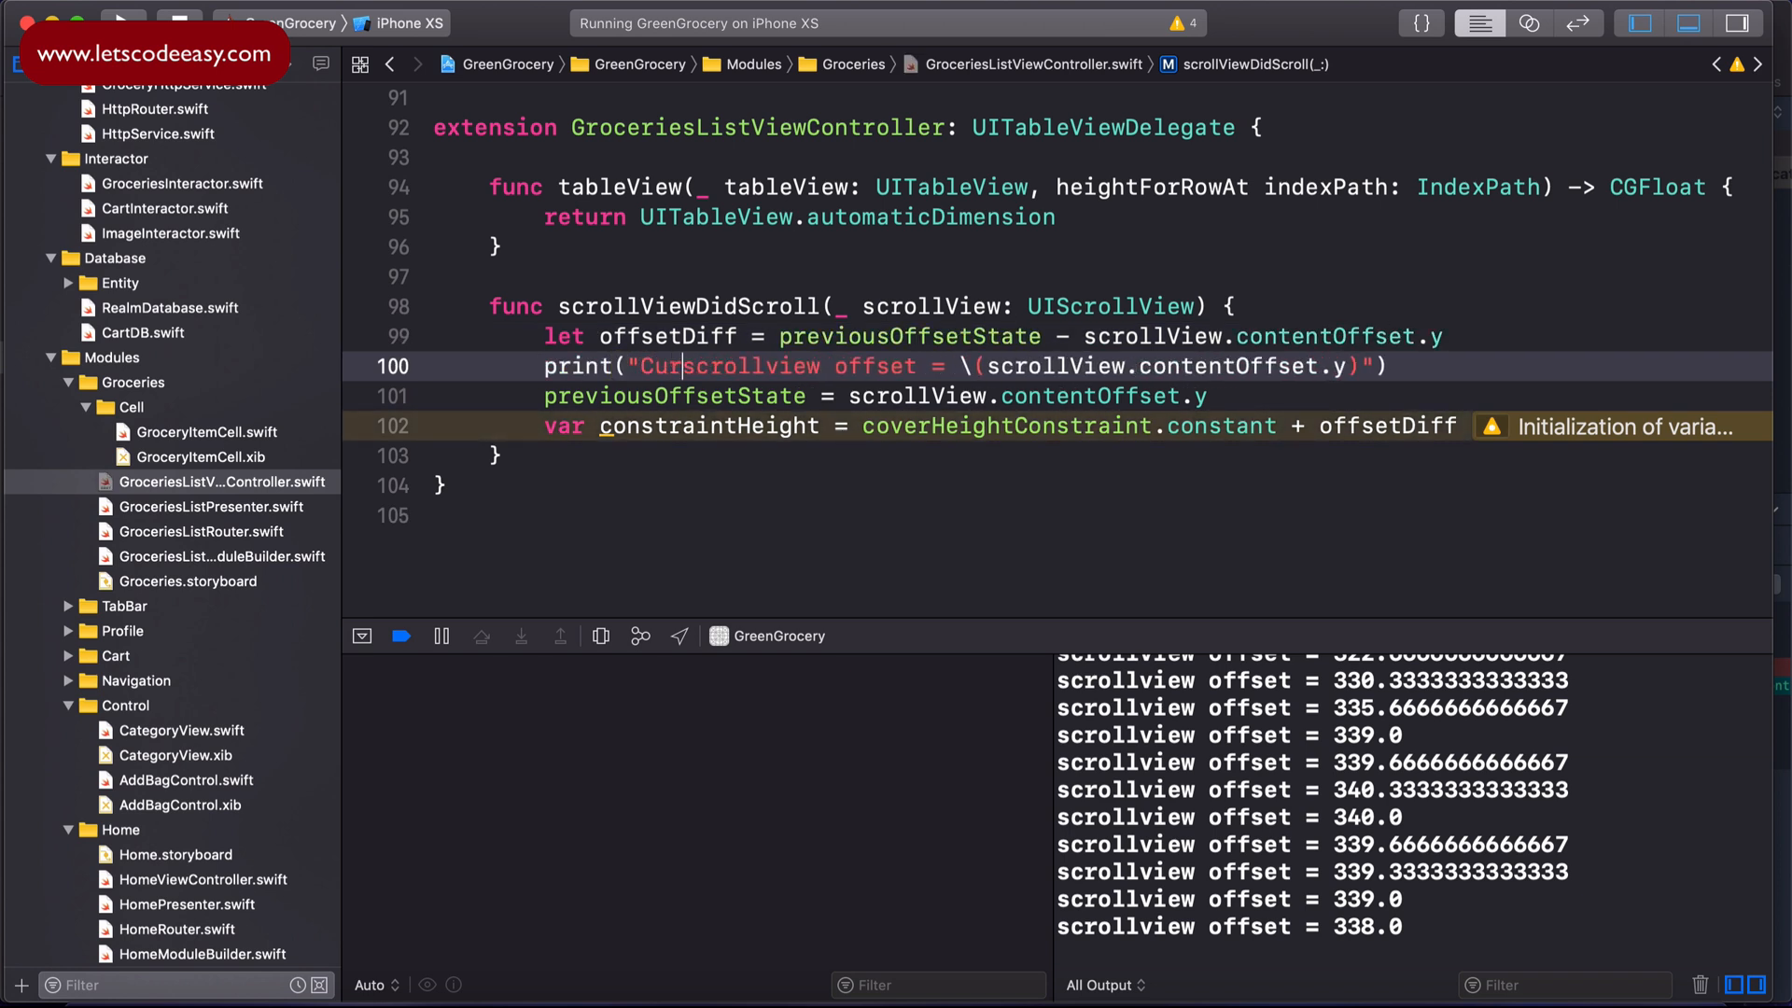
type("rent")
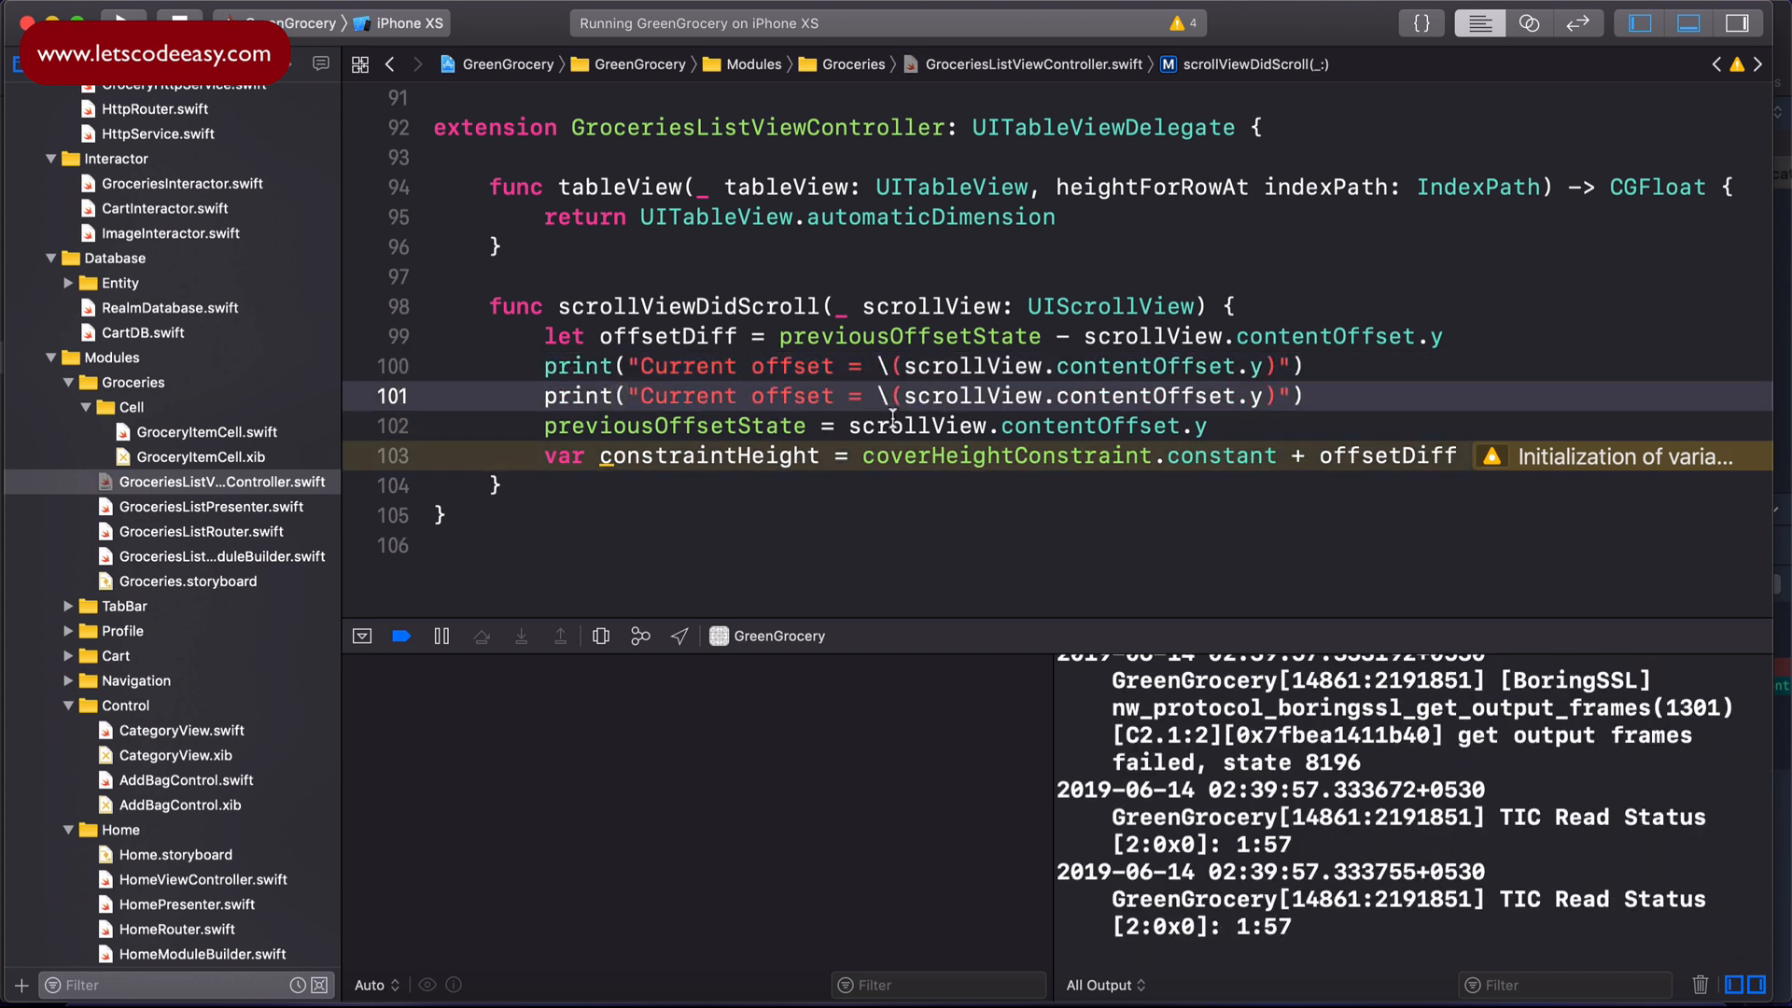
type("Pr")
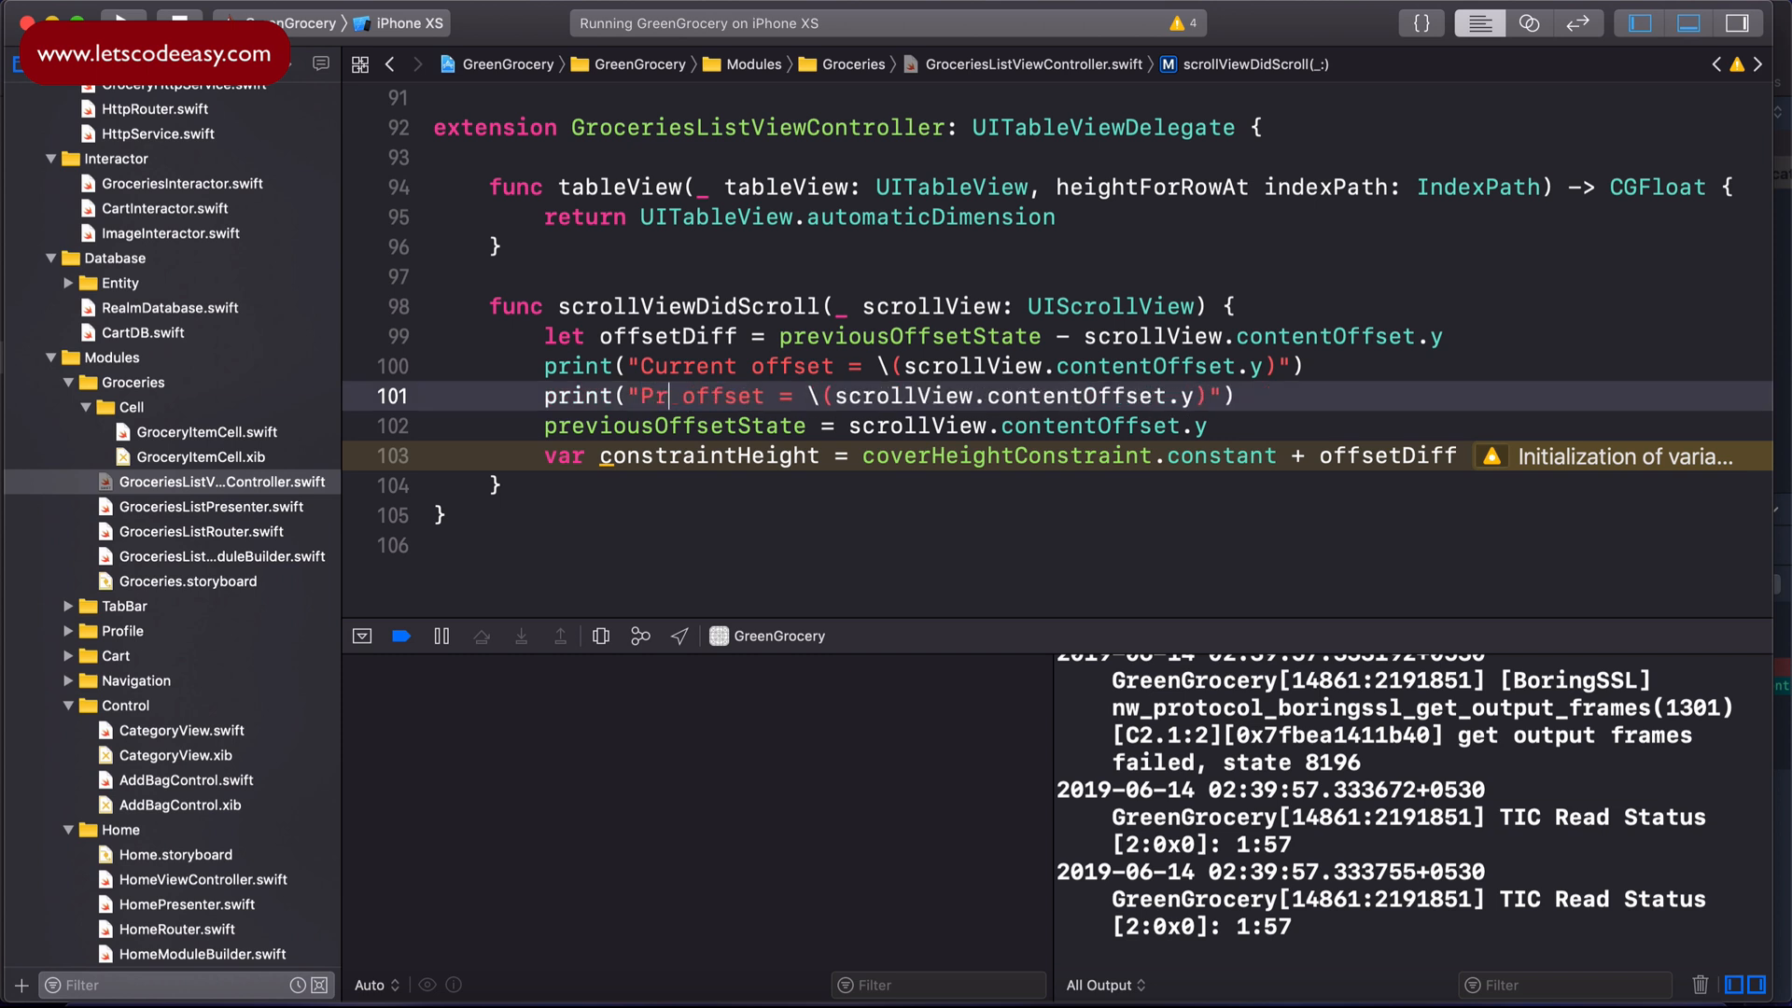
type("evious")
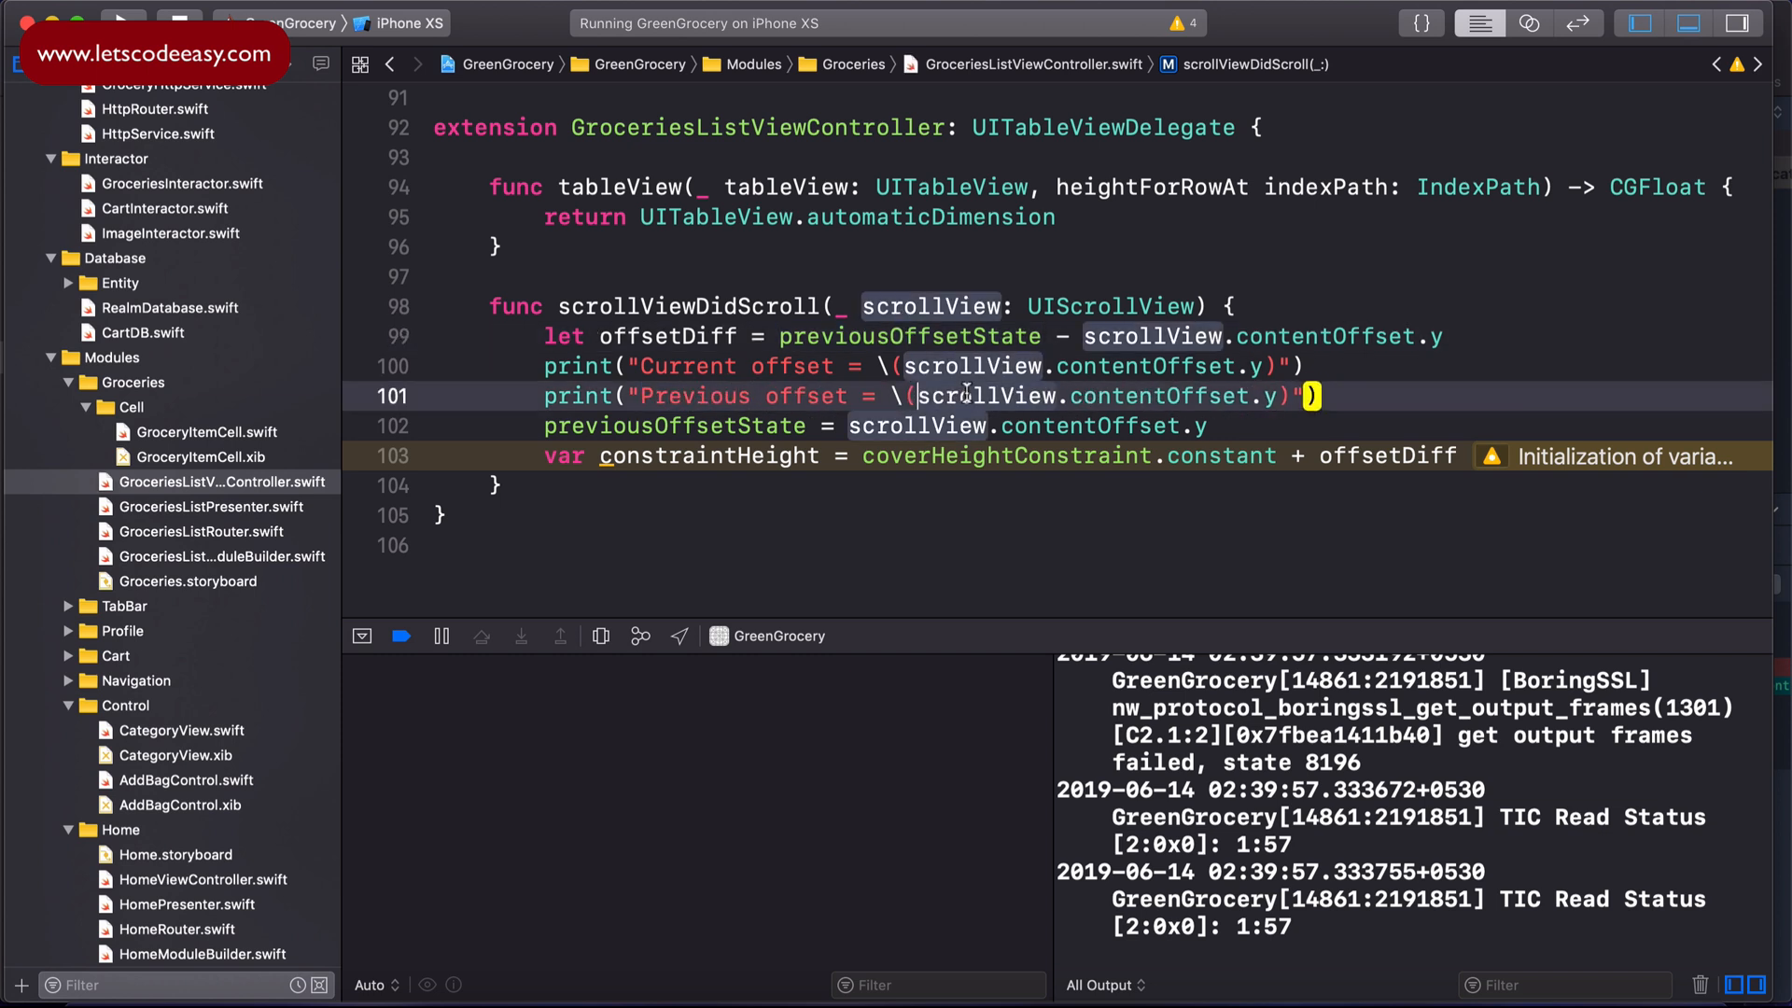
type("previousOffsetState")
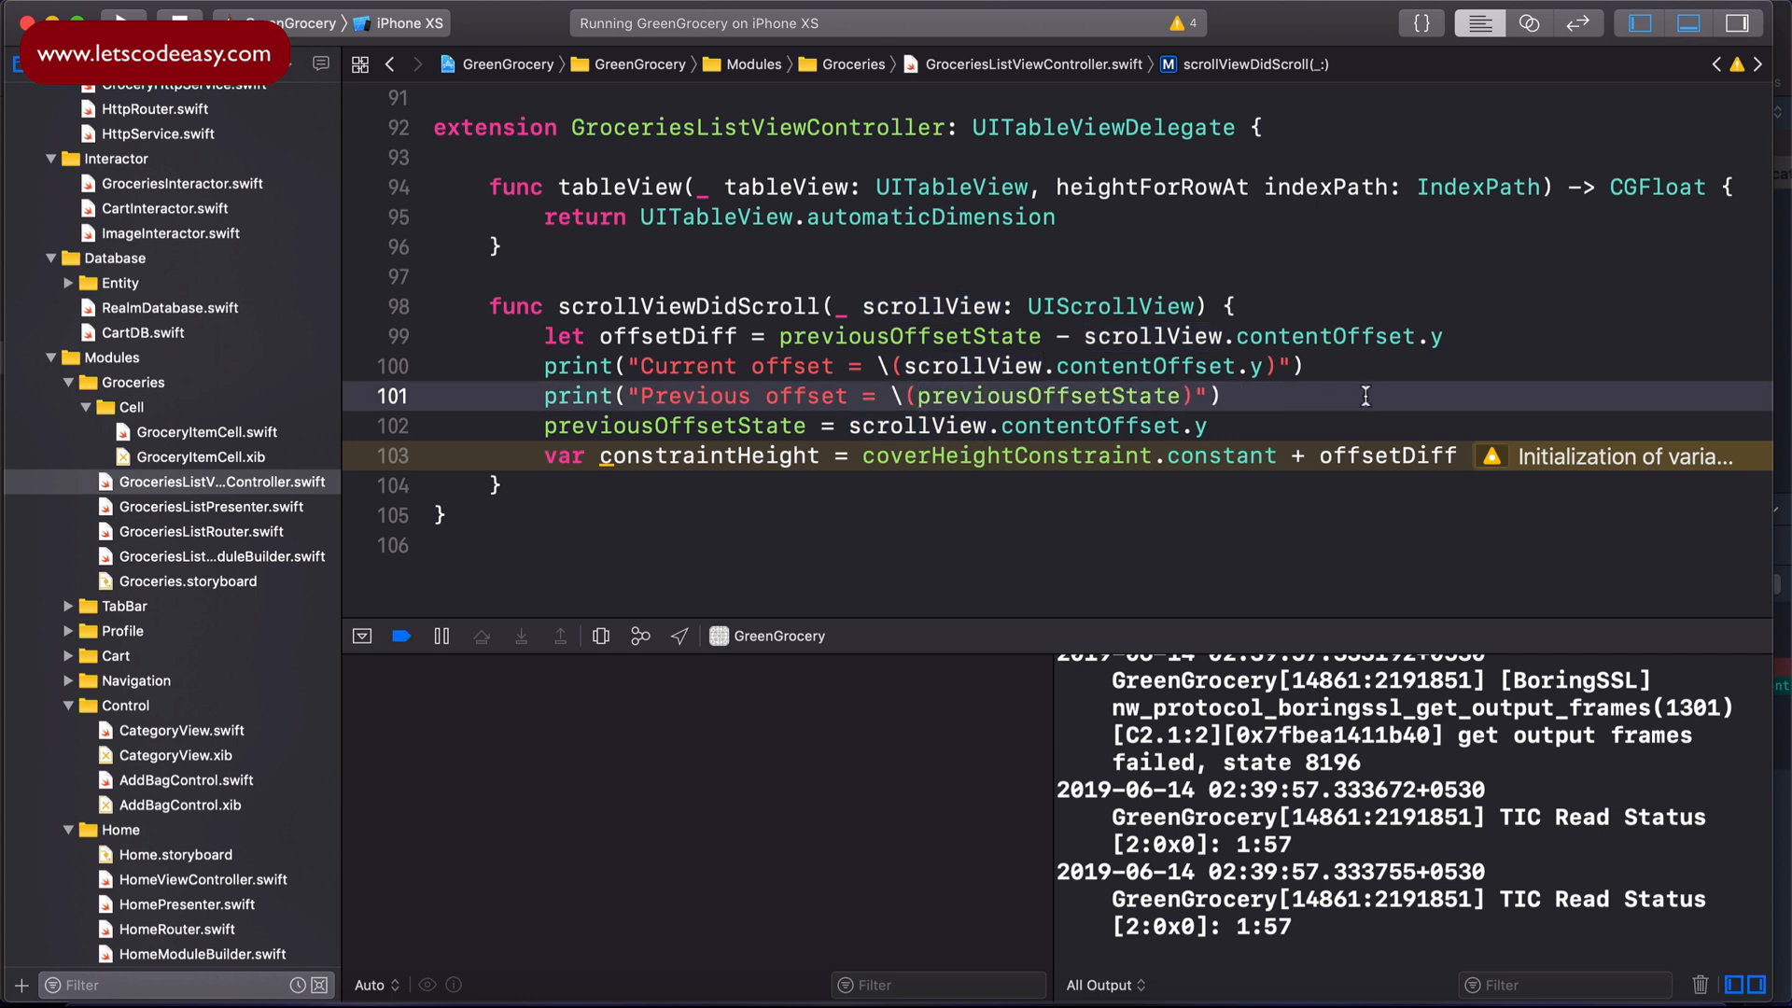
type("or")
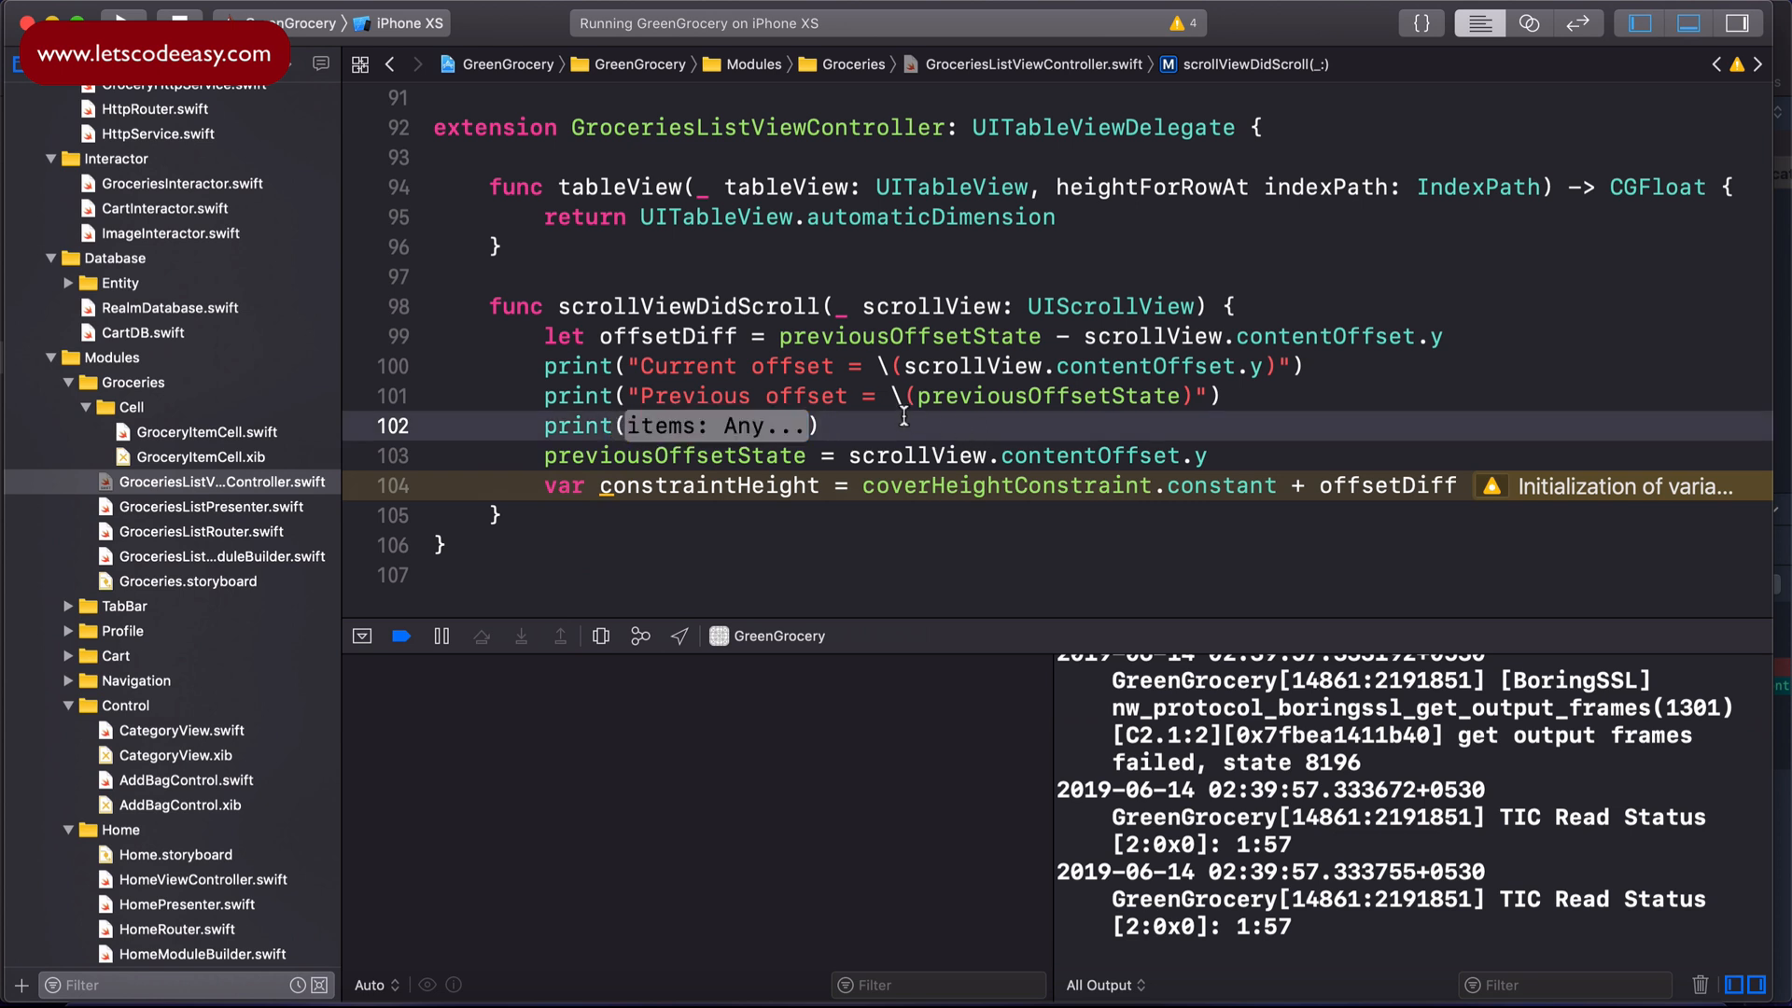
Step: Add print("Offset differene = \(offsetDiff)") to log the offset difference
double_click(717, 426)
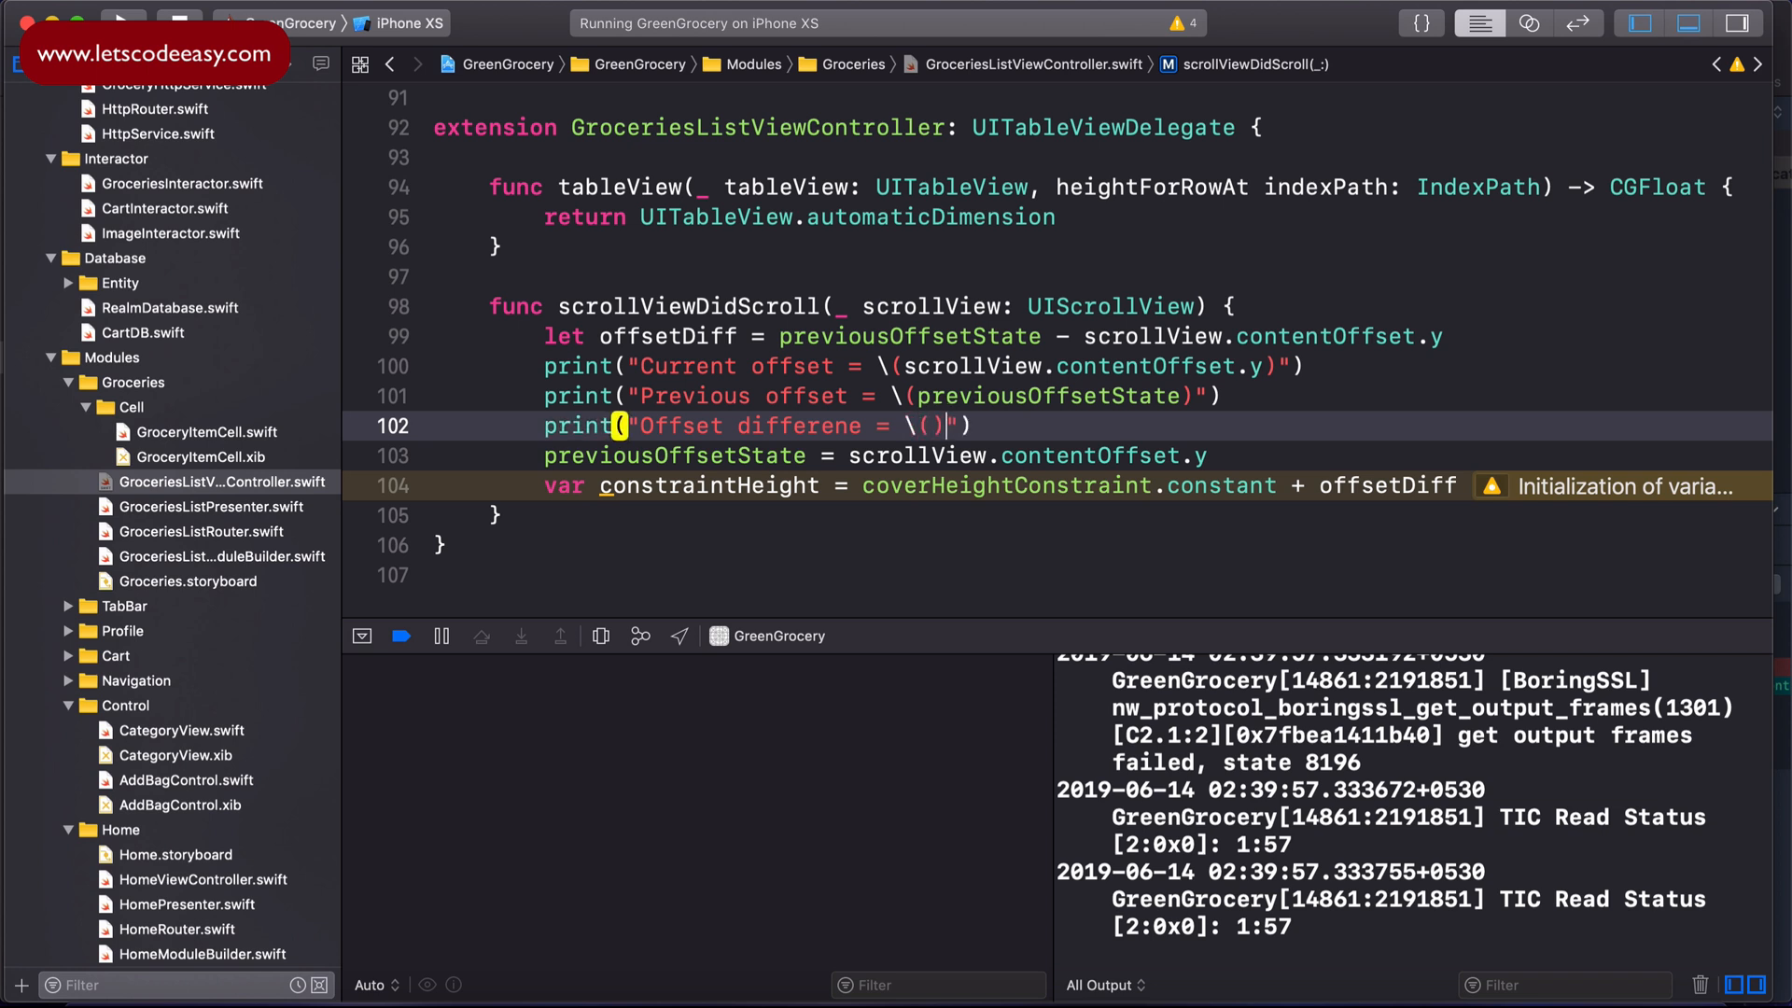
type("offsetDiff")
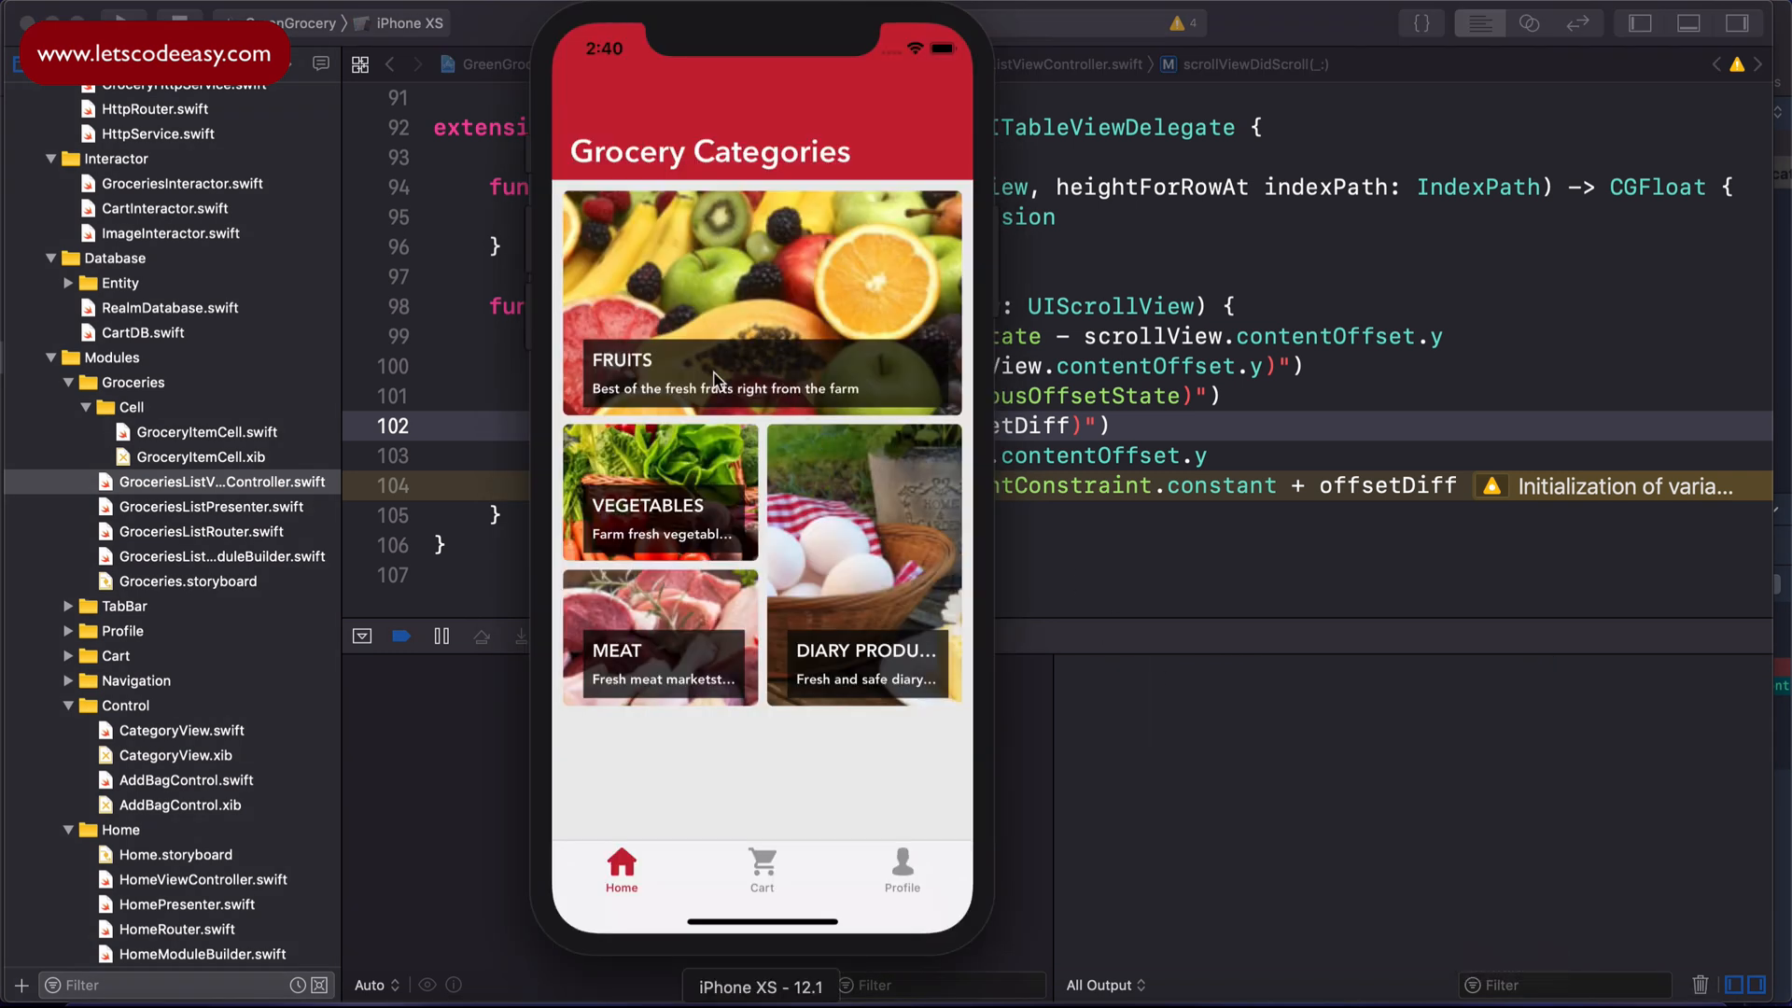
Step: Open FRUITS in the simulator and scroll to log current, previous and difference offsets
left_click(760, 303)
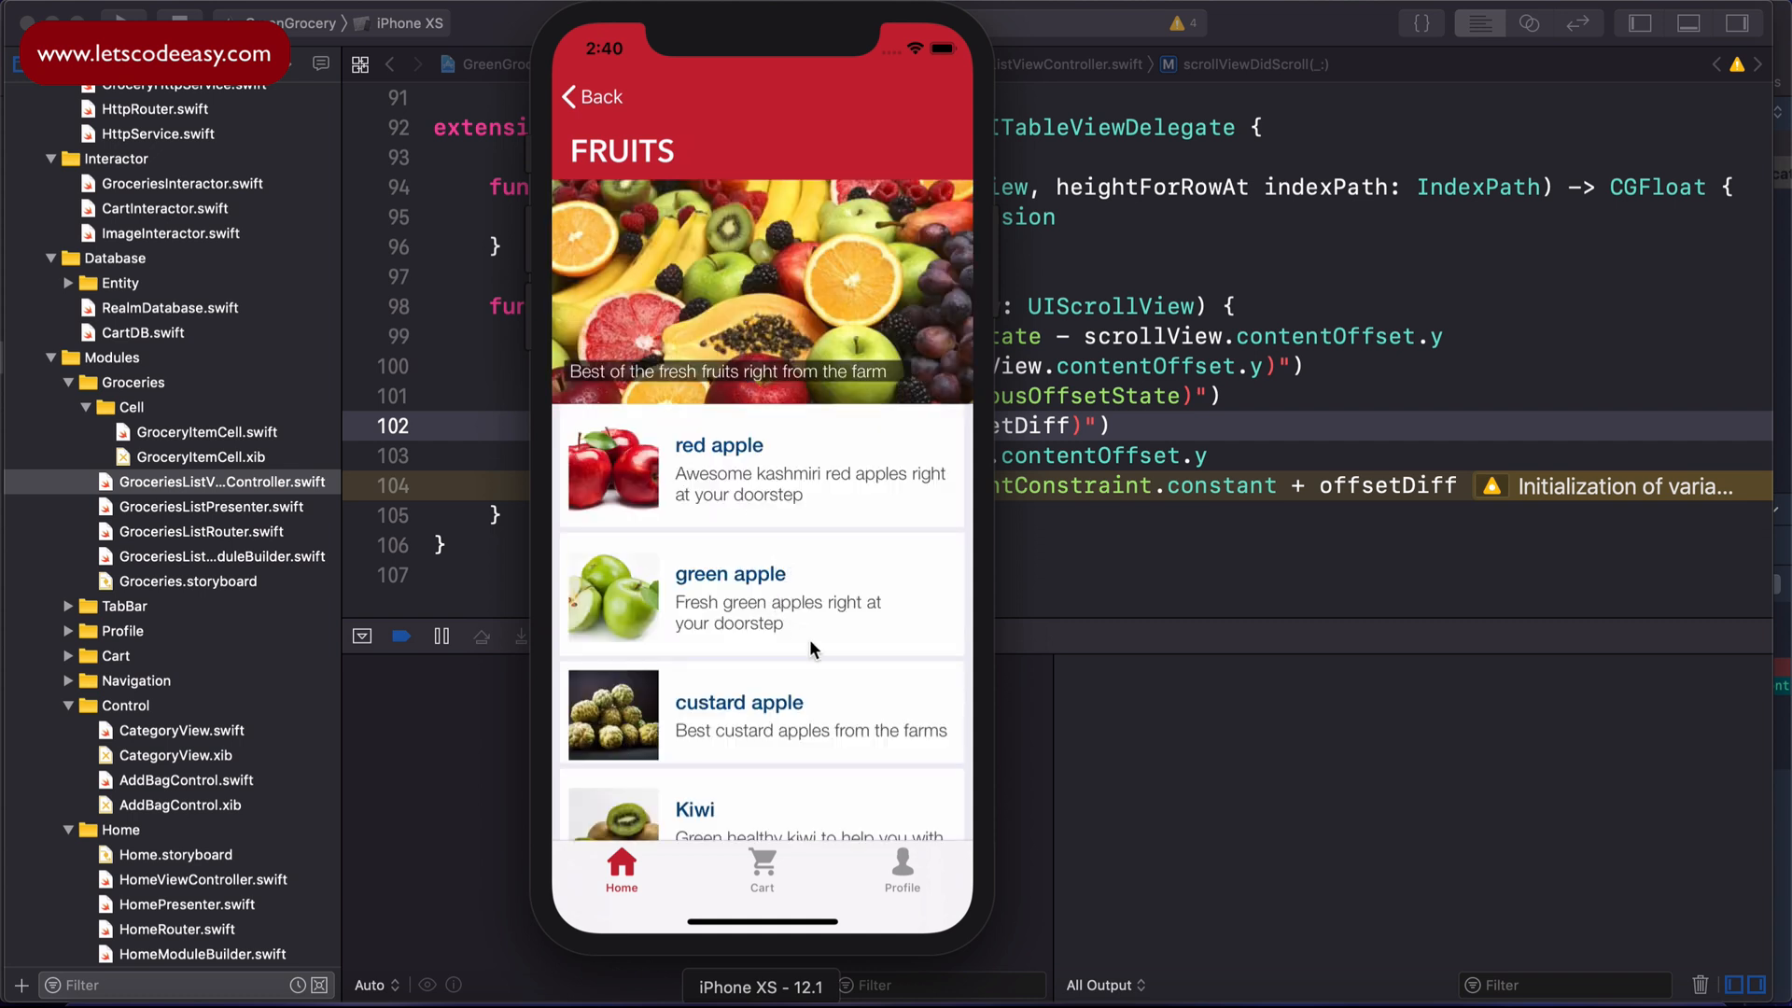
scroll("down", 3)
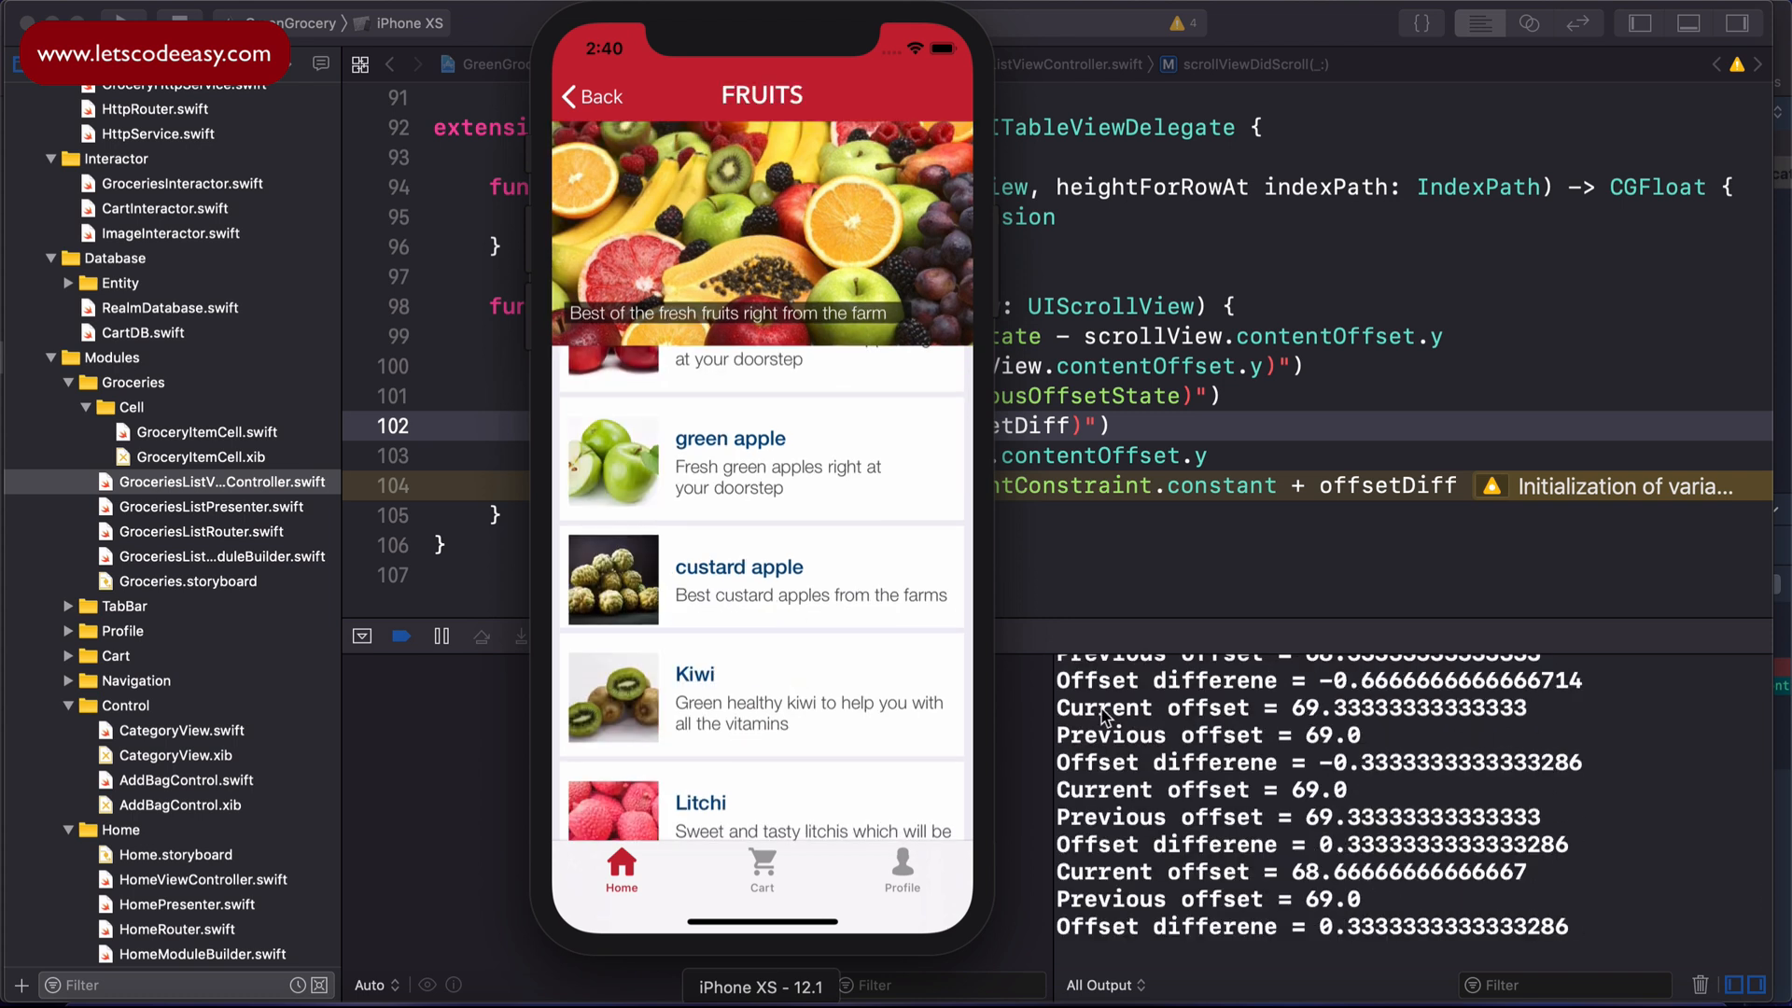
mouse_move(1326, 726)
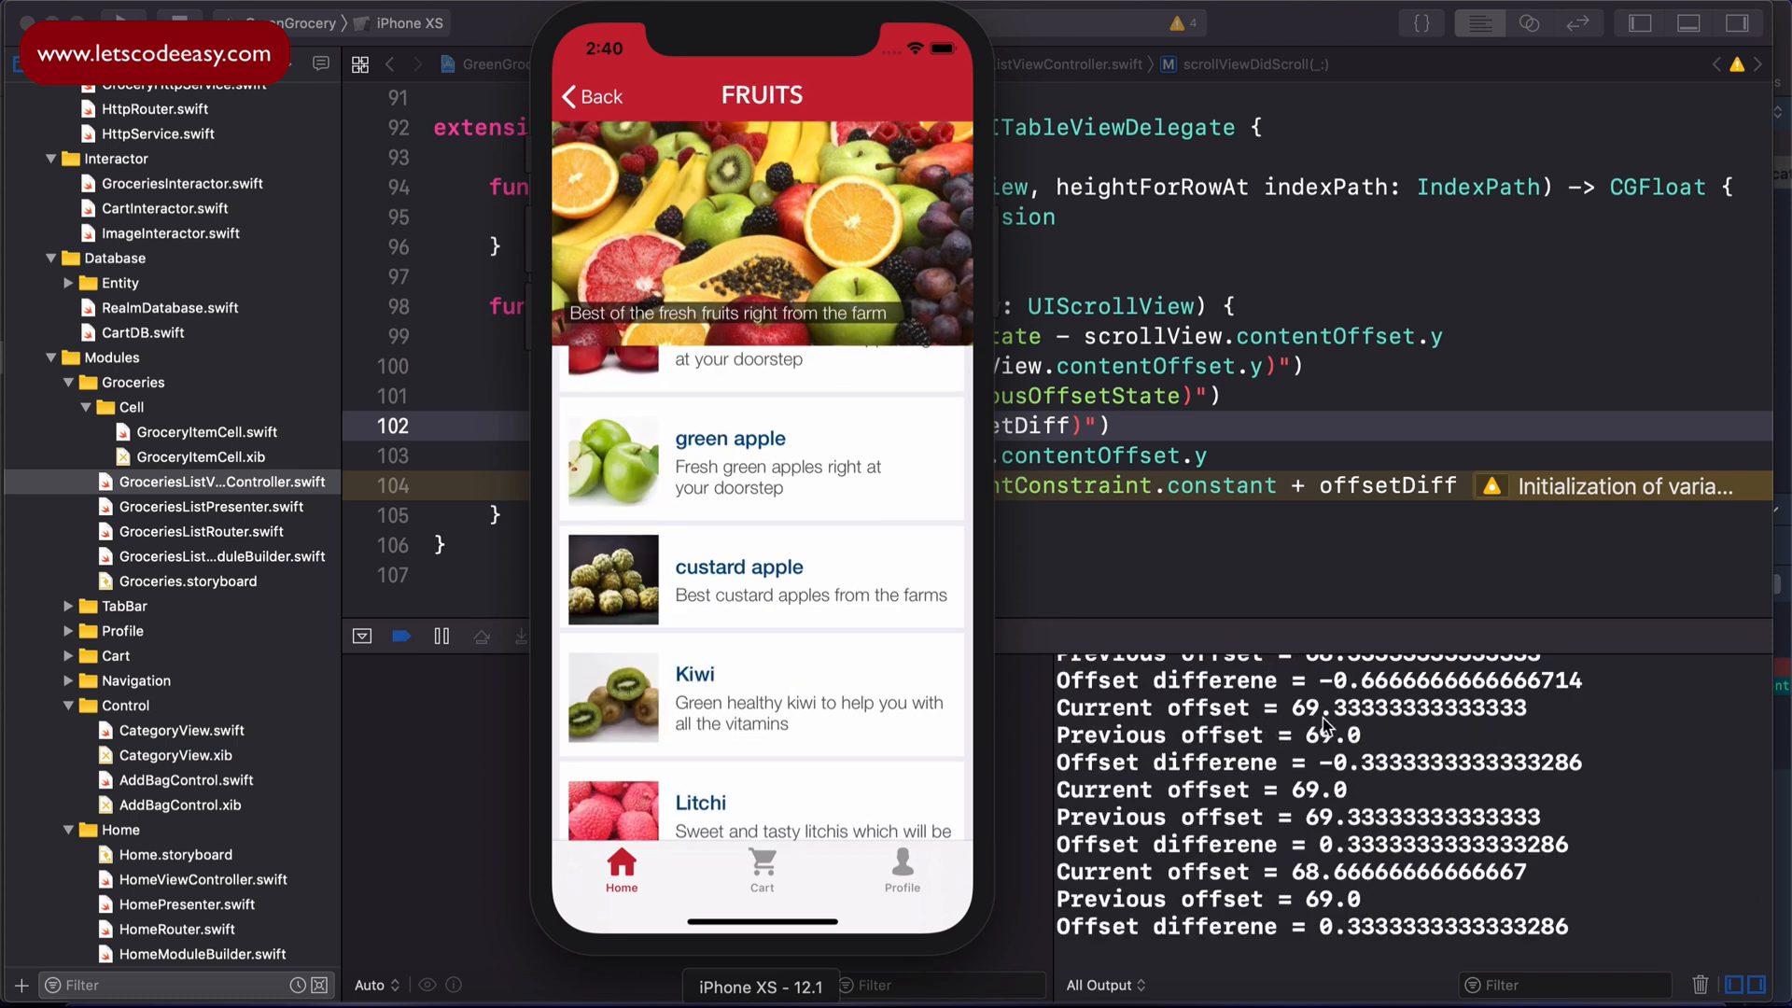
mouse_move(1437, 720)
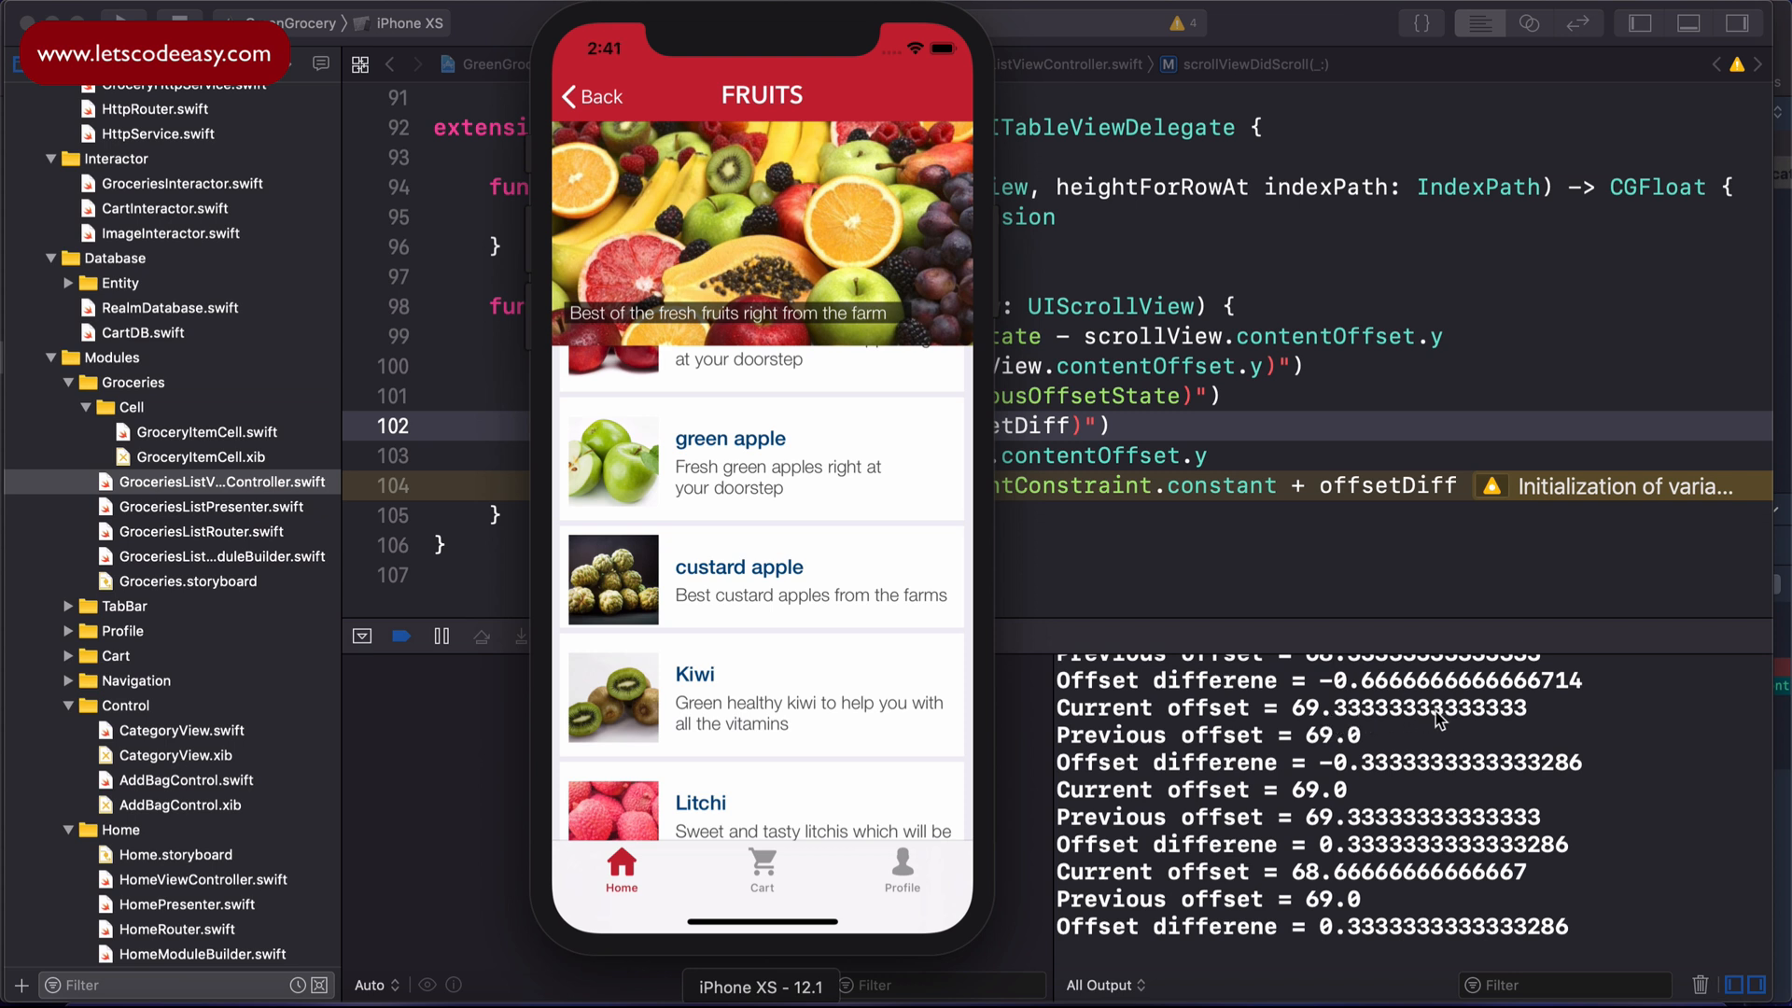
mouse_move(1221, 780)
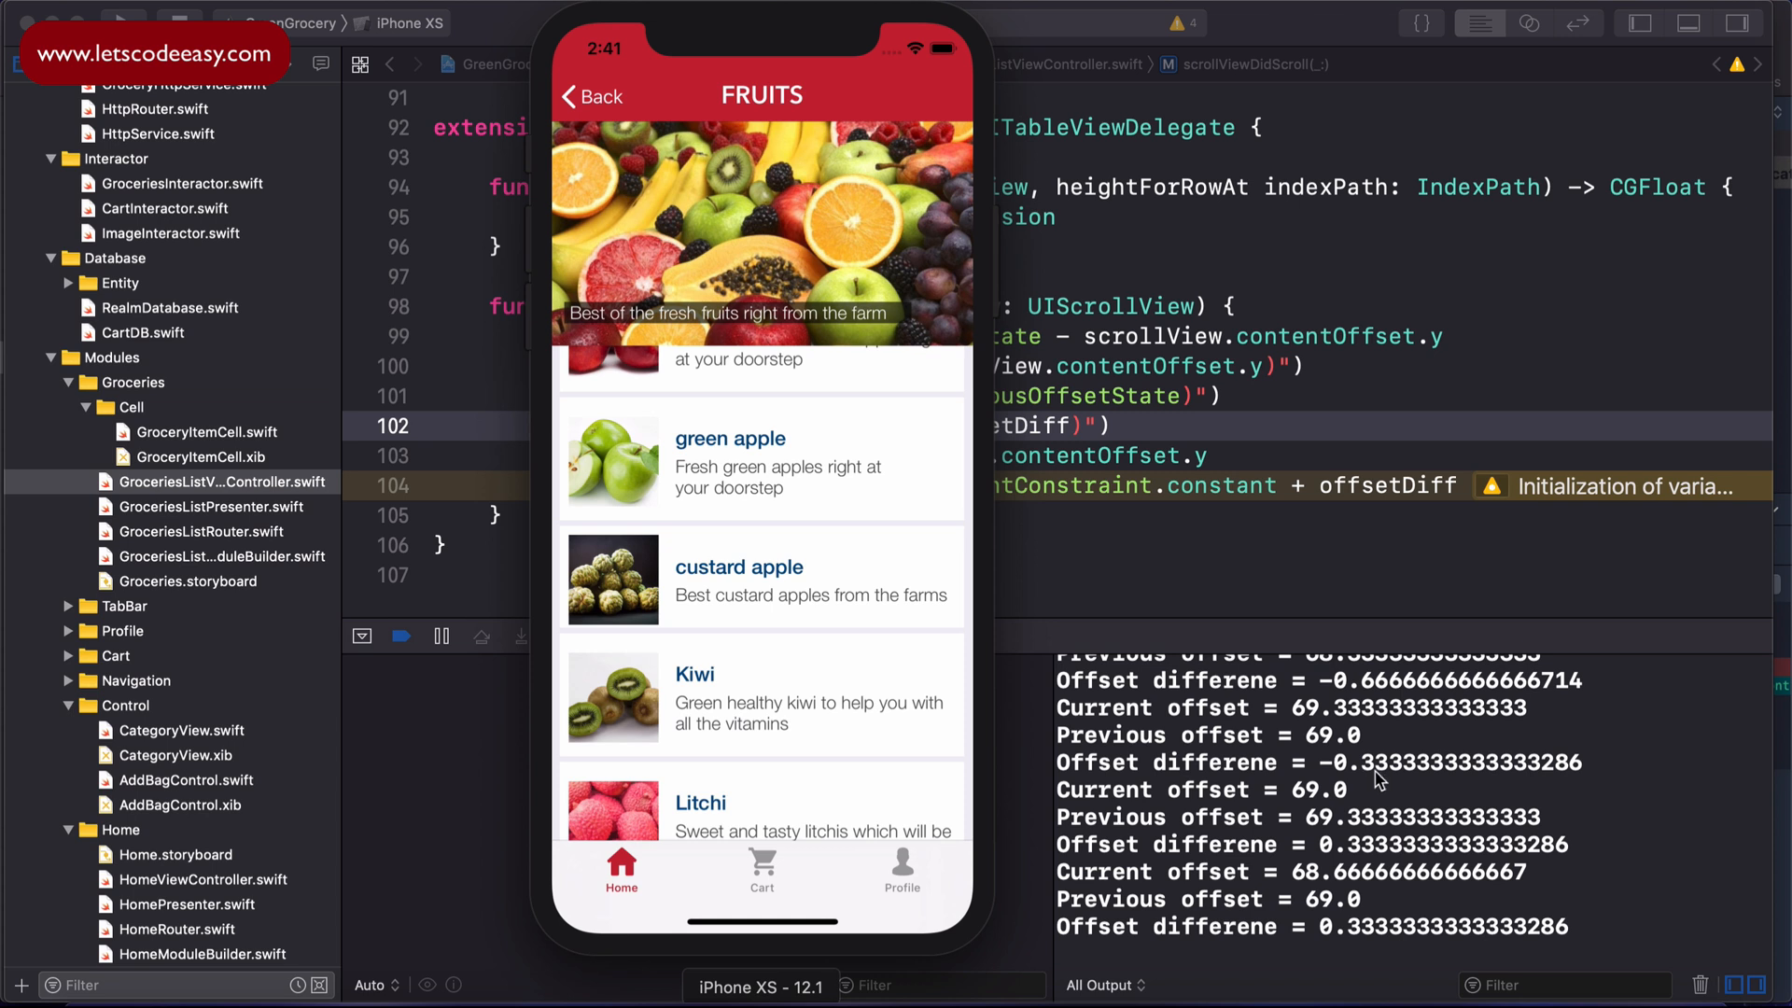
mouse_move(1369, 797)
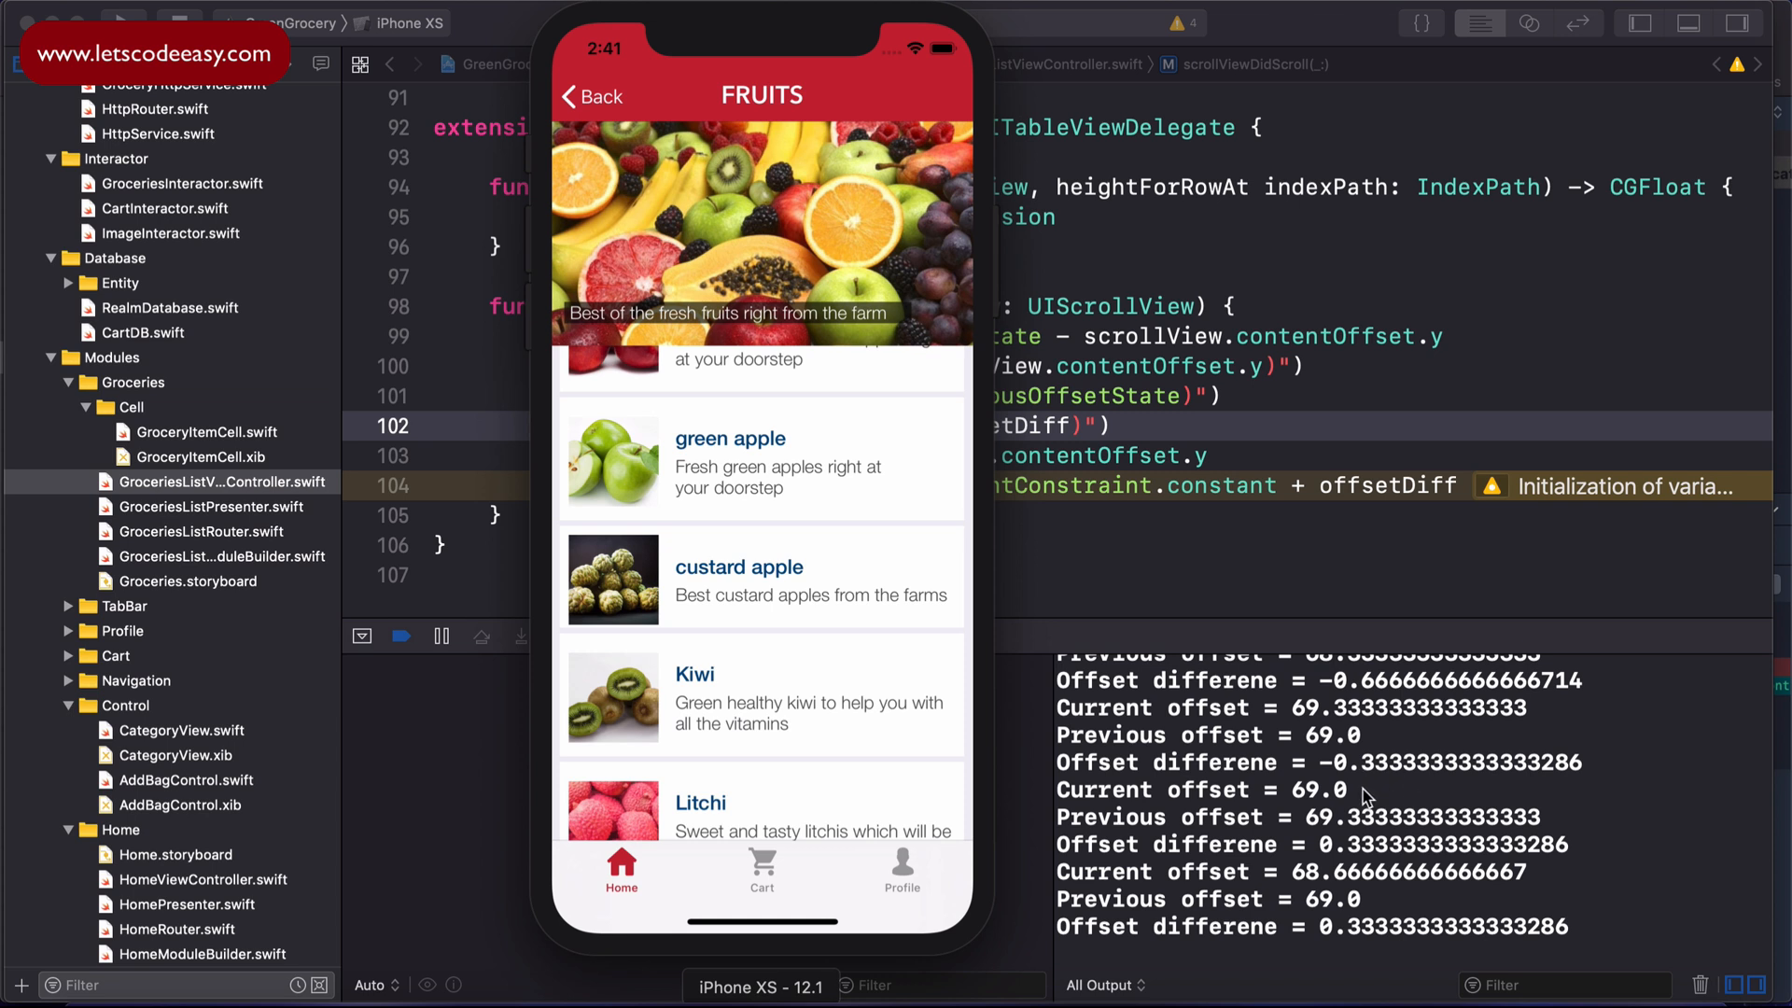
mouse_move(1357, 791)
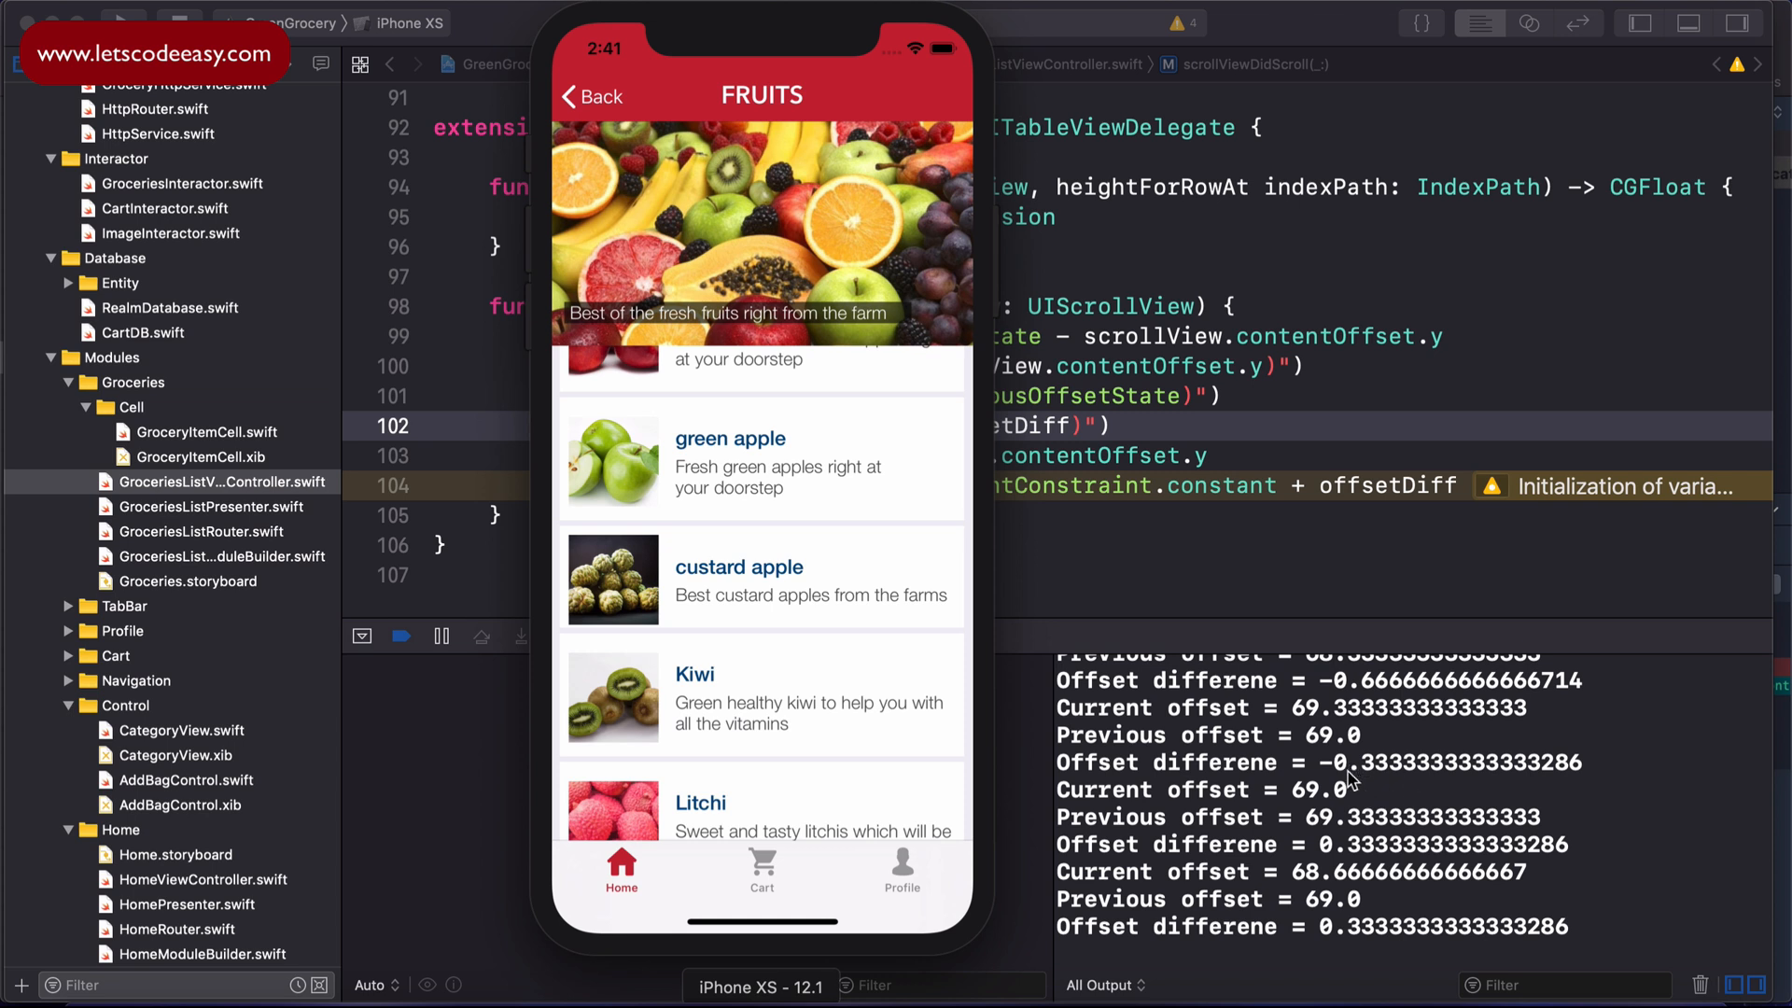
mouse_move(1337, 760)
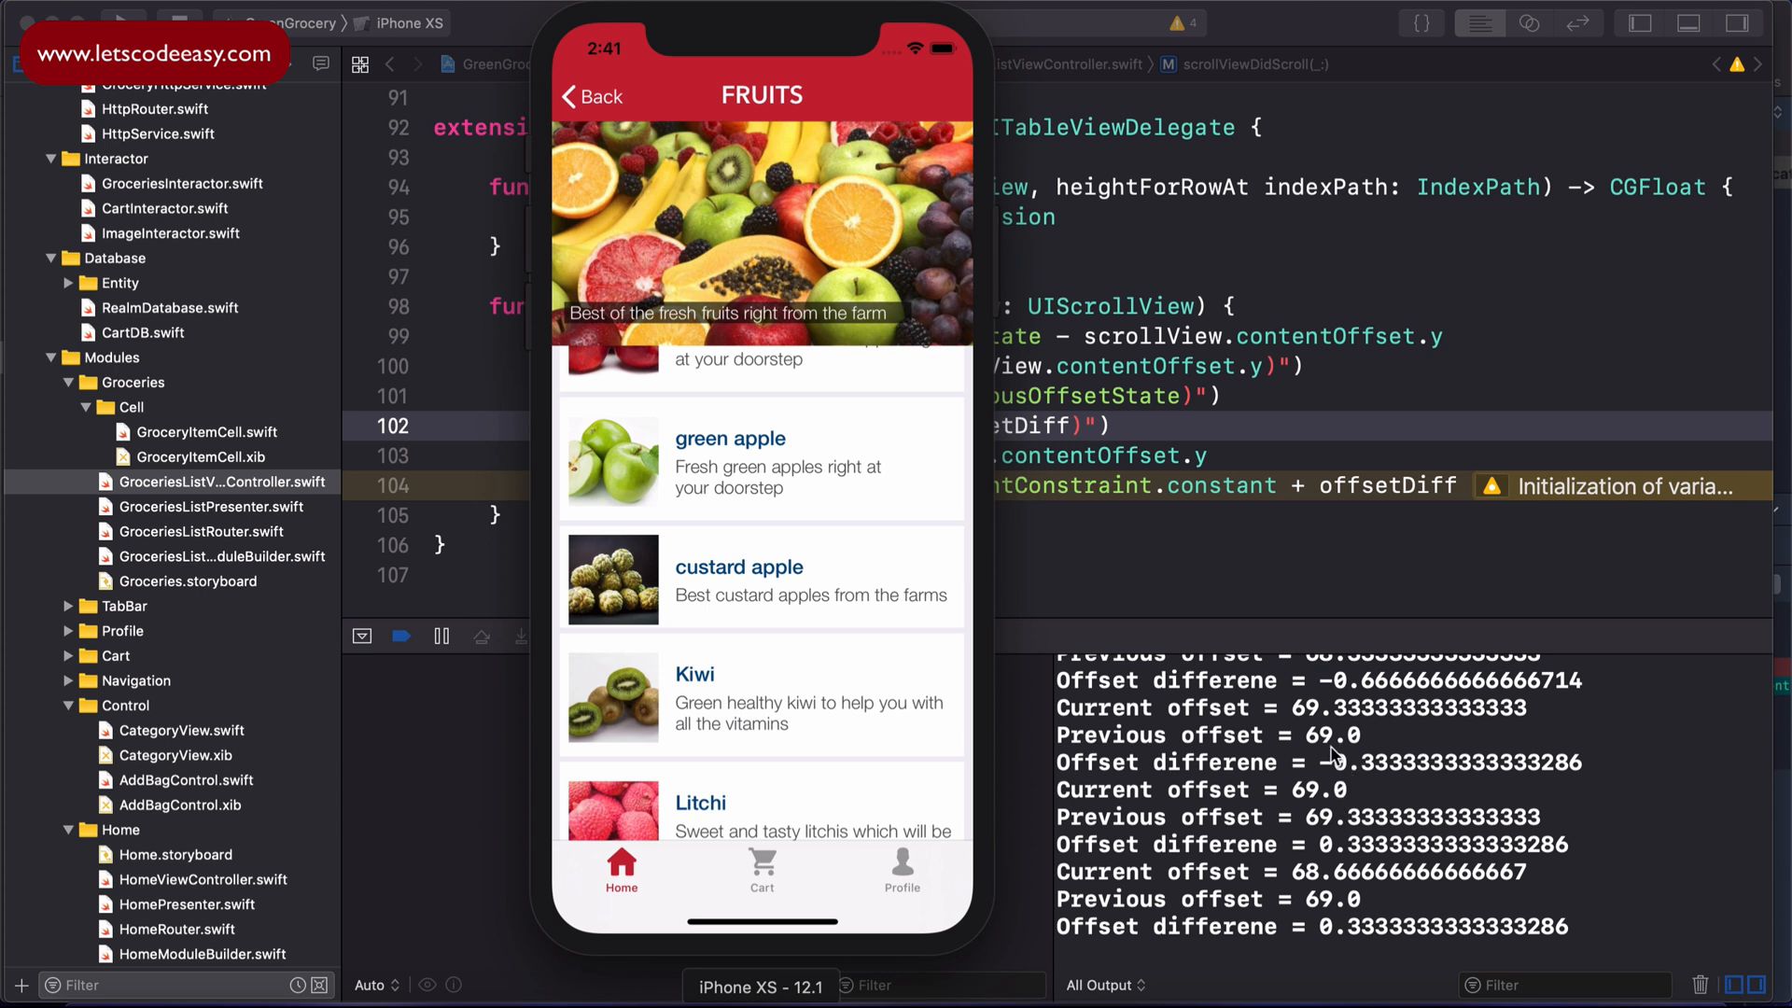
mouse_move(1406, 792)
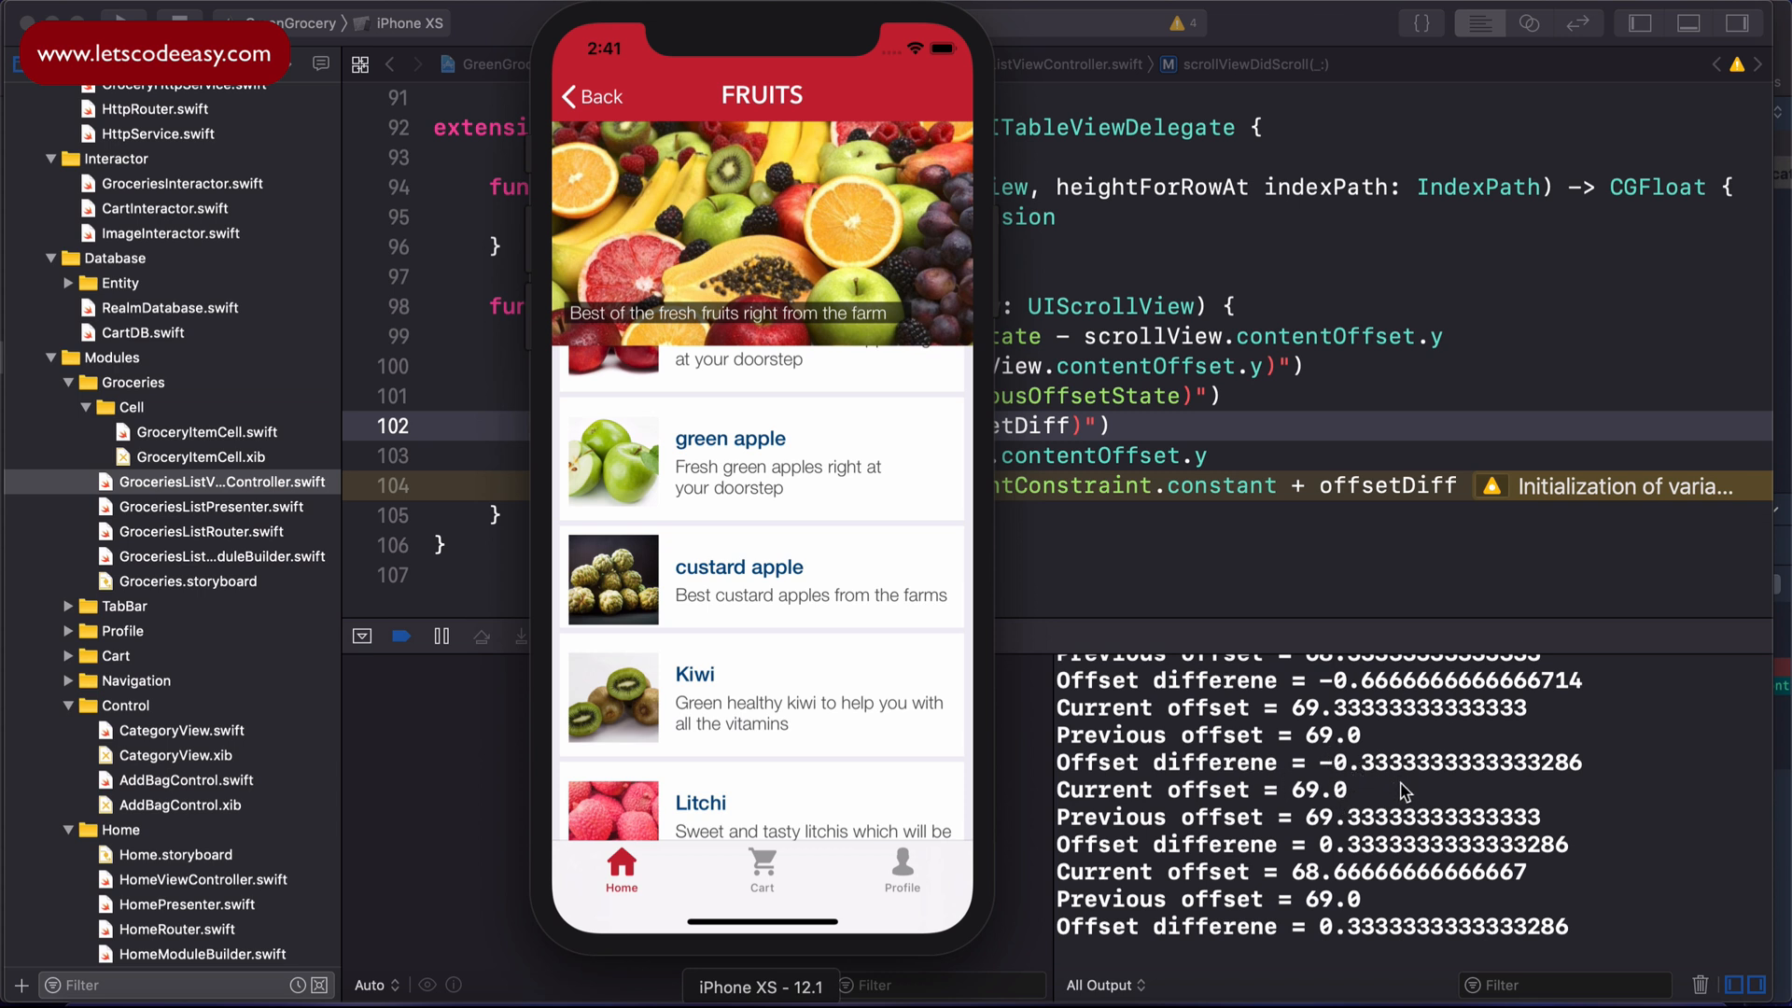
mouse_move(1406, 803)
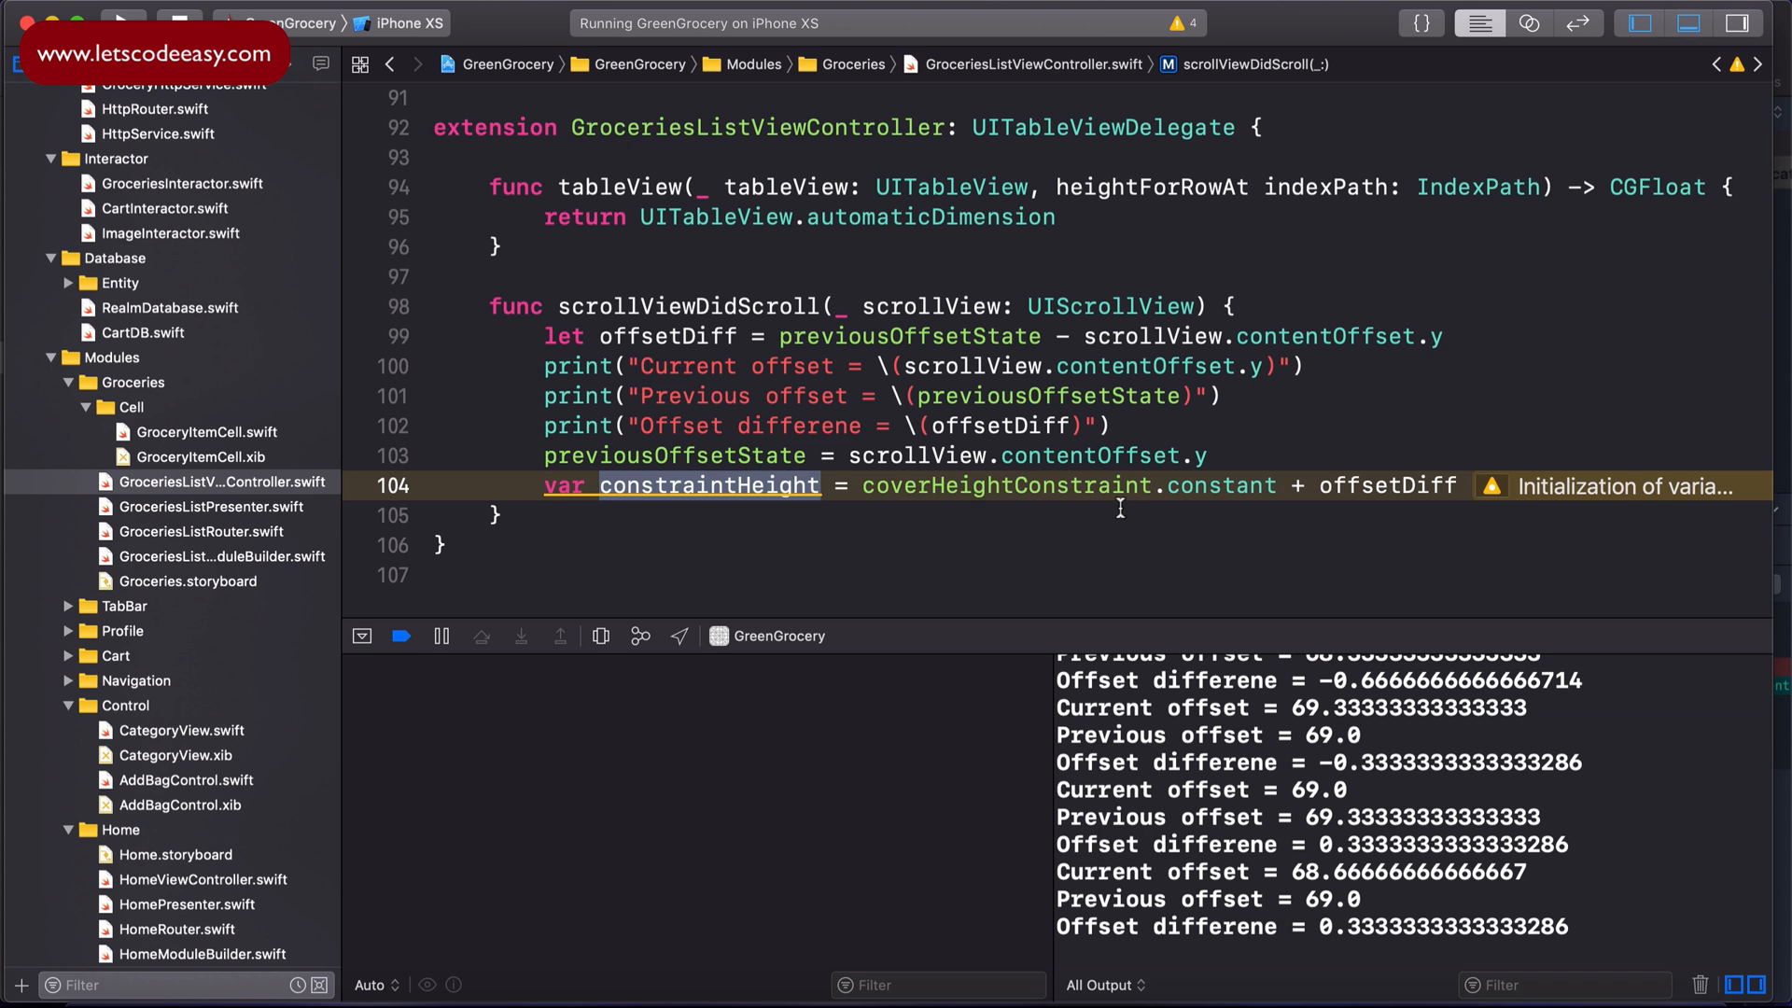
mouse_move(1389, 913)
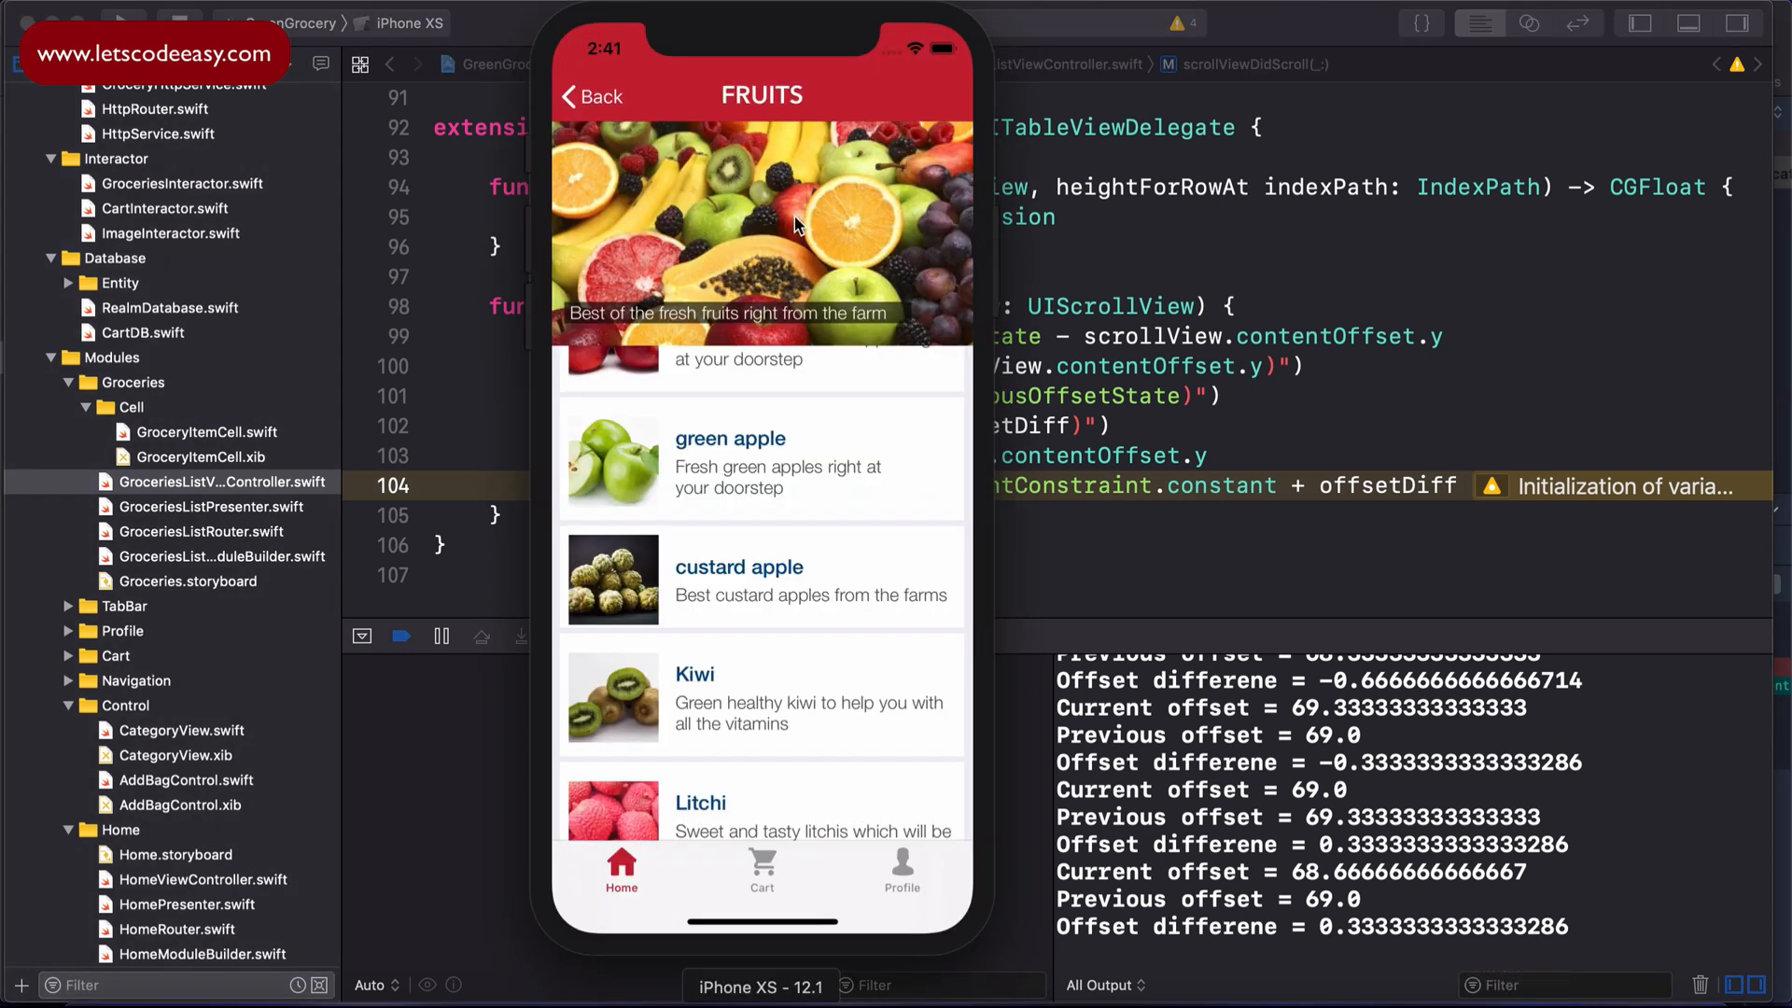
mouse_move(855, 270)
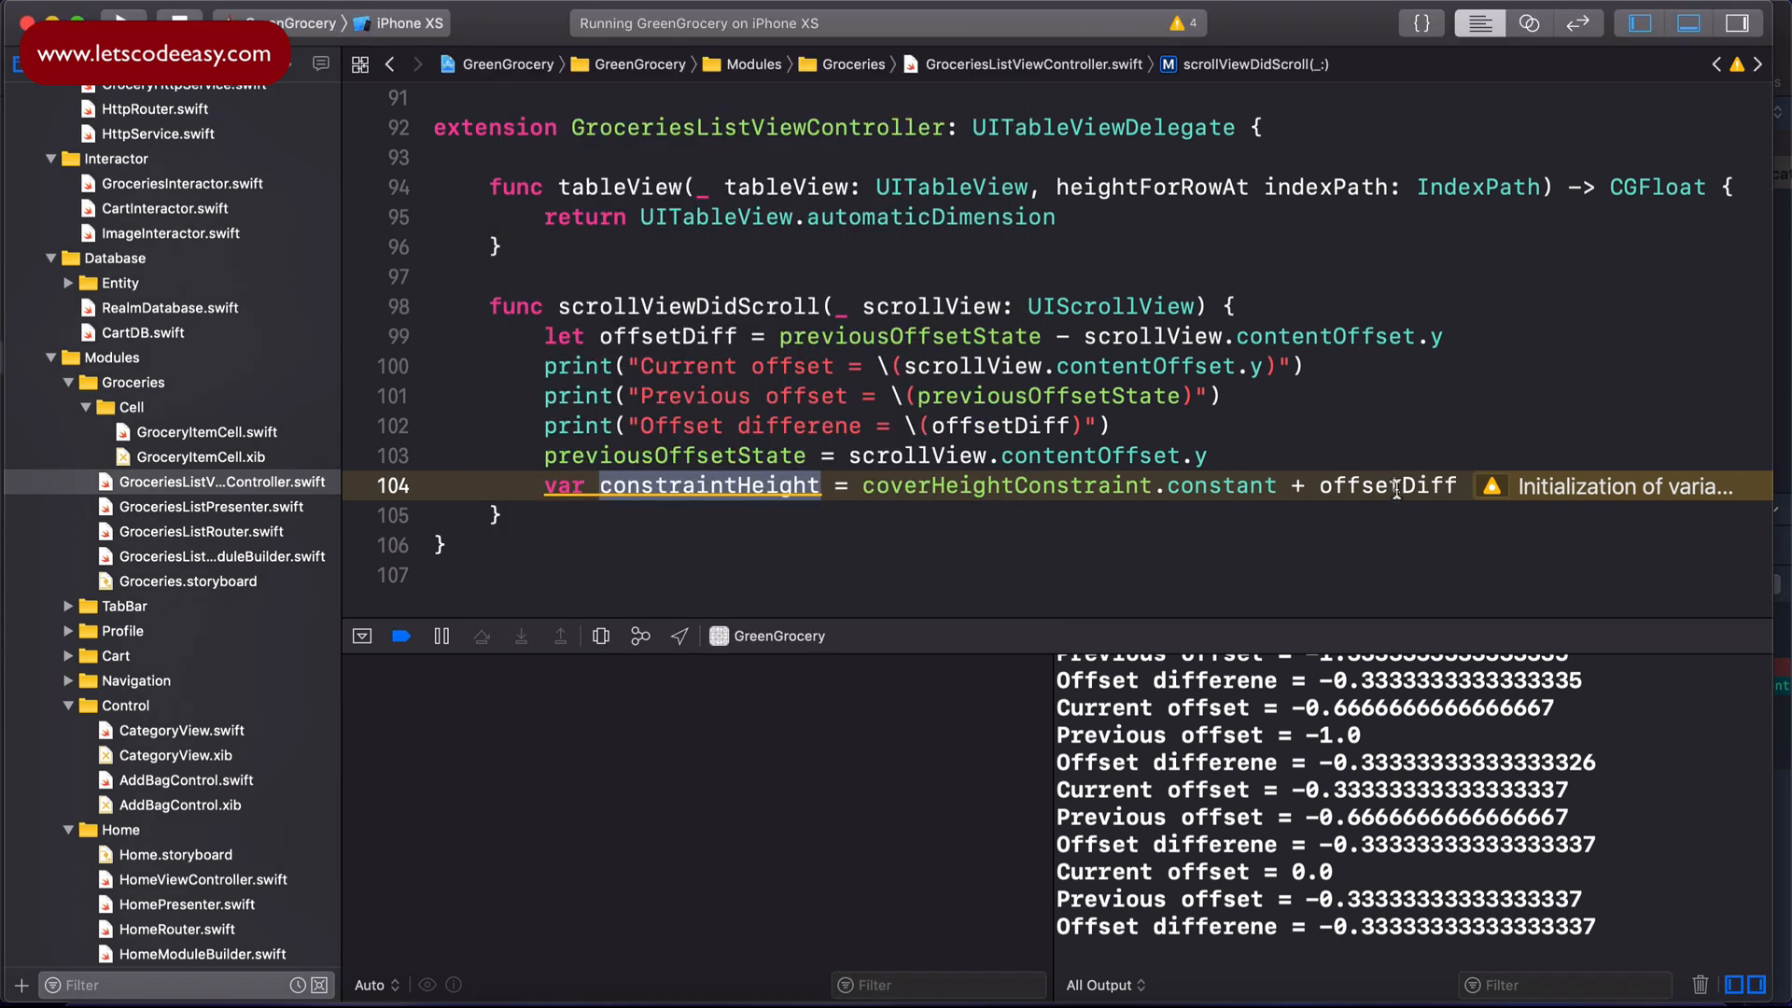
mouse_move(1178, 500)
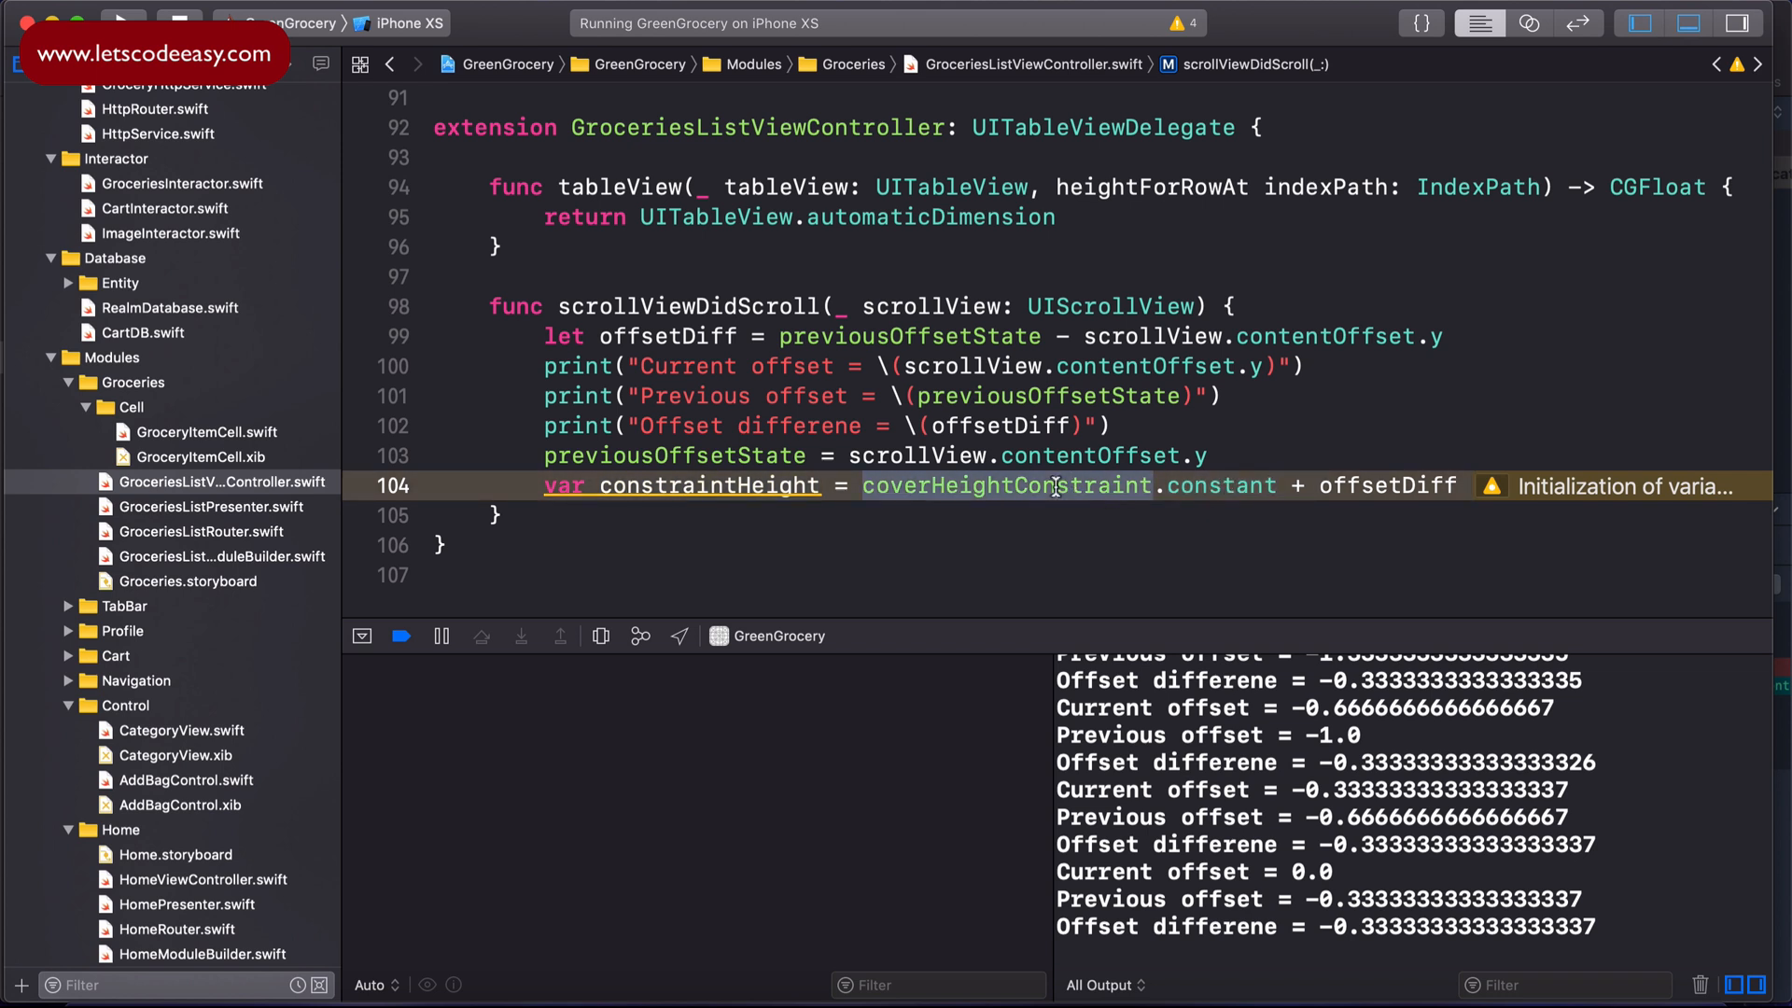
mouse_move(1271, 455)
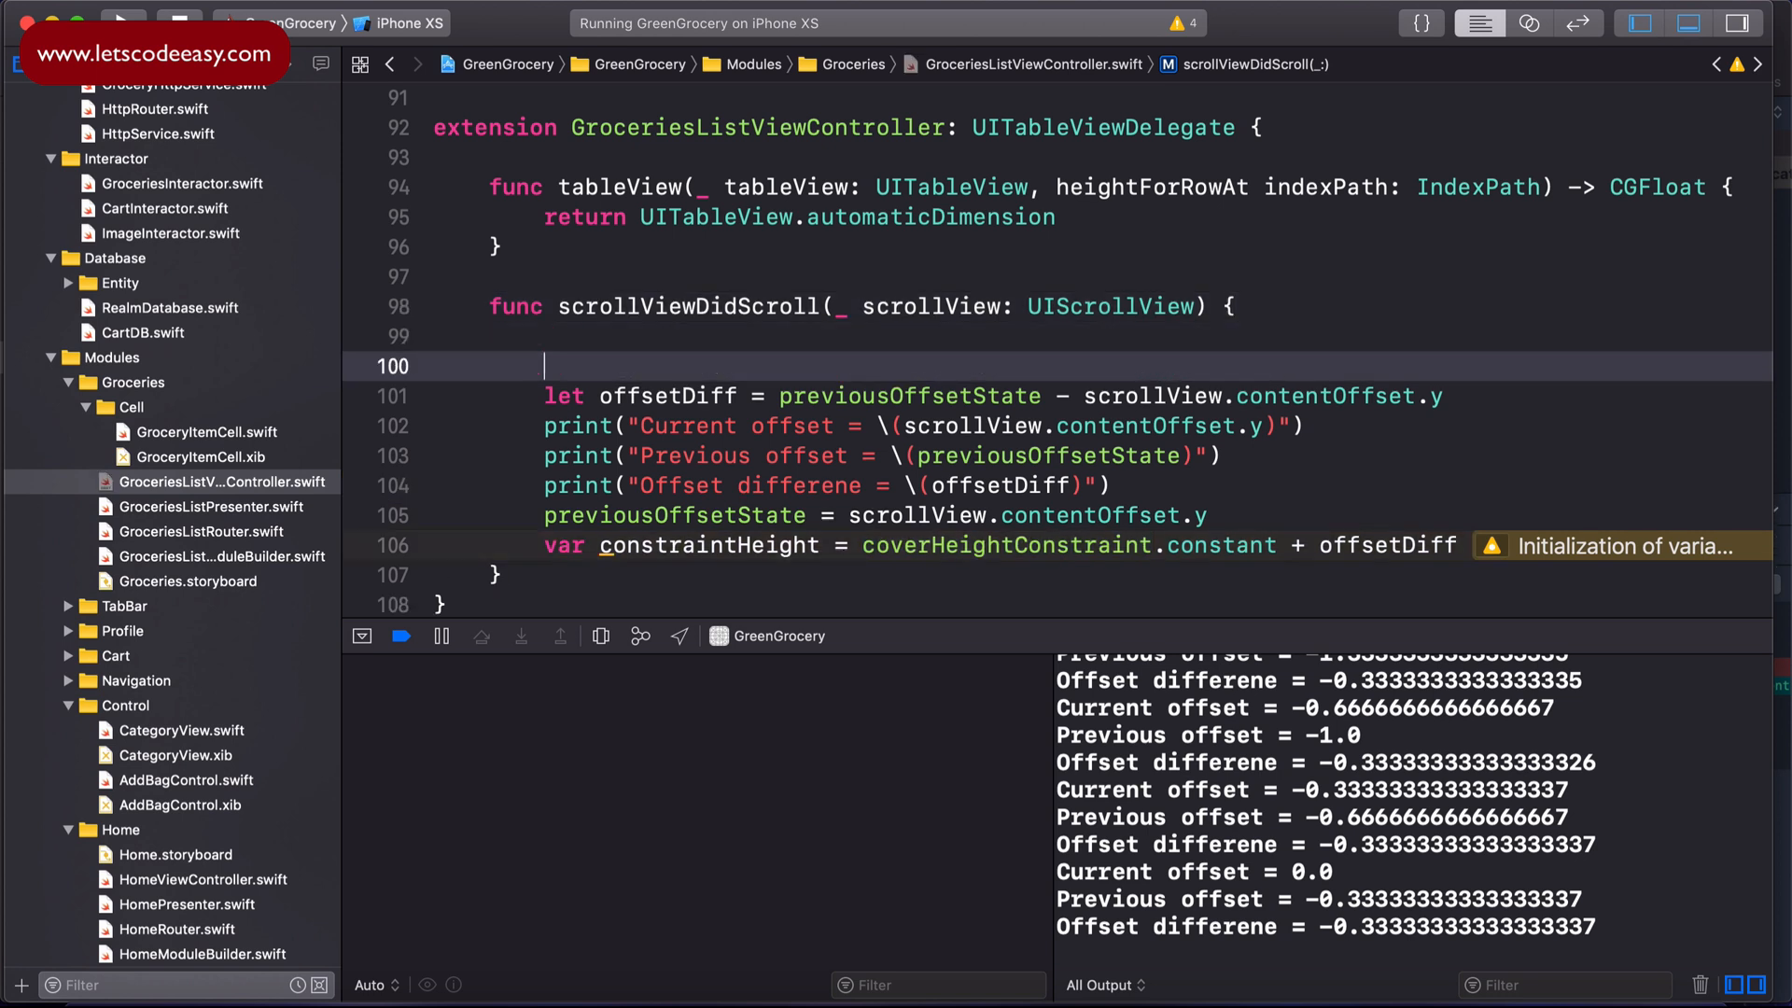
Step: Begin scrollViewDidScroll with the condition 'if scrollView.contentOffset.y > 200'
key("Return")
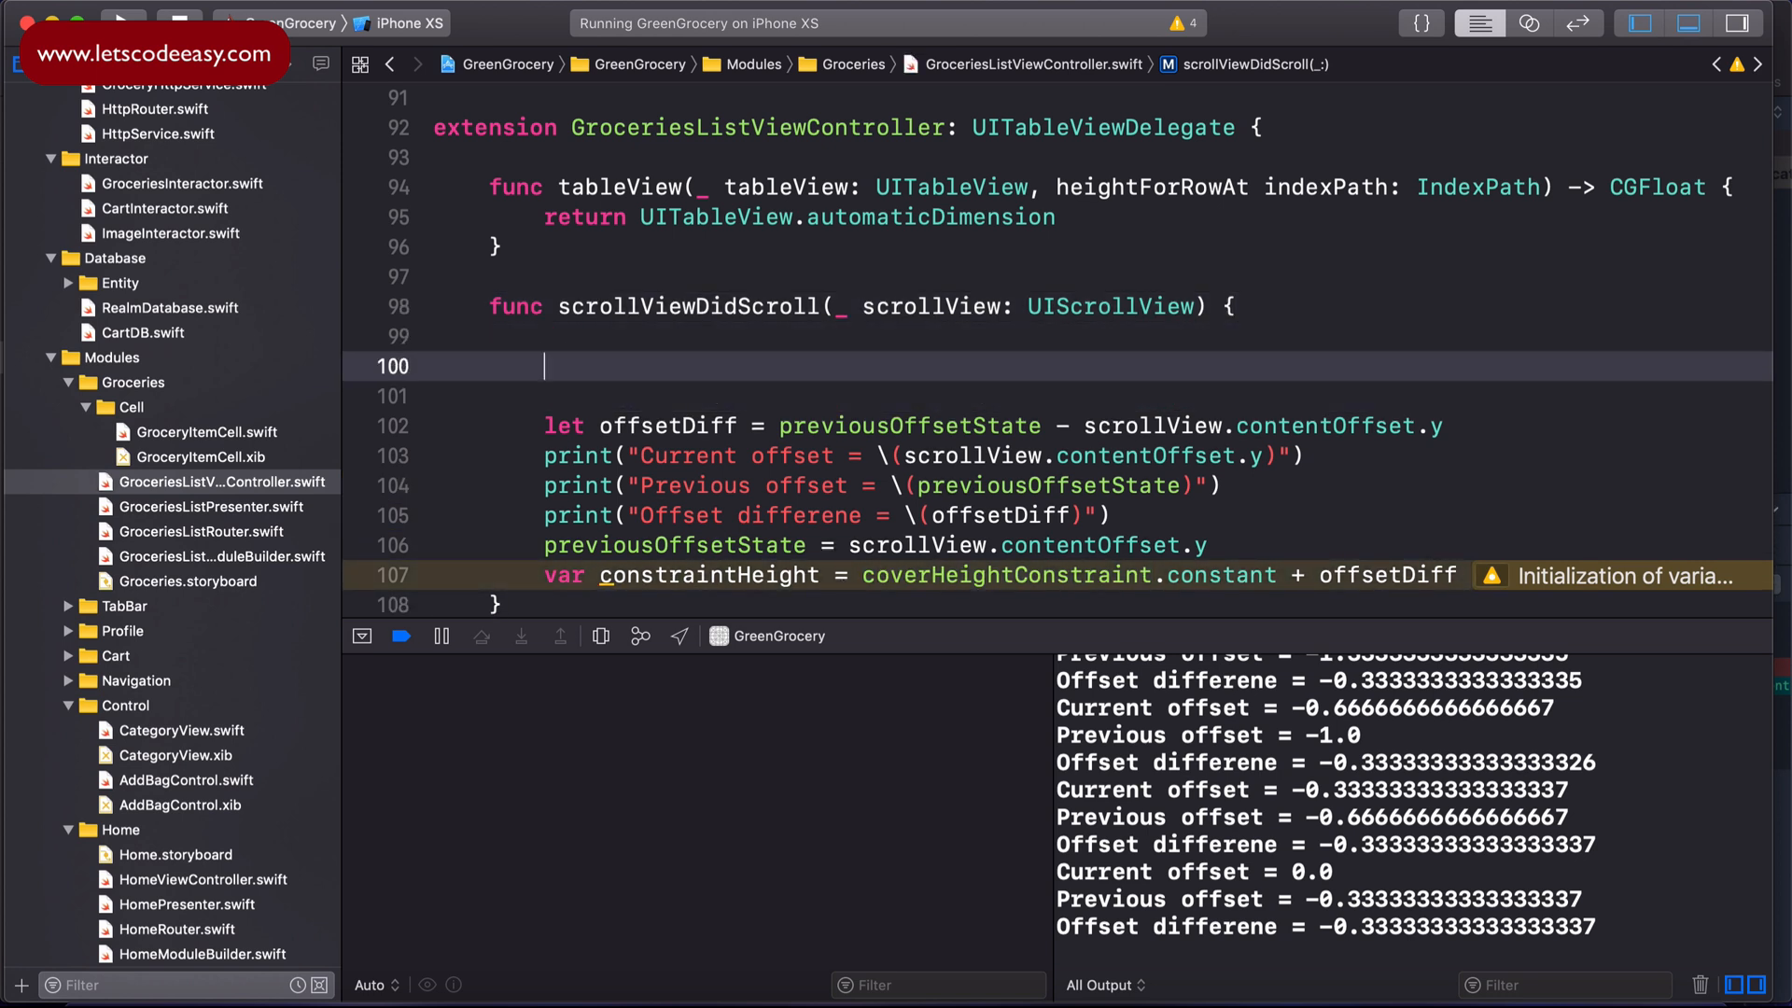
type("if")
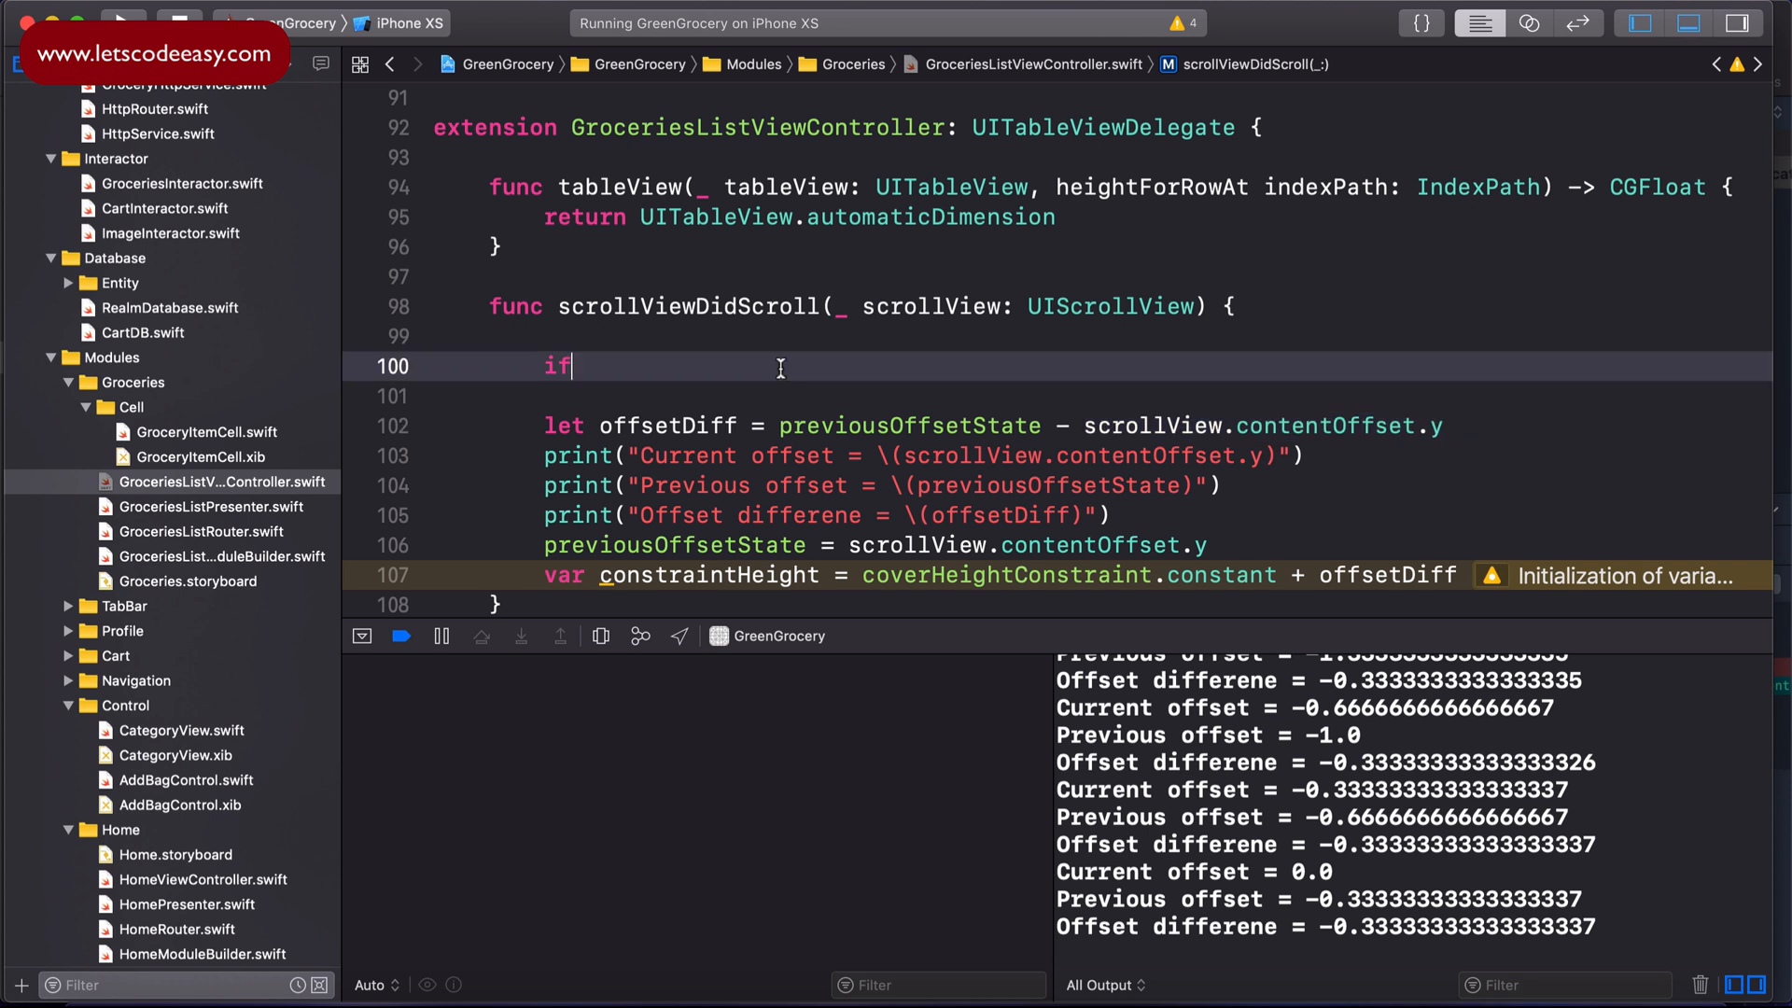
type("scrollView.contentOffset.y >")
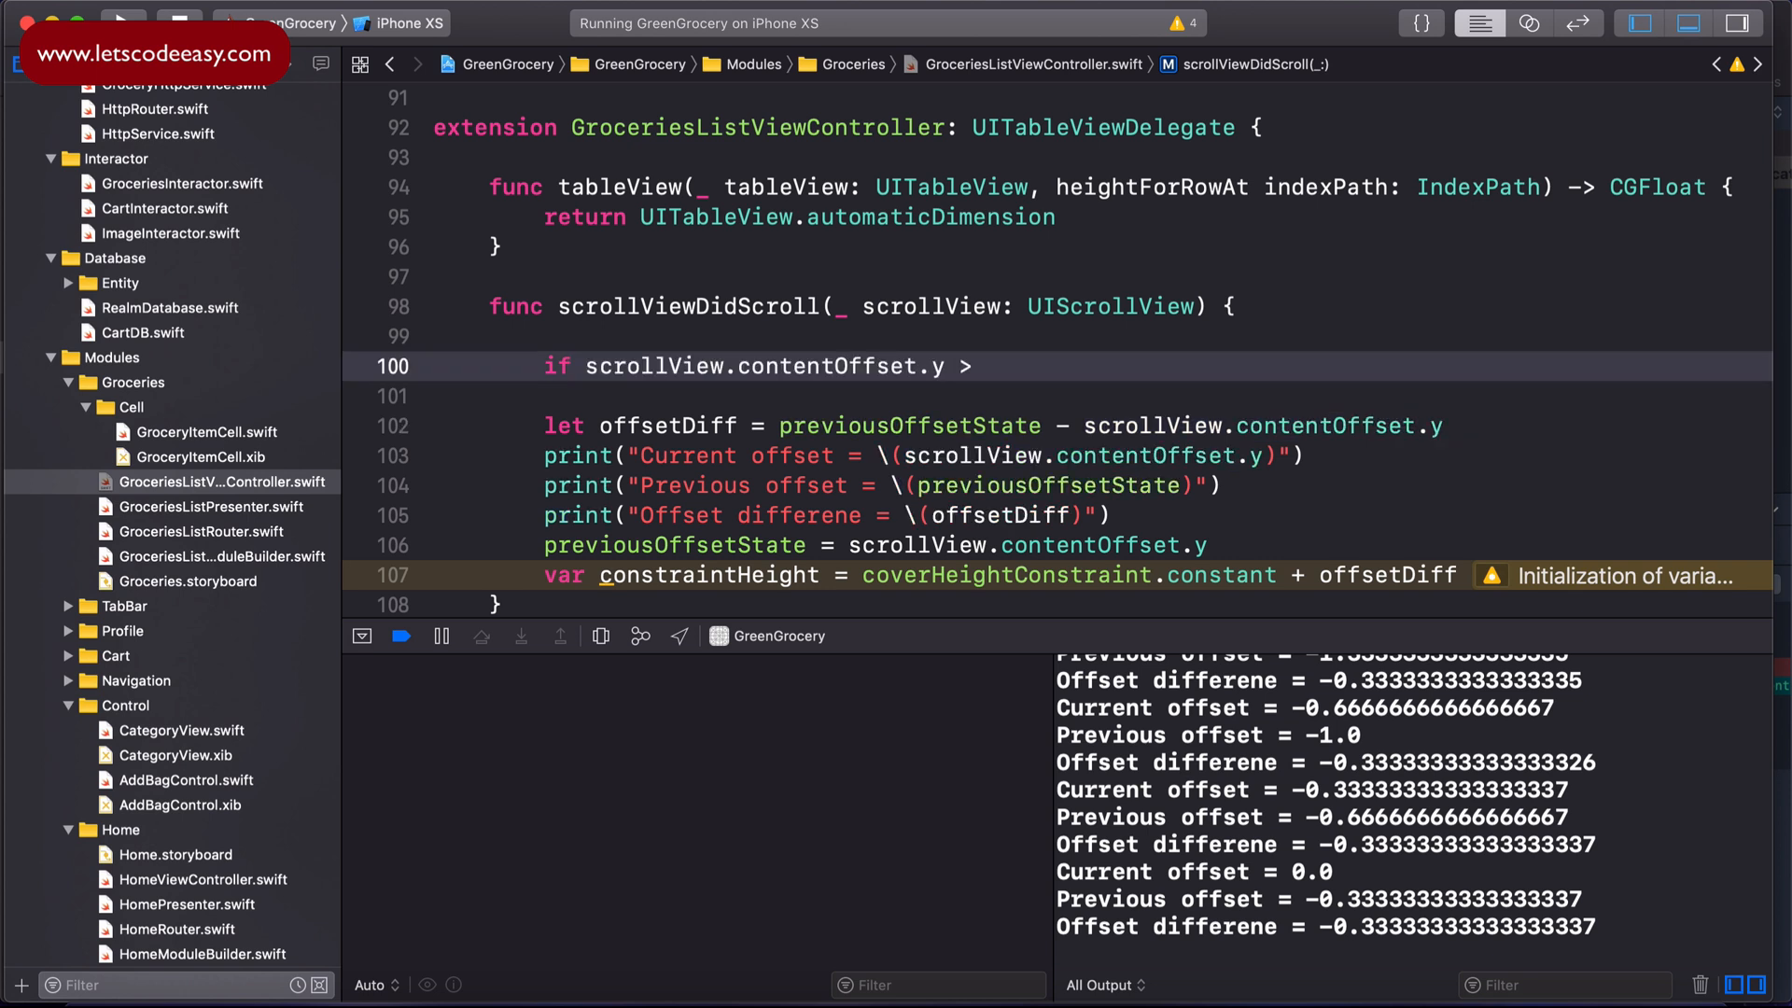
type("200")
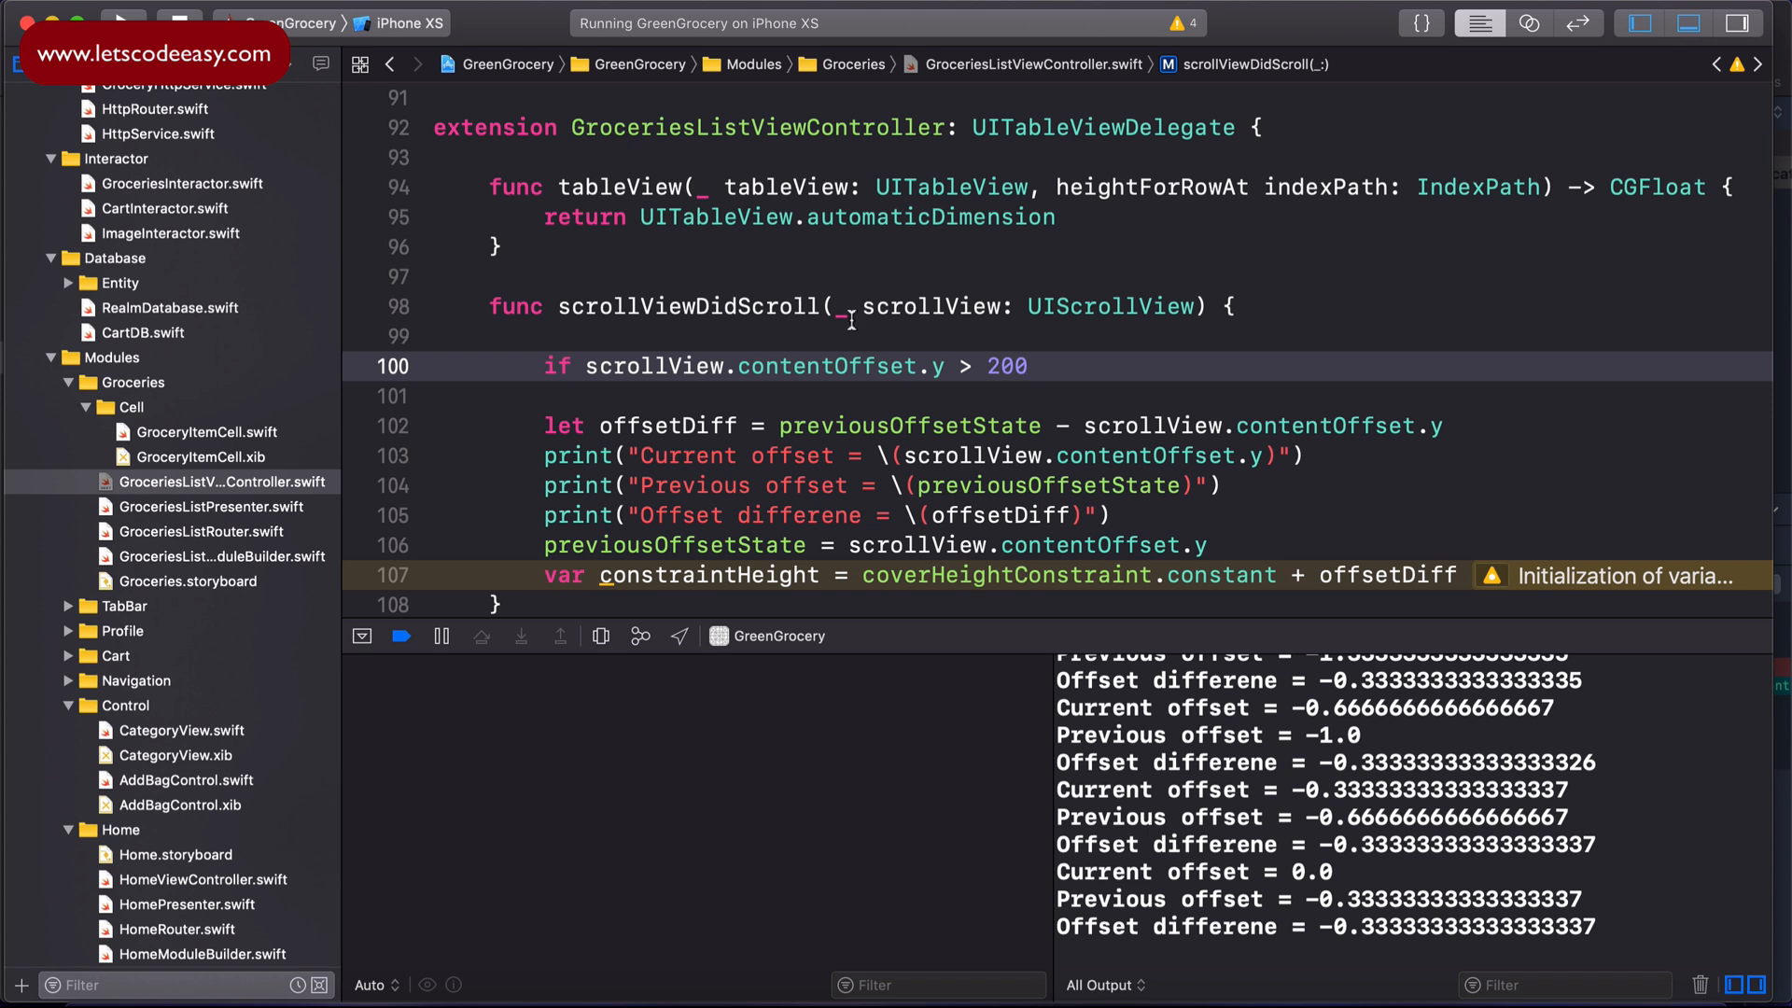
Step: Declare 'var largeNavigationBarHeight = 50' just below previousOffsetState
scroll("up", 3)
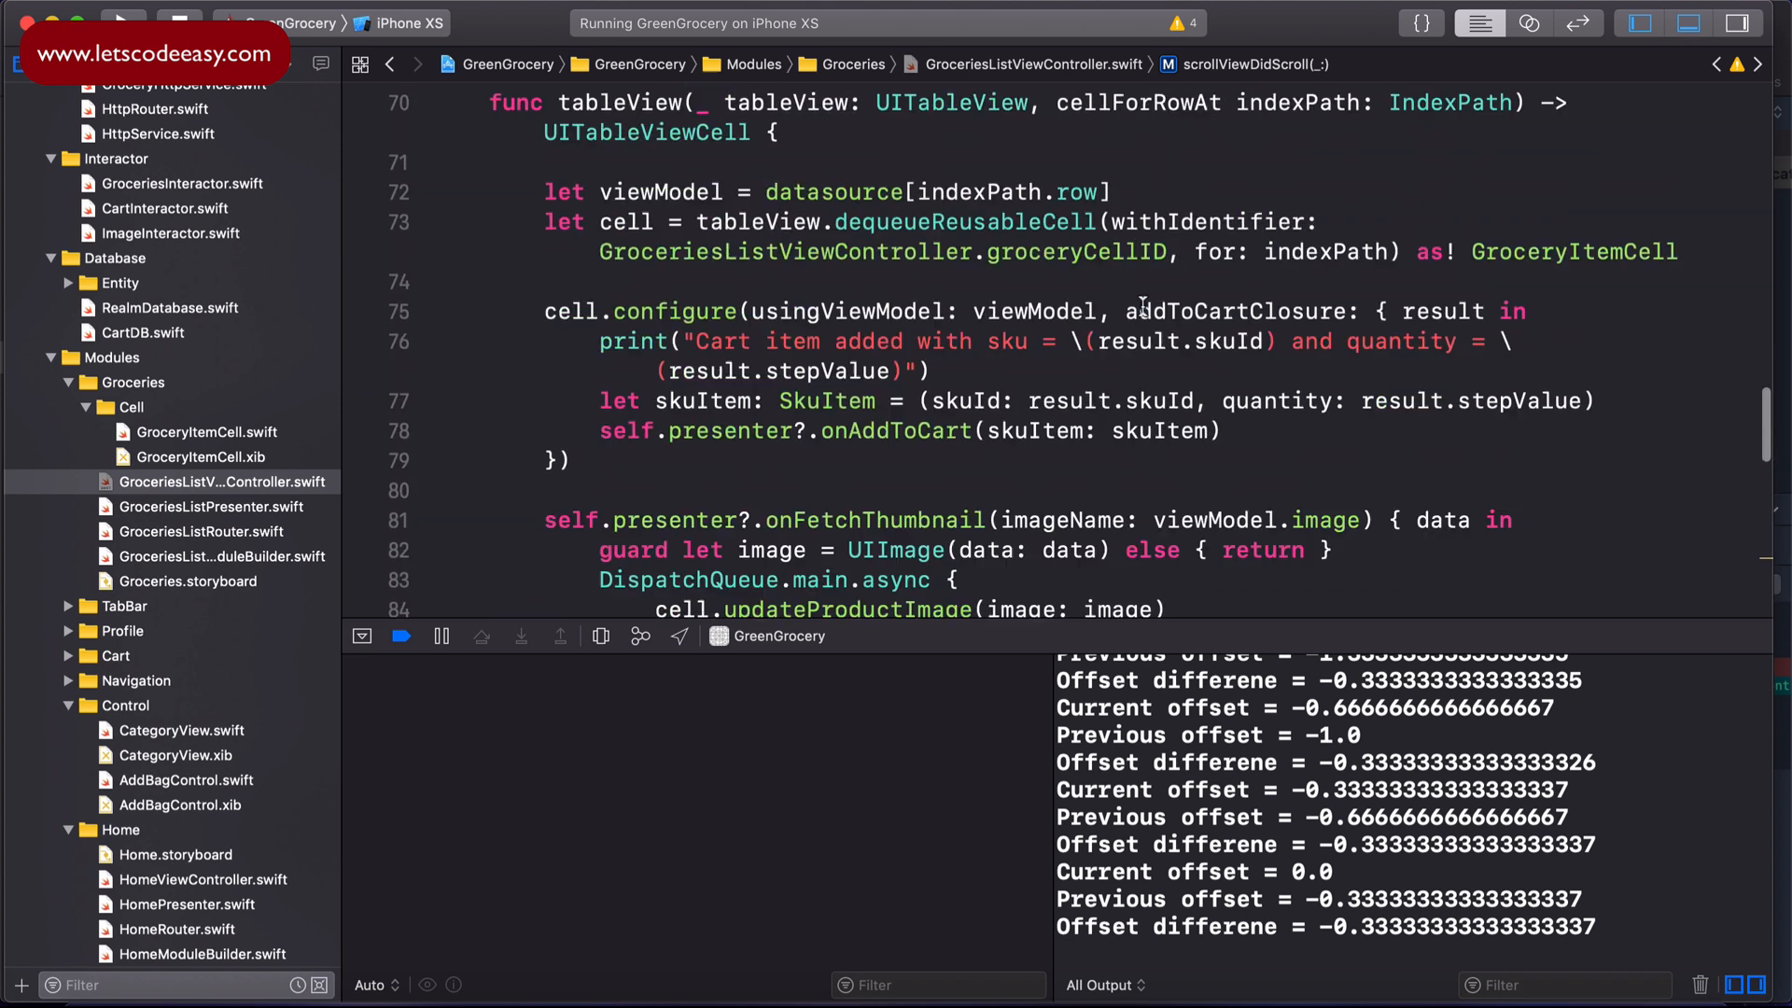
scroll("up", 3)
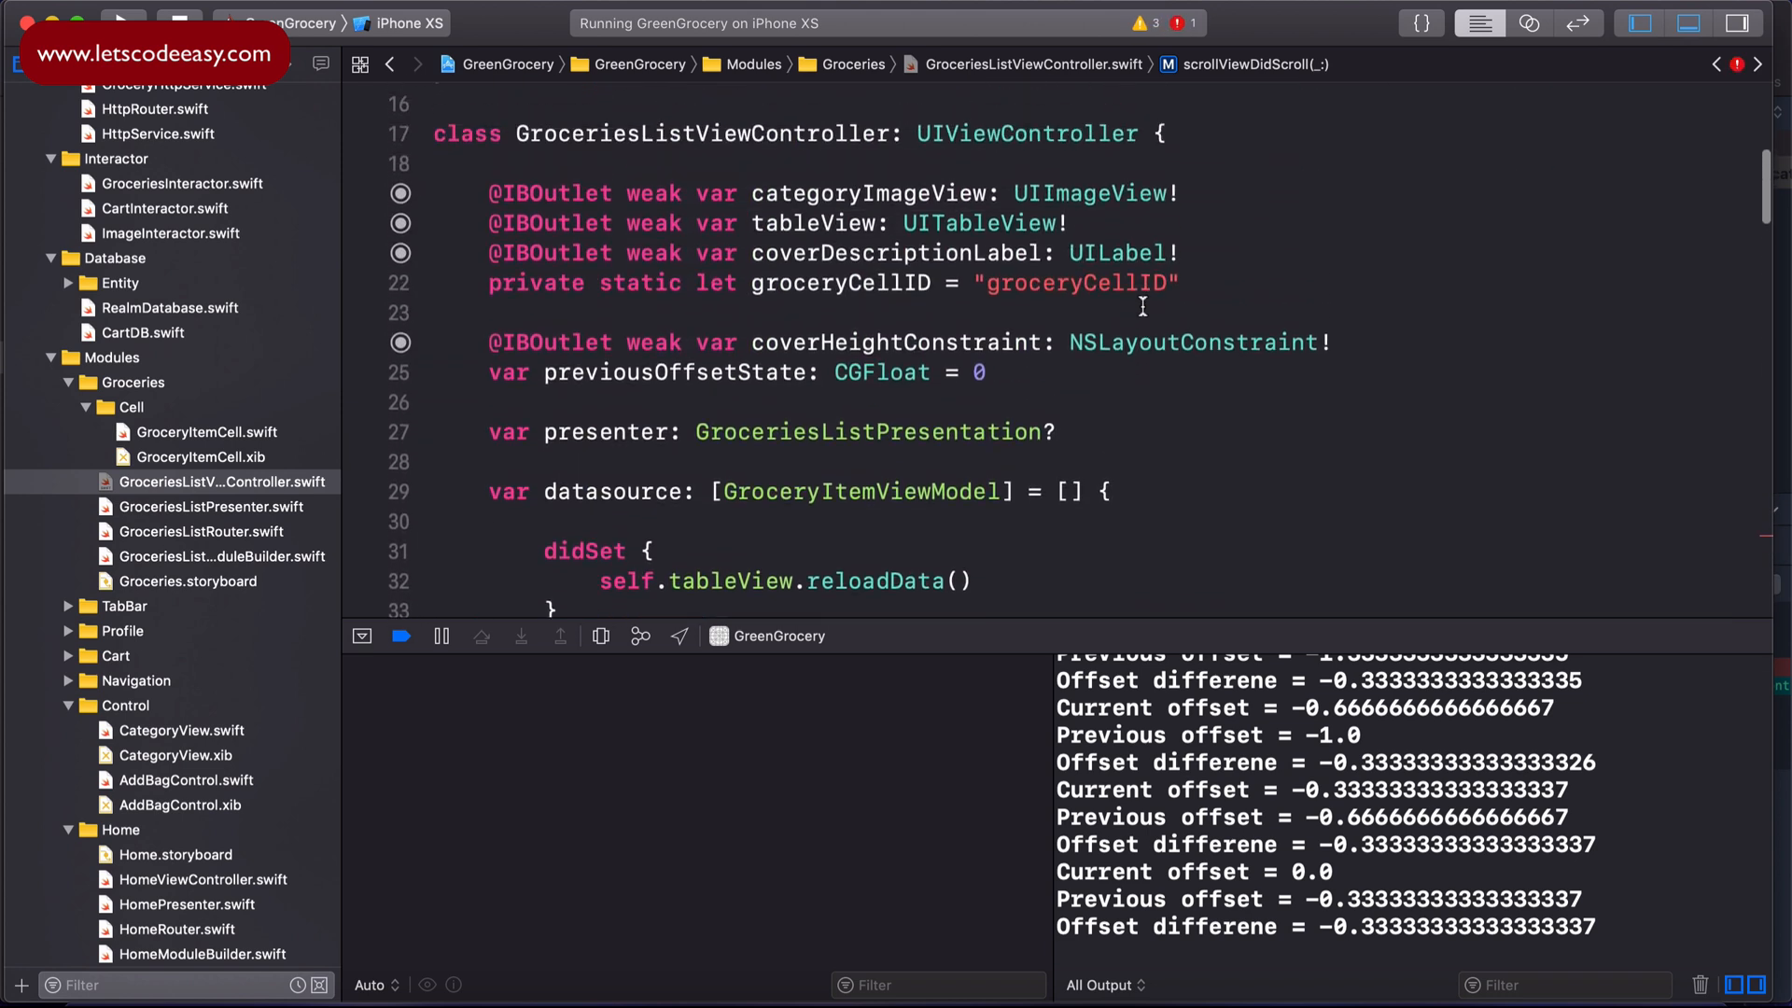
type("car")
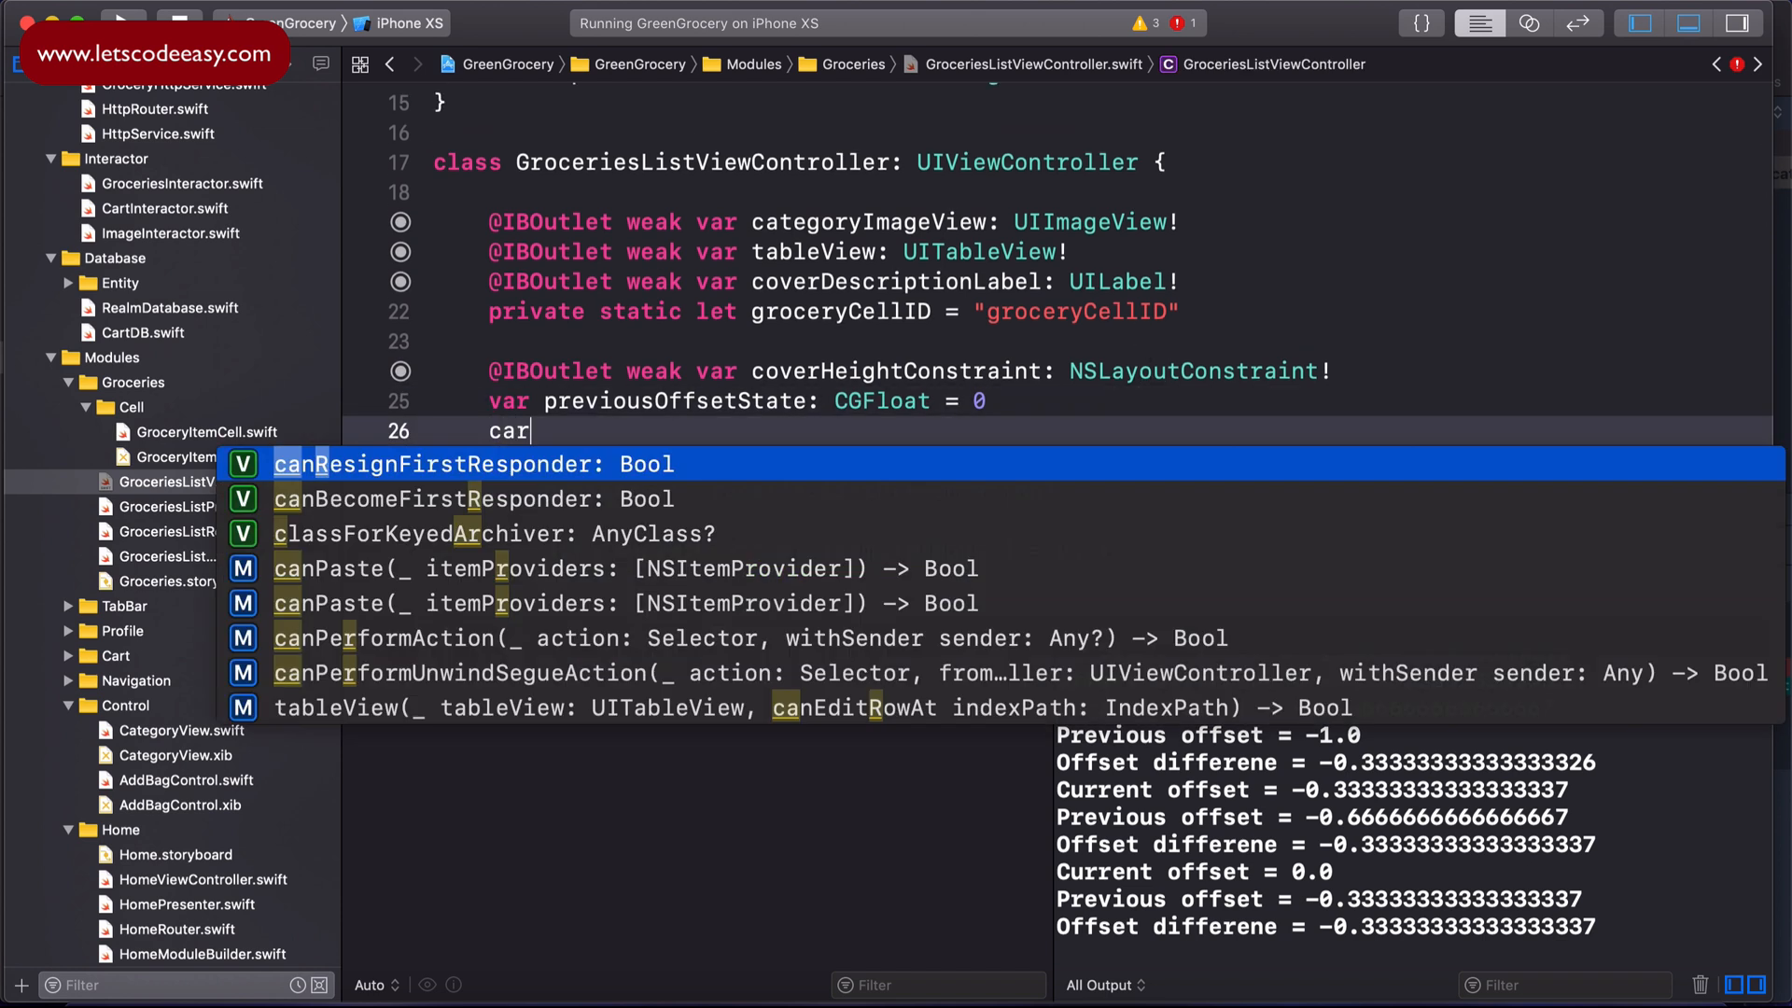
type("var largeNabi")
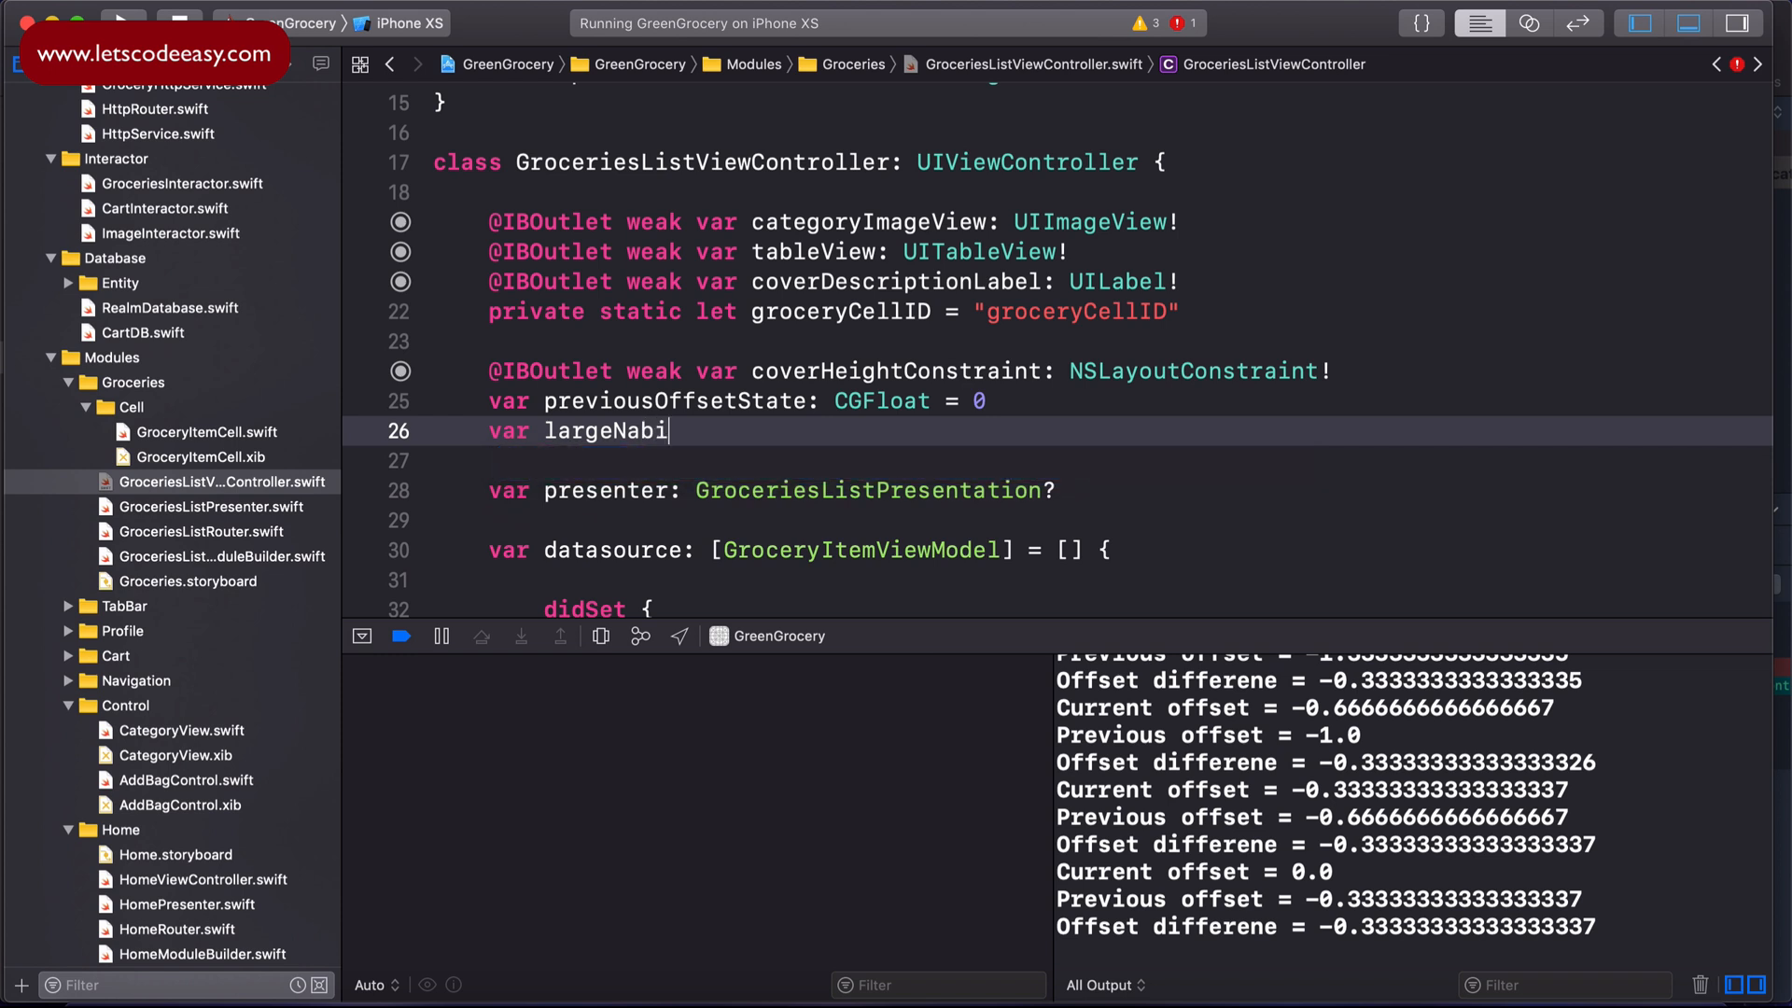
type("gation")
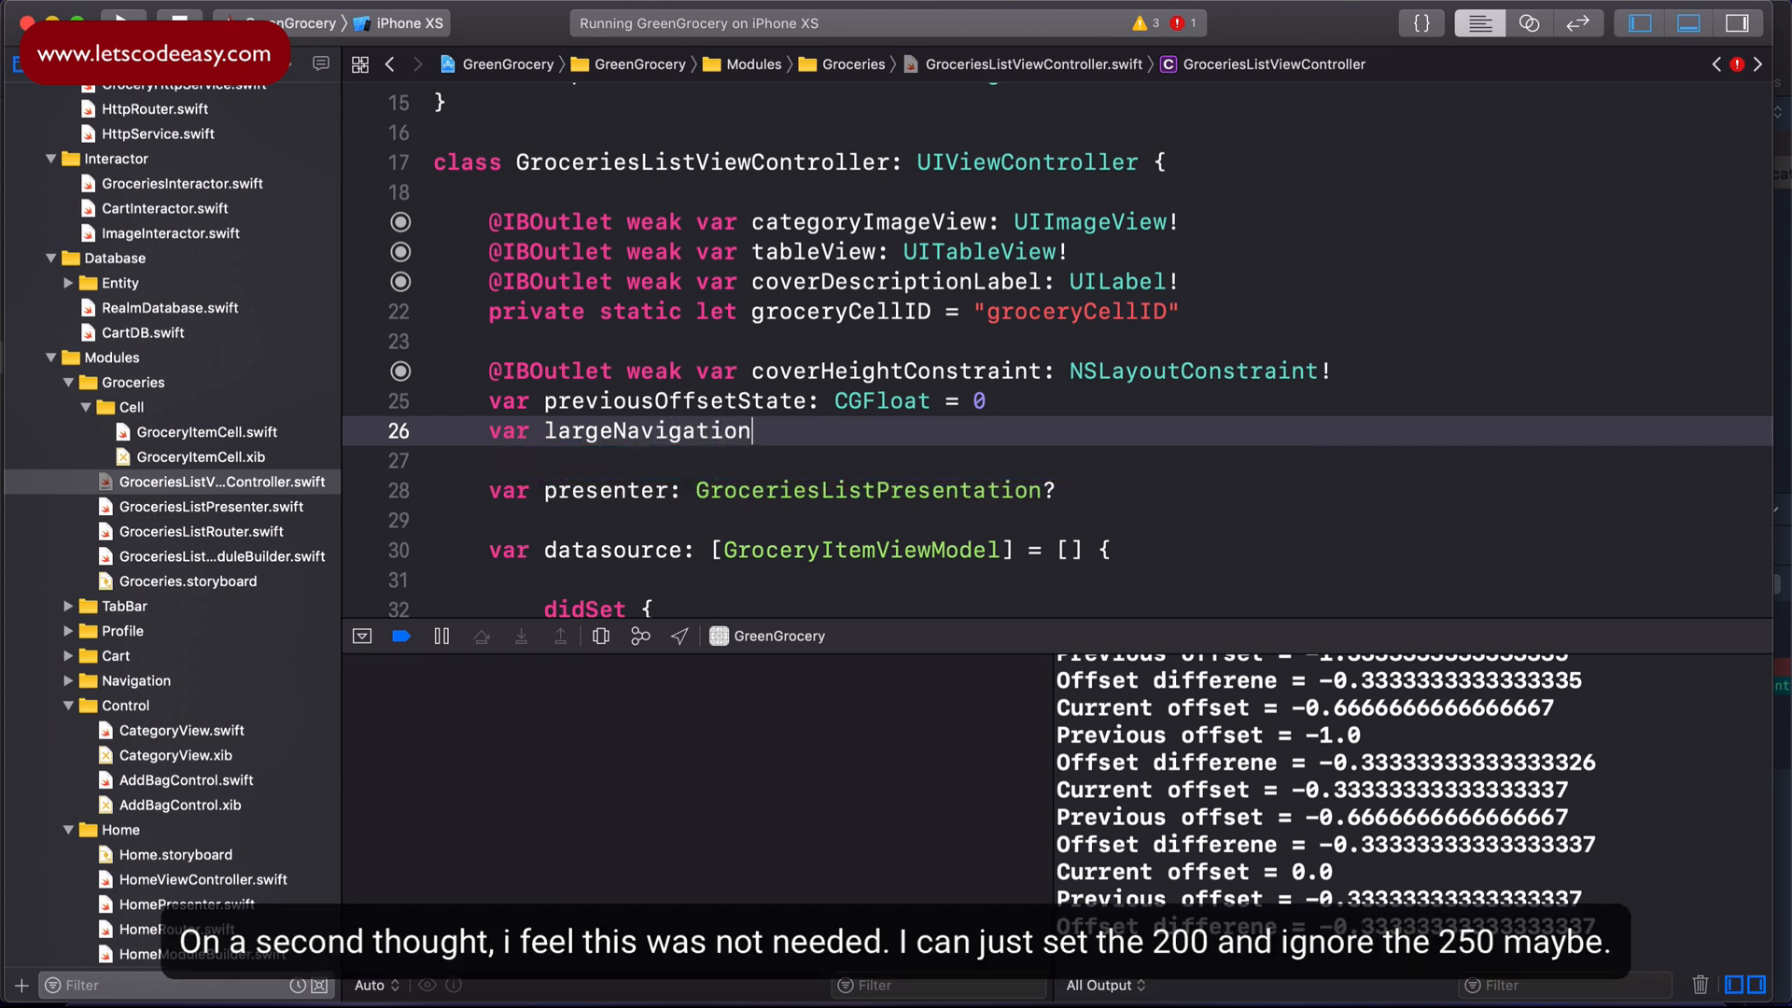
type("Bar")
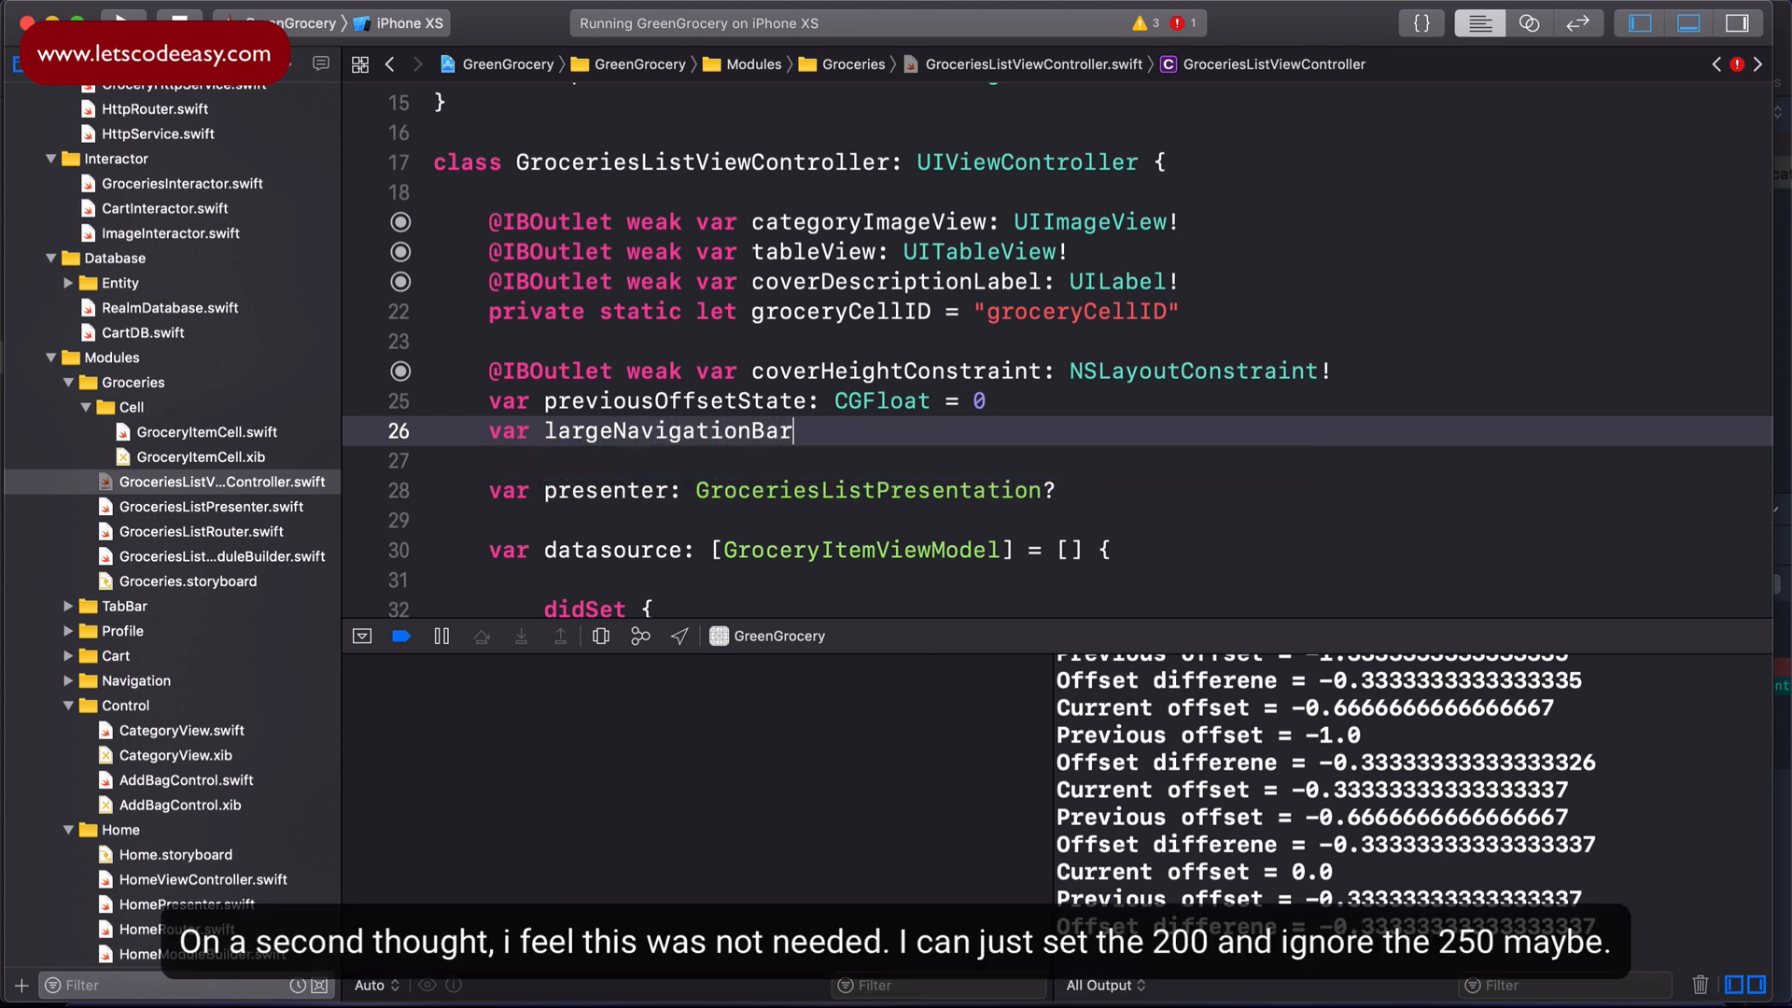
type("Height =")
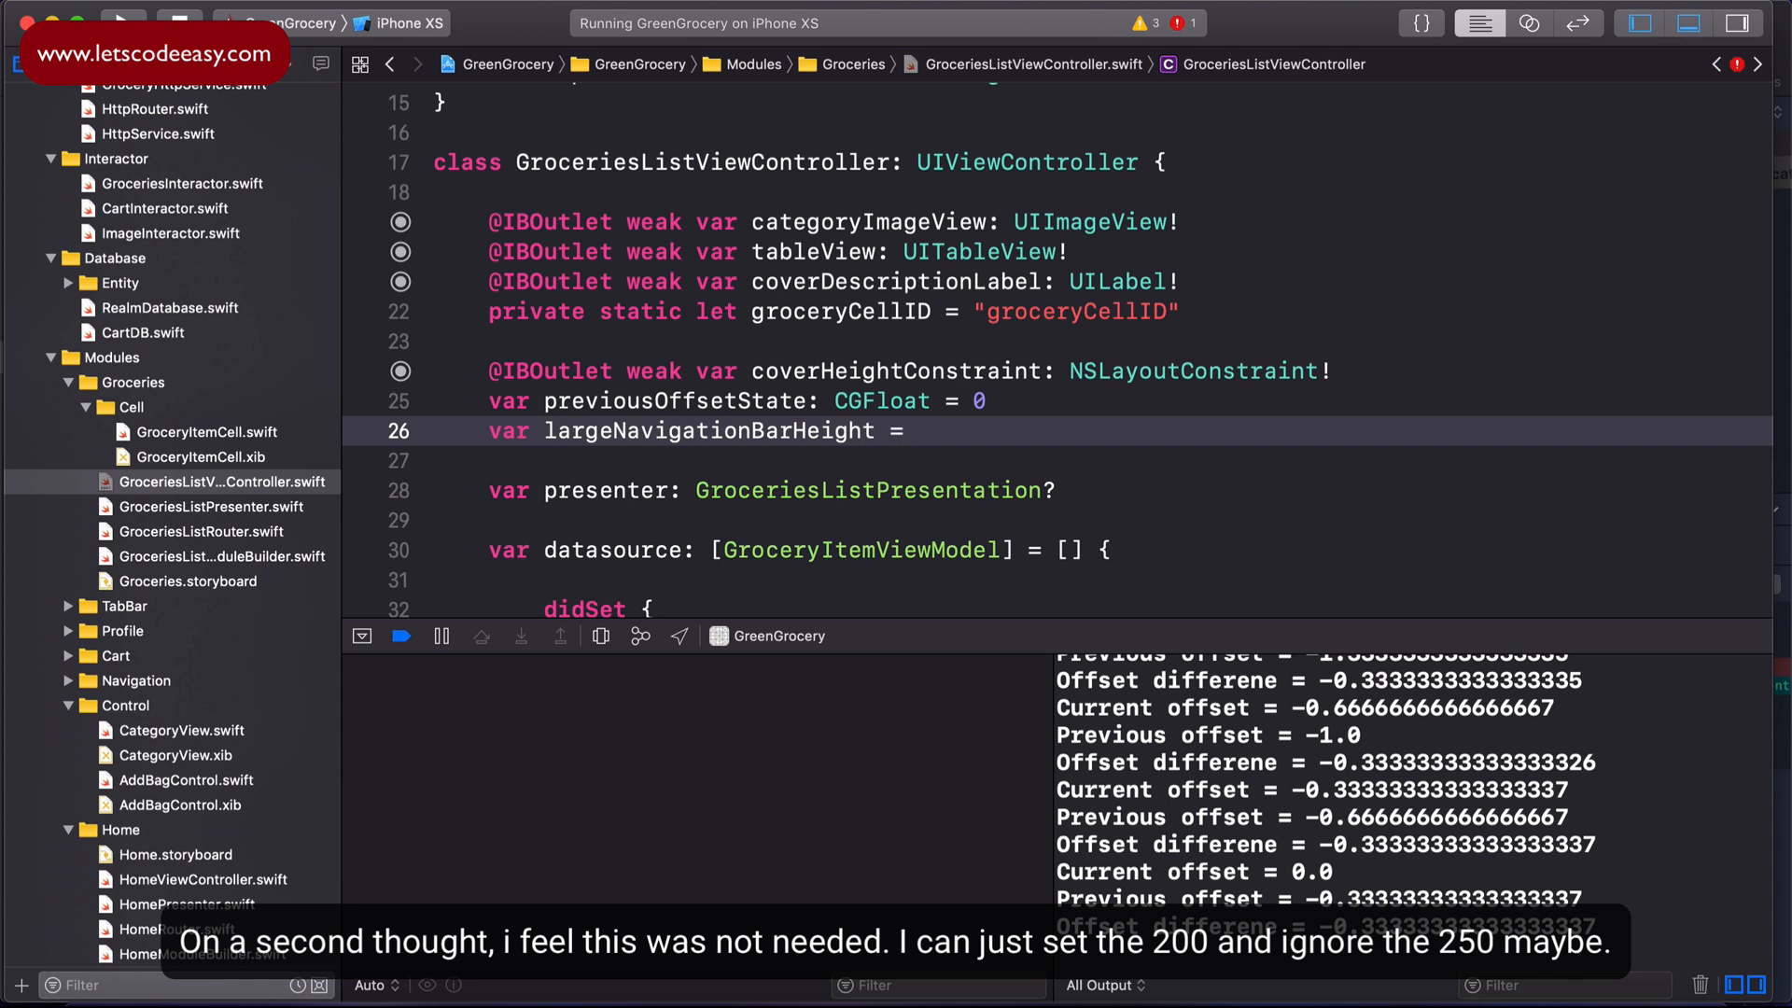
type("50")
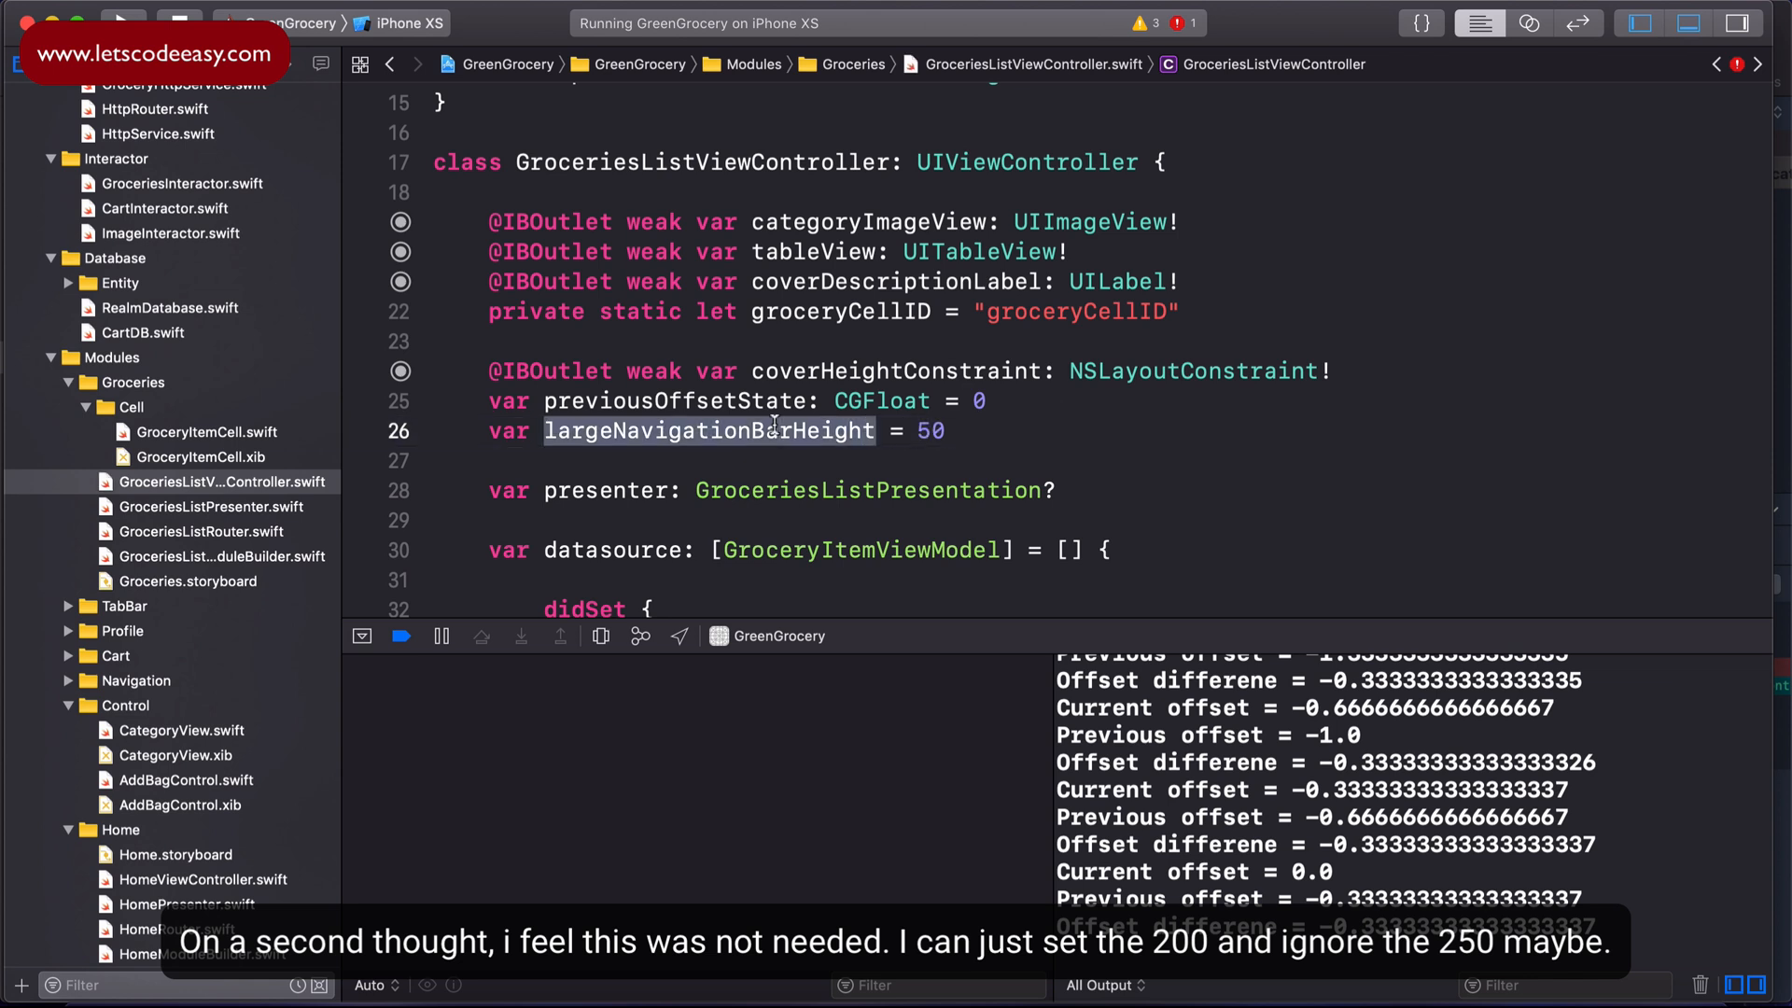
scroll("down", 3)
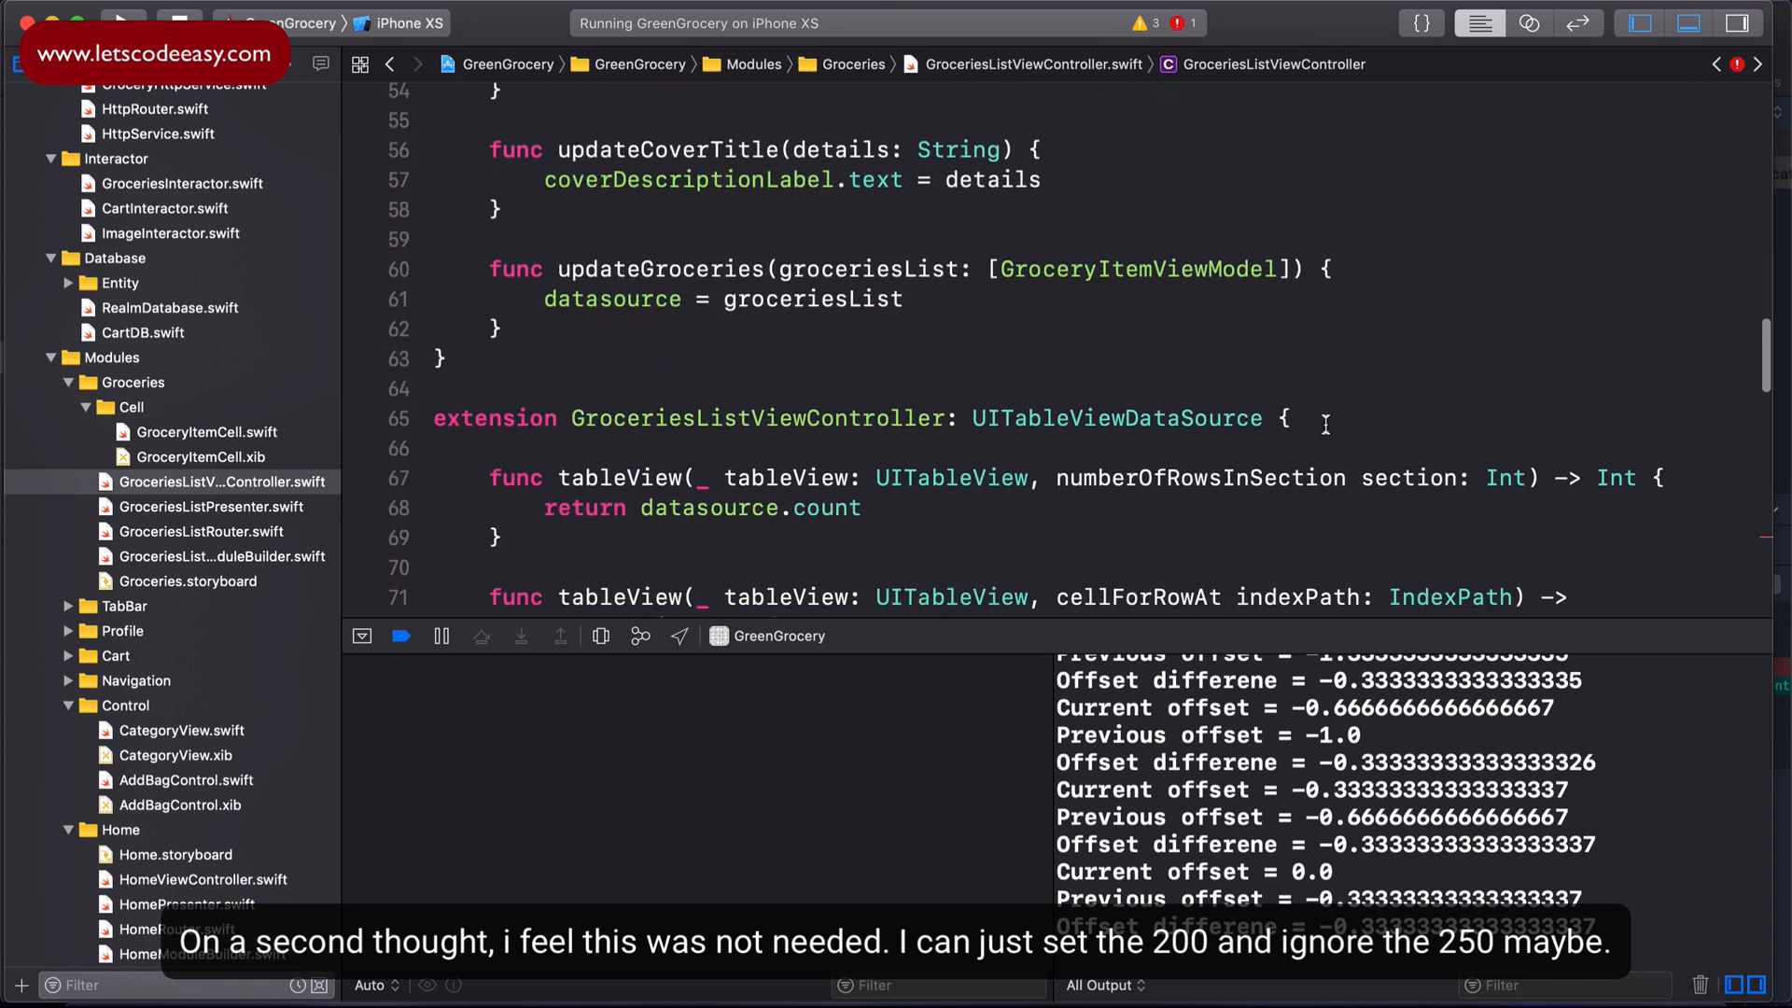
Step: Complete the empty if for offsets above (200 + largeNavigationBarHeight) and type the property as CGFloat
scroll("down", 3)
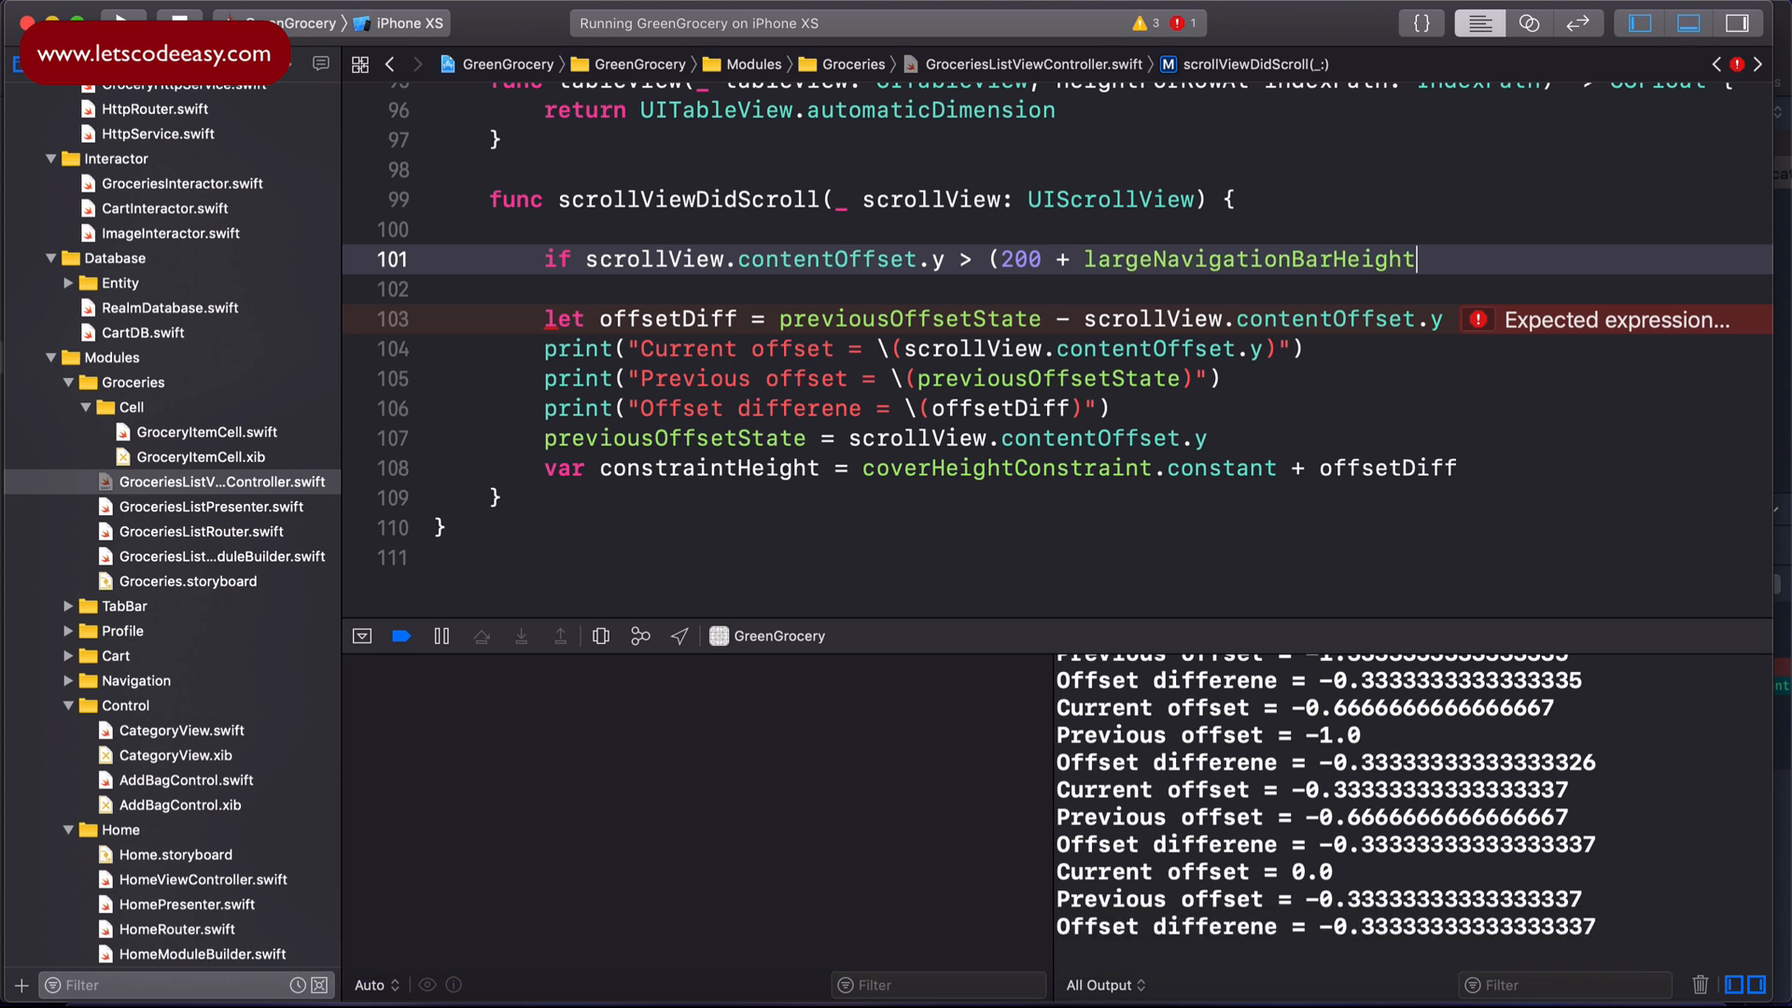
type(") {")
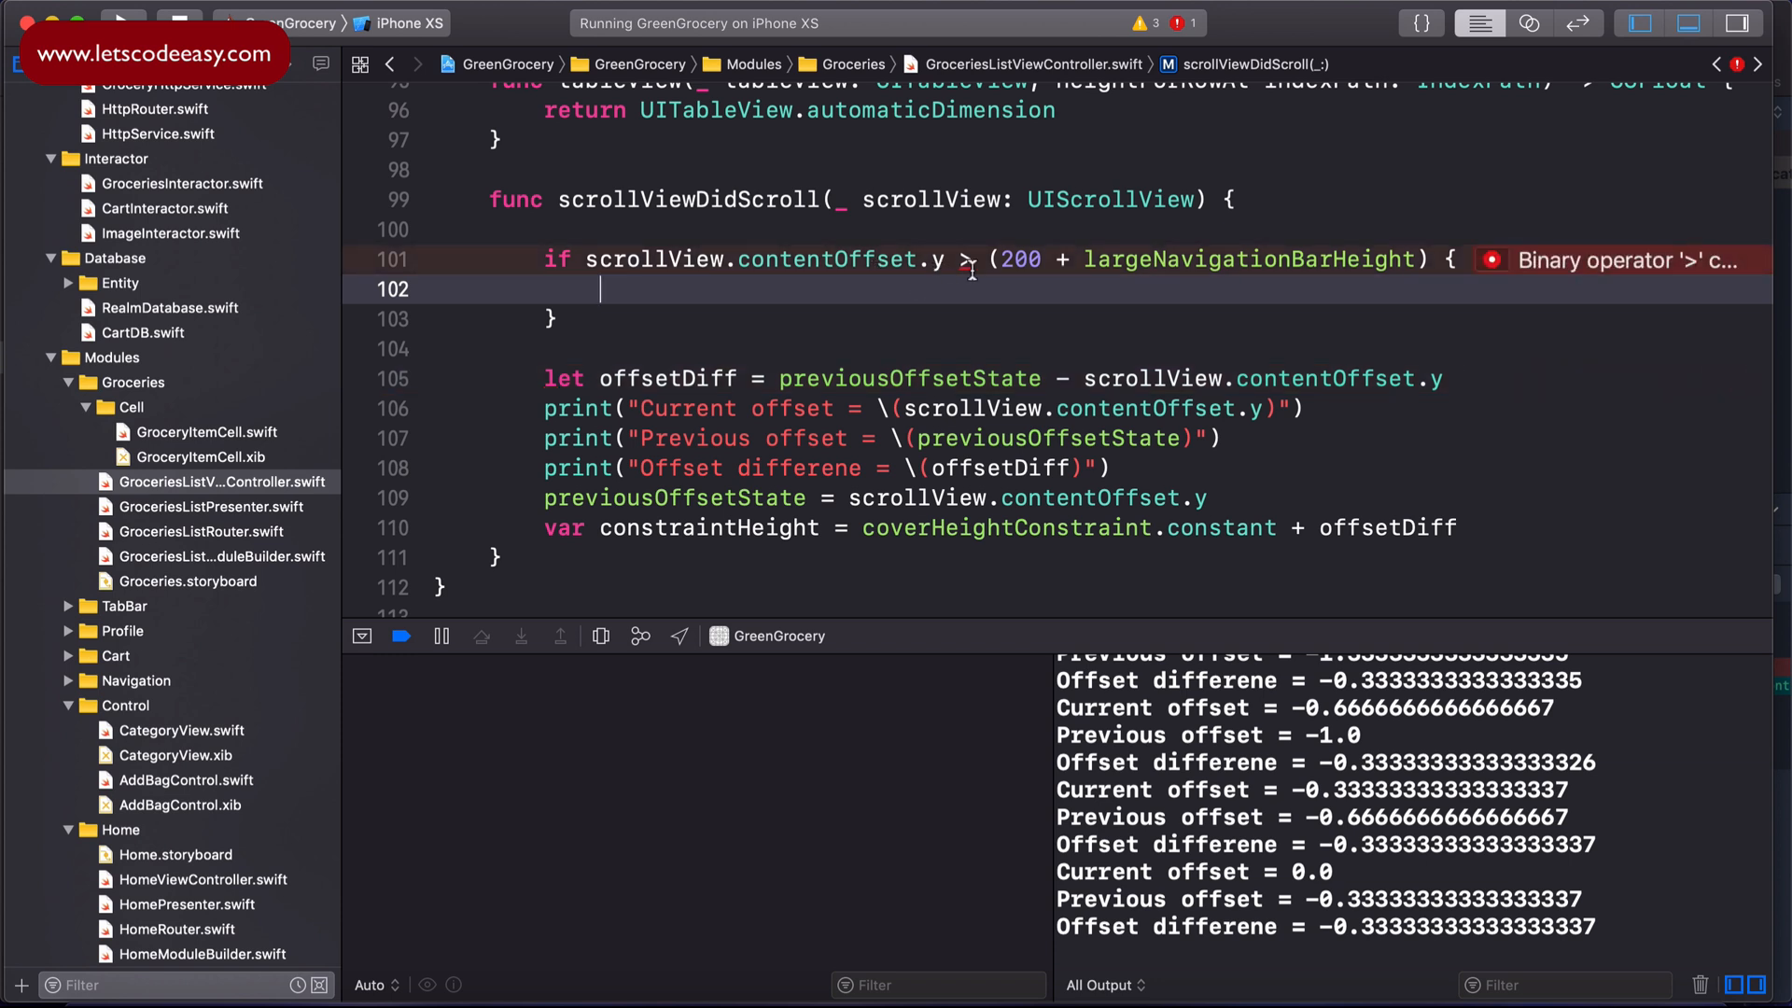
mouse_move(1510, 267)
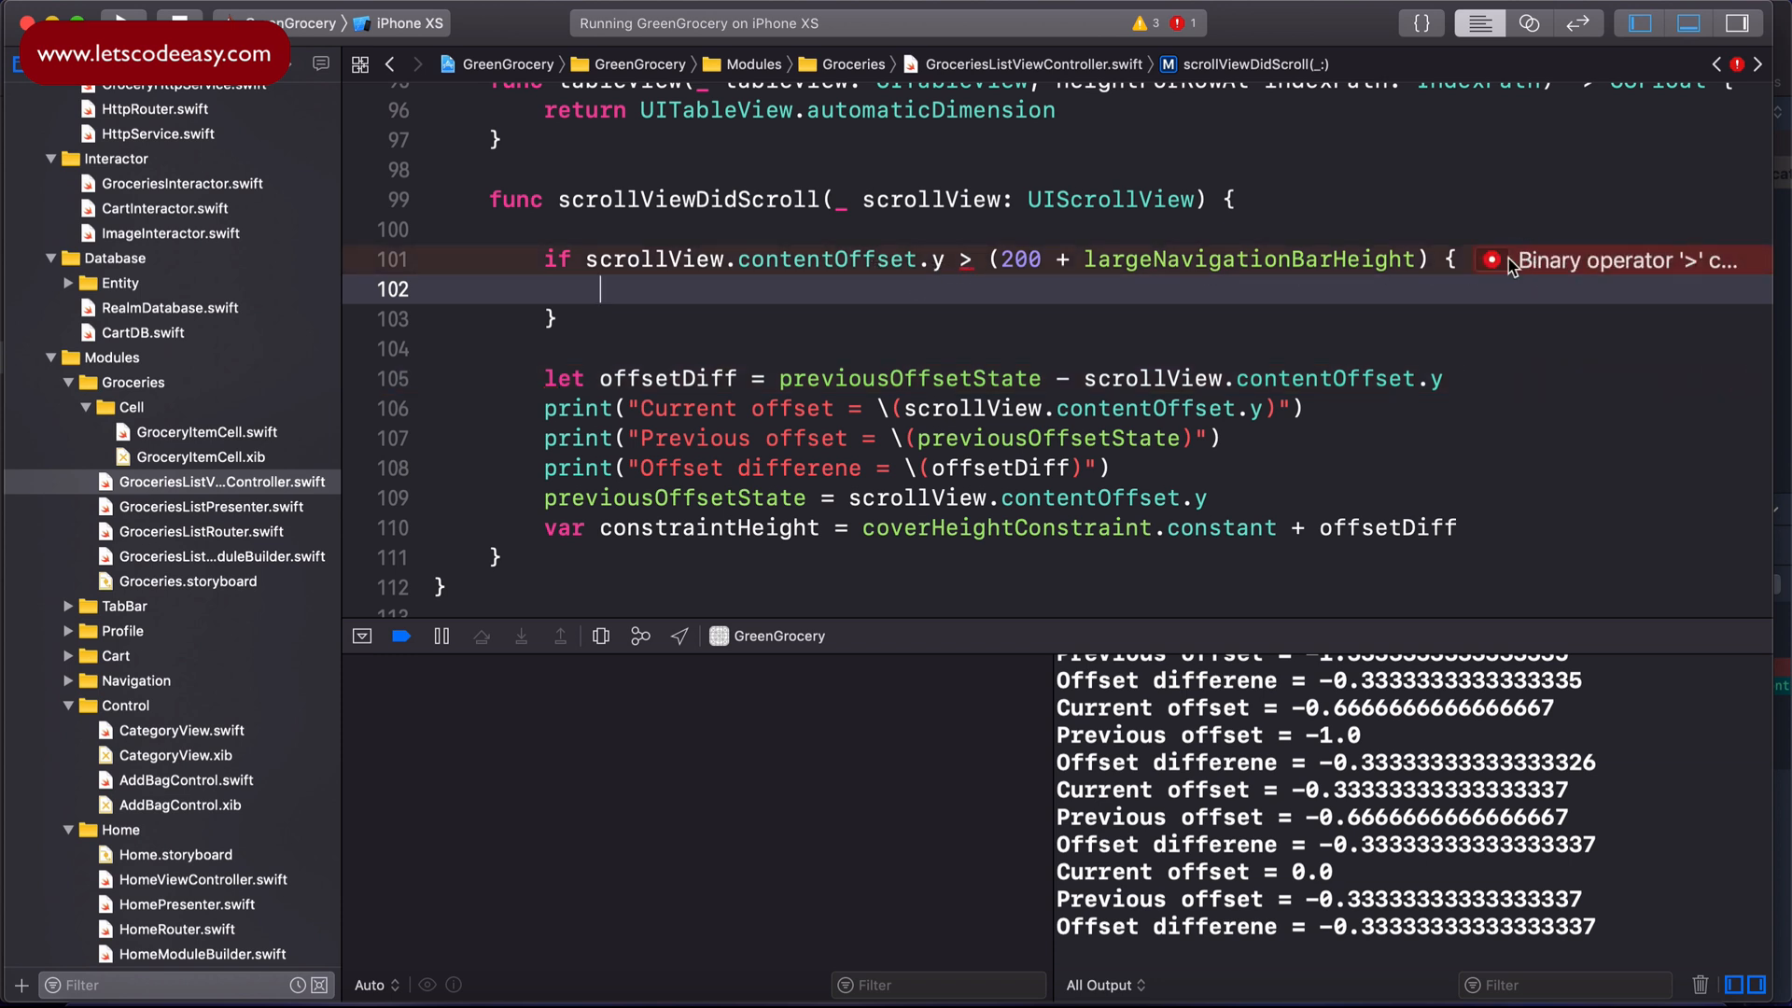
left_click(1491, 261)
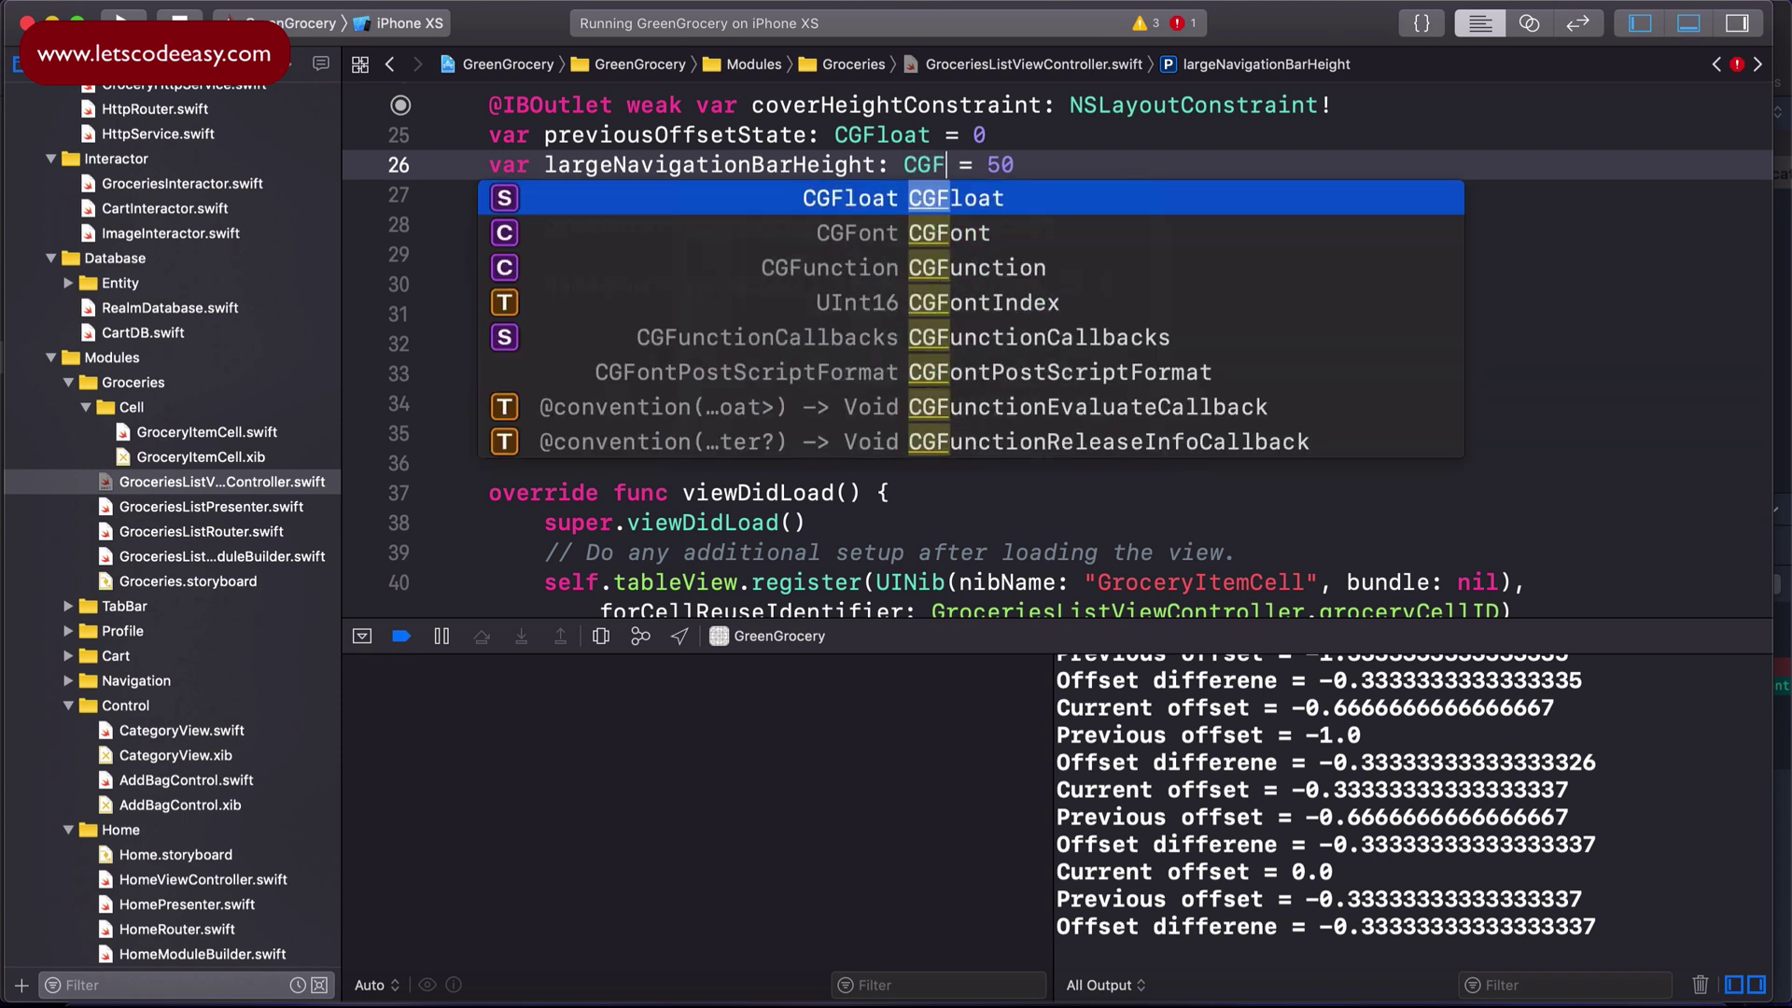
scroll("down", 3)
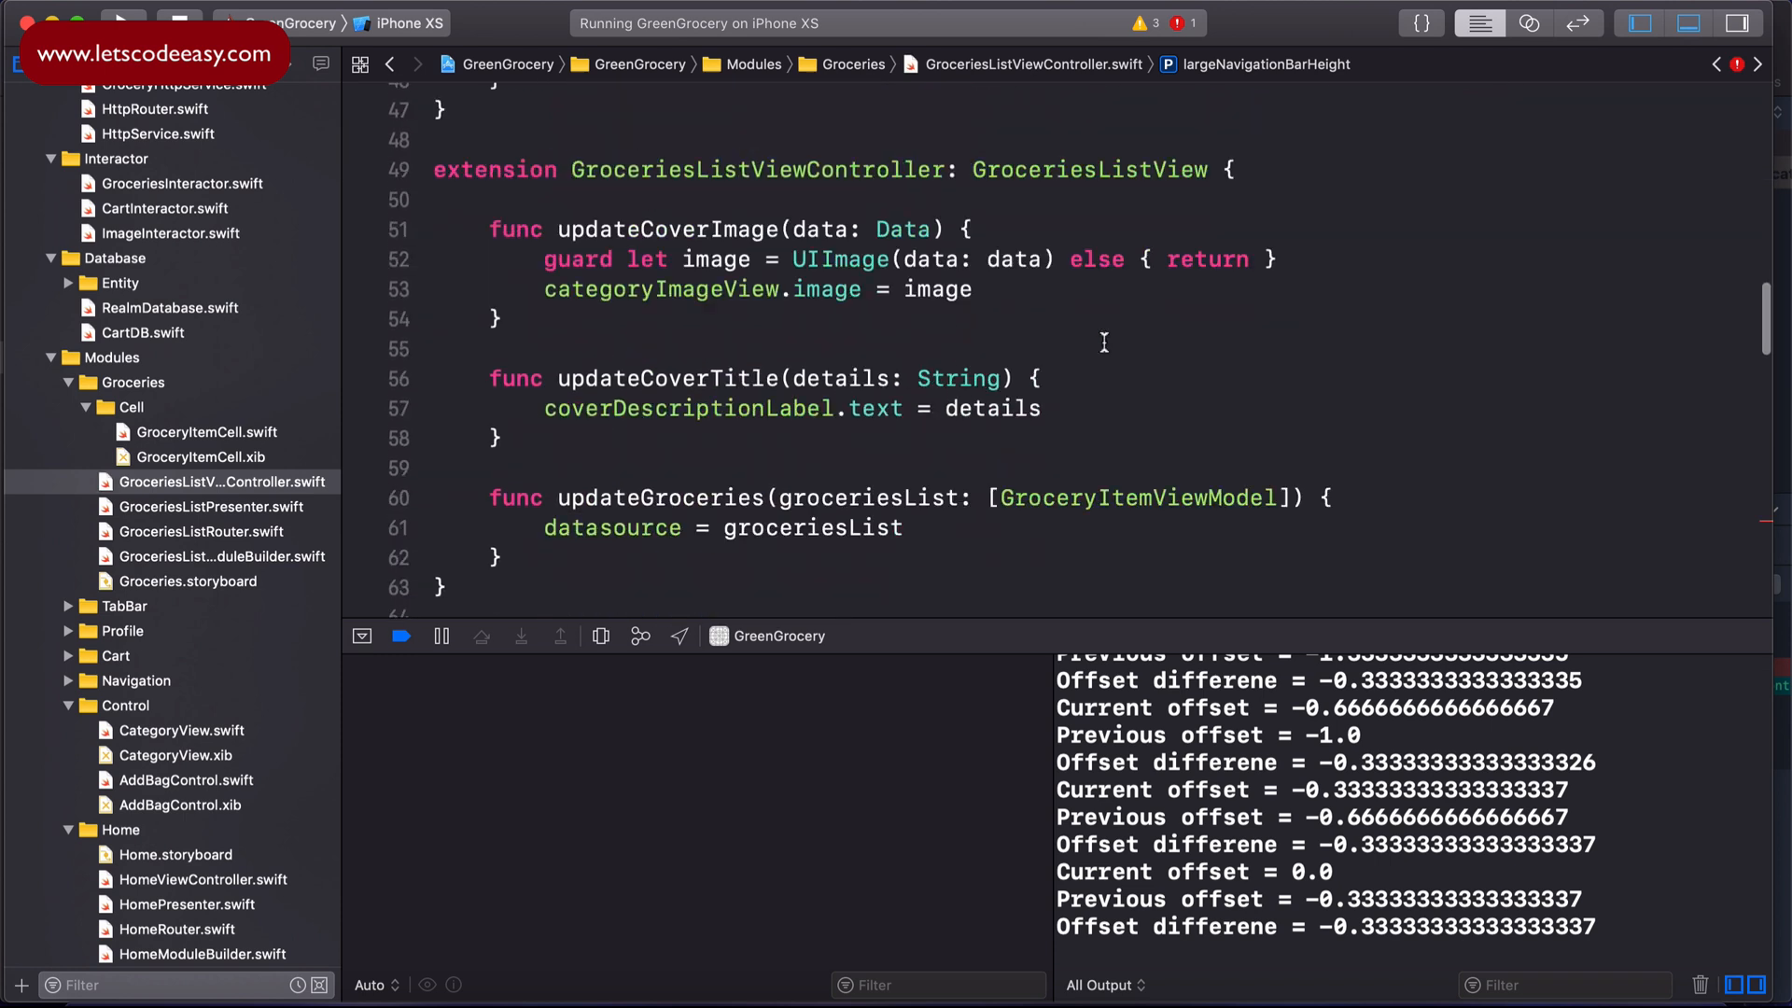
scroll("down", 3)
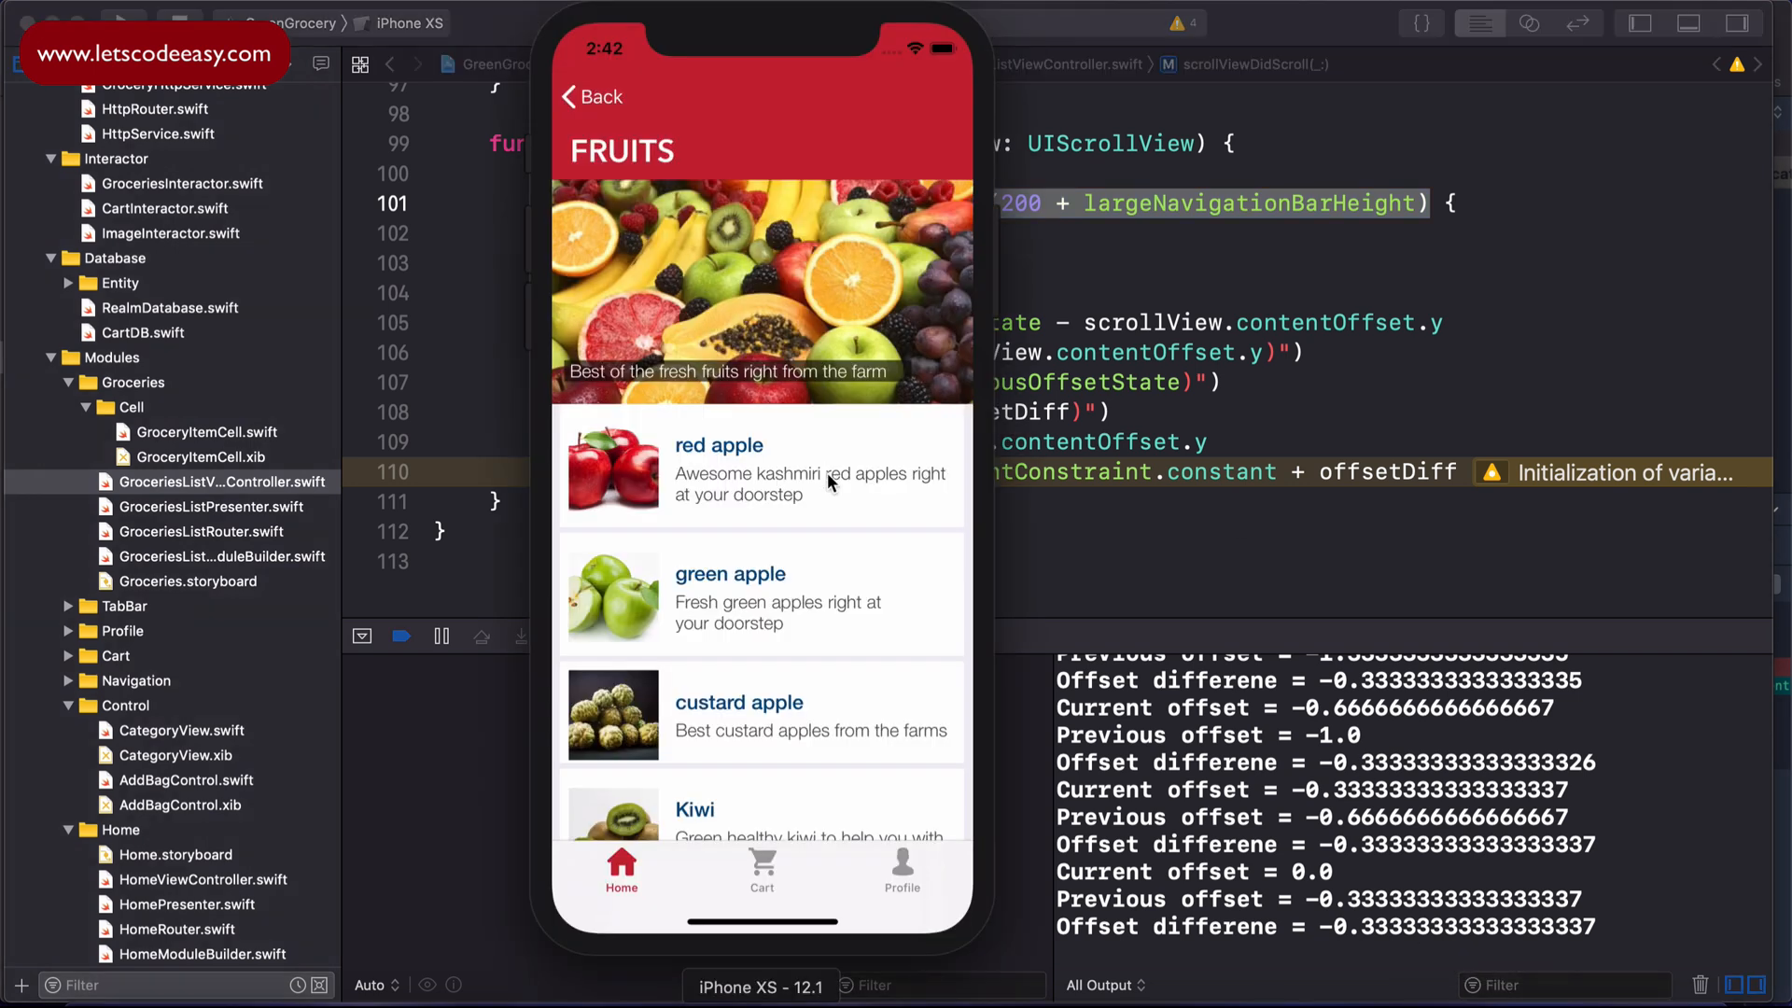
Step: Scroll the Fruits list in the simulator to watch the FRUITS title collapse into the bar
scroll("down", 3)
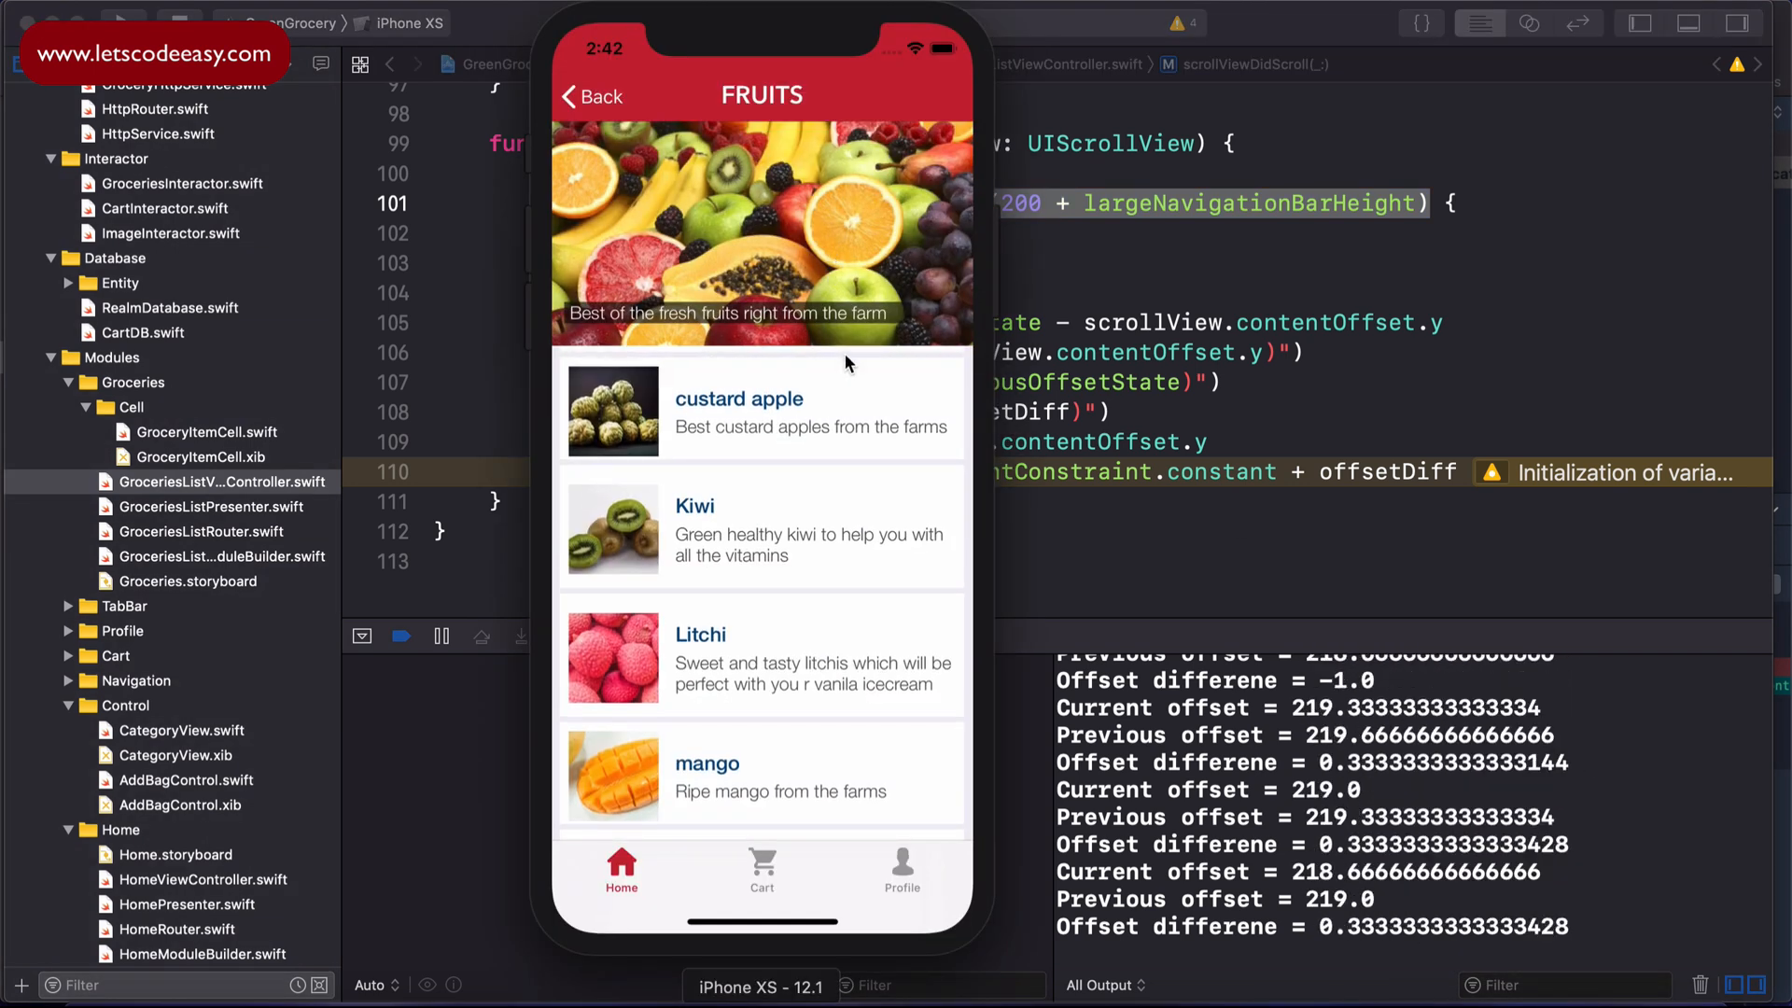
mouse_move(771, 203)
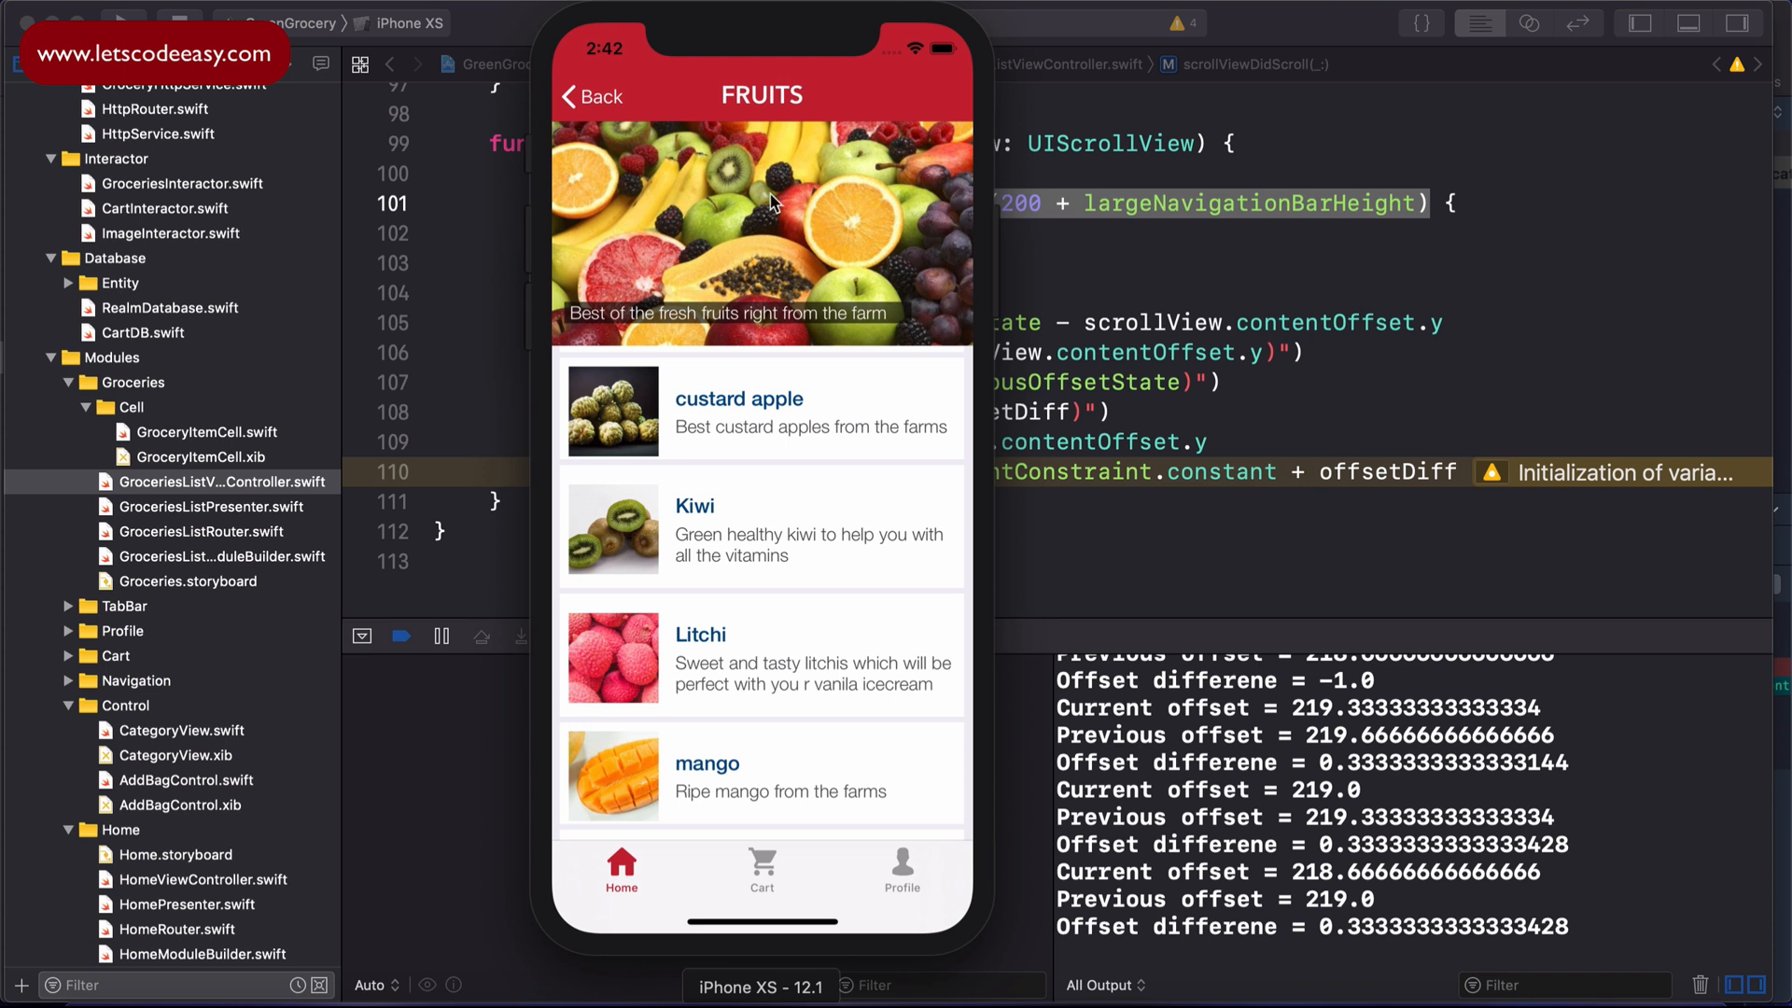
mouse_move(840, 222)
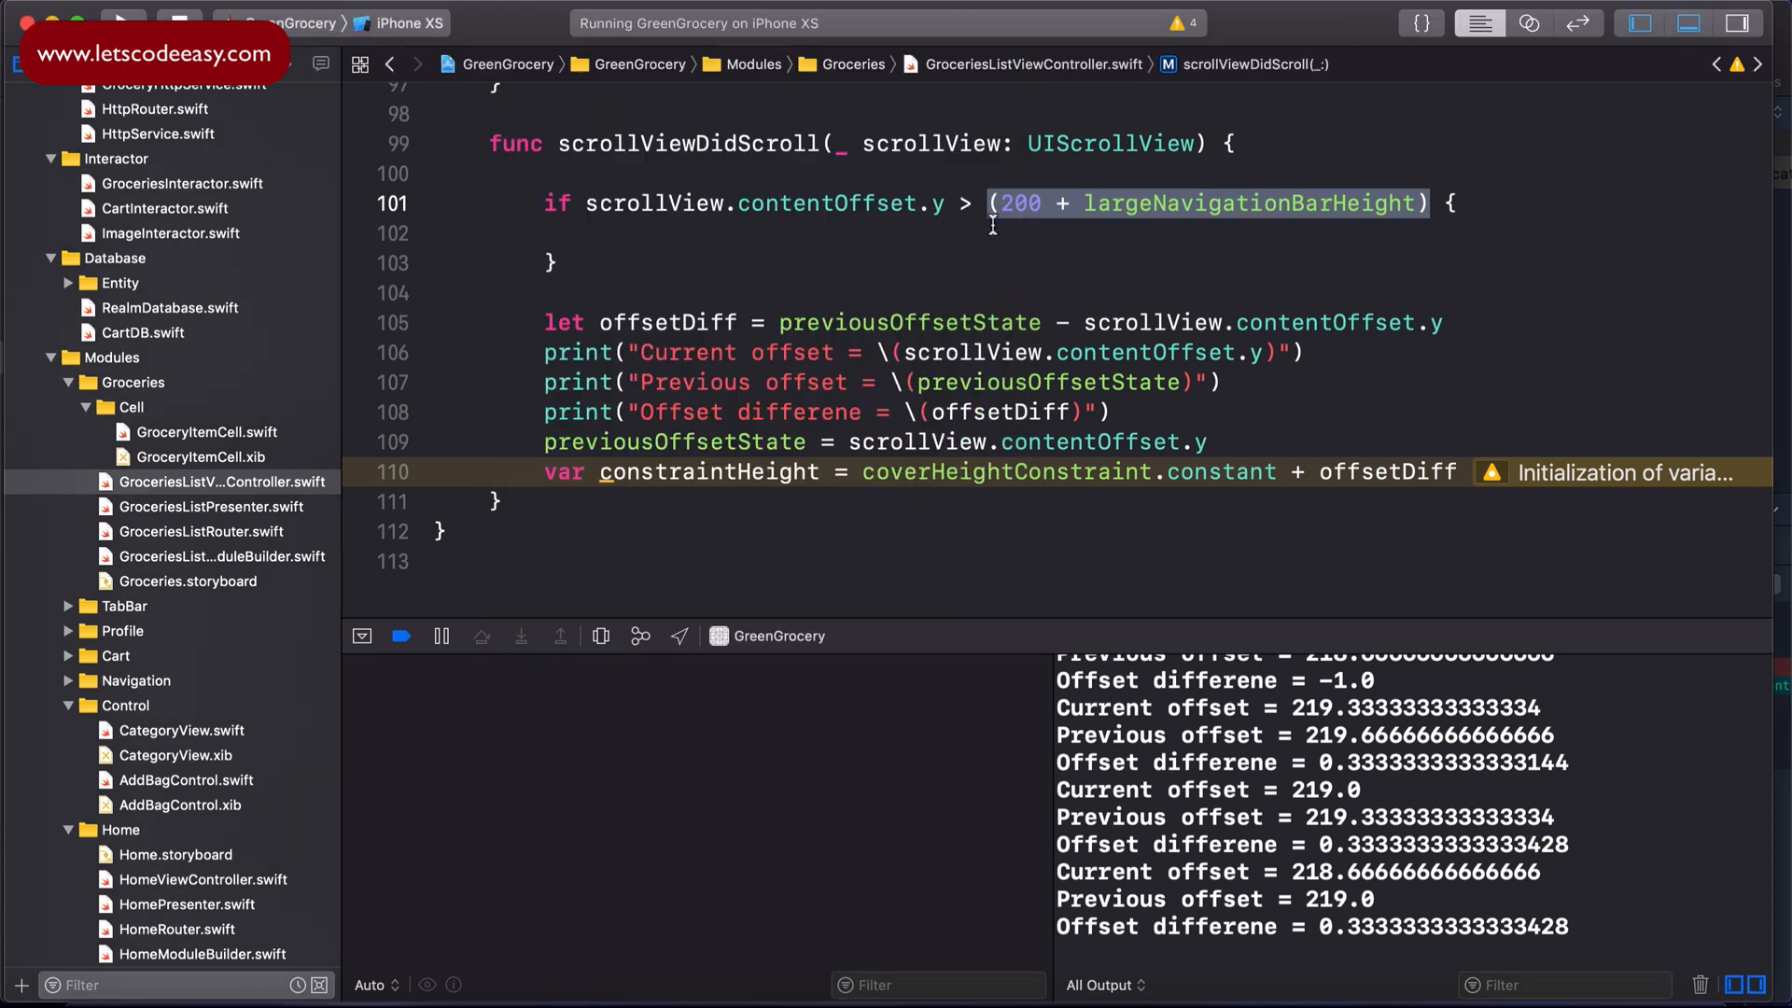
Step: Set coverHeightConstraint.constant = 0 inside the offset check
left_click(685, 233)
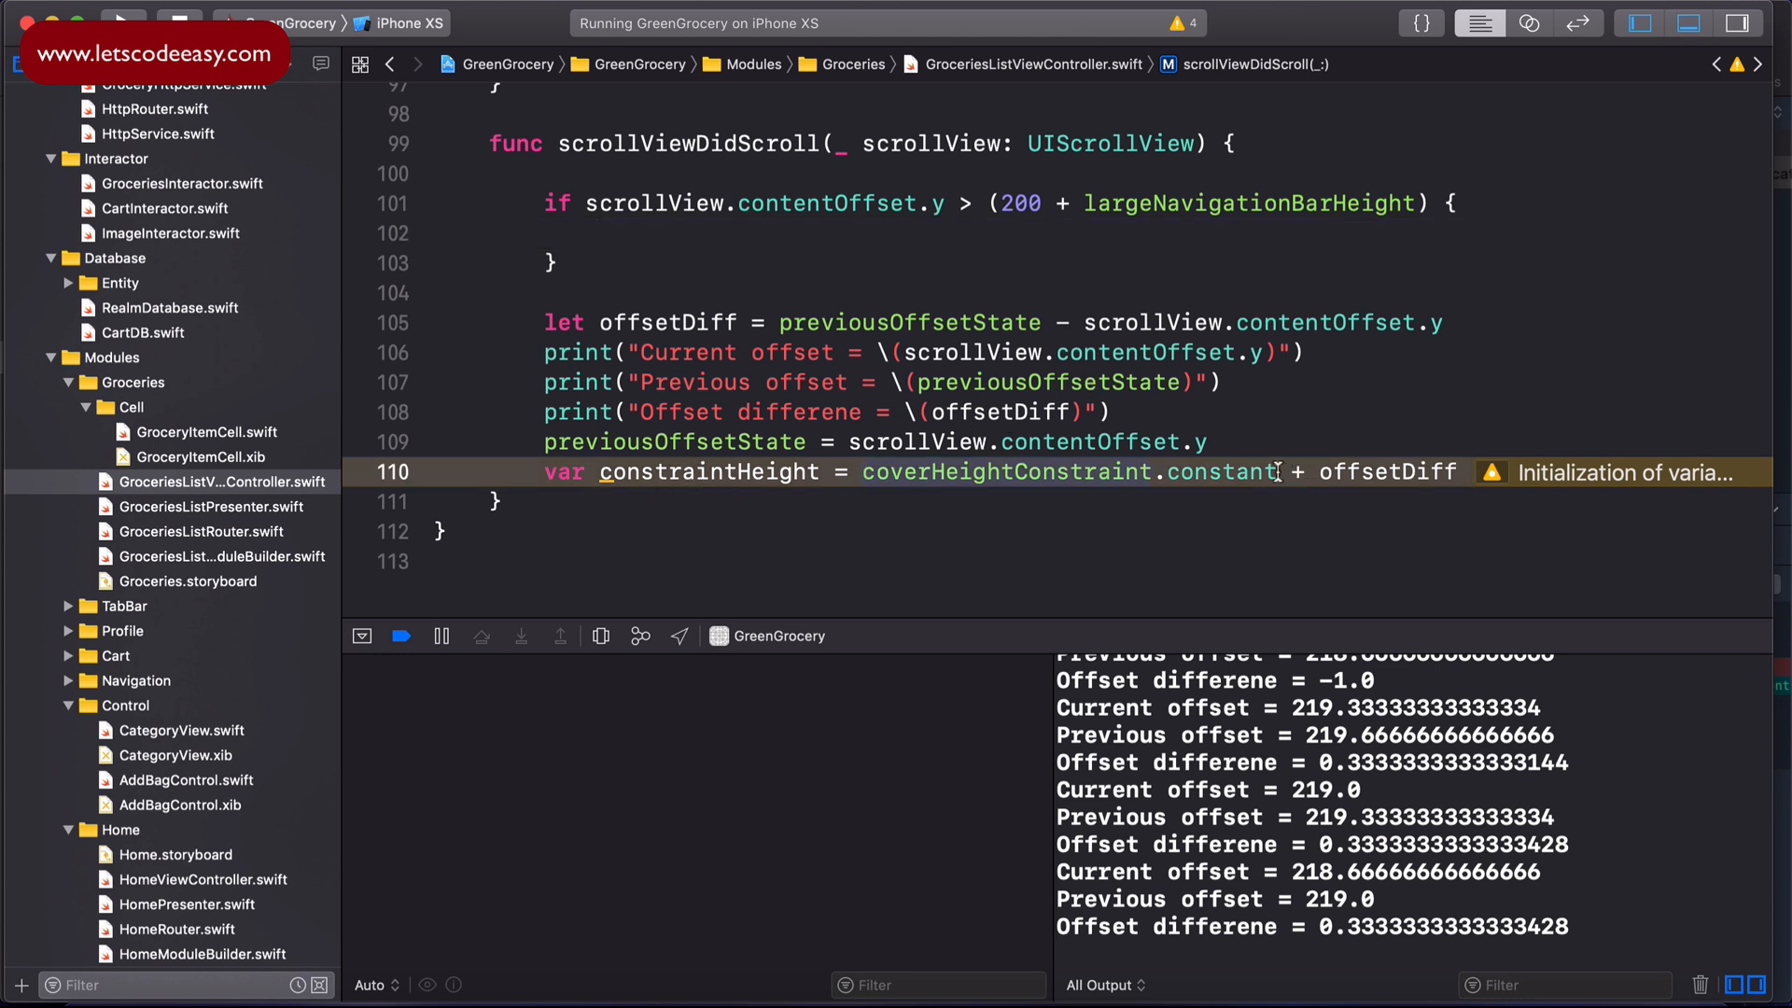
left_click(702, 233)
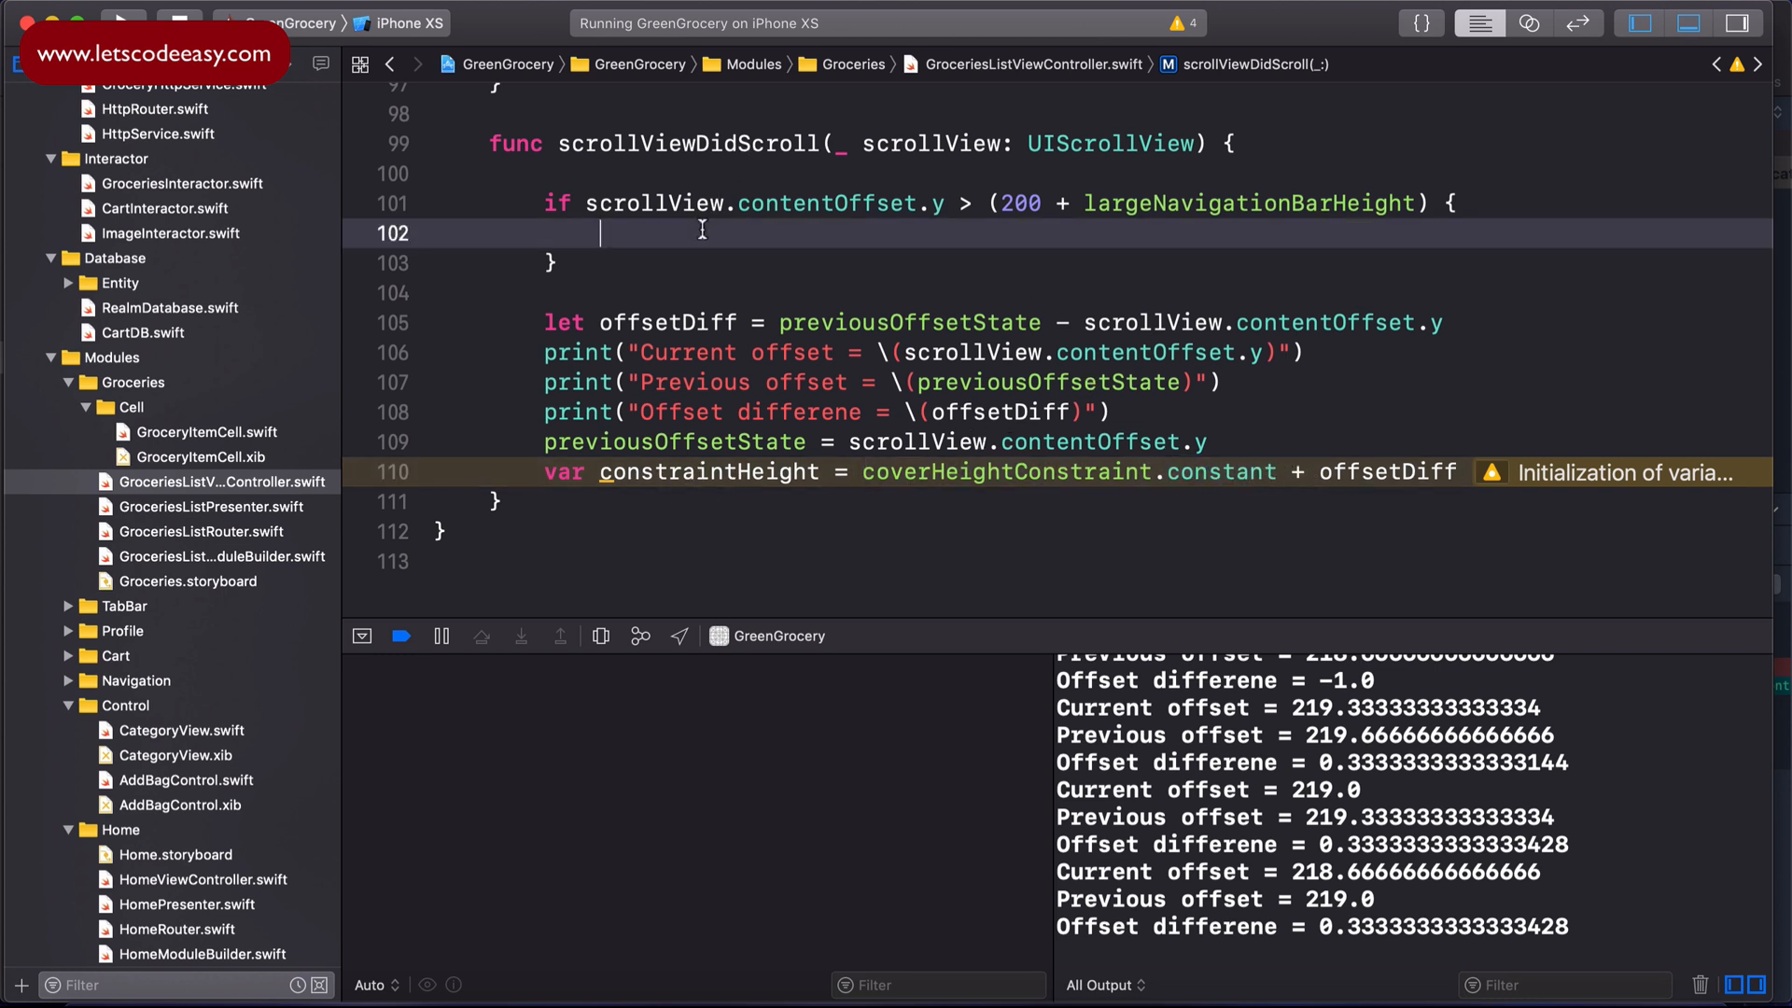
type("coverHeightConstraint.constant = 0")
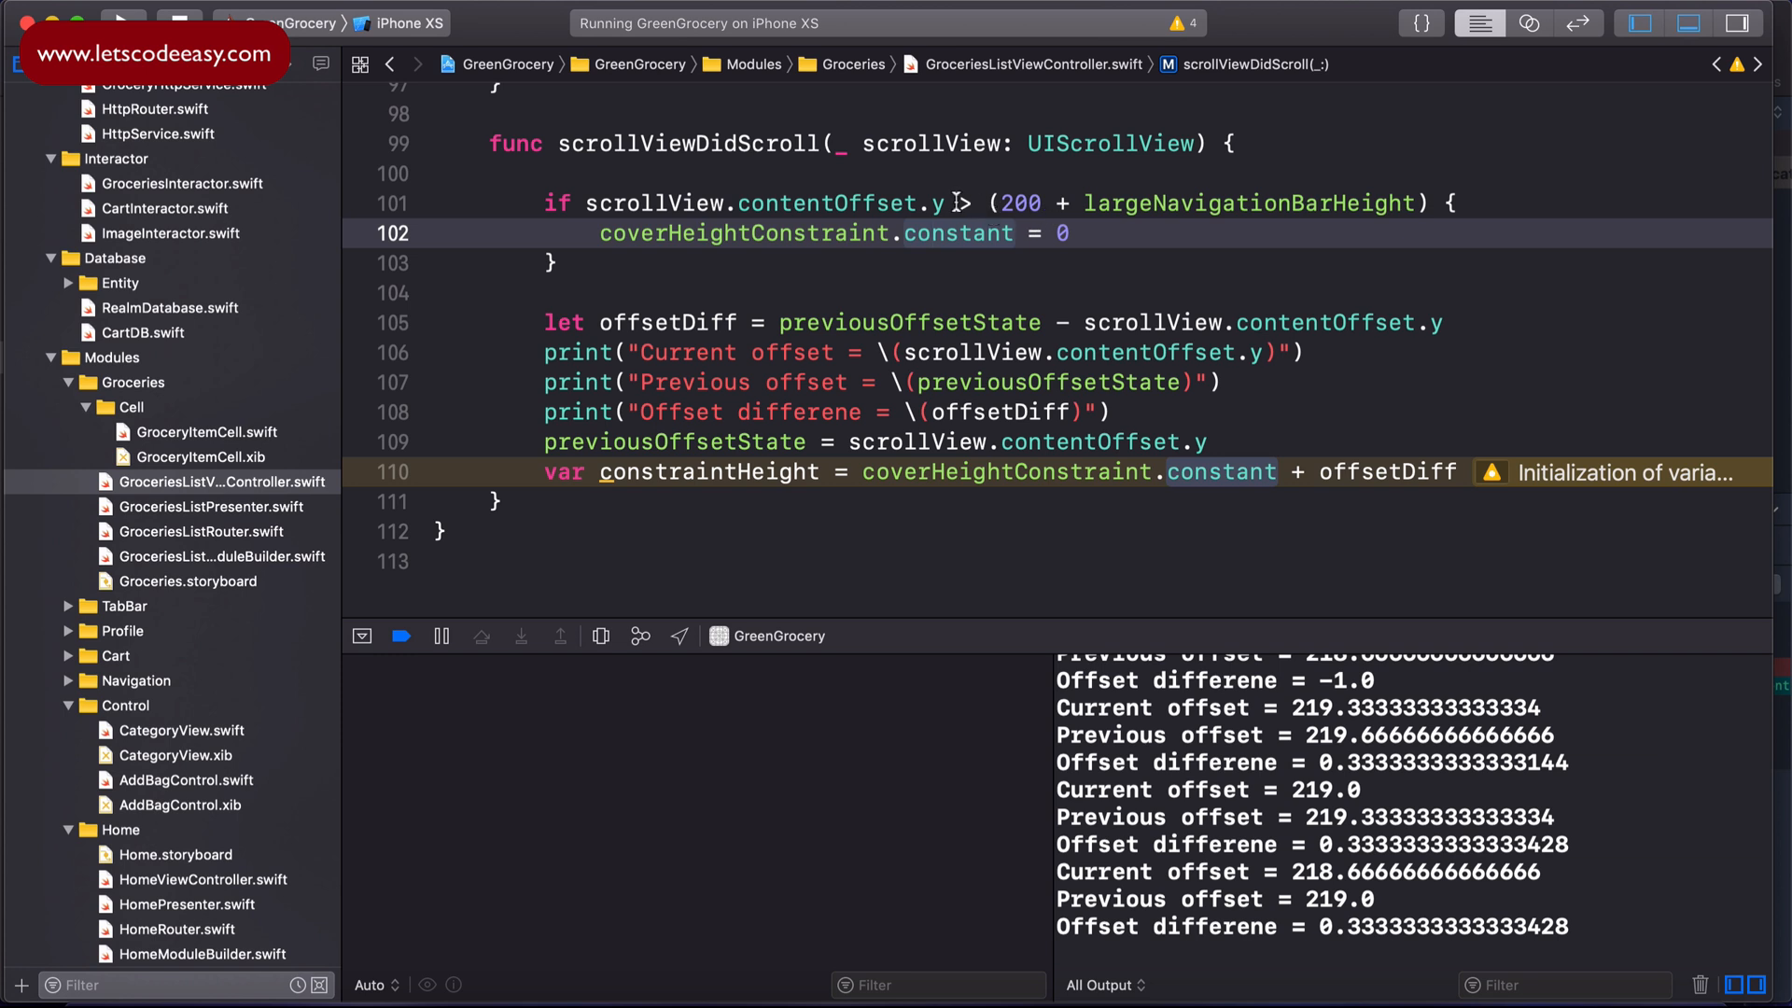
mouse_move(896, 313)
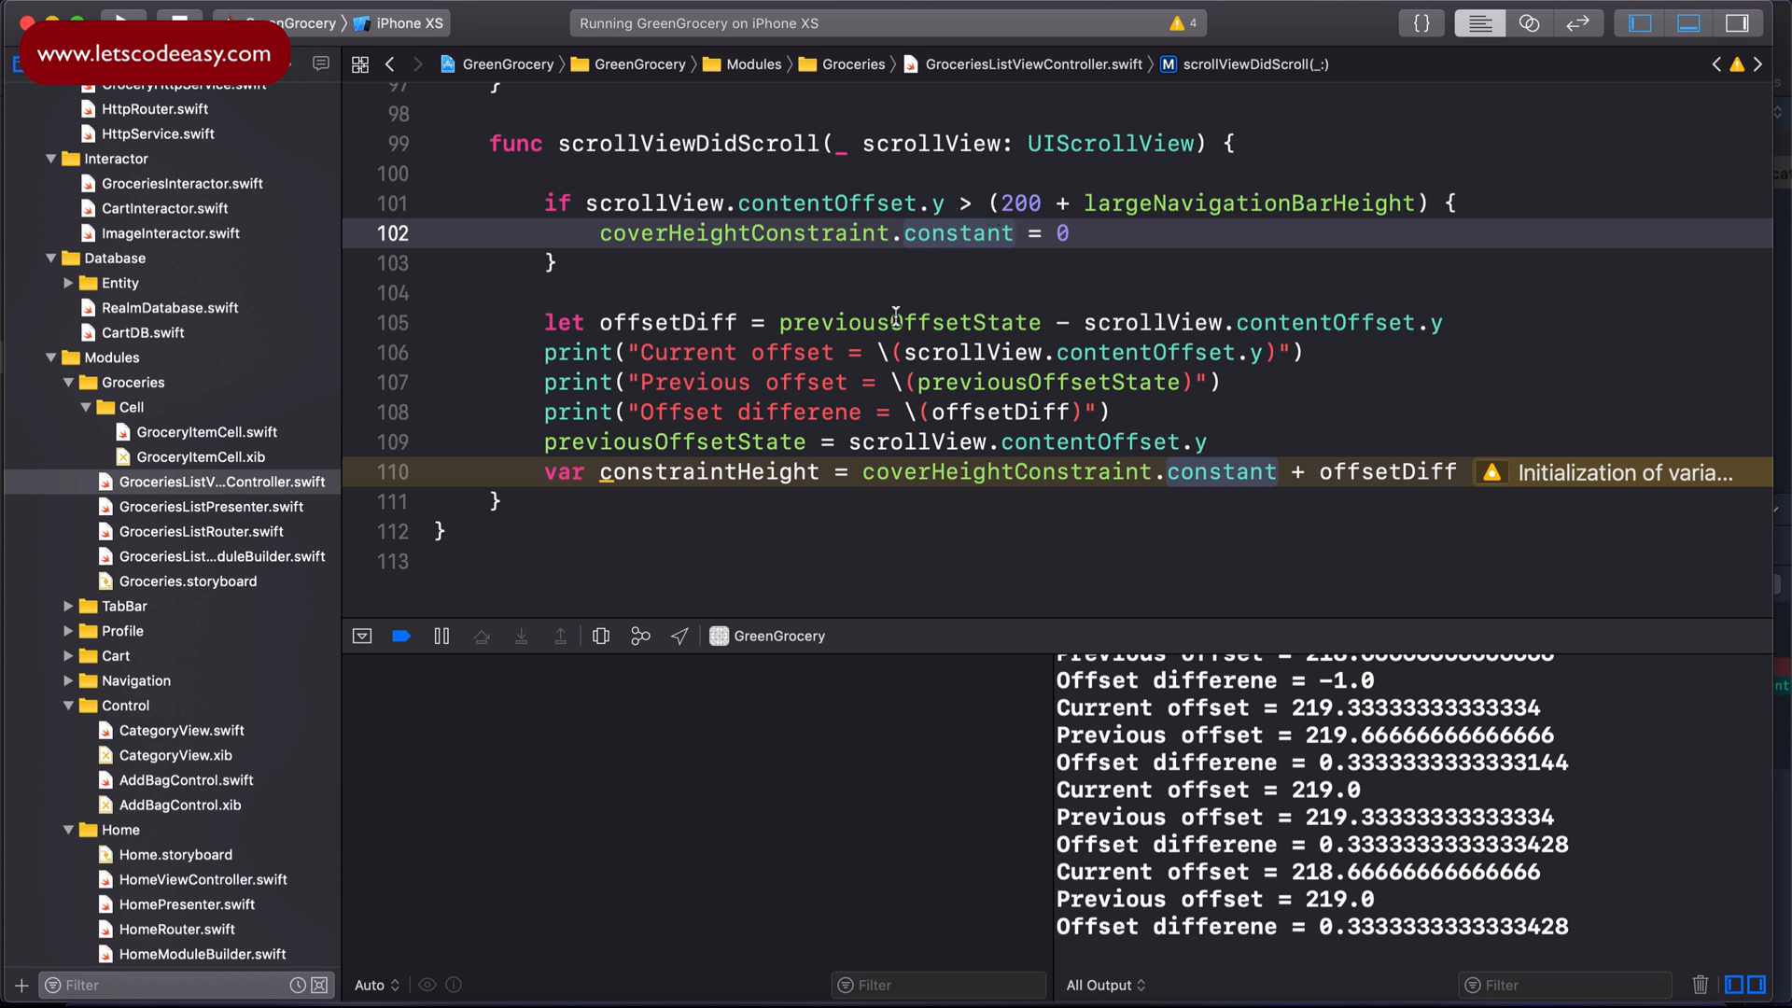
mouse_move(937, 472)
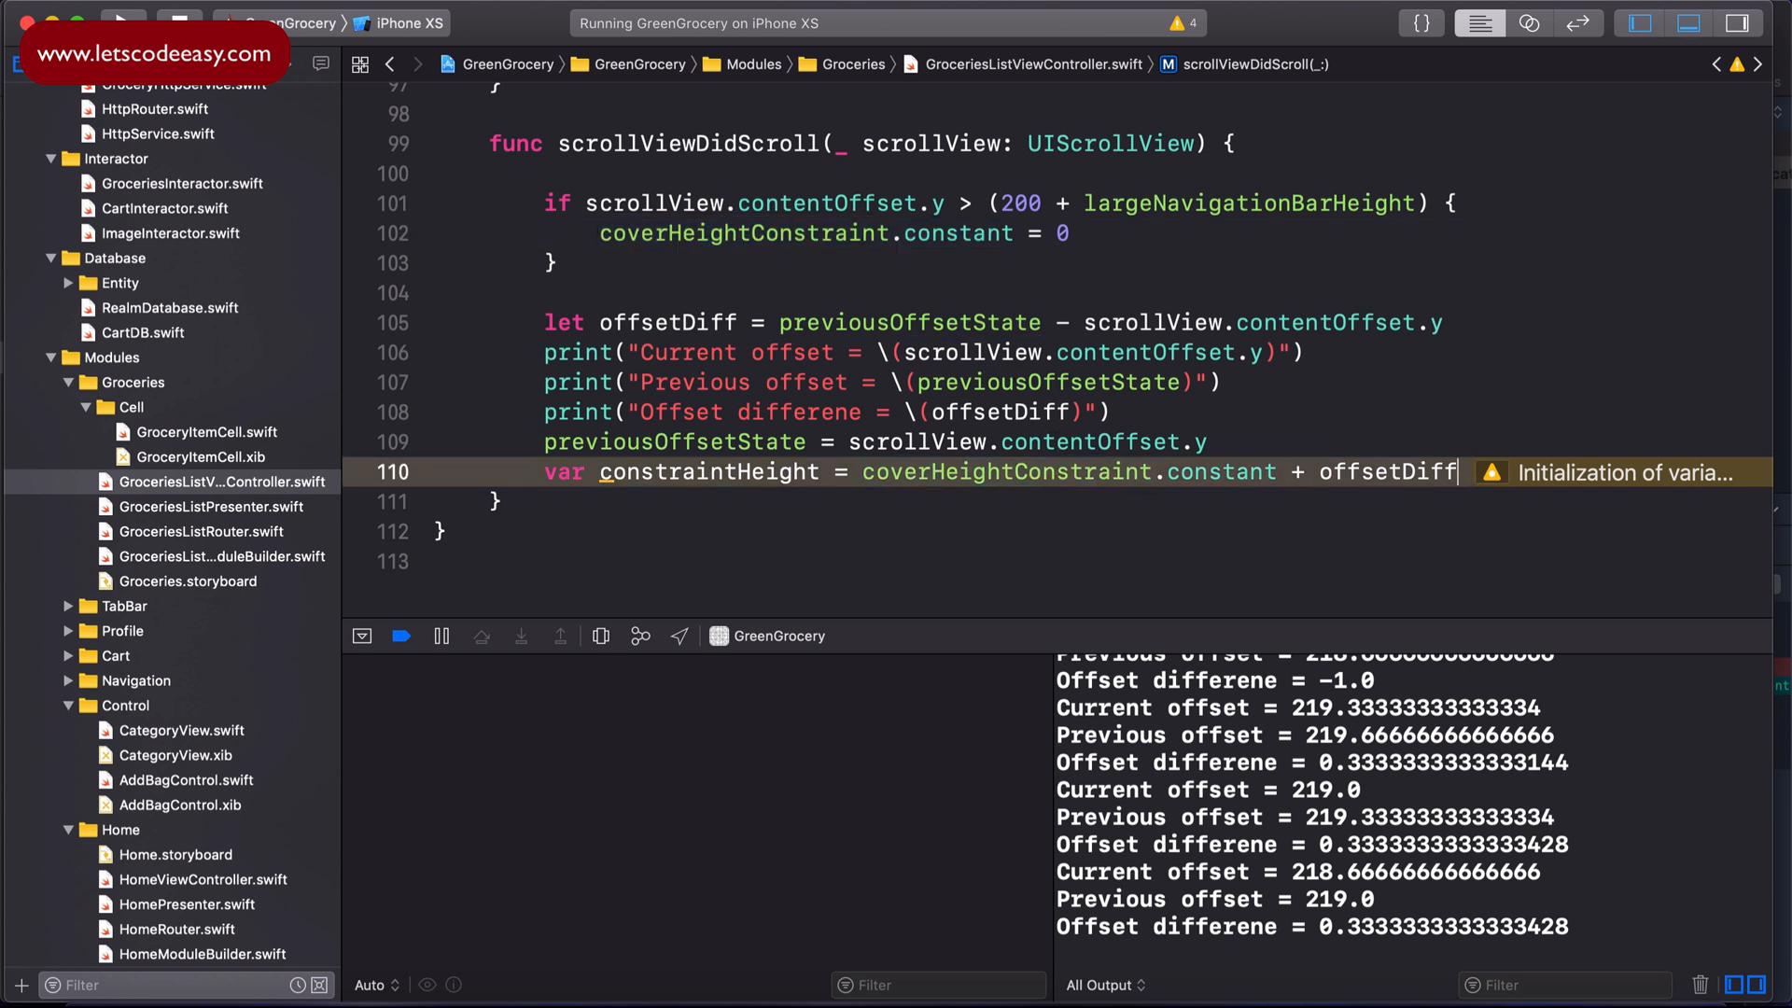
Step: Rename constraintHeight to newHeight and assign it to coverHeightConstraint.constant otherwise
type("coverHeightConstraint.constant = newHeight")
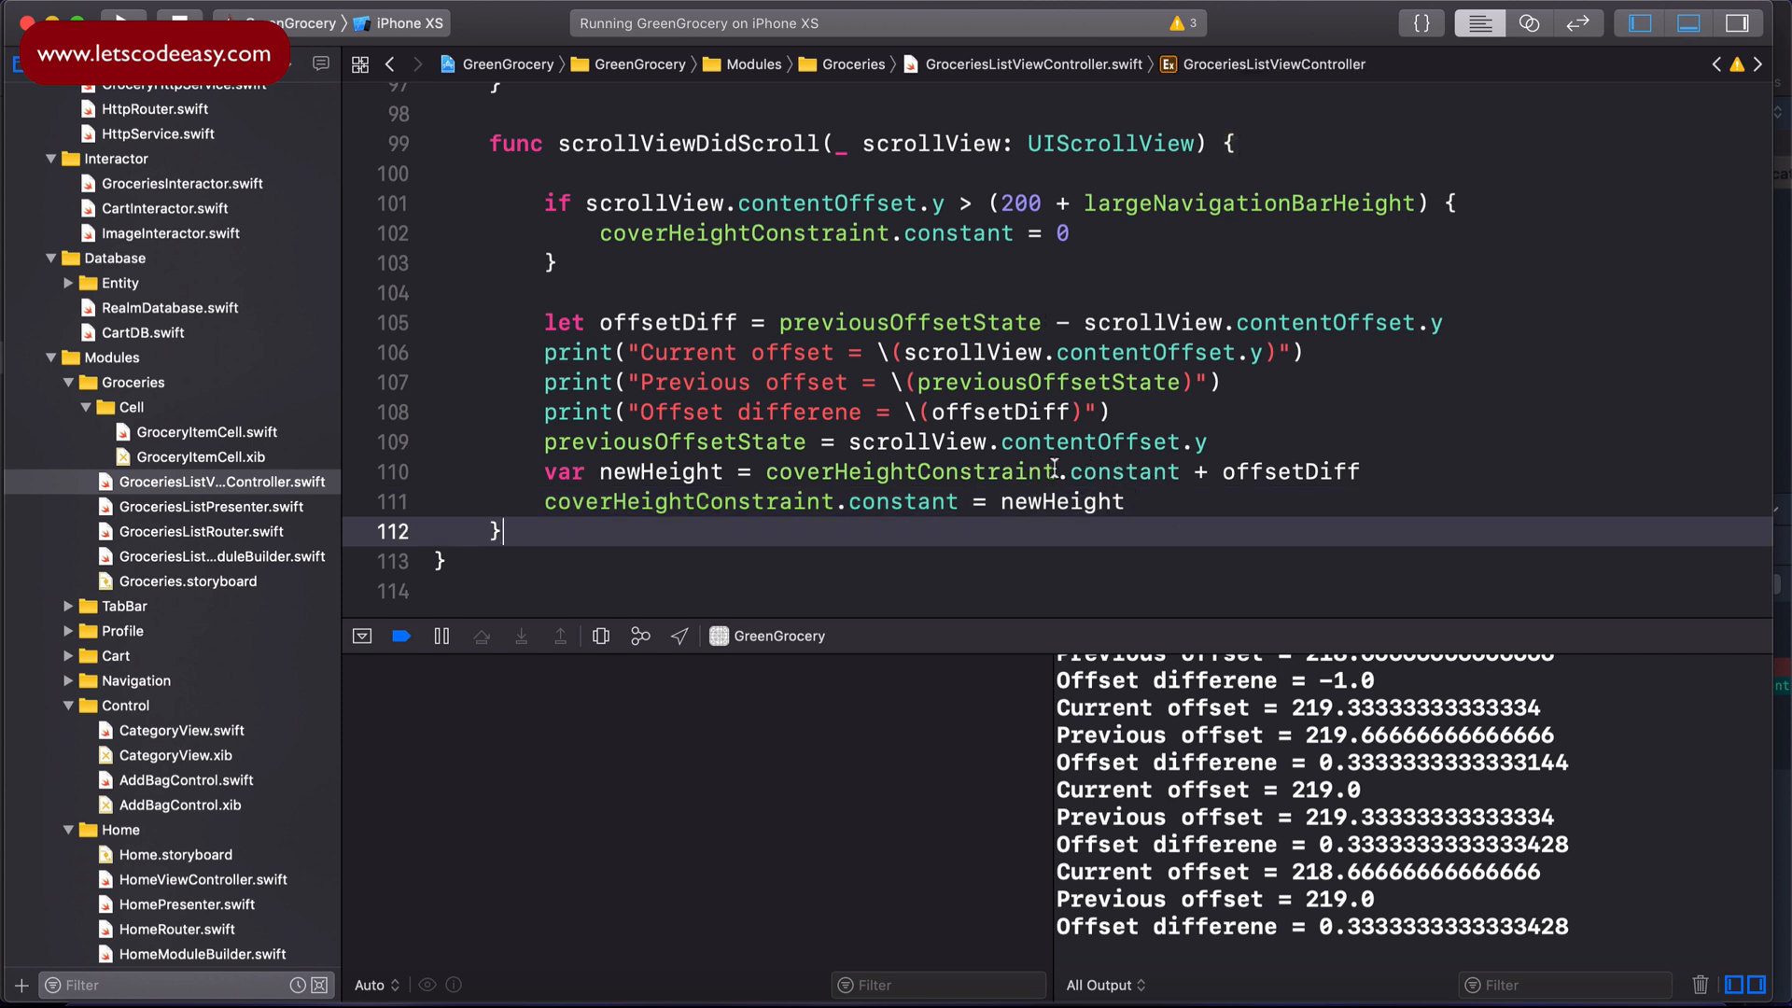
left_click(1217, 470)
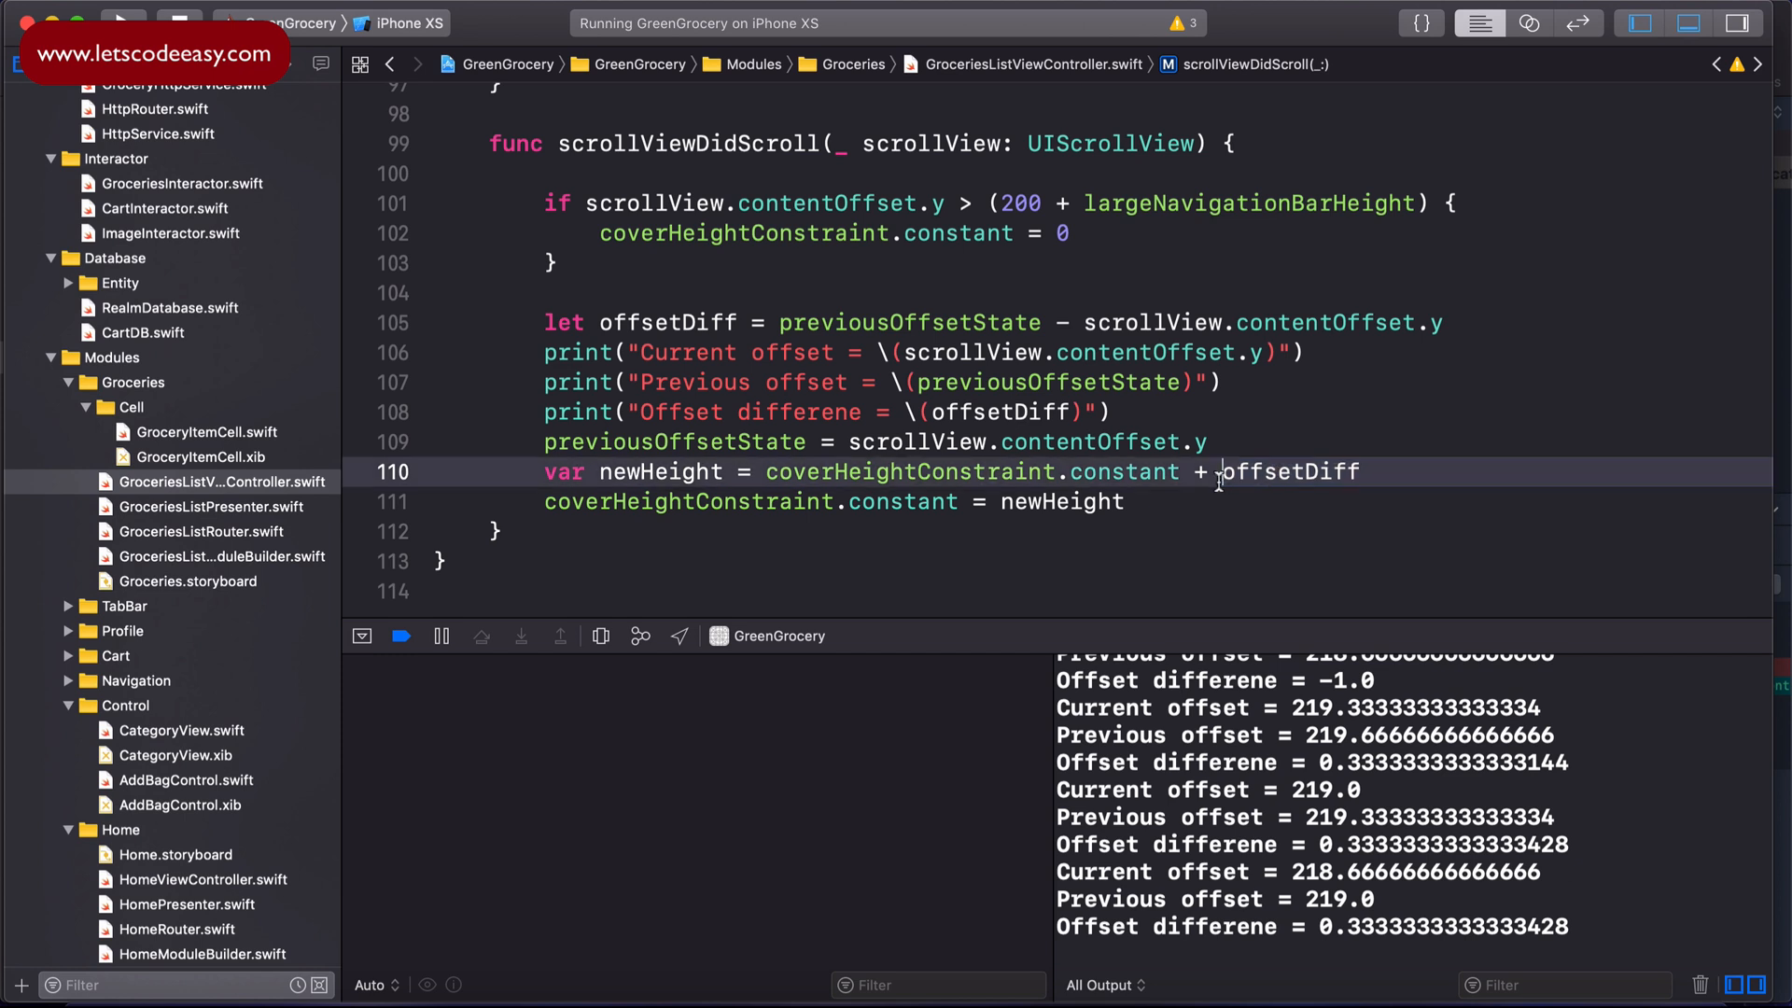
double_click(909, 323)
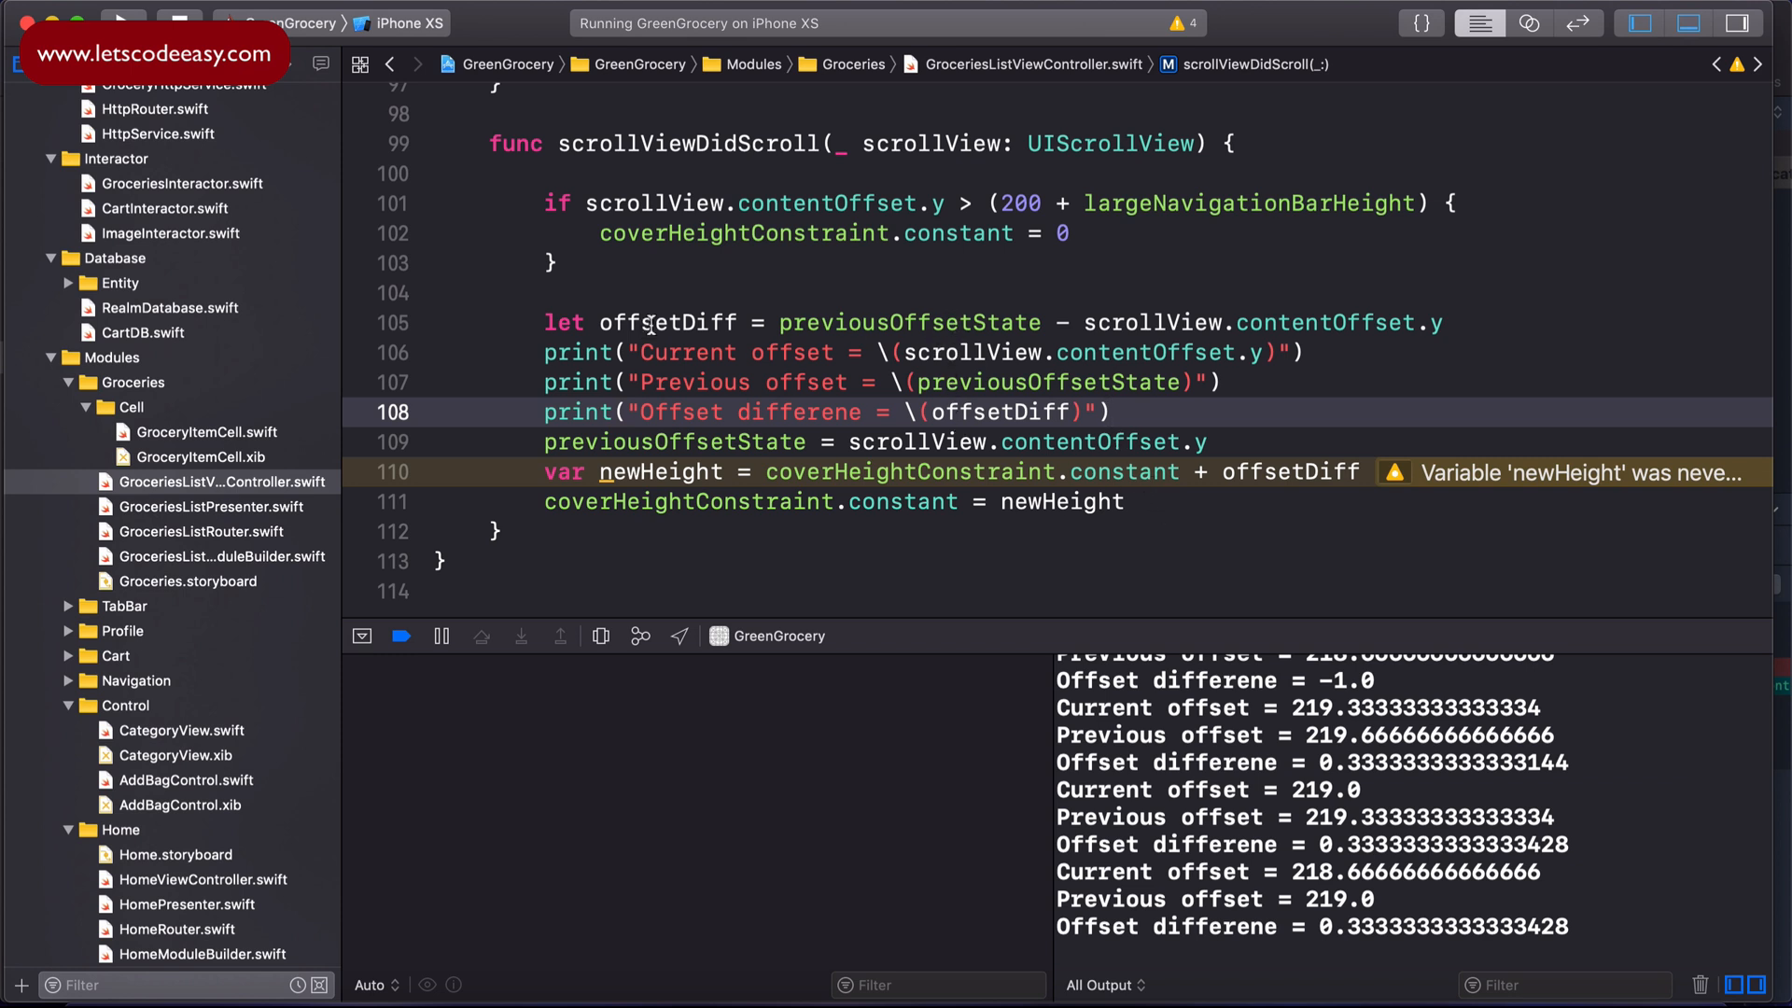
double_click(1063, 500)
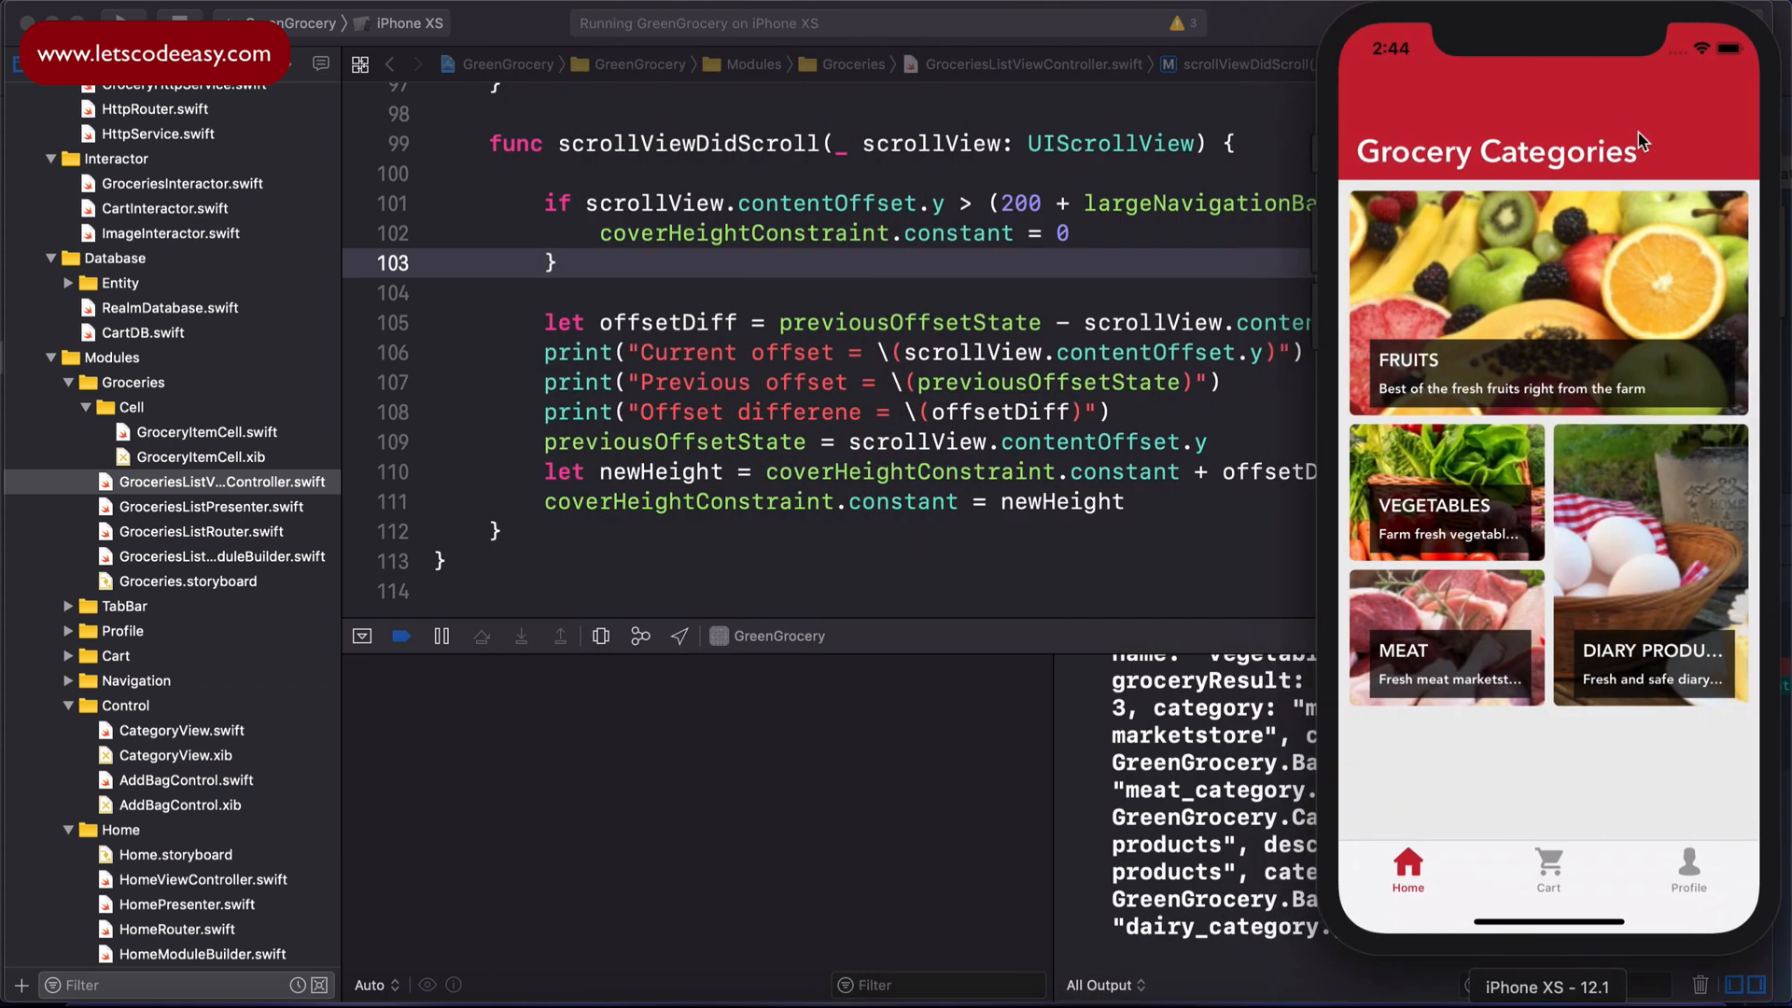
mouse_move(1607, 217)
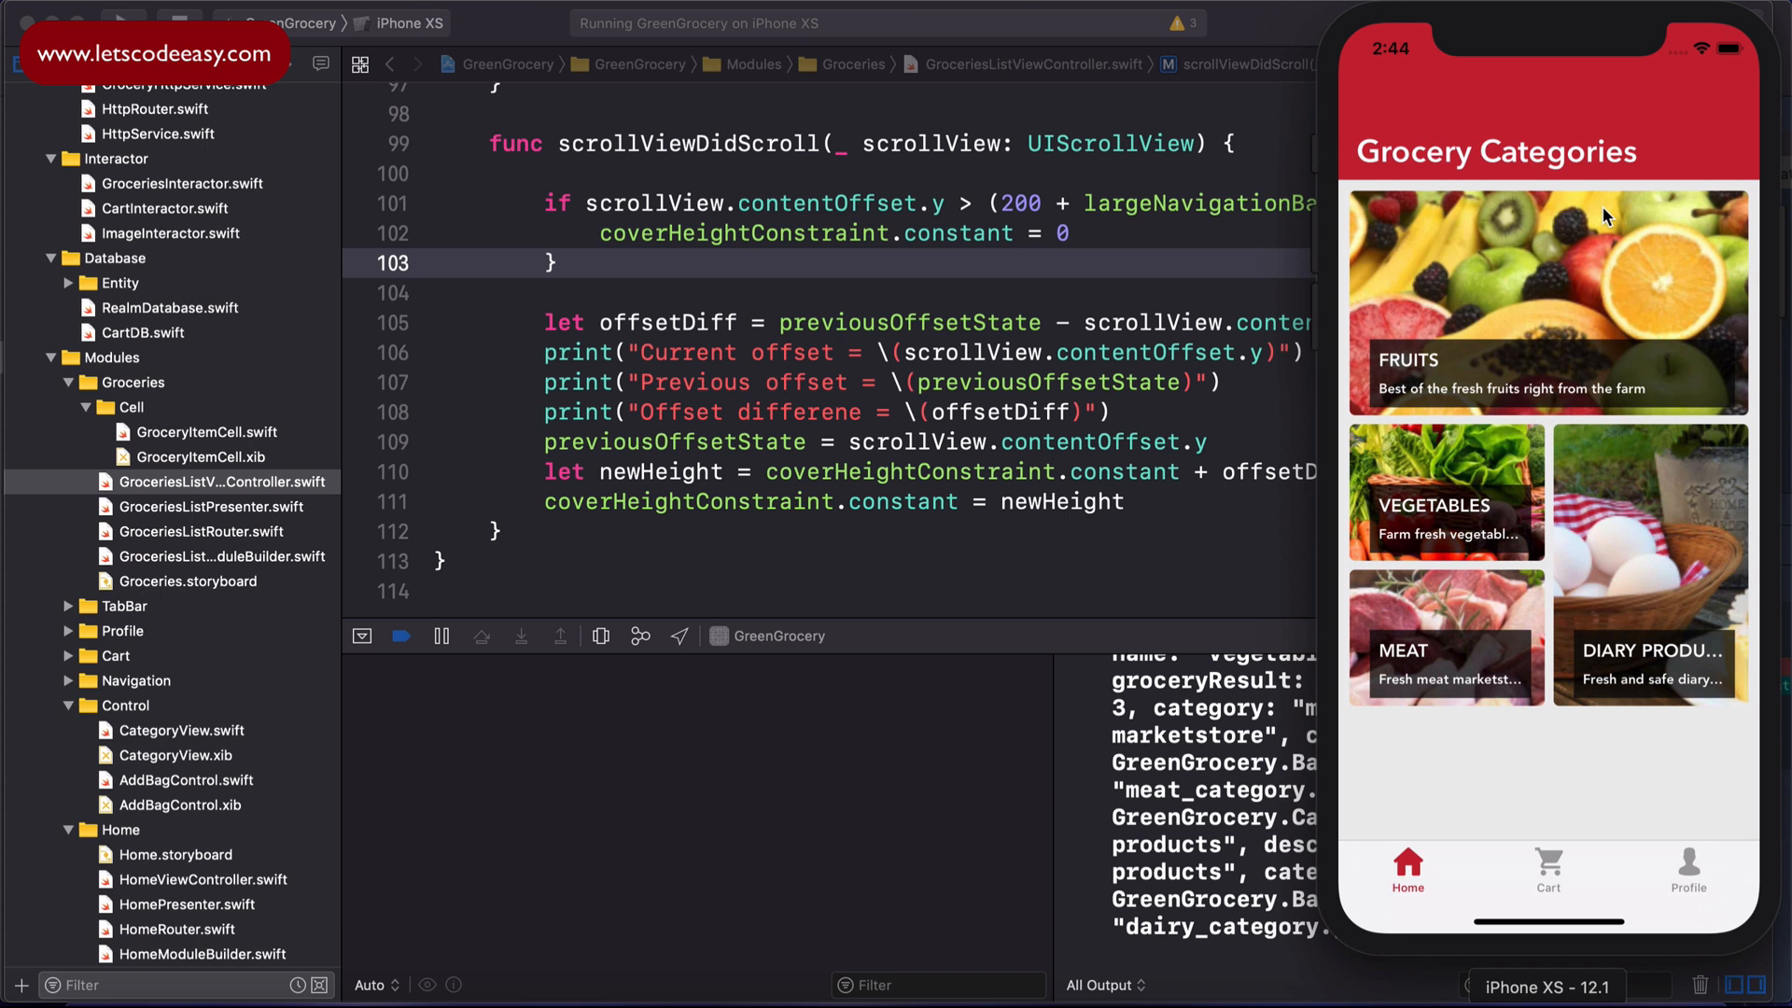
mouse_move(1493, 461)
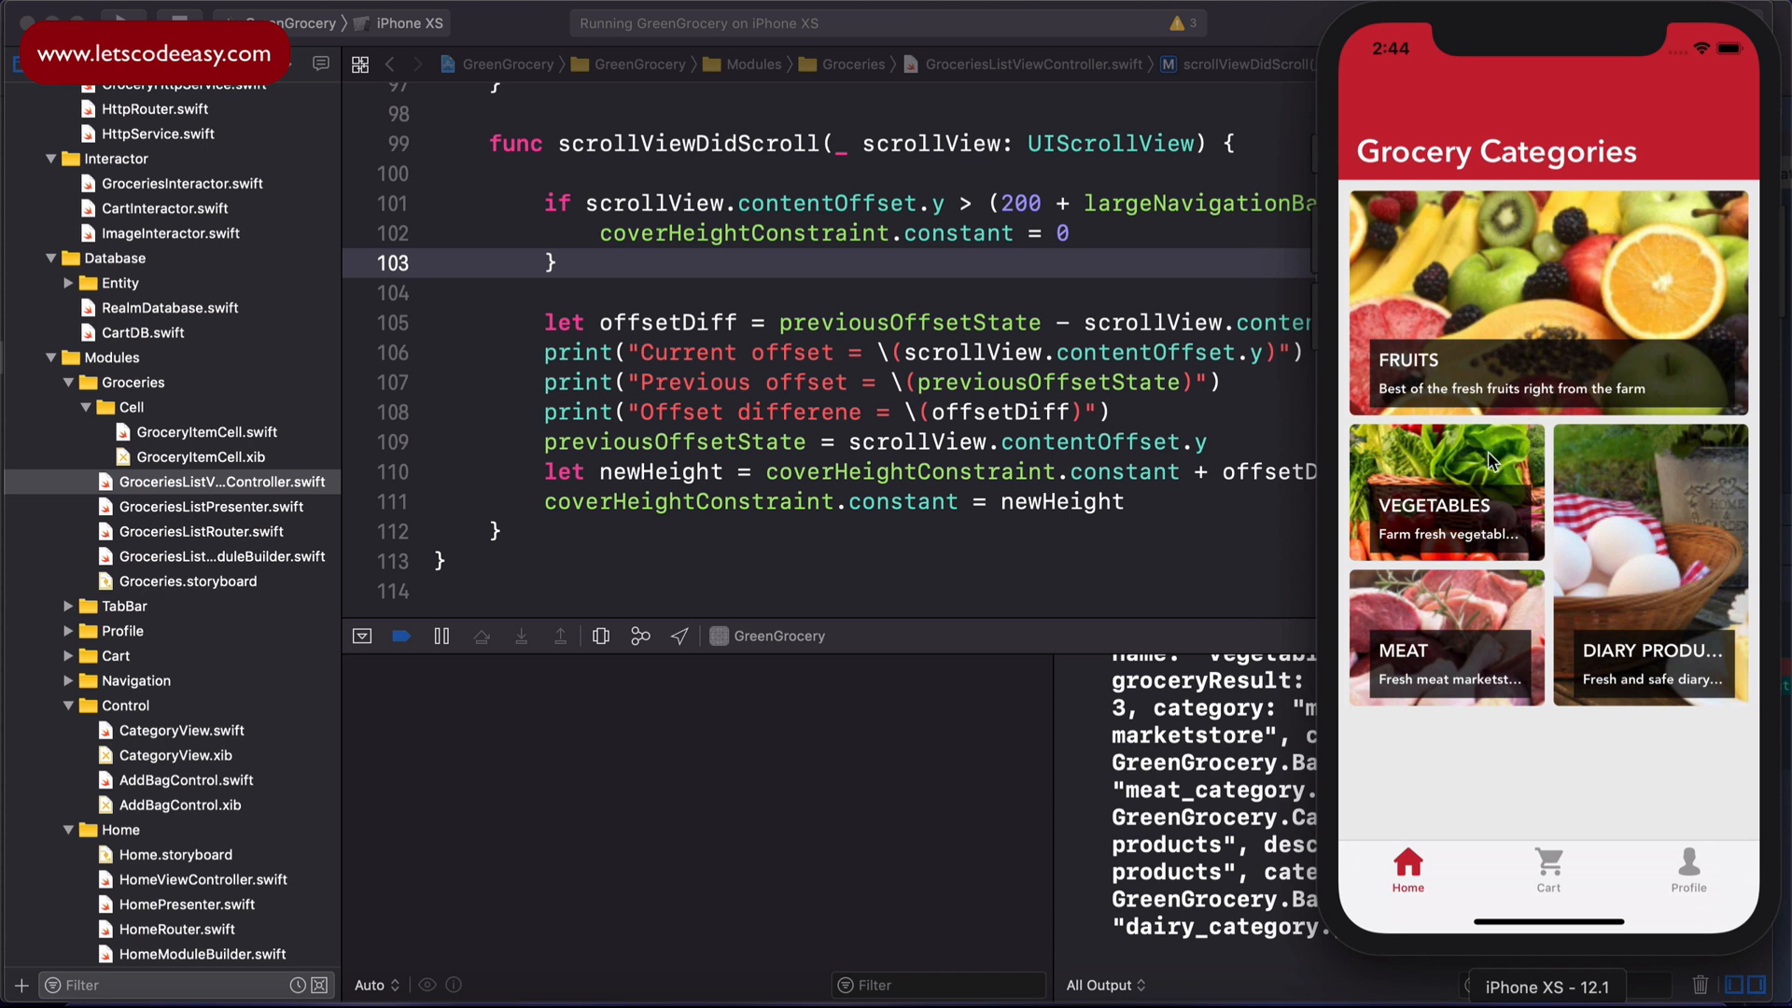
Step: Scroll the Vegetables list down and back up to see the cover image shrink away and return
left_click(1444, 506)
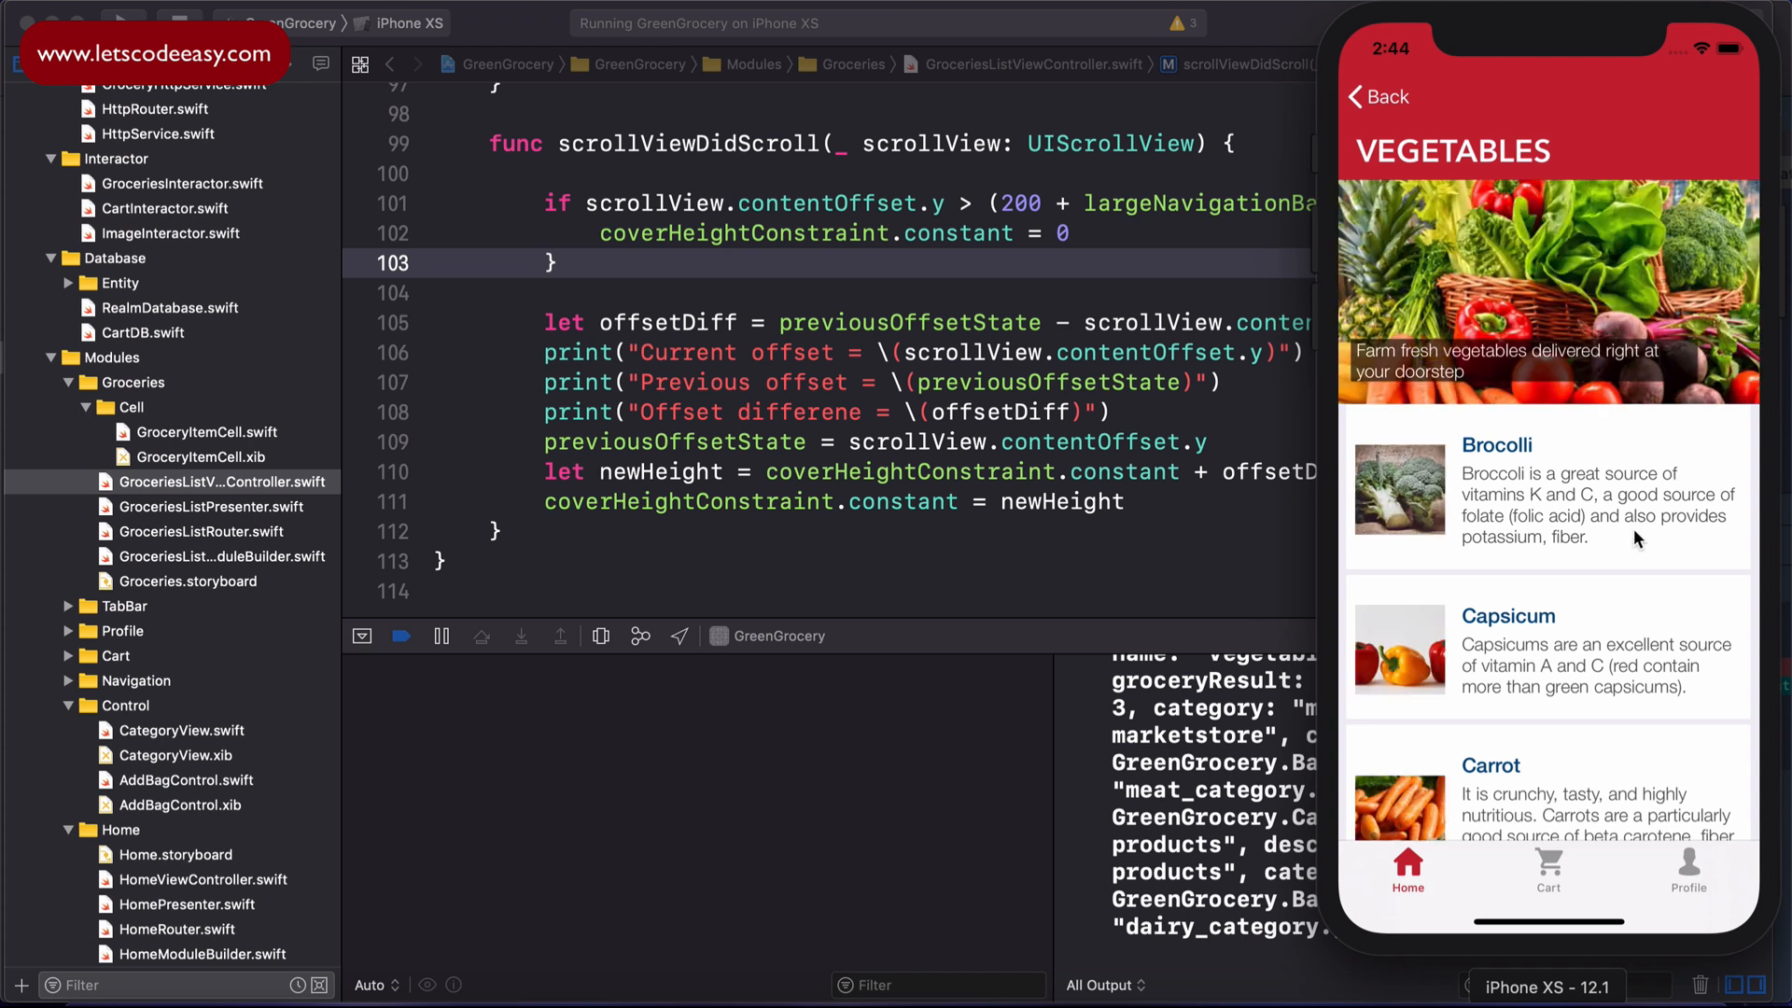
scroll("down", 3)
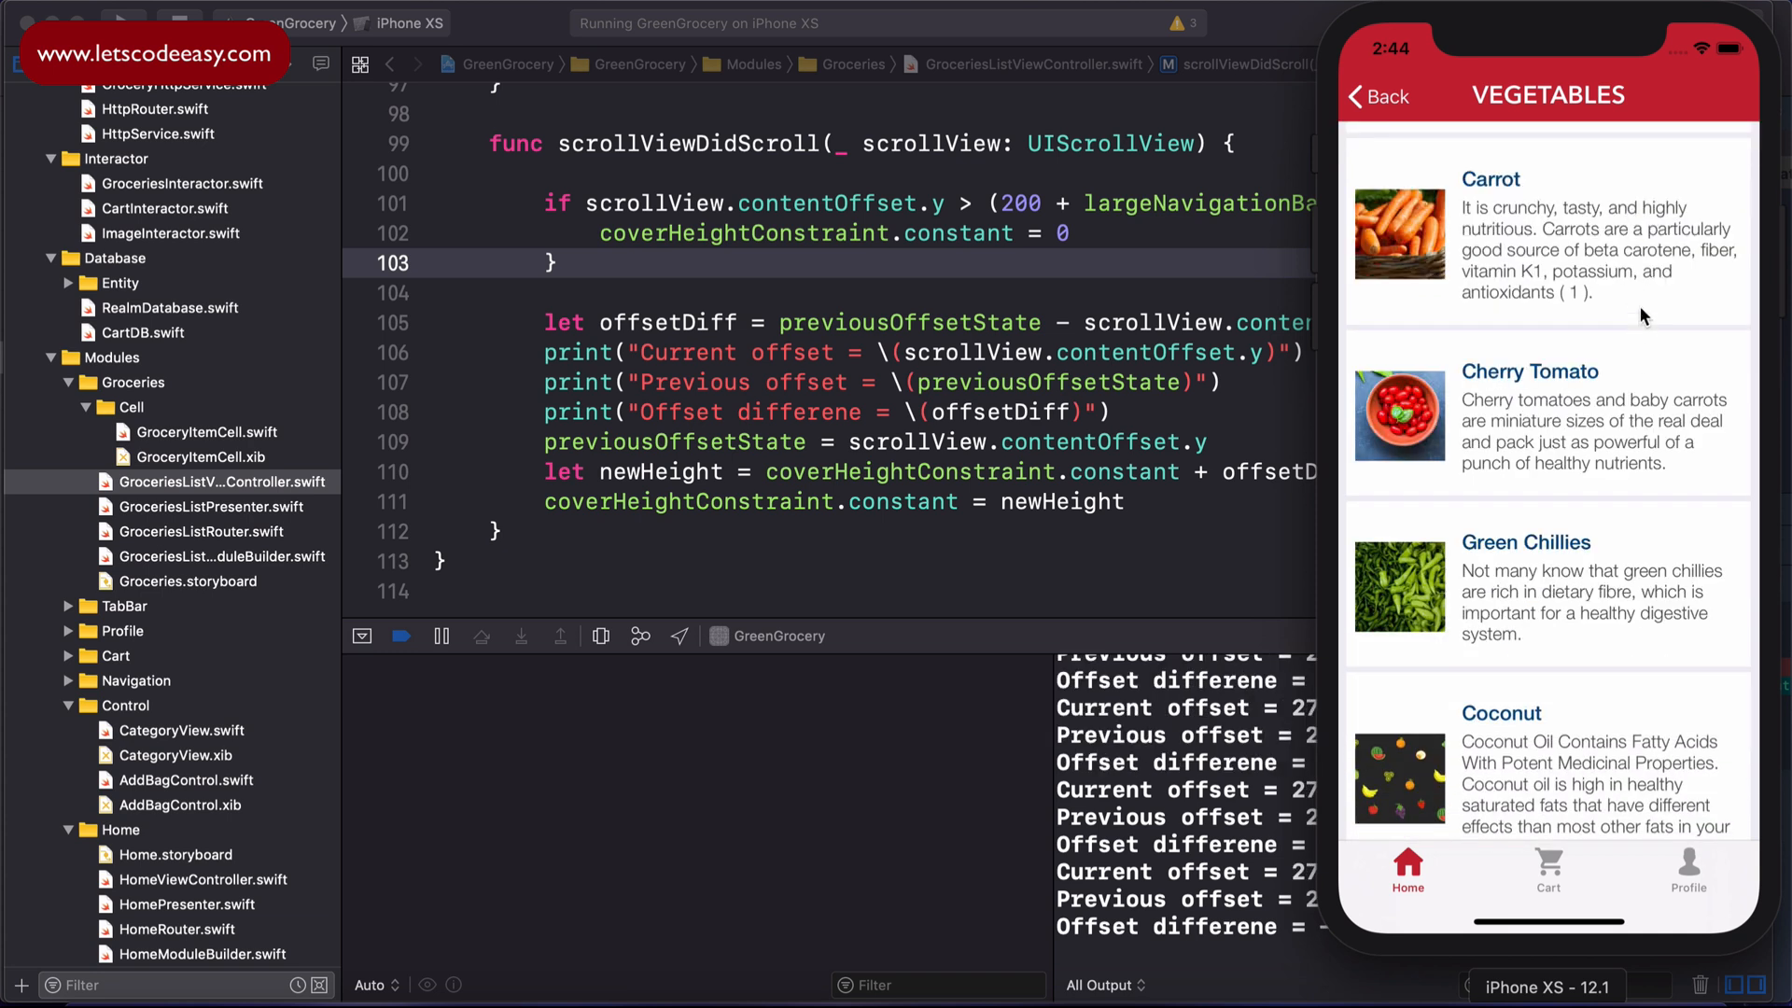
scroll("down", 3)
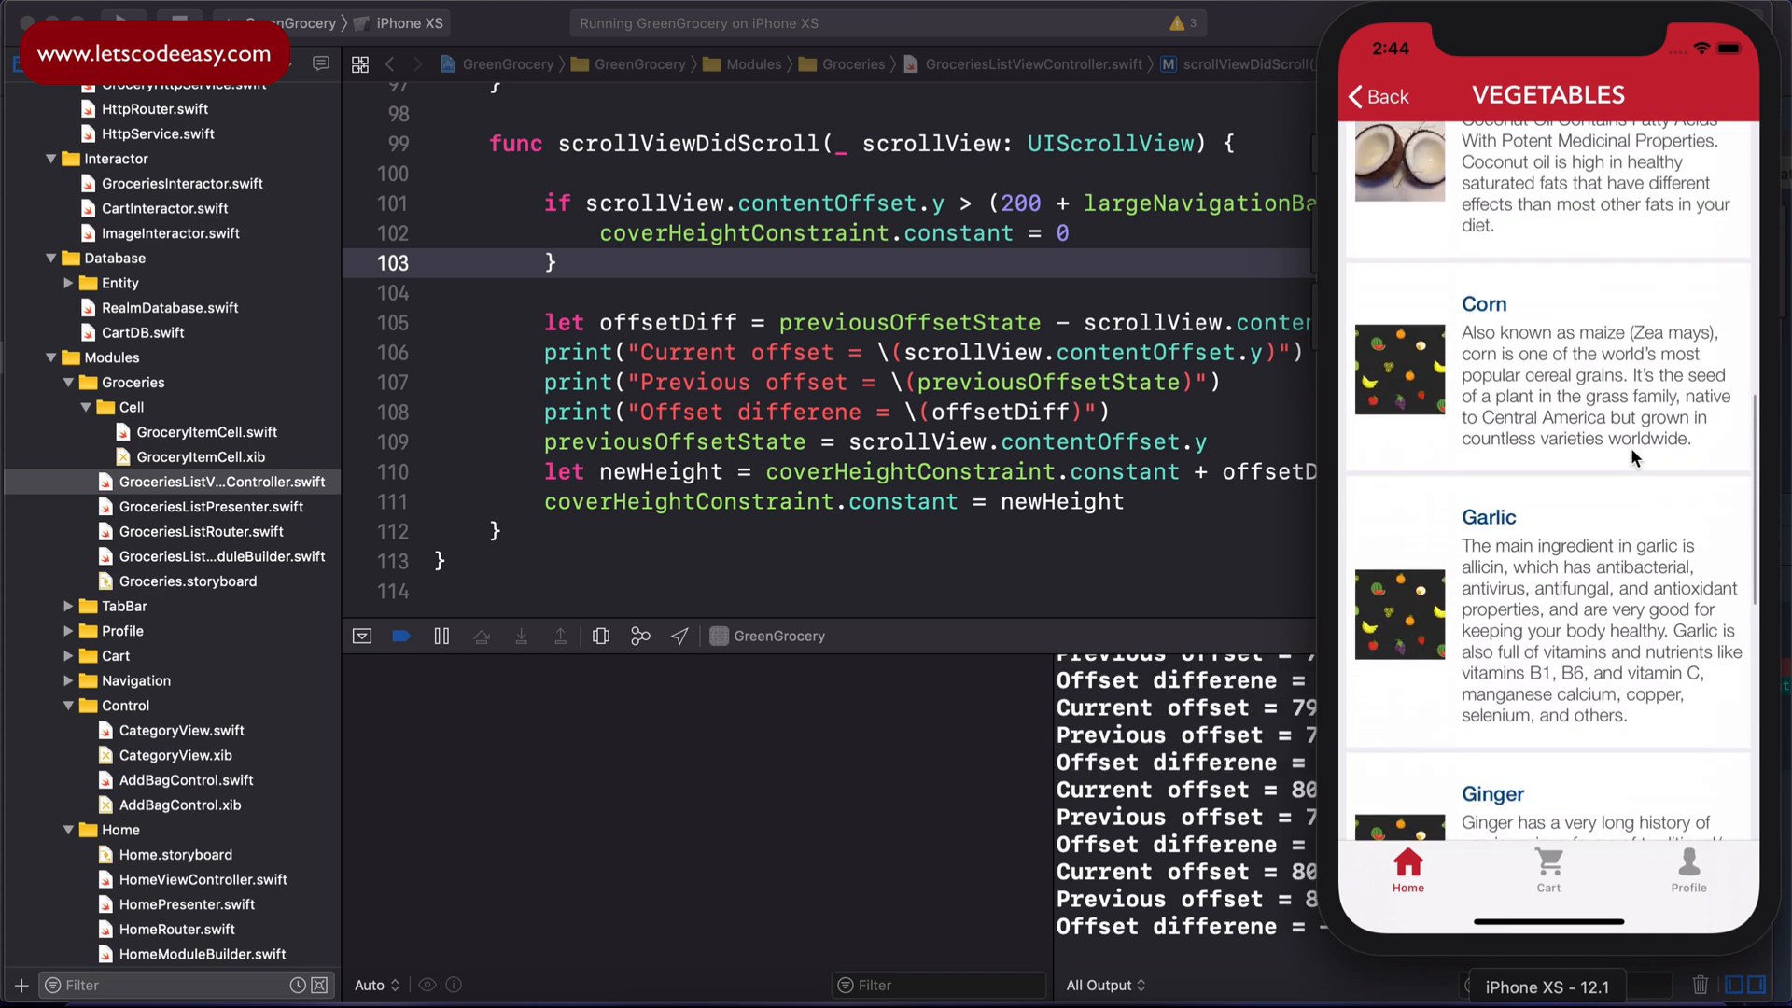
scroll("down", 3)
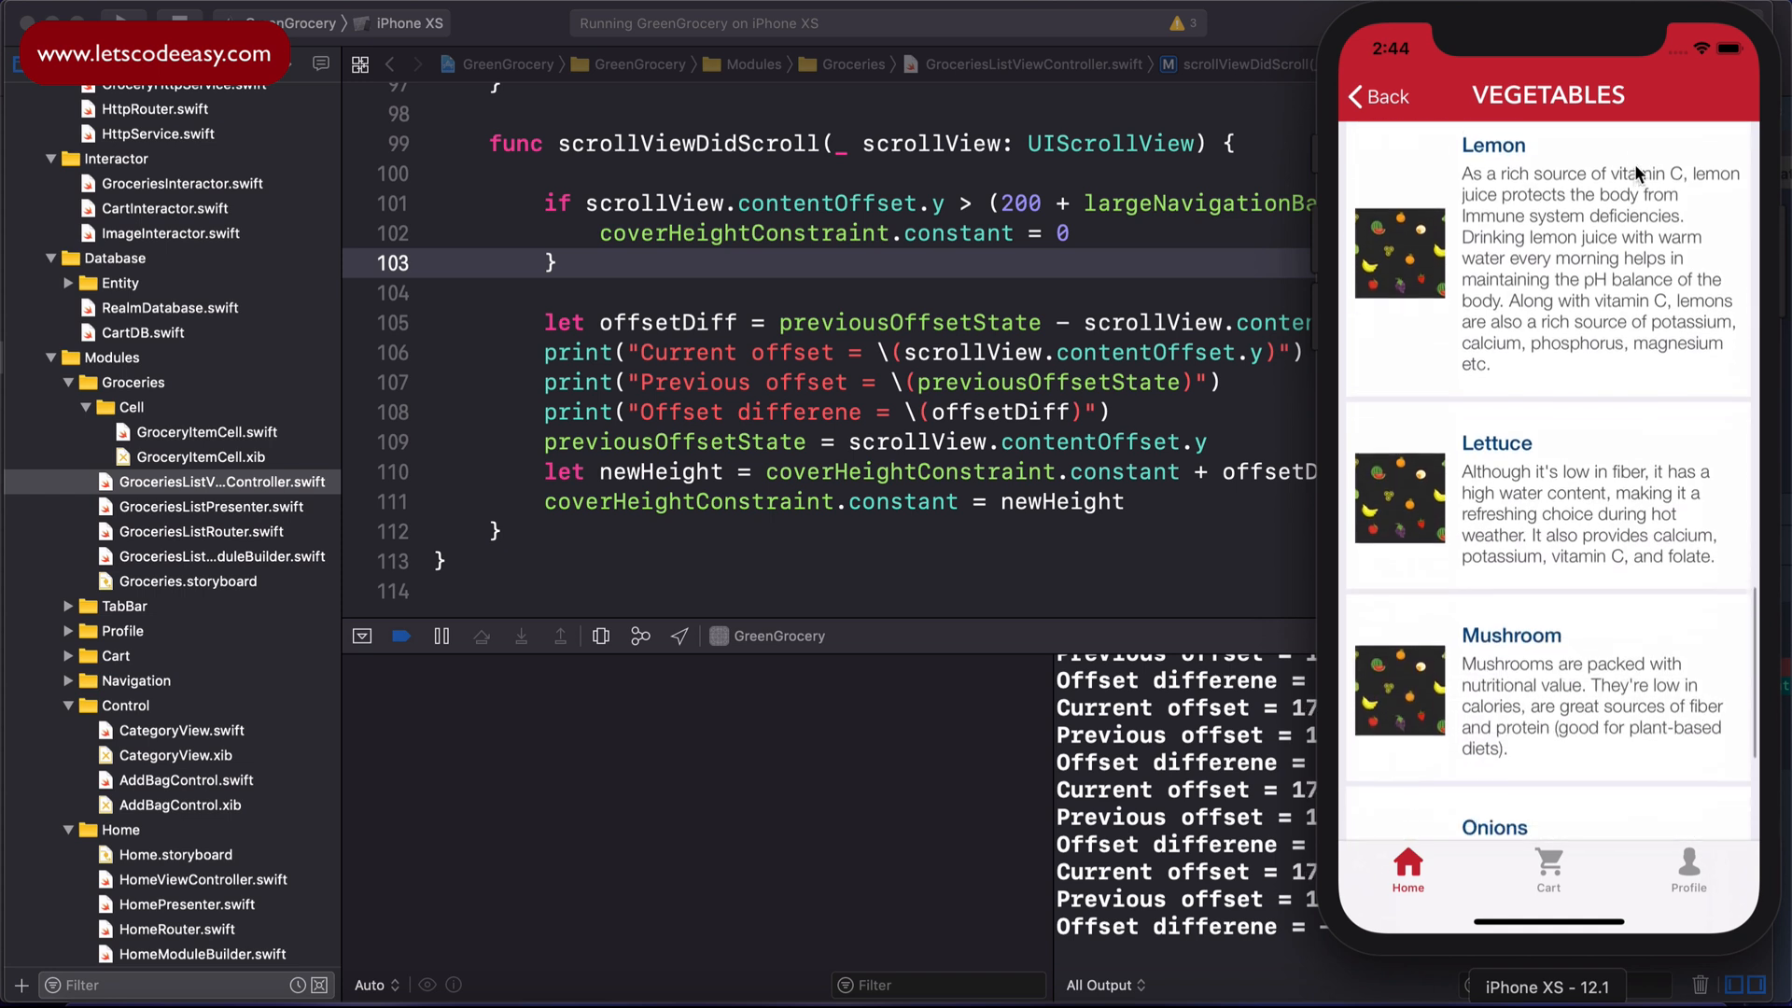
scroll("down", 3)
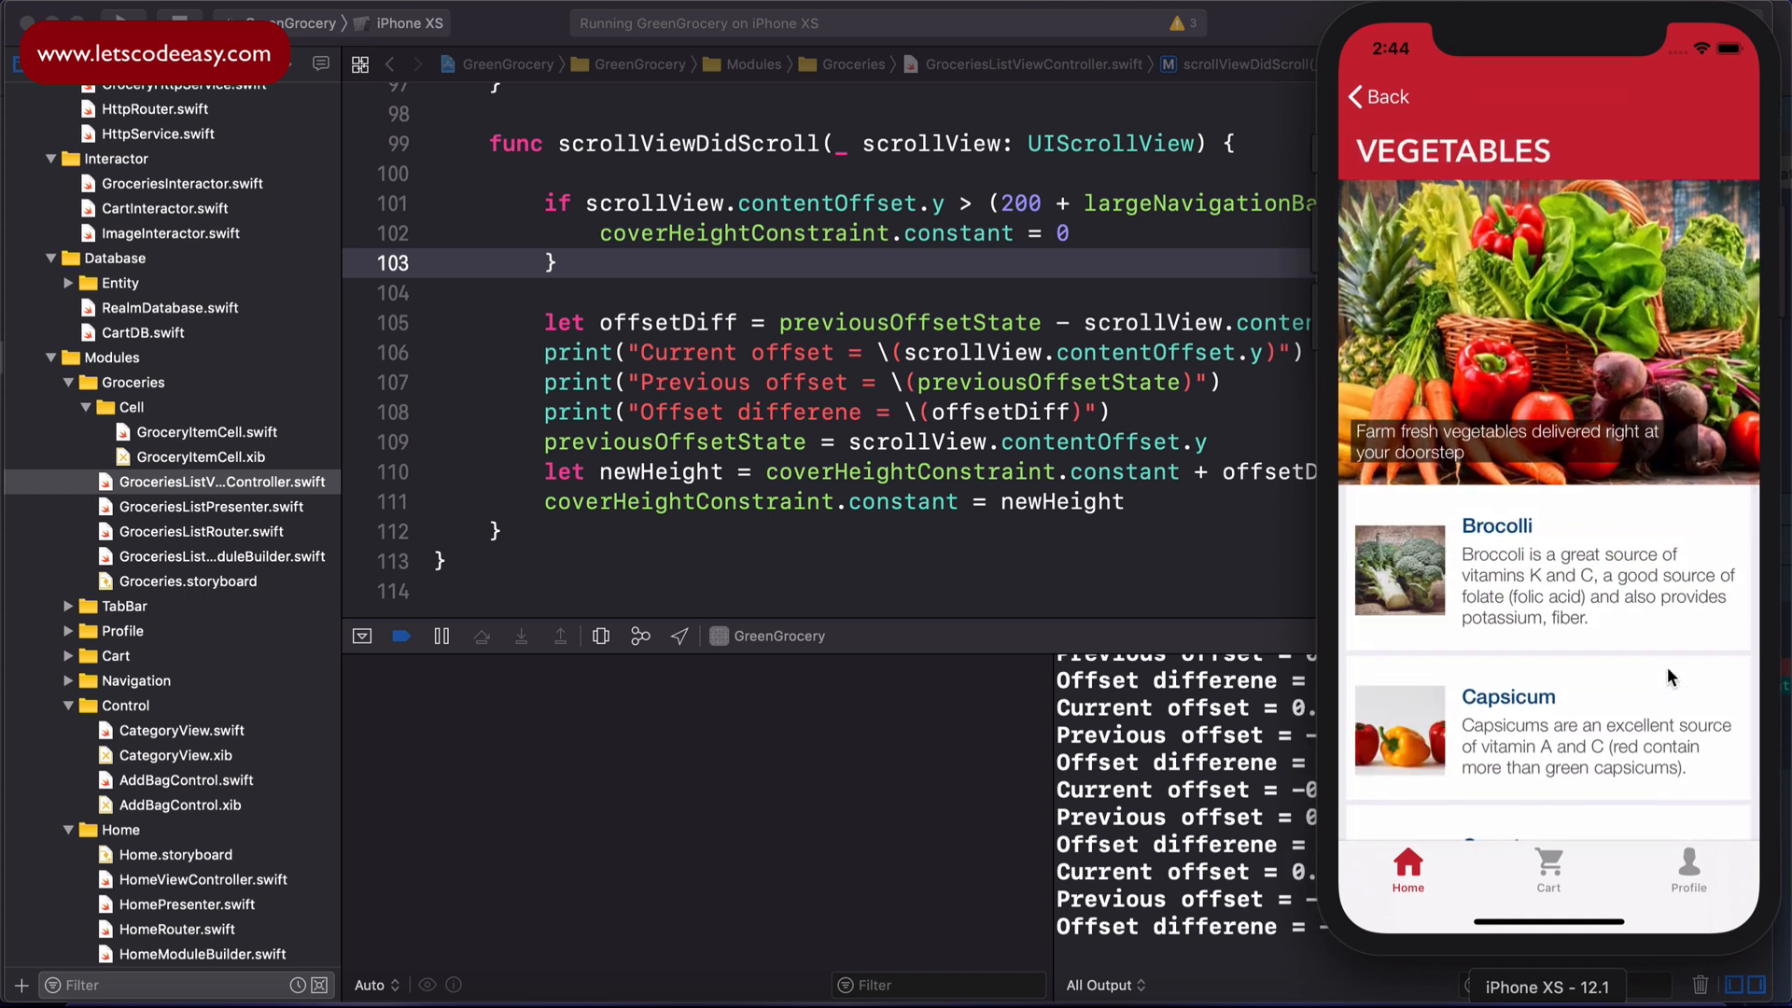
mouse_move(1647, 683)
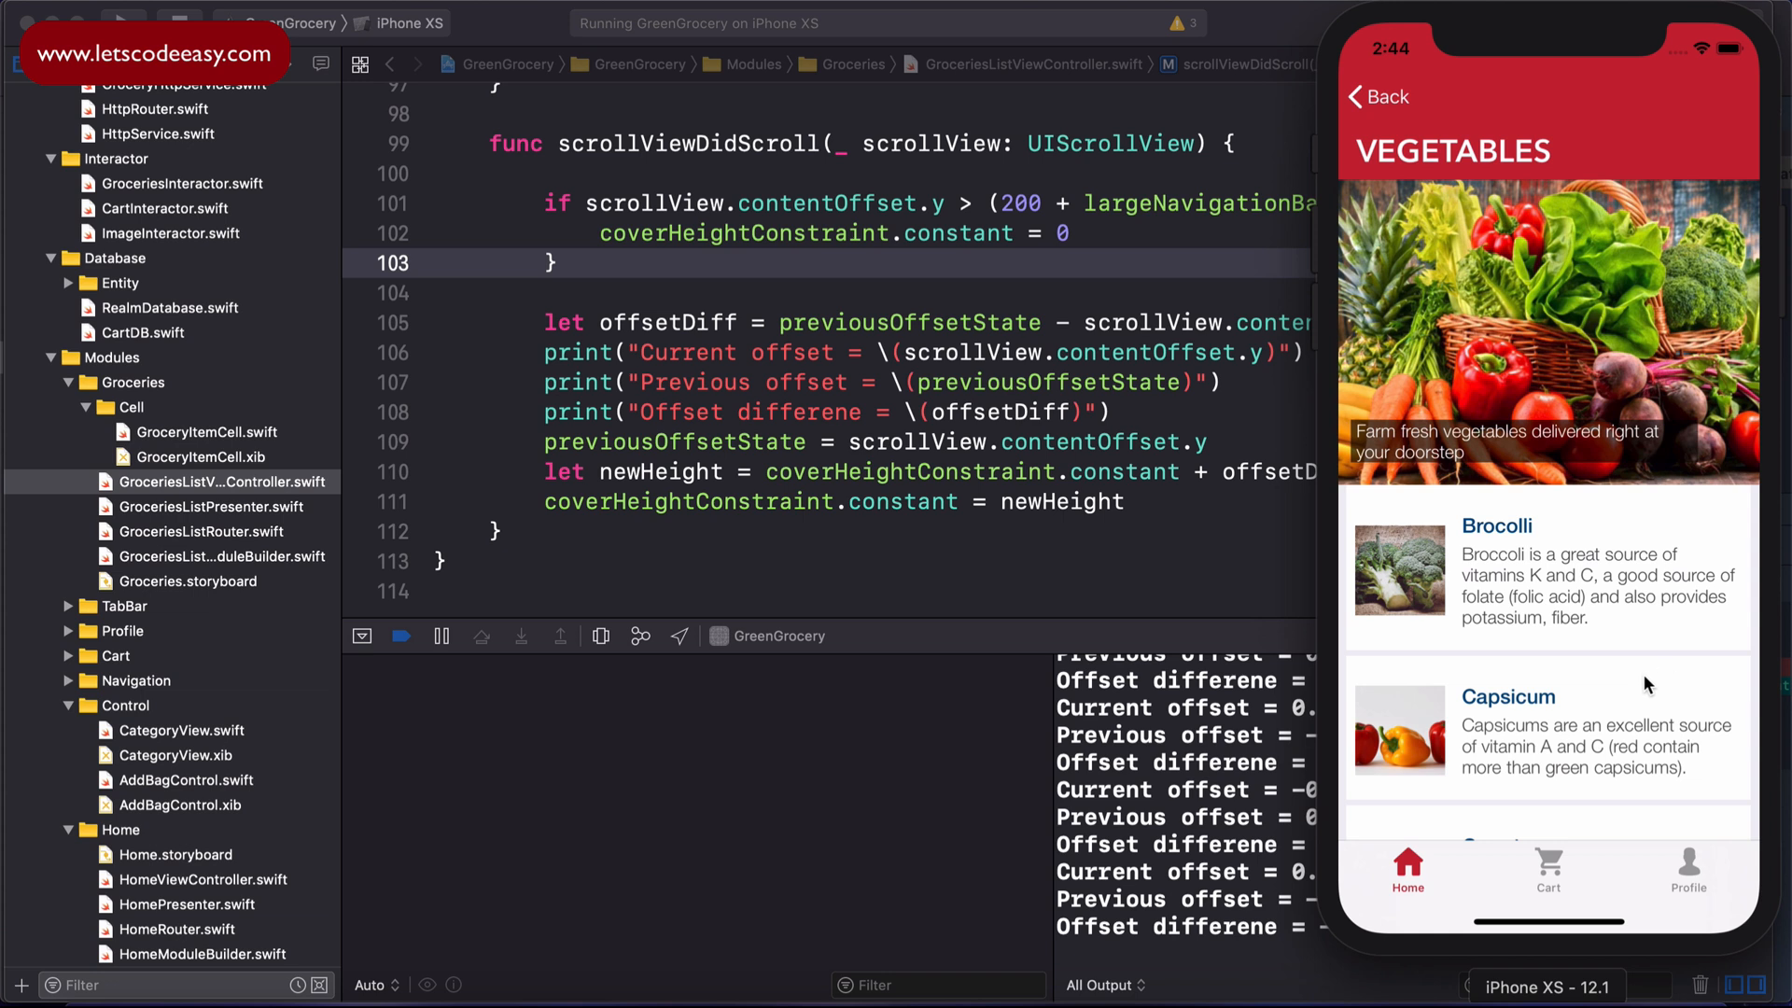
scroll("down", 3)
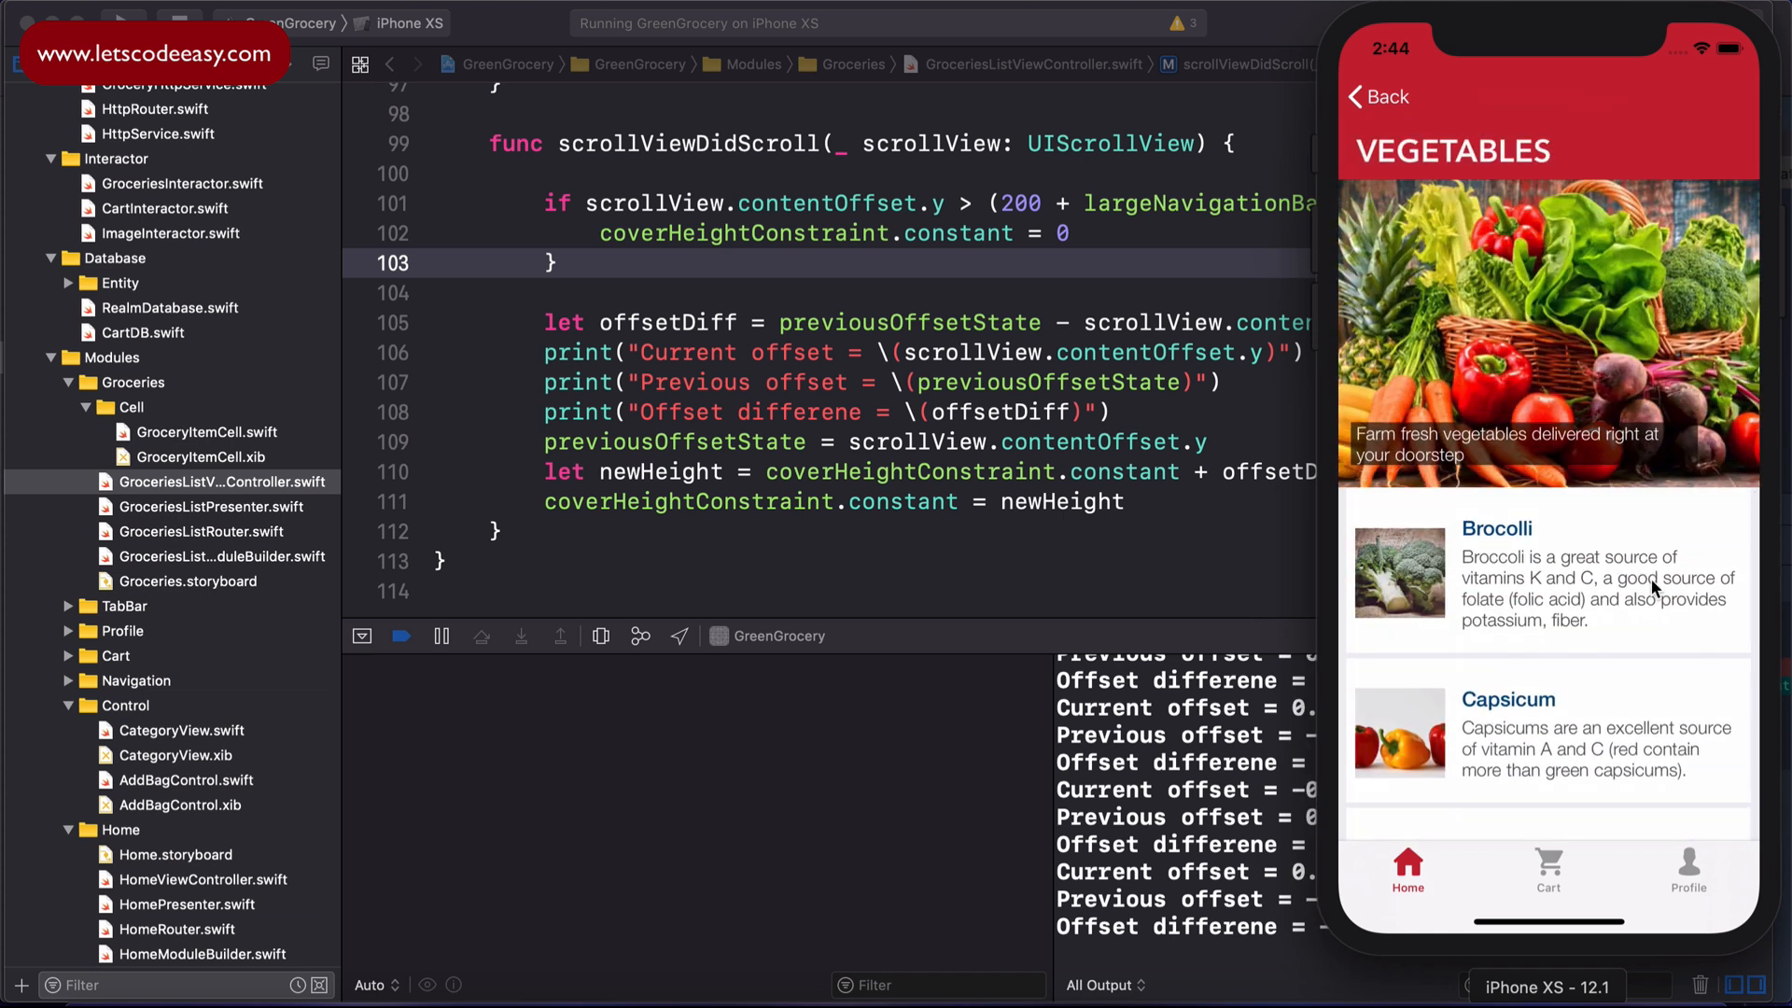
scroll("down", 3)
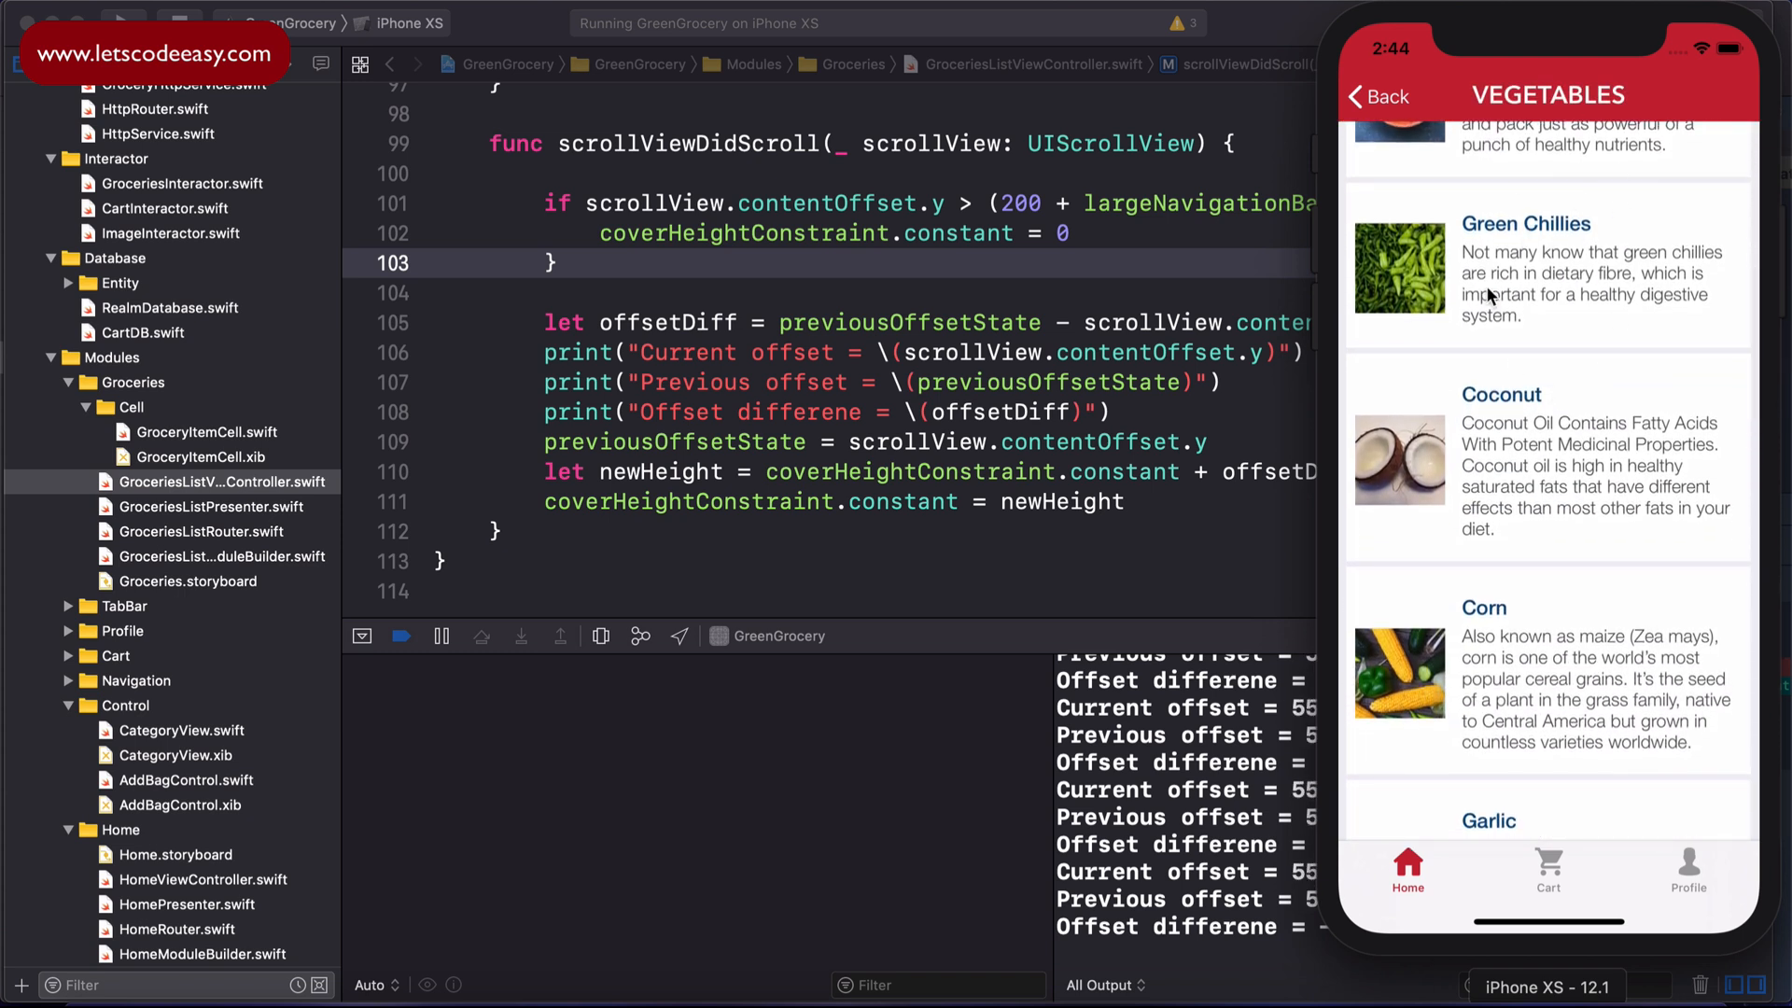
scroll("down", 3)
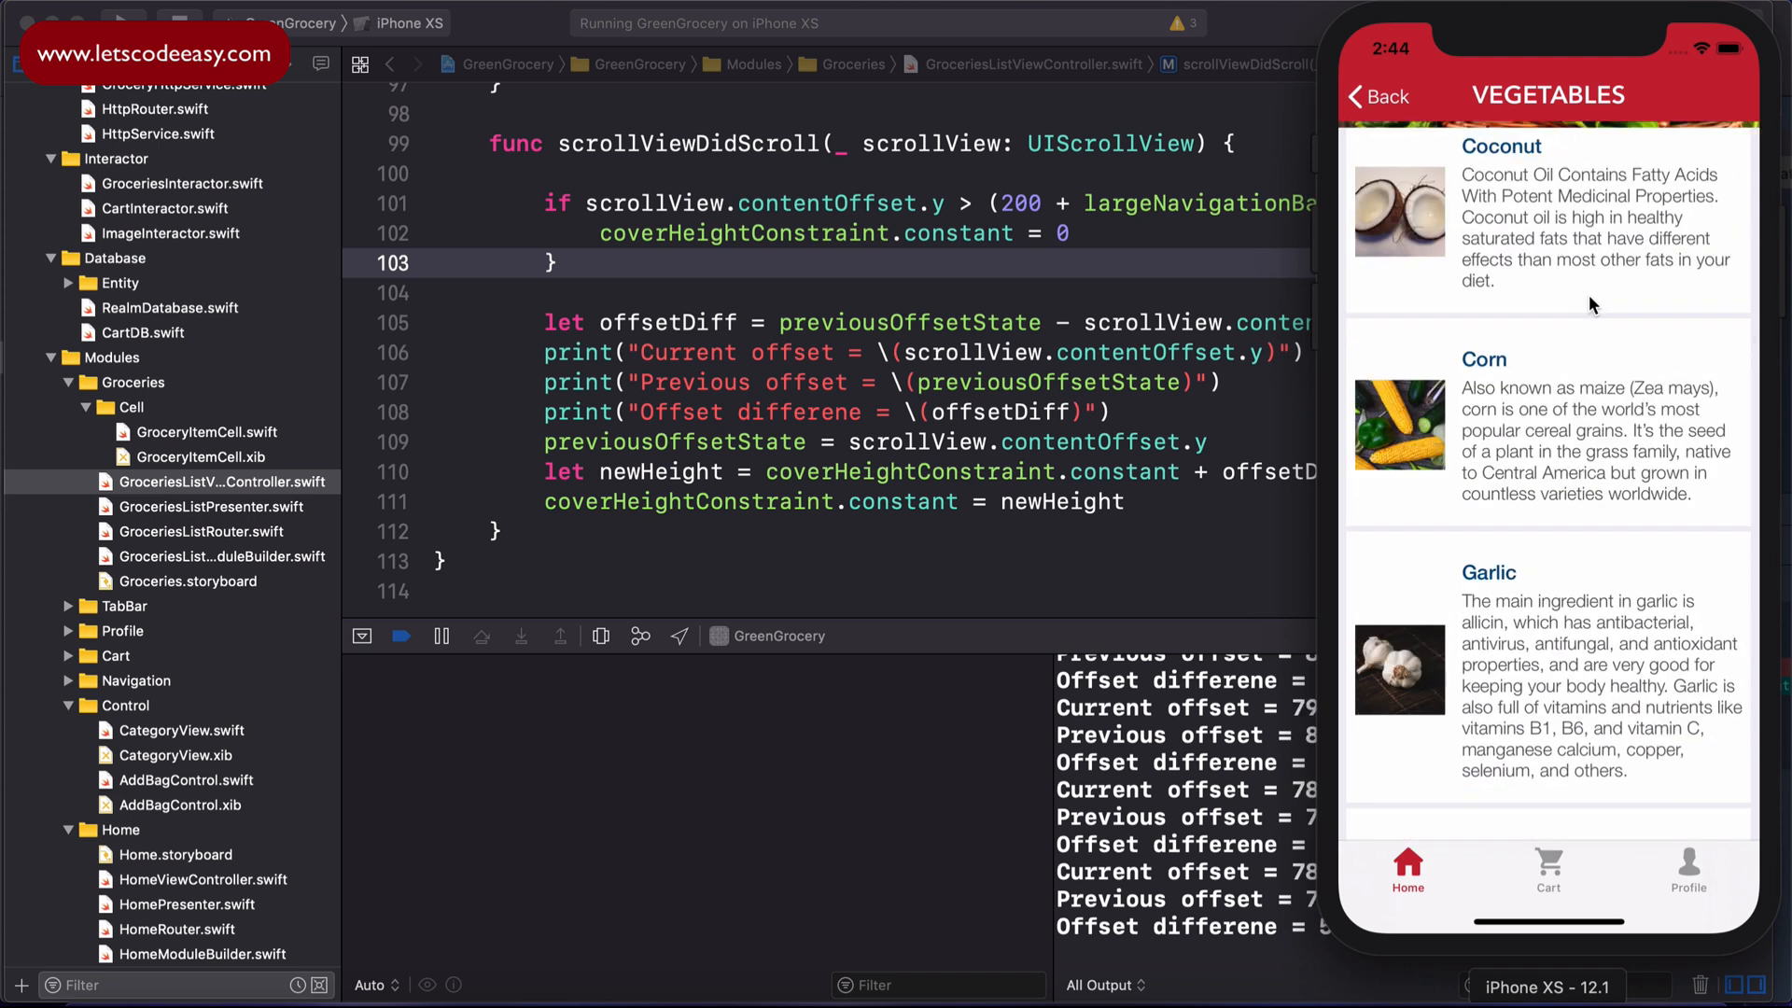
scroll("up", 3)
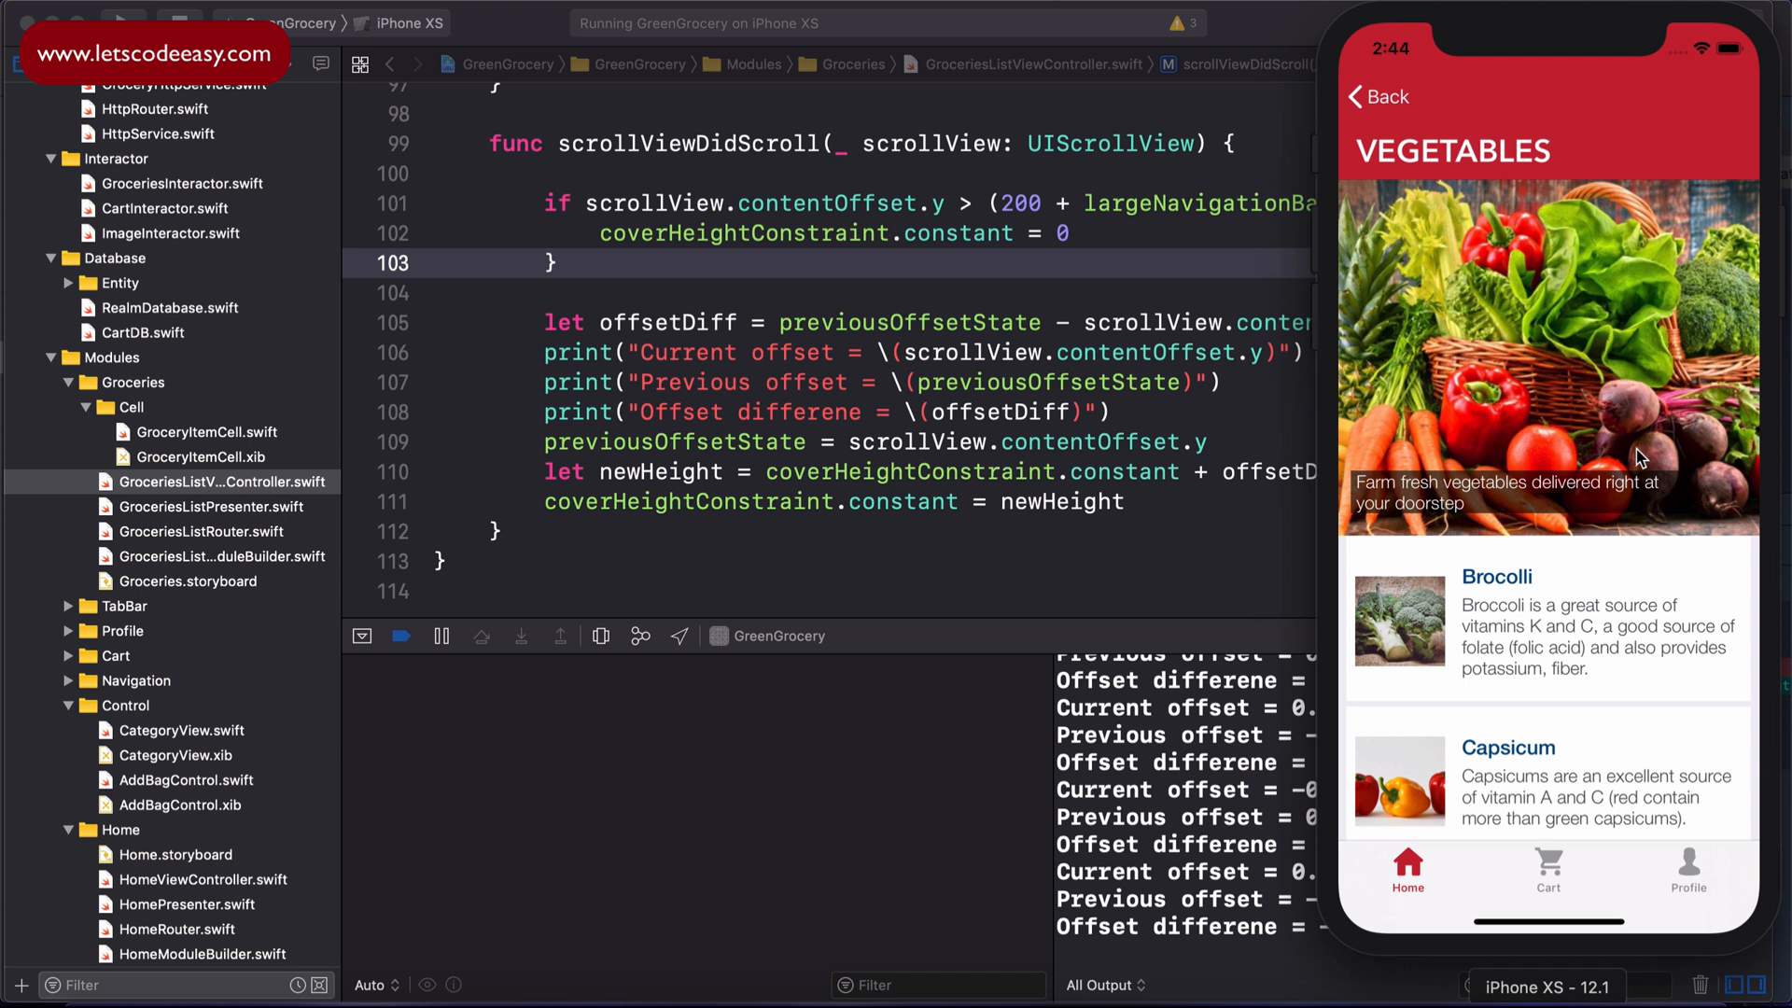
scroll("down", 3)
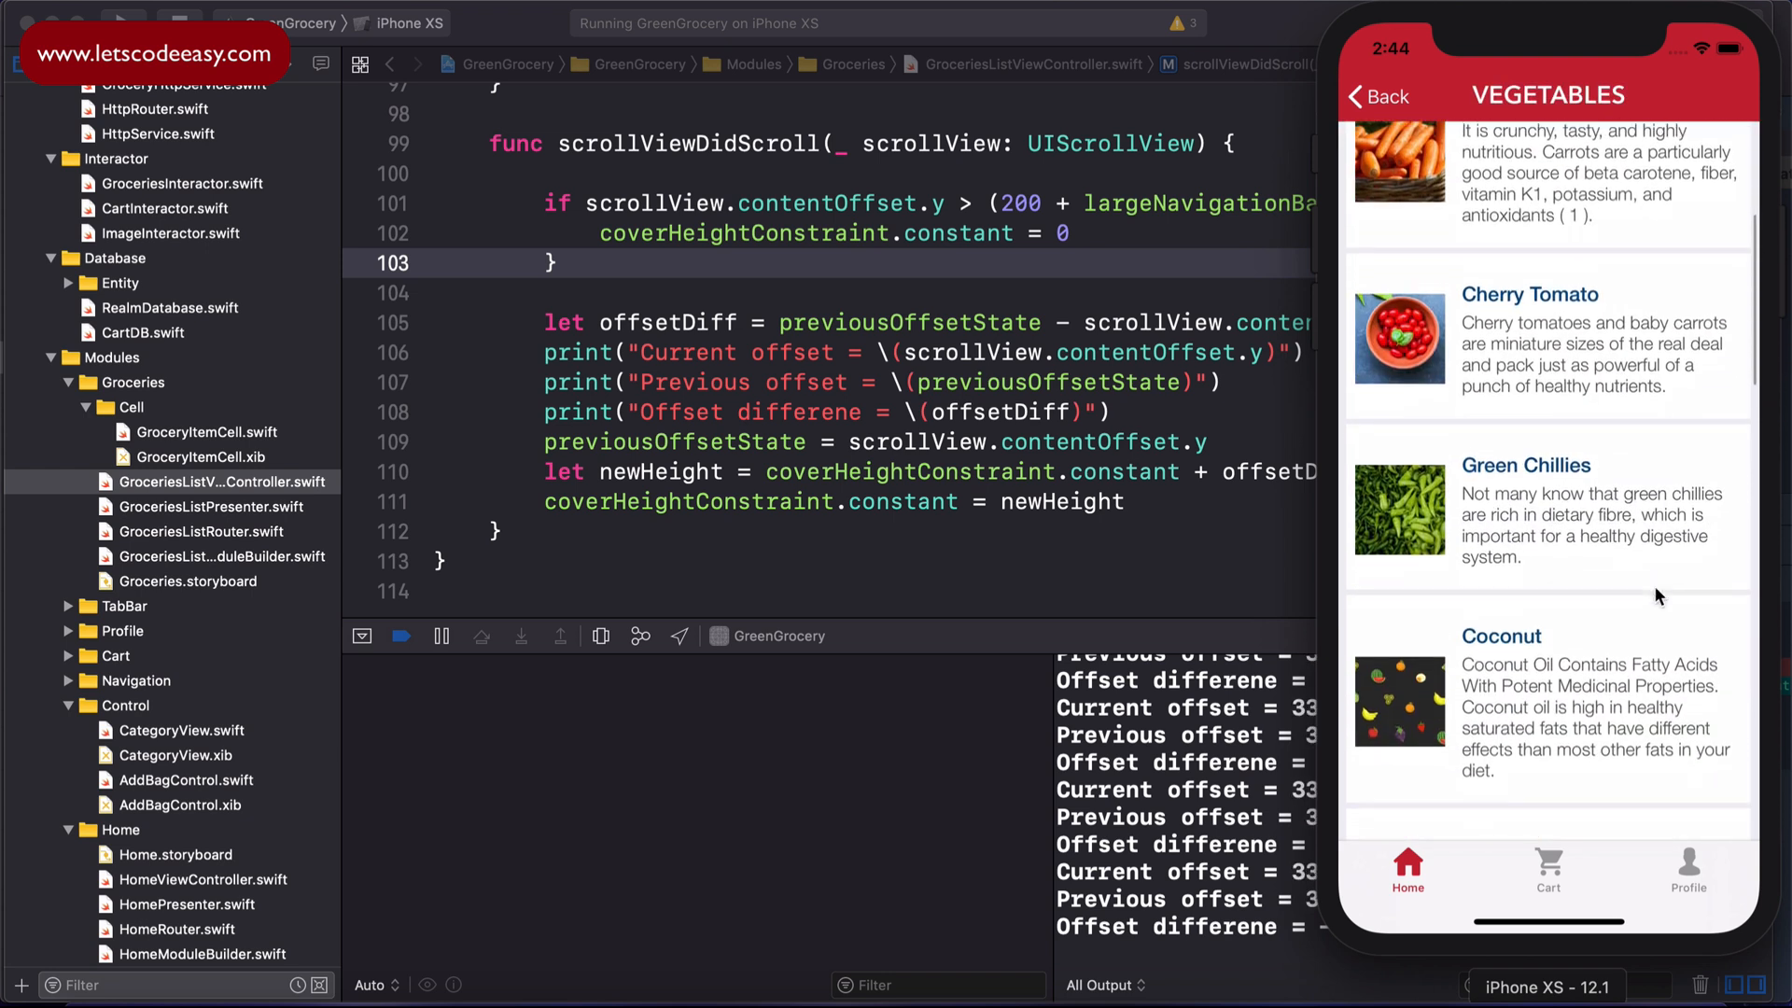
scroll("up", 3)
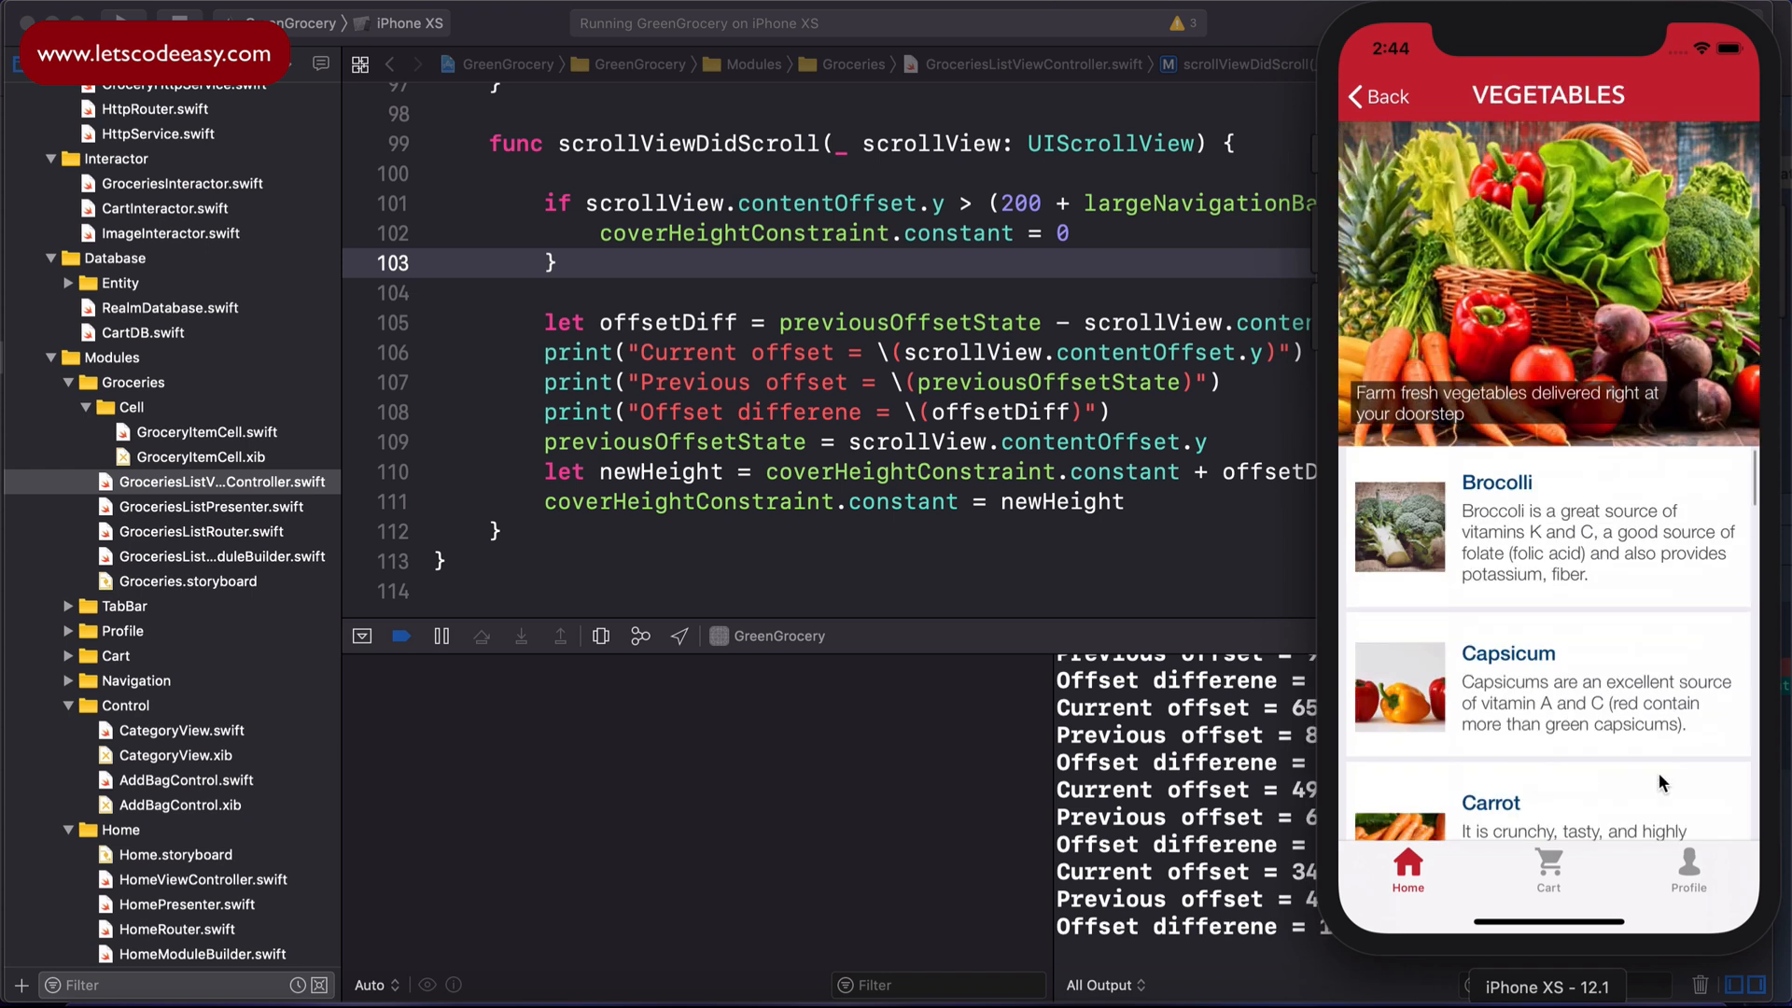
scroll("down", 3)
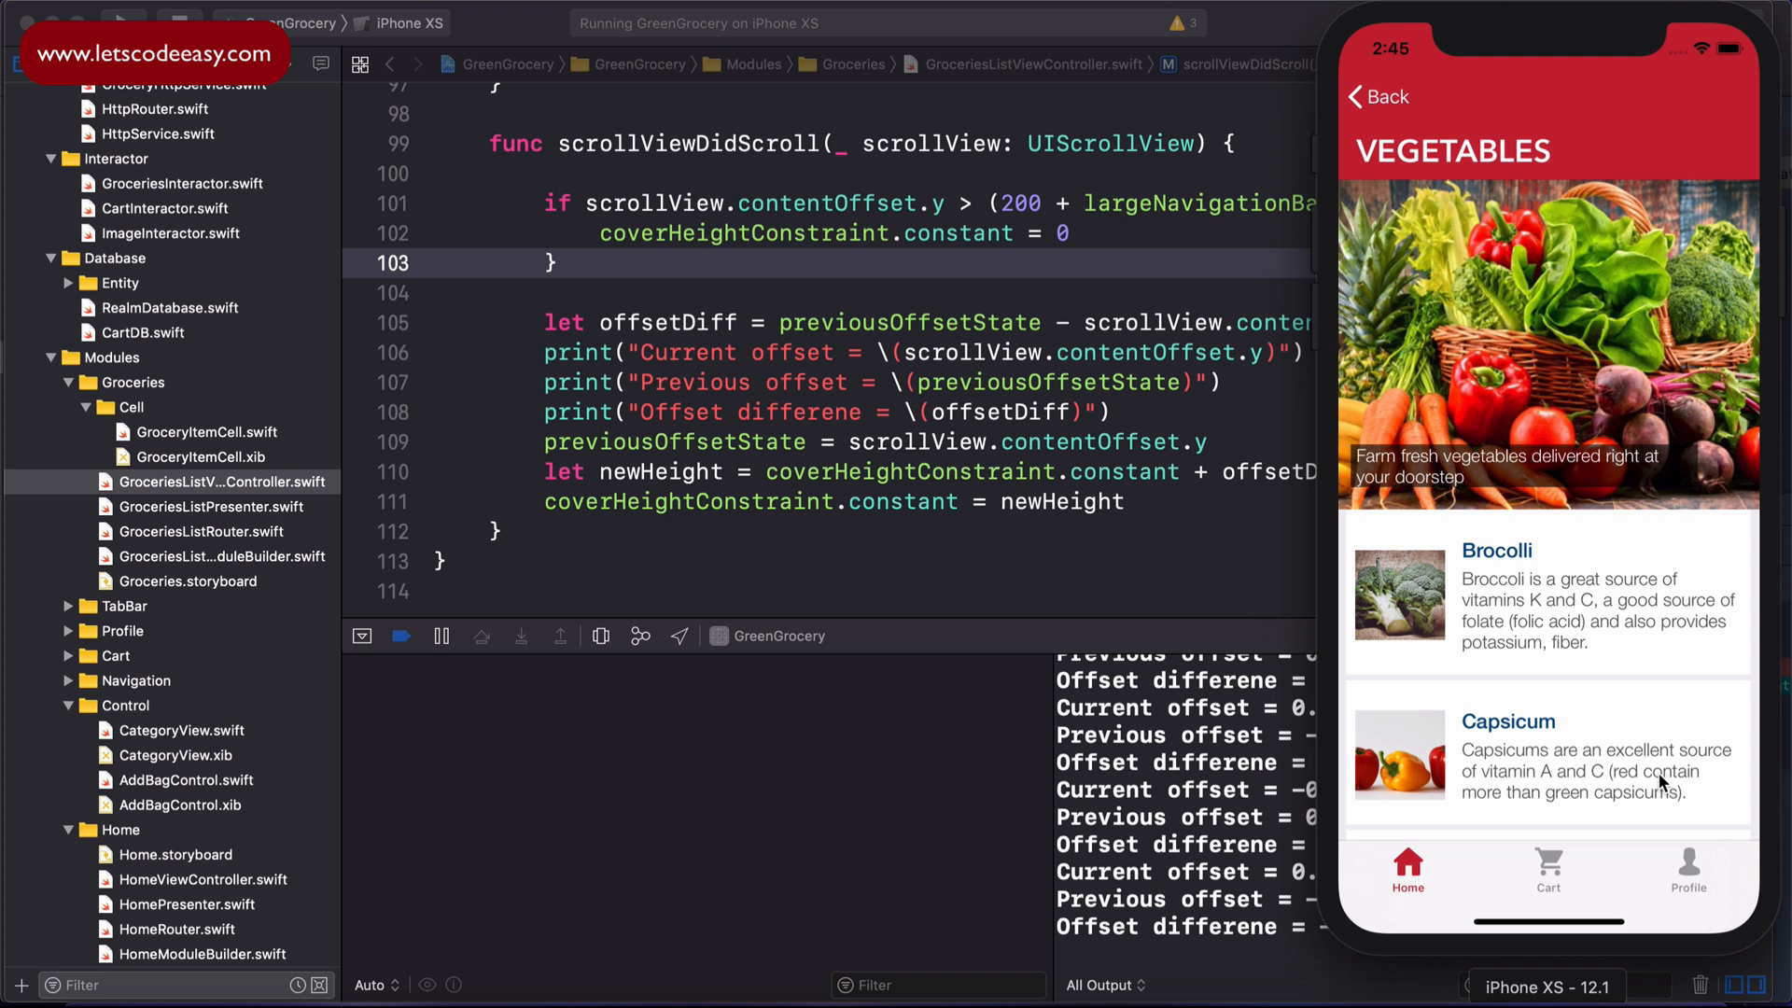
mouse_move(1749, 884)
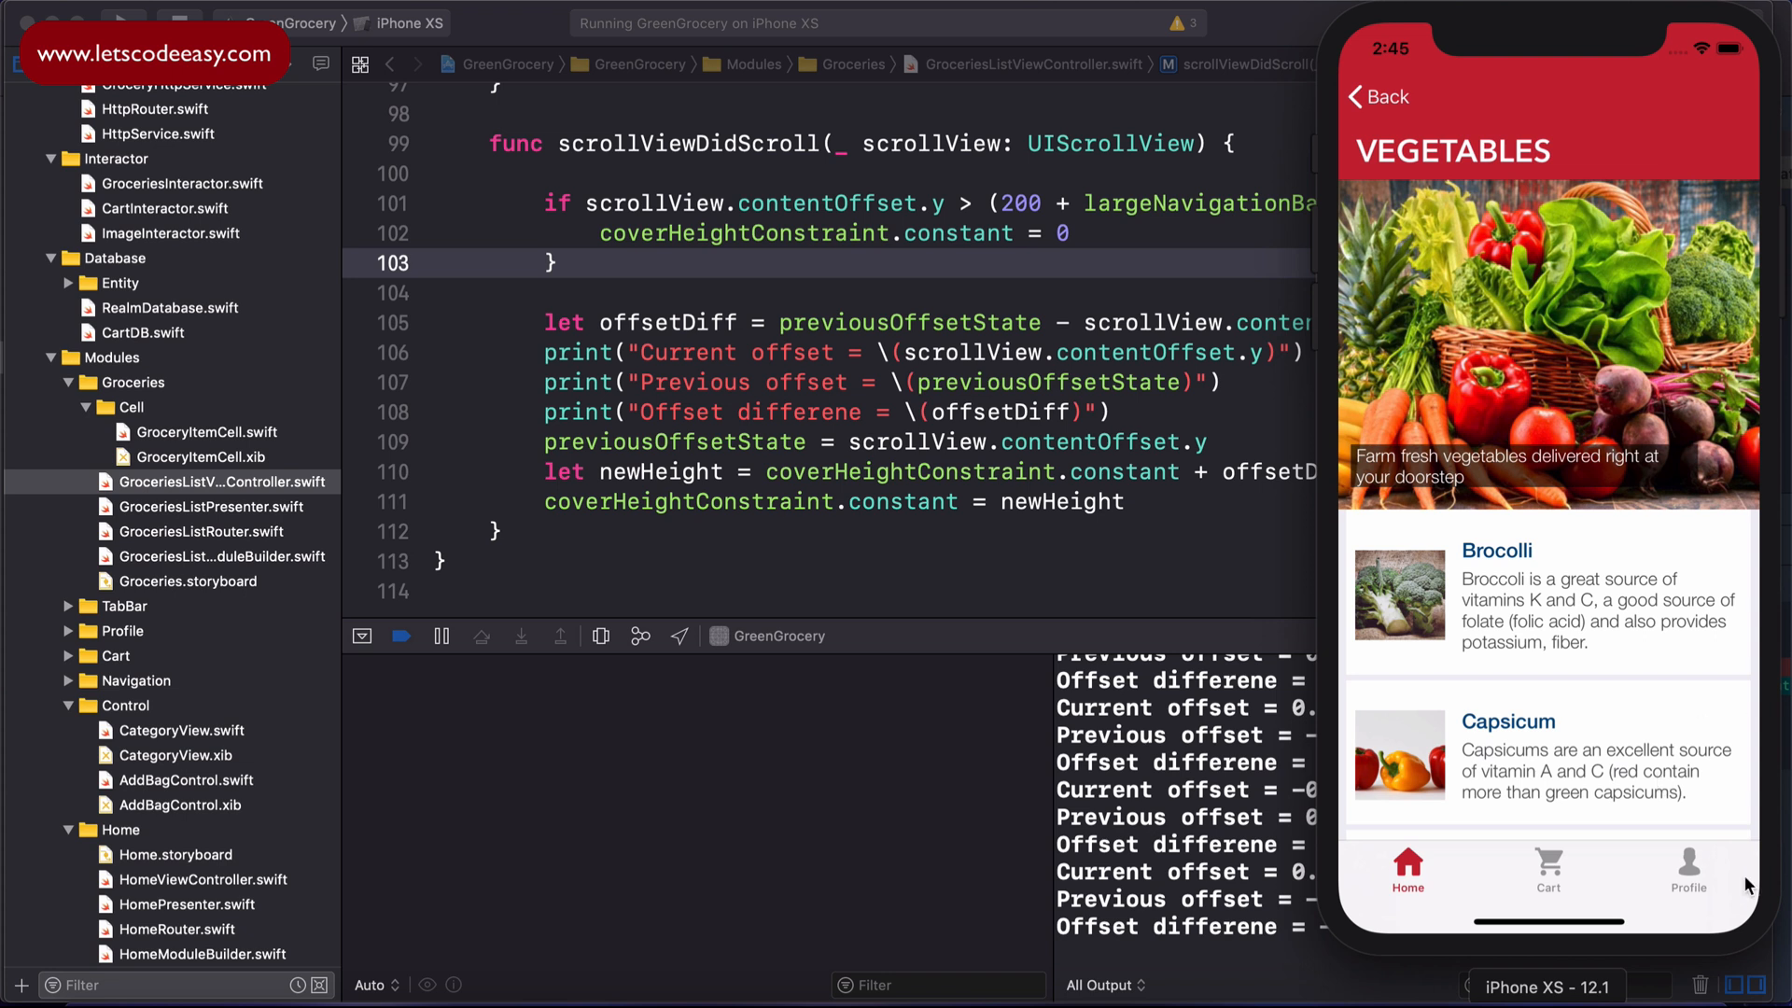
mouse_move(1357, 101)
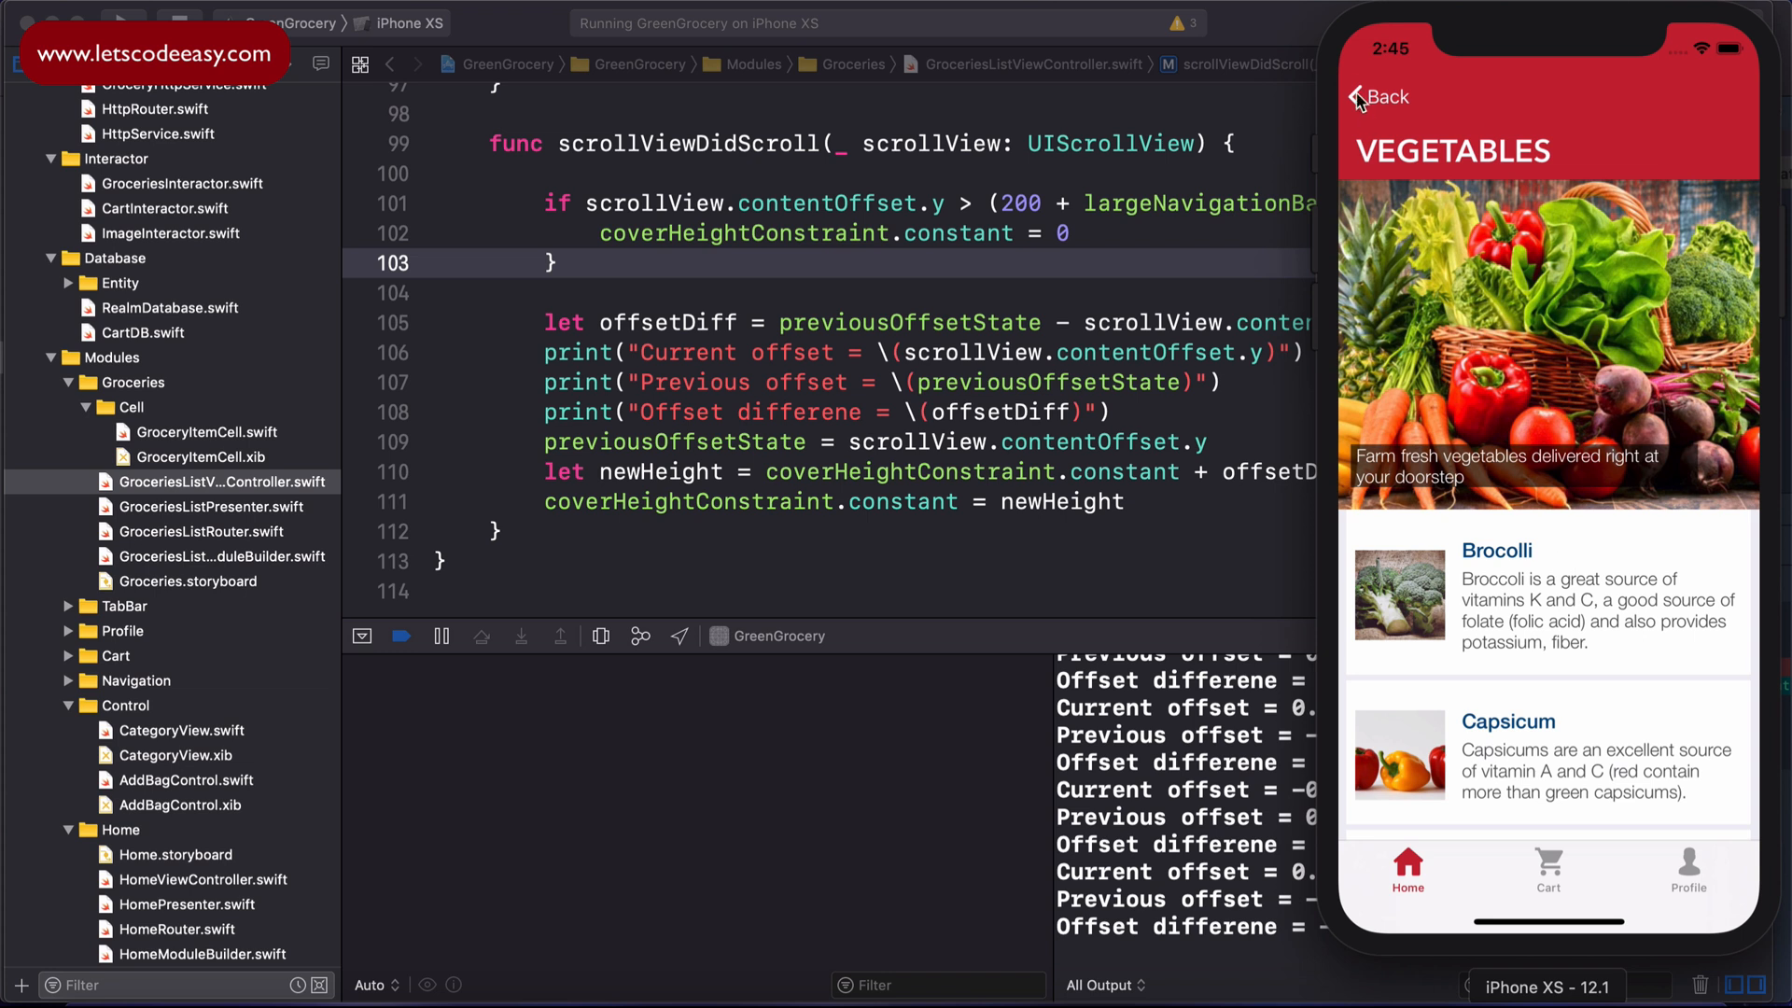
Step: Go back to Grocery Categories and enter the FRUITS list with its full cover image
left_click(1377, 95)
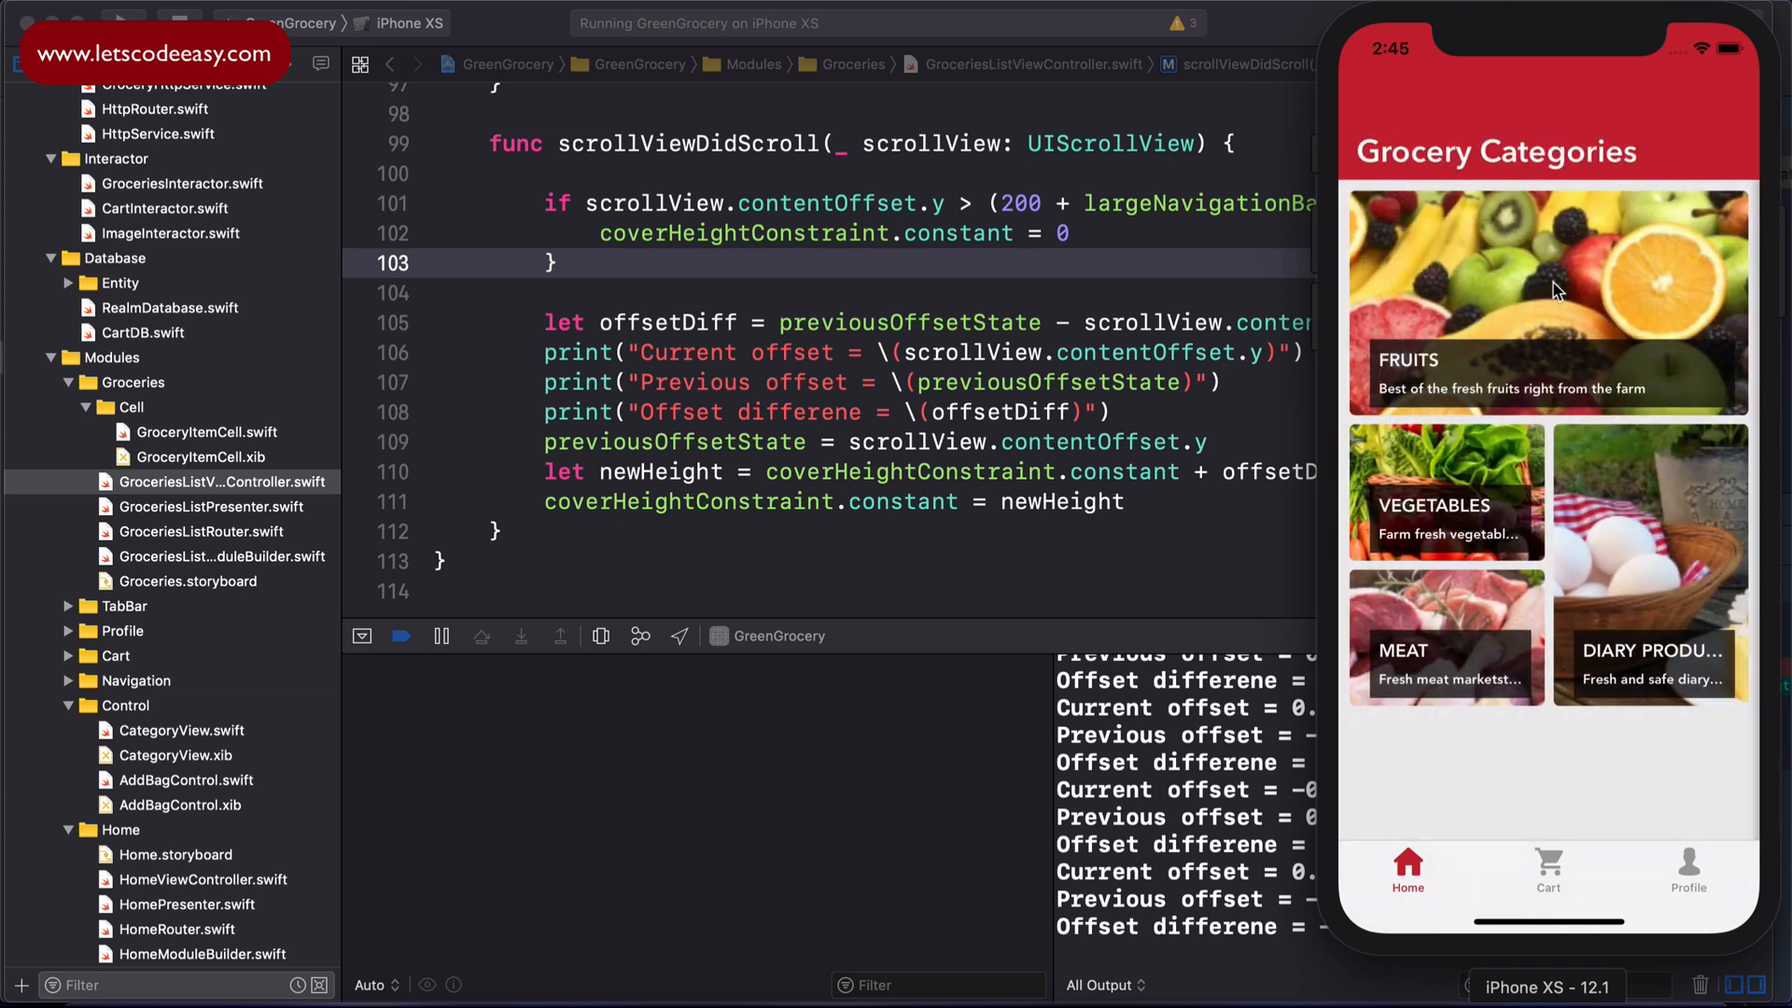
left_click(1546, 302)
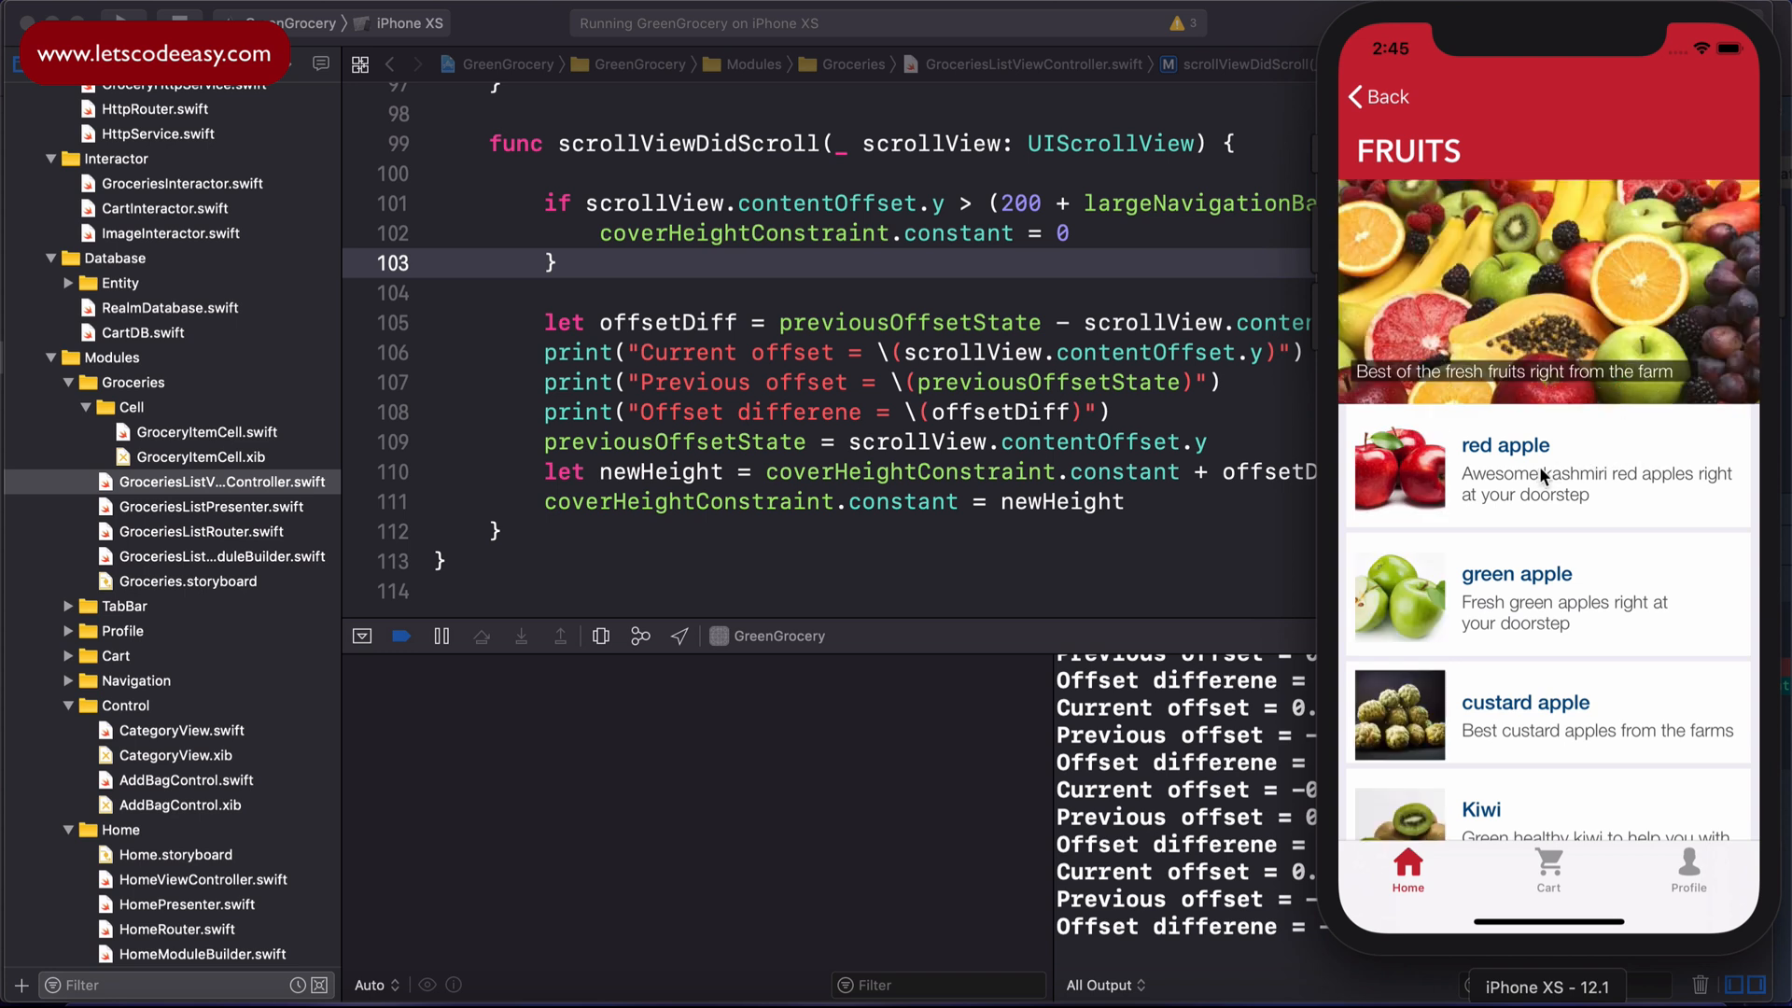
mouse_move(1669, 479)
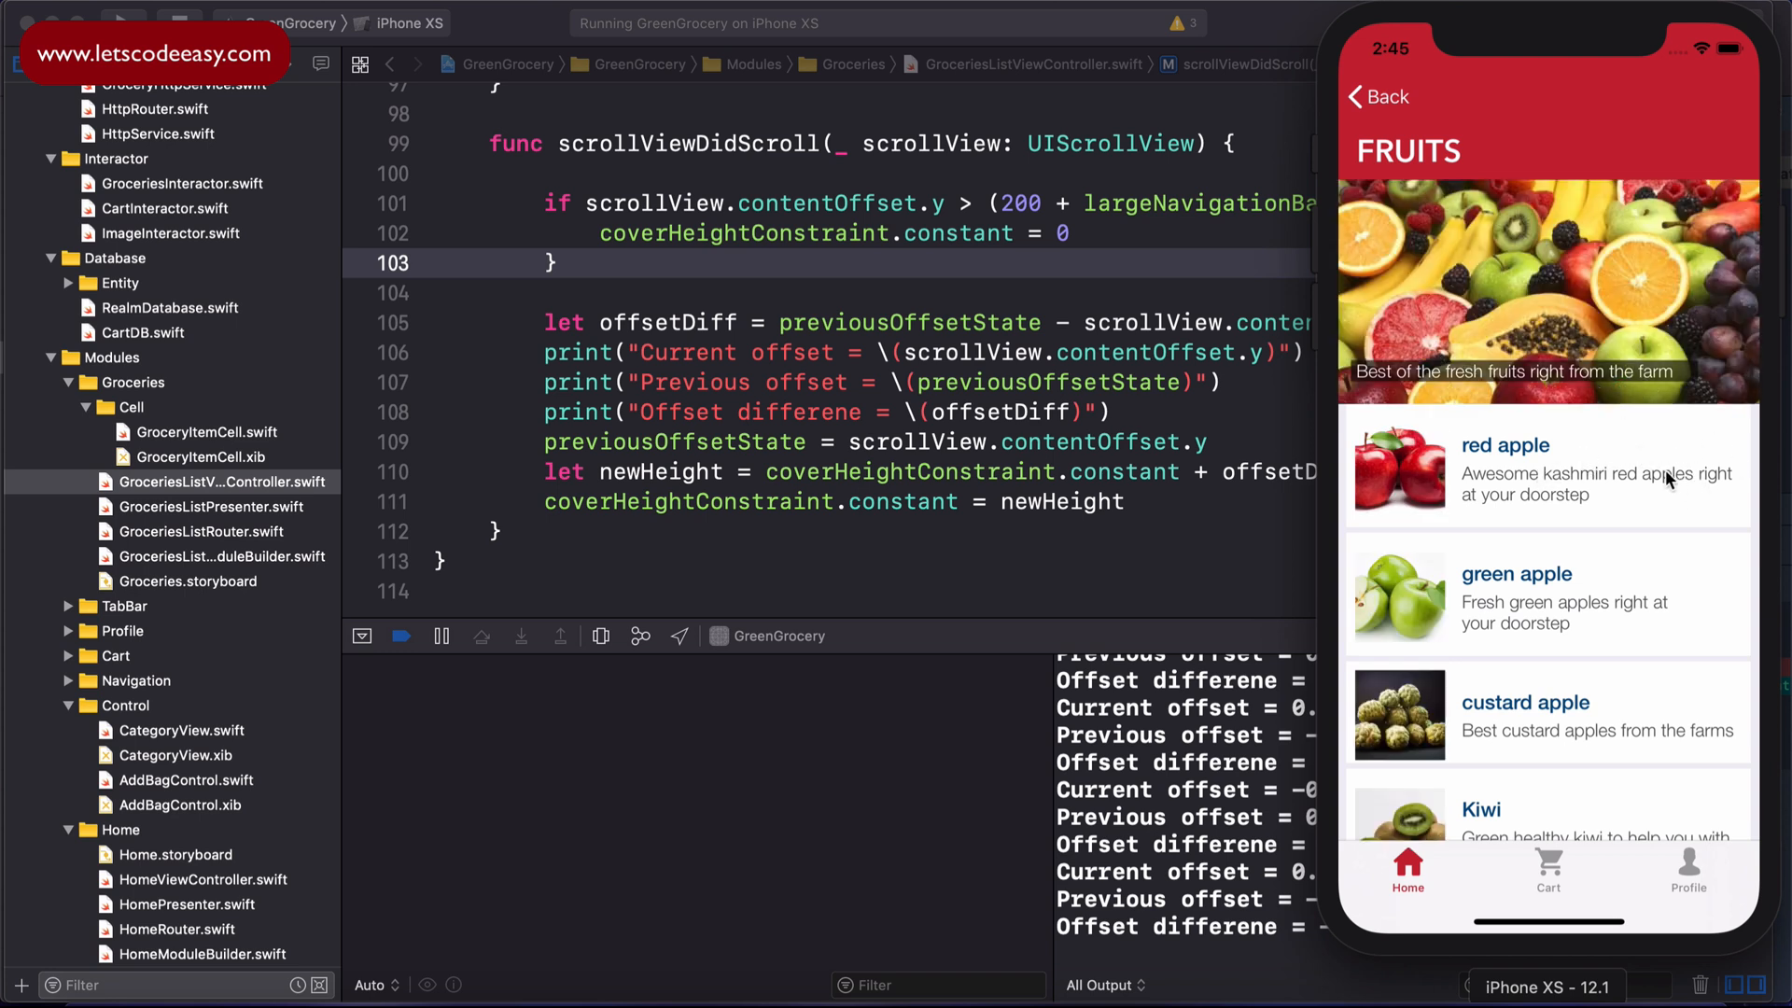
mouse_move(1550, 489)
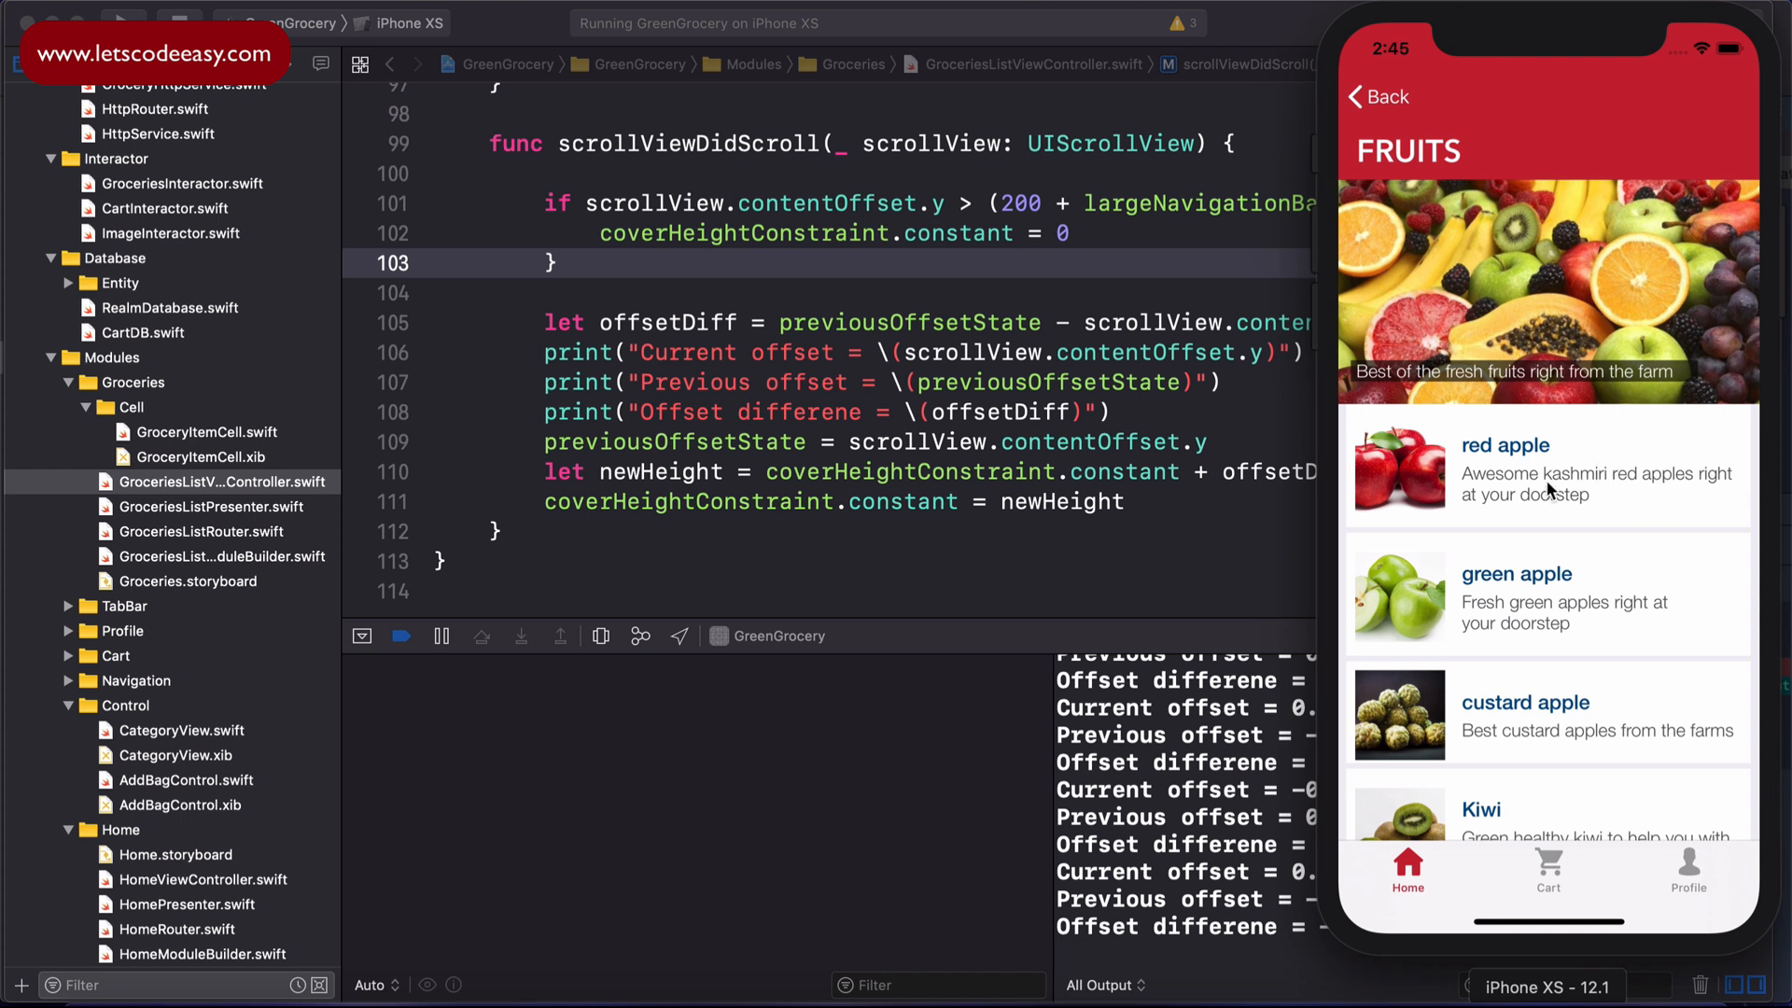
mouse_move(1717, 539)
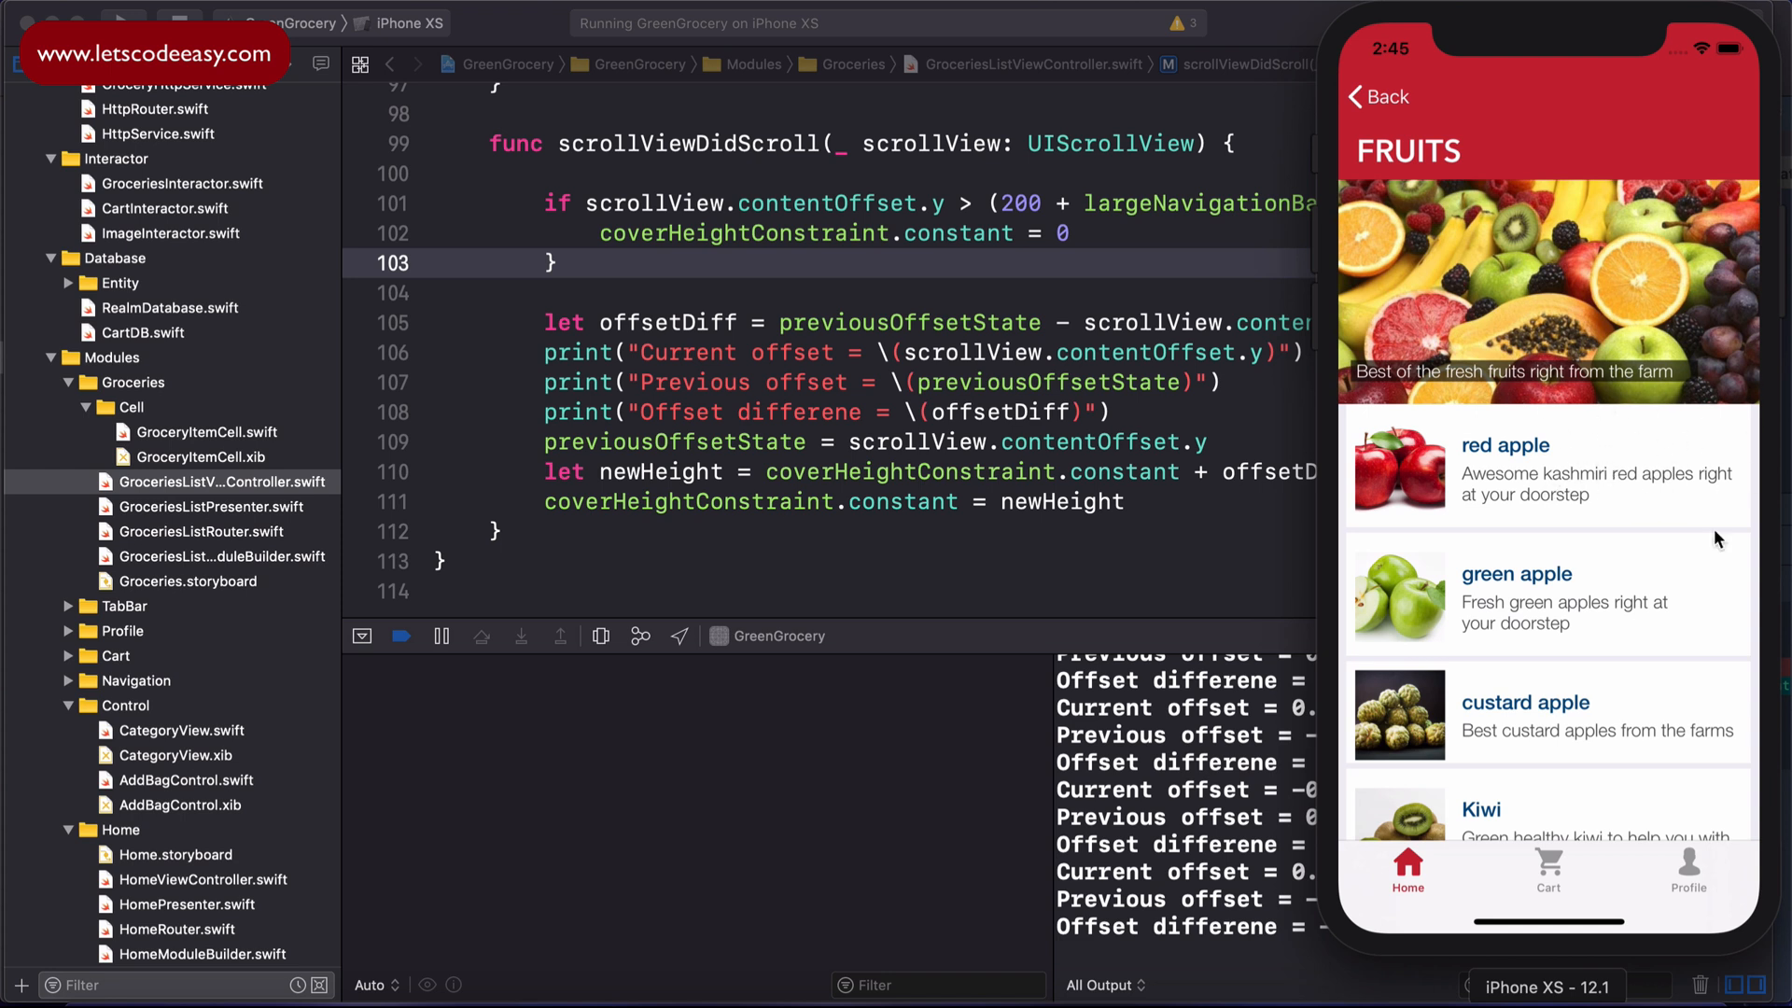
mouse_move(1587, 479)
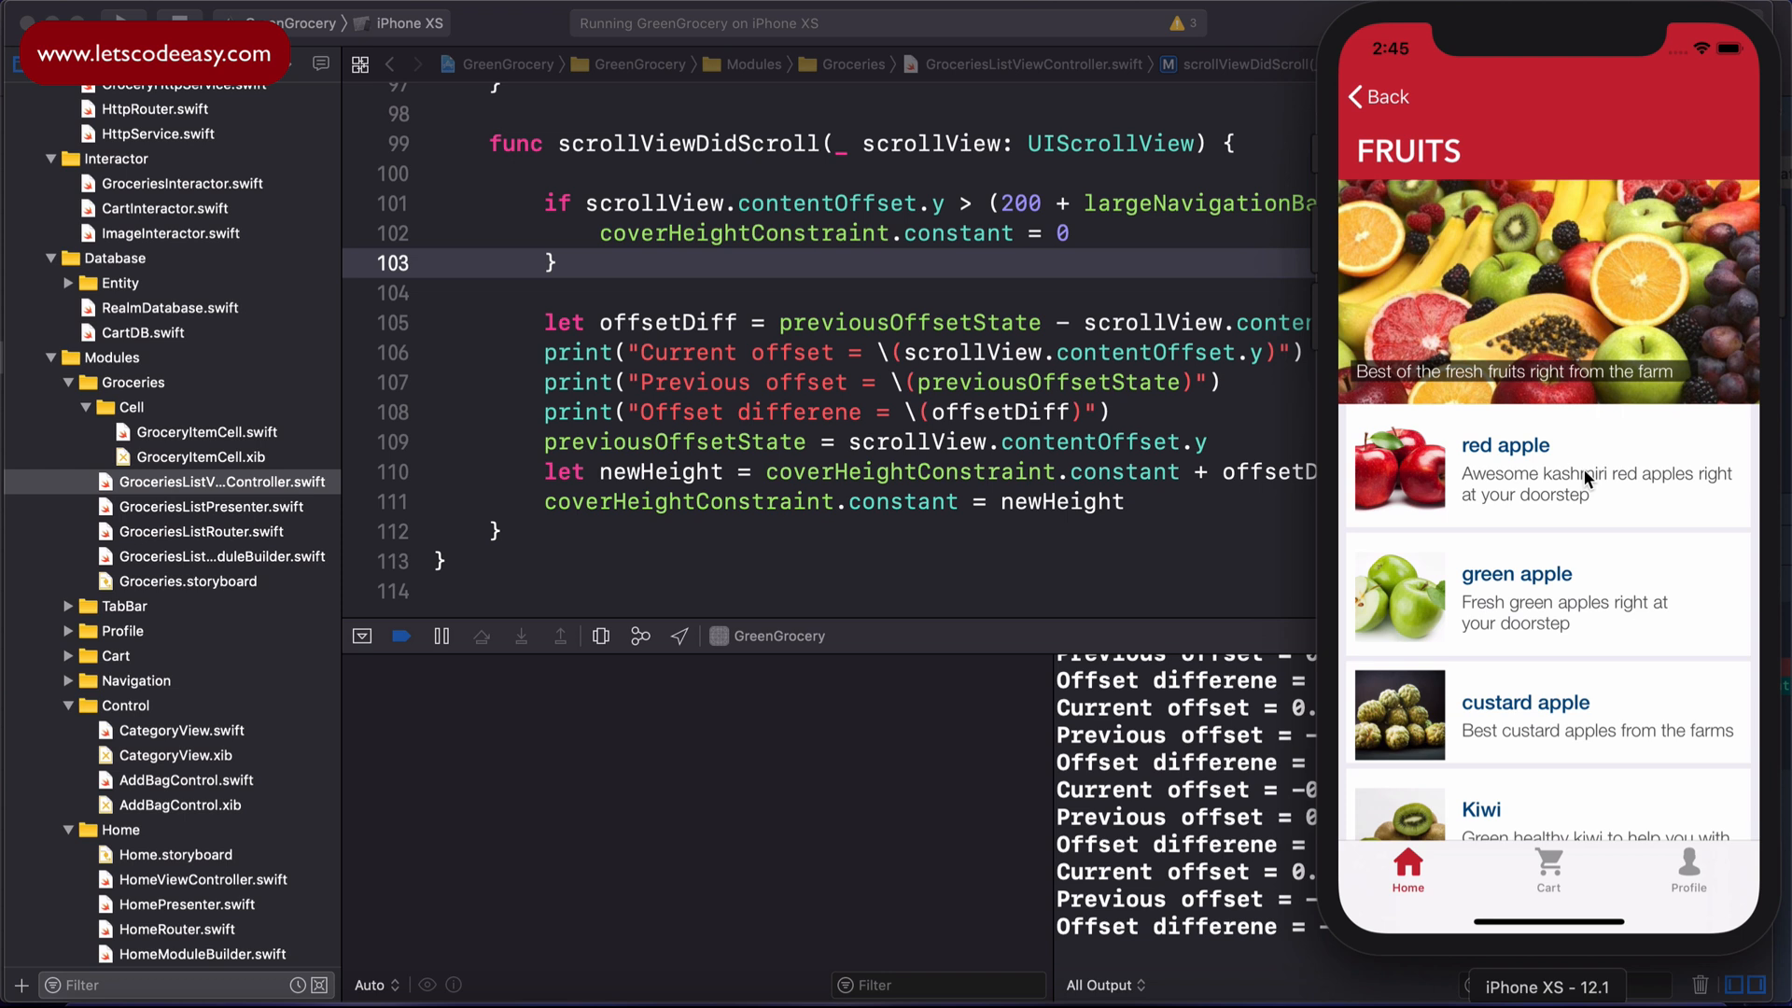
mouse_move(1585, 479)
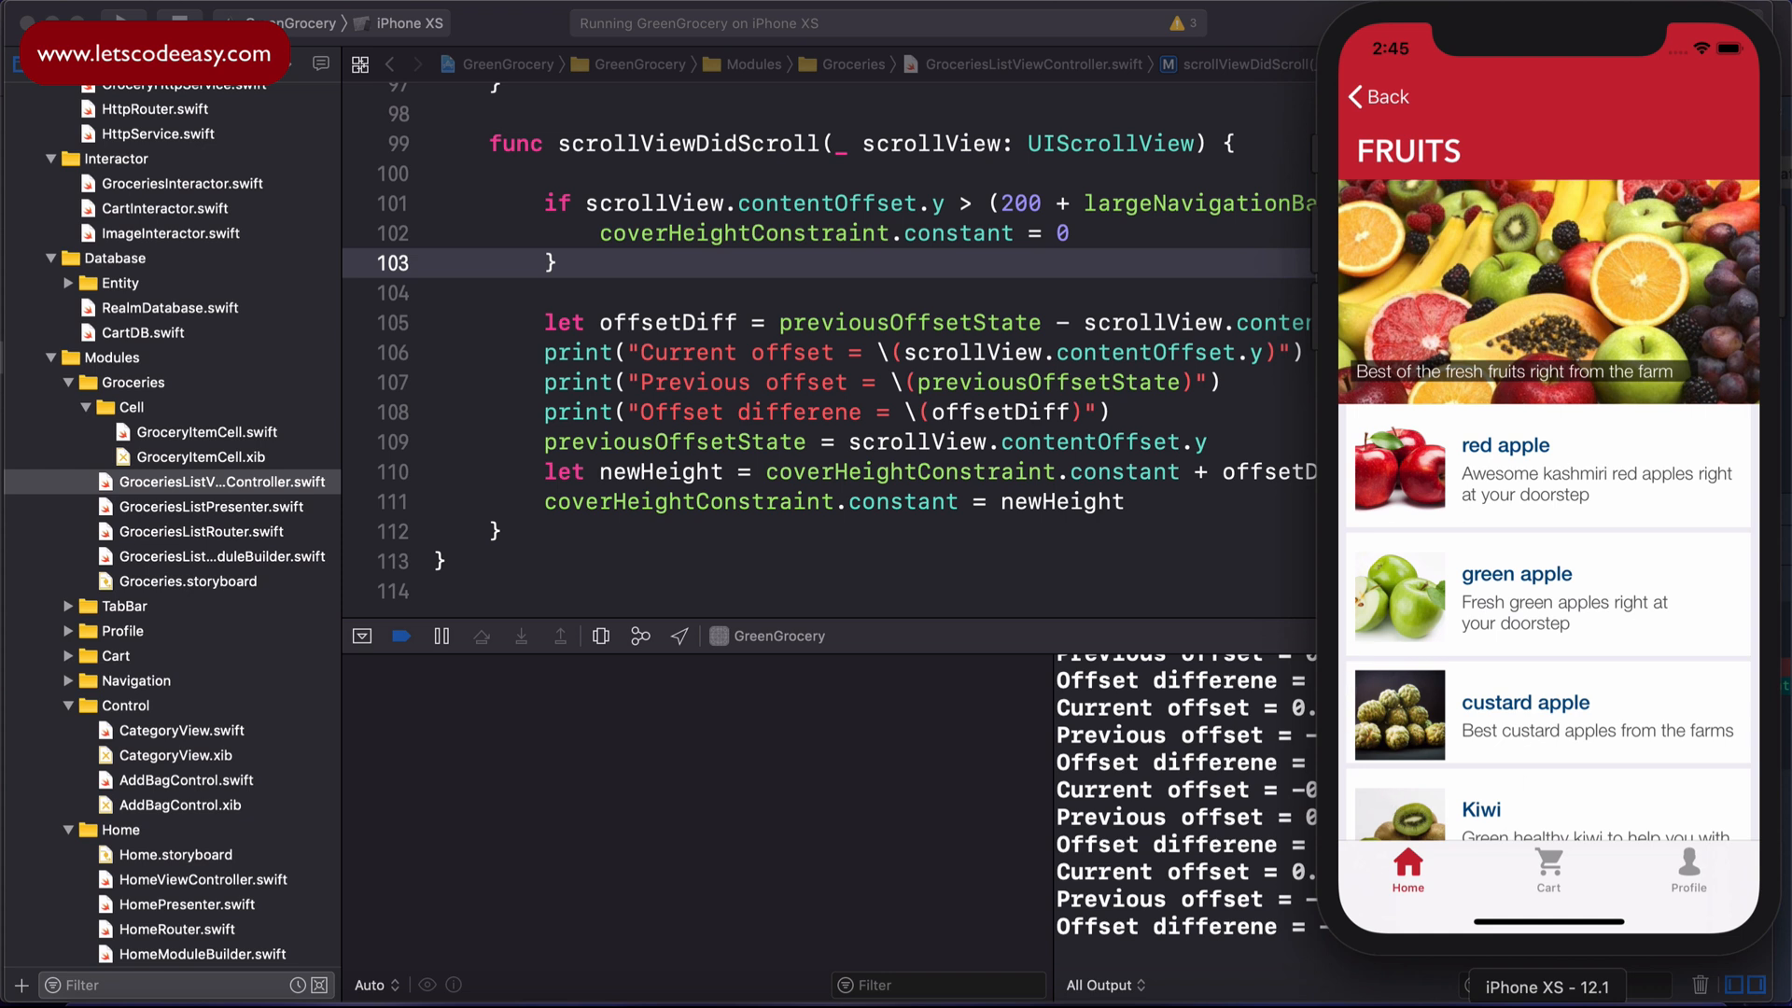
mouse_move(1627, 663)
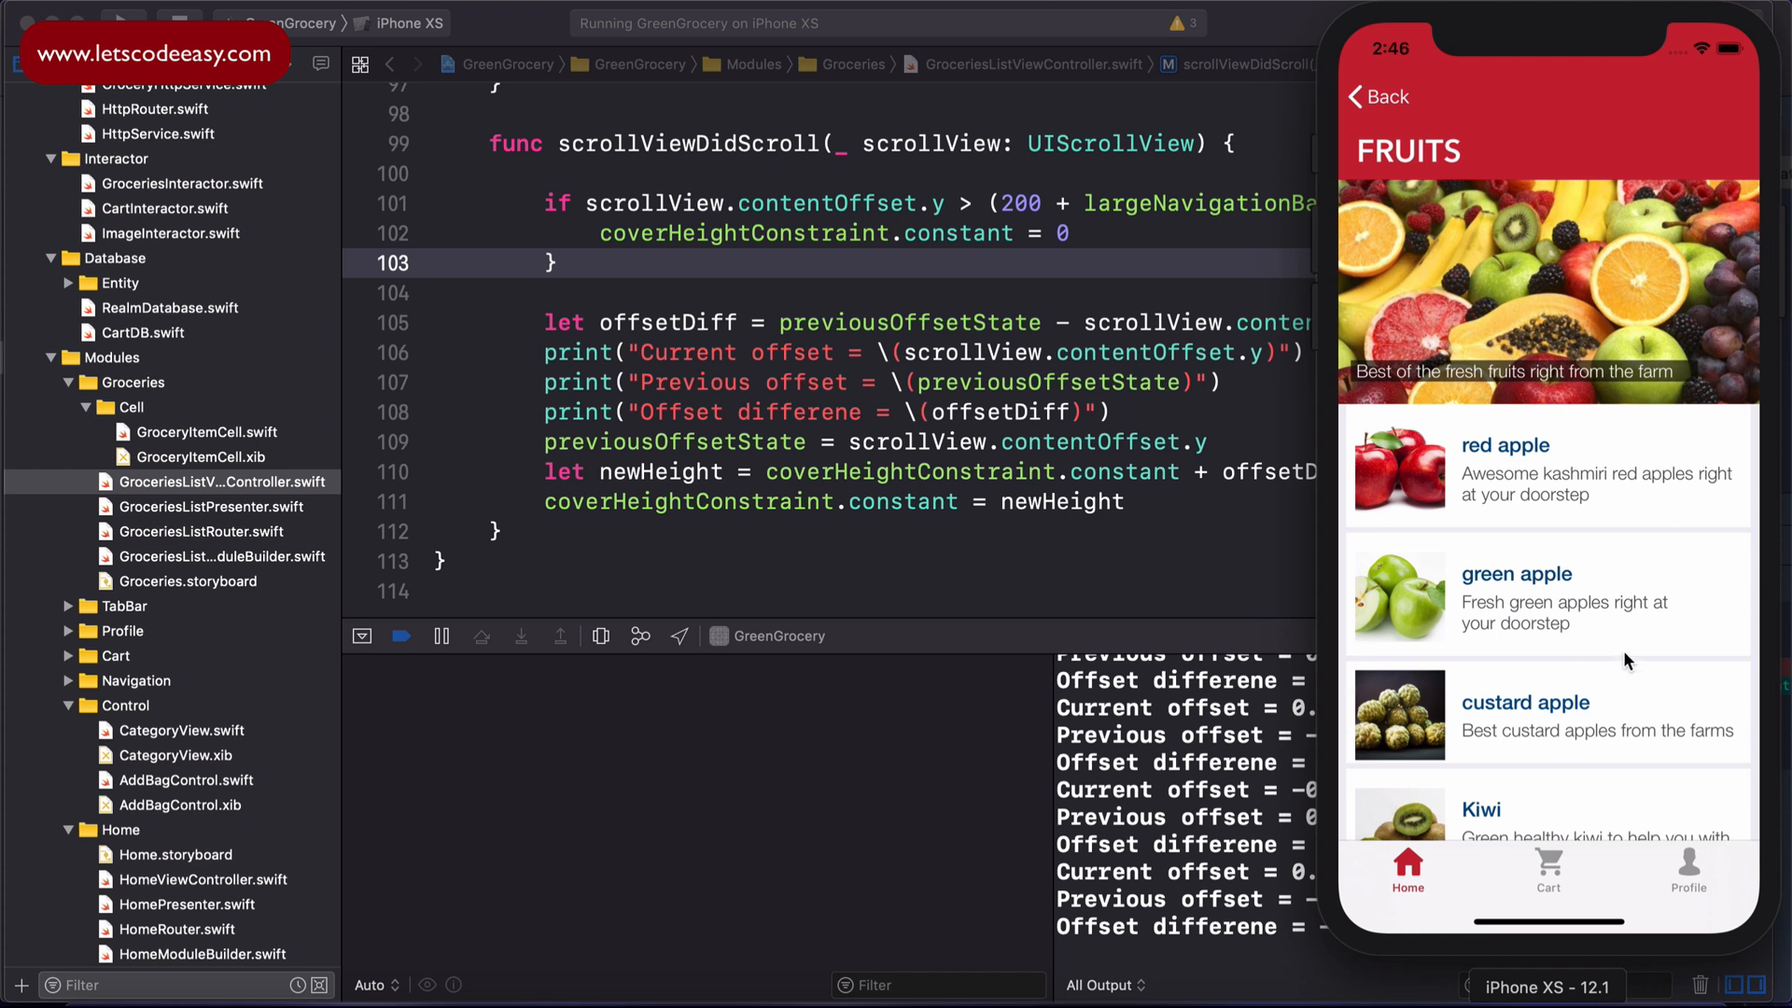
mouse_move(1606, 764)
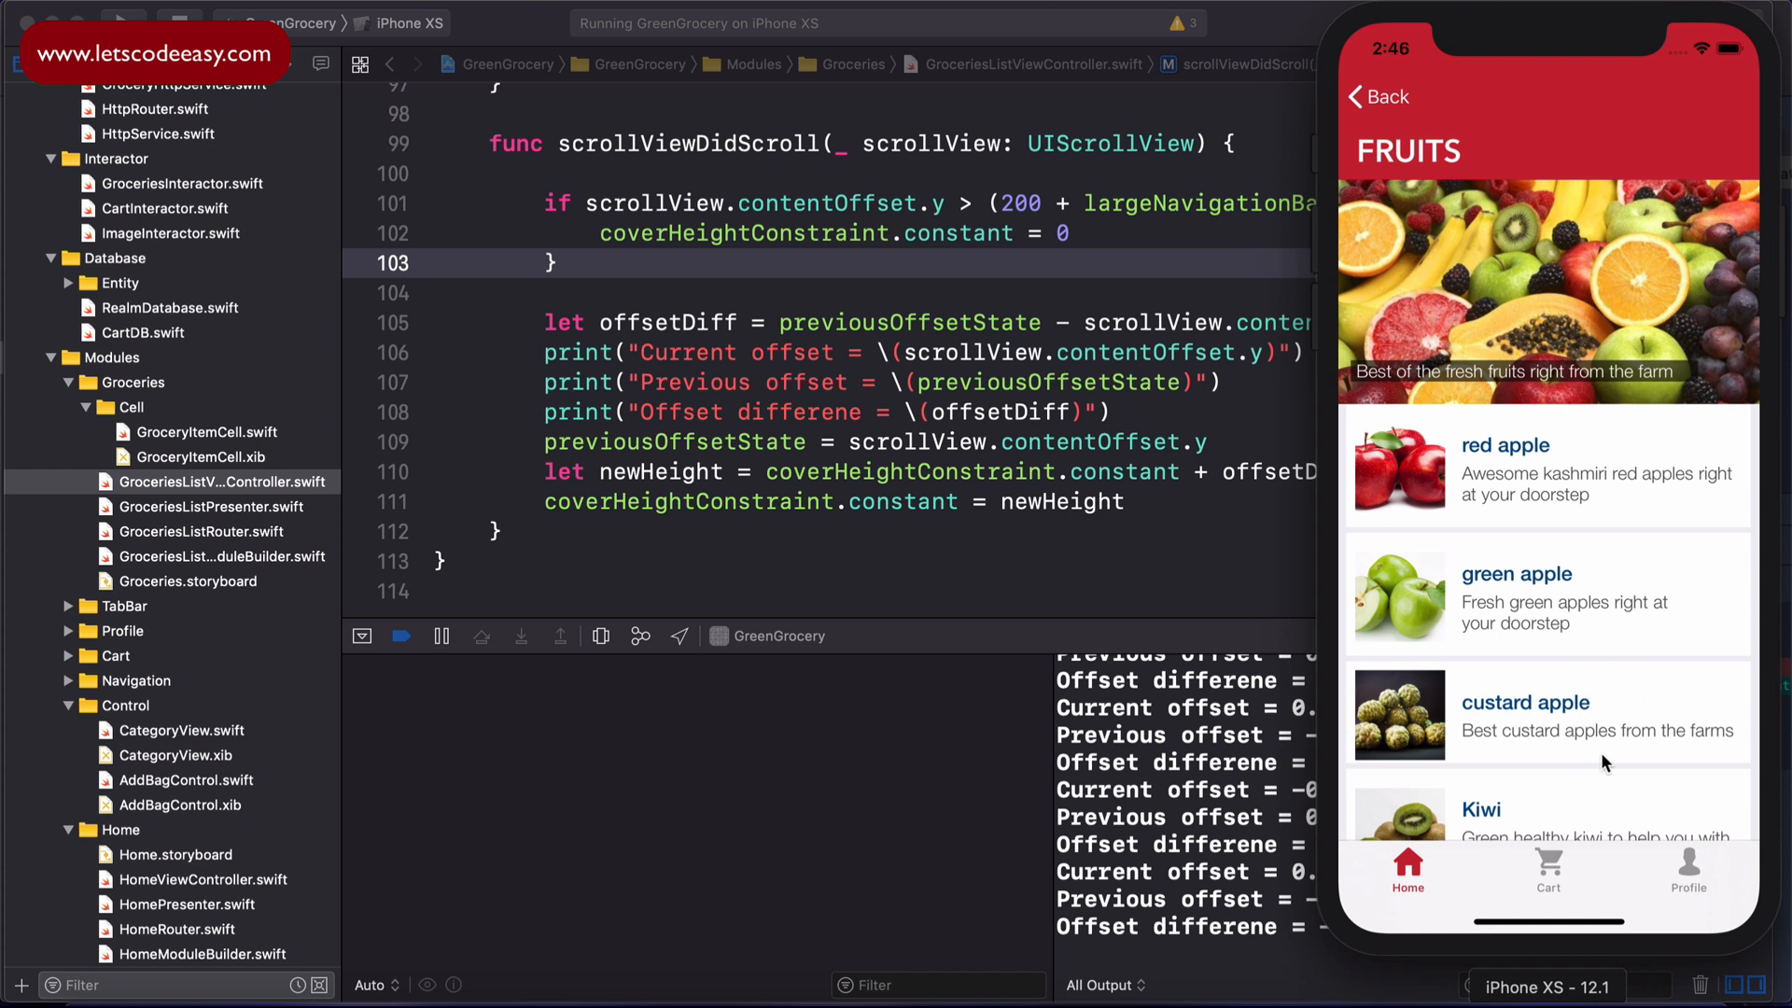
mouse_move(1637, 721)
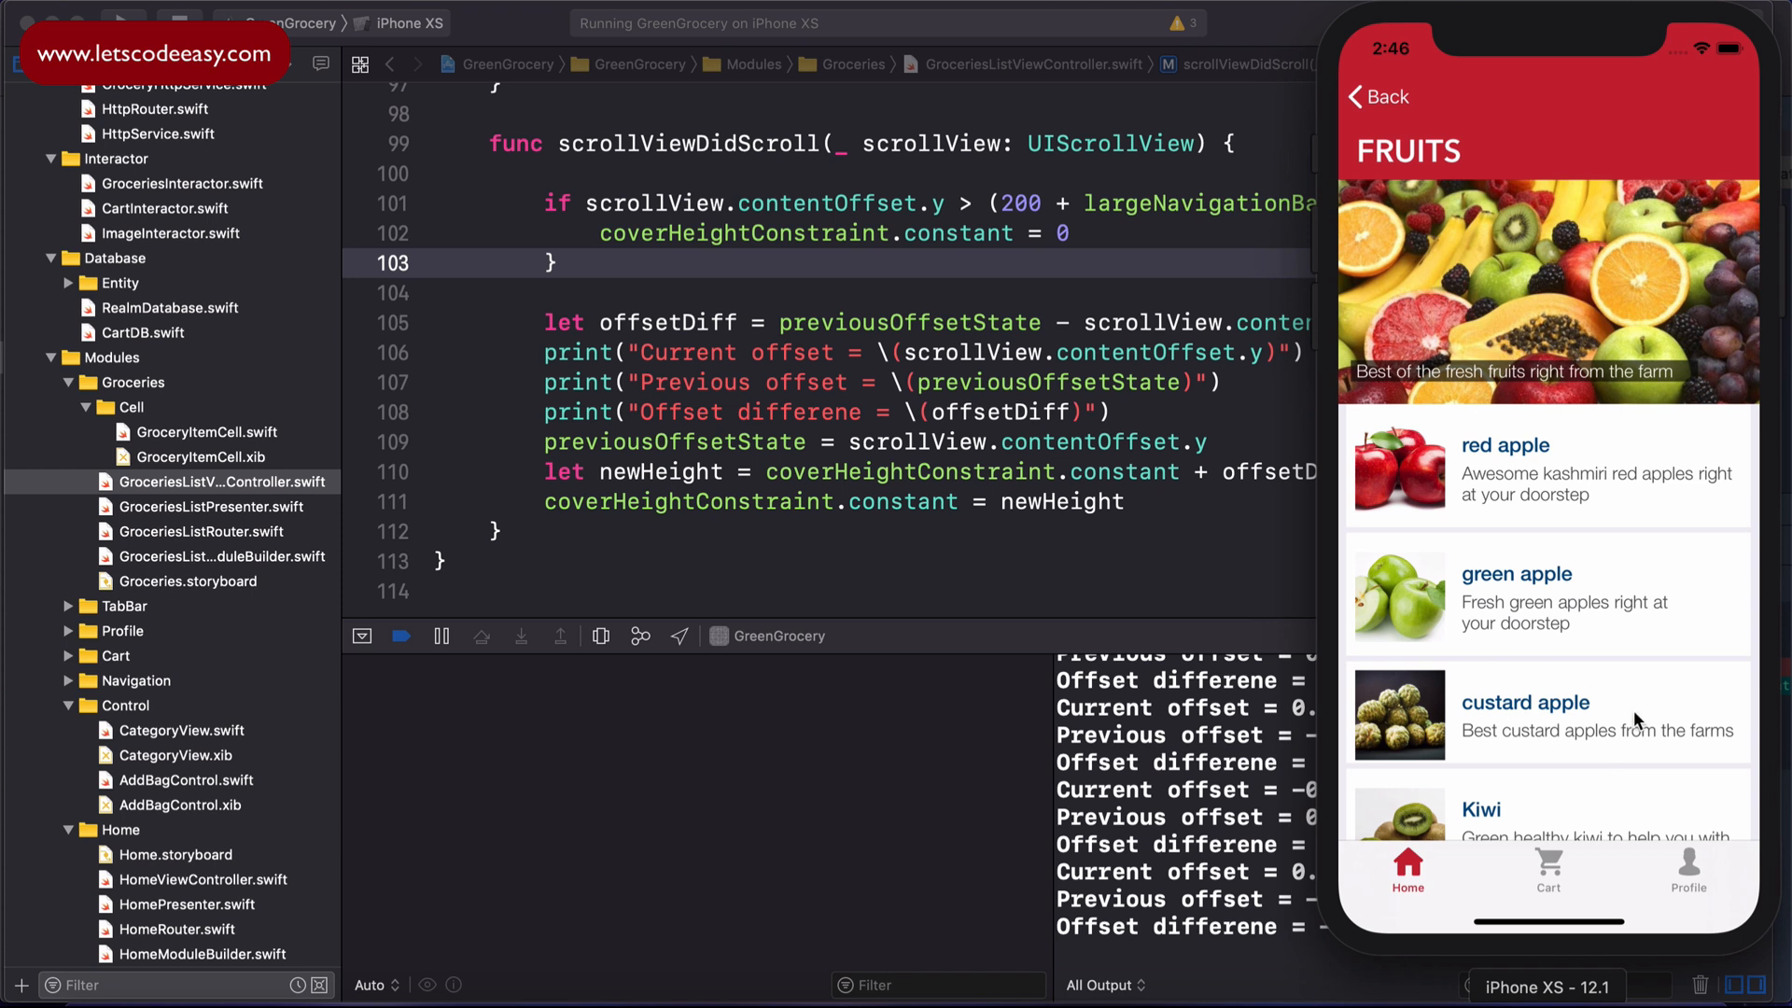
mouse_move(1614, 588)
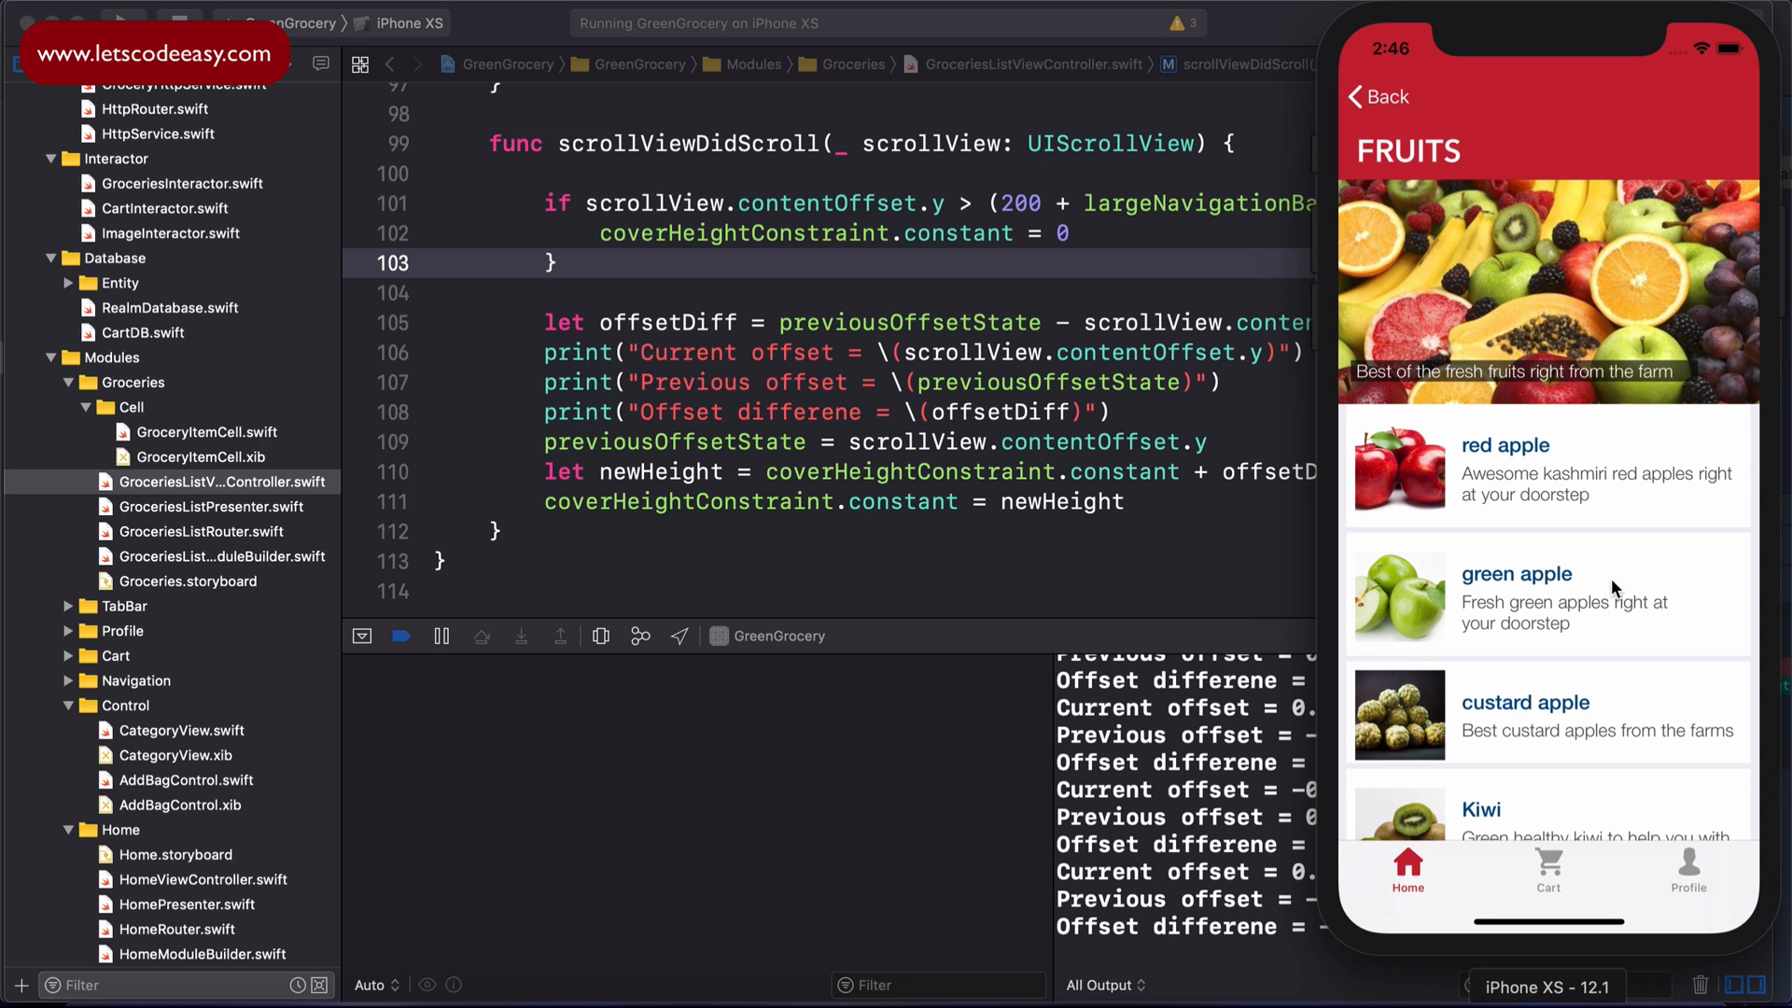
mouse_move(1645, 511)
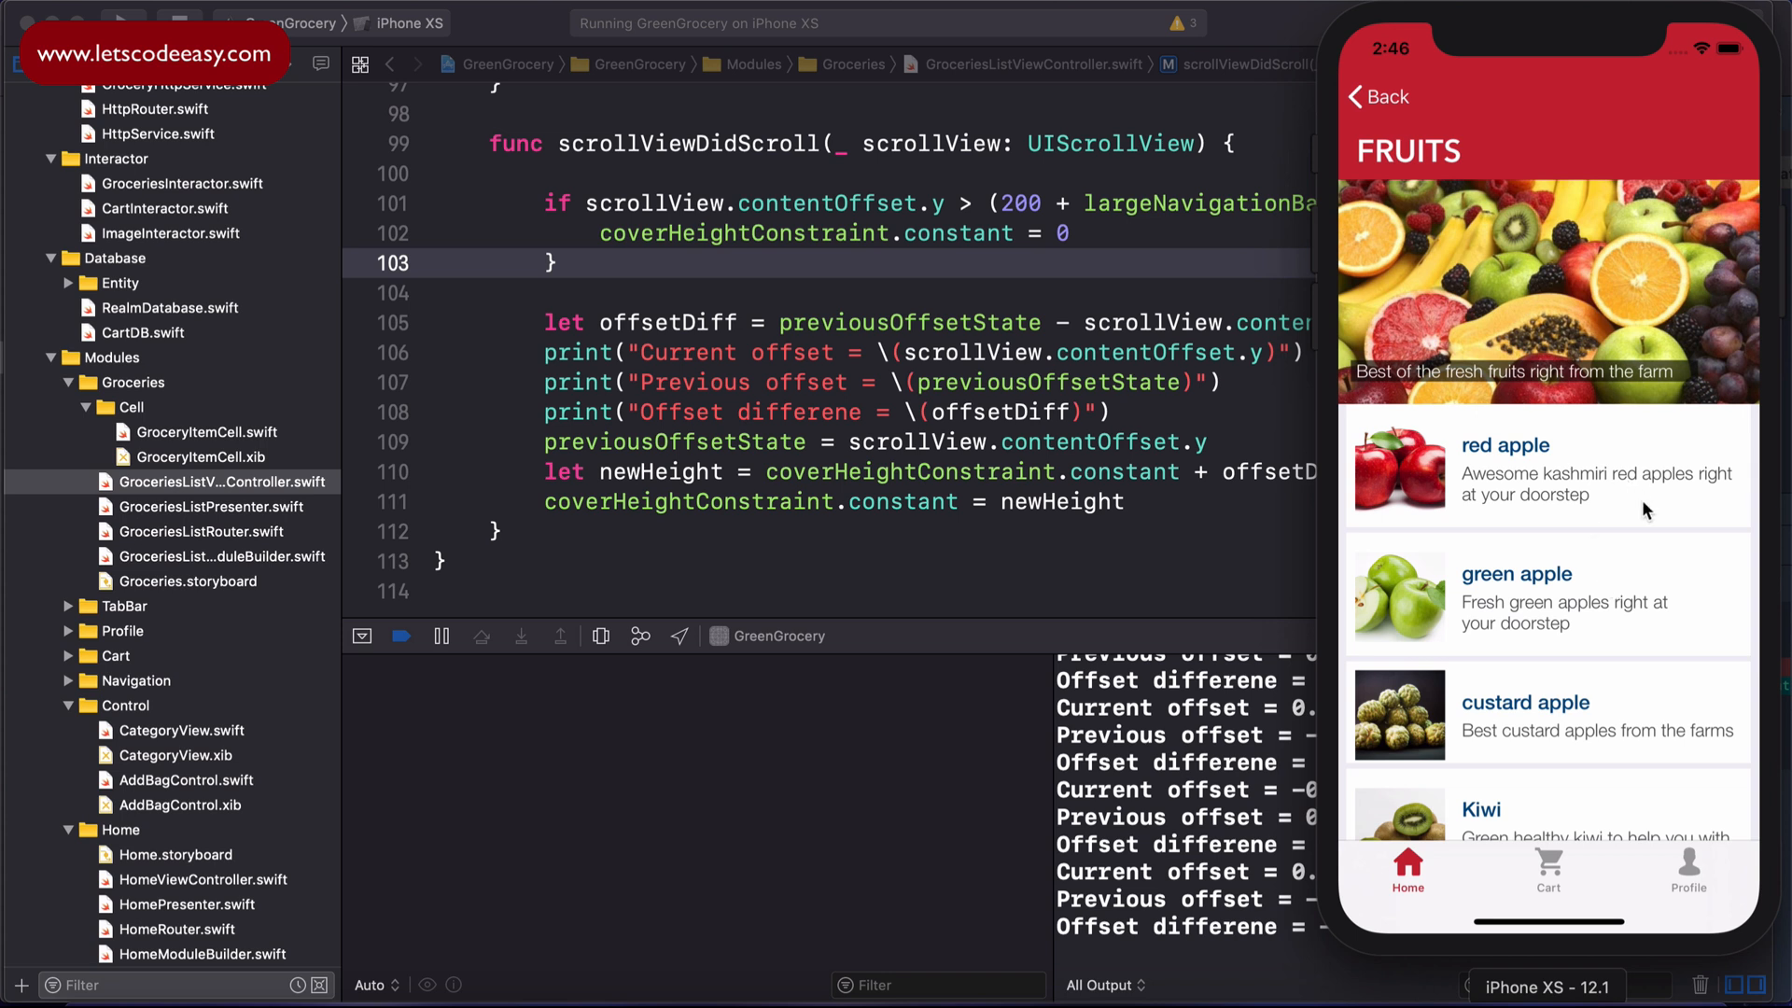
mouse_move(1725, 648)
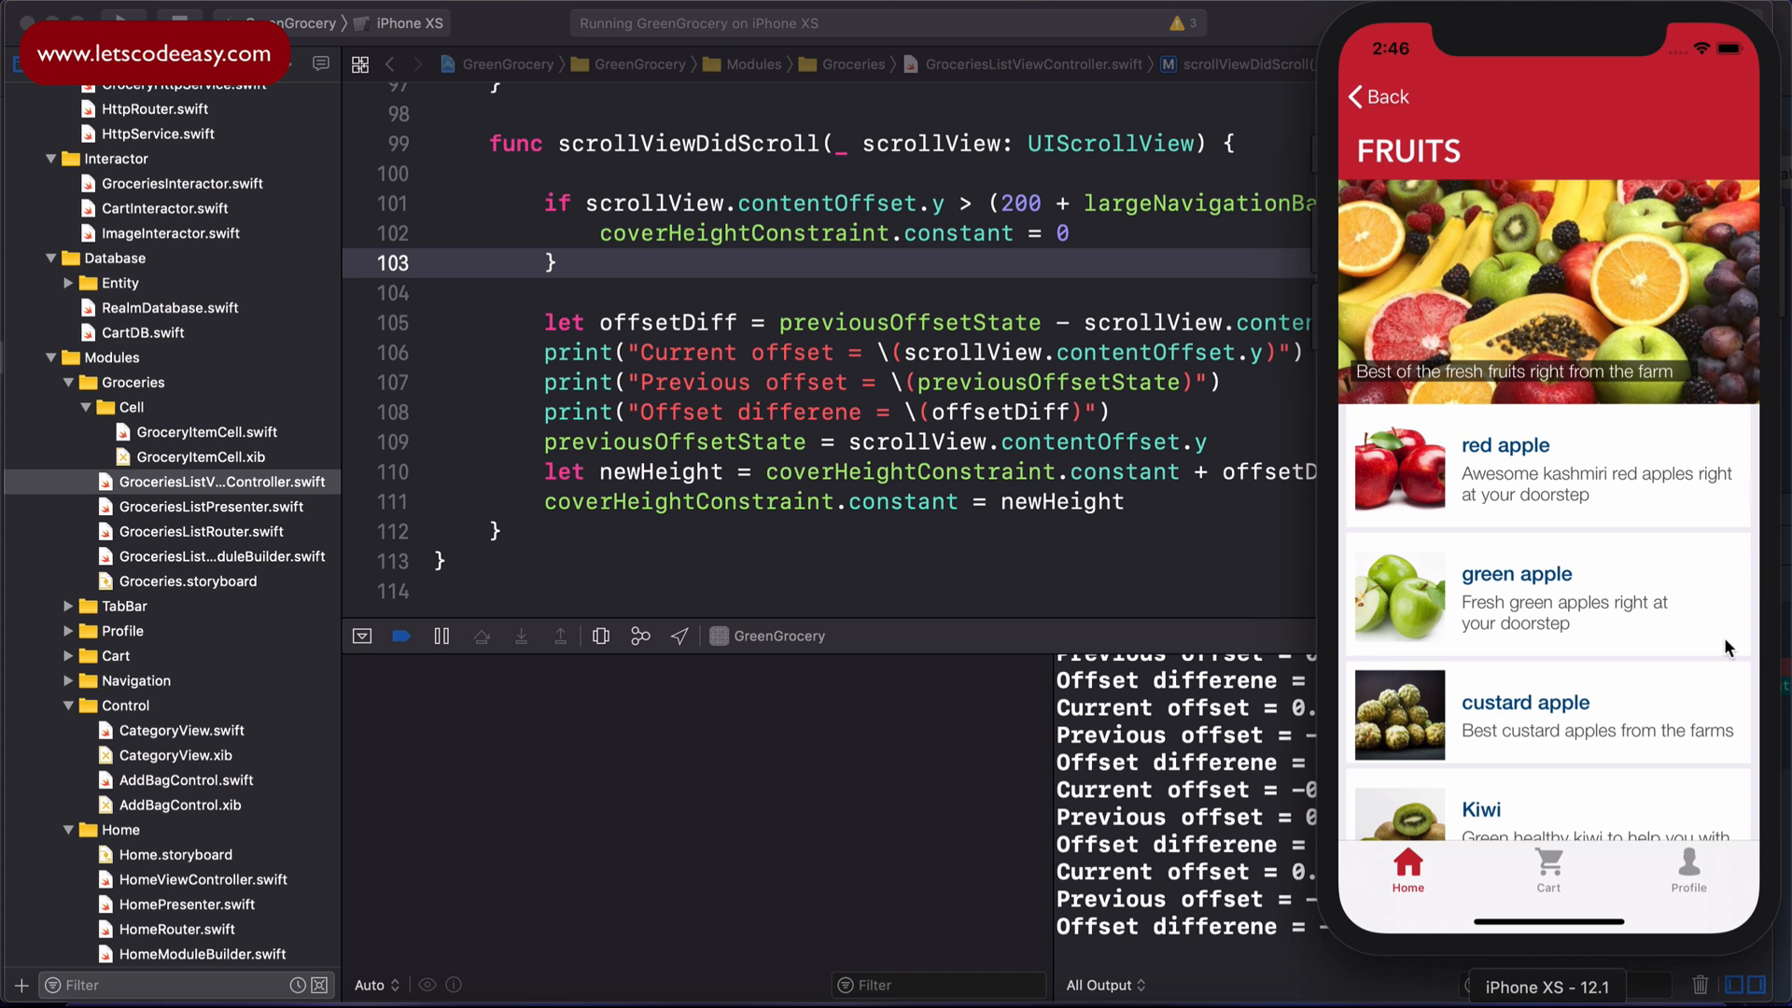
mouse_move(1648, 732)
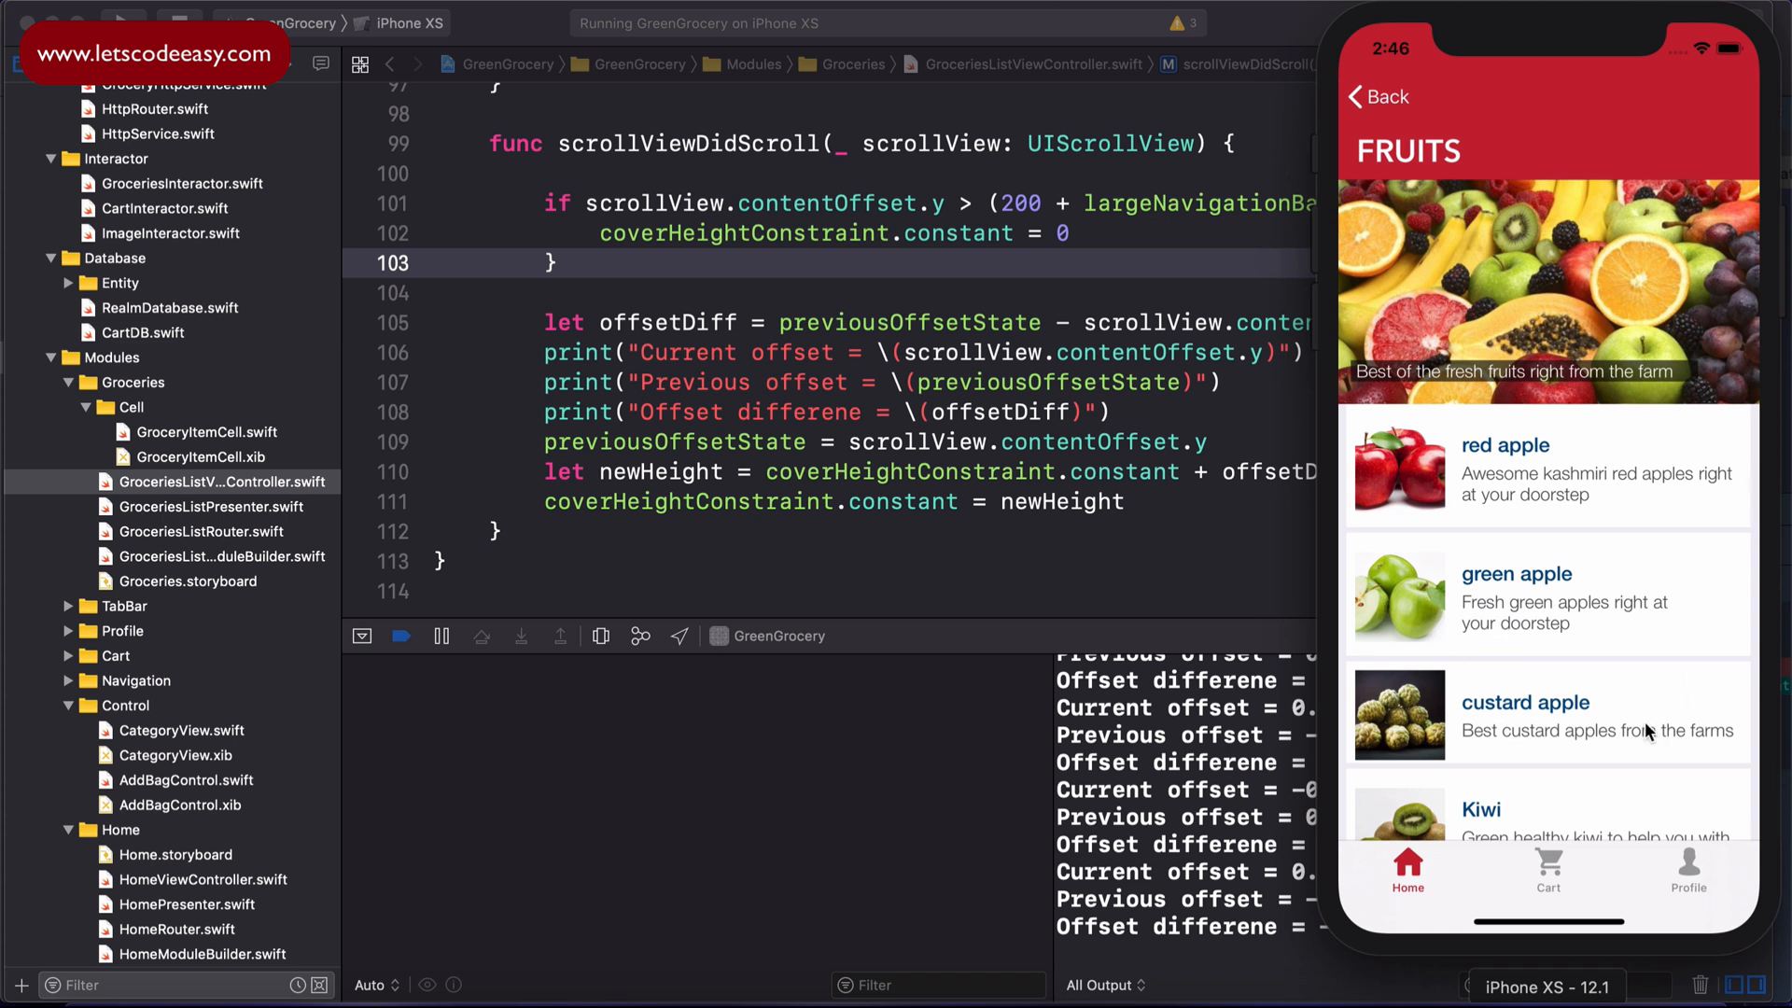
mouse_move(1631, 584)
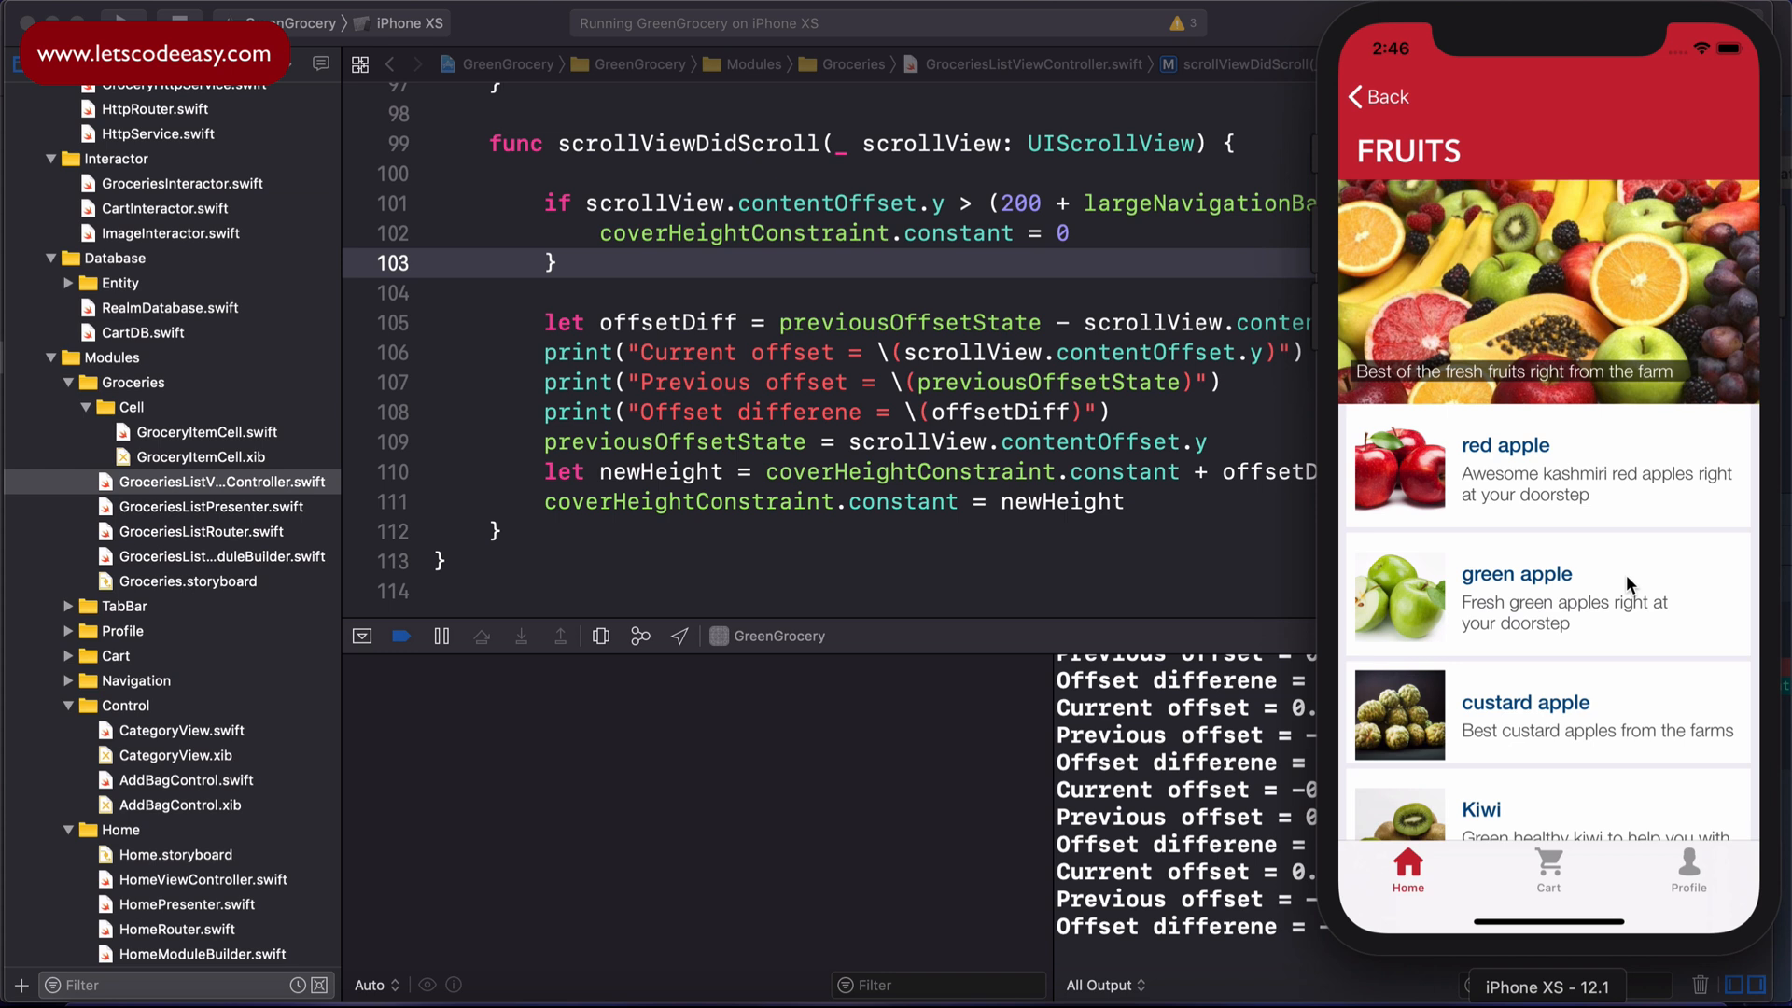
mouse_move(1673, 612)
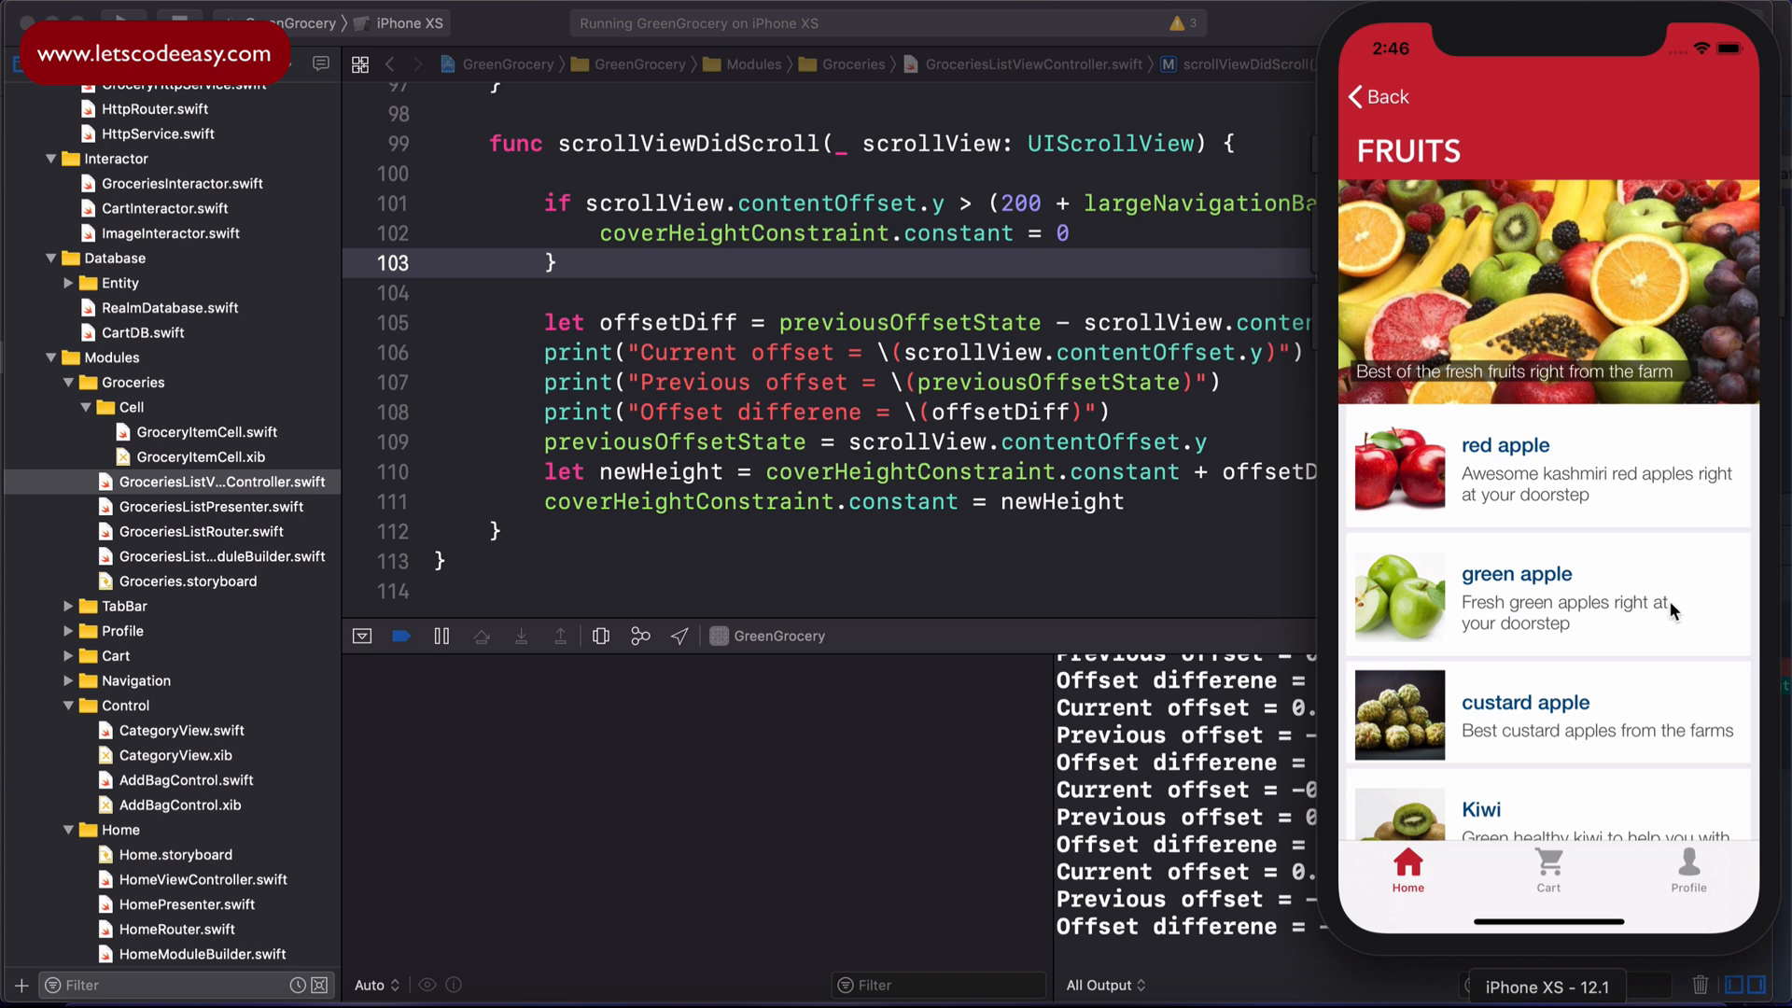